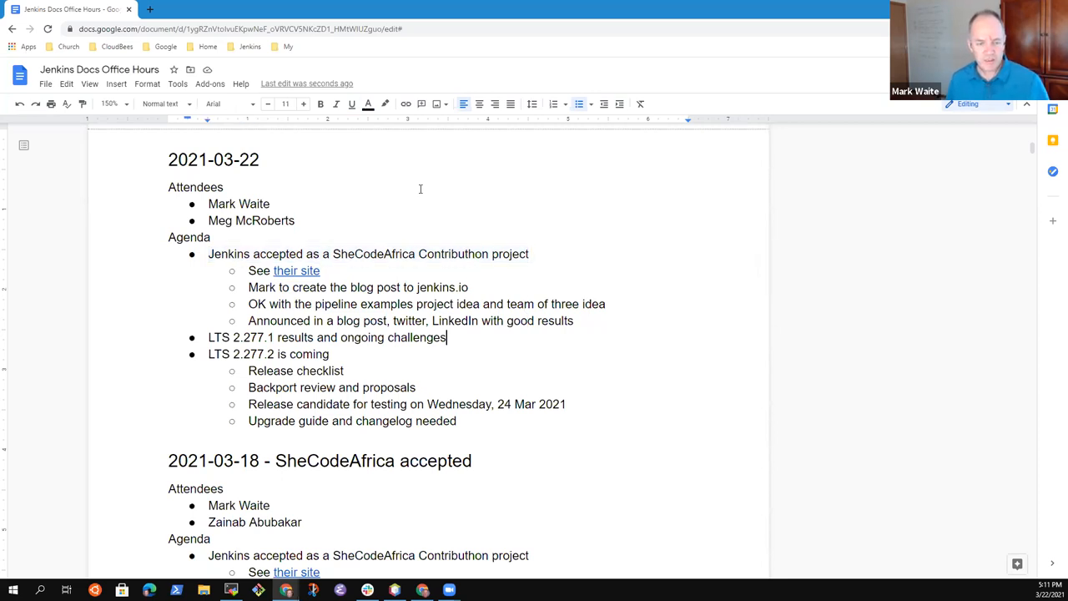
- Add an empty top-level agenda bullet after 'Upgrade guide and changelog needed'
drag(208, 337, 445, 337)
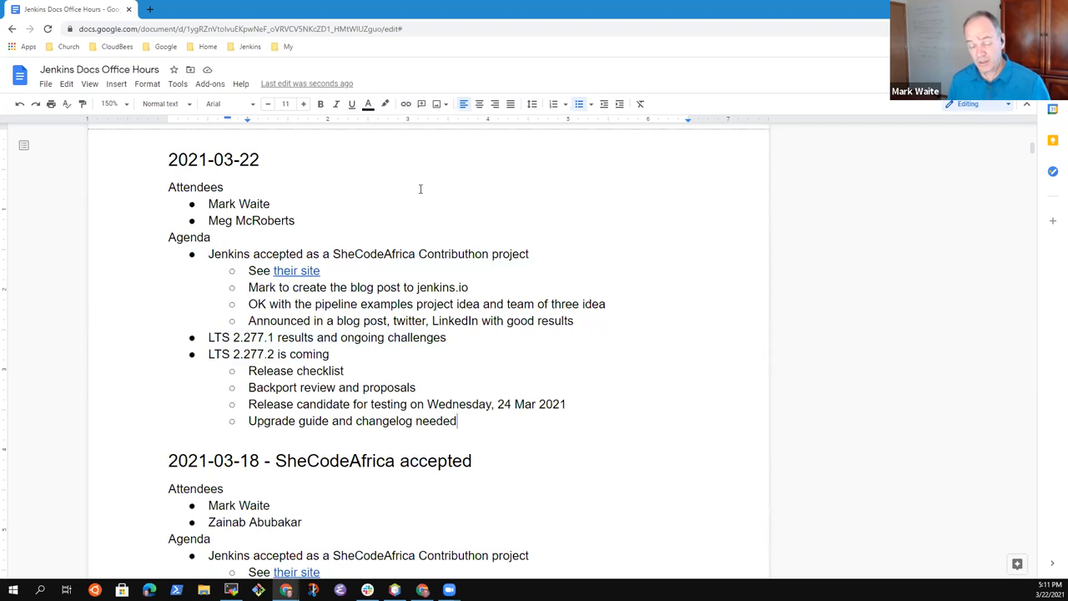
key(Enter)
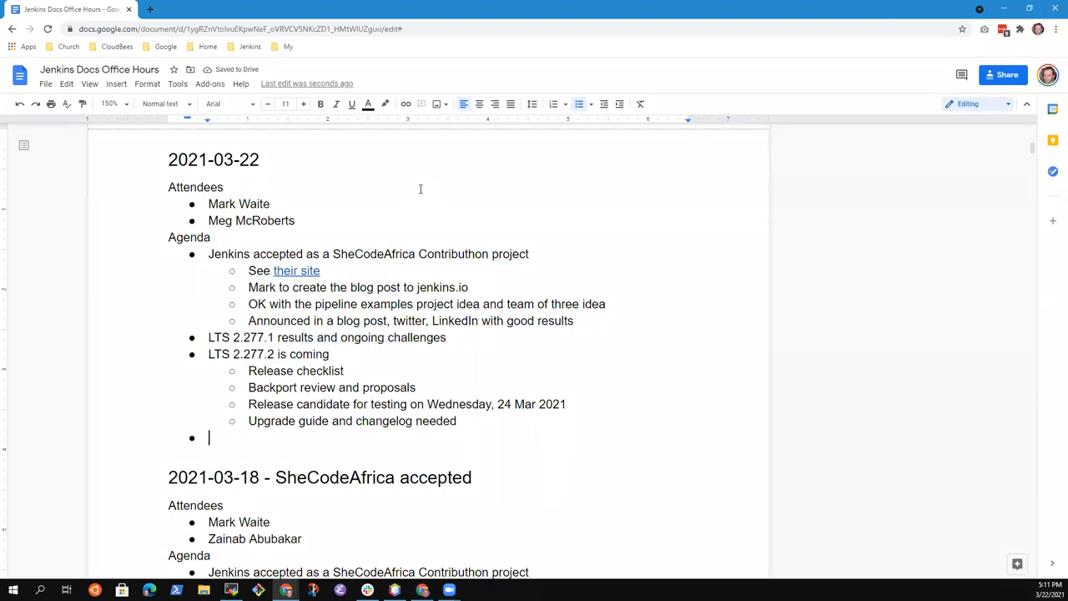
- Type the 'Google Season of Docs' agenda bullet
text(Google)
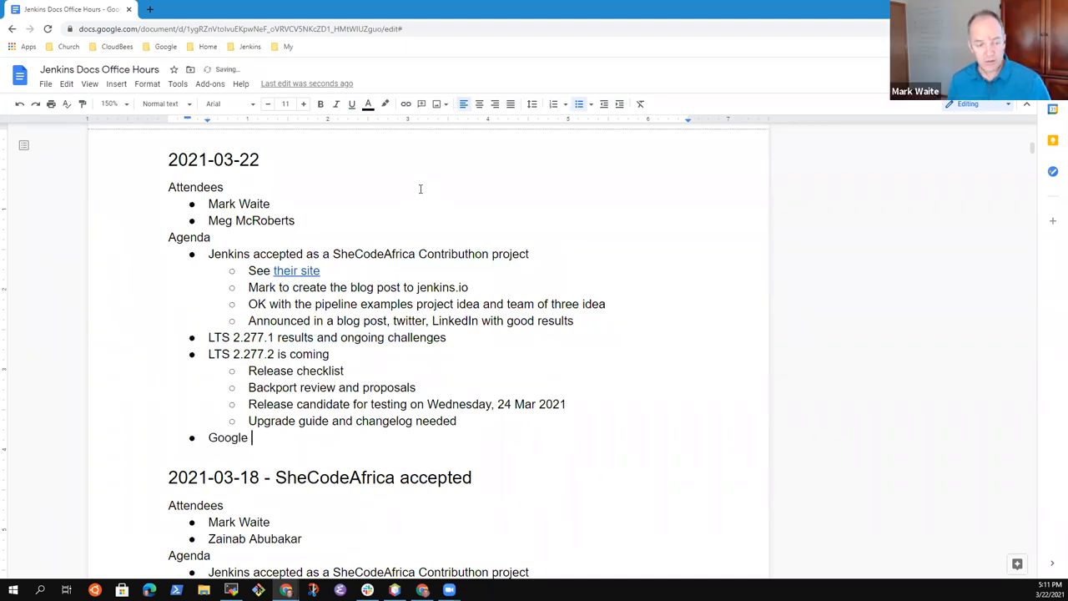
text(Season)
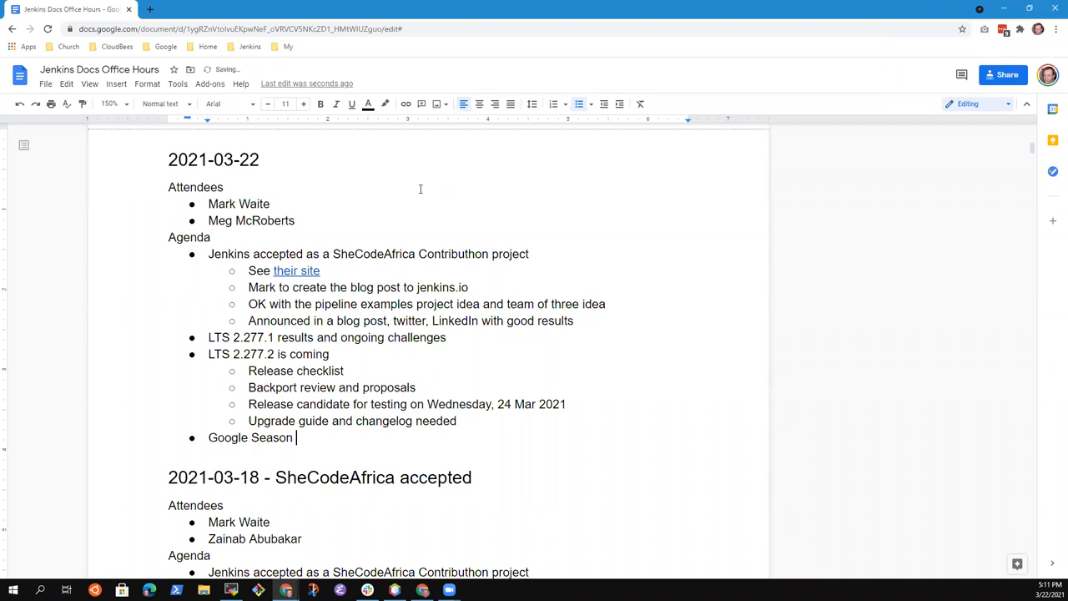
text(of Docs)
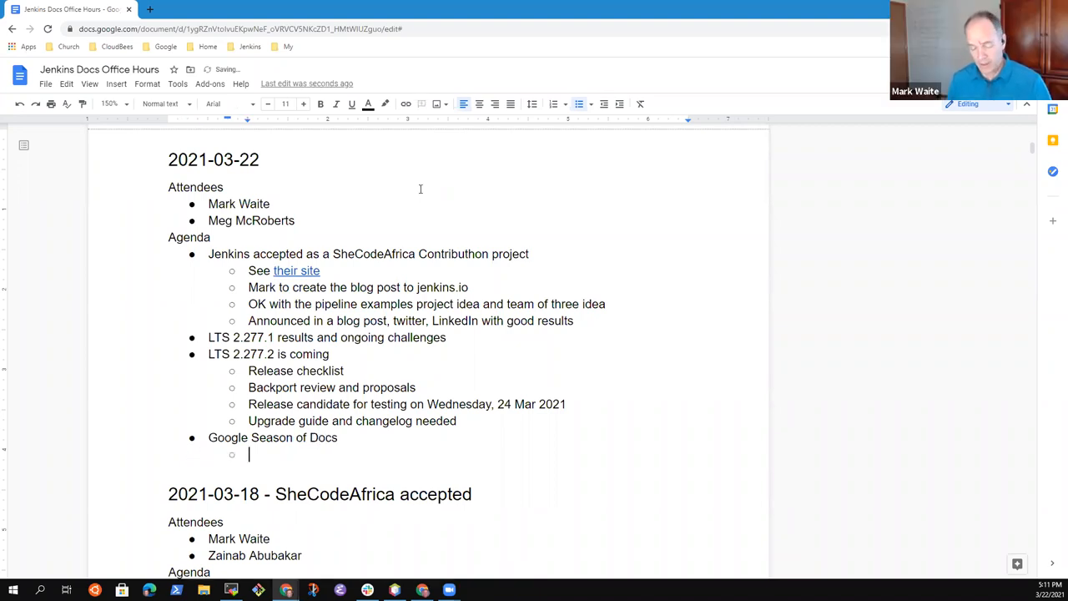
- Add a sub-item saying the application is due and ideas need review, dropping 'and the application'
text(Application is due this week,)
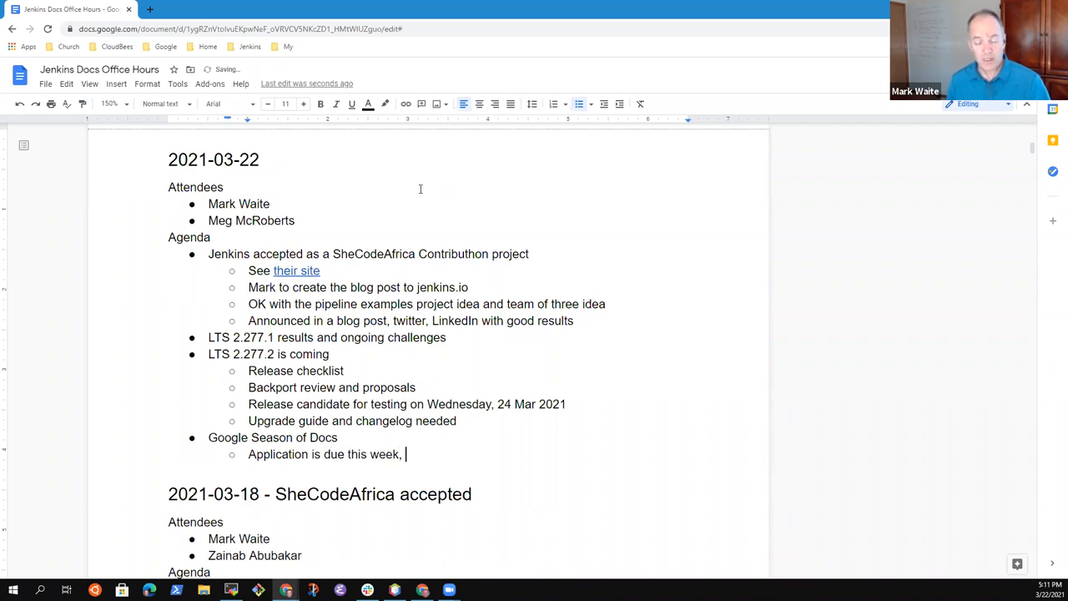
text(need to review and discuss the app)
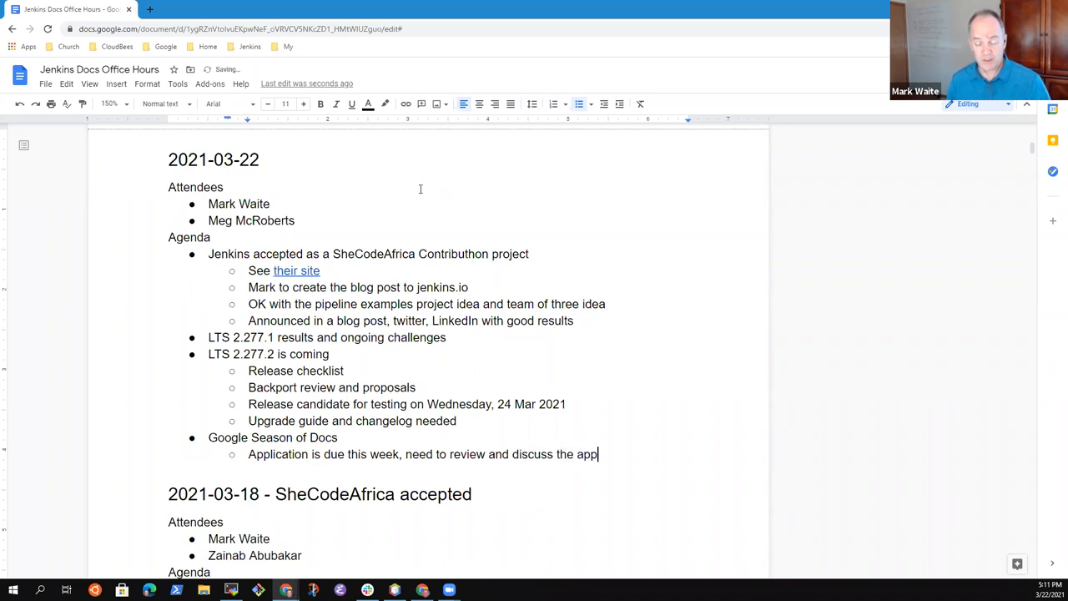
text(ideas)
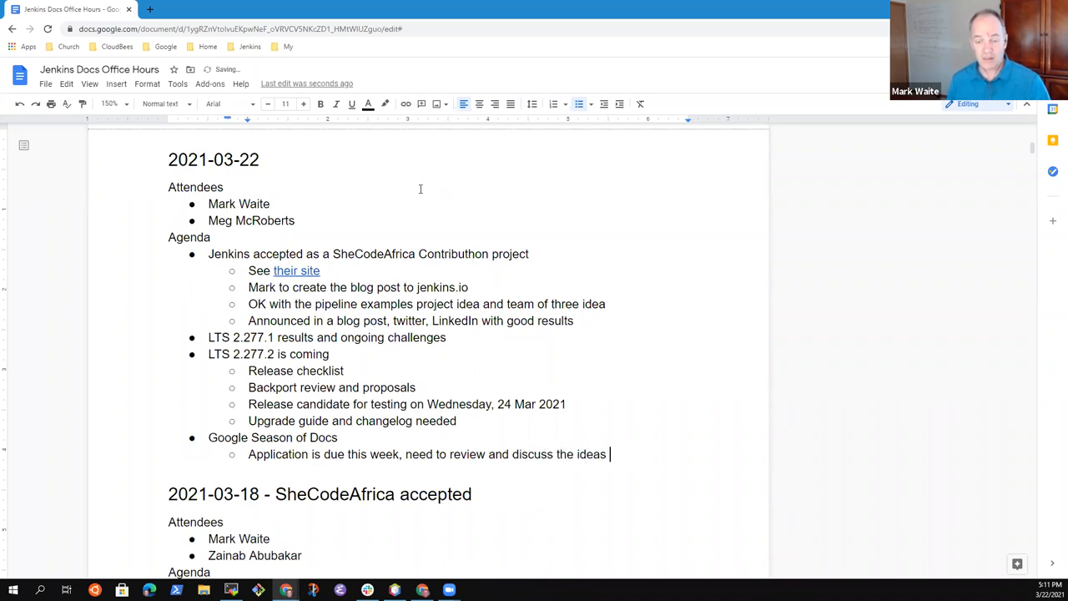
text(and the)
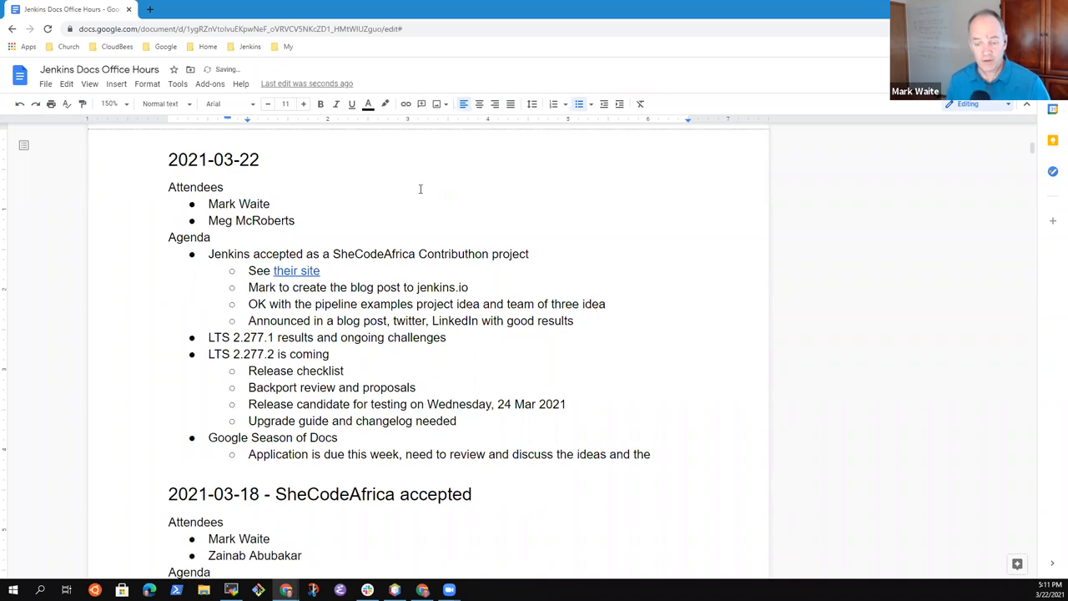
text(applicat)
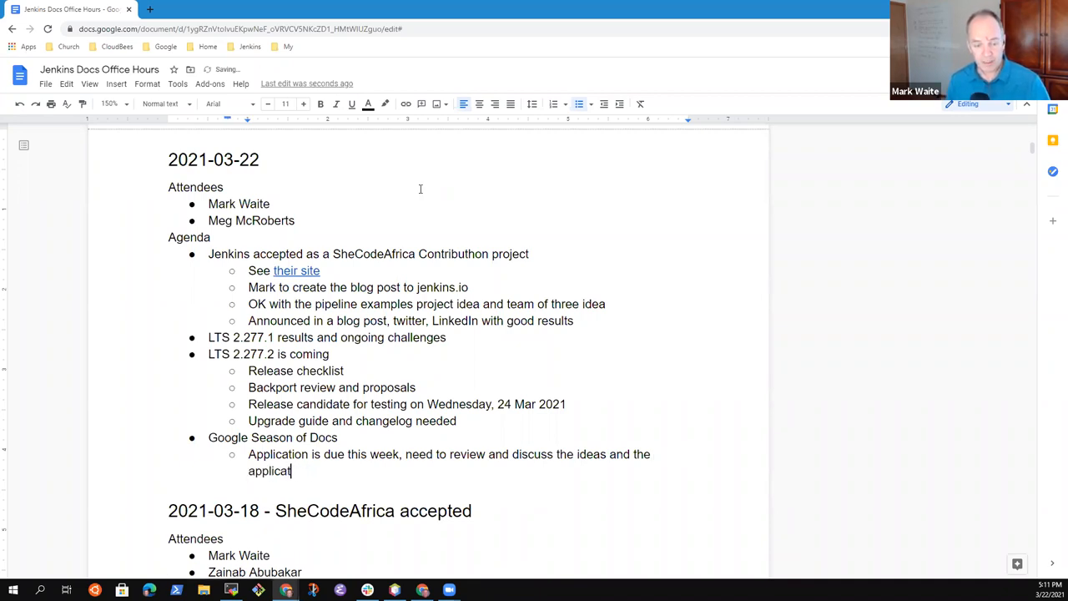
text(ion)
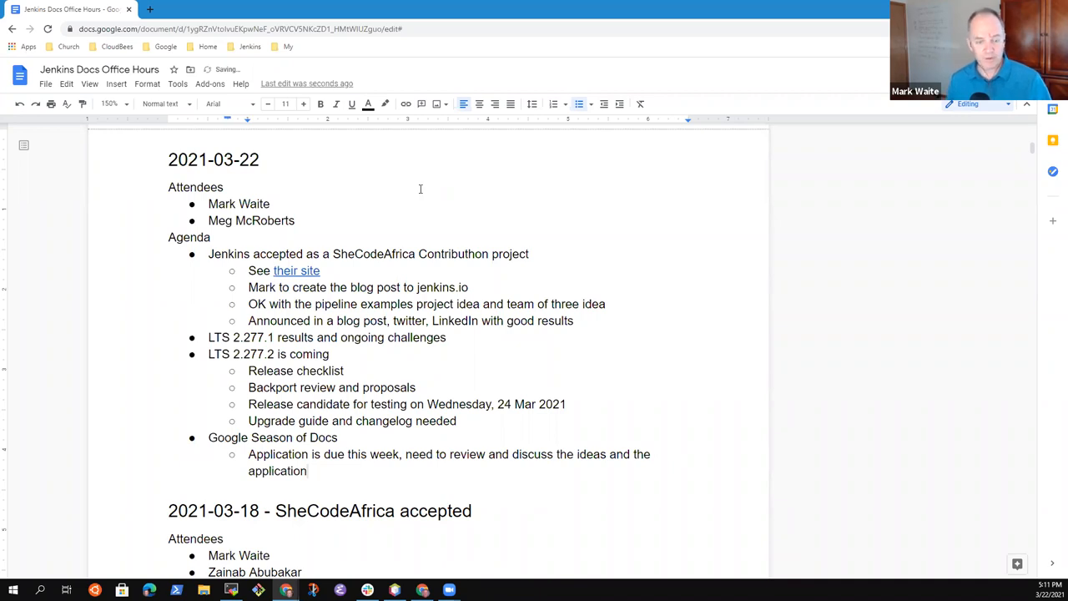
drag(610, 454, 307, 470)
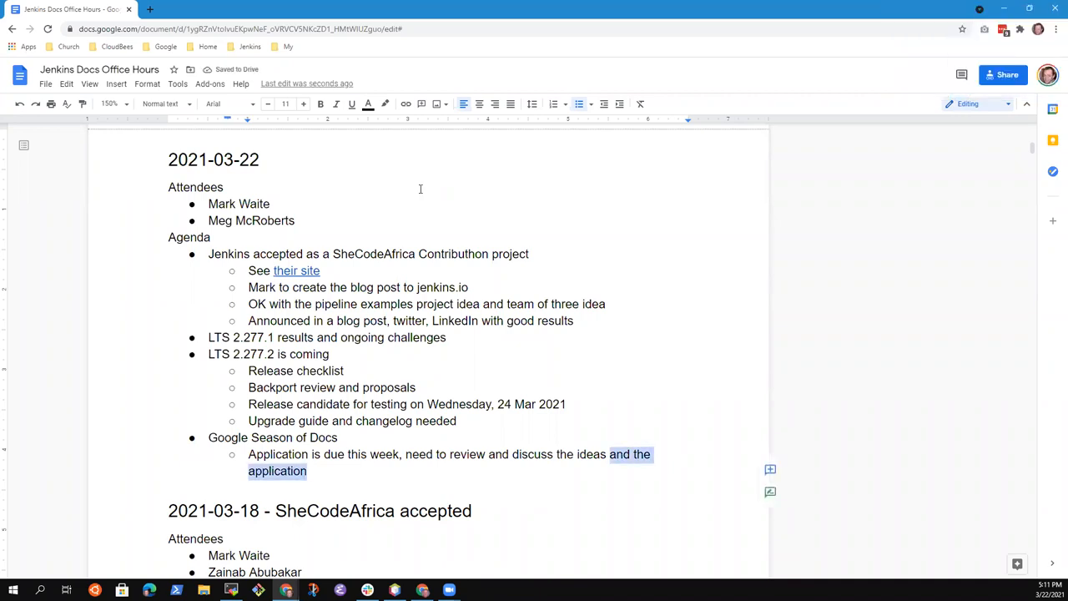
key(Delete)
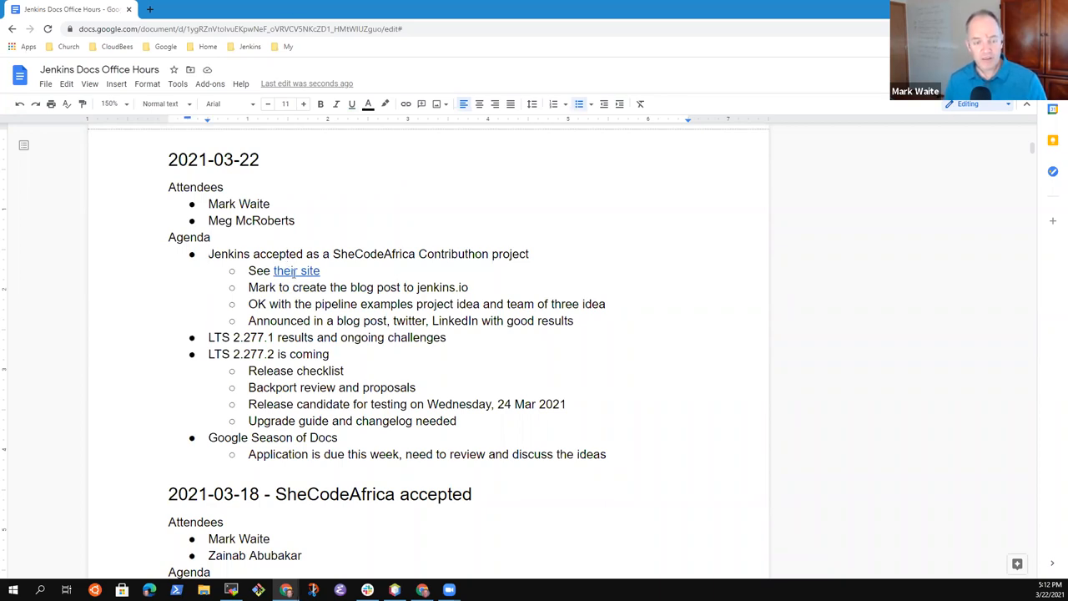
- Browse the Contributhon site's Accepted Organizations page that lists Jenkins
click(296, 270)
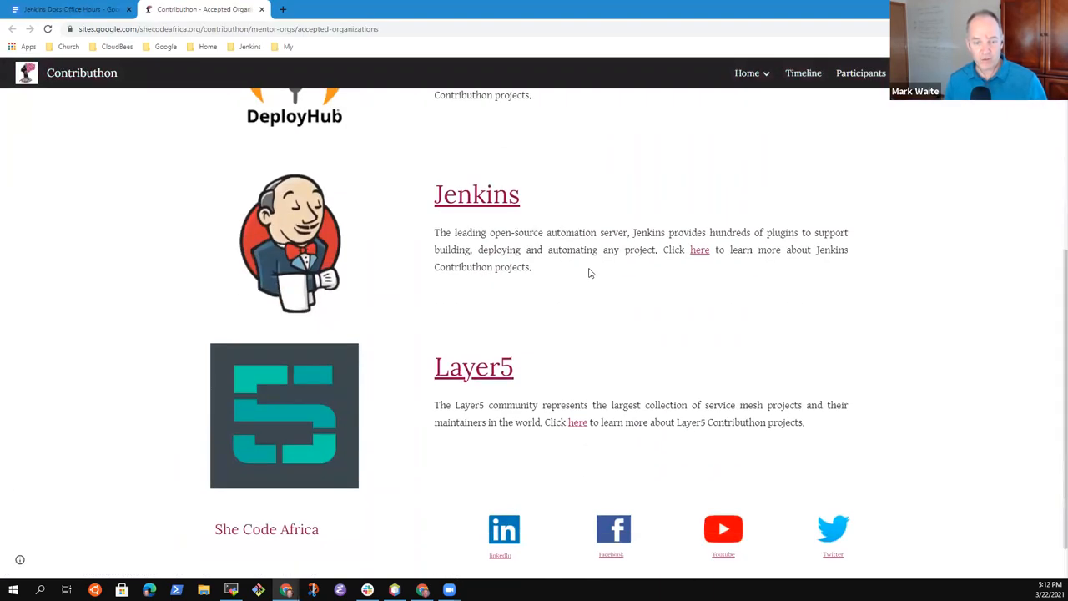
scroll(up, 3)
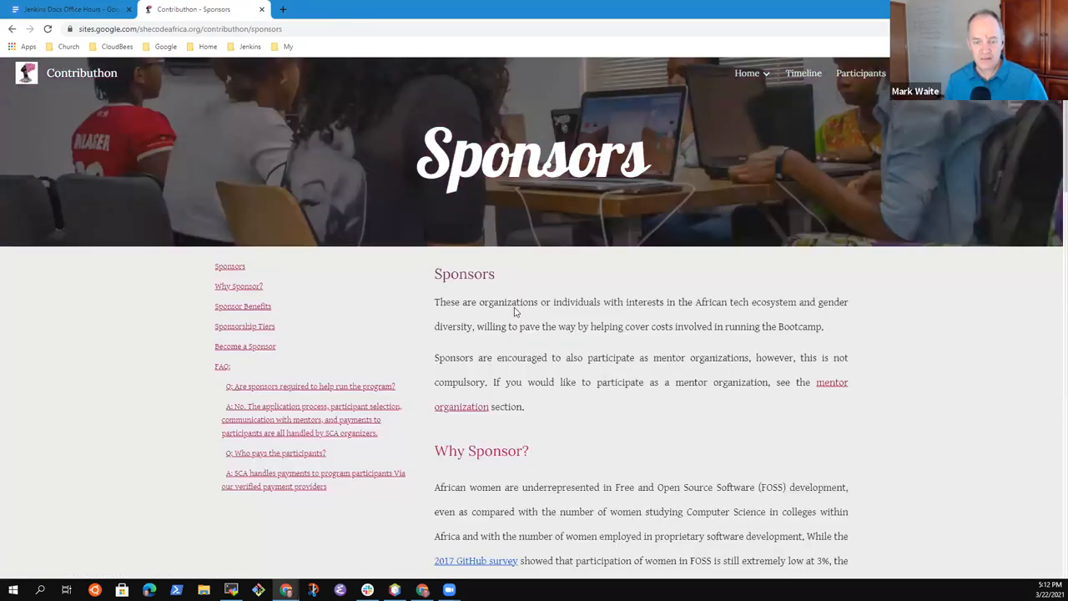
scroll(down, 3)
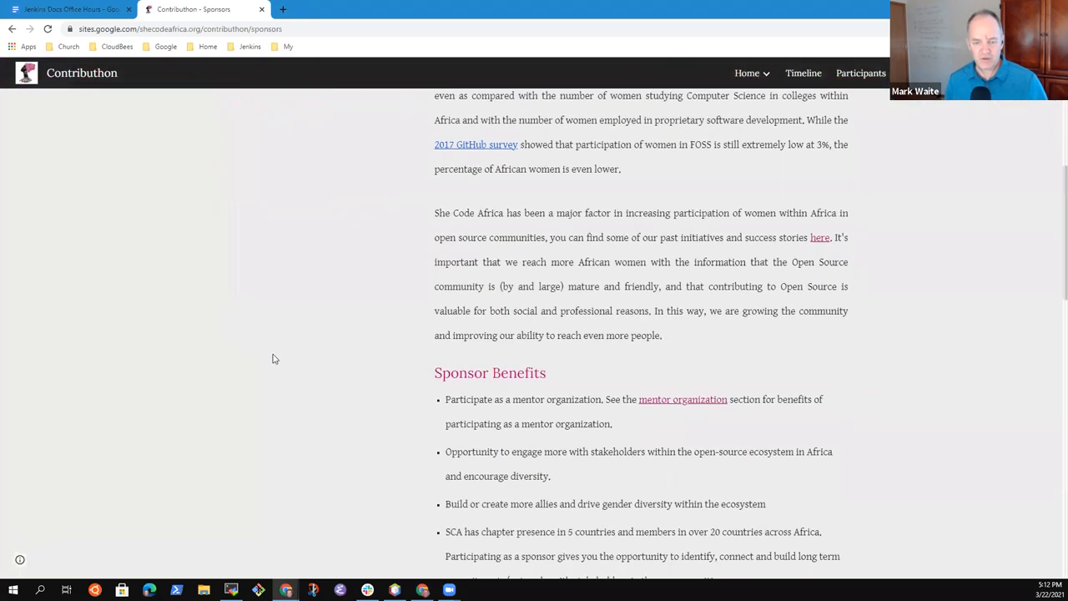
scroll(down, 3)
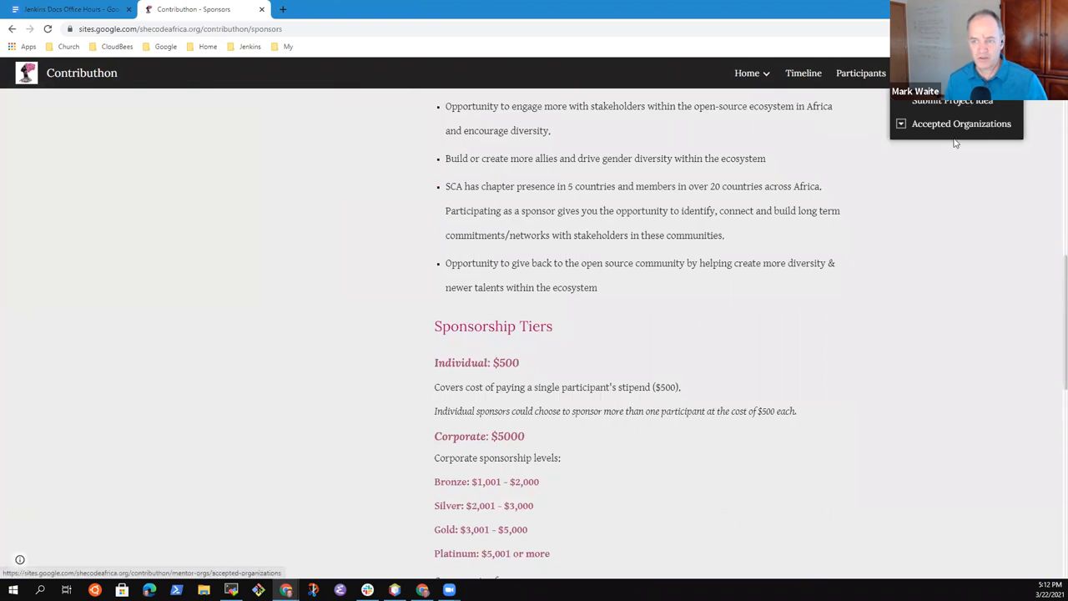
click(961, 123)
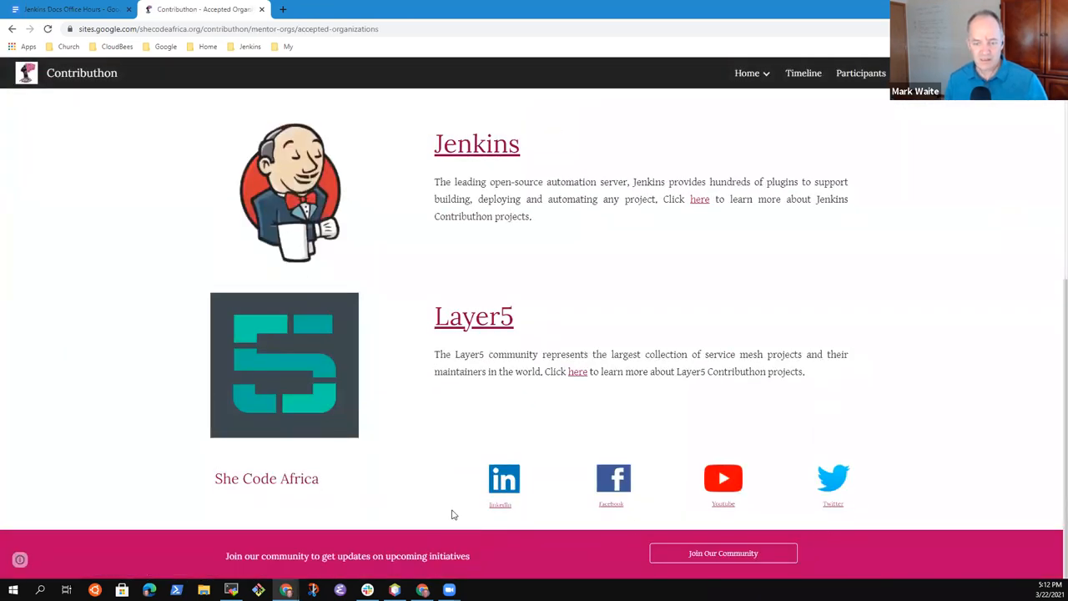
mouse_move(175, 83)
text(t)
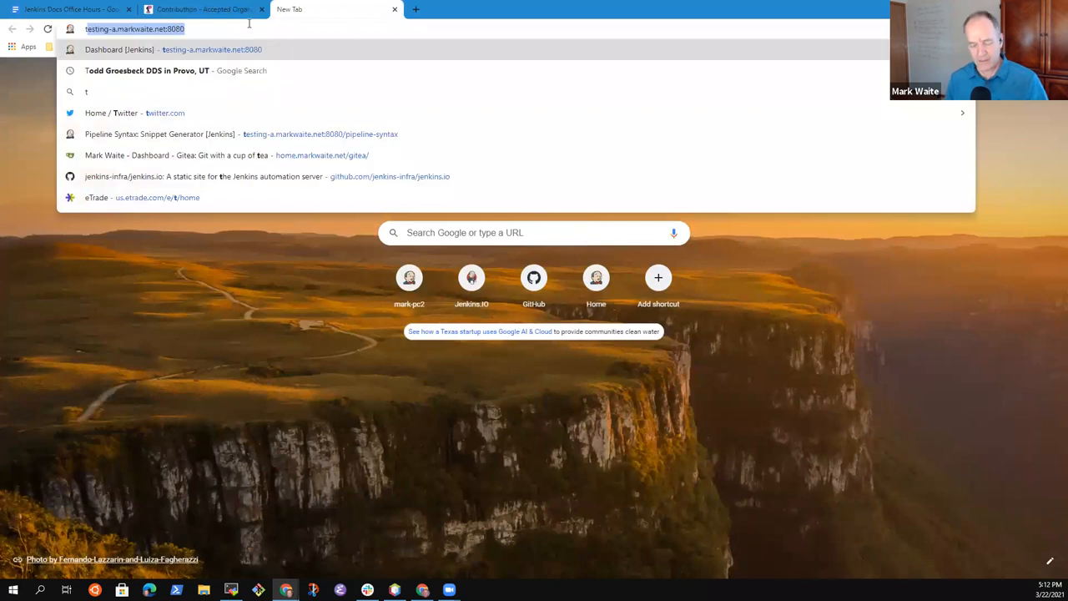
- Search Twitter for 'jenkinsci' and view the Jenkins profile
click(112, 113)
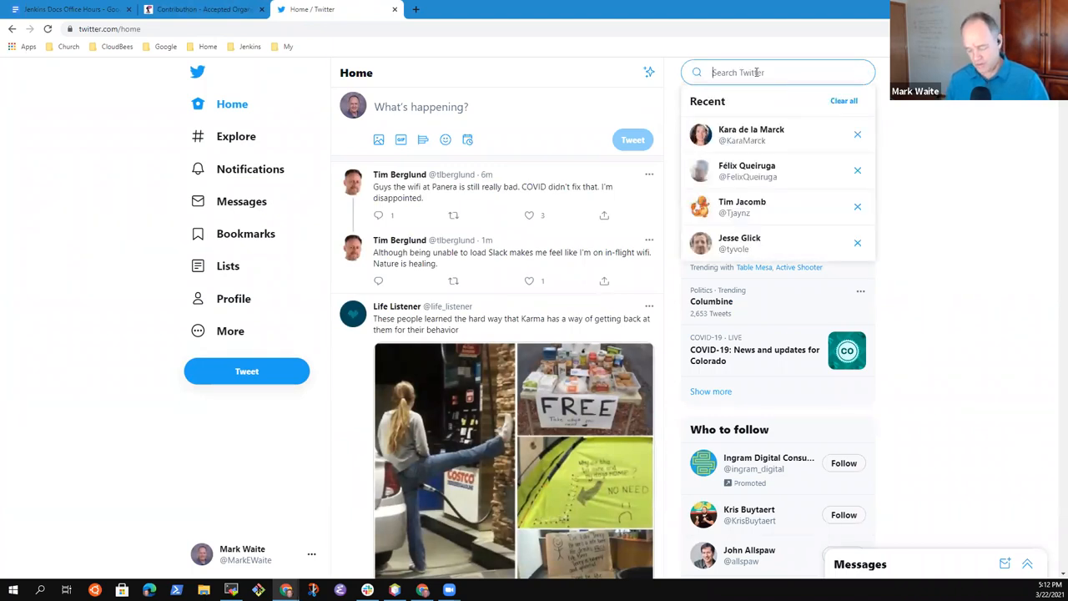
text(jenkinsci)
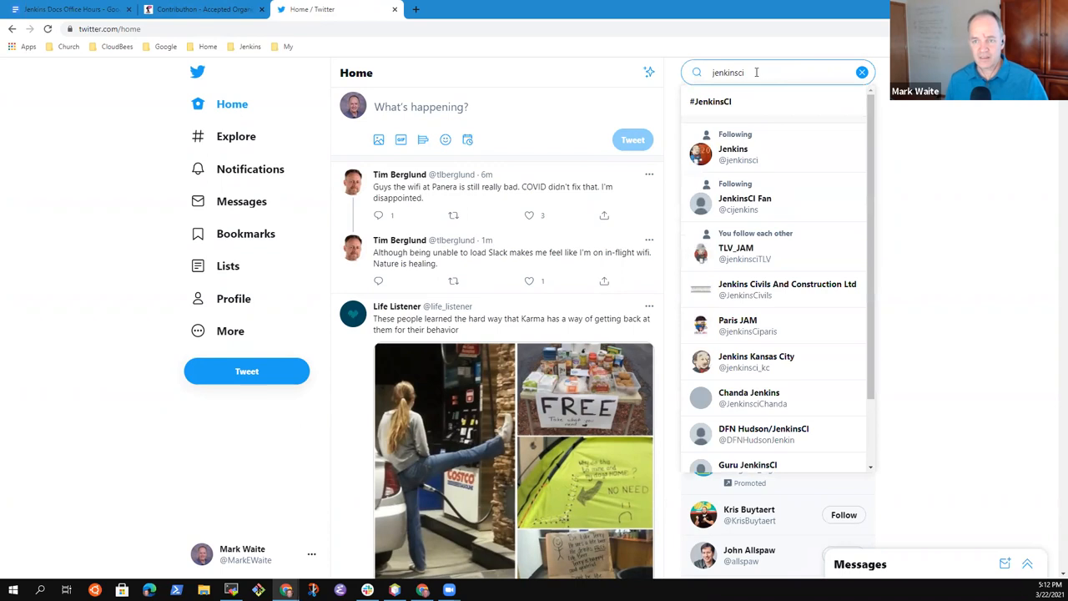
click(732, 148)
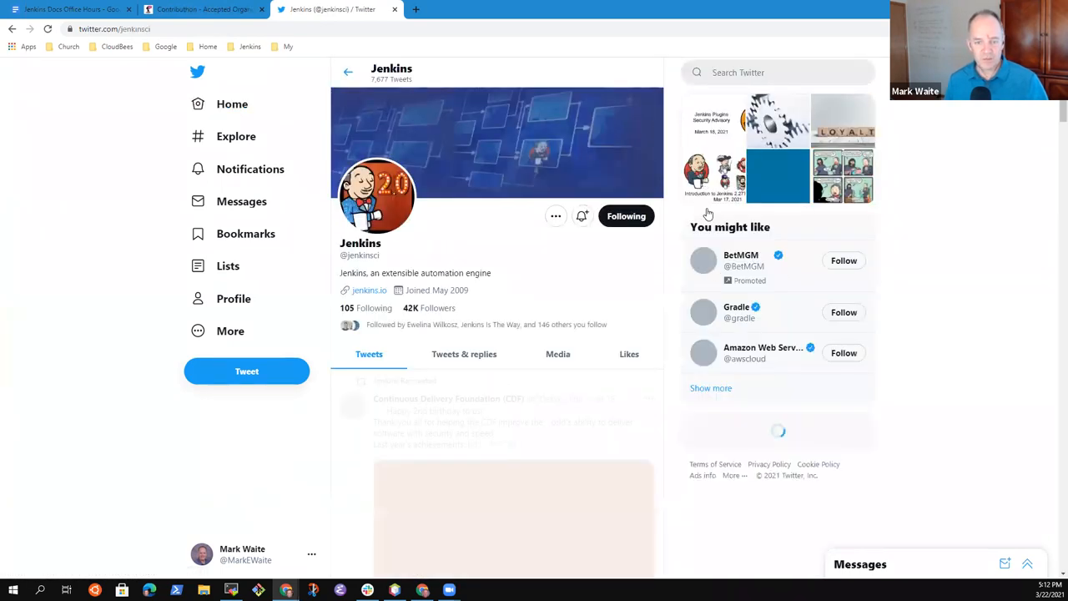
scroll(down, 3)
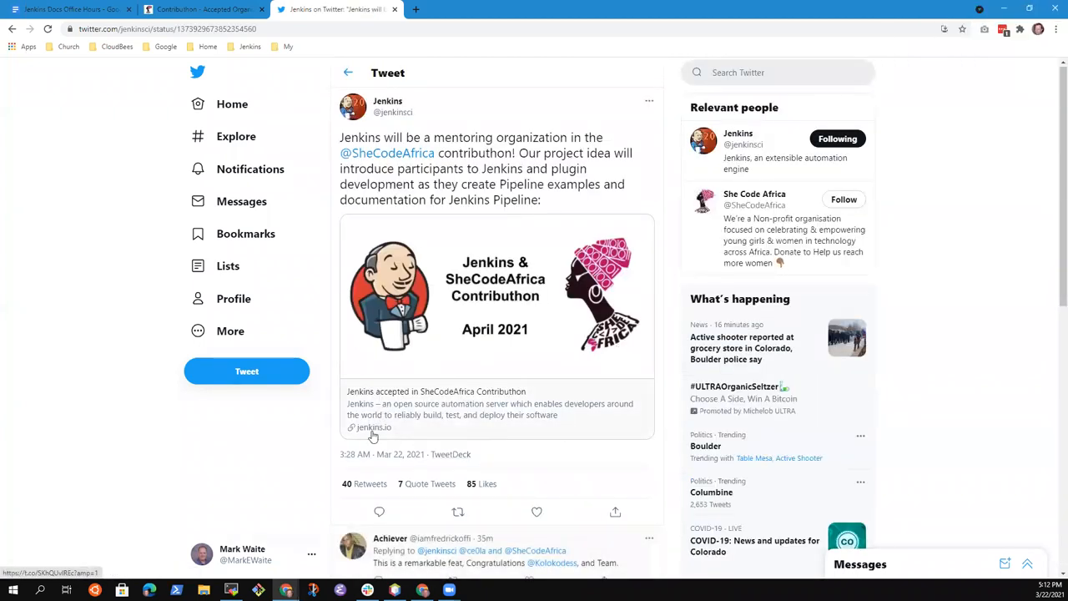
- Review the linked SheCodeAfrica announcement post, then search Twitter for 'MarkEWaite'
click(371, 426)
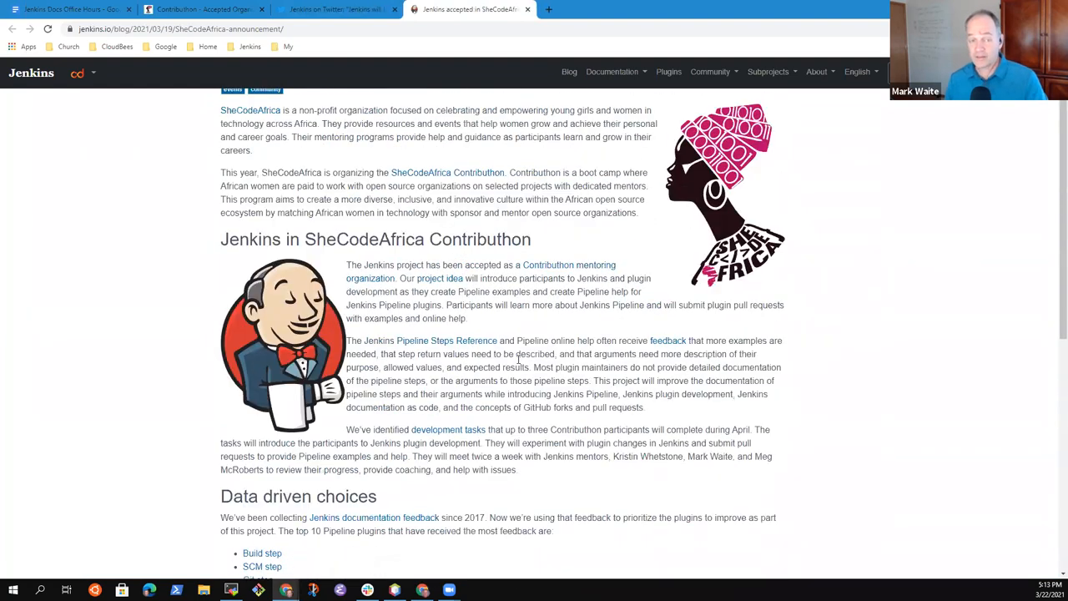
scroll(up, 3)
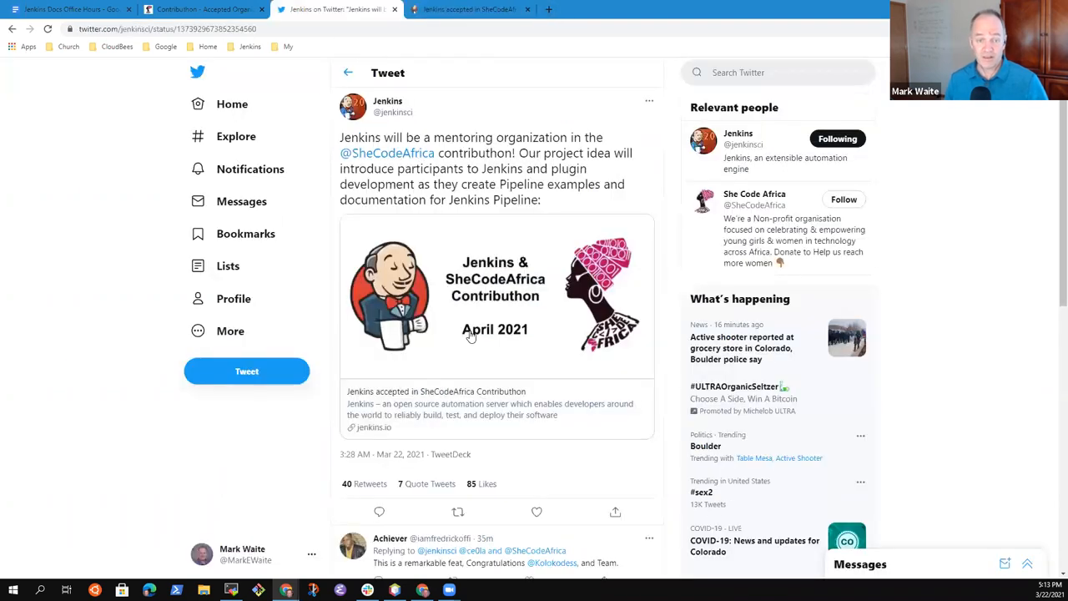
mouse_move(520, 409)
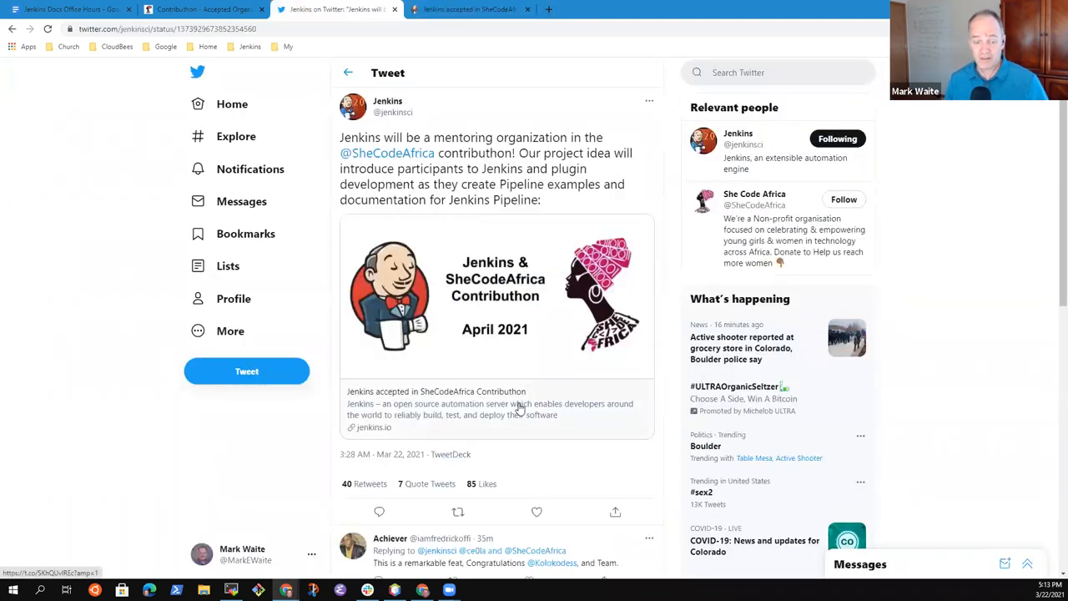
scroll(down, 3)
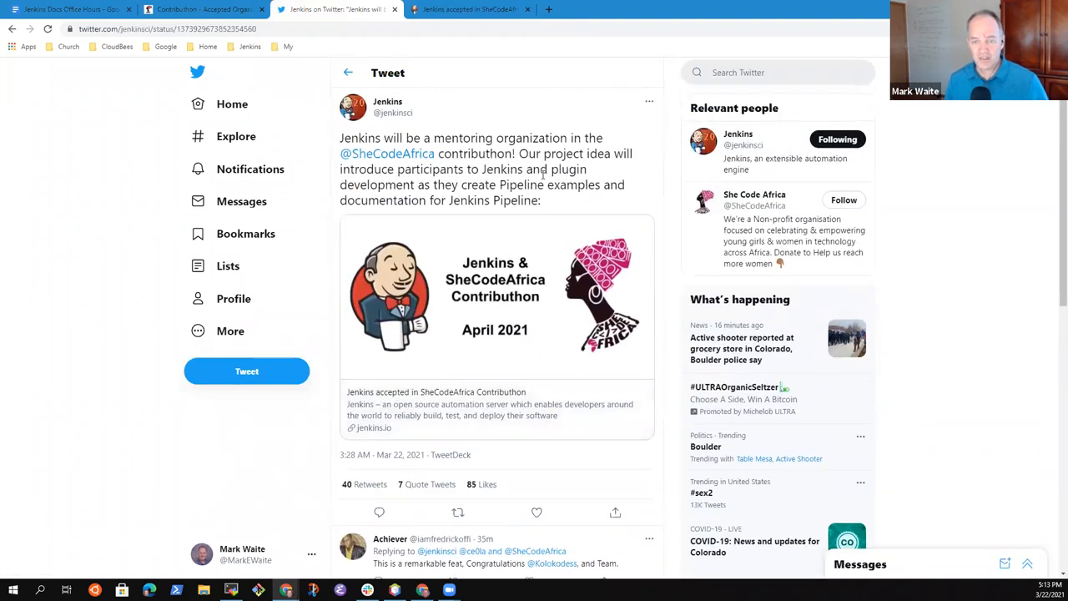
scroll(down, 3)
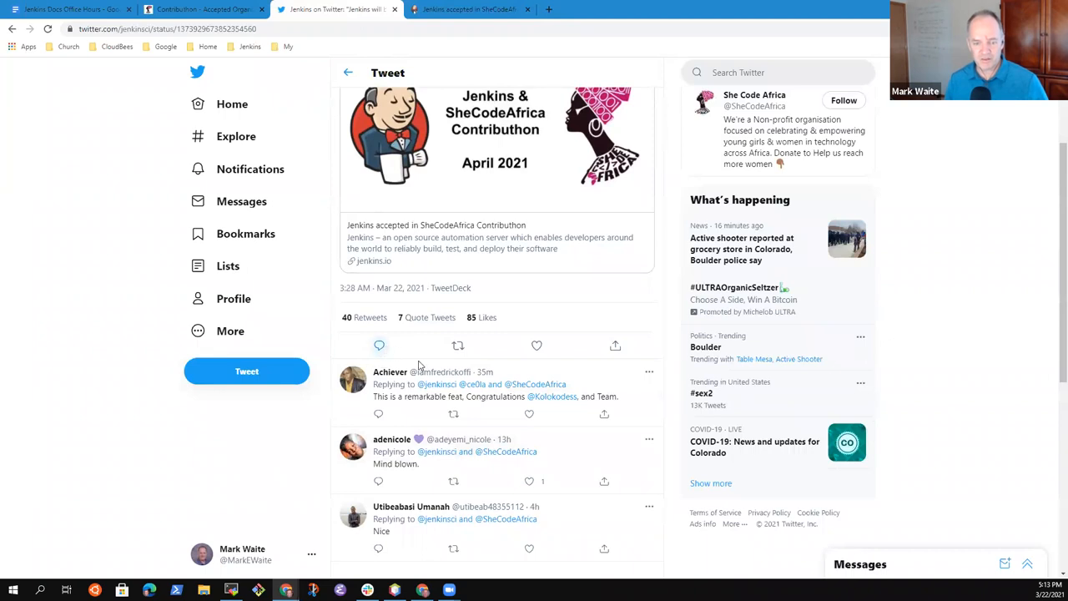
scroll(down, 3)
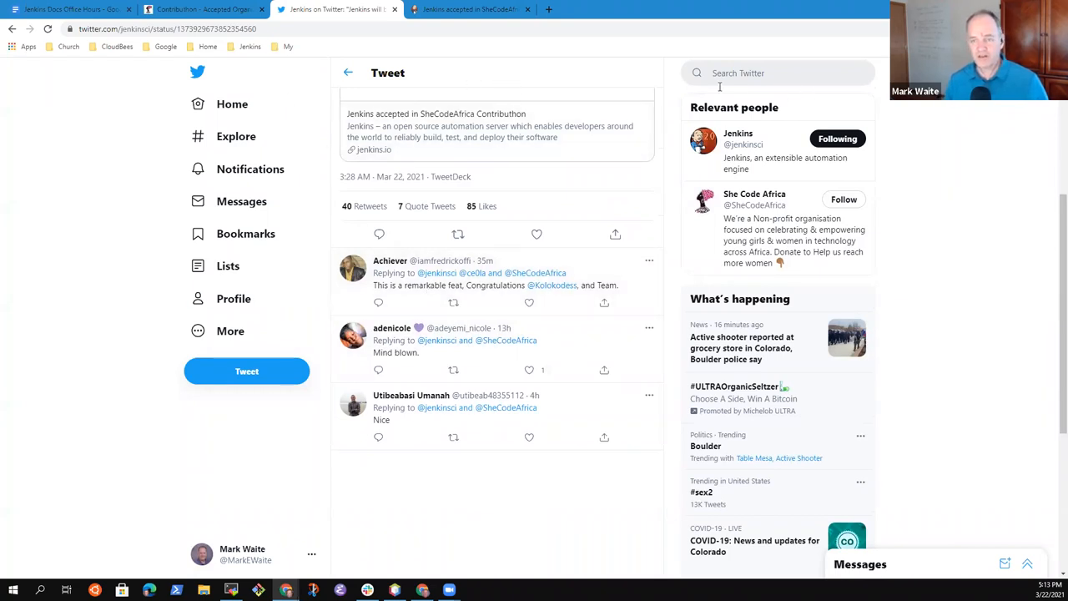
click(778, 73)
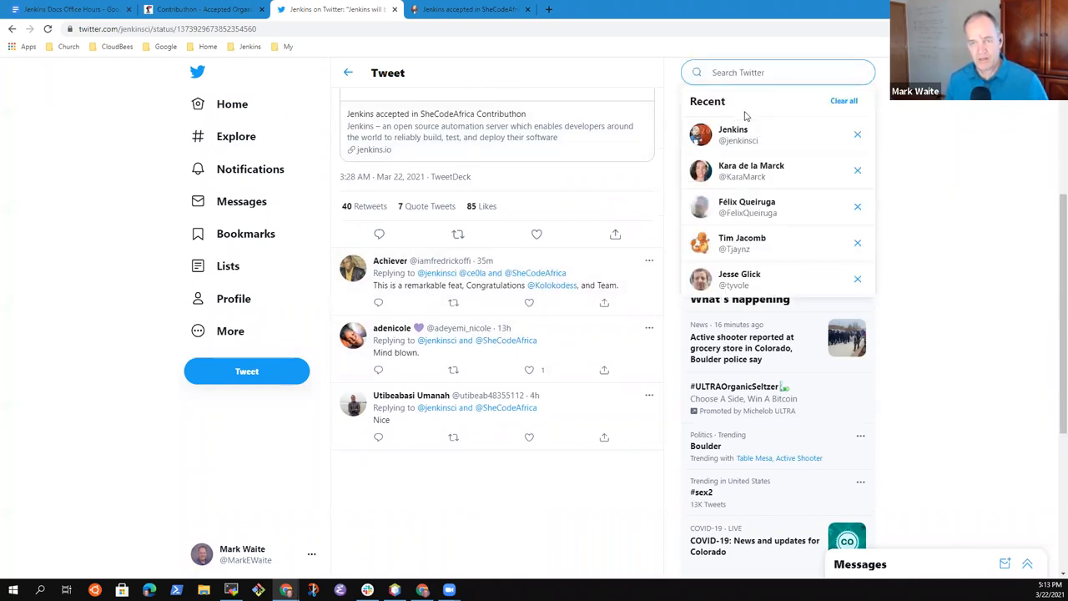
text(MarkEWaite)
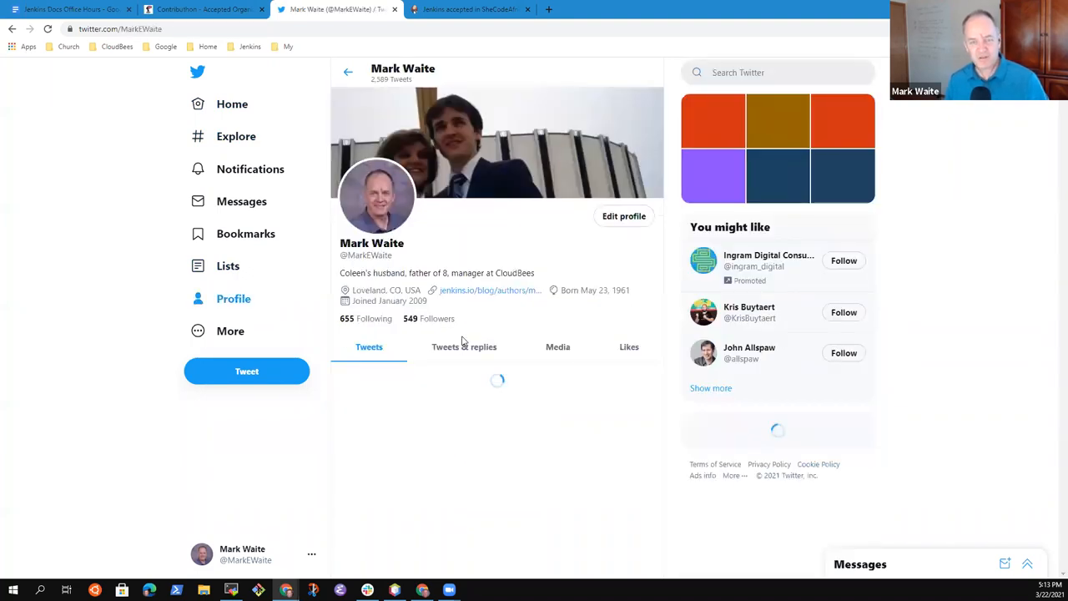
- Open the SheCodeAfrica Contributhon tweet and select its sentence about helping others contribute
scroll(down, 3)
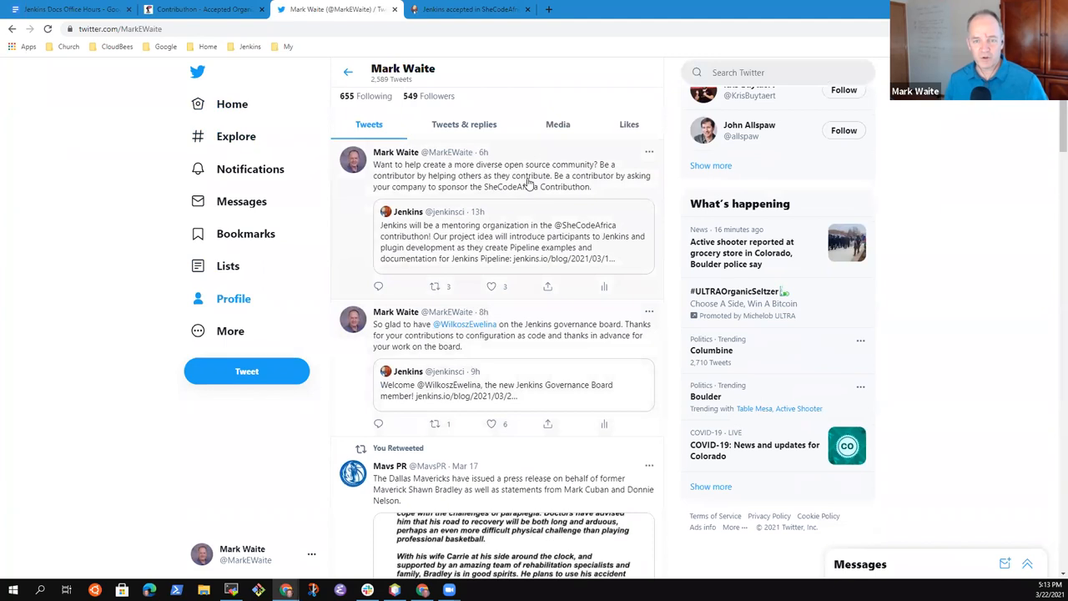
click(528, 175)
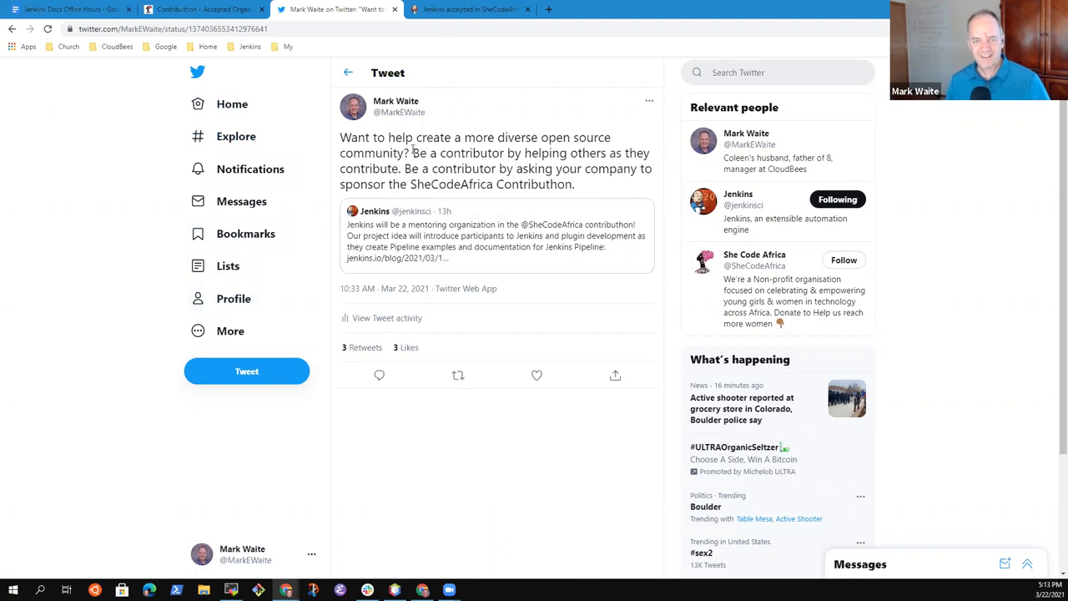
drag(412, 153, 401, 169)
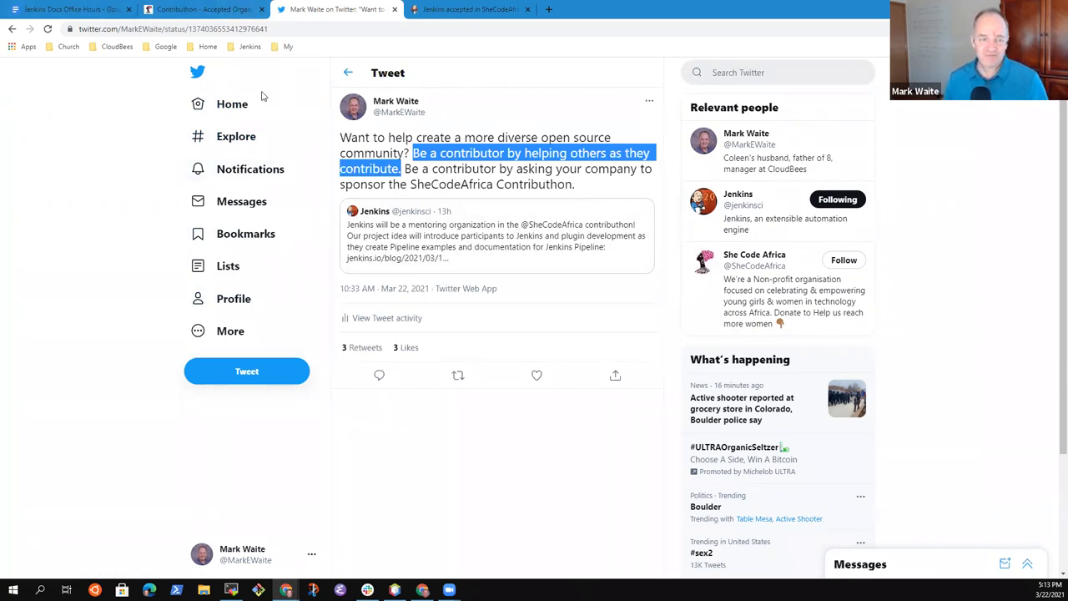
click(201, 9)
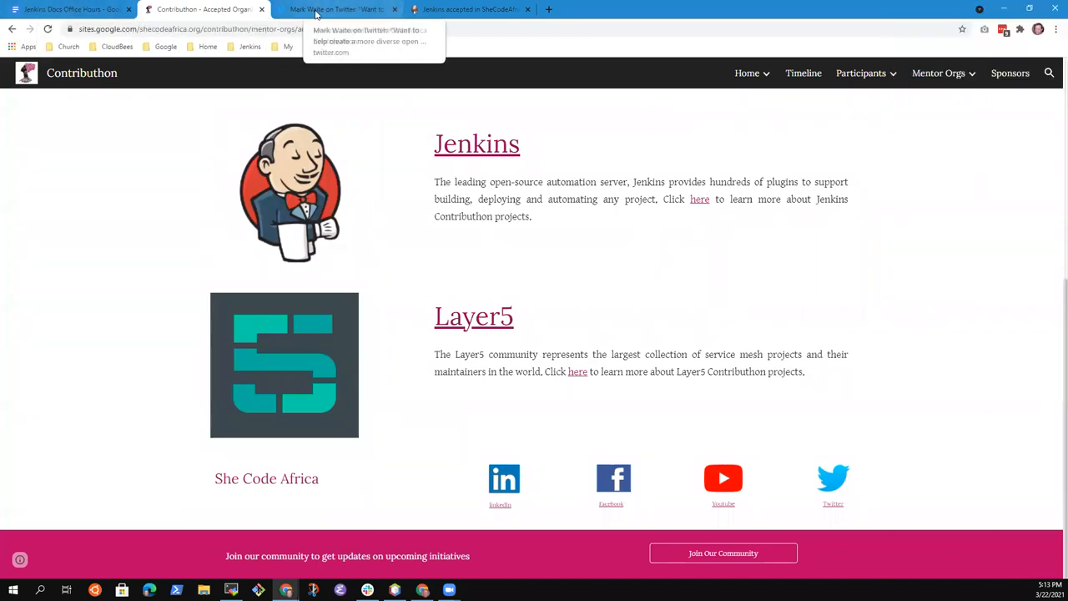
click(343, 9)
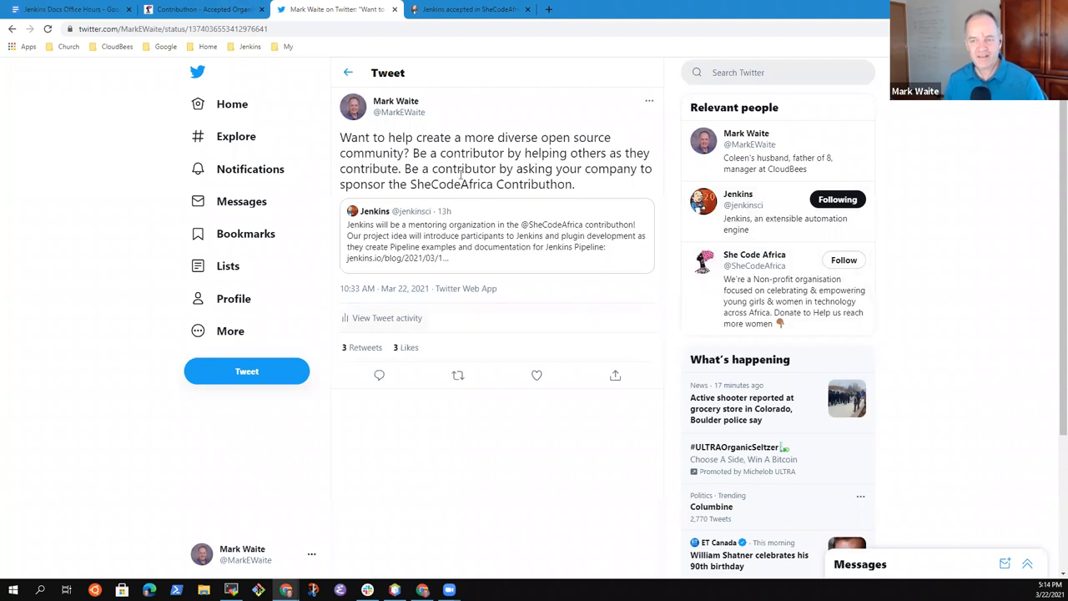
mouse_move(617, 232)
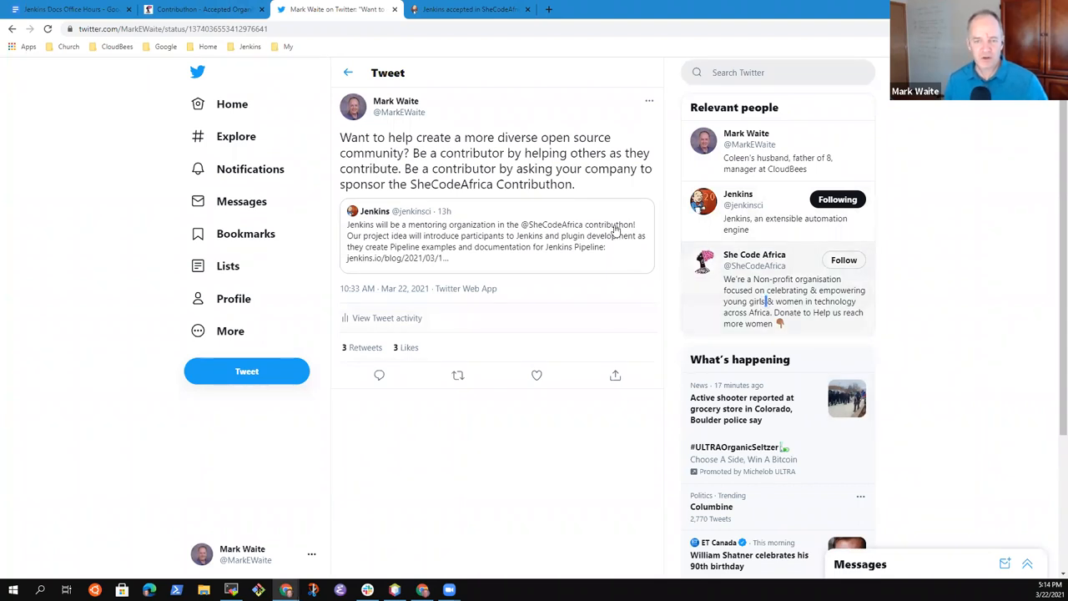
- View the She Code Africa profile, then return to the office hours notes
click(754, 259)
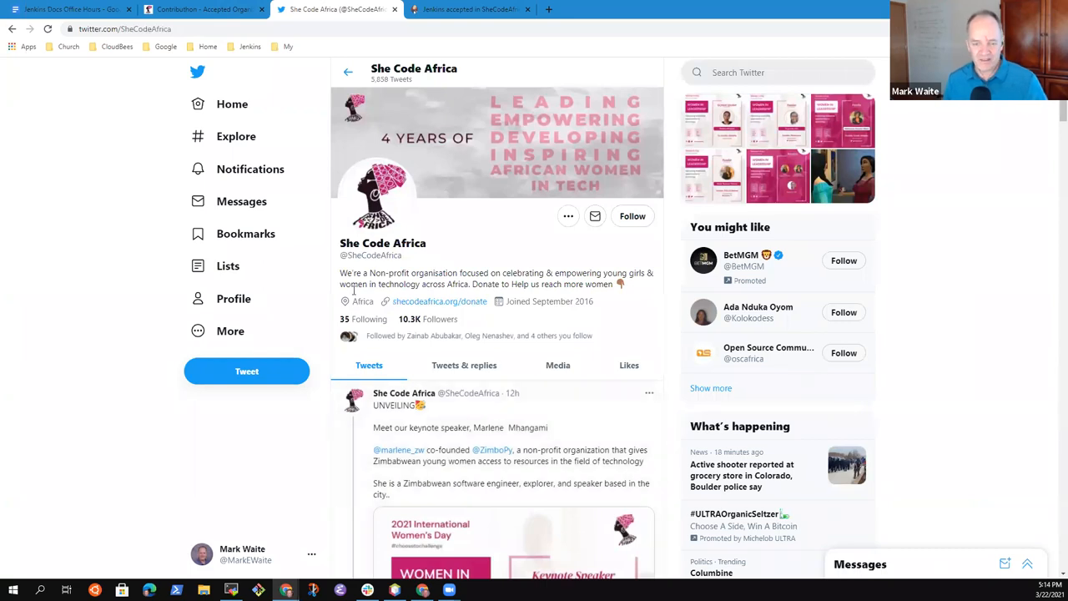
scroll(down, 3)
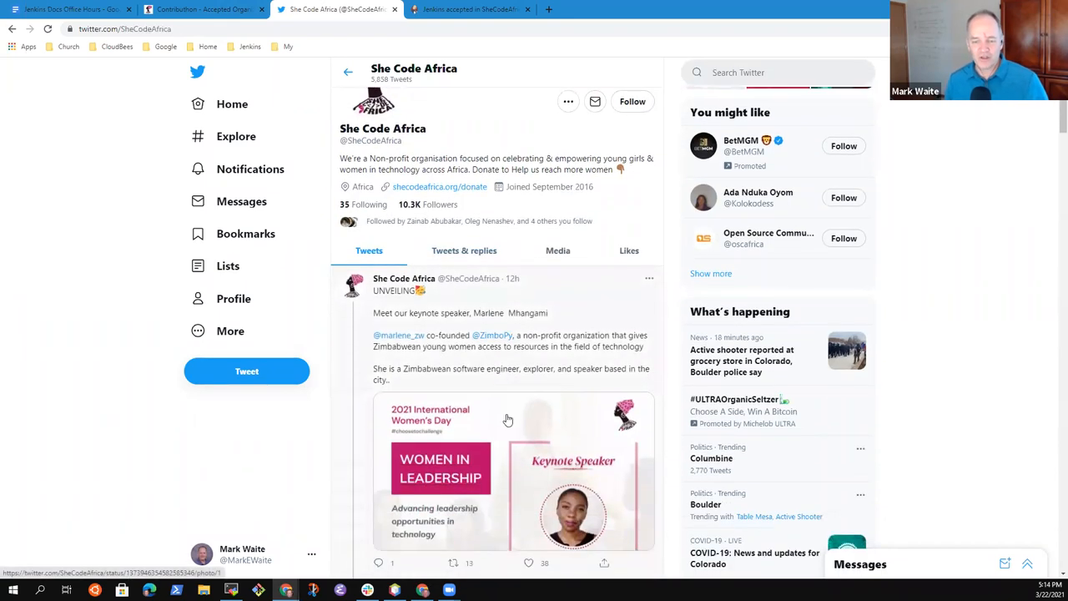
scroll(down, 3)
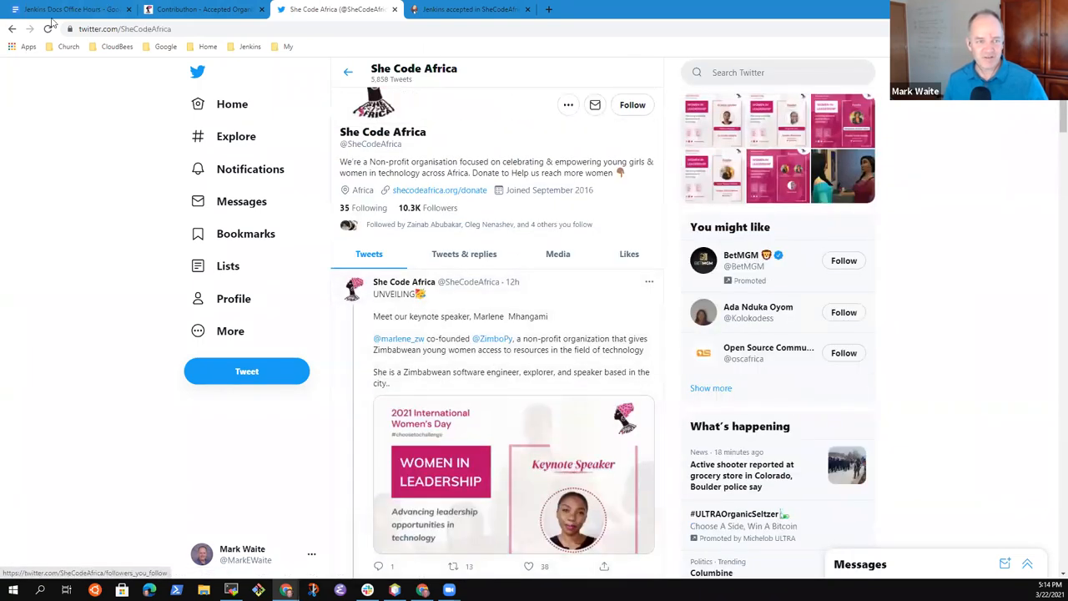
click(63, 11)
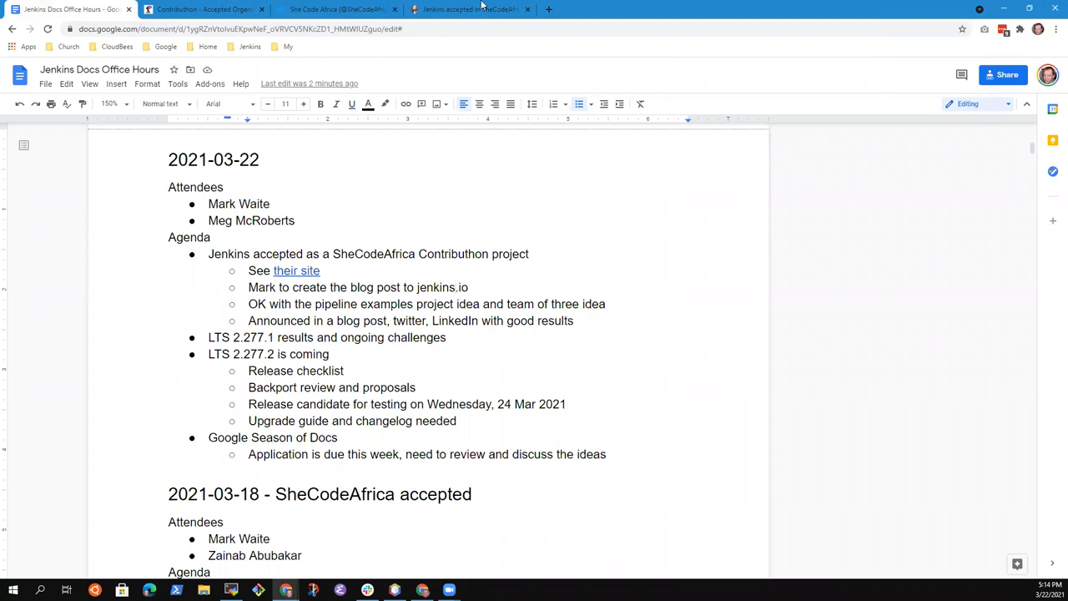
- Link 'blog post' in the notes to the jenkins.io SheCodeAfrica announcement
click(480, 9)
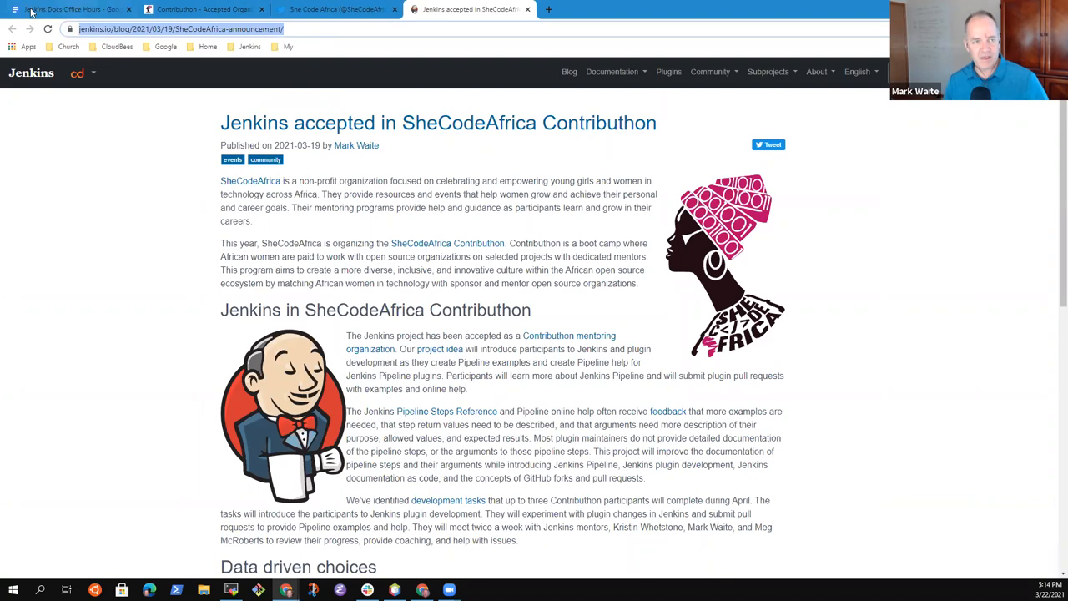
click(75, 9)
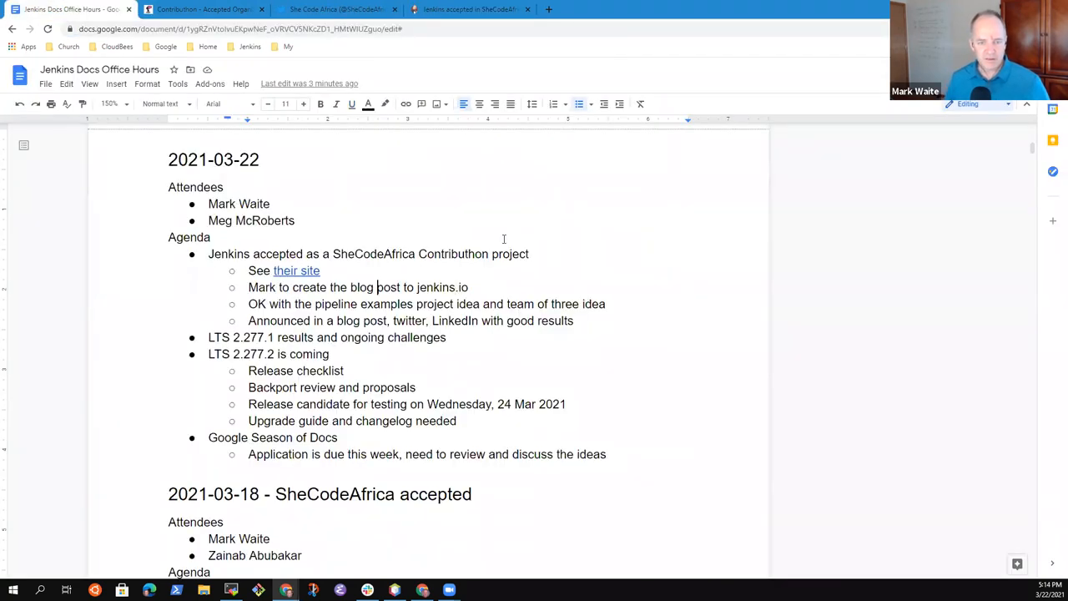
double_click(374, 287)
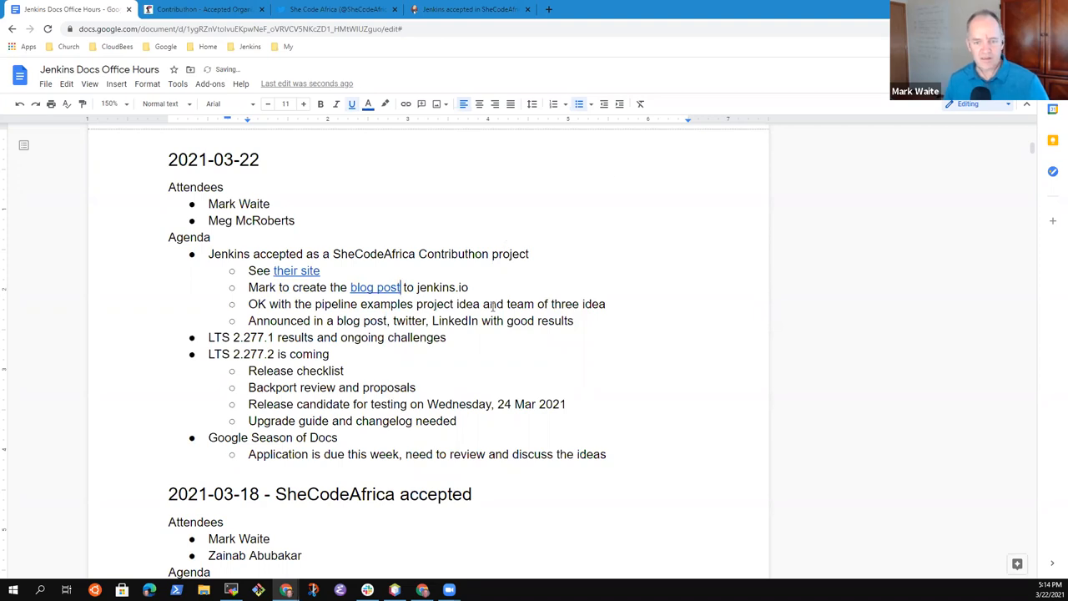
click(481, 10)
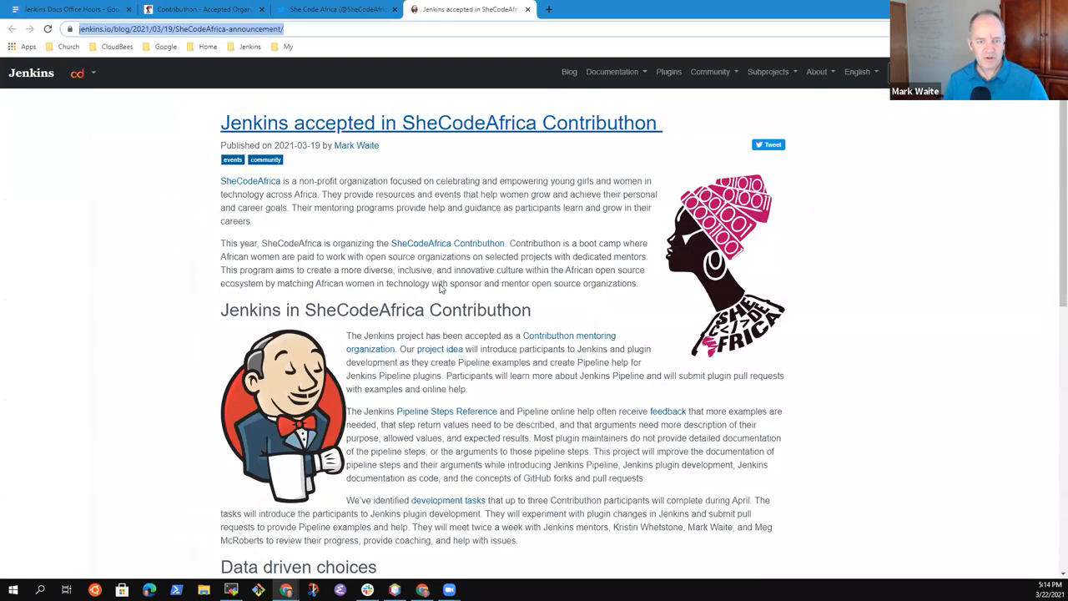
mouse_move(440, 349)
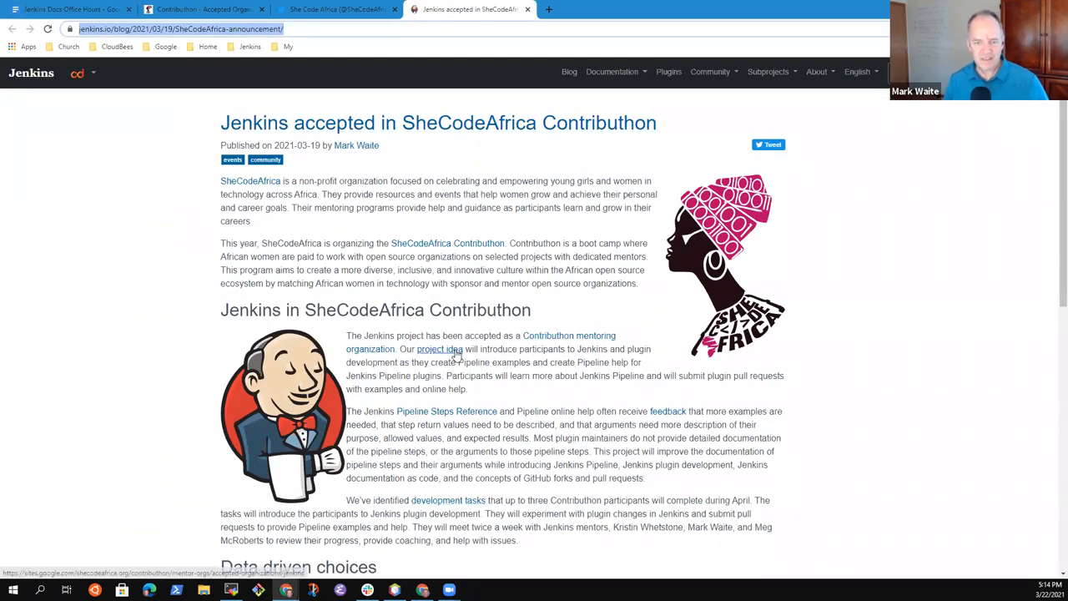
- Open the Jenkins Pipeline Examples and Help project idea page and copy its address
click(438, 349)
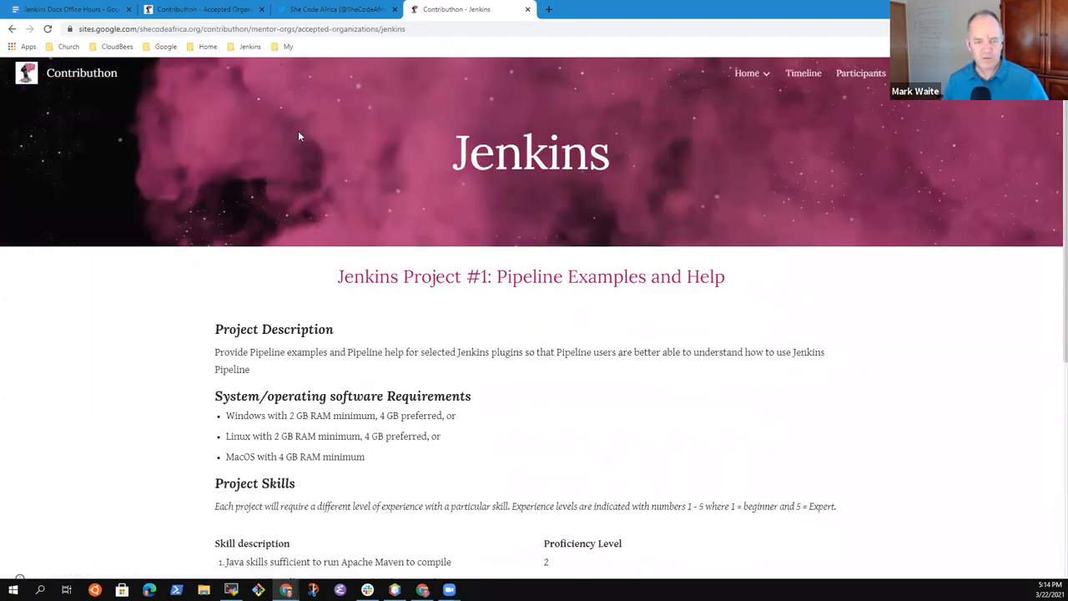
scroll(down, 3)
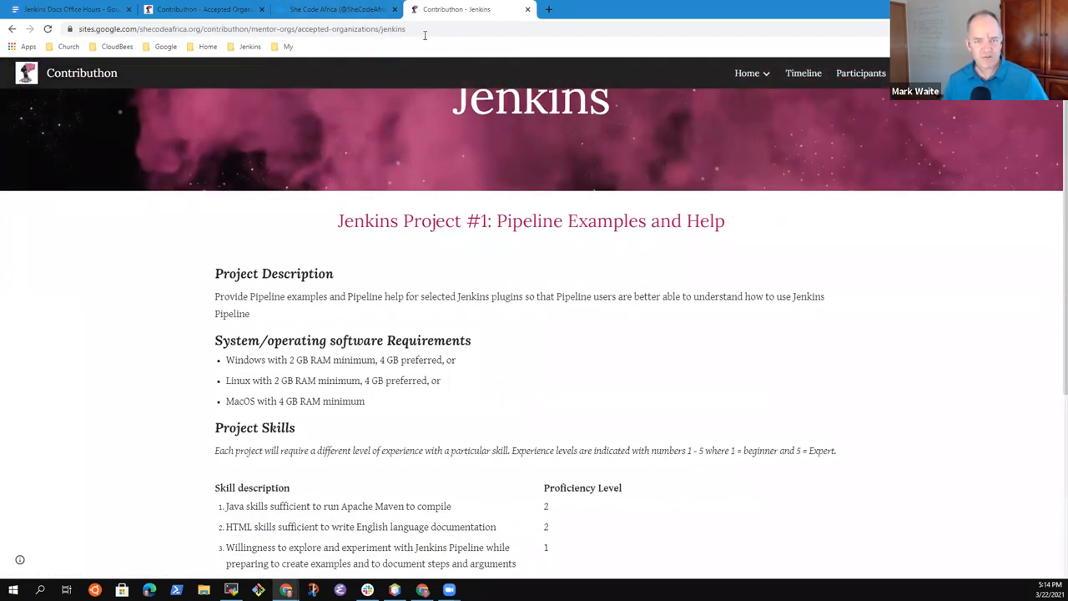
click(67, 11)
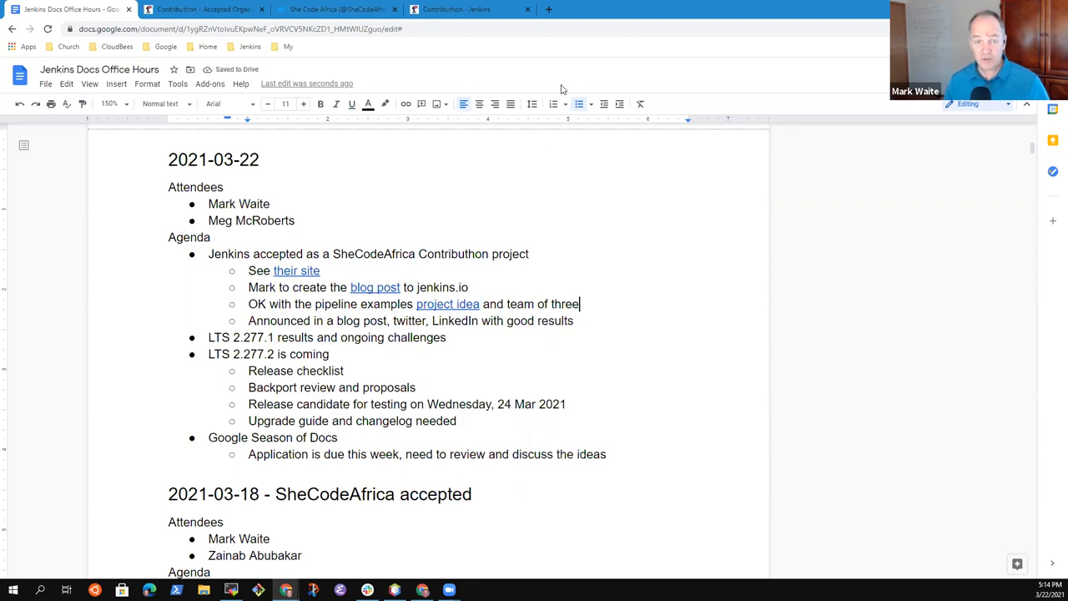
- Open the Contributhon Apr 2021 task breakdown document and zoom it to 150%
click(469, 10)
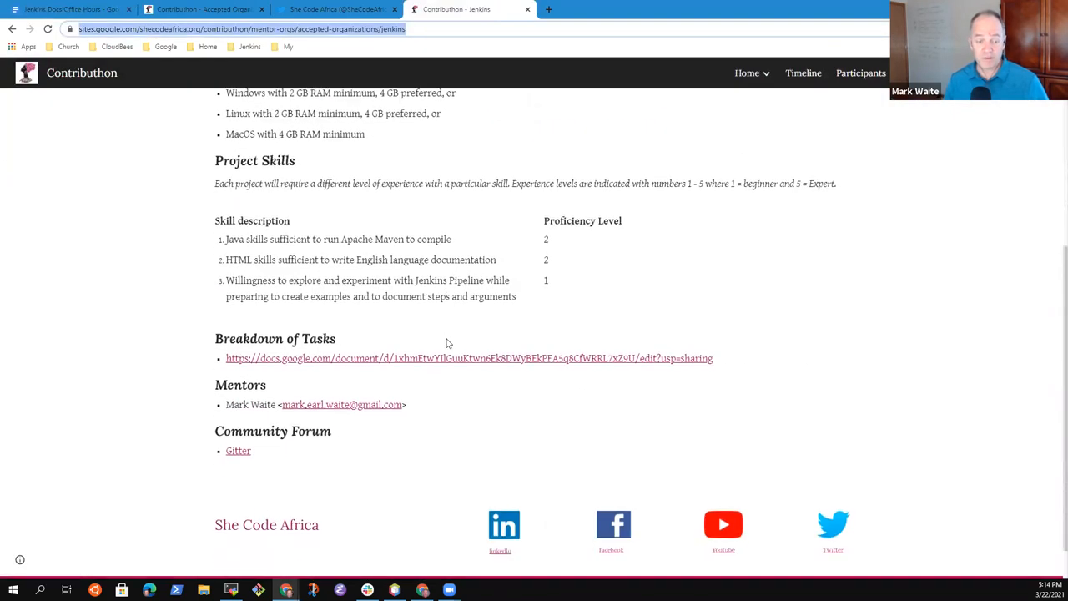
click(468, 357)
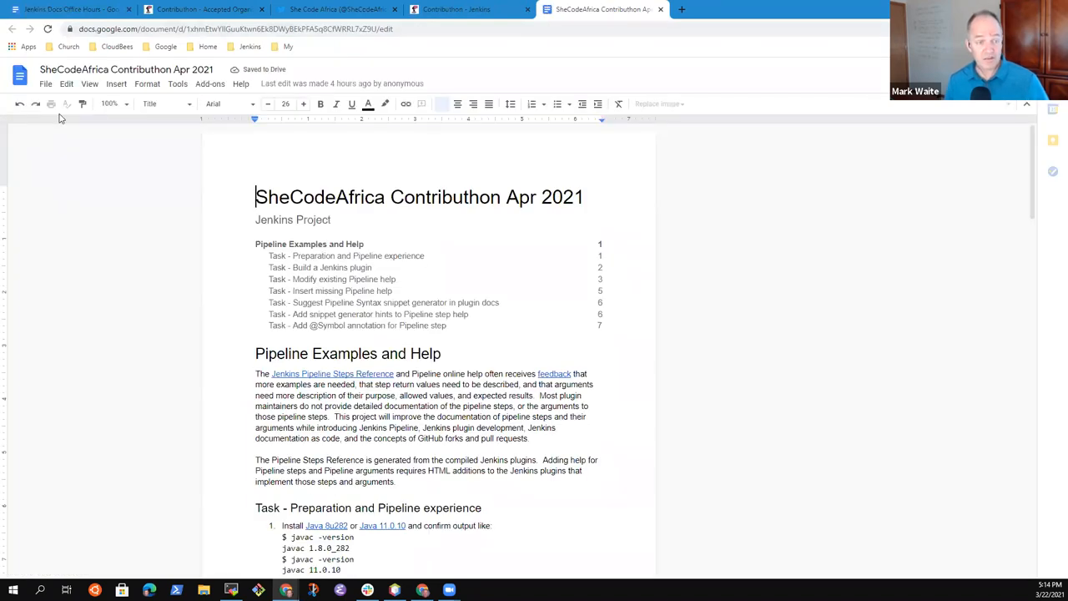
click(110, 103)
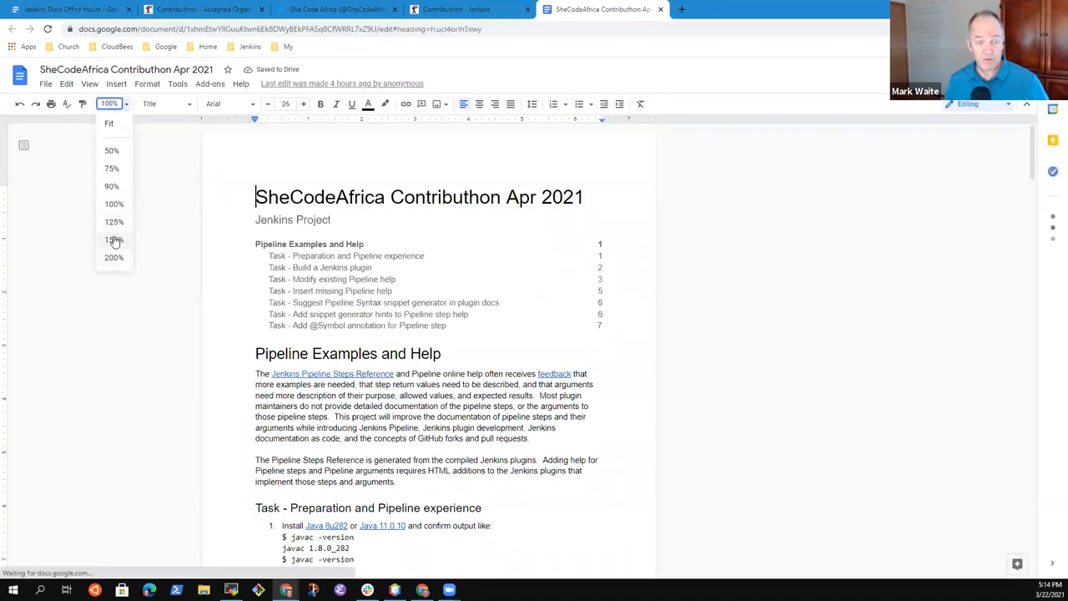
click(113, 239)
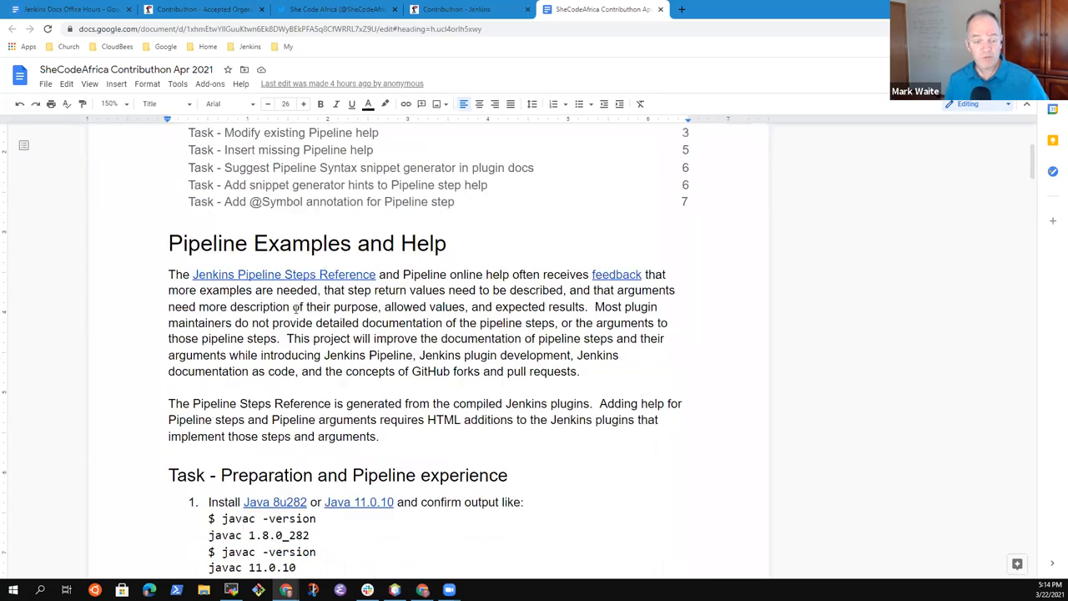
scroll(down, 3)
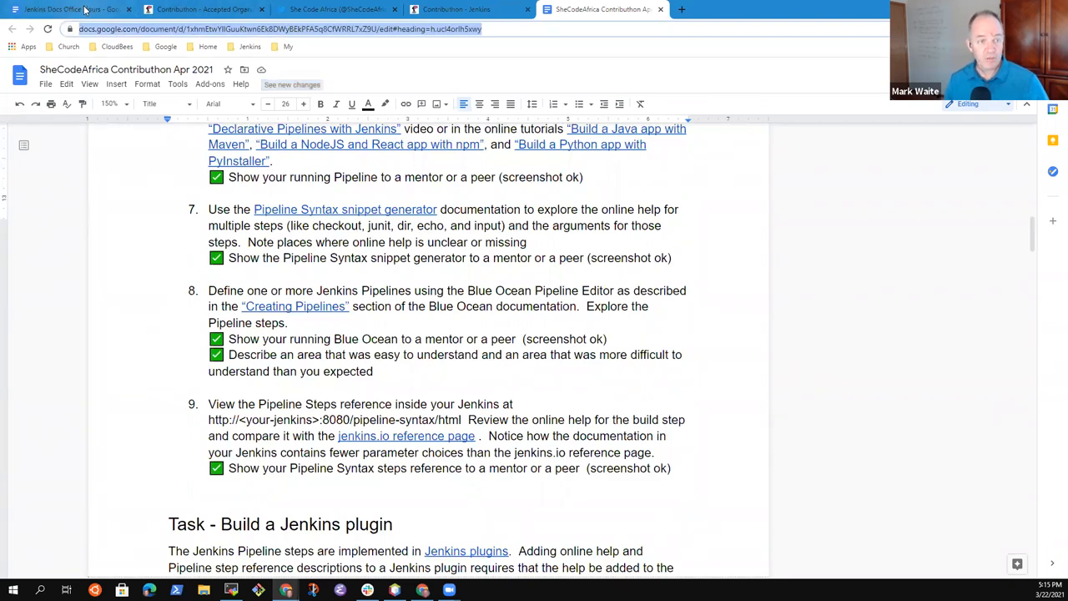
click(62, 9)
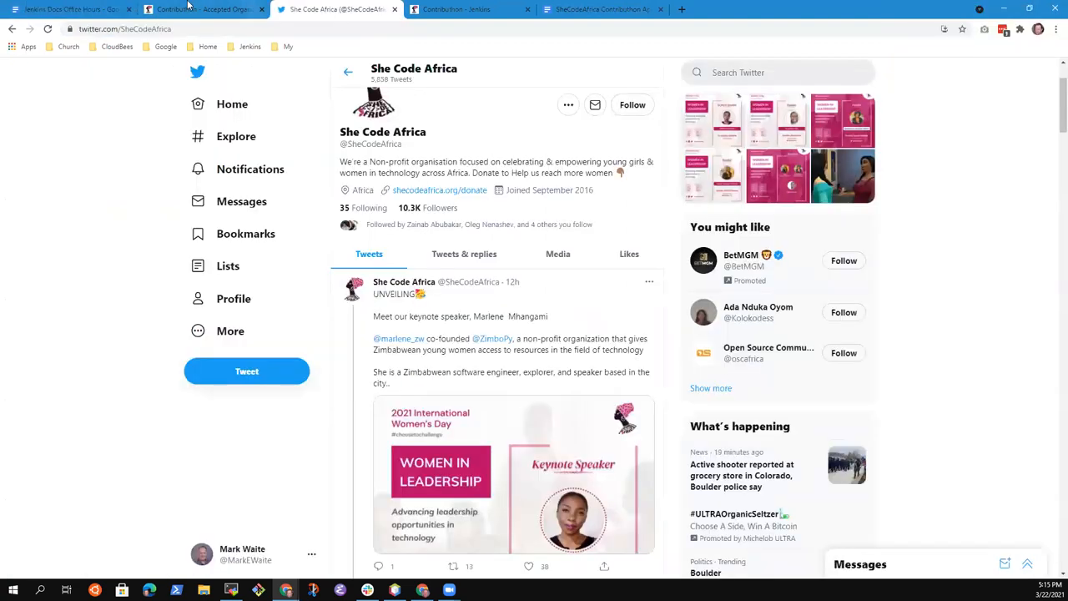
click(200, 9)
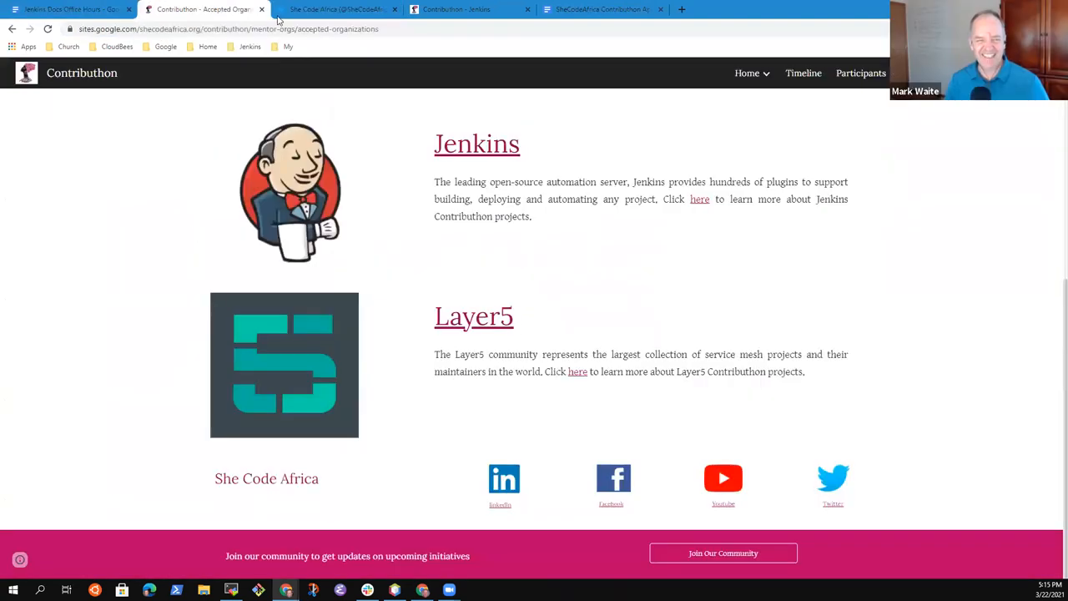
click(334, 9)
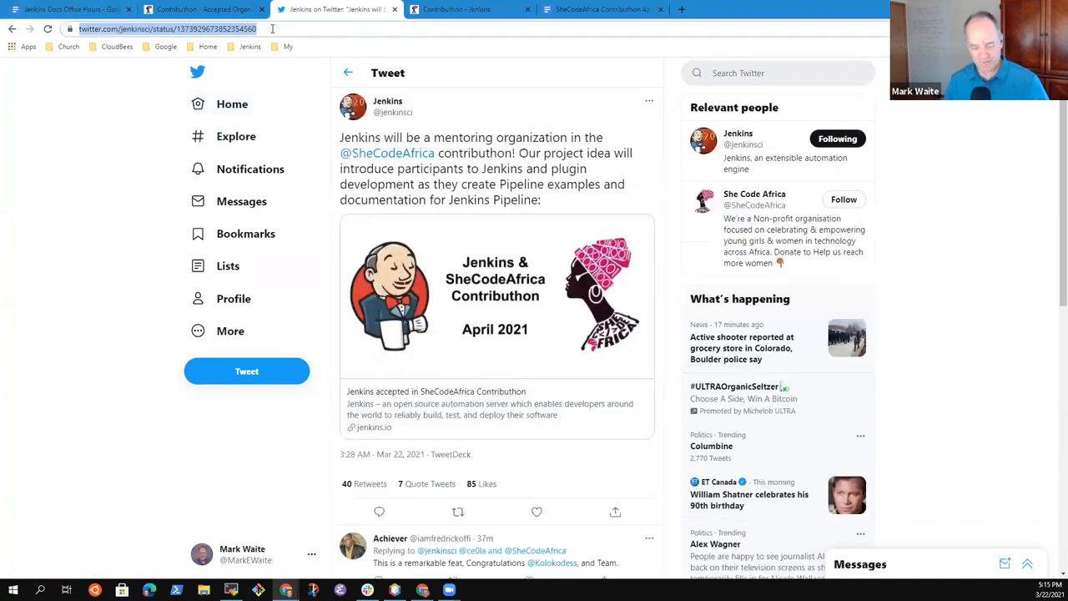
- Check the project idea and details links in the notes, then return to the Contributhon page
click(58, 15)
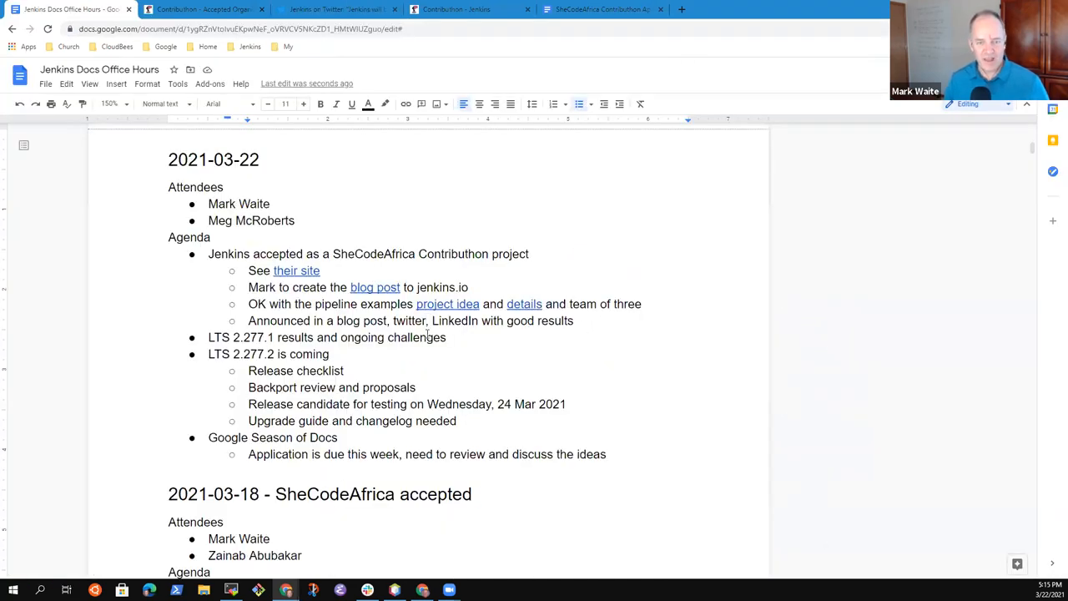
key(ctrl+k)
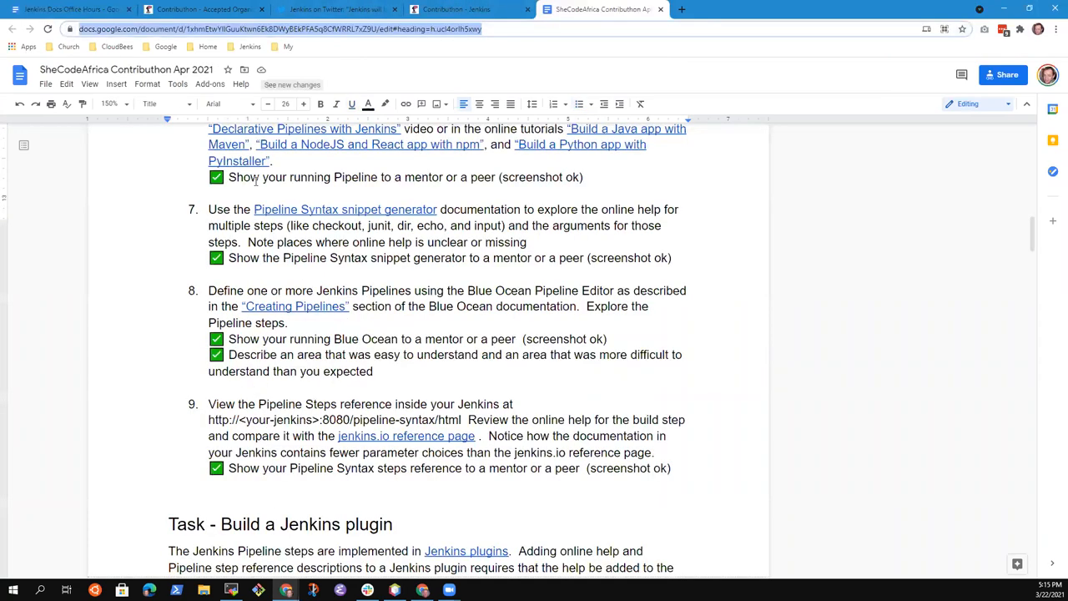
click(209, 9)
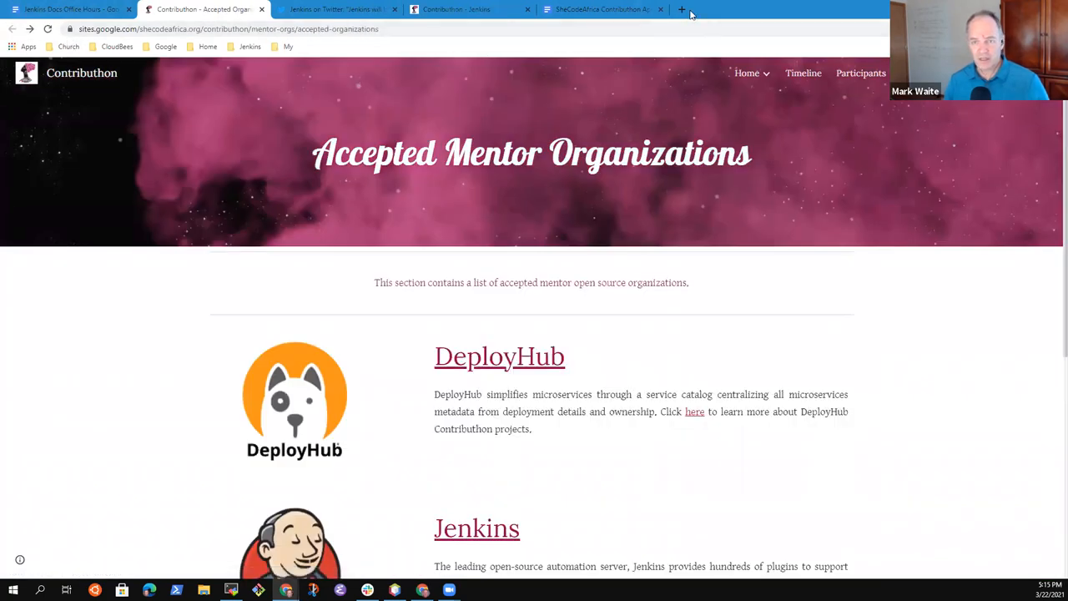
- Copy the SheCodeAfrica Contributhon post link from LinkedIn and link the word 'LinkedIn' to it
click(683, 9)
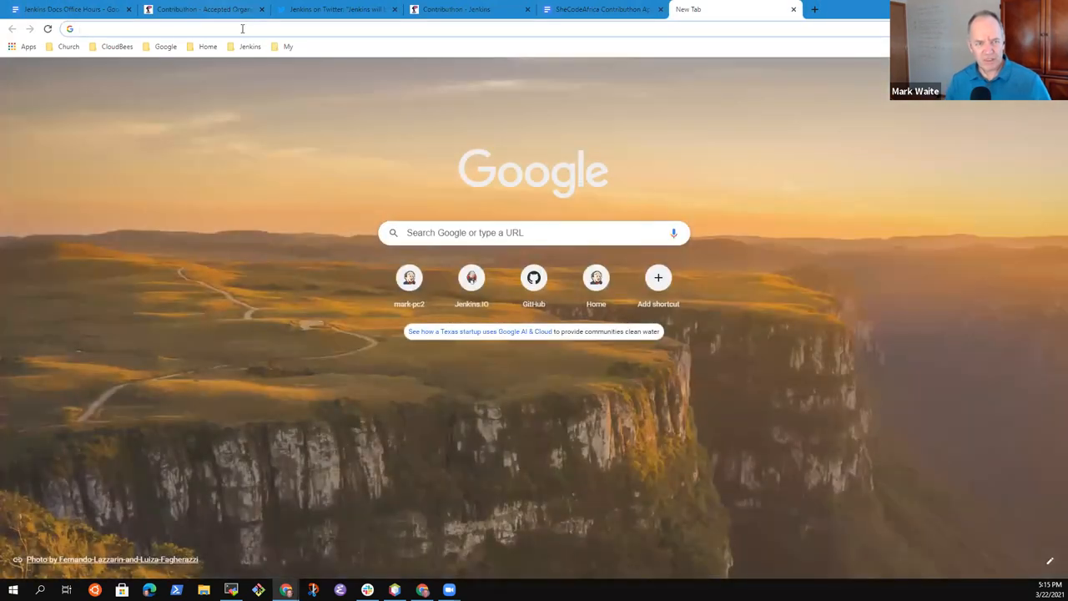
text(linkedf)
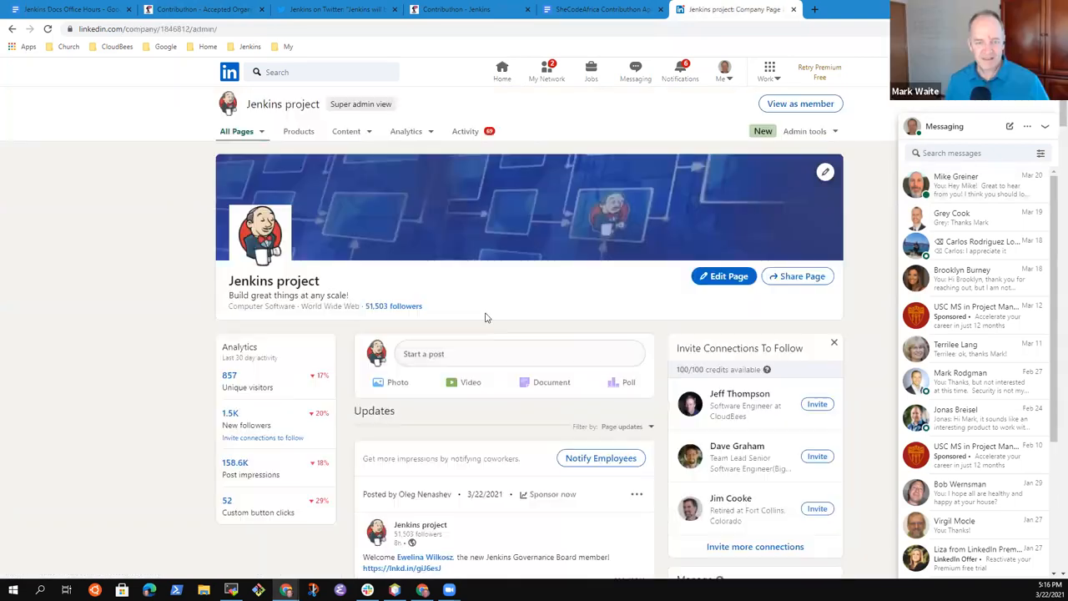
scroll(down, 3)
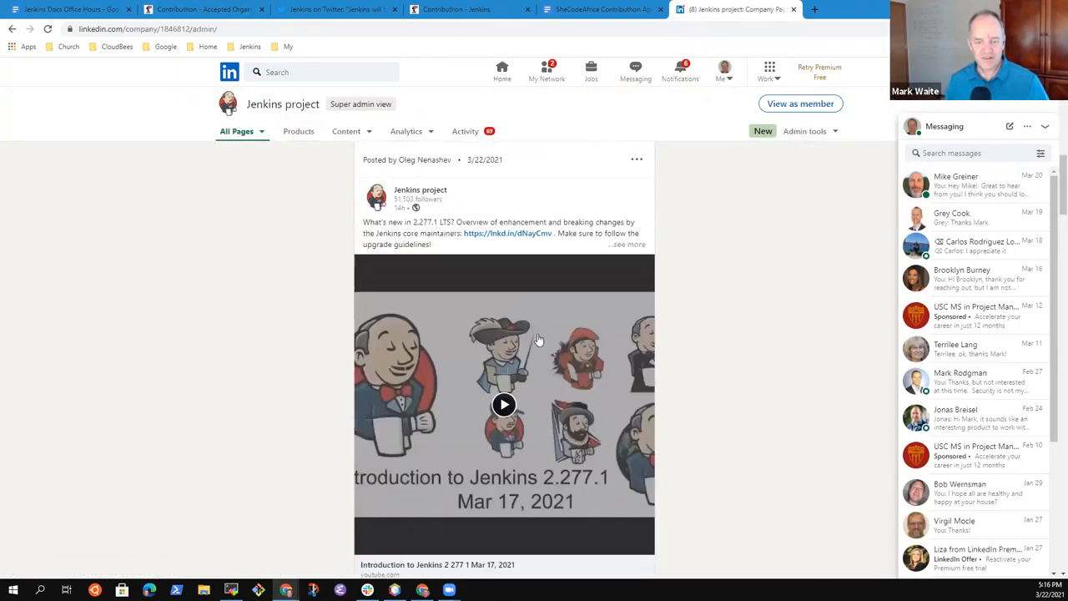
scroll(down, 3)
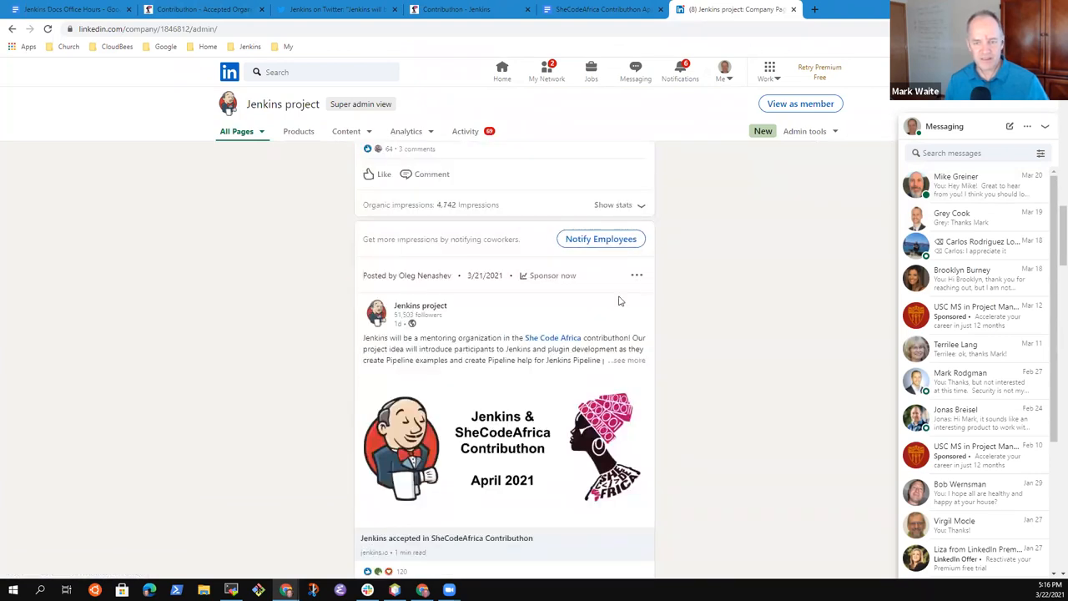
click(636, 276)
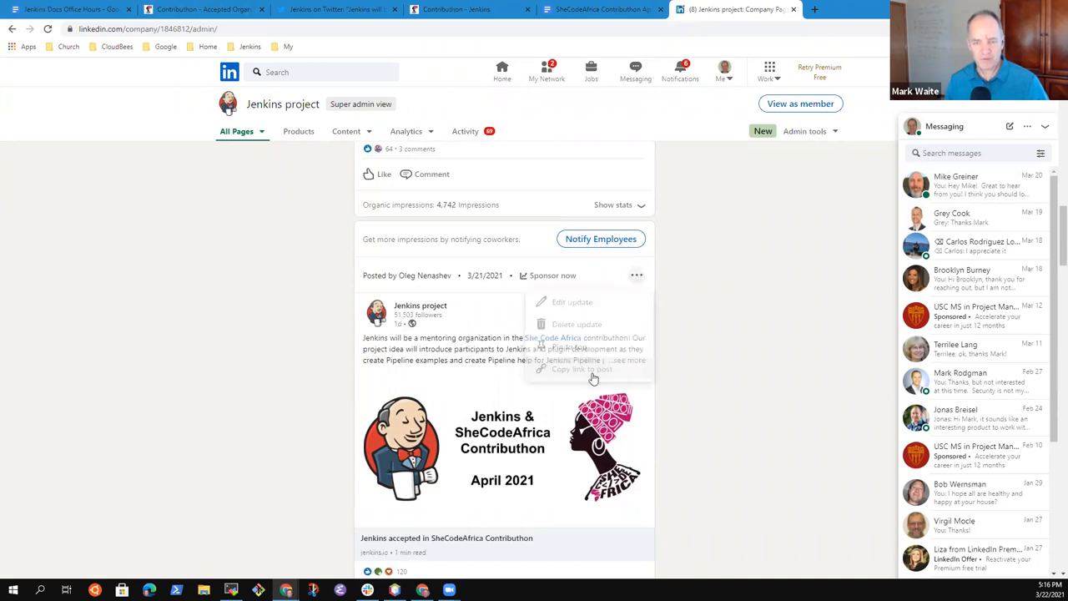
click(67, 14)
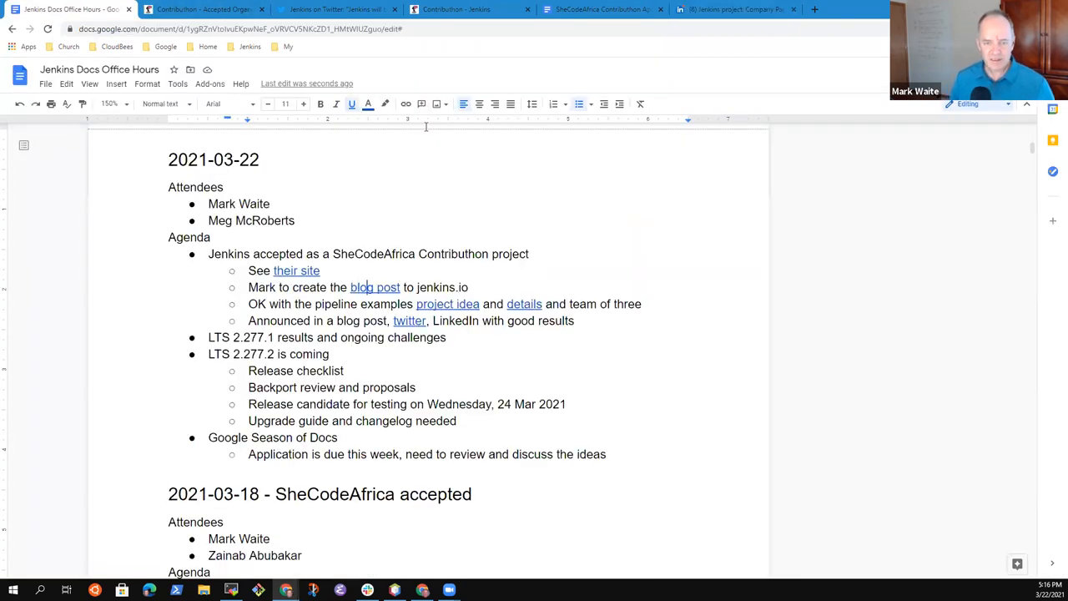
double_click(454, 320)
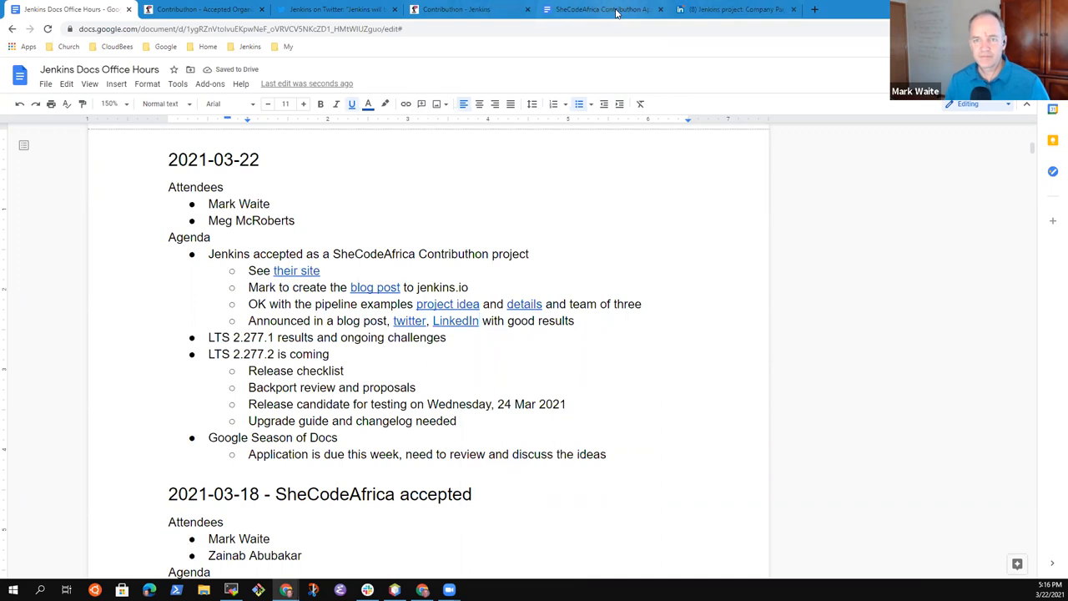
click(743, 9)
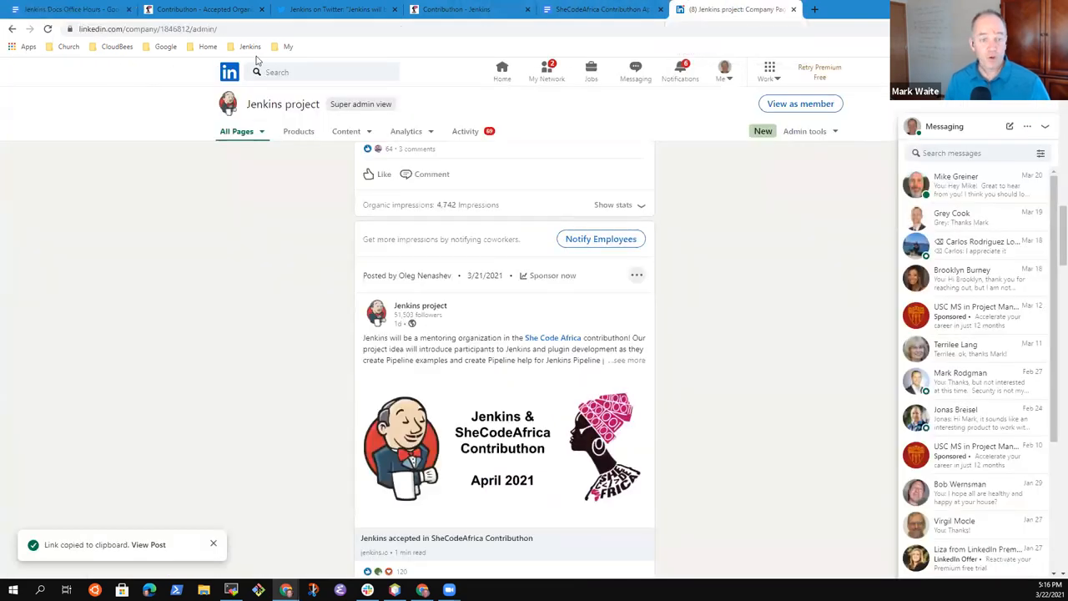
- Open the SheCodeAfrica Contributhon post on jenkins.io and link 'blog post' in the notes to it
click(249, 46)
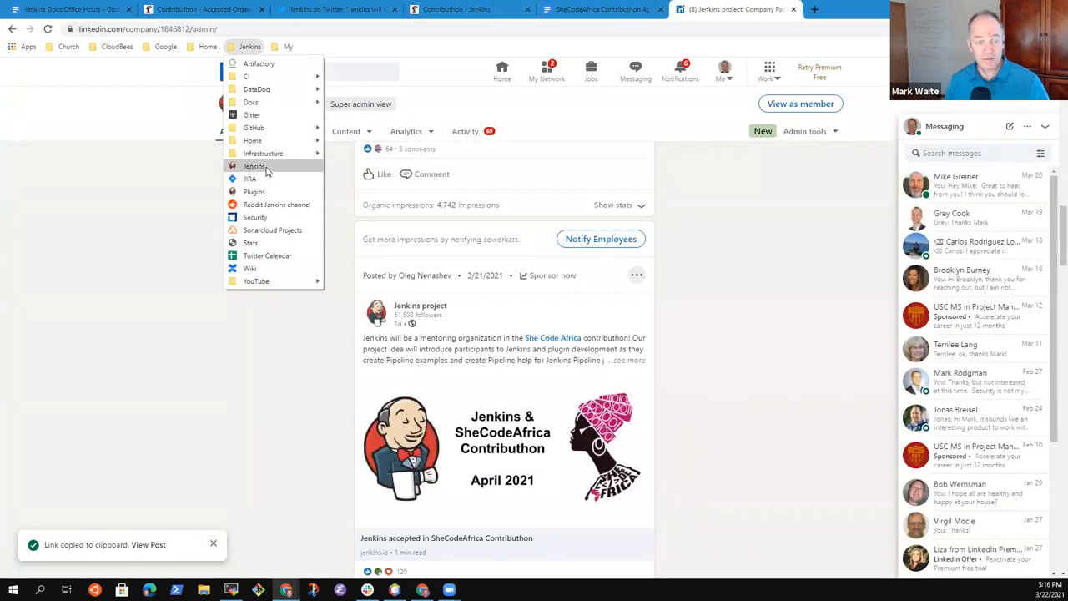
click(254, 166)
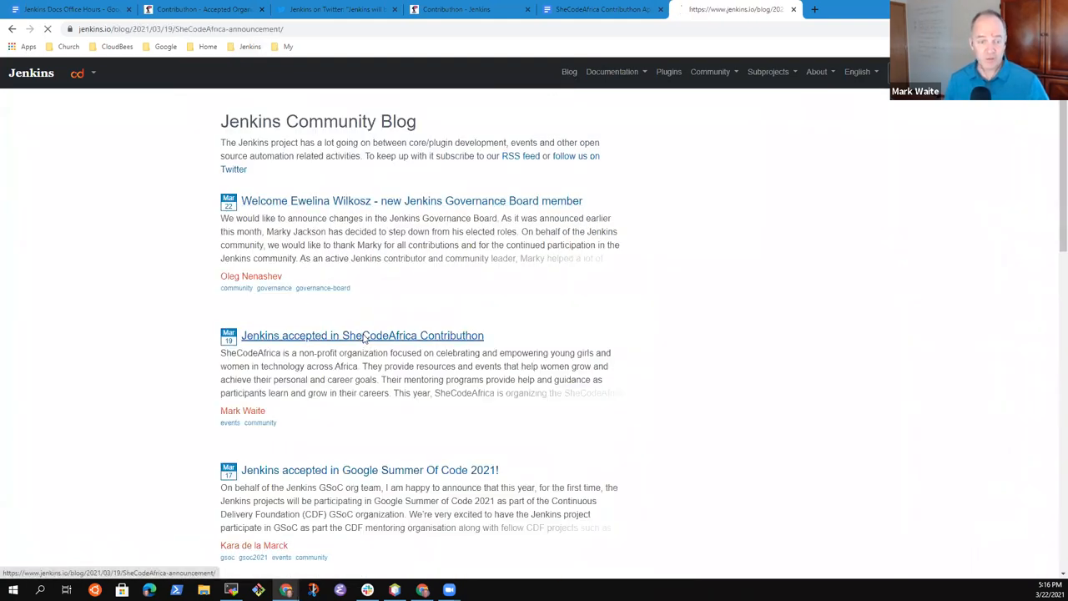
click(362, 336)
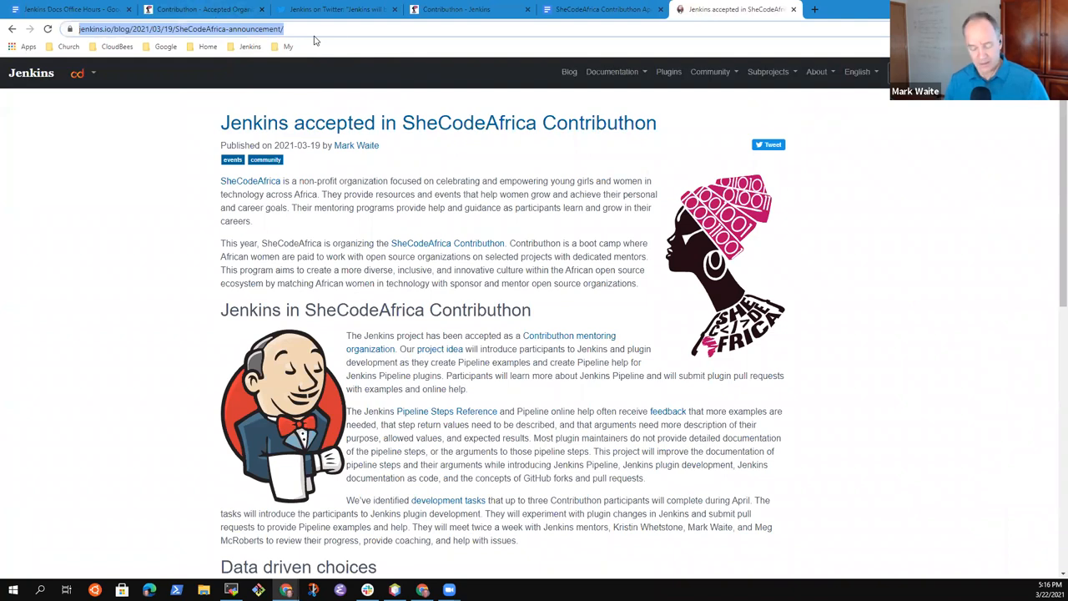
click(63, 11)
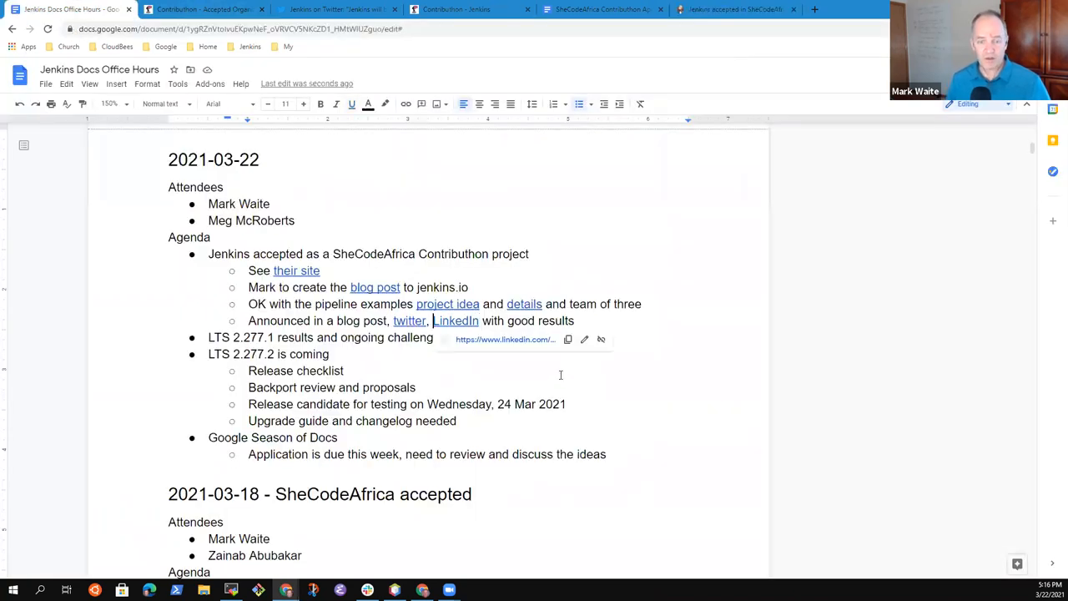
double_click(360, 321)
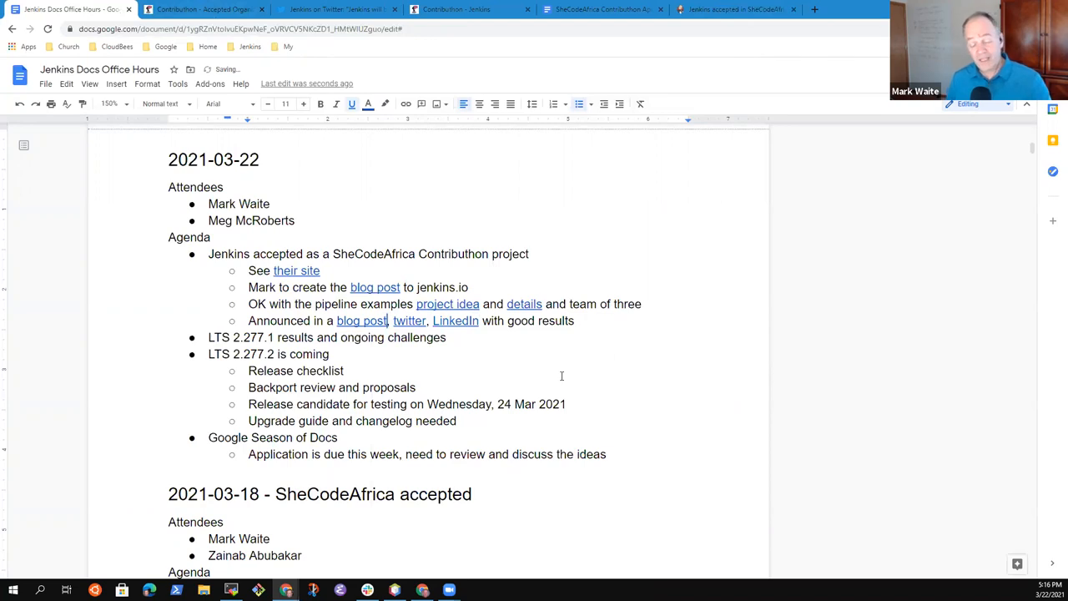
- Add the sub-bullet 'Twice a week meetings with those we are coaching' and begin a nested 'One at' line
key(Enter)
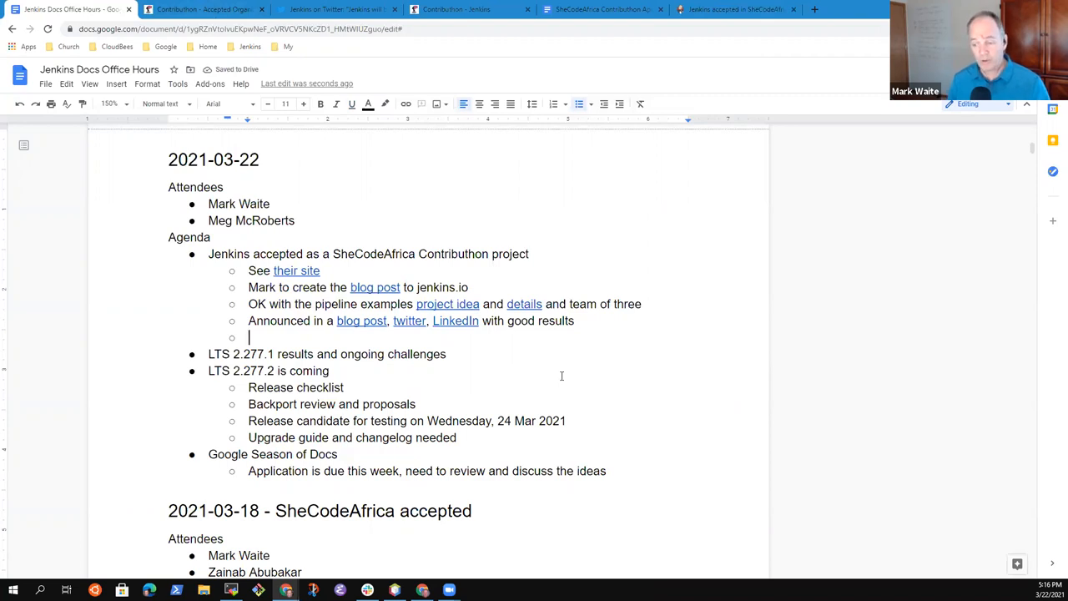
text(Twice a week)
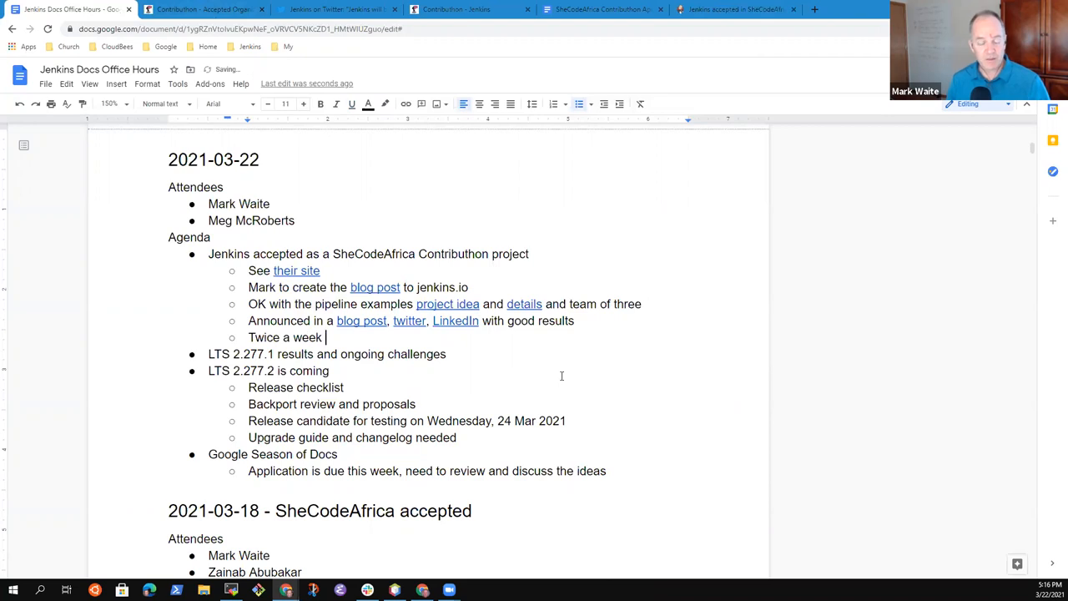
text(meetings with those)
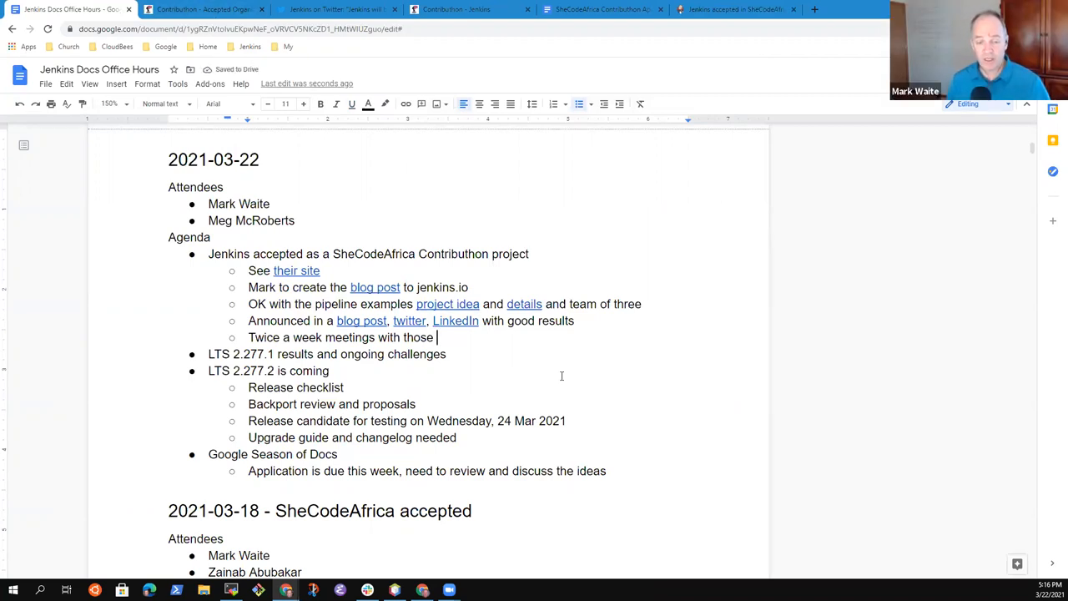
text(we)
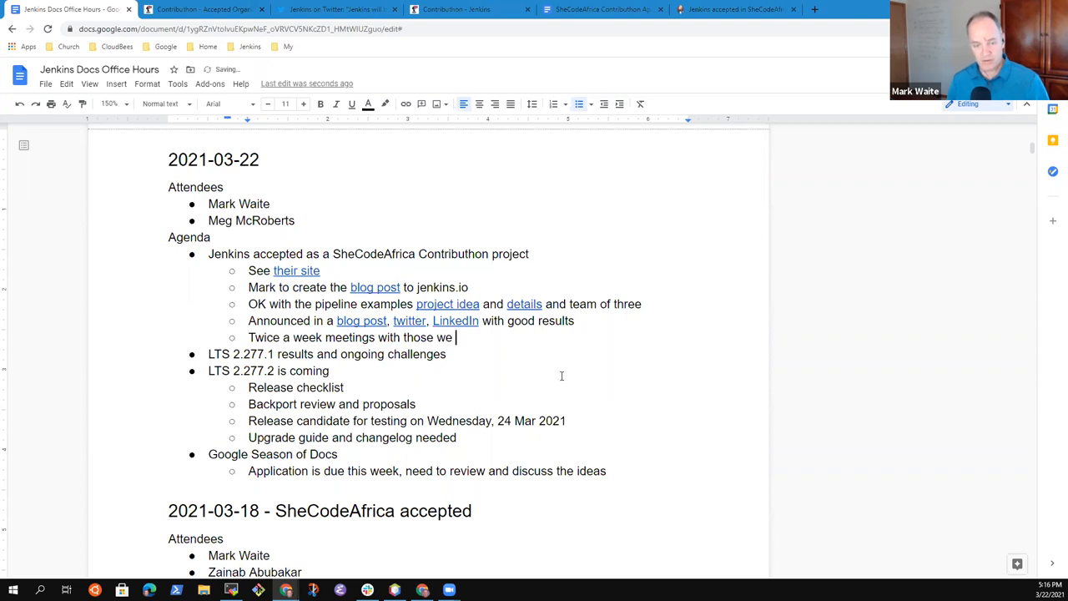
text(are co)
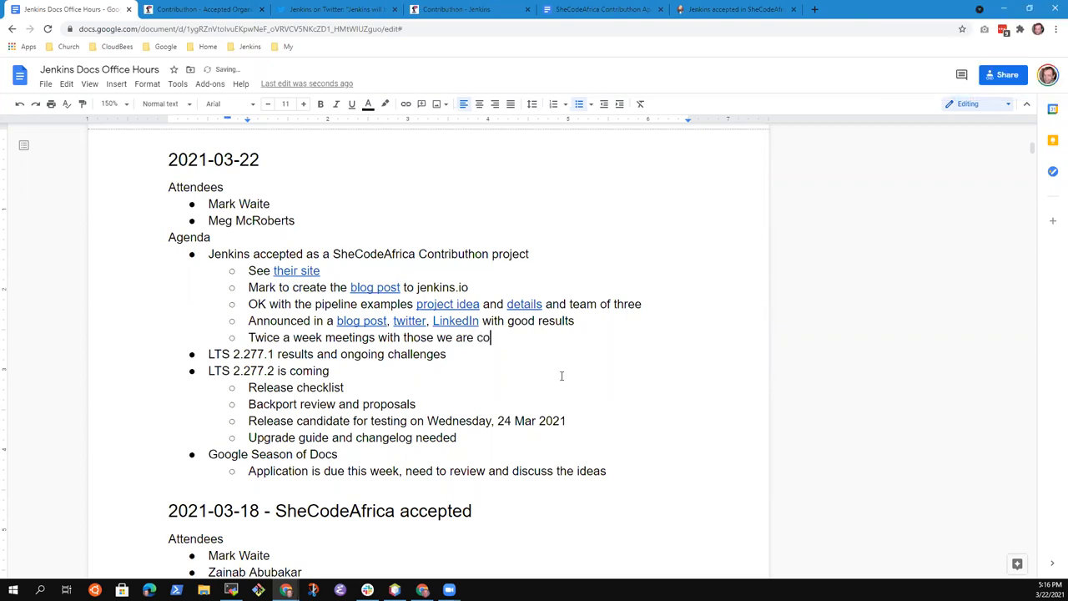
text(aching)
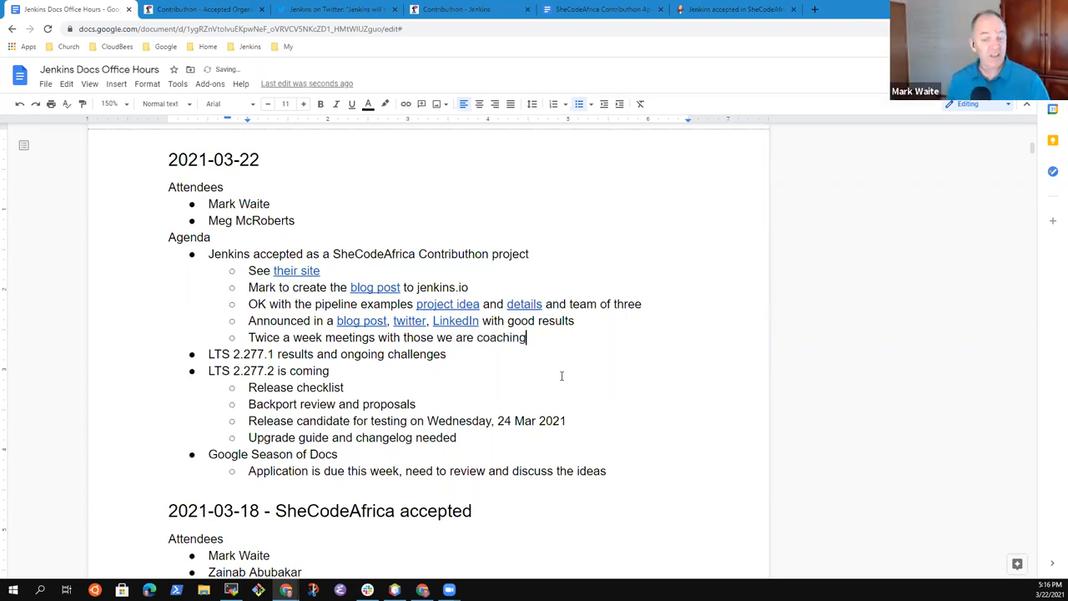
text(Onc)
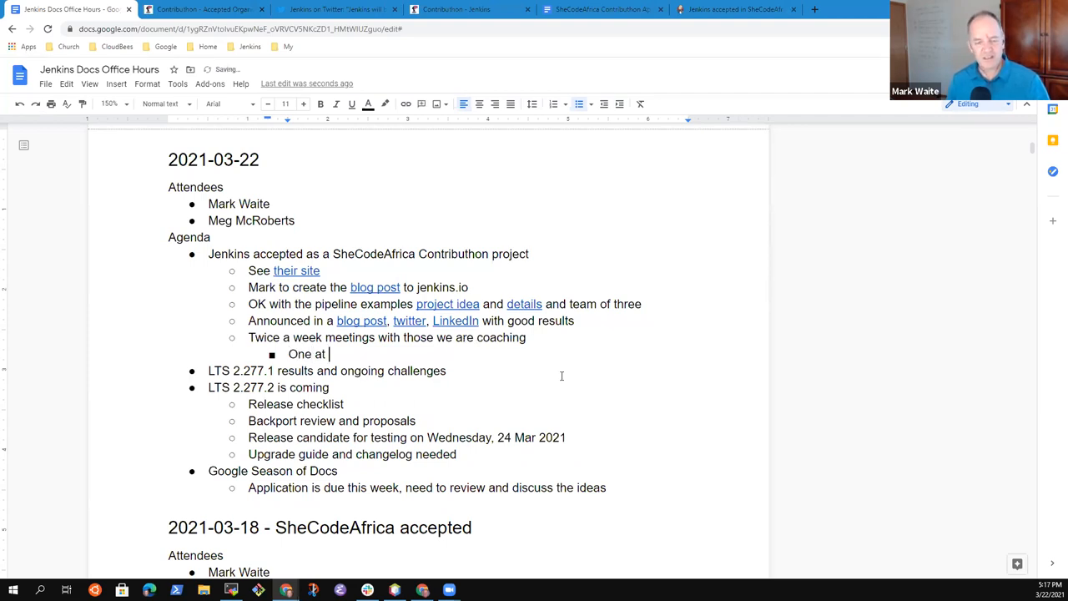
- Type 'One at start of day in Africa, one after of day in Africa' and change 'coaching' to 'mentoring'
text(start of day in Af)
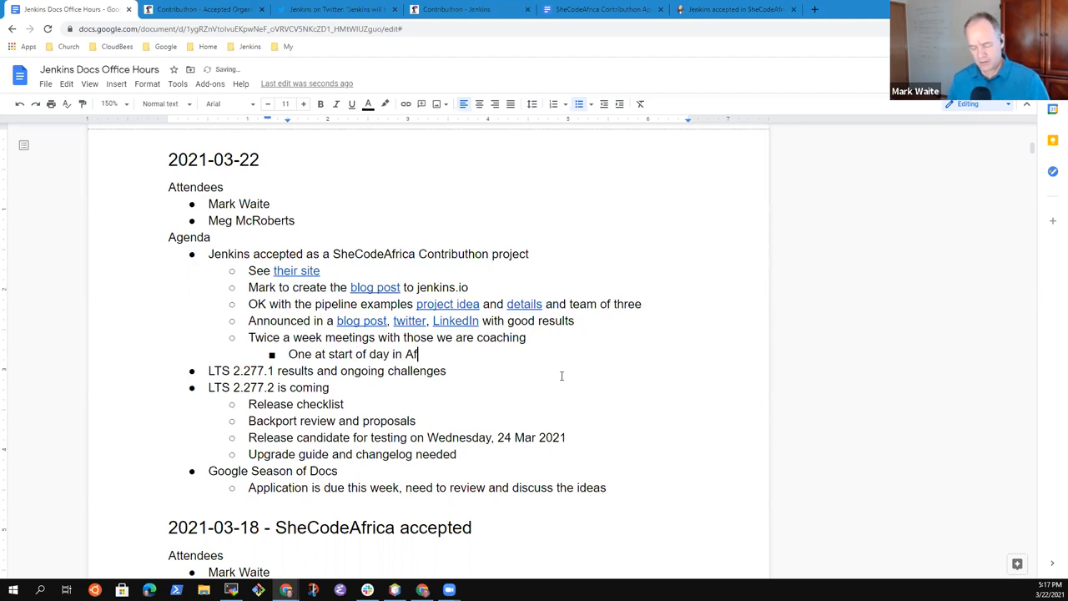
text(rica, a)
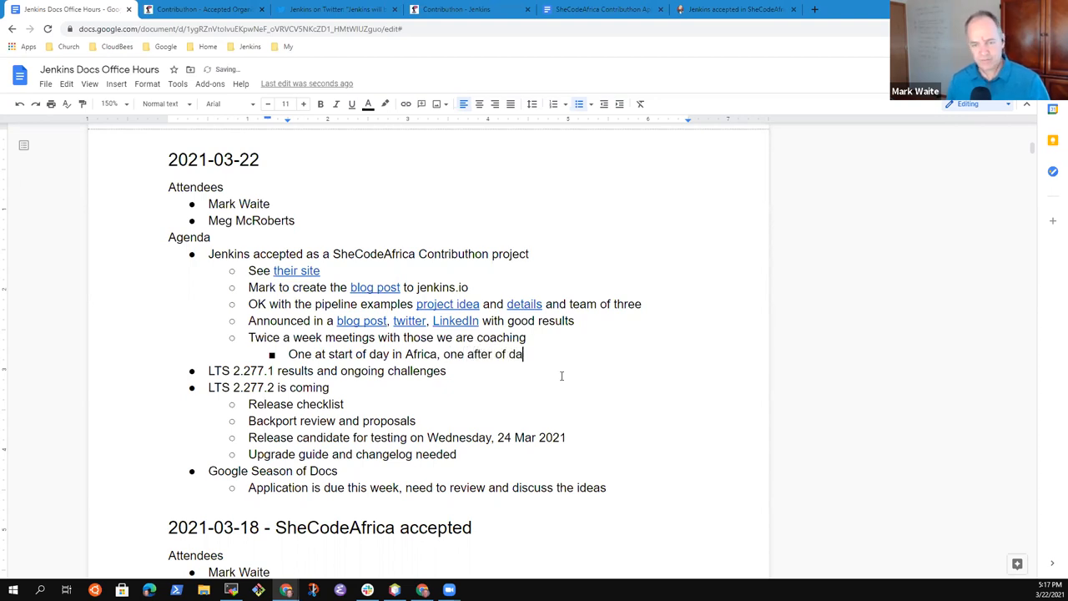
text(y in Africa)
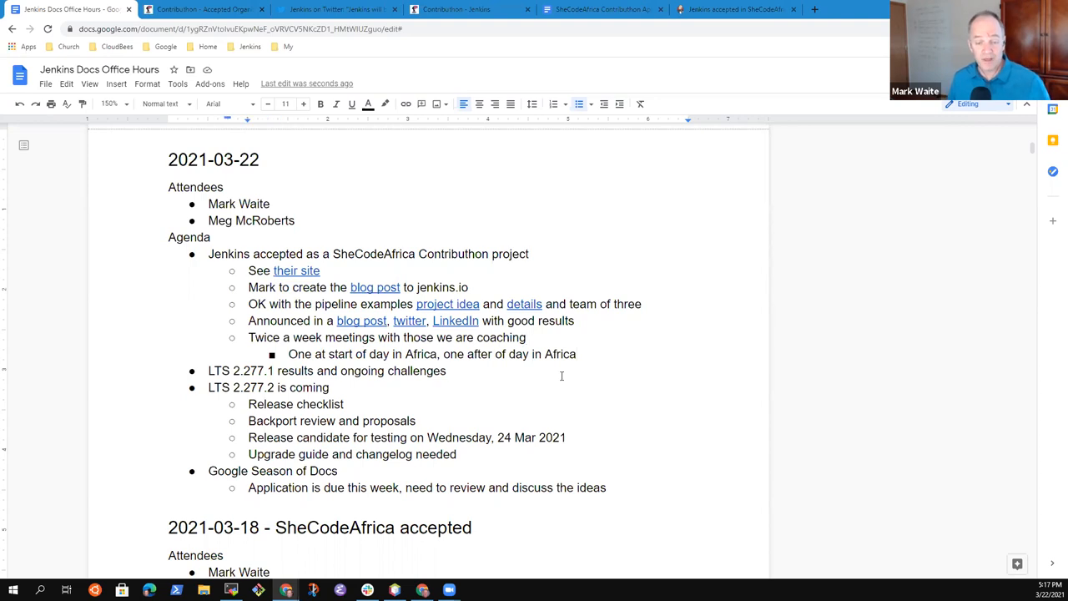
text(mento)
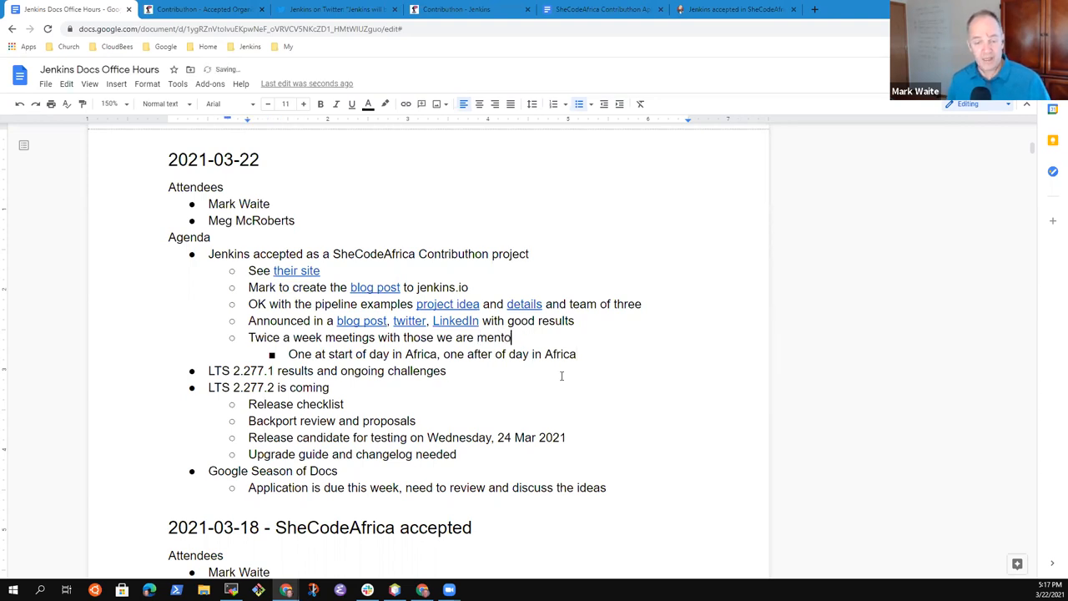
text(ring)
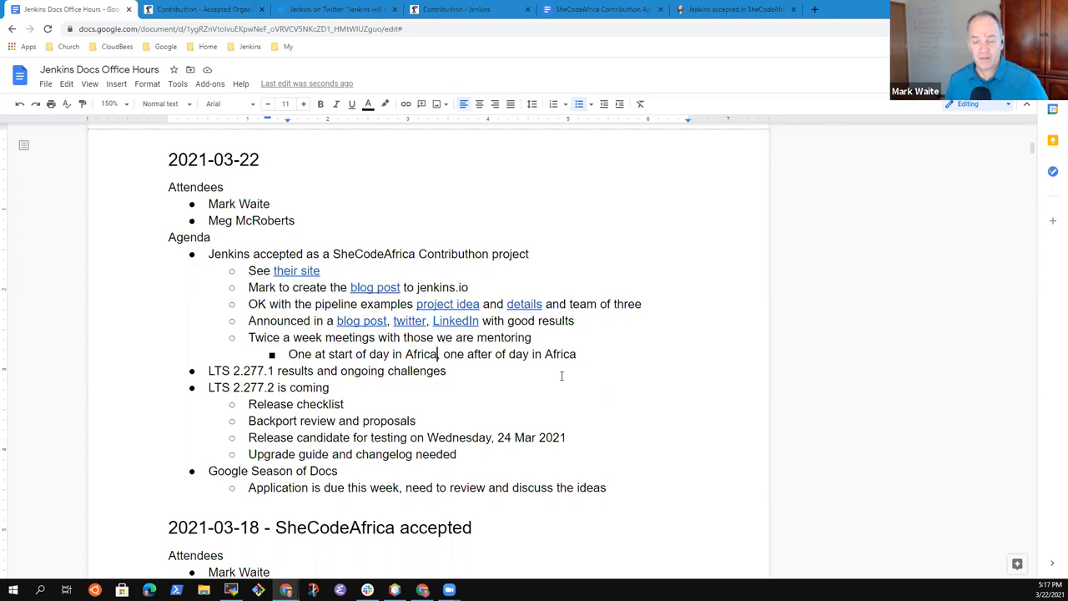
drag(443, 354, 575, 354)
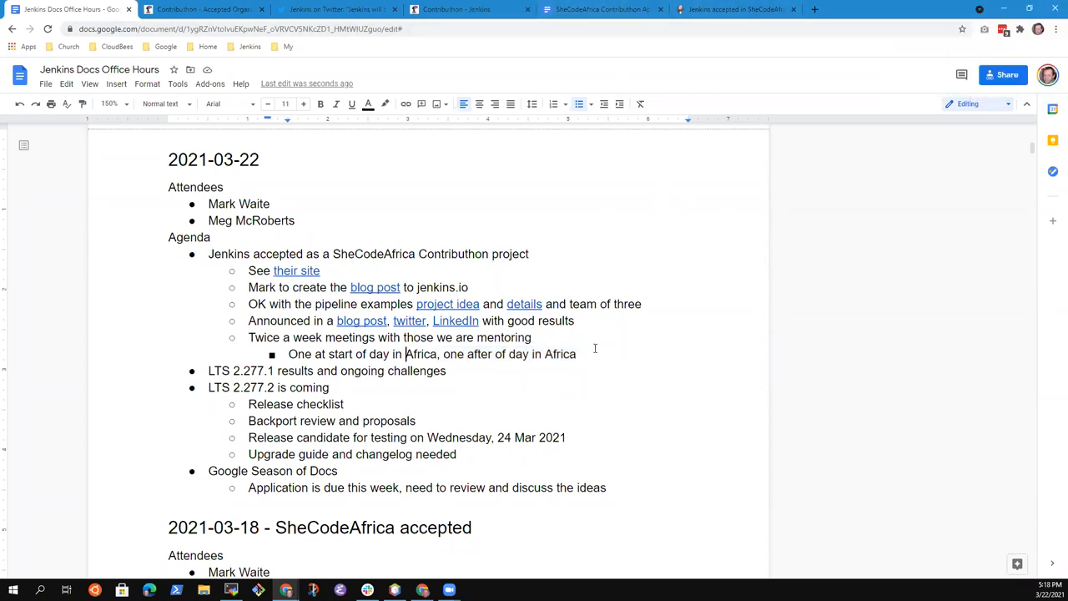
- Append '(content and phrasing)' to the start-of-day meeting bullet
text(()
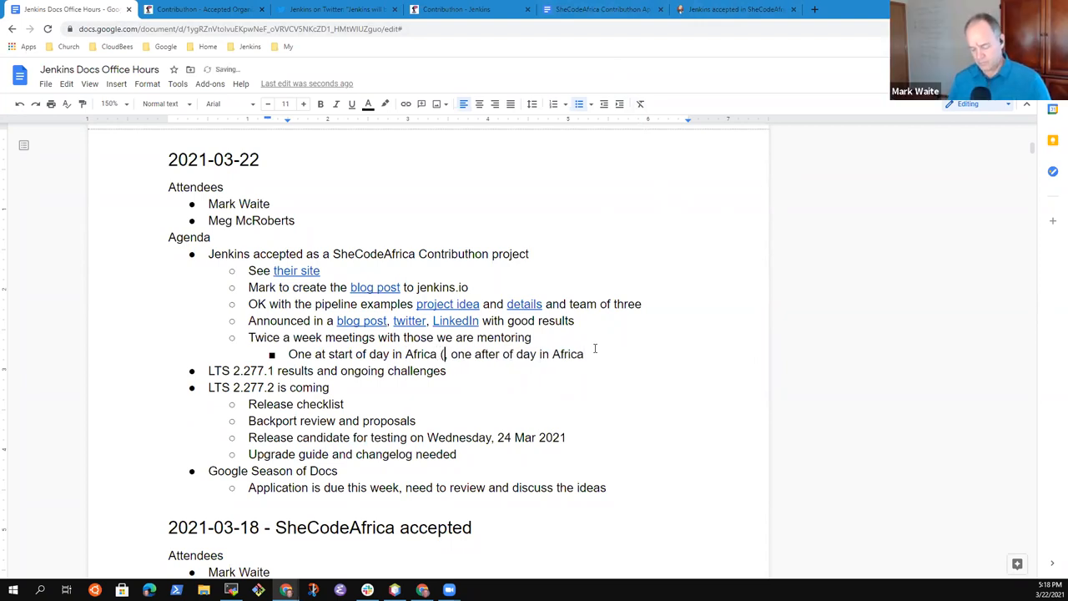
text(content)
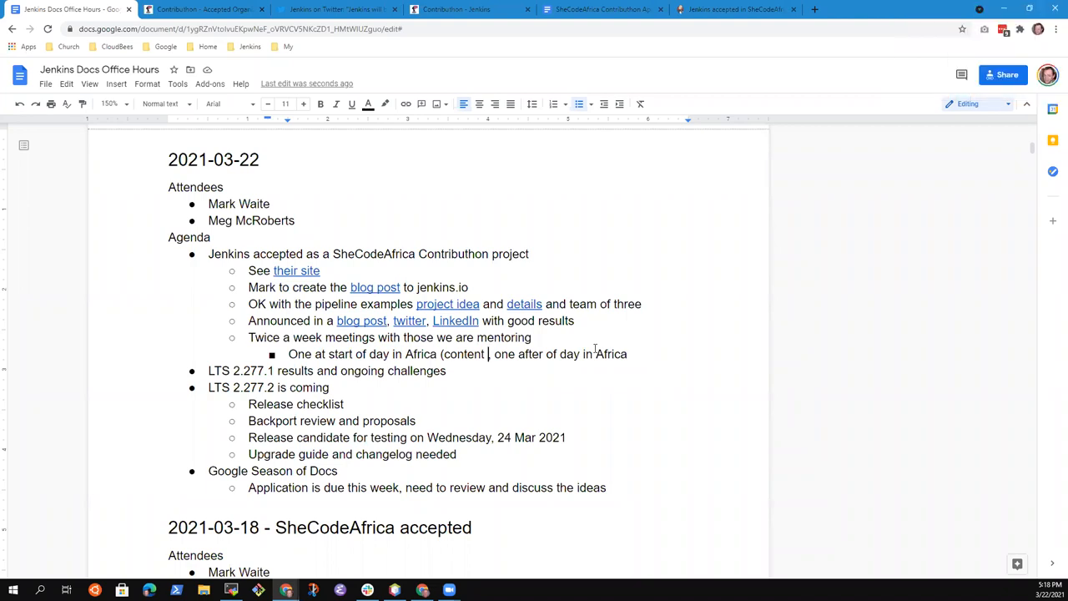
text(and phrasing))
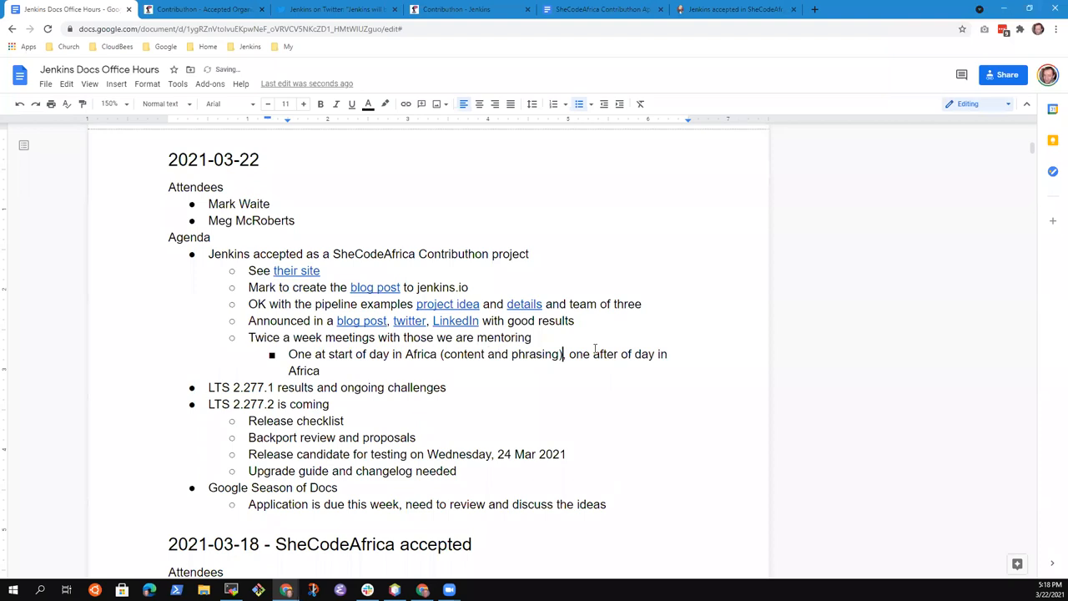
key(Enter)
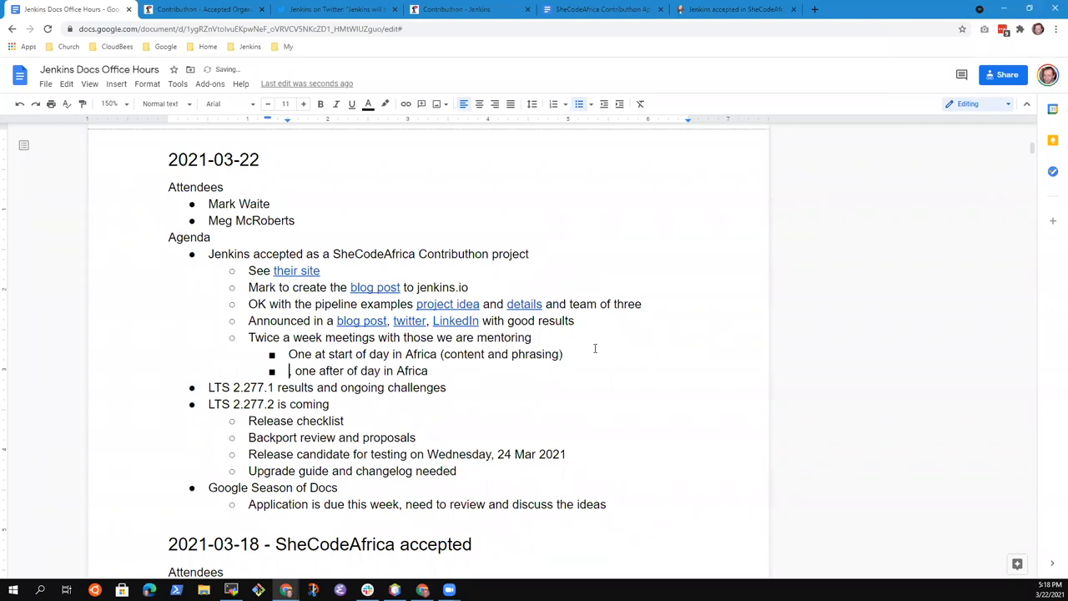
- Add a separate after-day meeting bullet covering '(plugin interactions and developer experience)'
text(One)
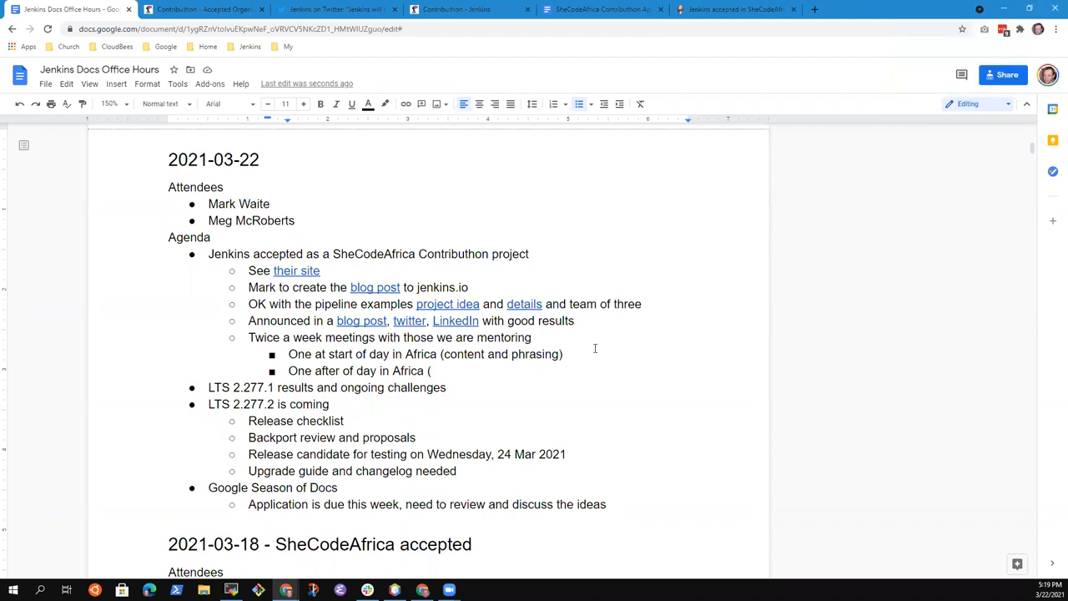
text(plugin inte)
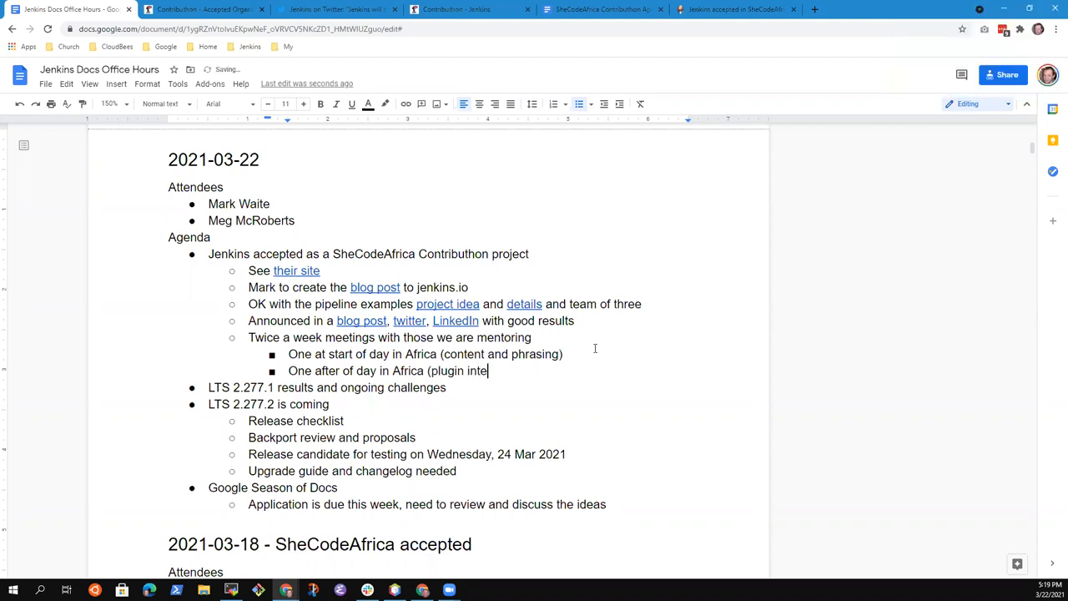
text(ractions and)
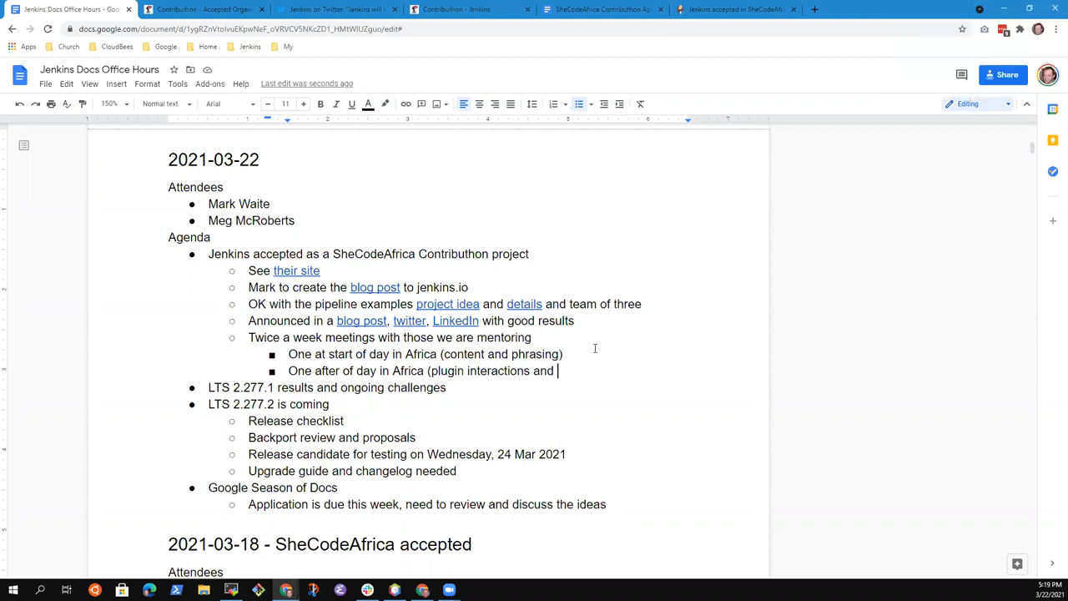
text(develo)
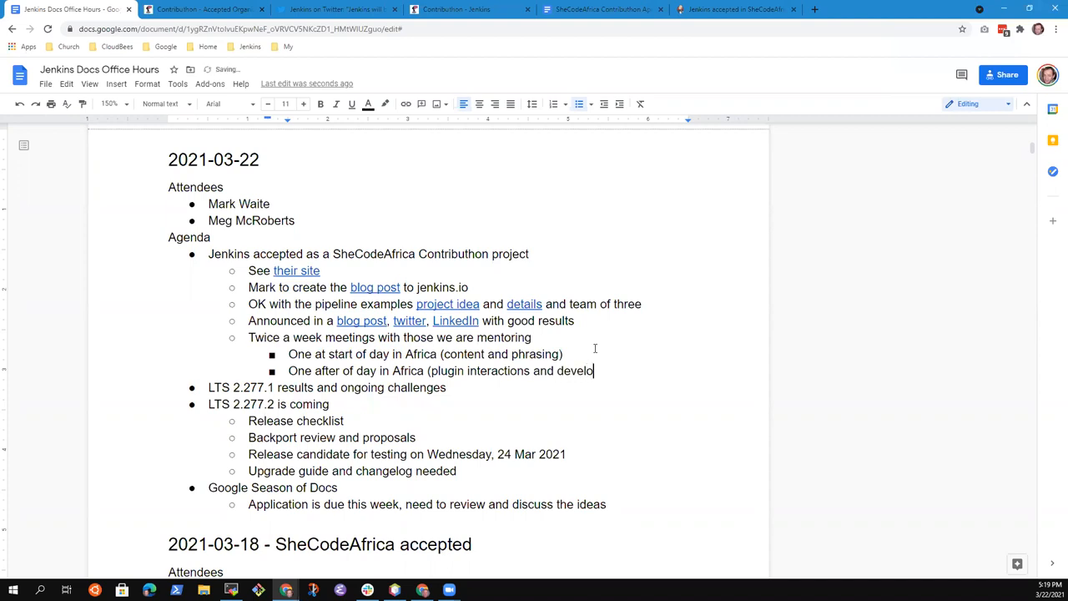
text(per e)
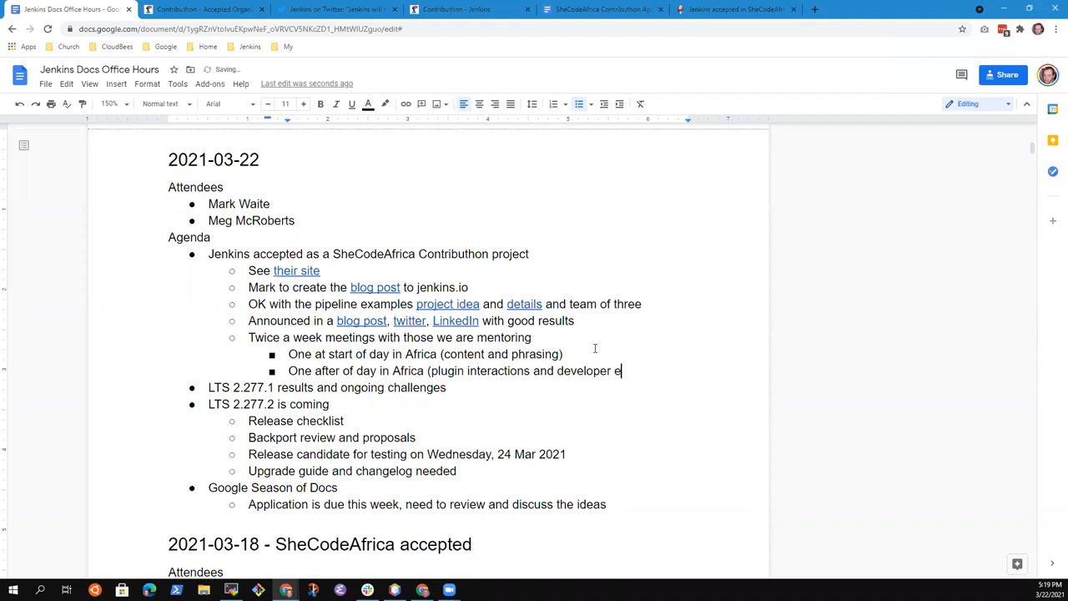
text(xperience))
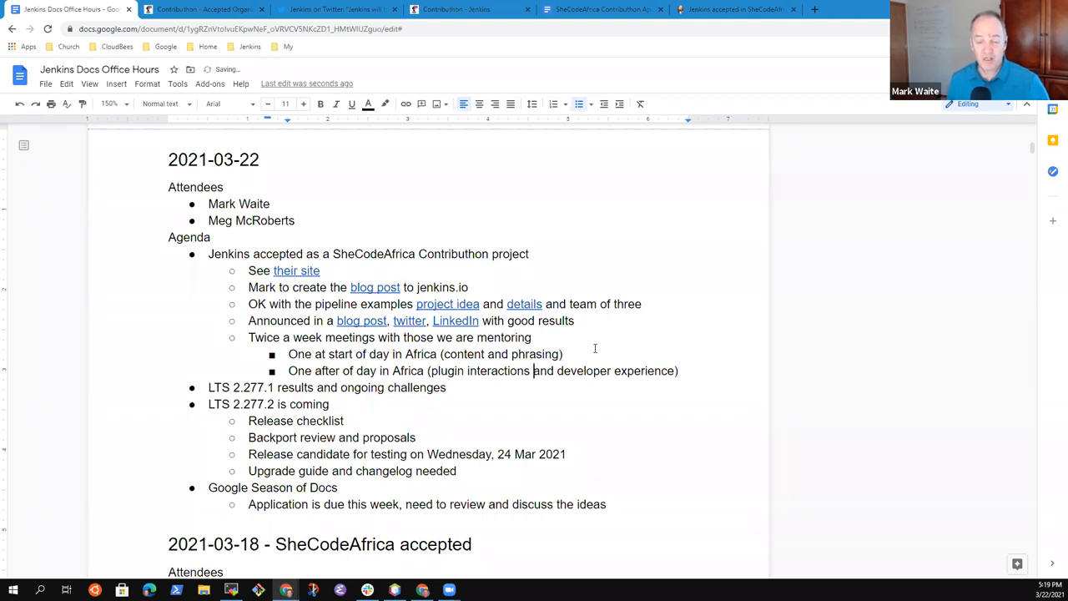
drag(431, 371, 676, 370)
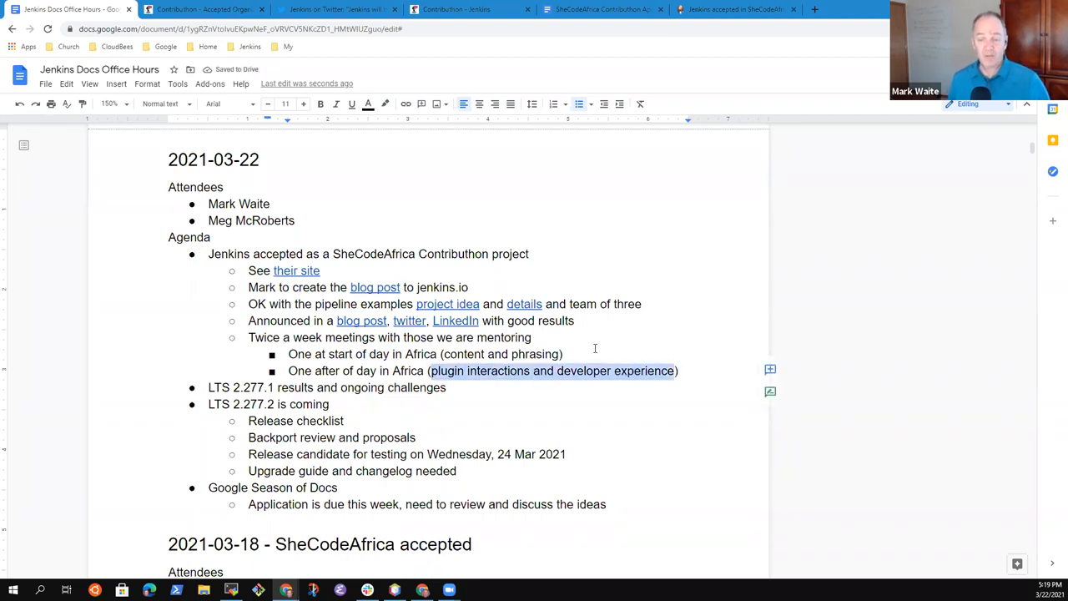
click(676, 370)
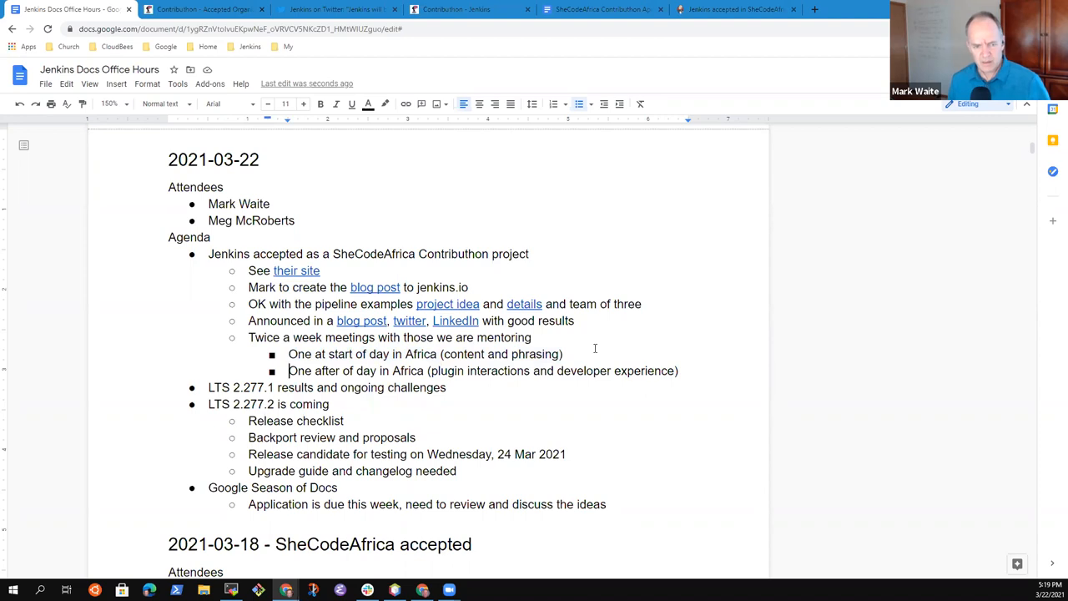
- Add a third mentoring sub-bullet 'Precise times and days to be negotiated'
text(Precise times an)
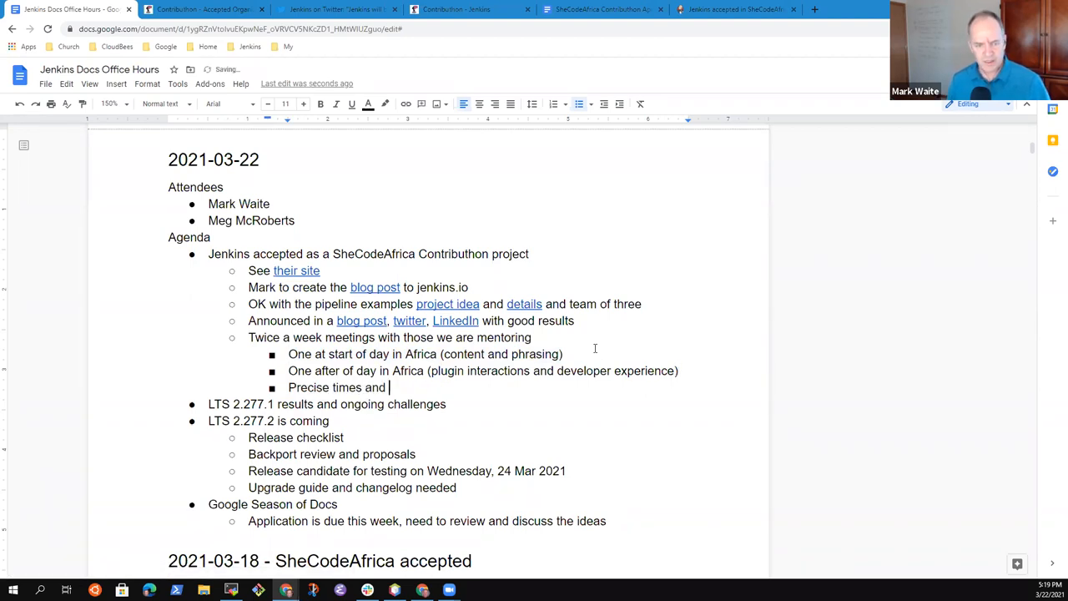
text(days to be)
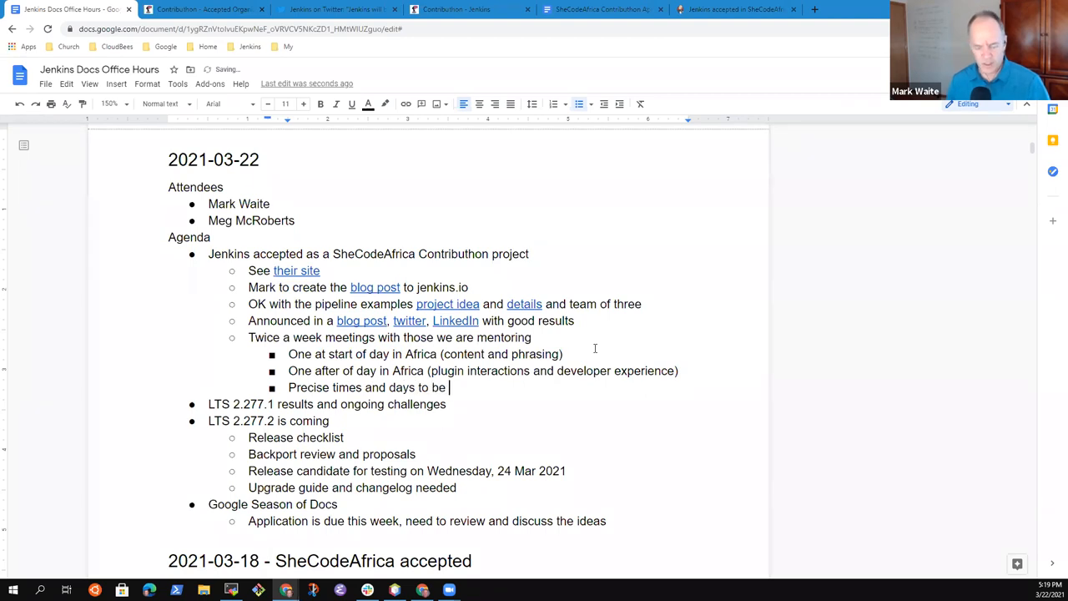
text(negotiates)
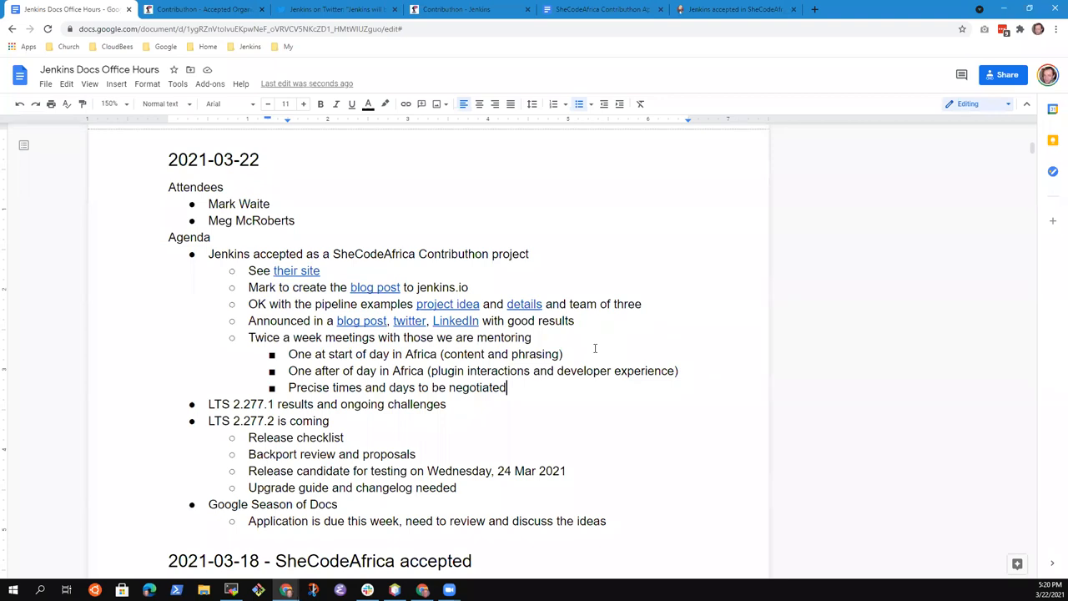
click(676, 370)
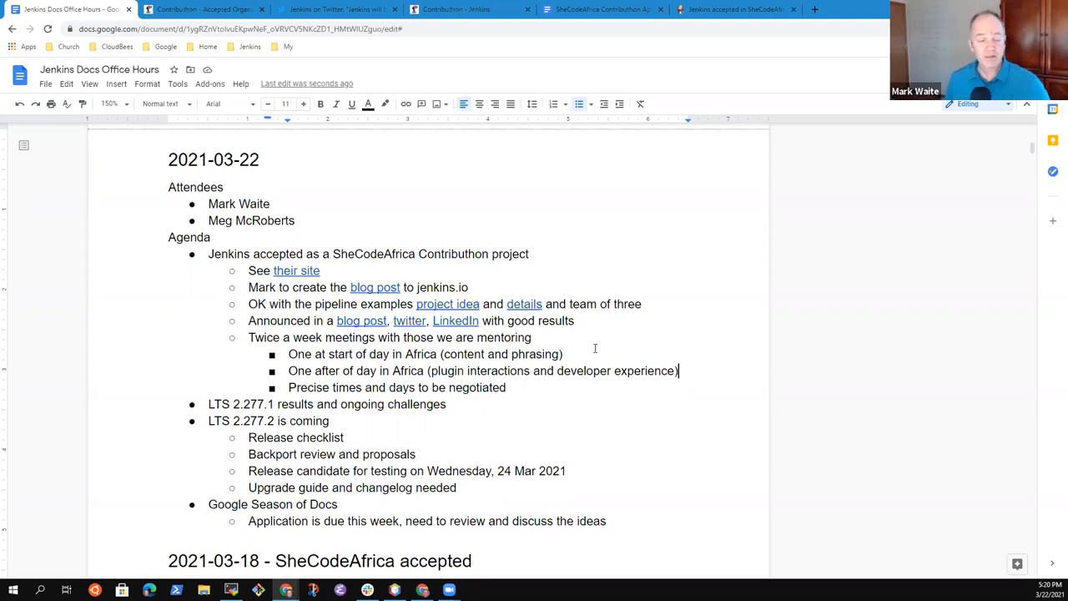
click(445, 404)
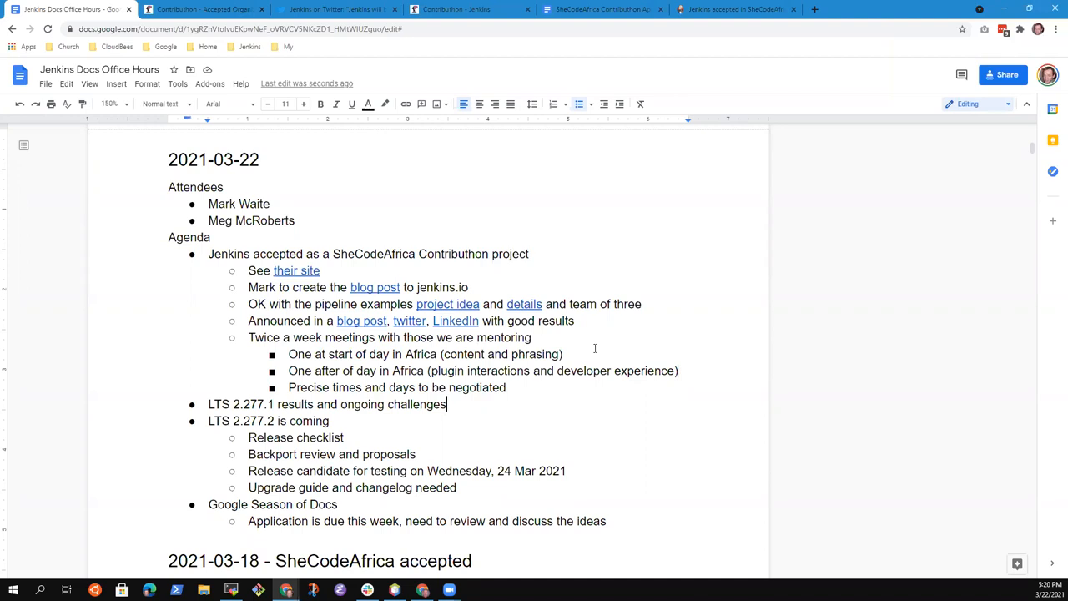
- Under LTS 2.277.1, add the sub-bullet 'Configuration form modernization changes'
key(Enter)
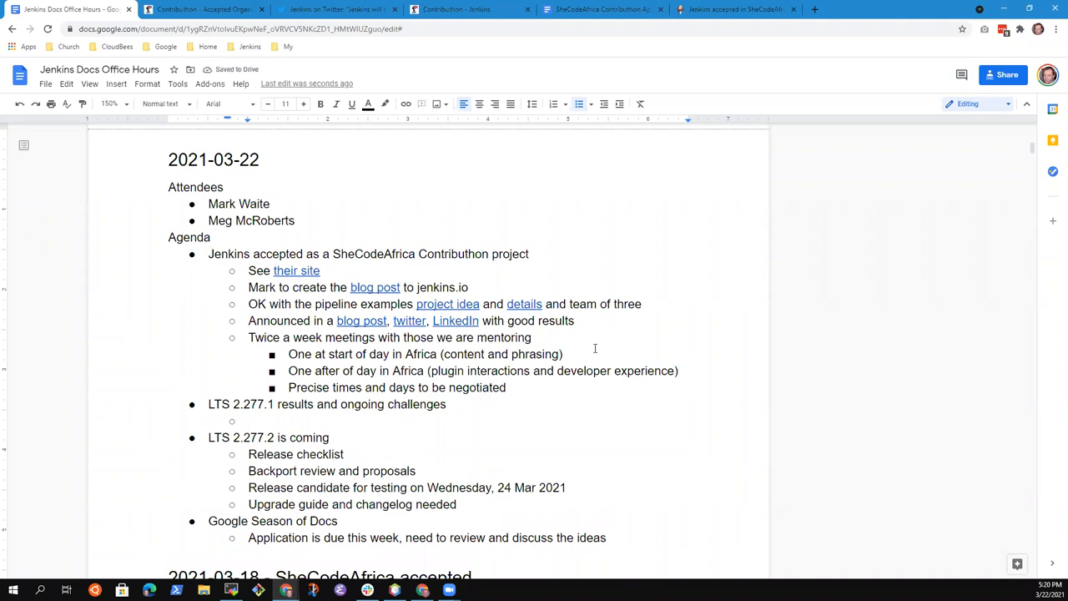
text(C)
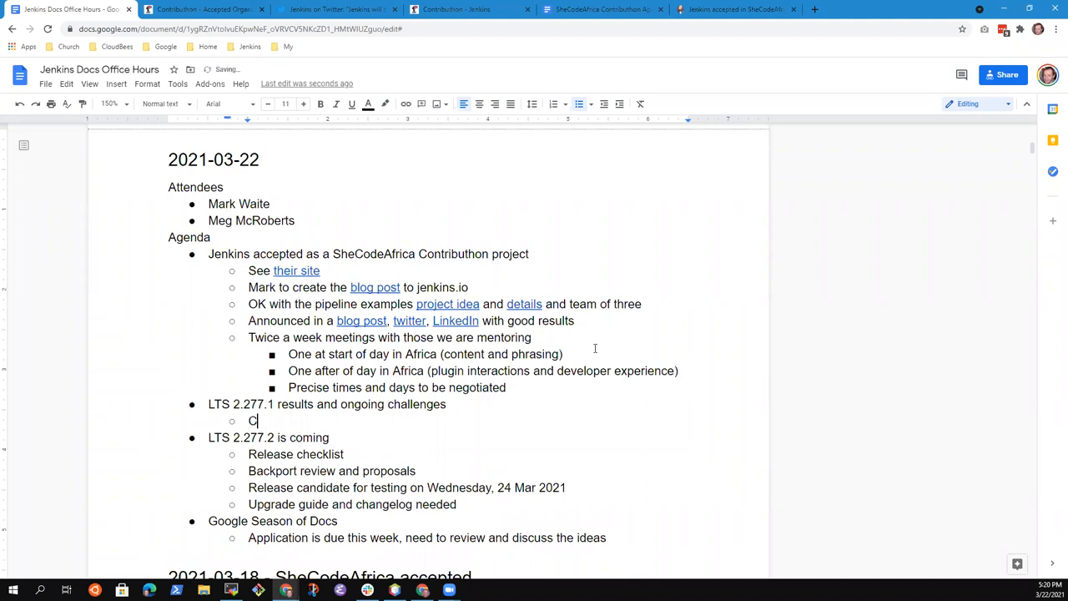
text(onfiguration)
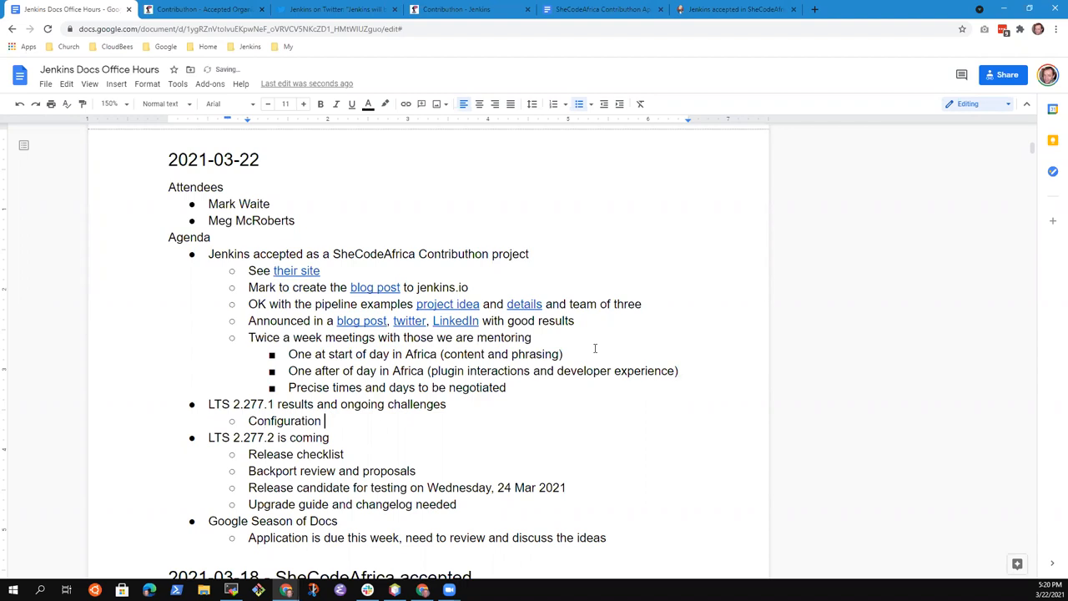
text(form mod)
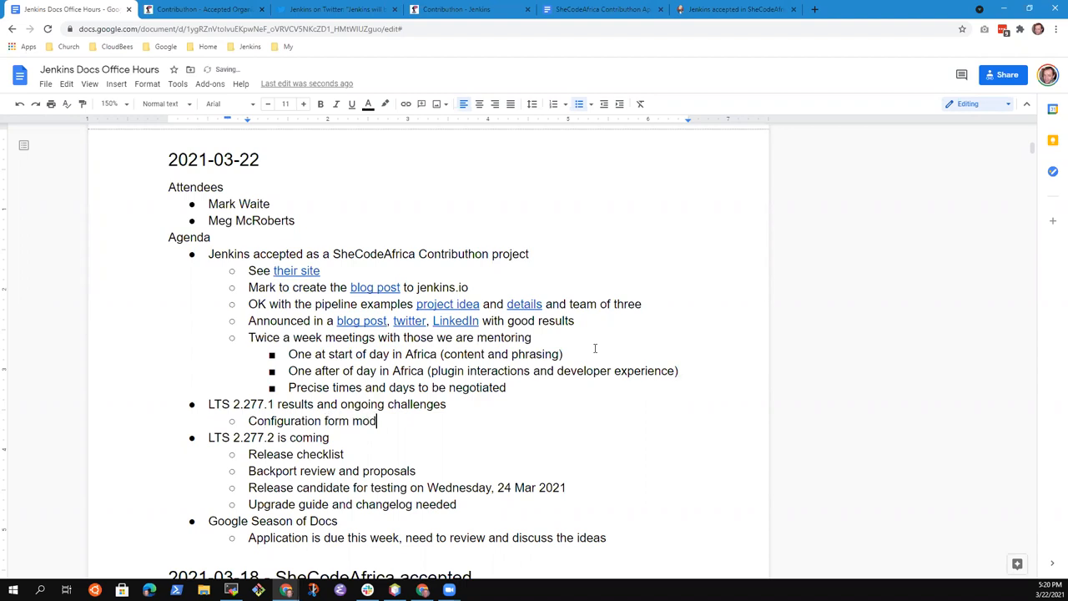
text(ernization)
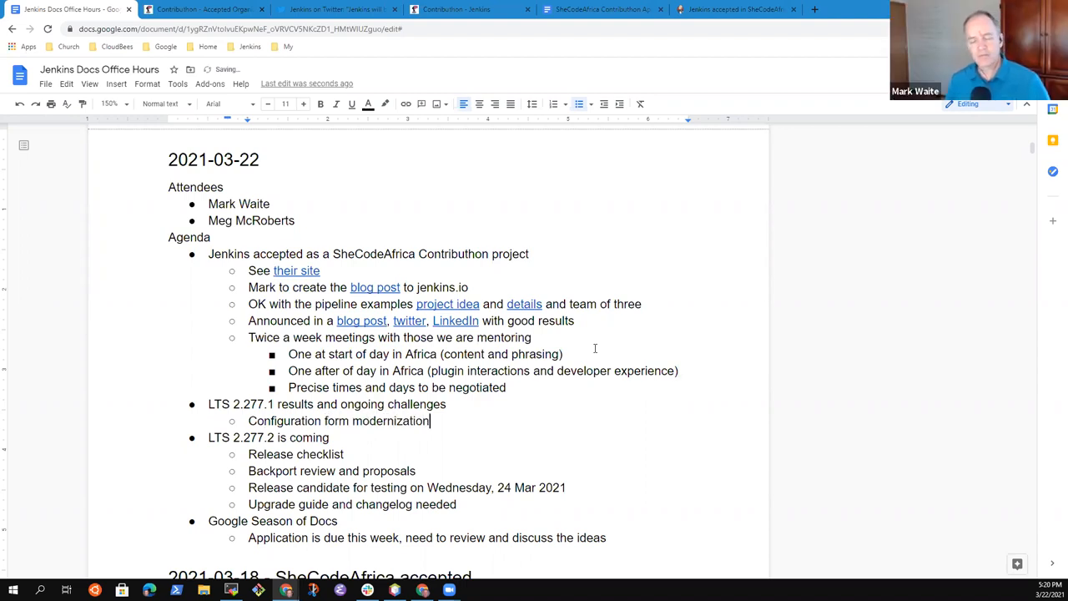
text(changes)
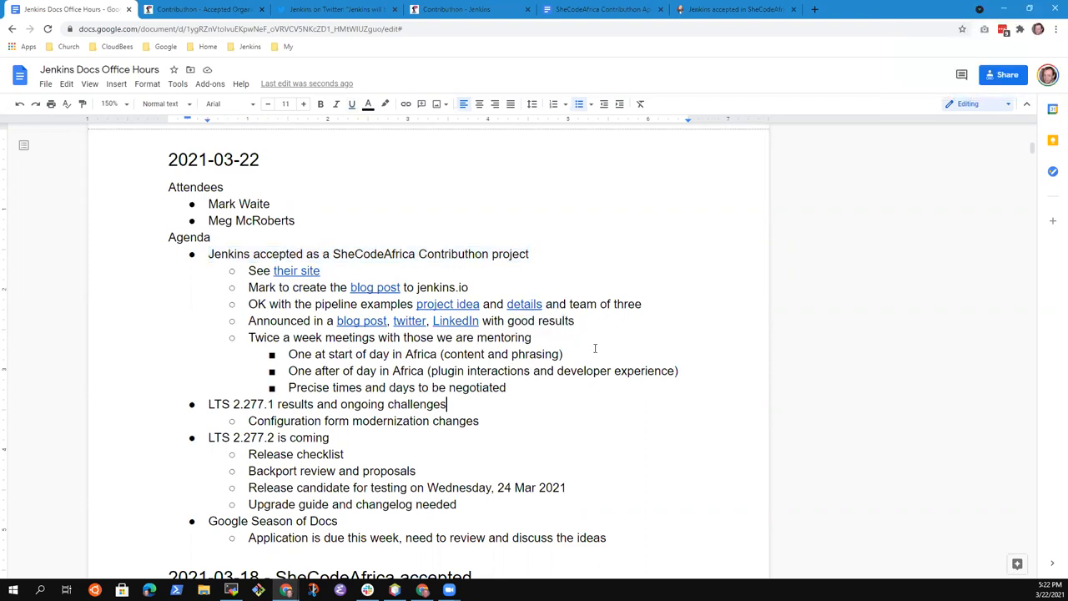
- Under the Contributhon item, add sub-bullets 'April 1 - April 30' and 'Selection in late March'
text(April 1 - April)
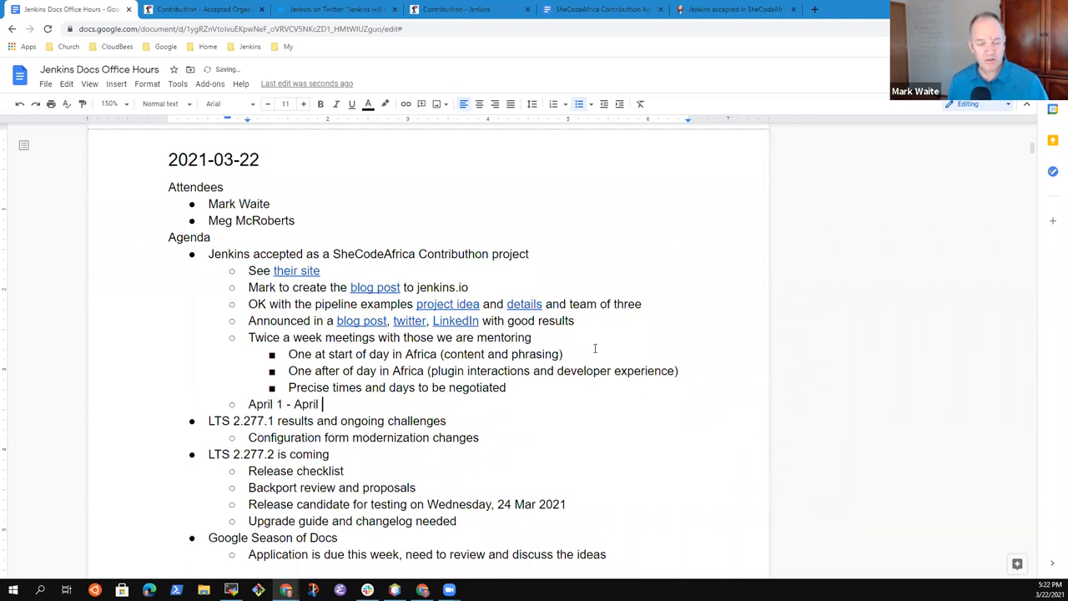
text(34)
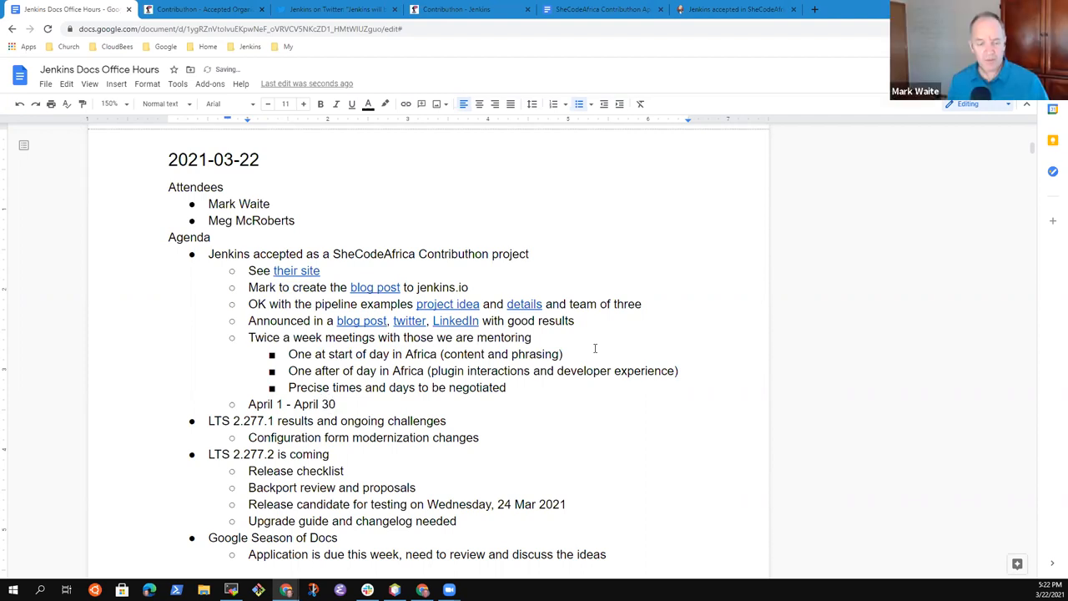
text(Selectoikn)
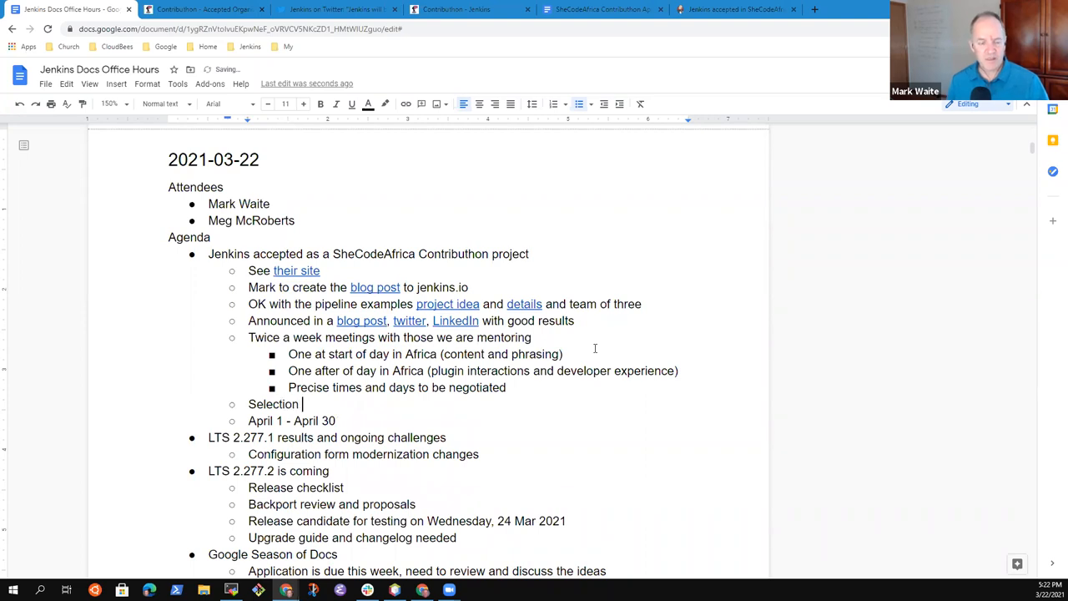
text(in late Mar)
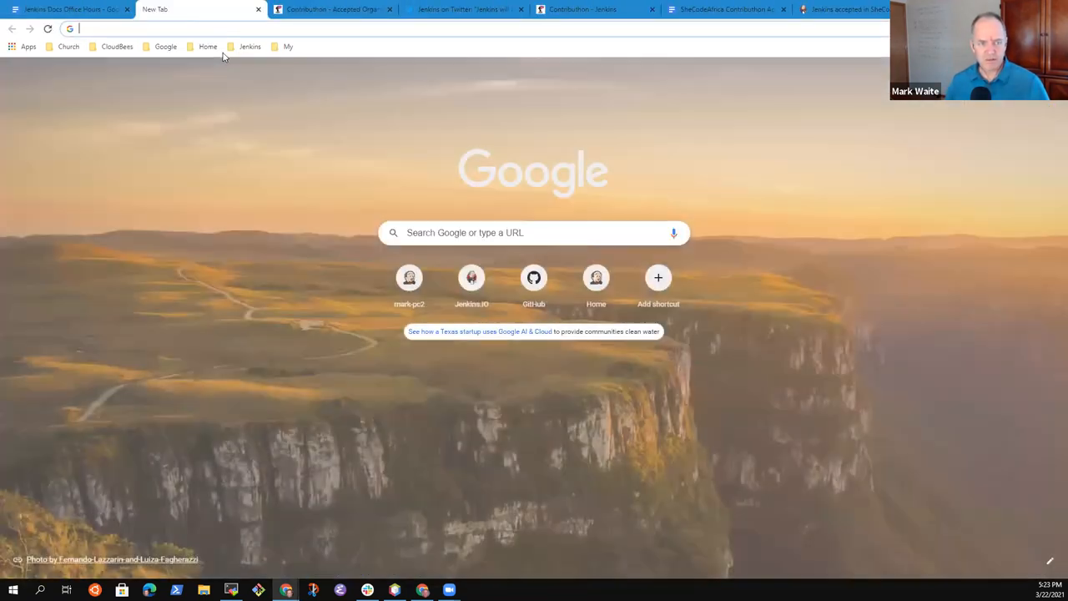
- Open the jenkins.io LTS 2.277.x upgrade guide and select its Configuration Form Modernization heading
click(250, 46)
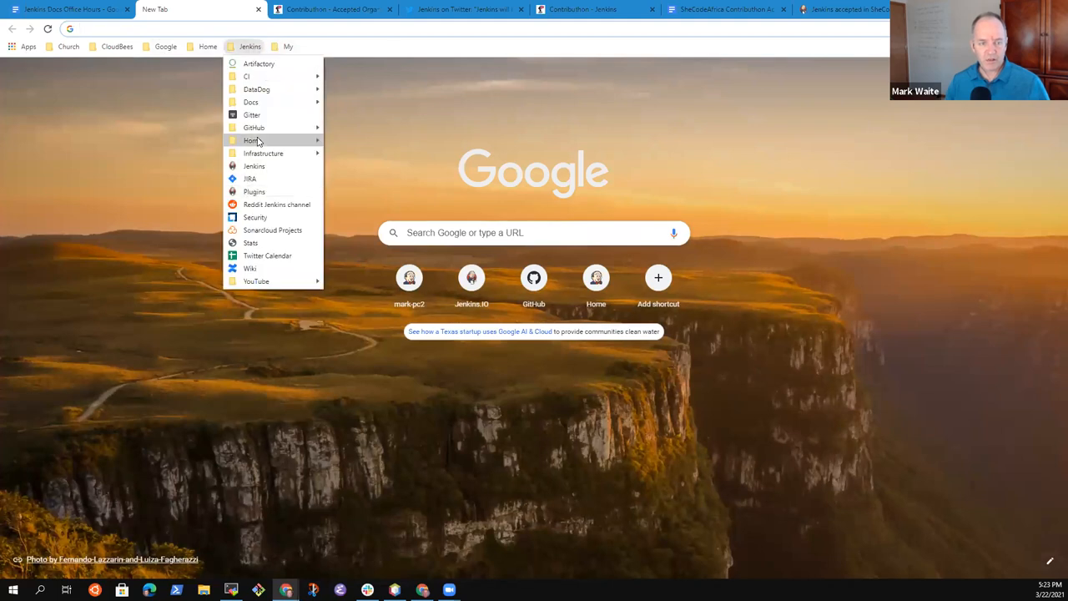
click(254, 166)
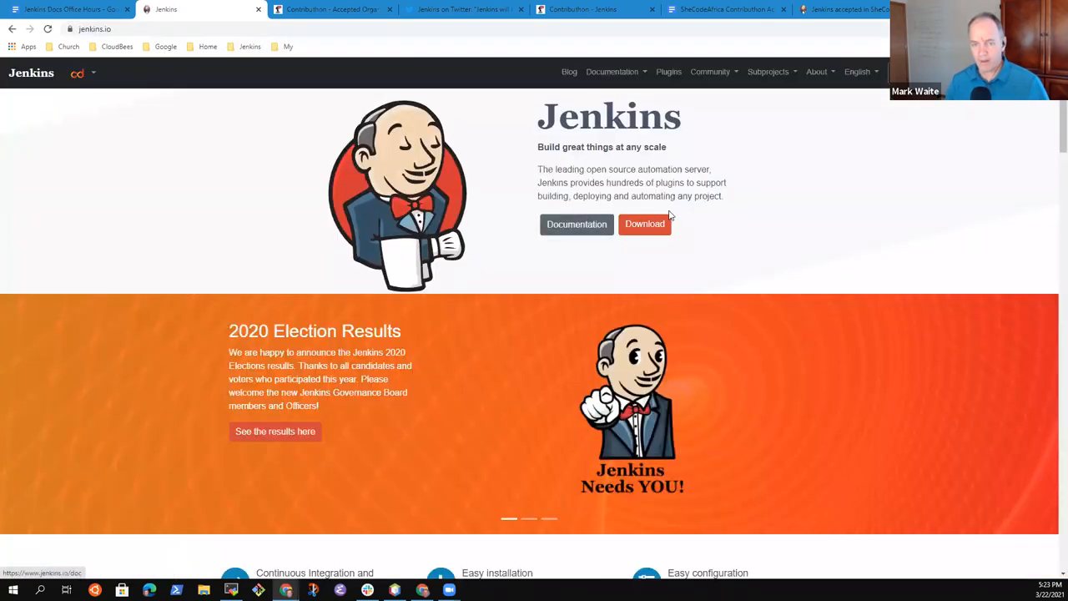
click(644, 223)
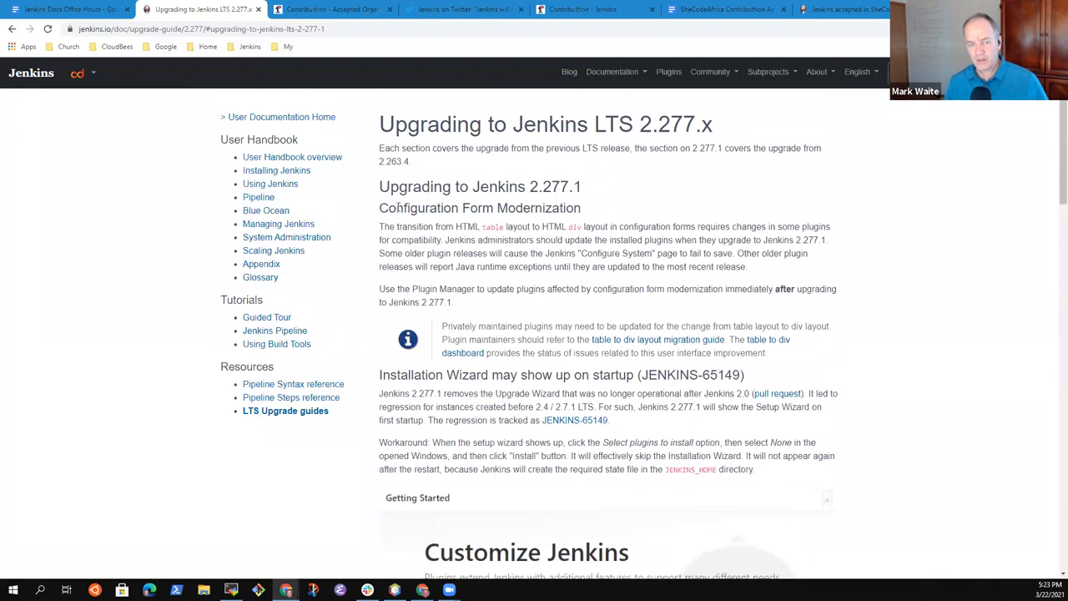
double_click(480, 208)
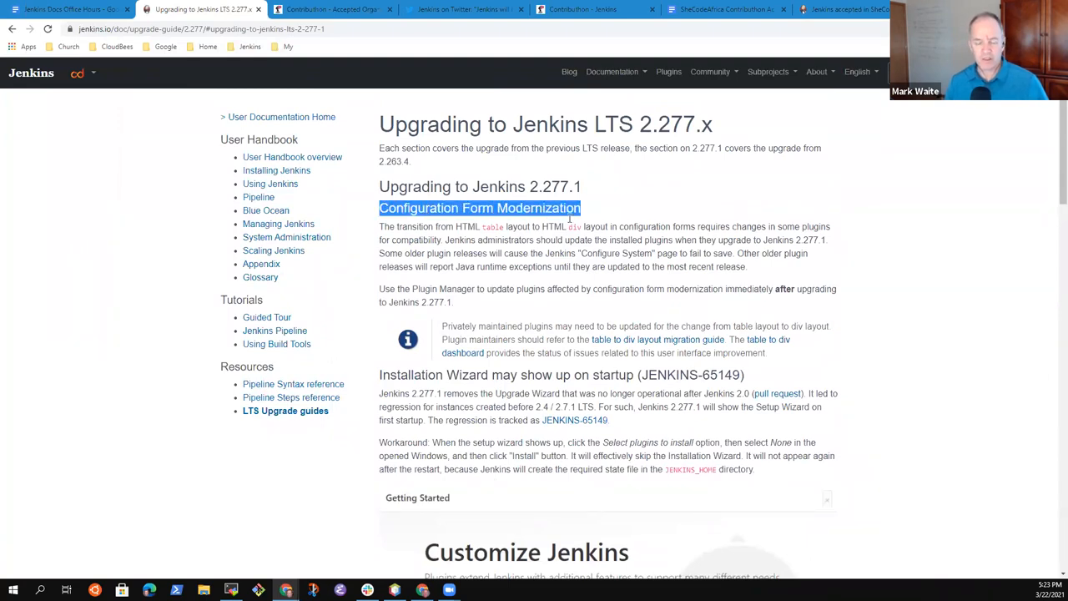
mouse_move(533, 253)
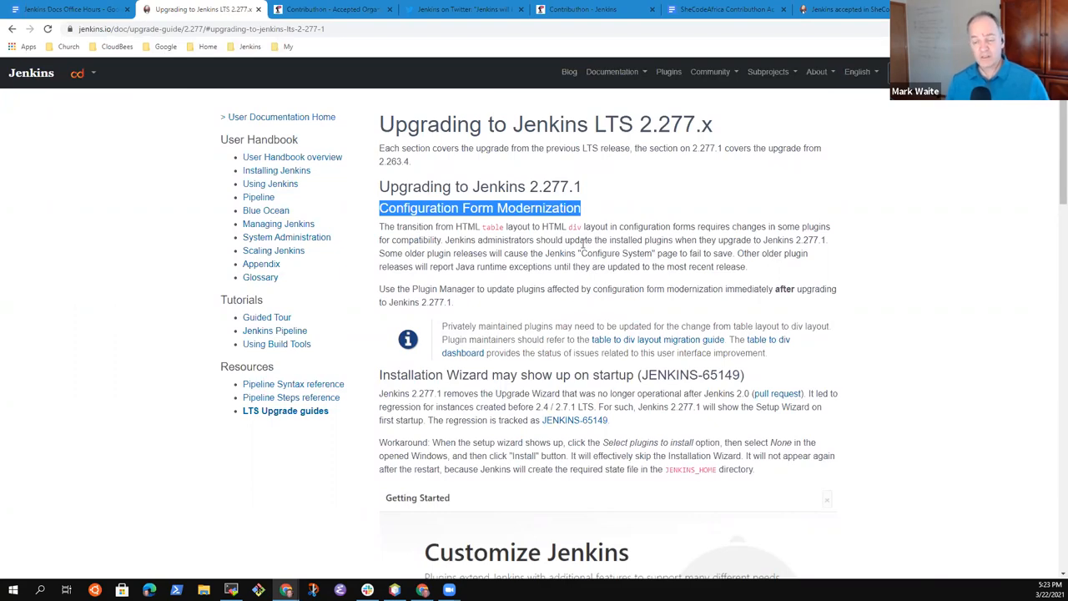
scroll(down, 3)
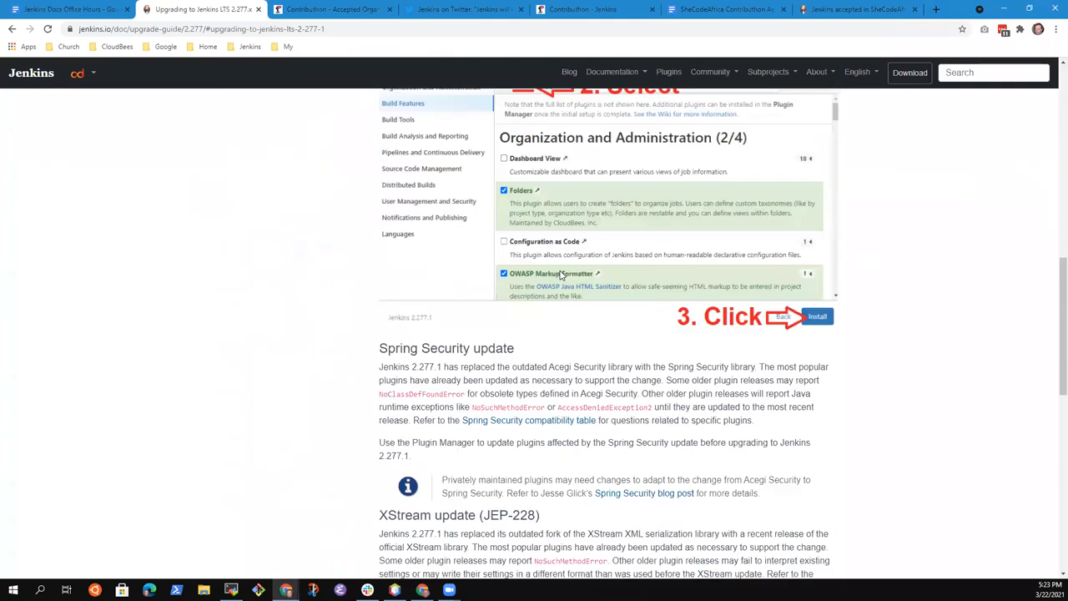
scroll(down, 3)
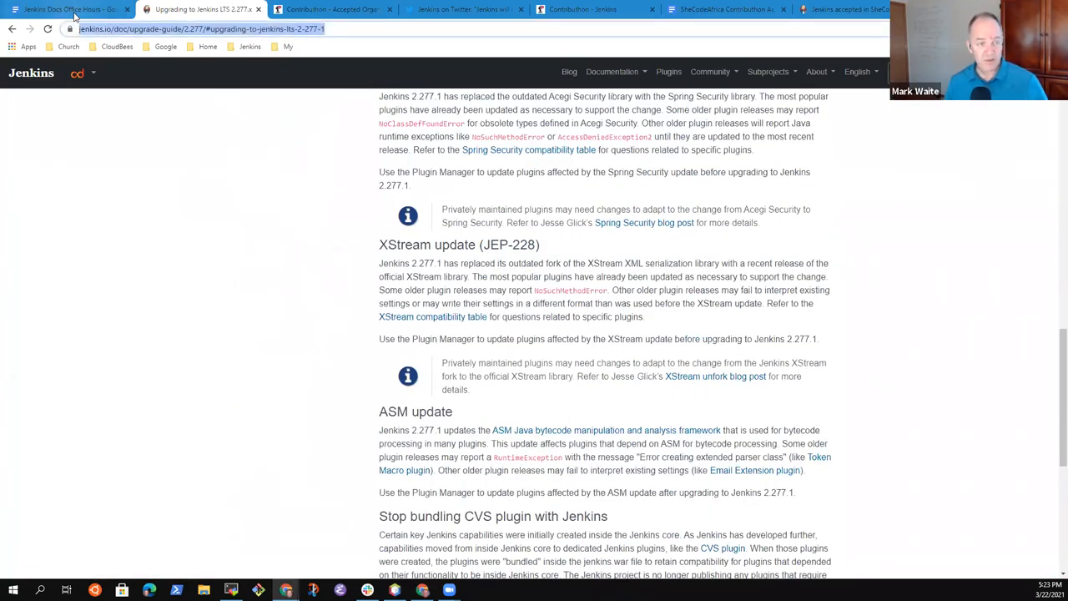
click(71, 13)
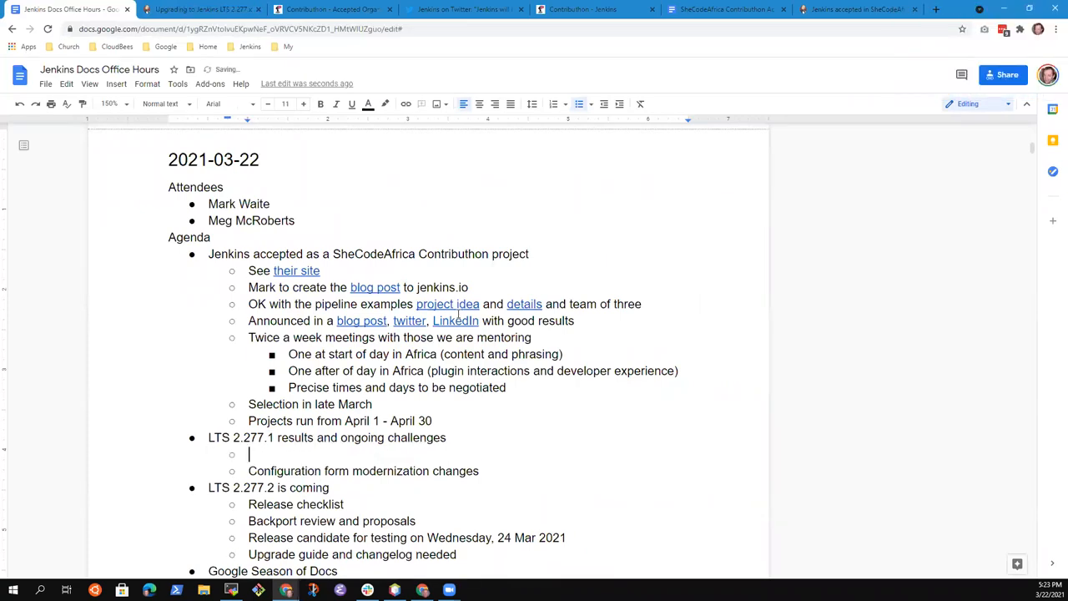
- Add the sub-bullet 'See the upgrade guide for details', linking 'upgrade guide' to the copied URL
text(See the upgrade)
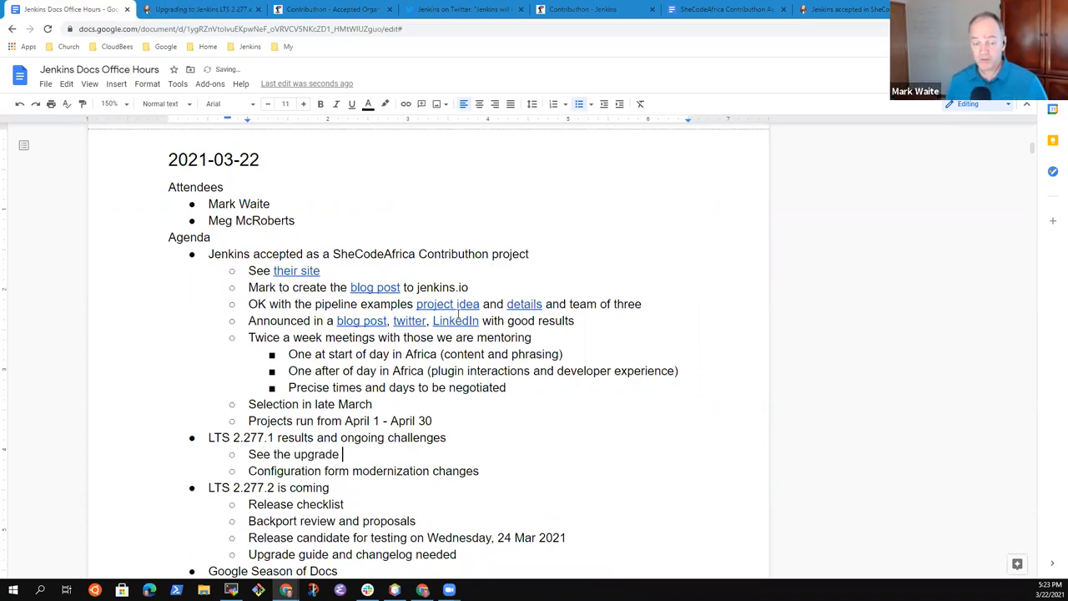
text(guide)
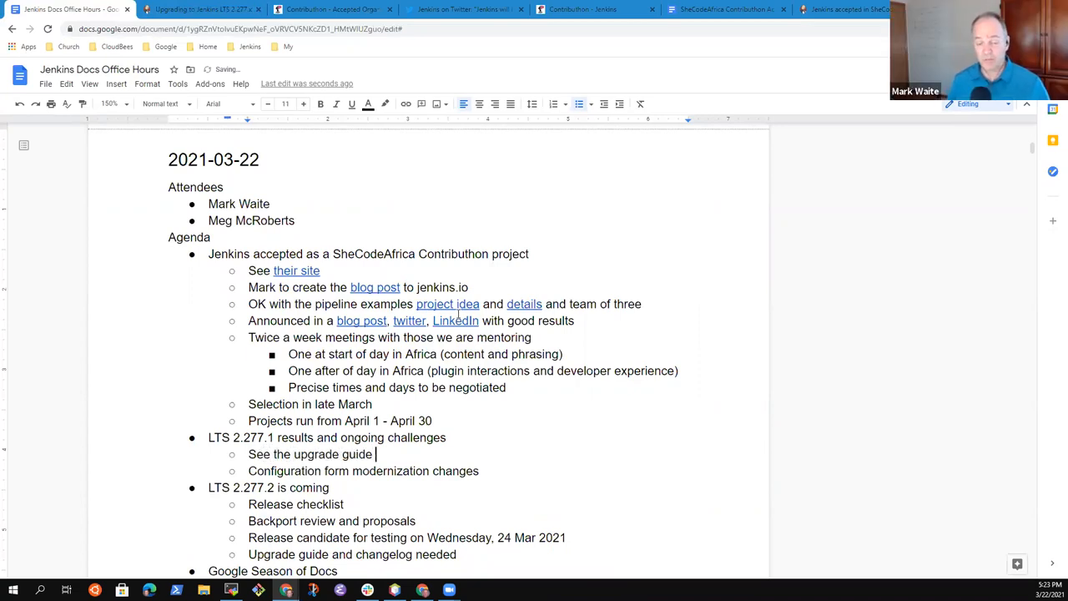
text(for details)
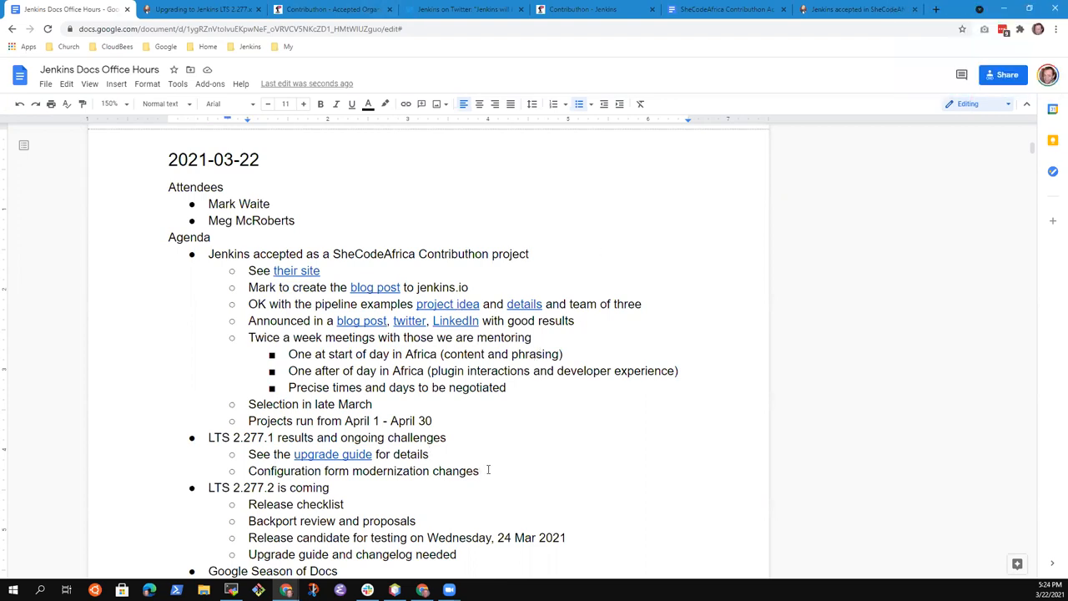
key(Enter)
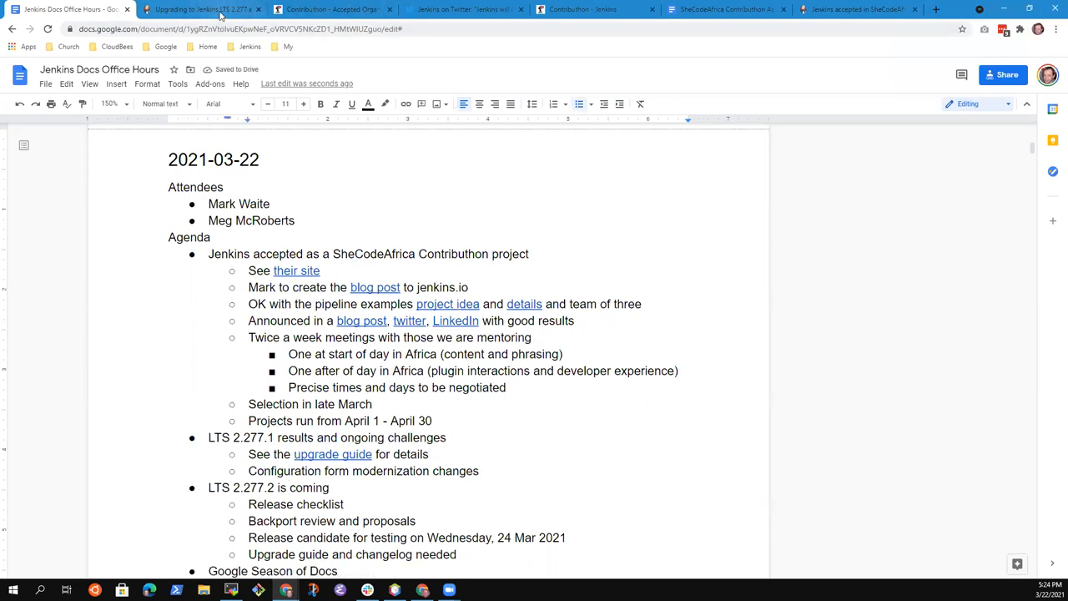
click(204, 9)
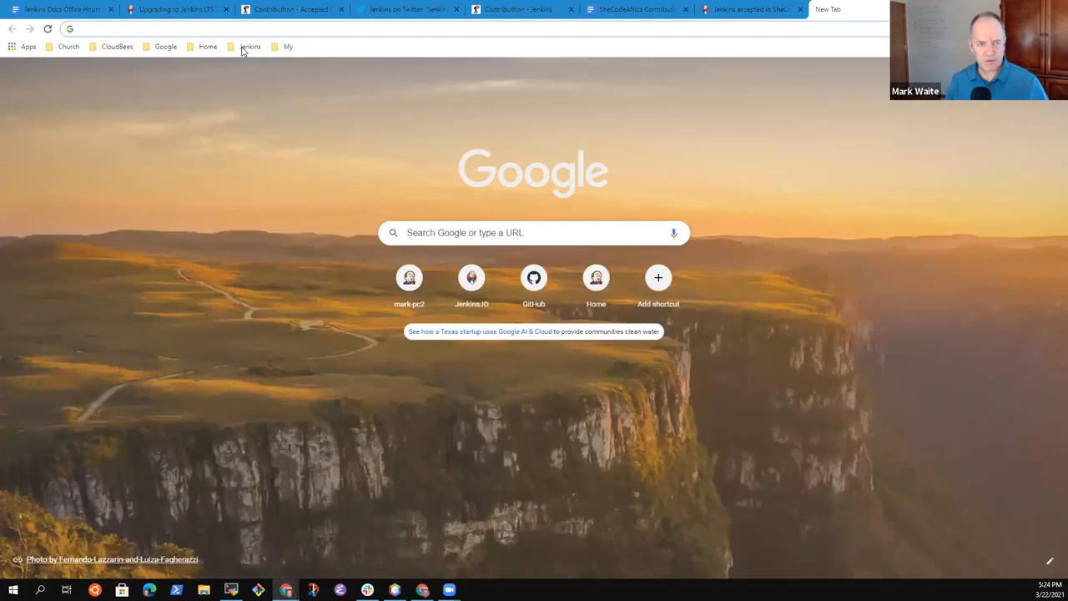
- Open the Jenkins Online Meetup playlist from the YouTube bookmarks and pause 'Introduction to Jenkins 2.277.1'
click(249, 46)
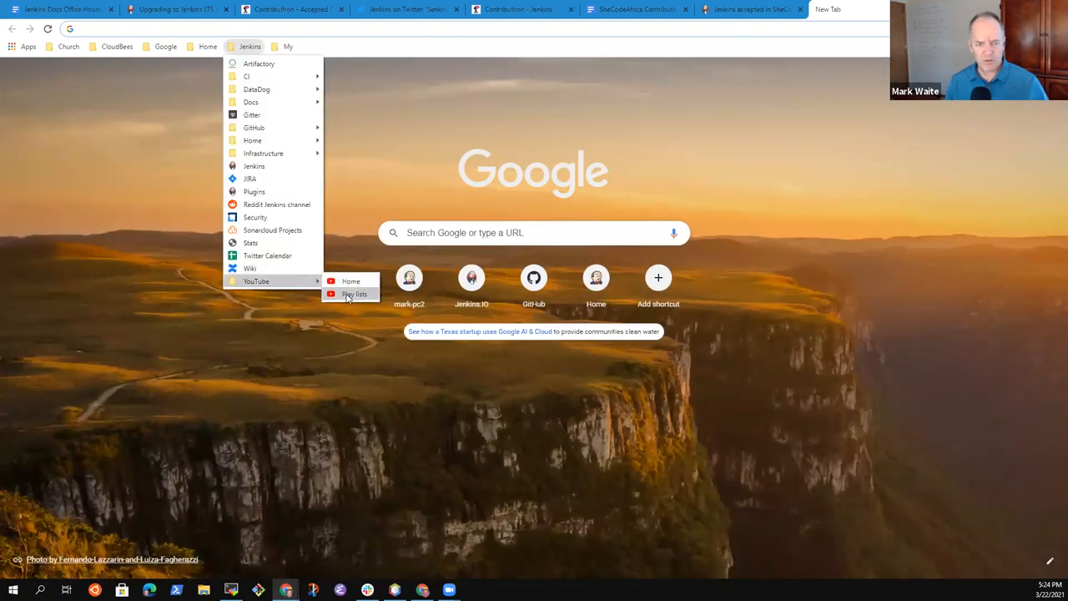
click(355, 294)
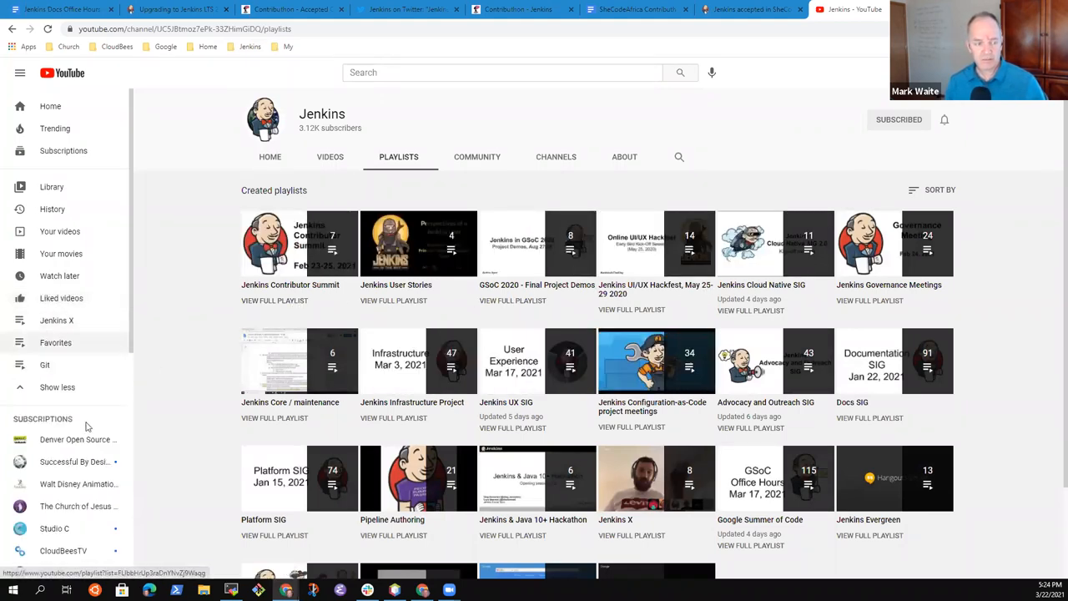
mouse_move(291, 348)
text(on)
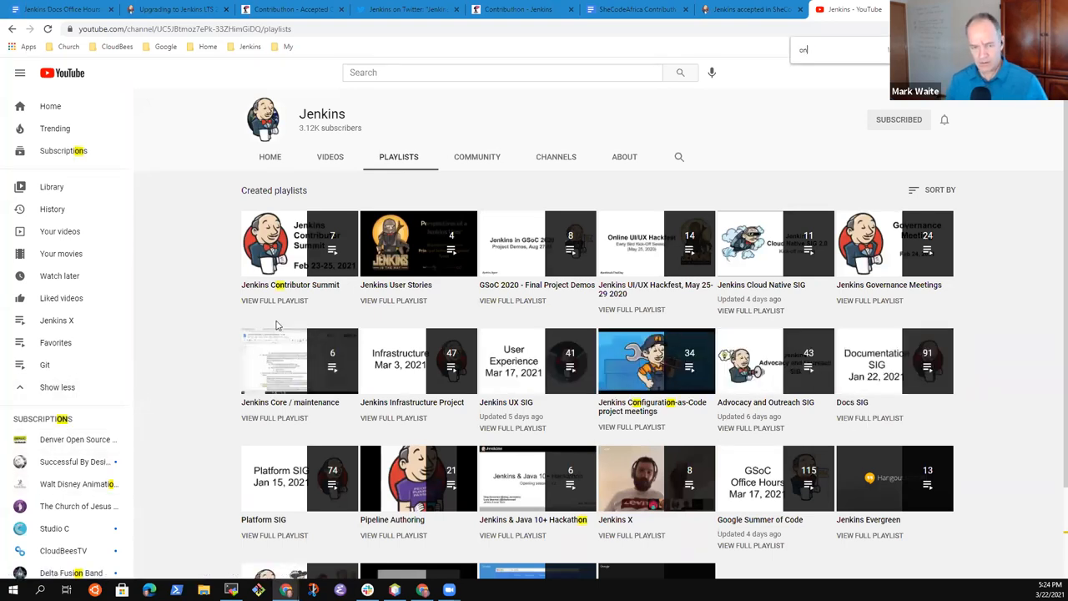
scroll(down, 3)
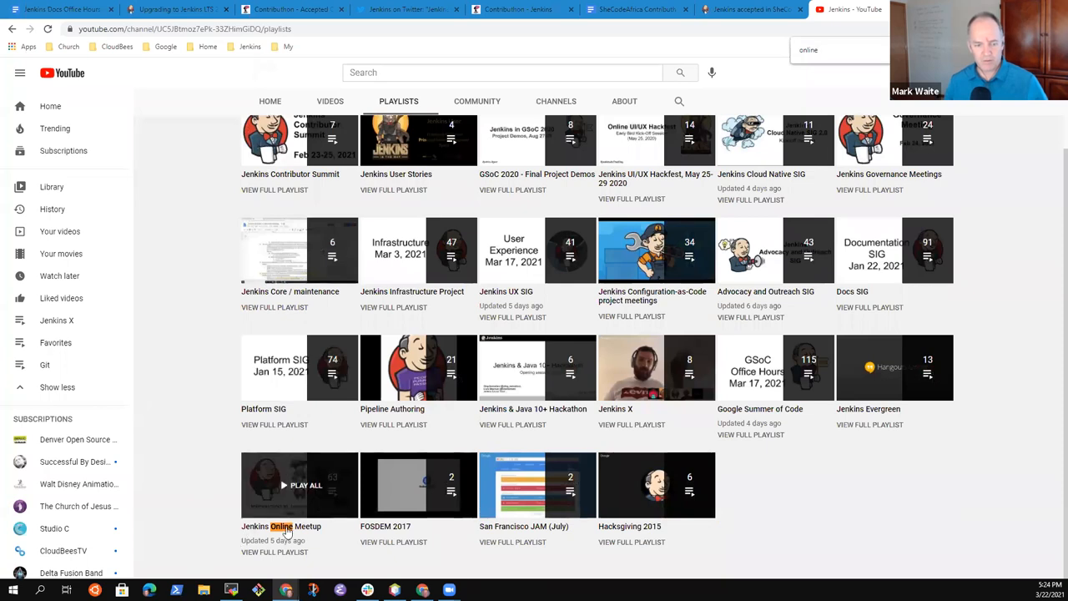
click(298, 484)
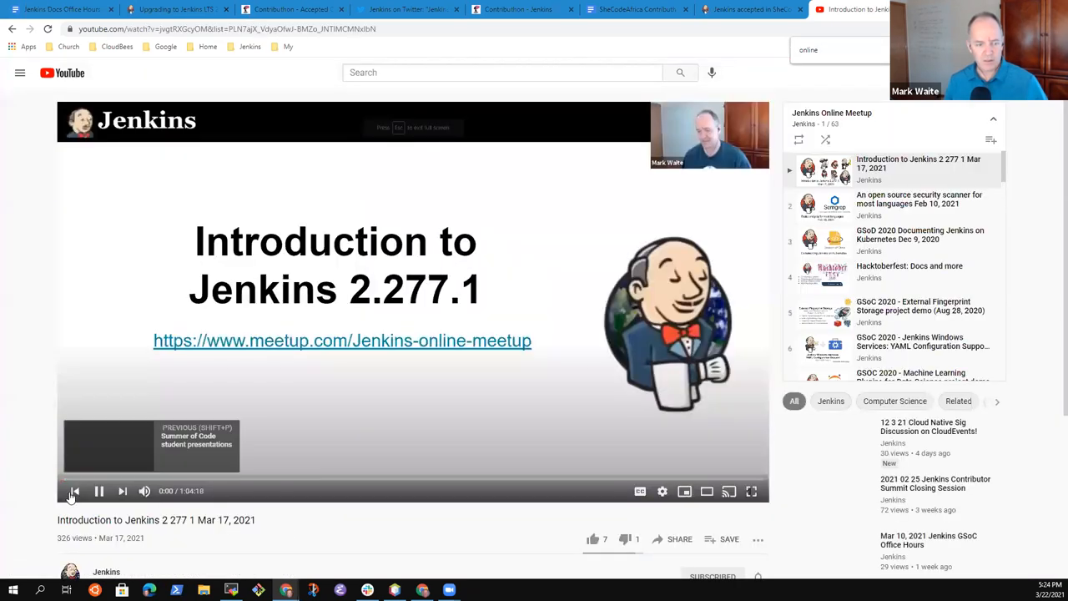
click(74, 491)
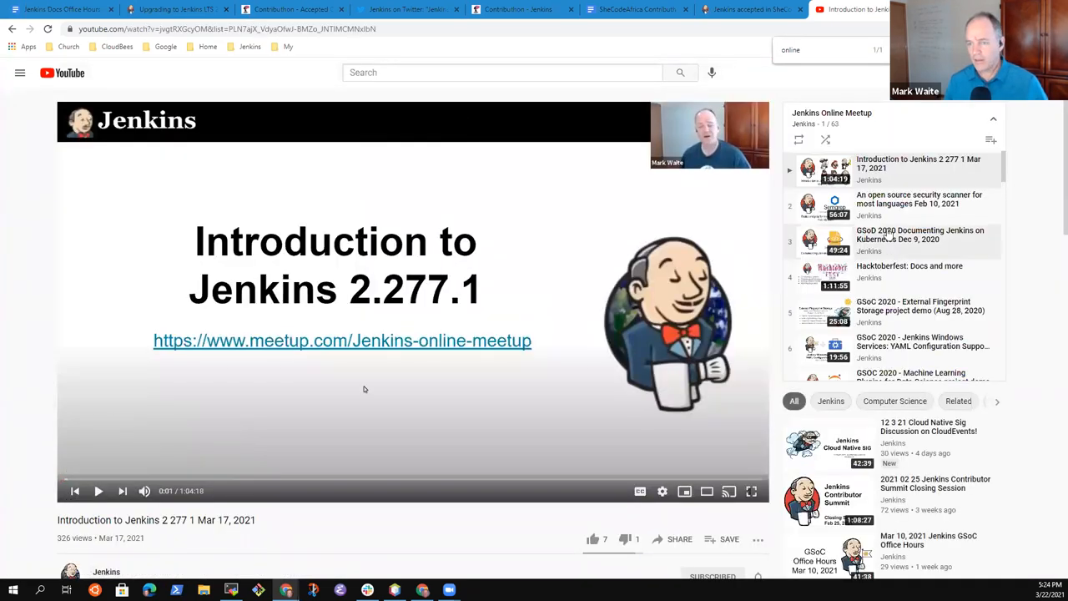
right_click(931, 167)
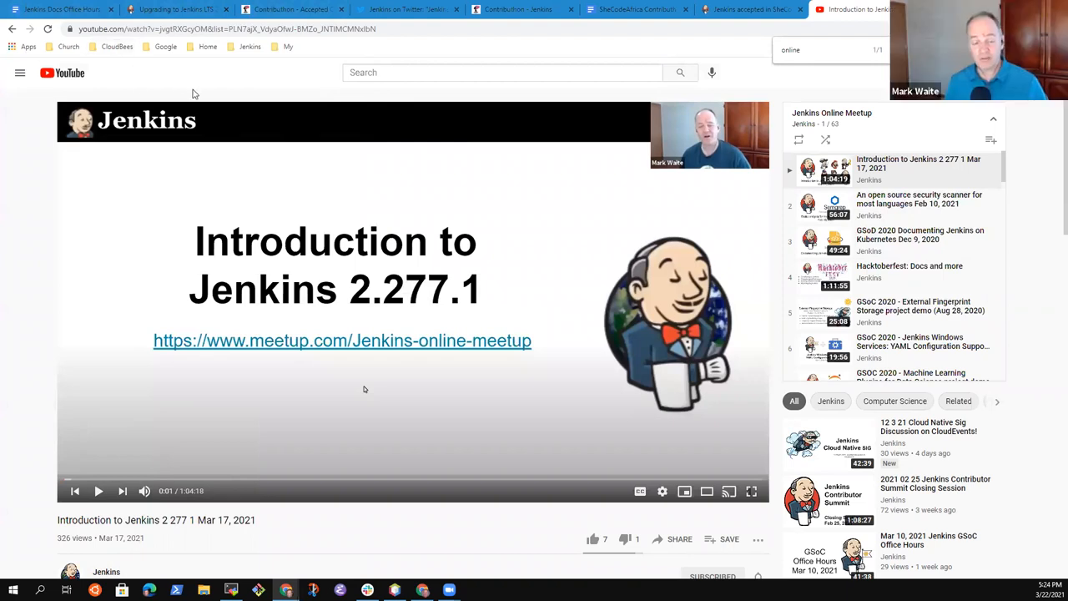
mouse_move(470, 402)
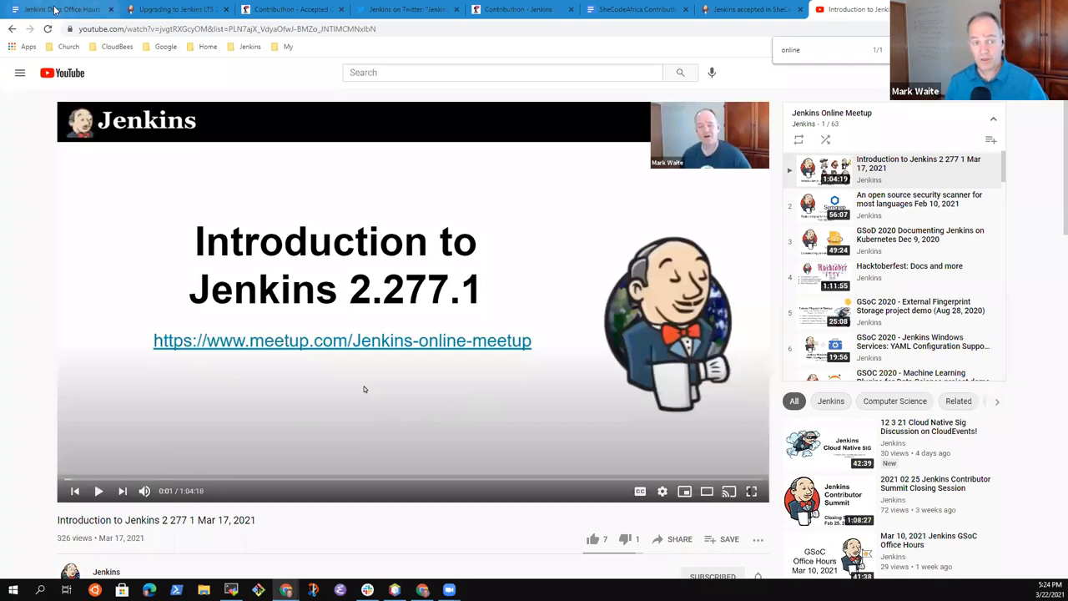
click(63, 11)
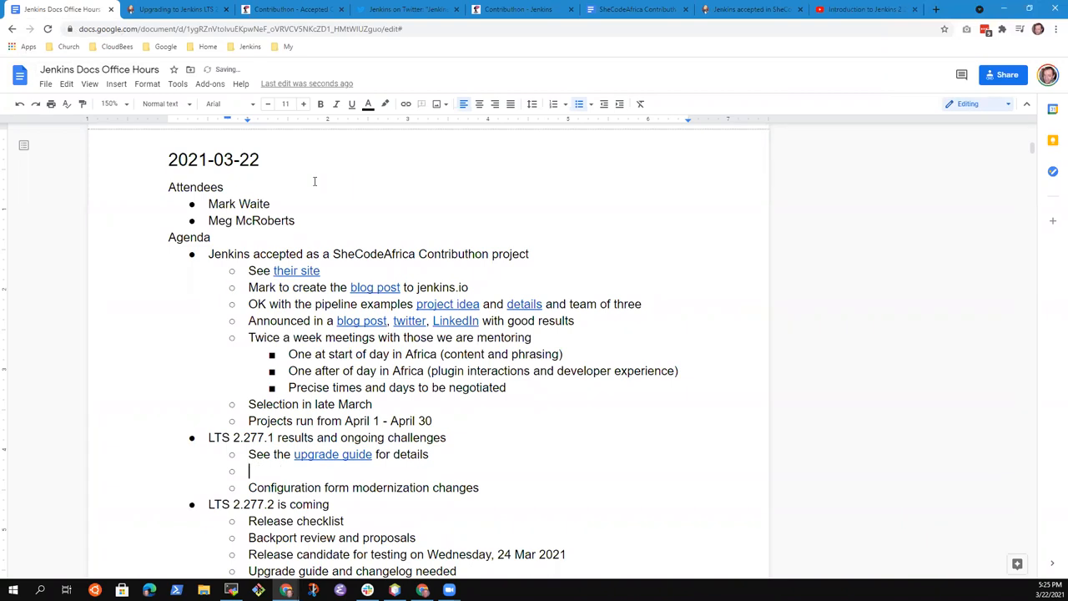
- Add the 'Jenkins online meetup' bullet and 'Update your plugins, upgrade Jenkins, update plugins again'
text(Jenkins online meetup reviewed the changes and what they mea)
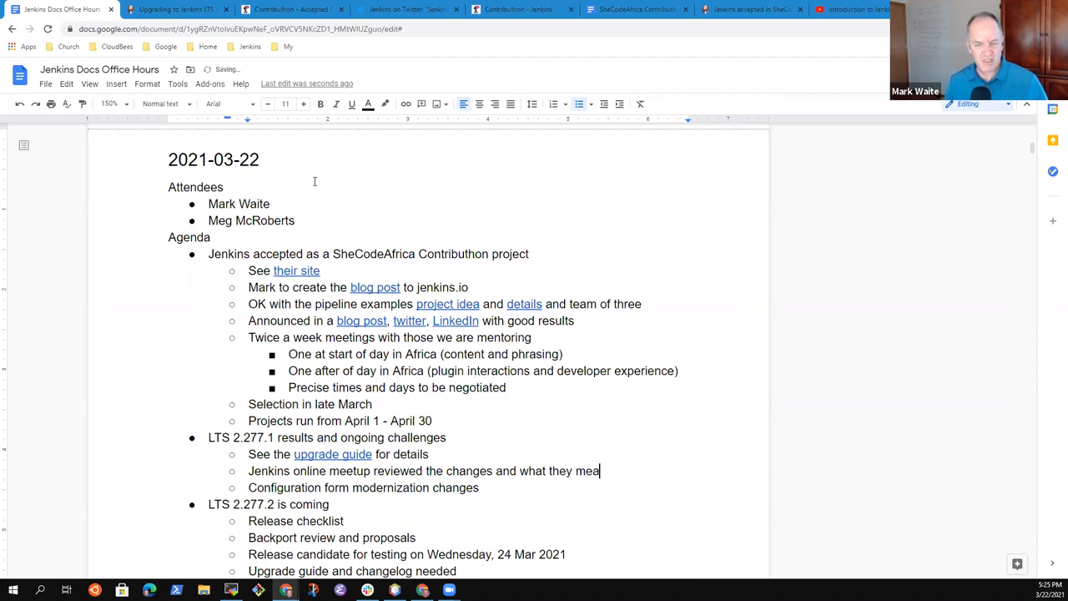
text(n)
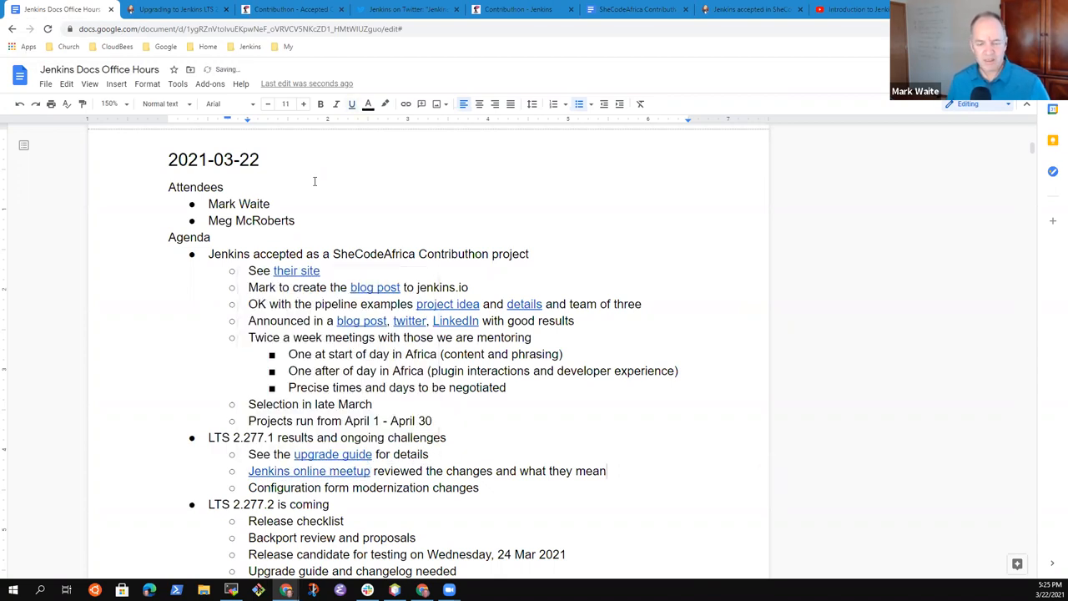
key(Enter)
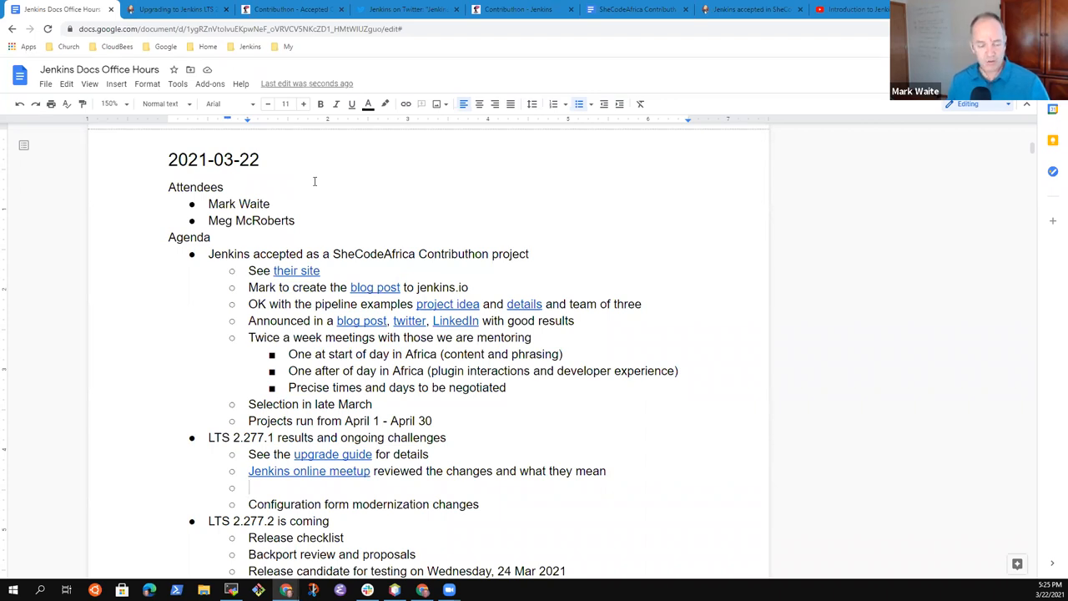
text(Upgrad)
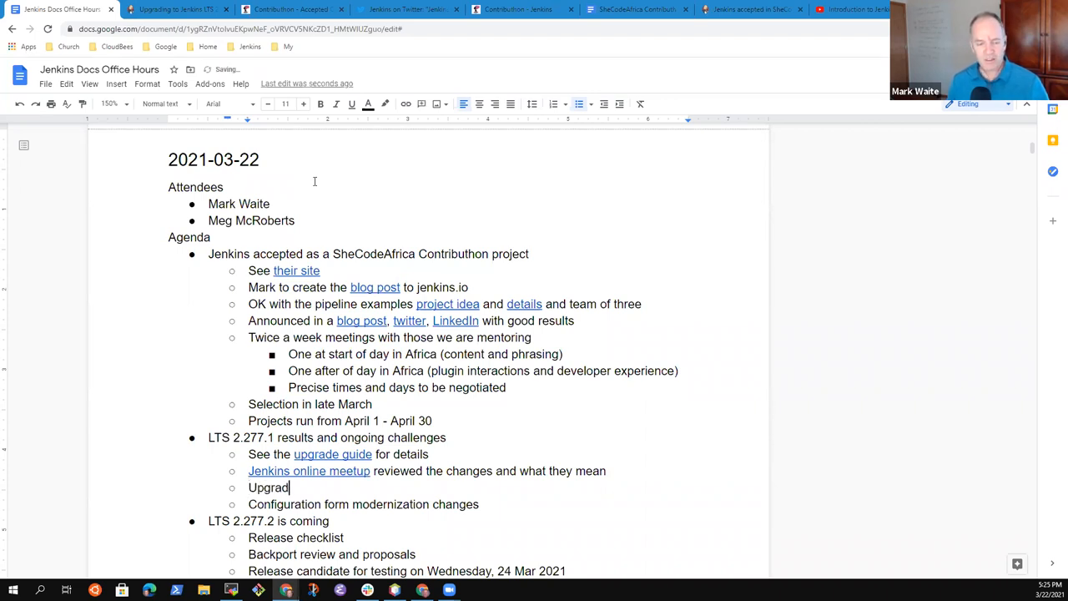
text(Update)
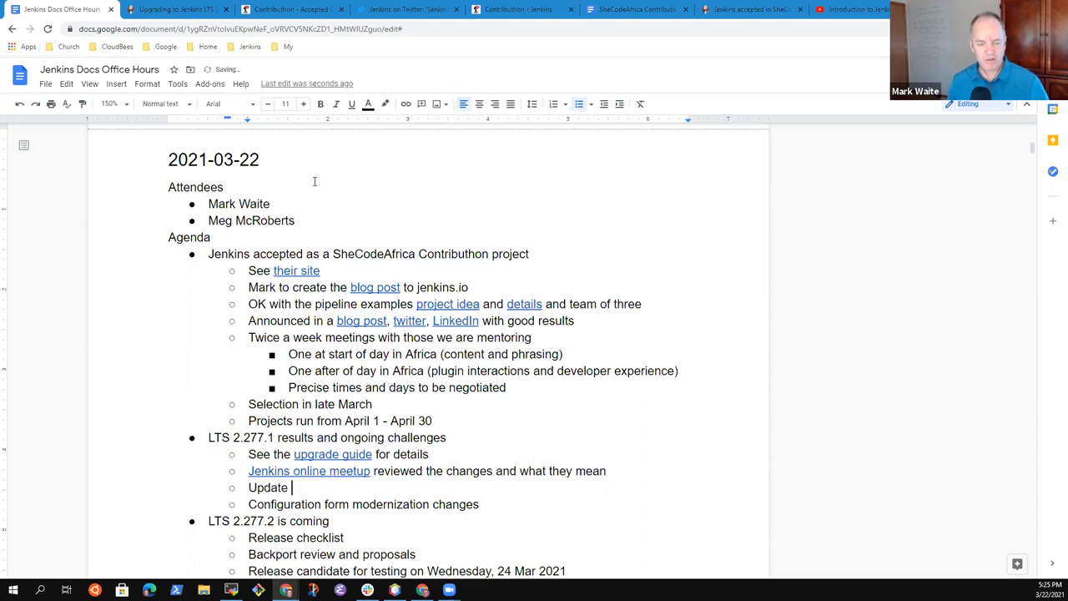
text(your)
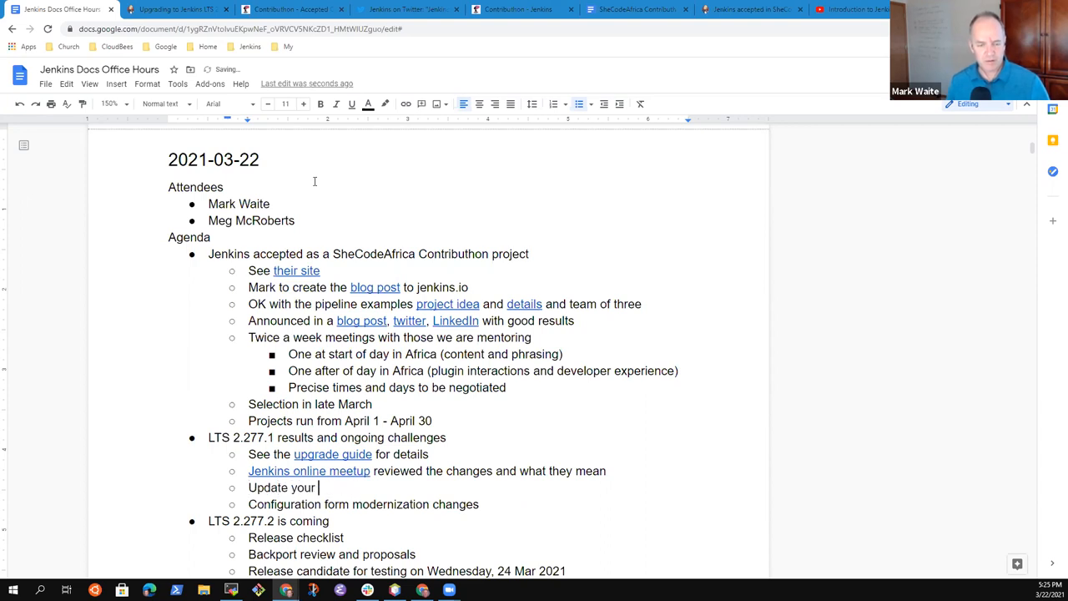
text(plugins, Up)
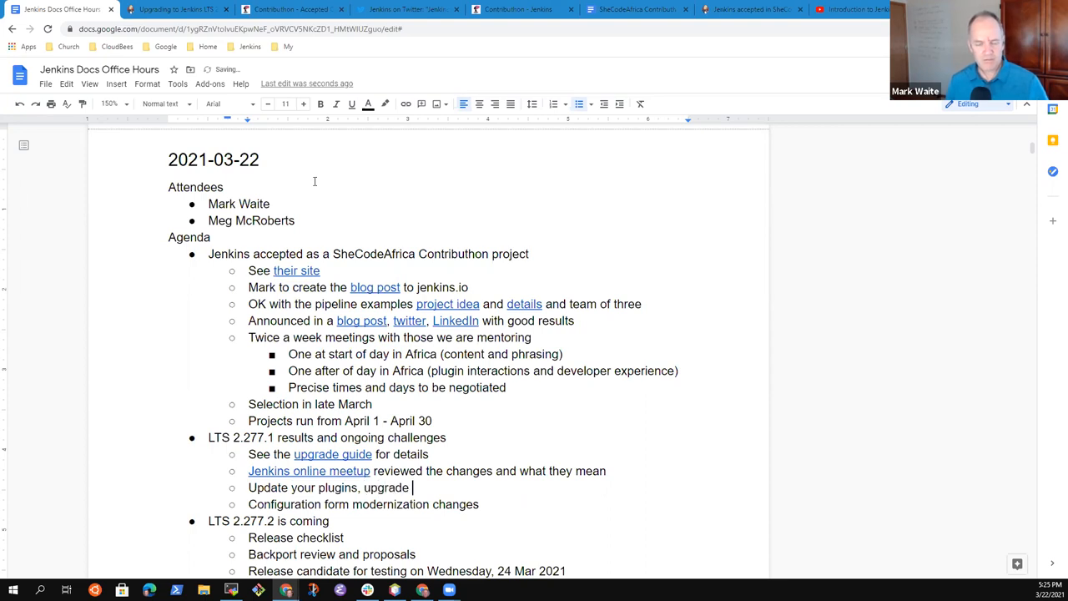
text(Jenkins, uipdate your)
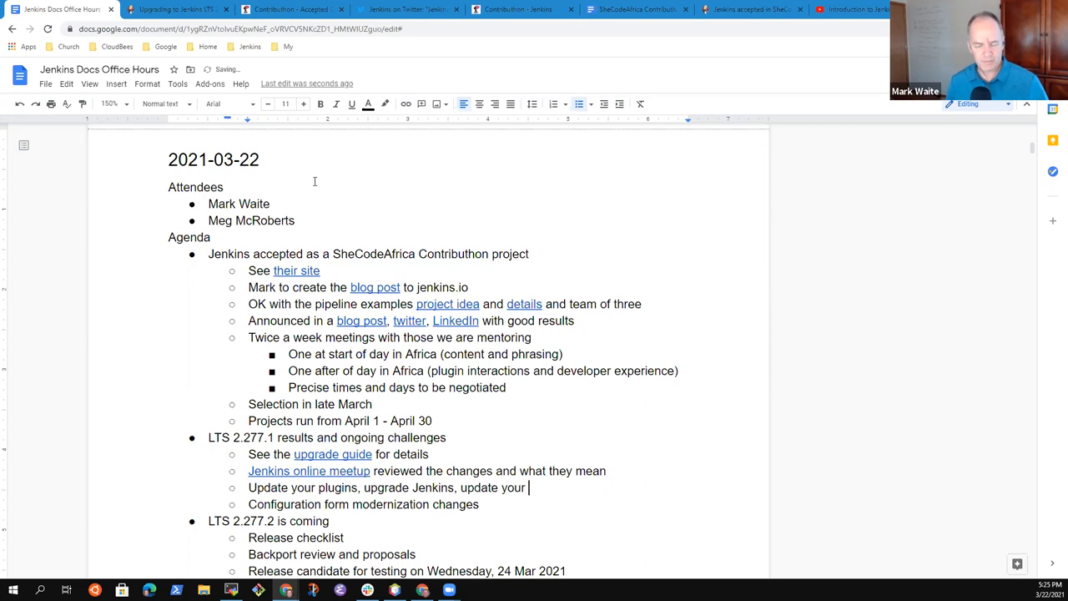
text(plugins aga)
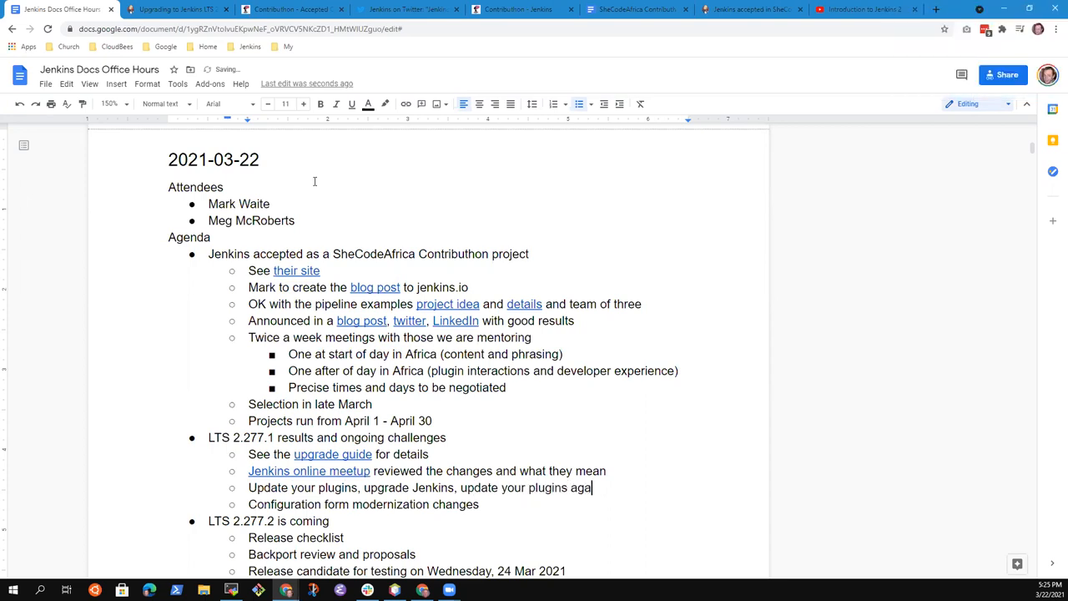
text(in)
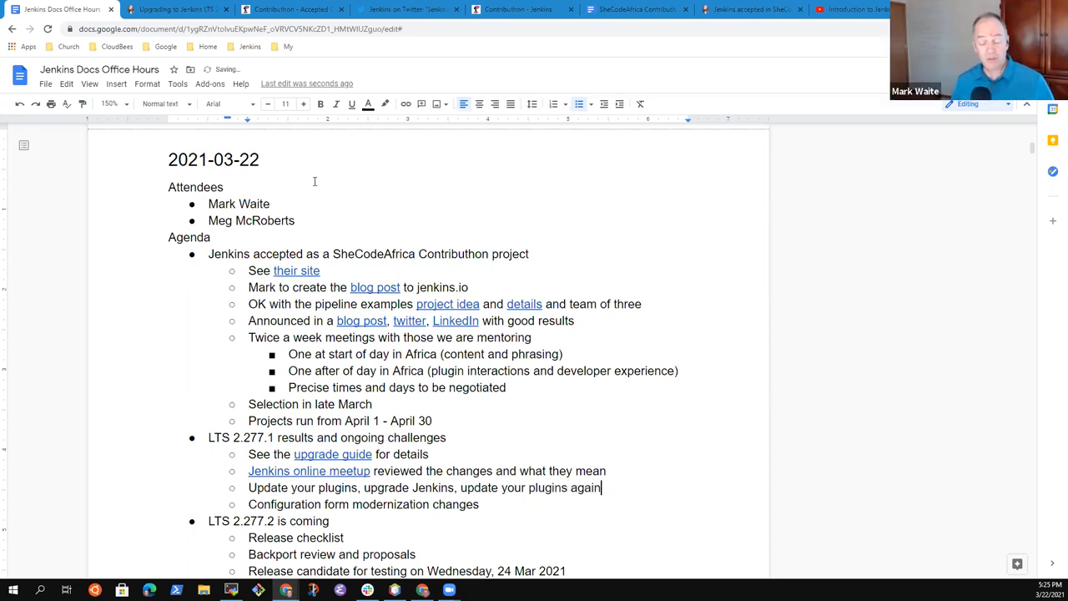
- Extend the configuration form modernization bullet with 'seem to be the most'
triple_click(424, 487)
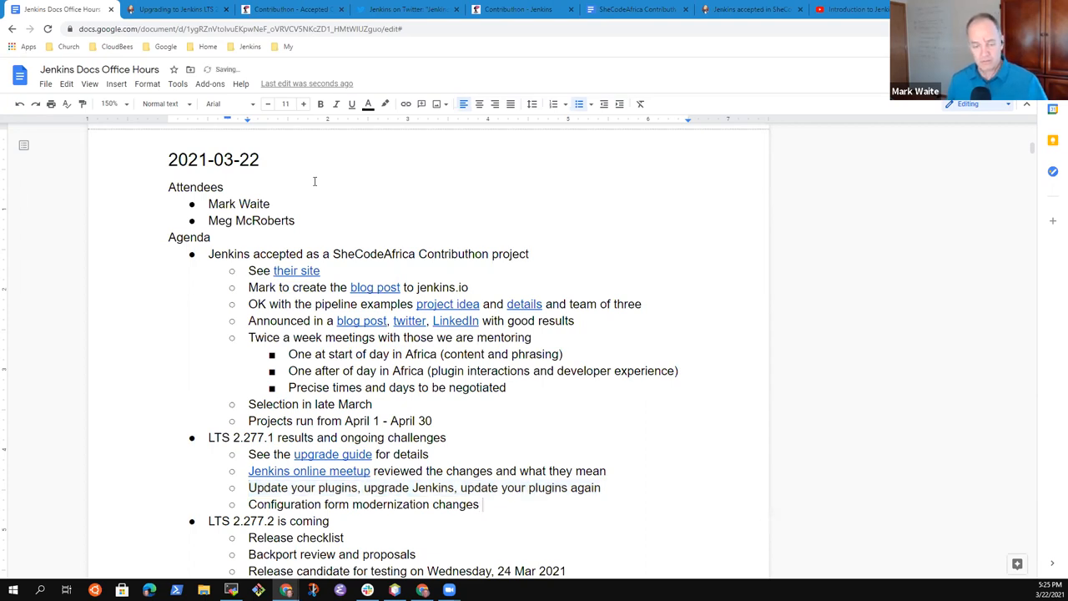
text(seem to be the)
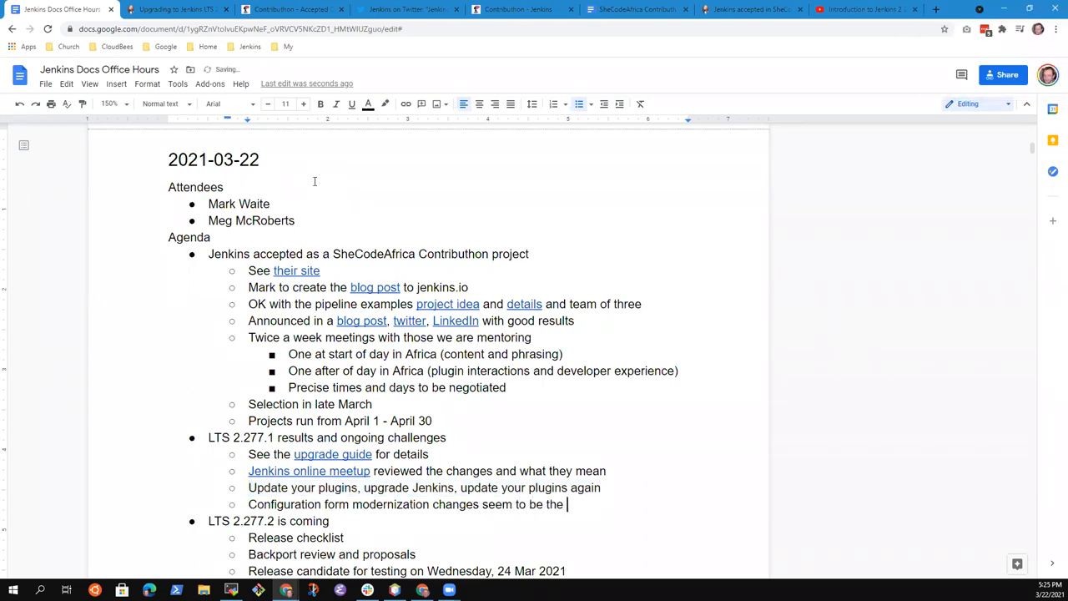
text(most)
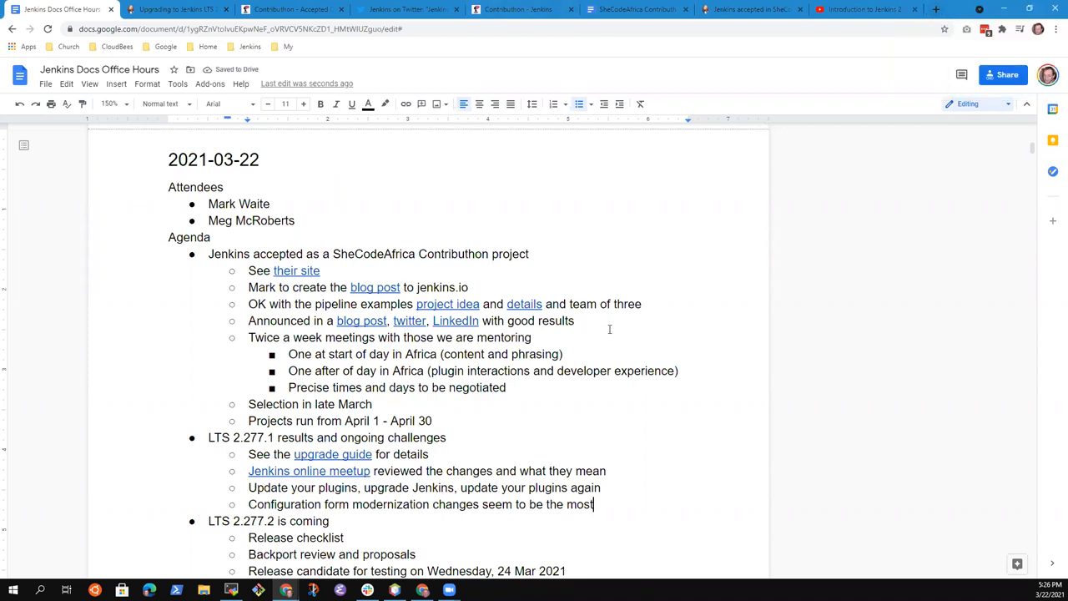
- Add a bullet reading 'Jira dashboard shows the plugins not ready for'
key(enter)
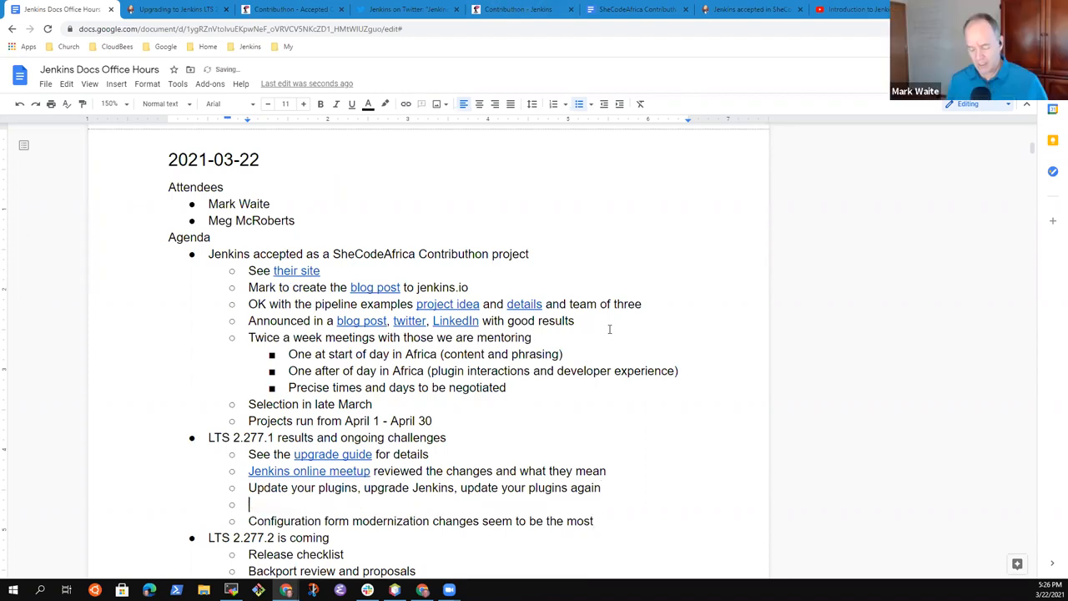
text(Jira bas)
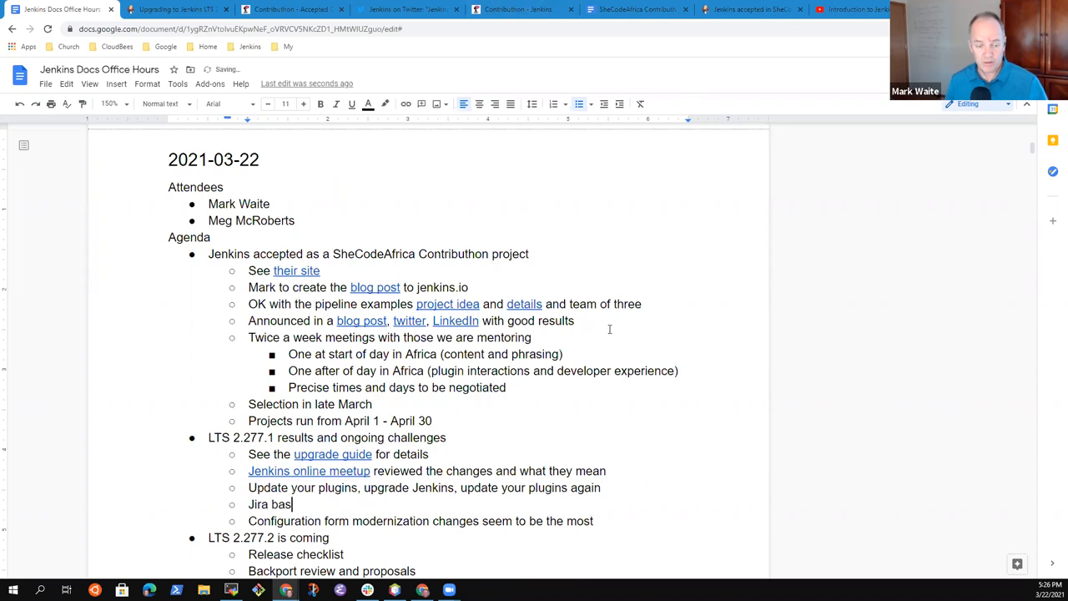
text(dash)
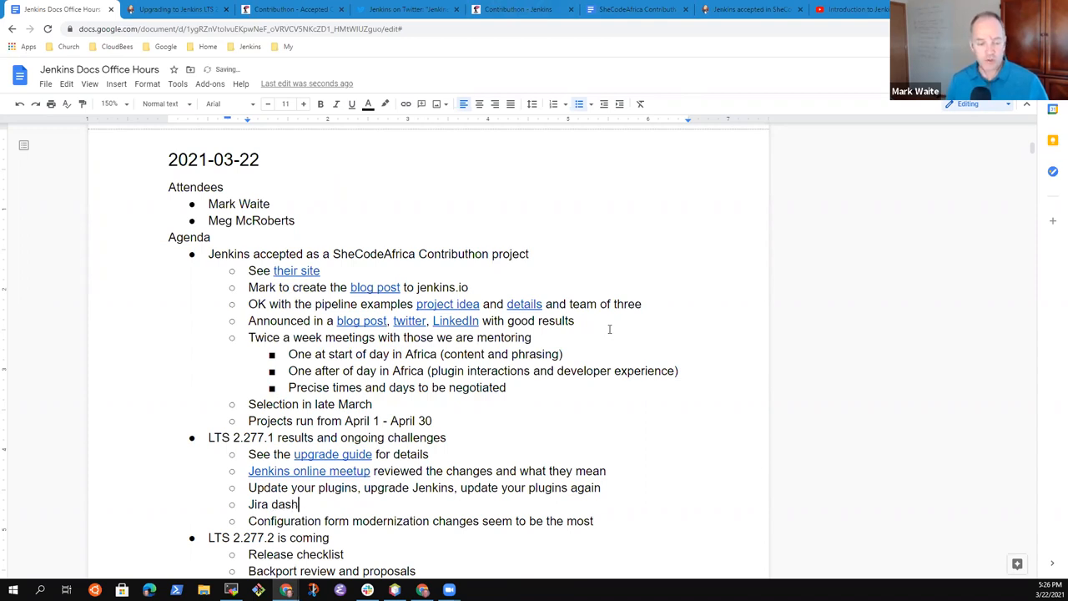
text(board shows)
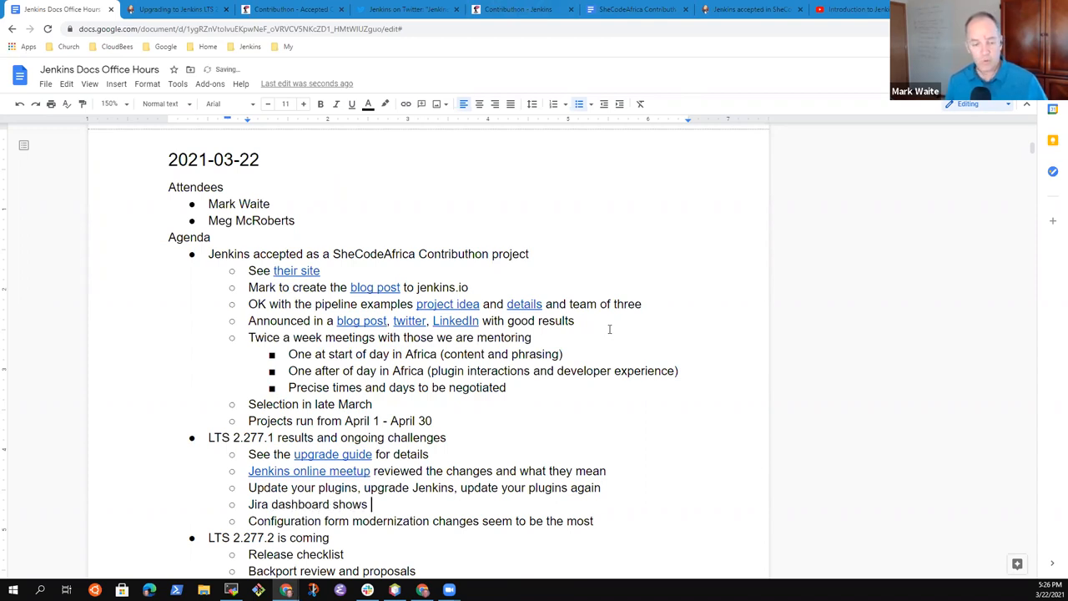
text(the plugins)
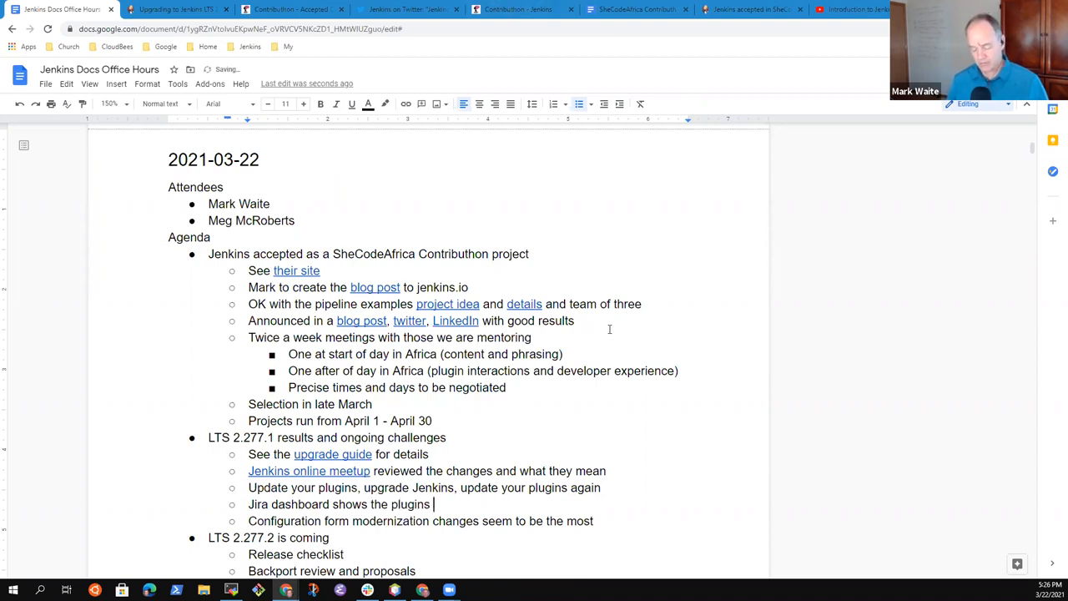
text(not ready for)
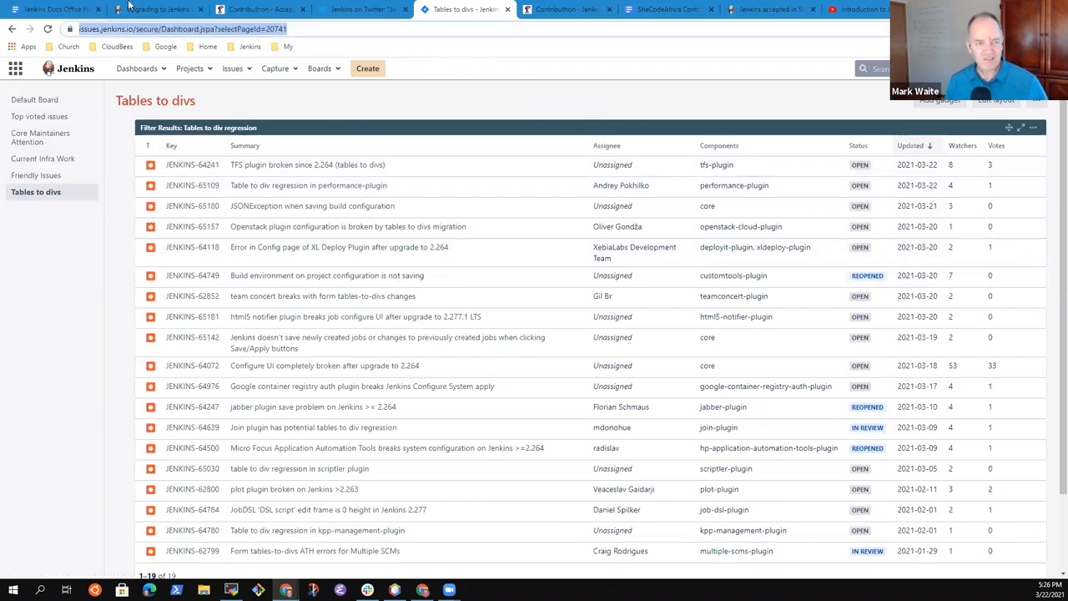
- Cycle through the notes, upgrade guide and Contributhon tabs, ending on the Tables to divs dashboard
click(50, 9)
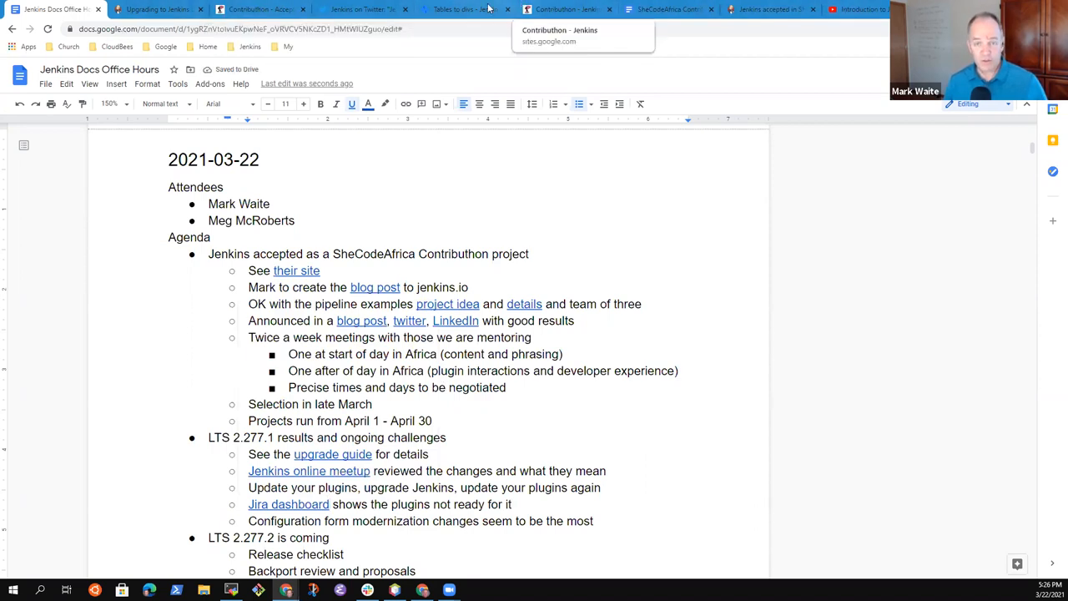
click(467, 9)
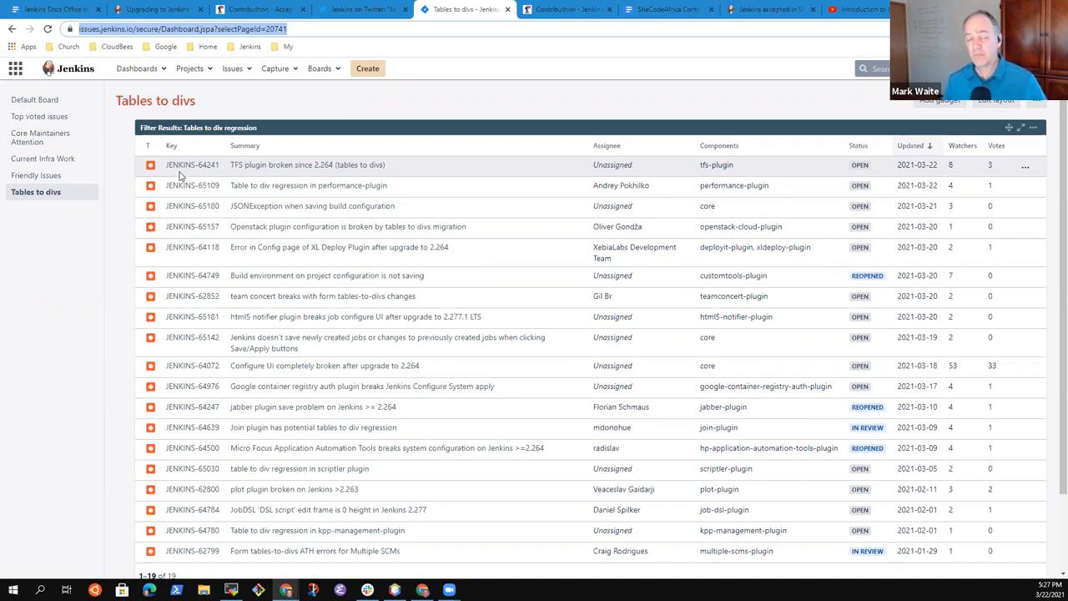
mouse_move(175, 172)
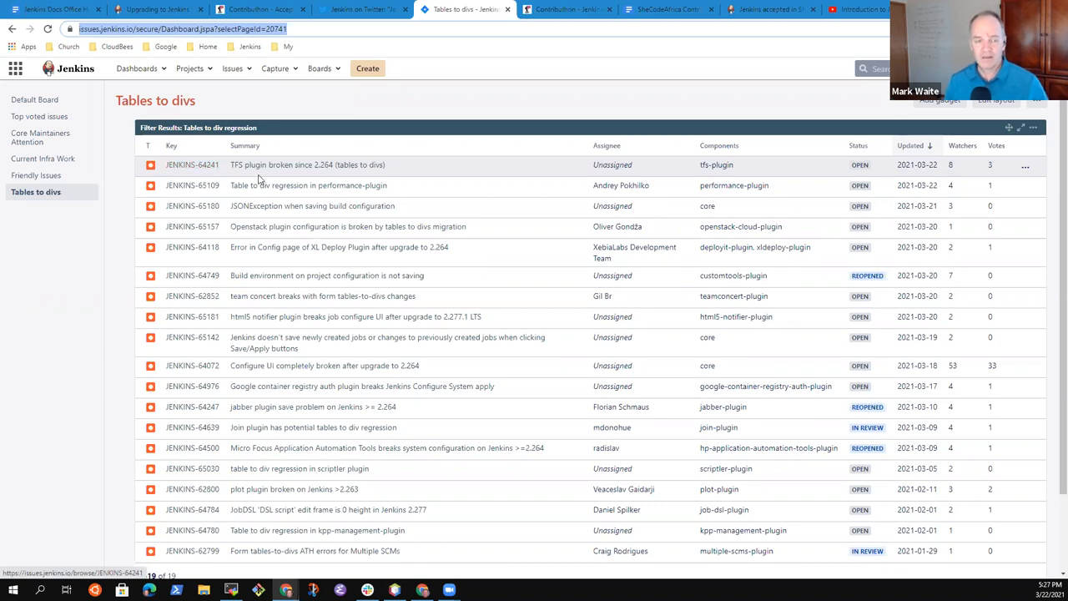
mouse_move(222, 110)
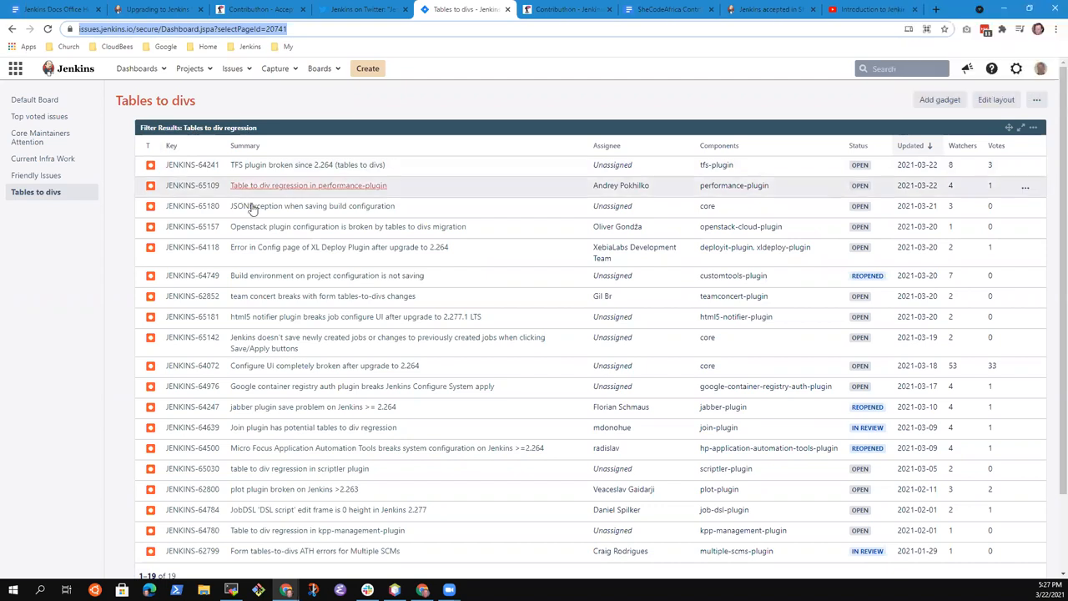
mouse_move(275, 182)
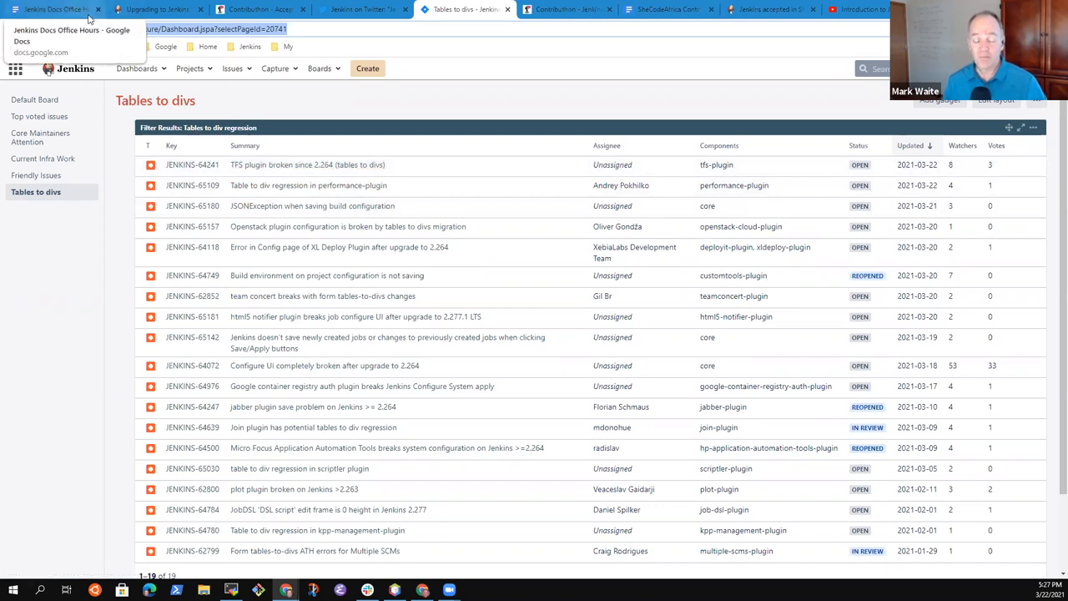
mouse_move(192, 165)
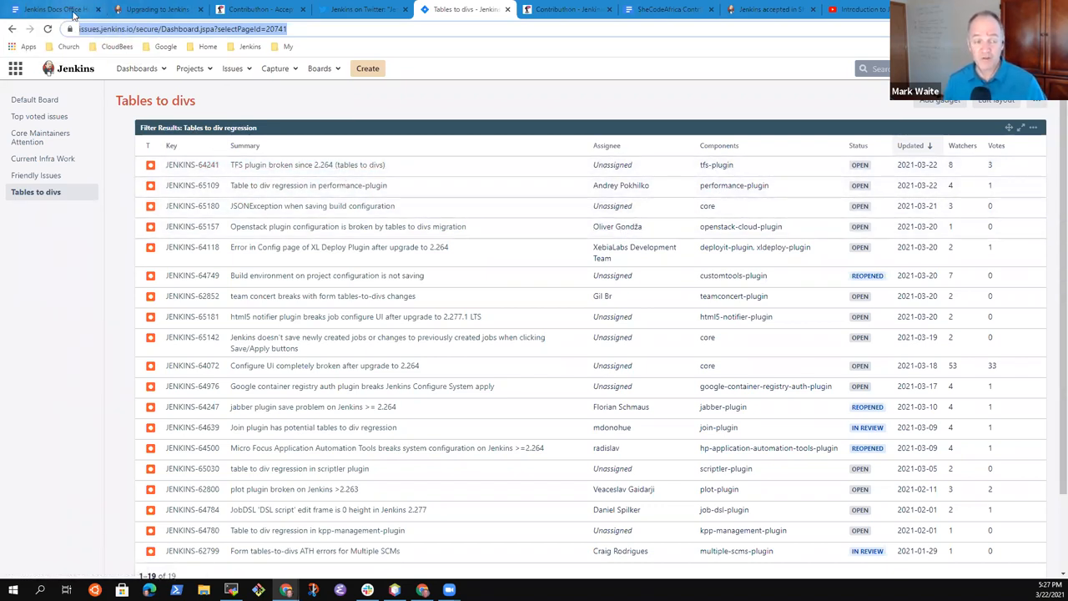
click(50, 10)
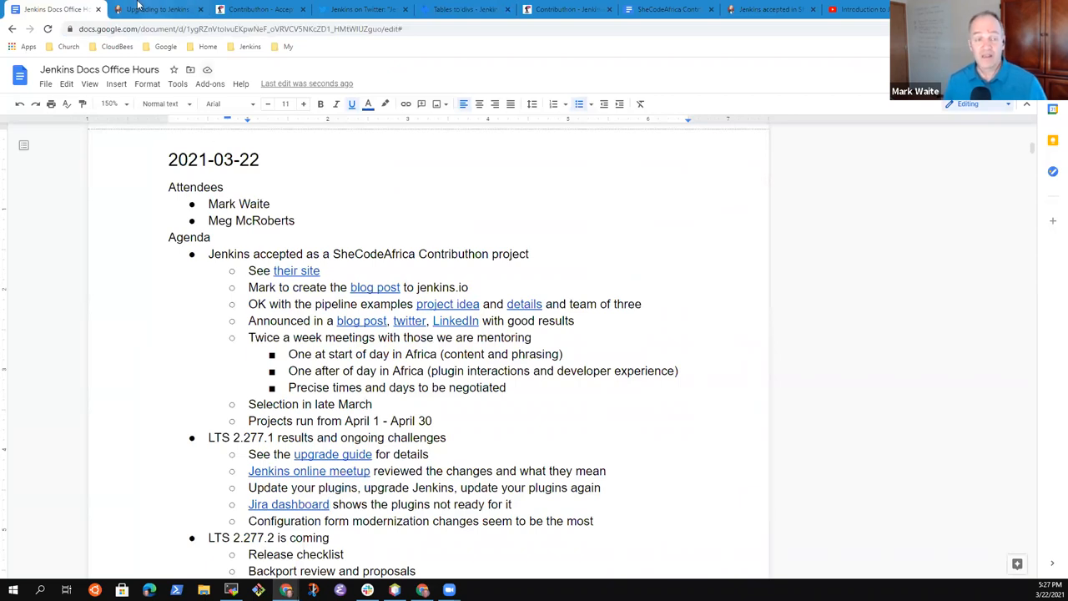
click(159, 9)
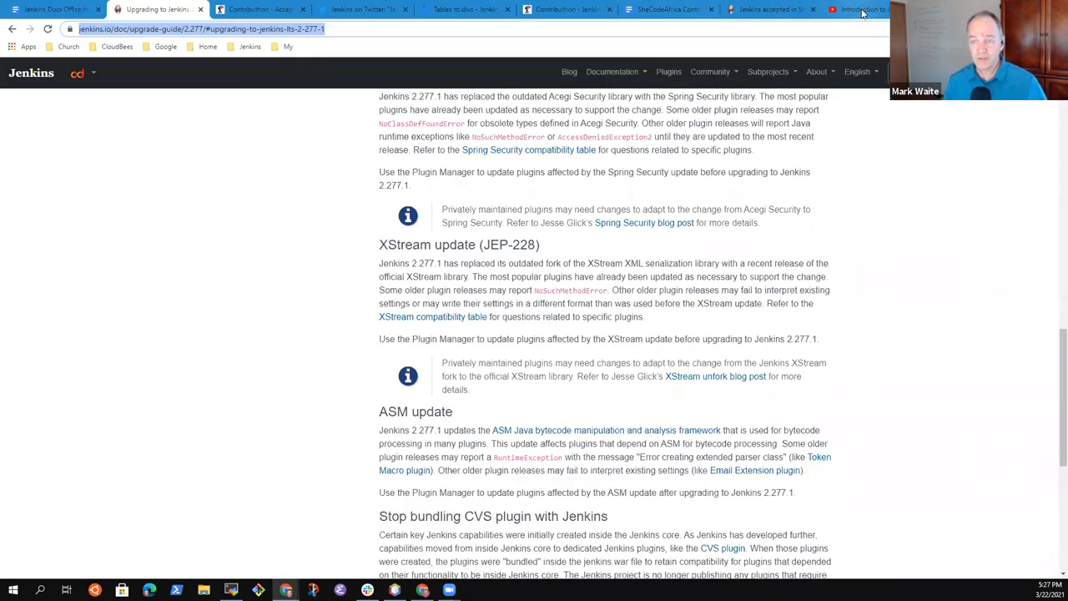
click(776, 9)
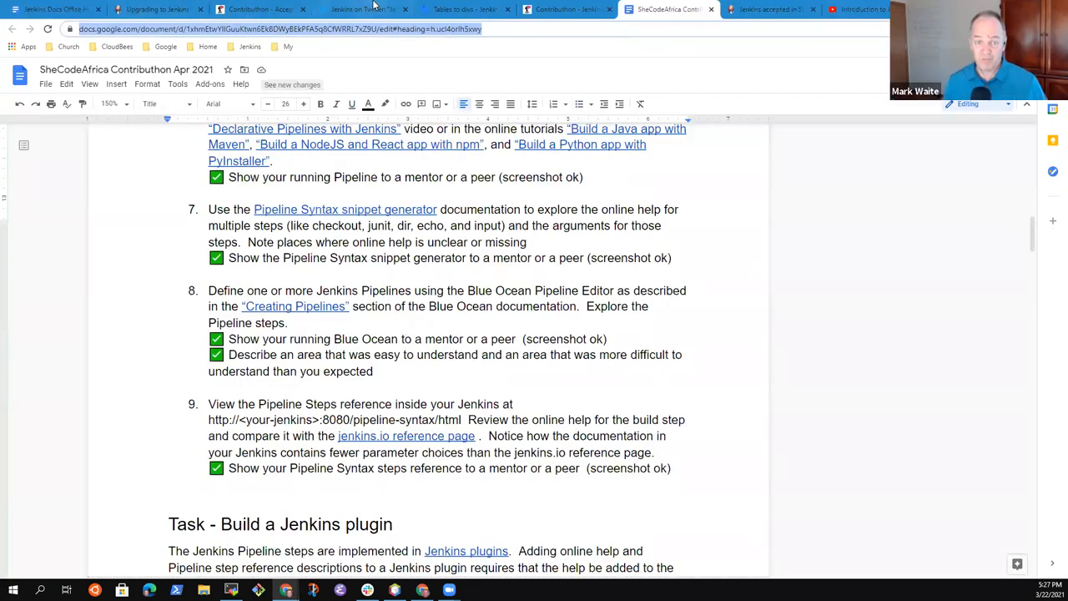
click(156, 9)
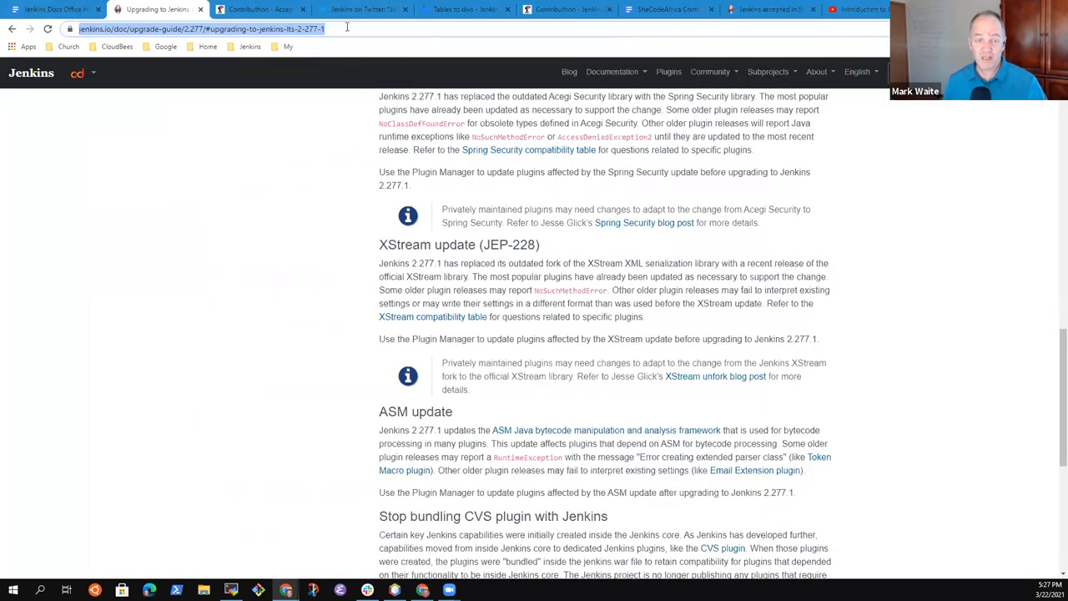
click(459, 10)
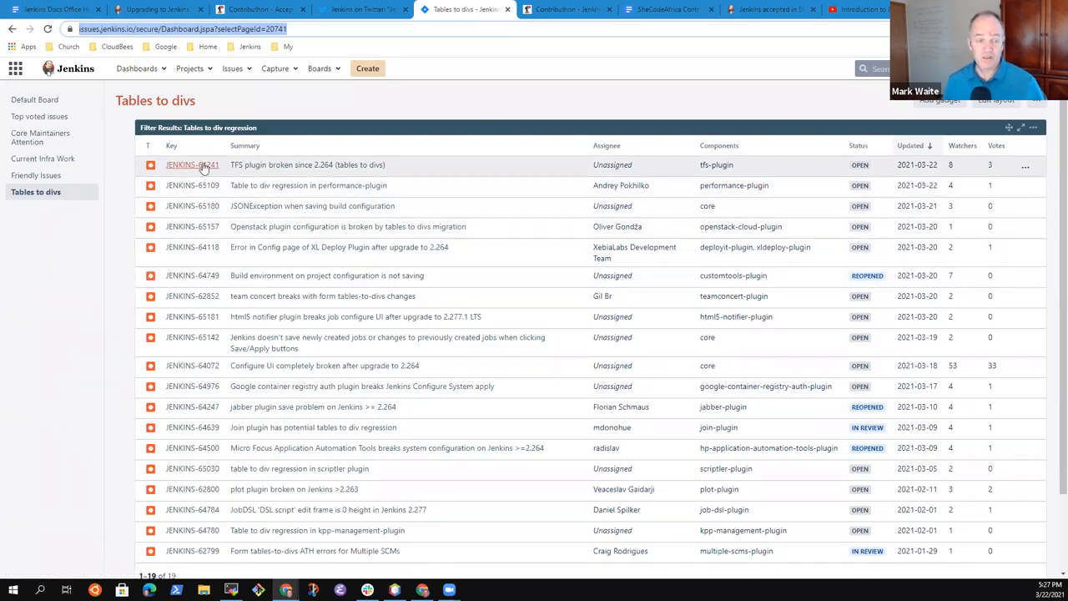
- Review the JENKINS-64241 TFS plugin issue, then return to the Office Hours notes
click(191, 165)
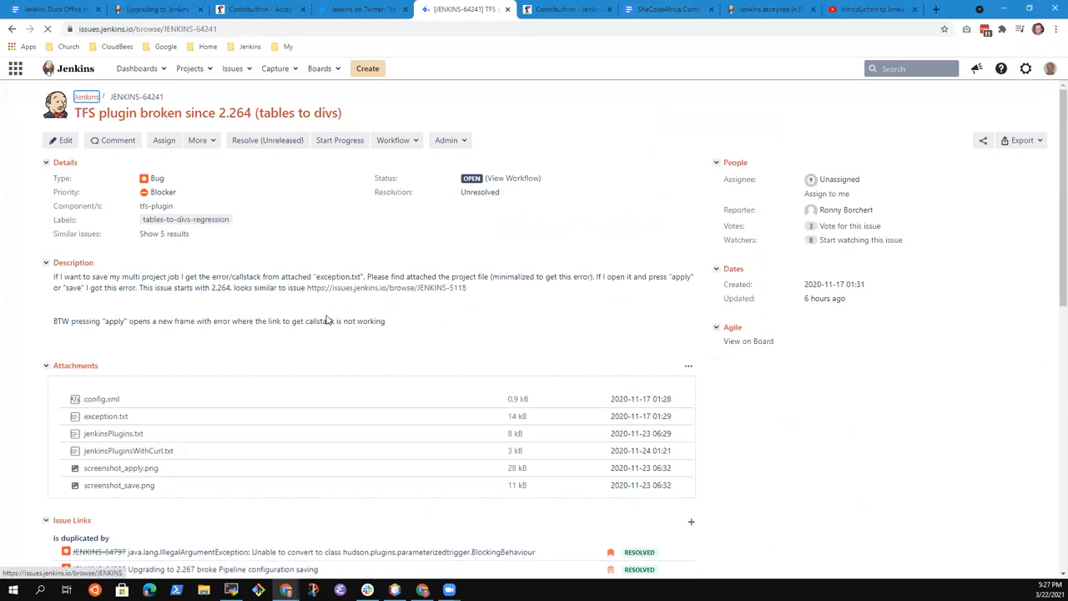
scroll(down, 3)
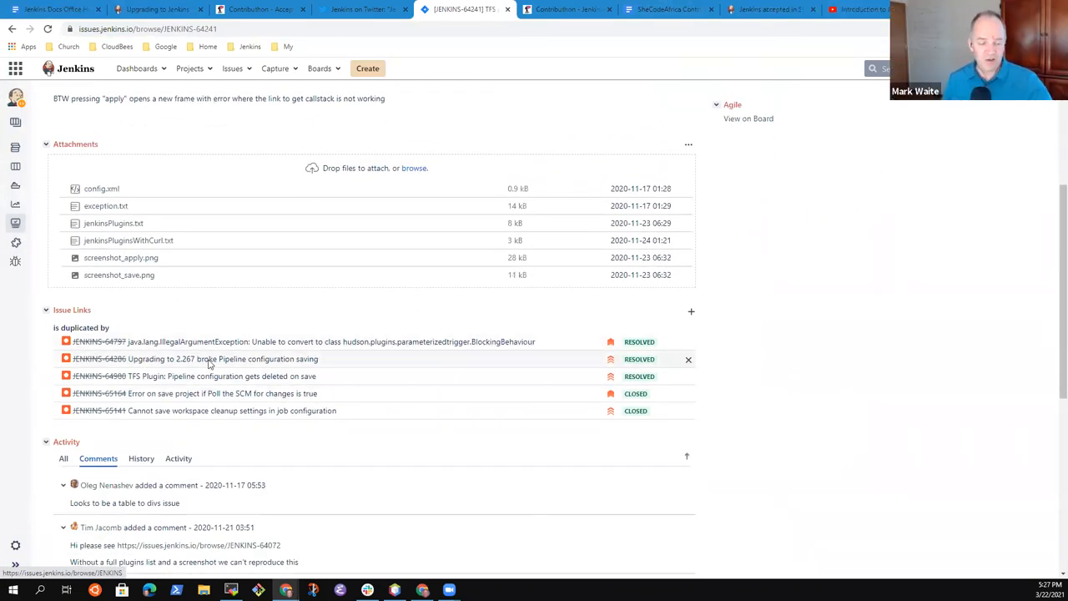
scroll(down, 3)
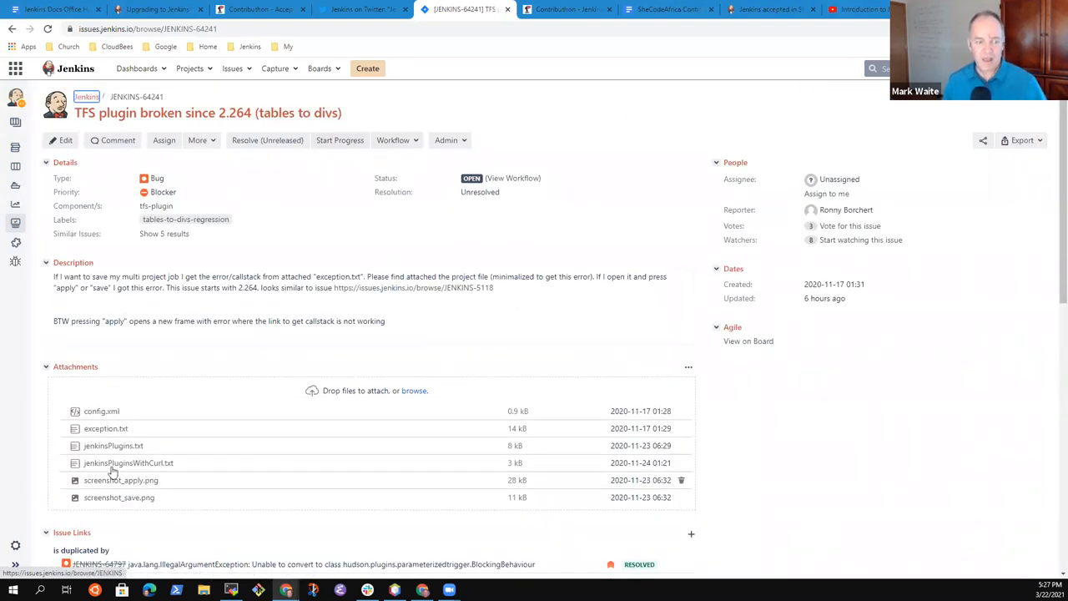
click(147, 10)
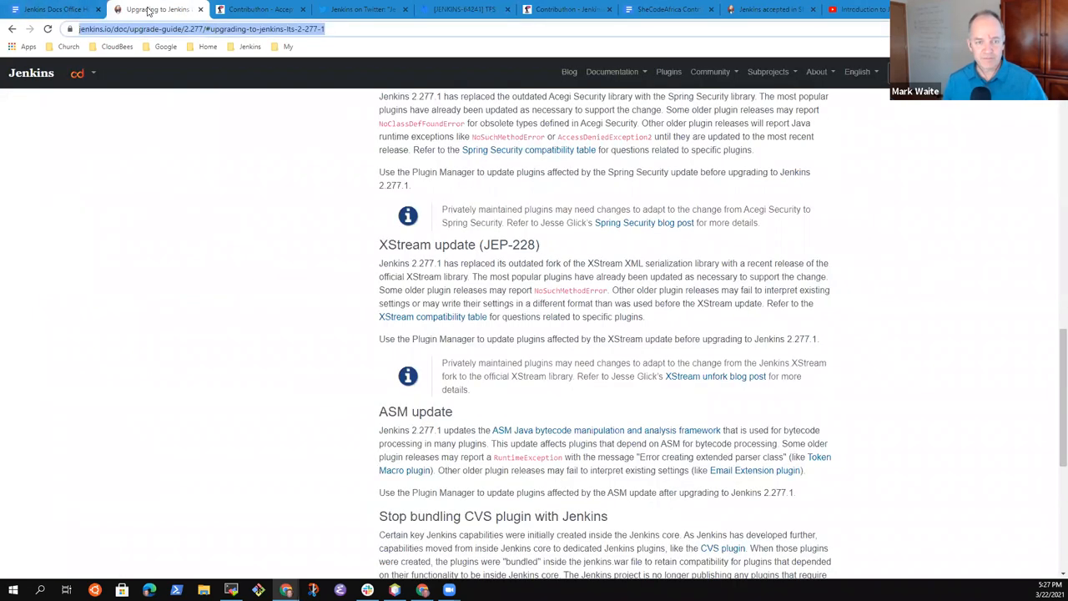
click(52, 11)
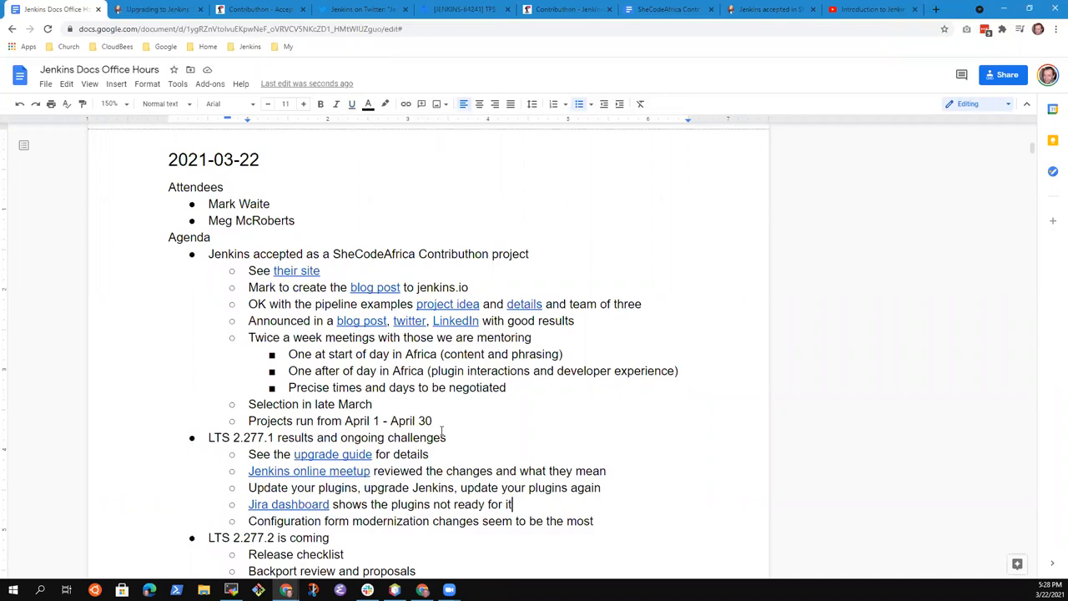
- Add an indented sub-bullet noting deprecated plugins (warnings, findbugs) and undistributed ones (tfs)
key(Enter)
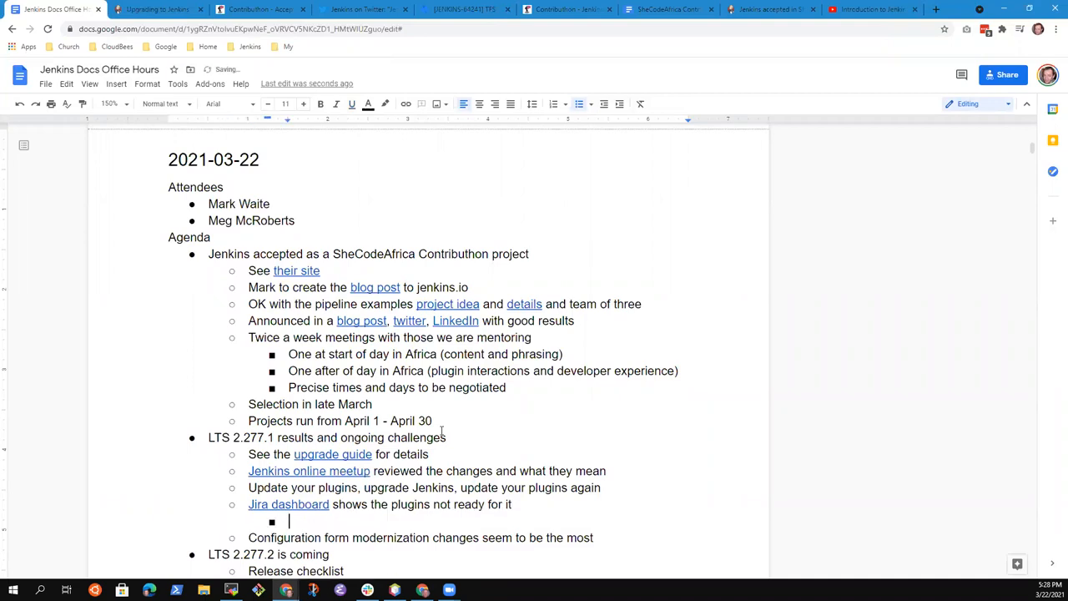
text(Some pl)
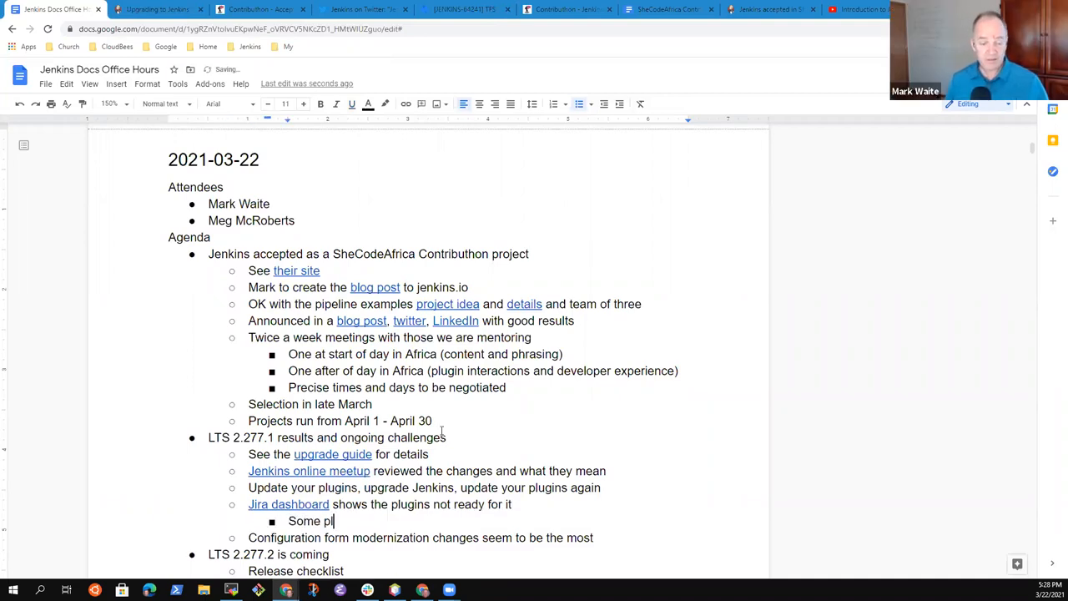
text(ugins)
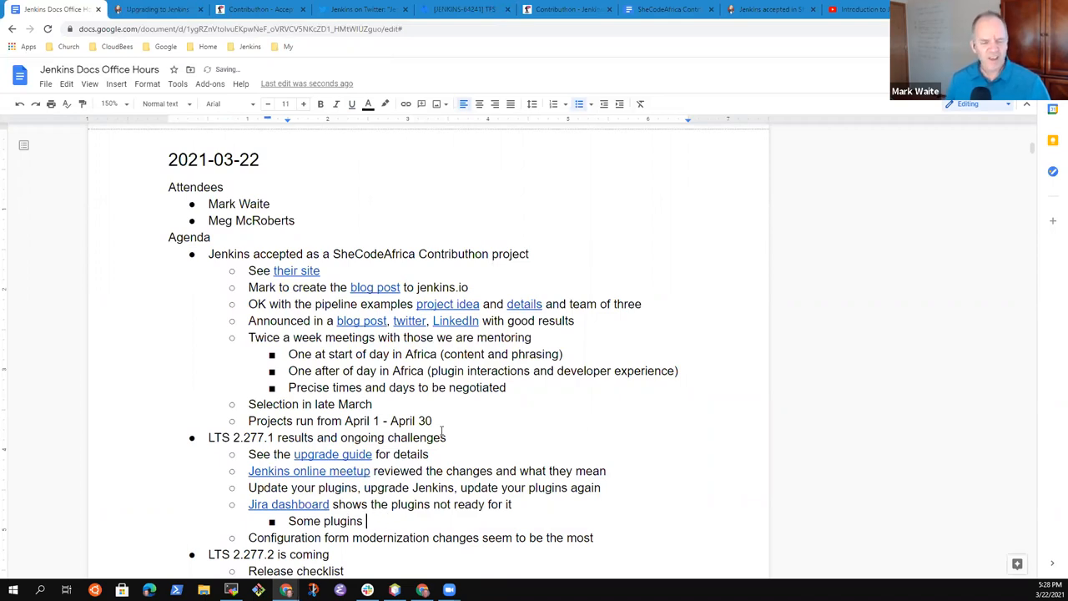
key(BackSpace)
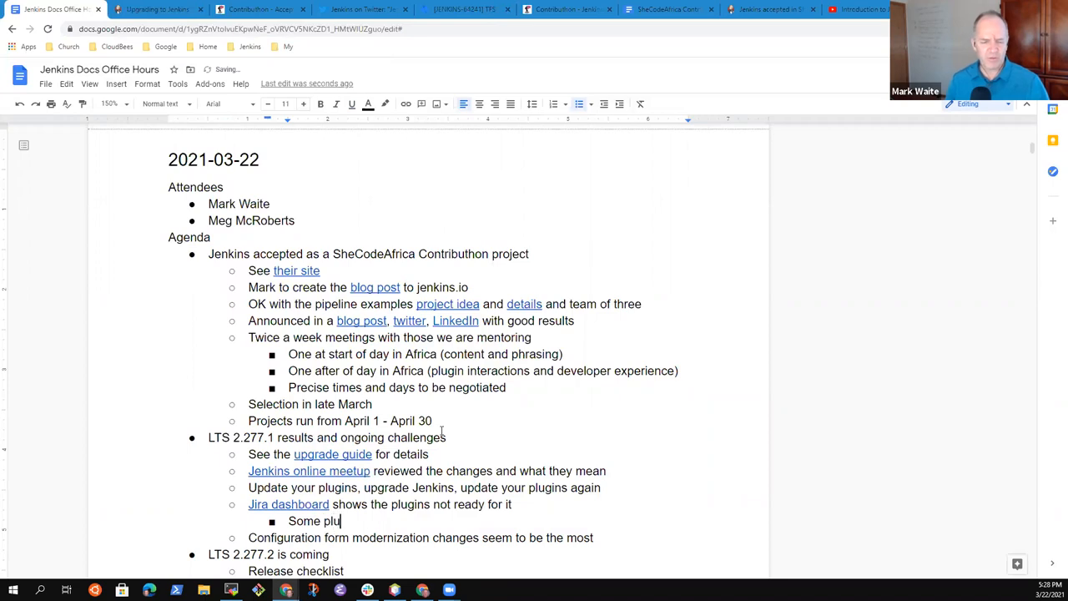
text(gins are)
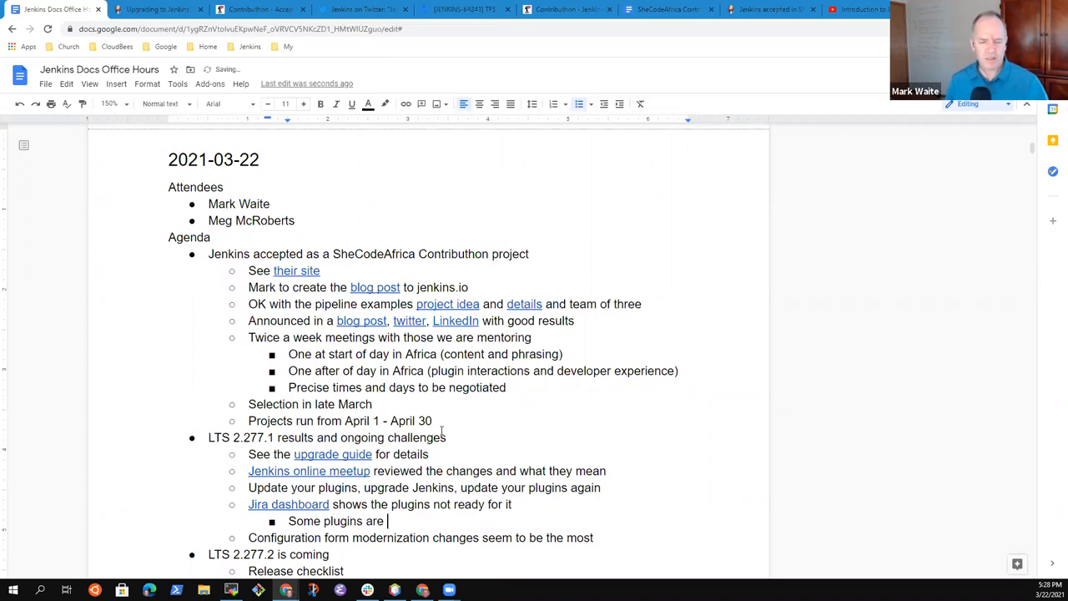
text(deprecated)
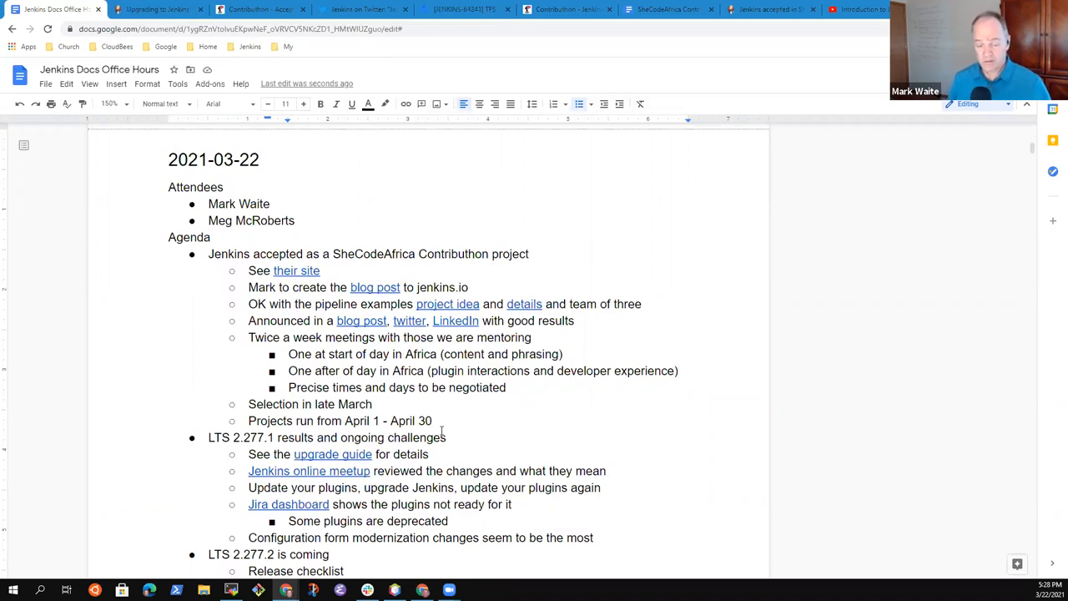
text(, others no longer)
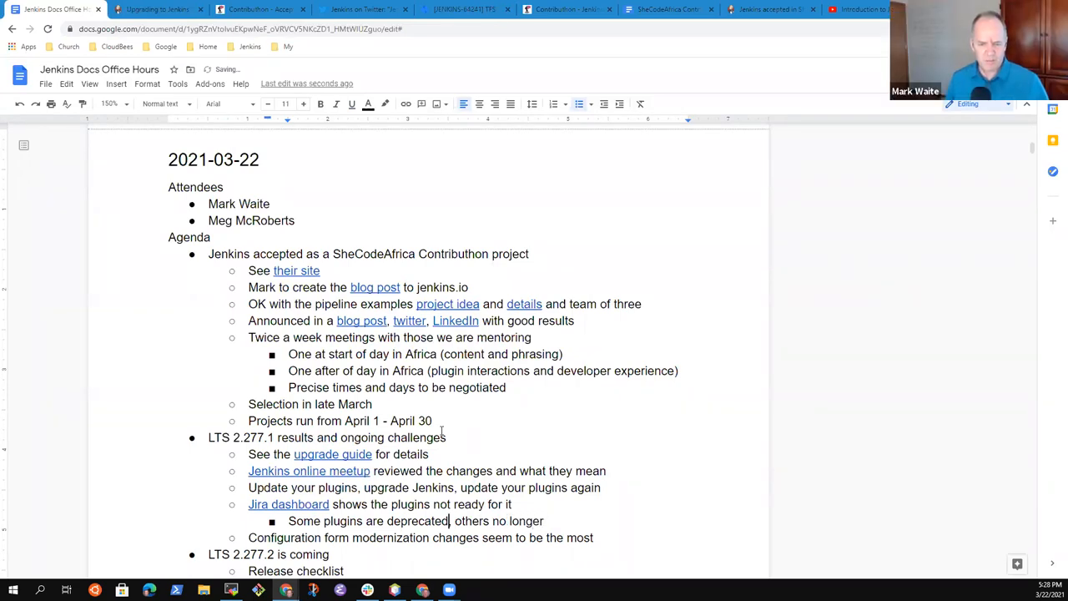
text((warnings)
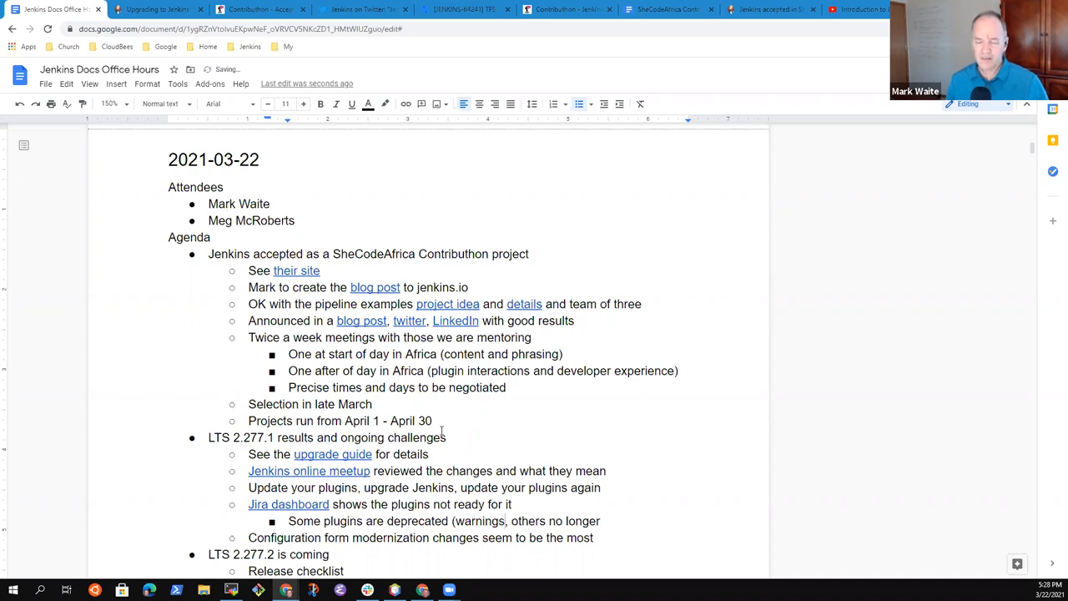
text(findbugs)
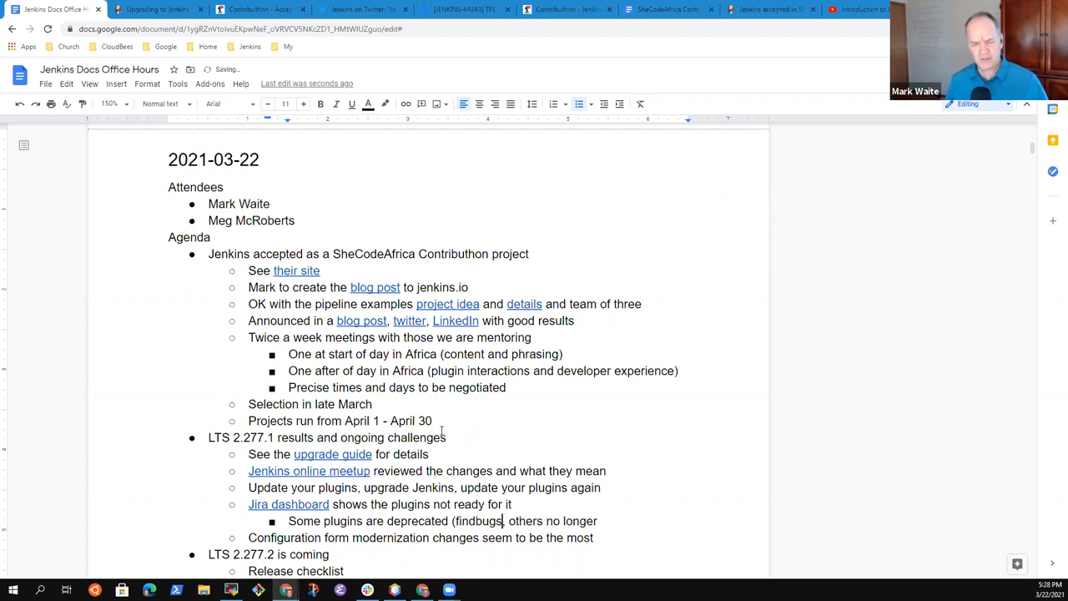
text(warnings, other static analysis plugins),)
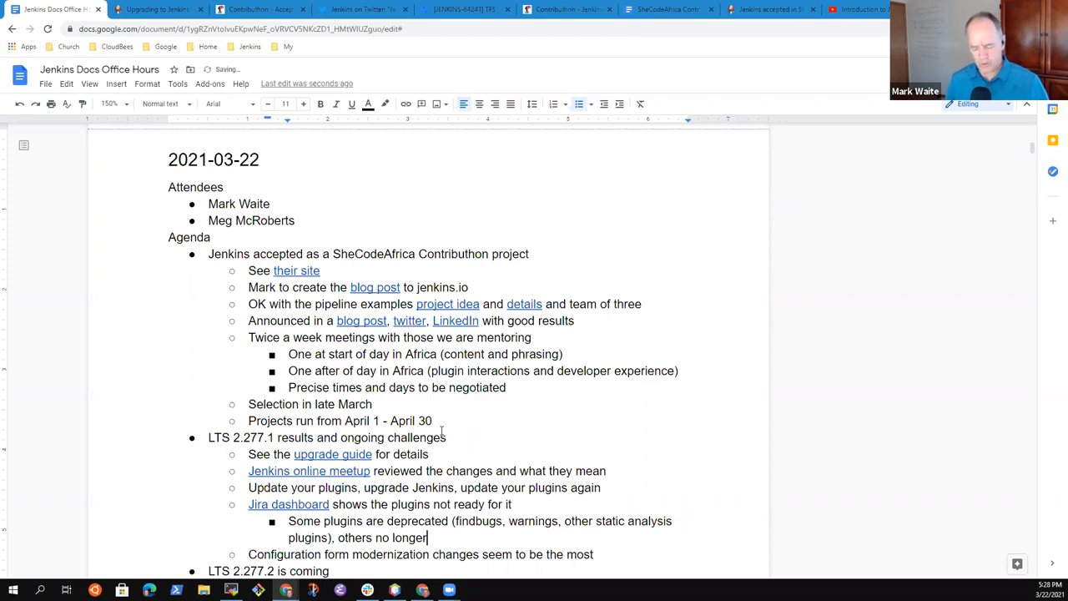
text(distribut)
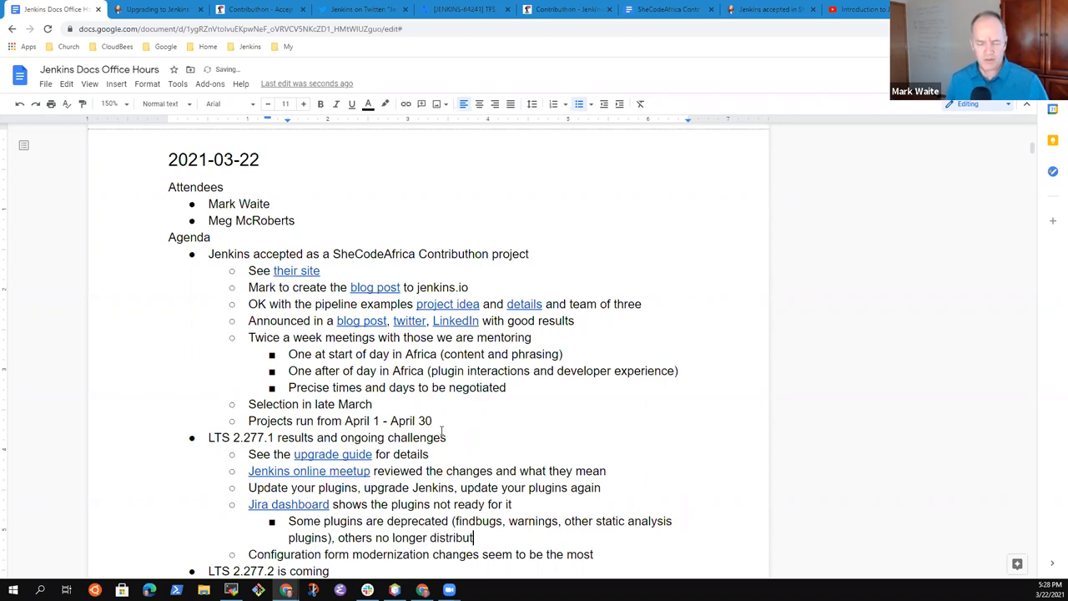
key(Backspace)
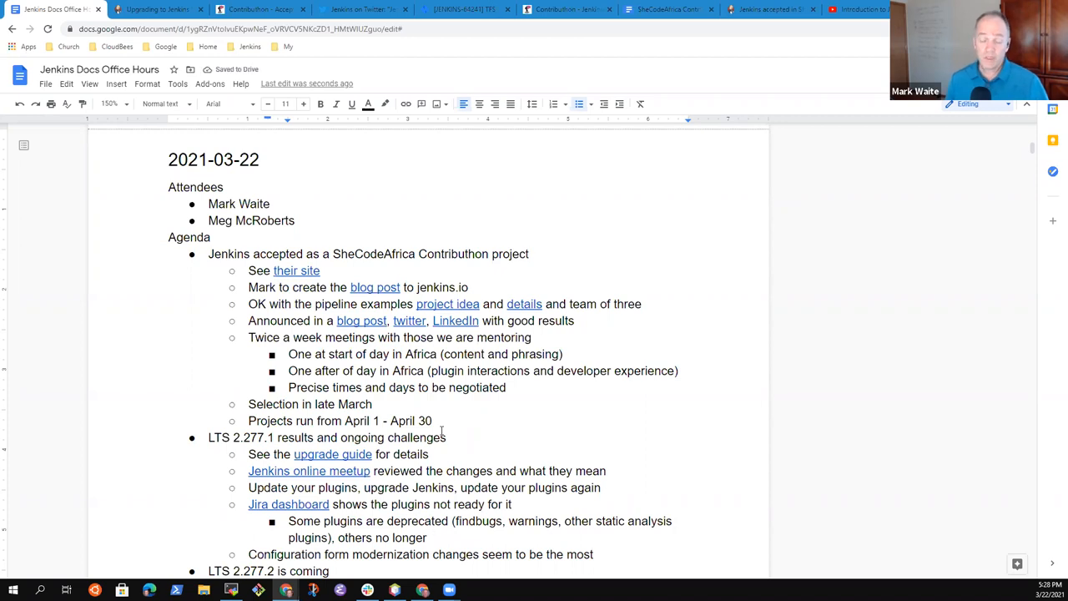
text(distributed)
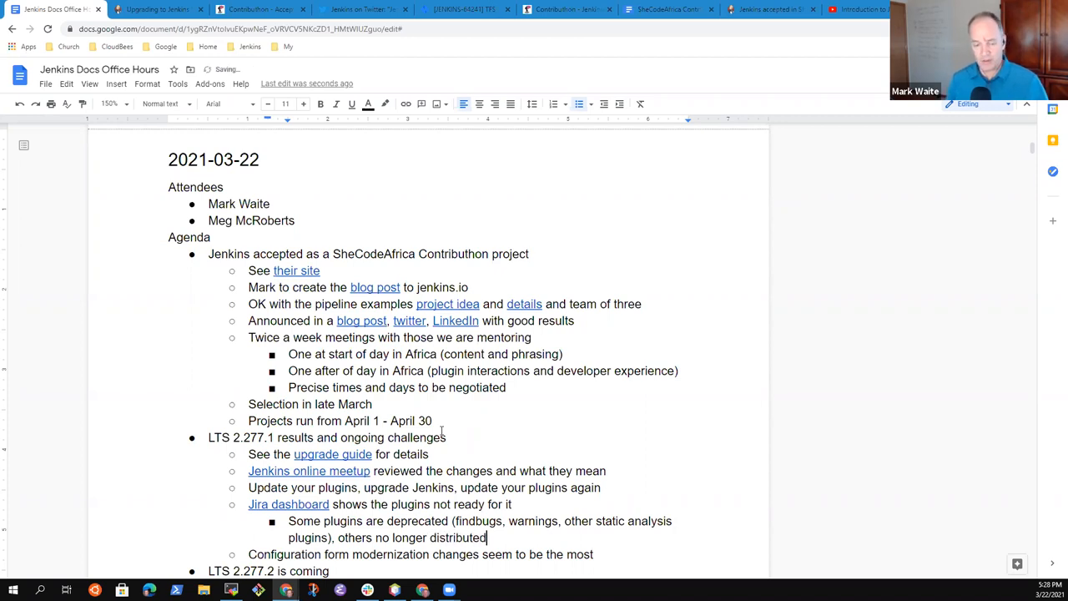
text(by the project (tf)
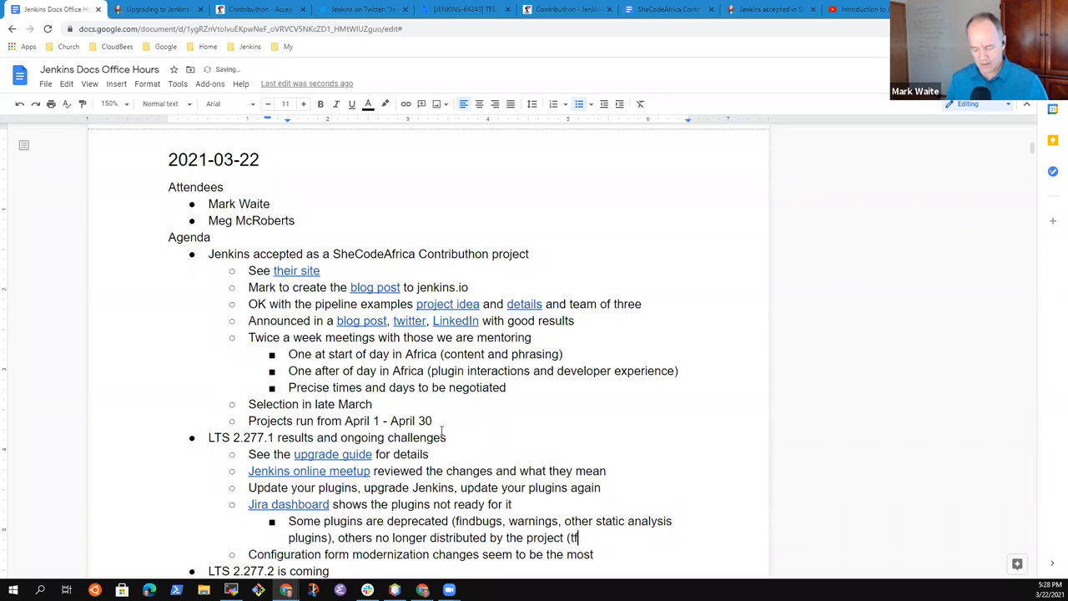
text(s))
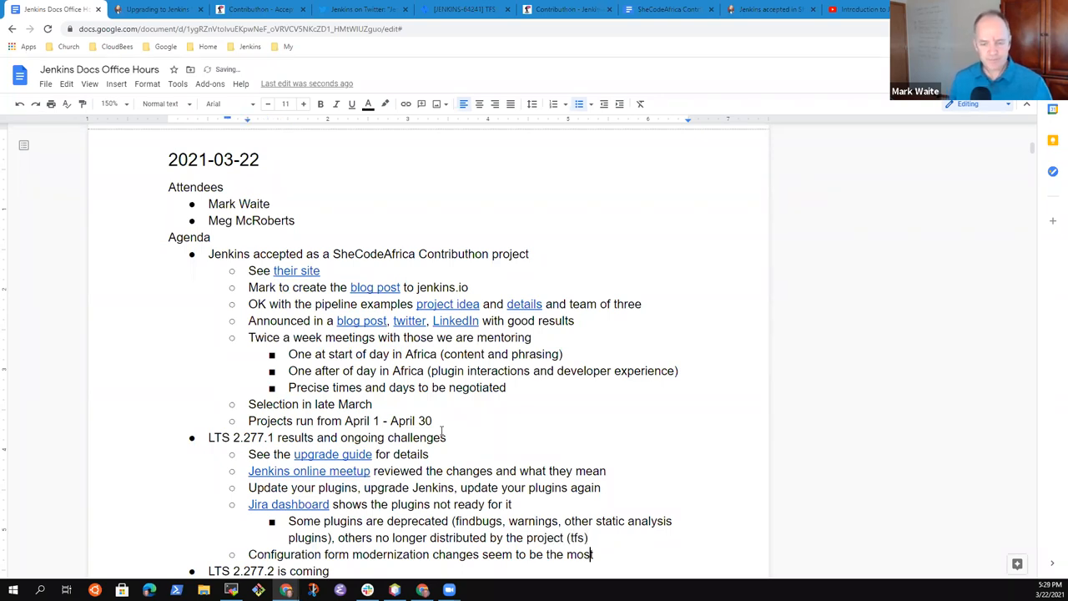
- End the configuration form line with 'most common issue'
scroll(down, 3)
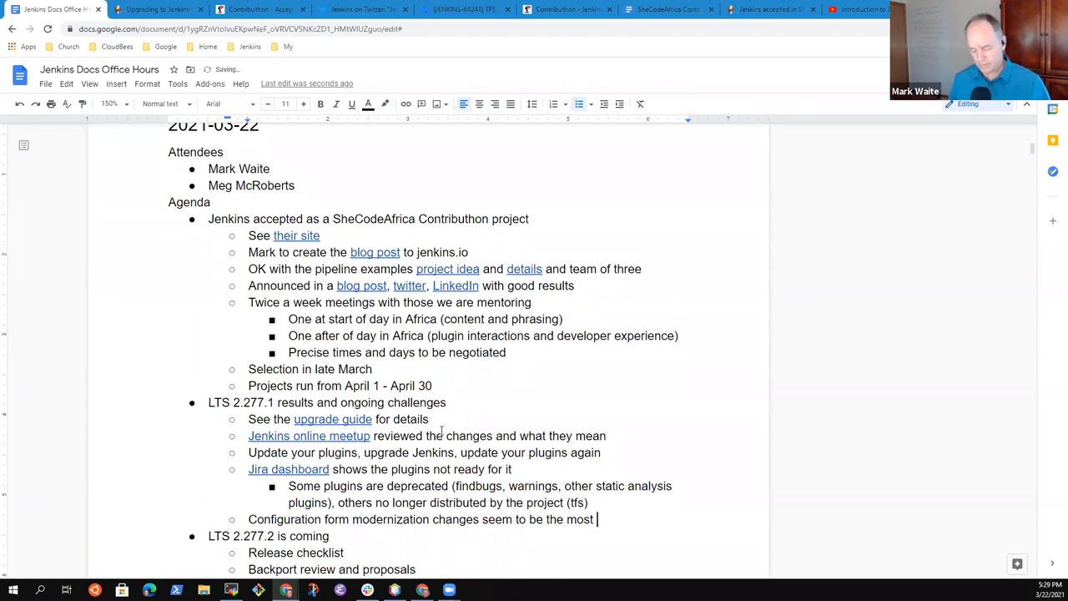
text(freque)
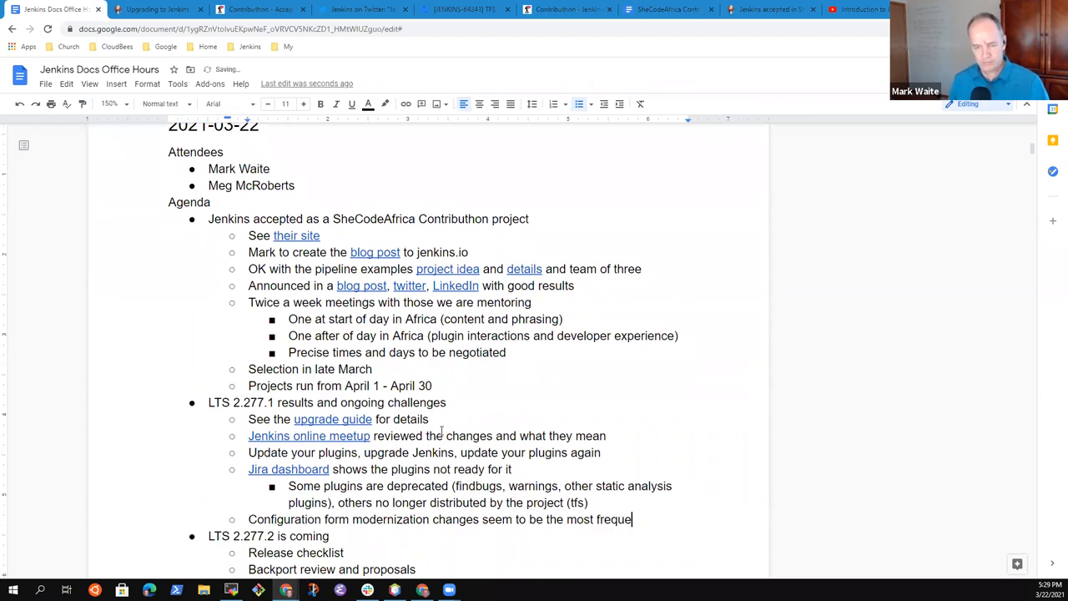
text(ntly)
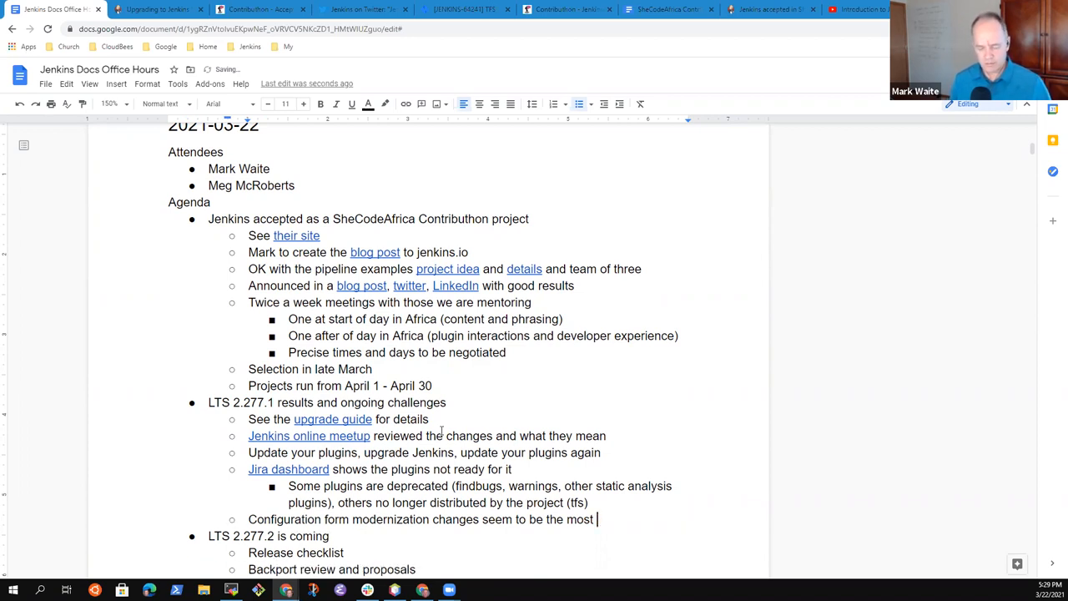
text(fre)
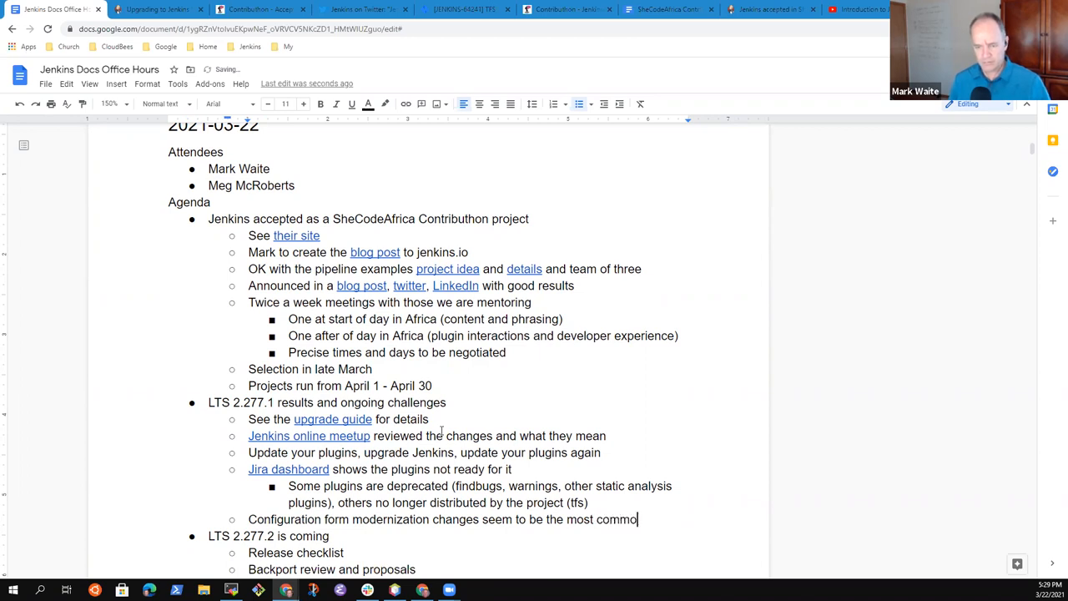
text(n issue)
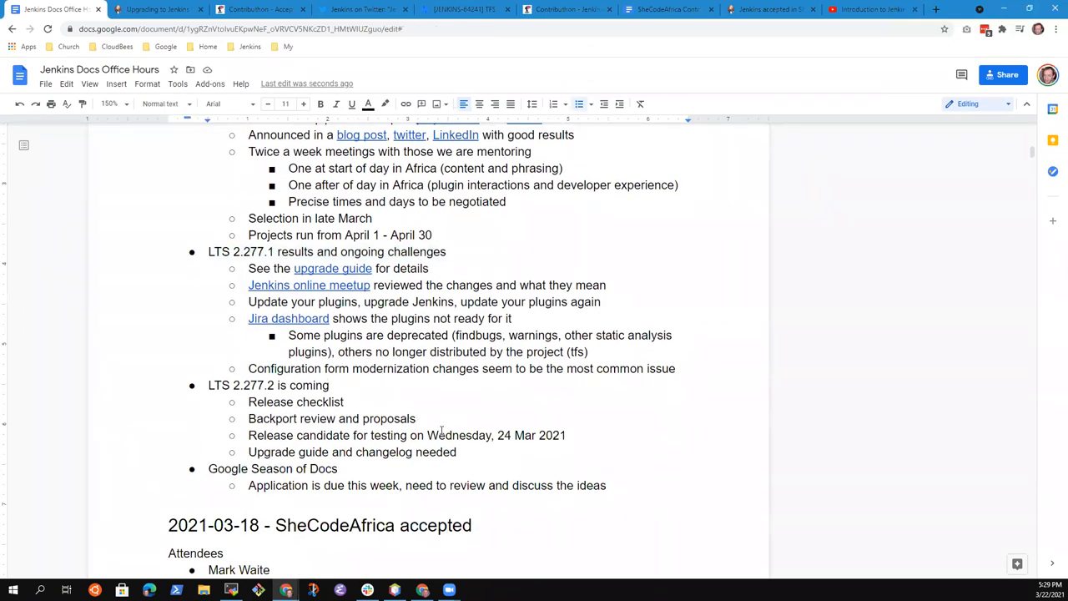
triple_click(267, 385)
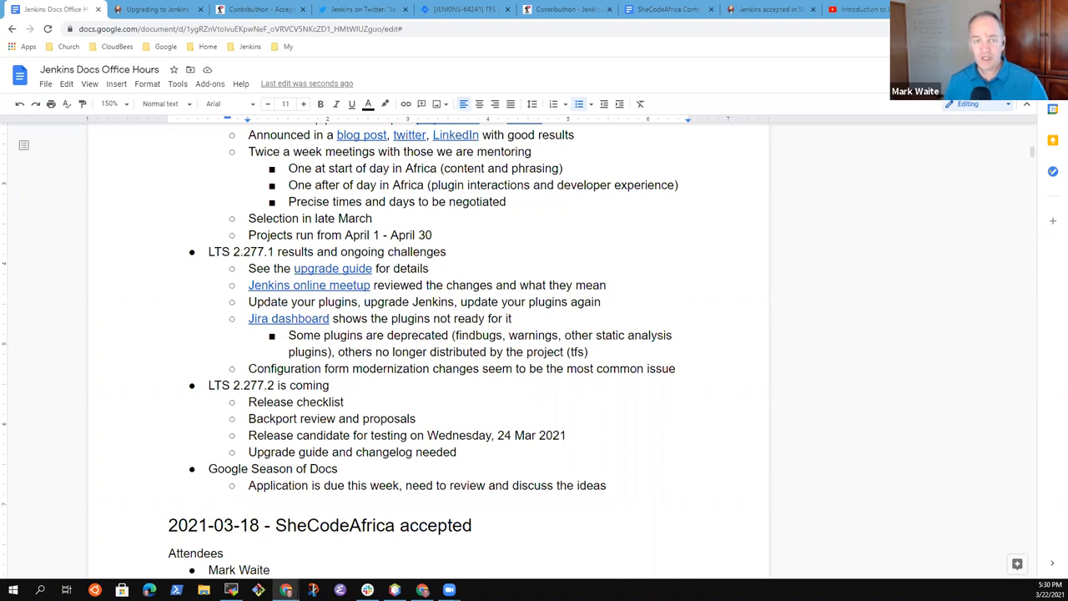
- Rename the release prep issue heading from 'Next' to 'Jenkins 2.277.2 LTS release'
click(242, 9)
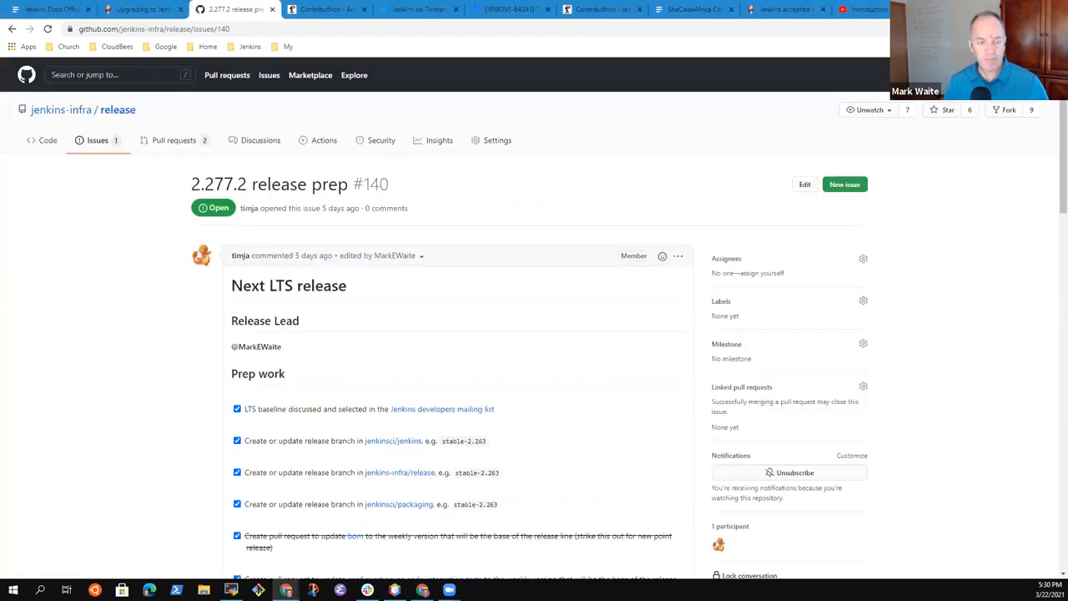
mouse_move(191, 330)
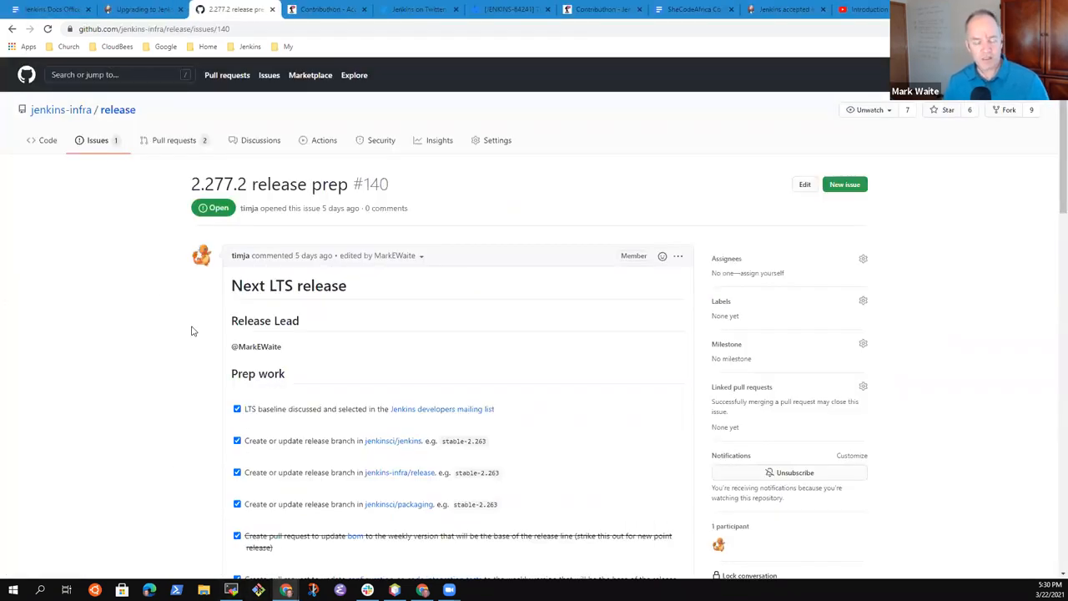
key(ctrl+plus)
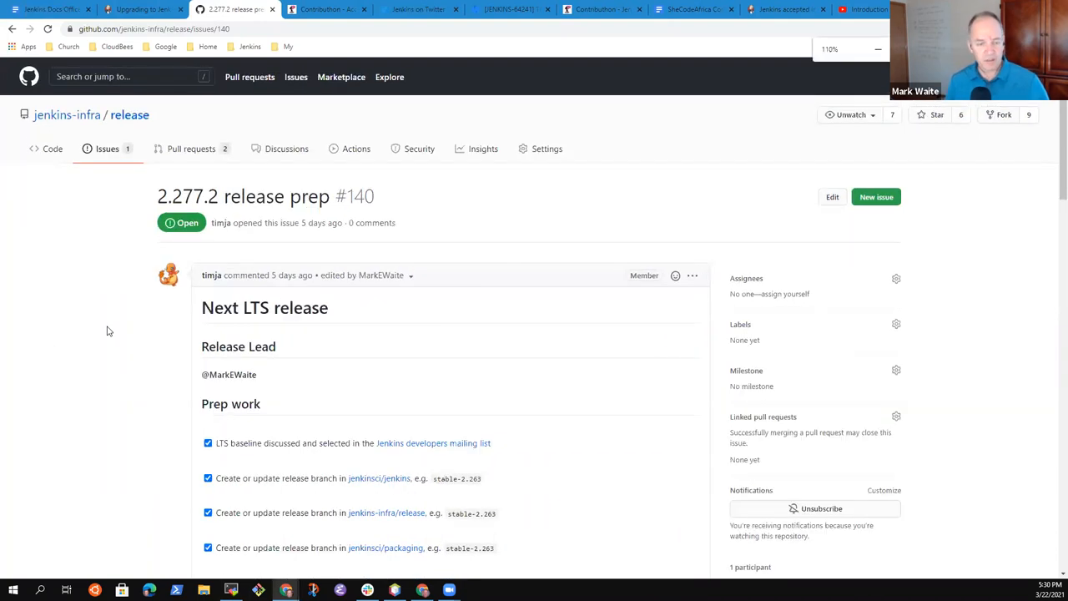
scroll(down, 3)
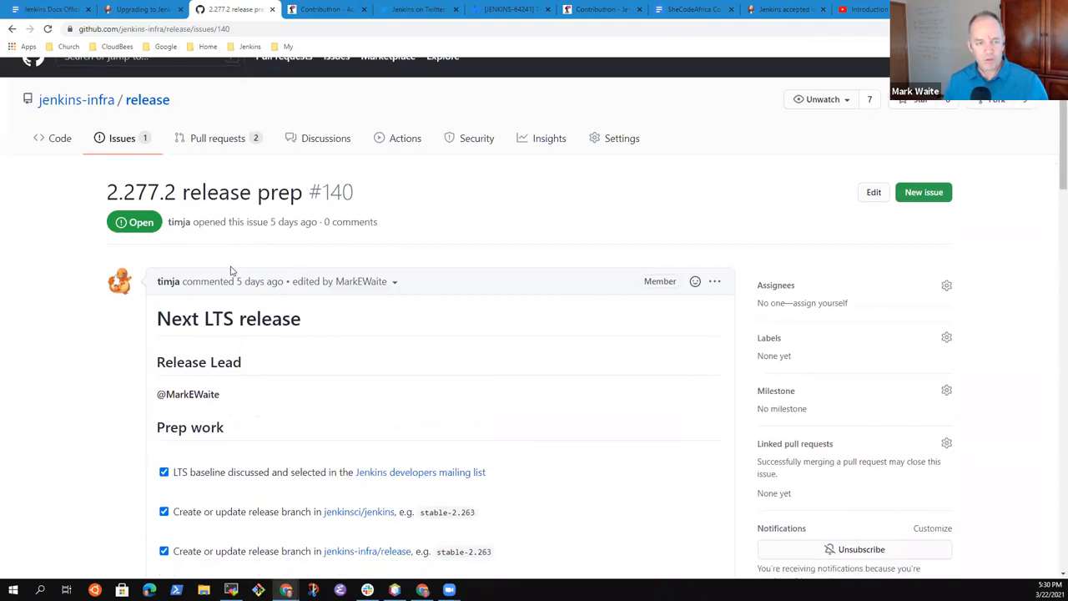
scroll(down, 3)
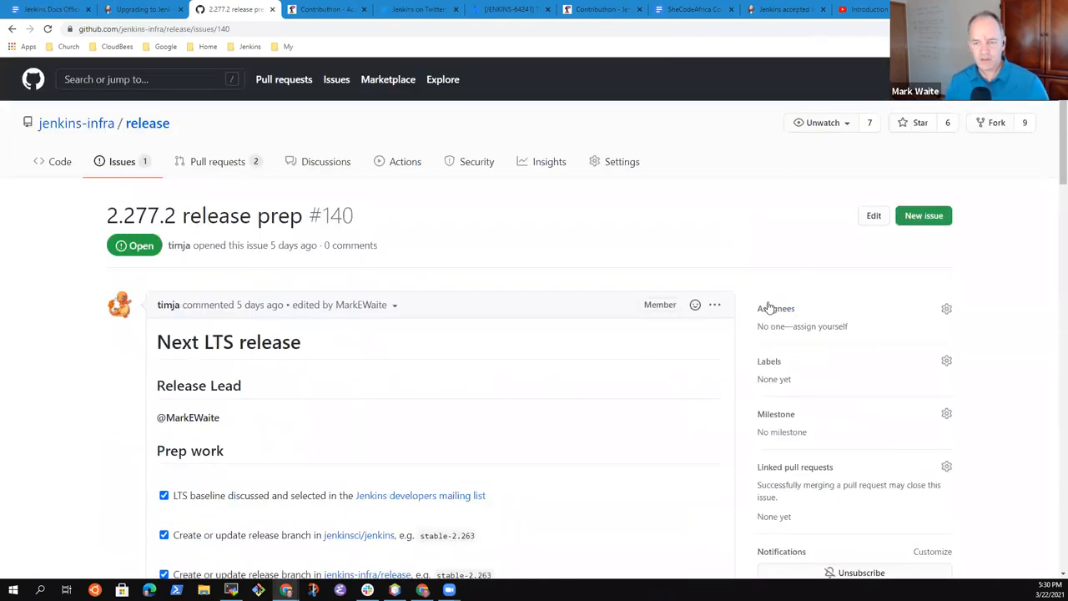
click(714, 305)
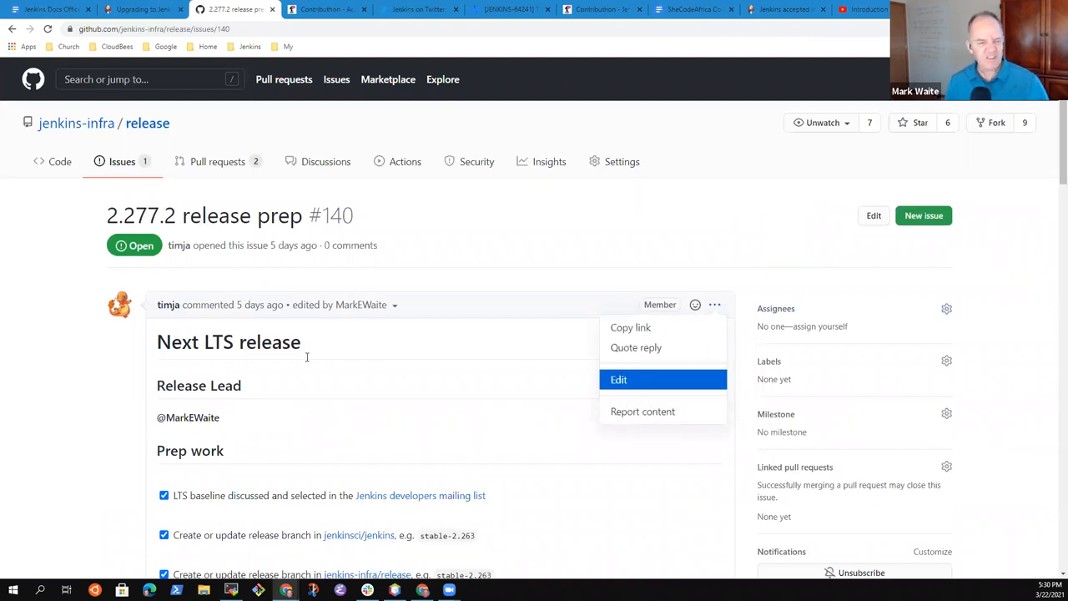
click(618, 379)
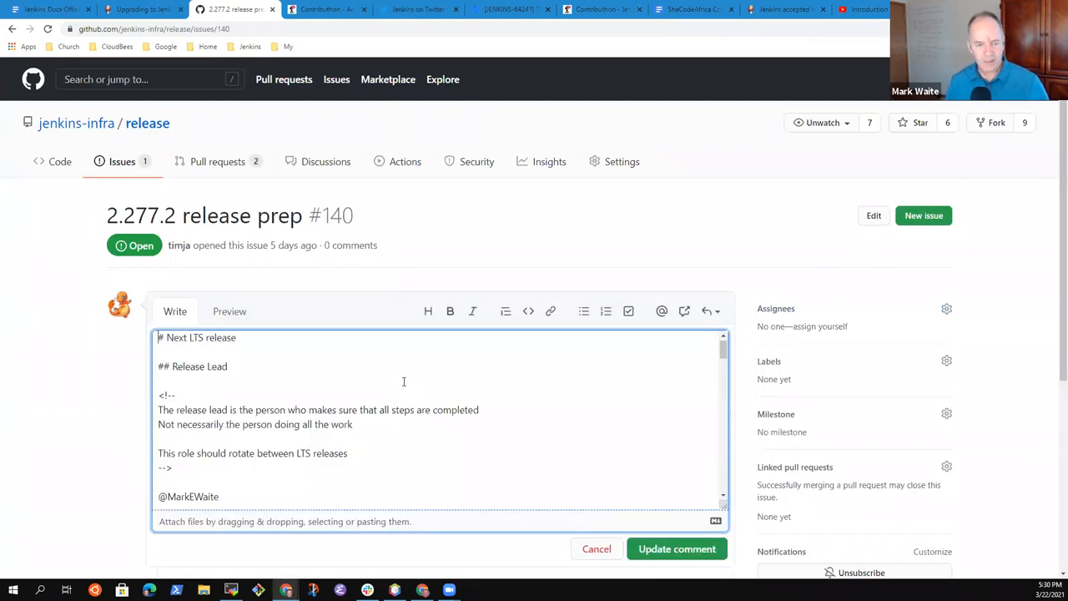
double_click(175, 338)
text(Jenkins 2.277.2)
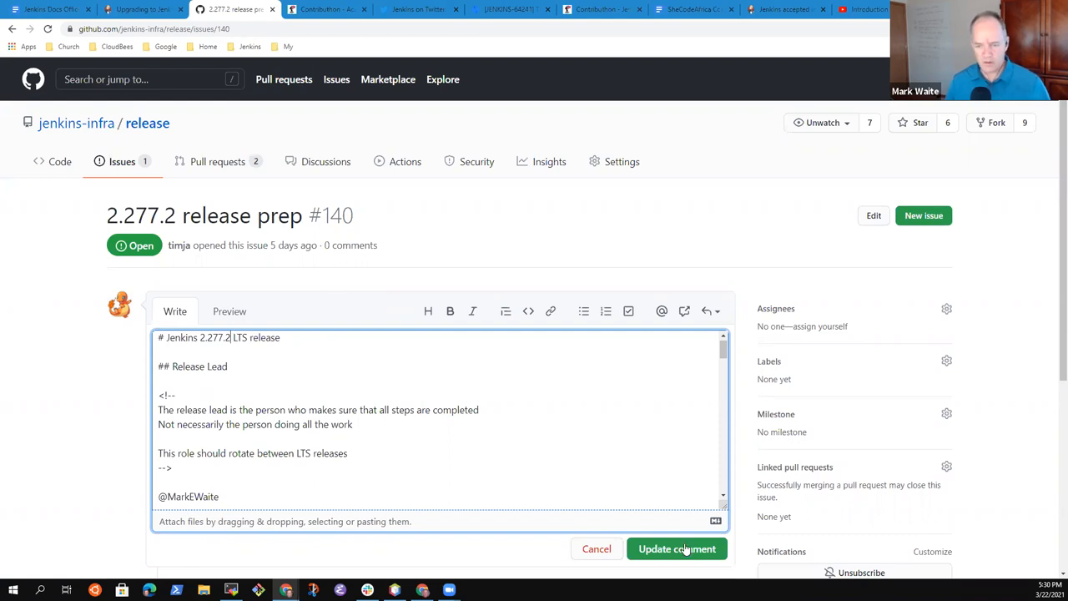
click(678, 548)
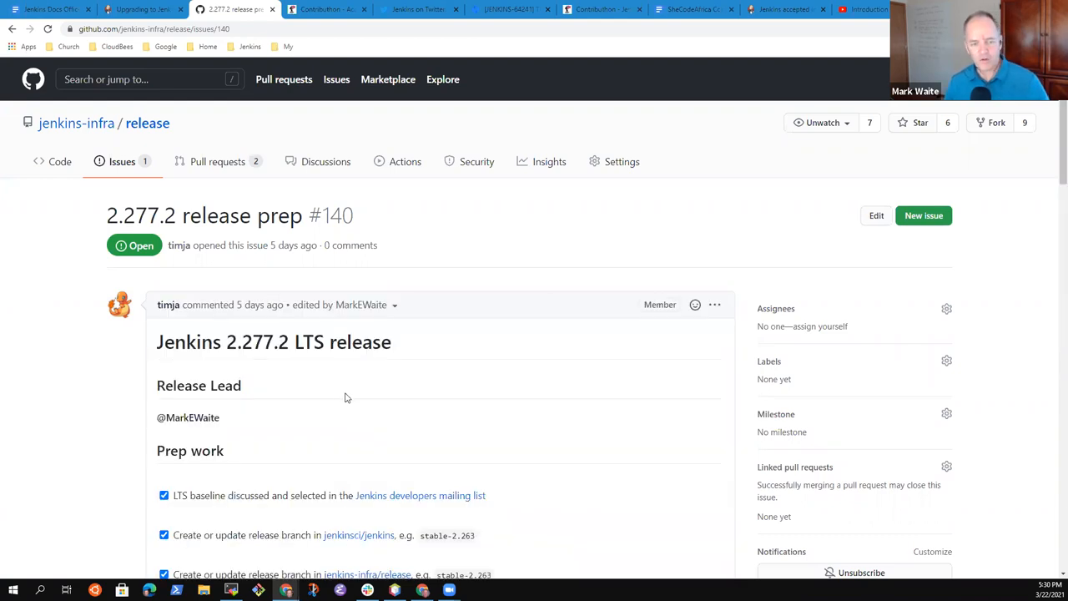
- Review the issue checklist showing the completed prep-work release branches
scroll(down, 3)
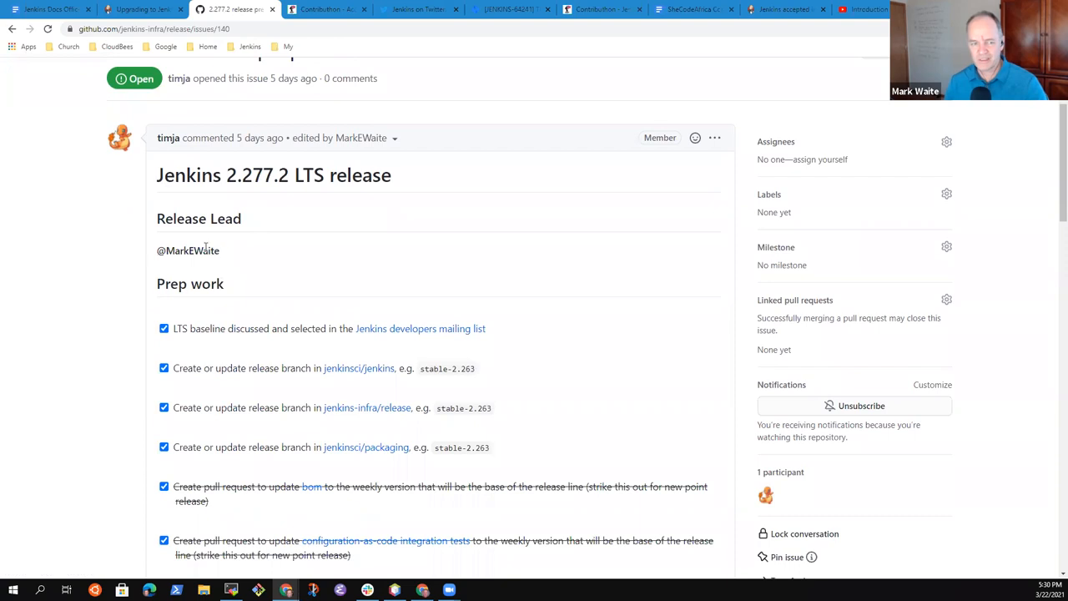
mouse_move(512, 333)
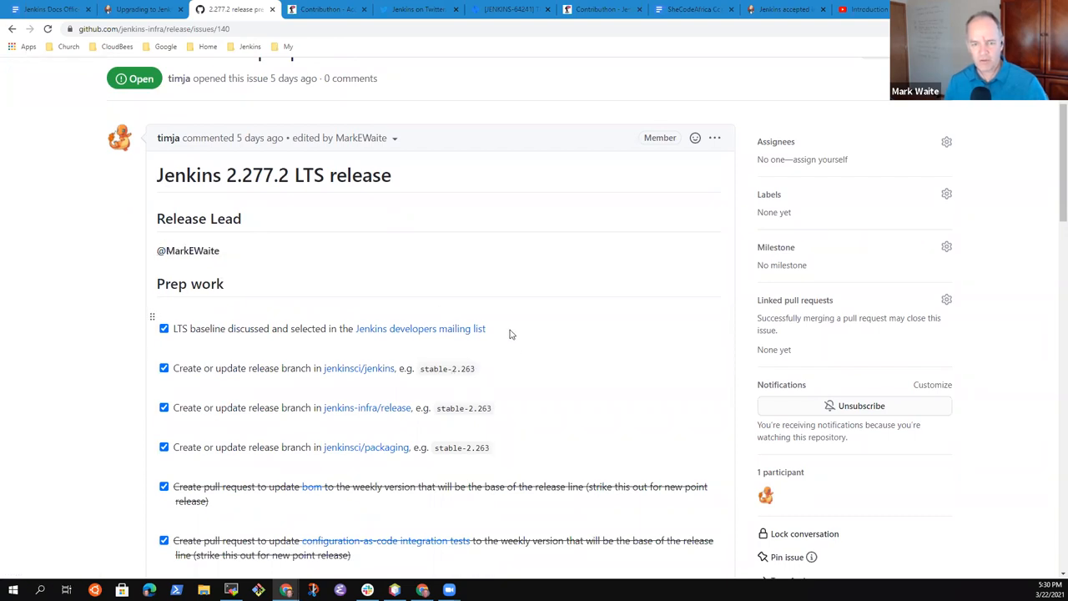
drag(190, 328, 485, 328)
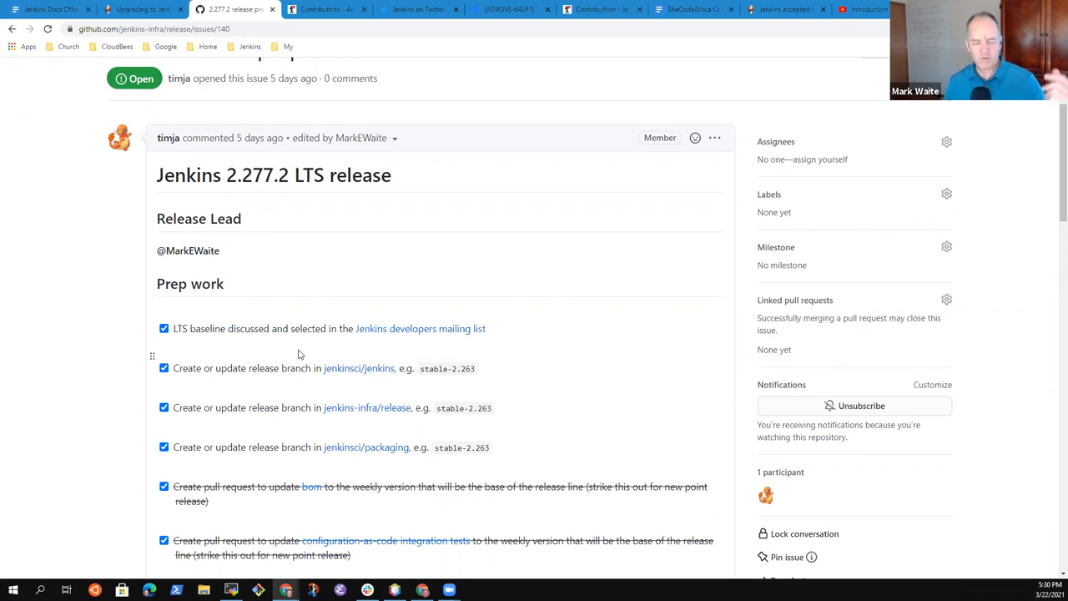
scroll(down, 3)
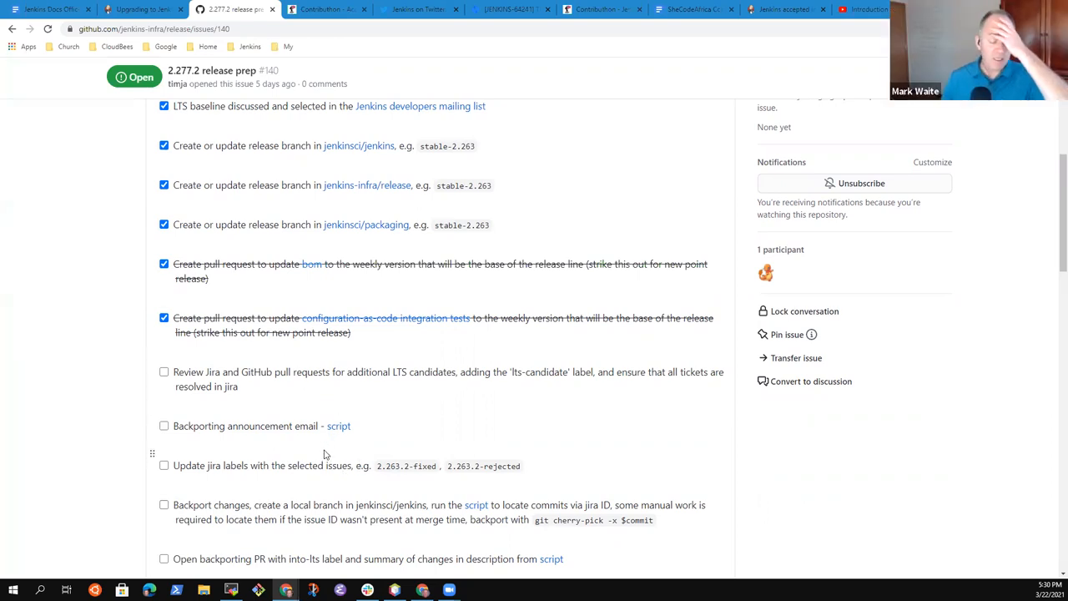
scroll(down, 3)
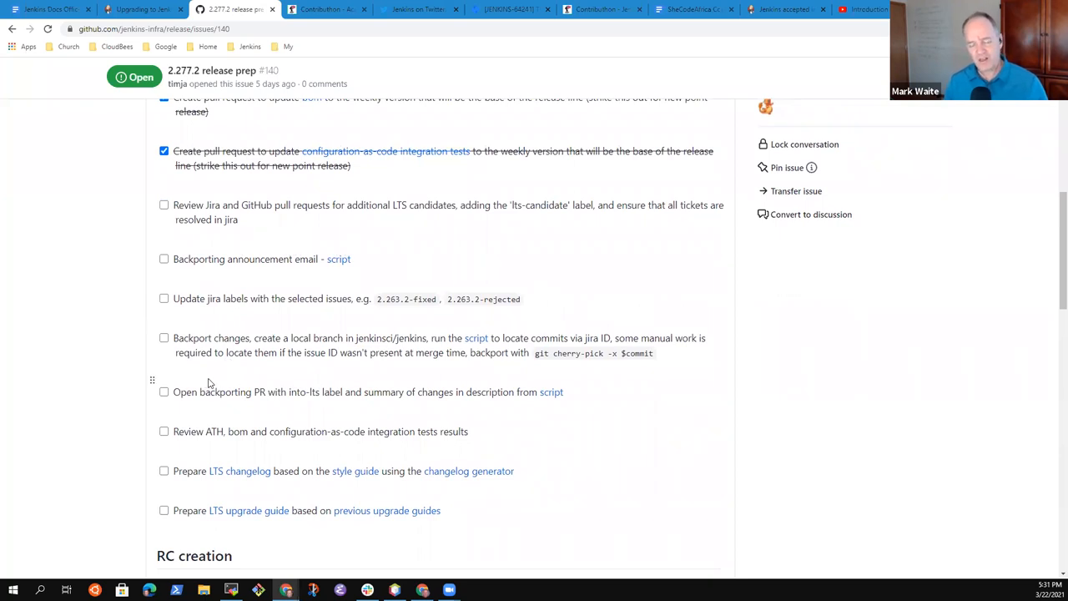
mouse_move(209, 386)
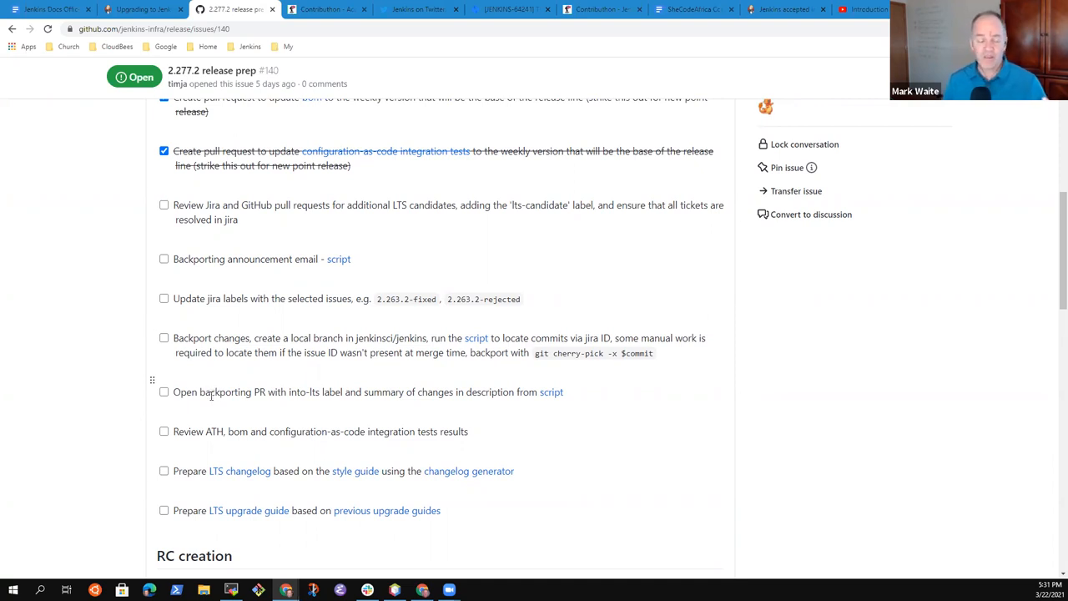
mouse_move(3, 425)
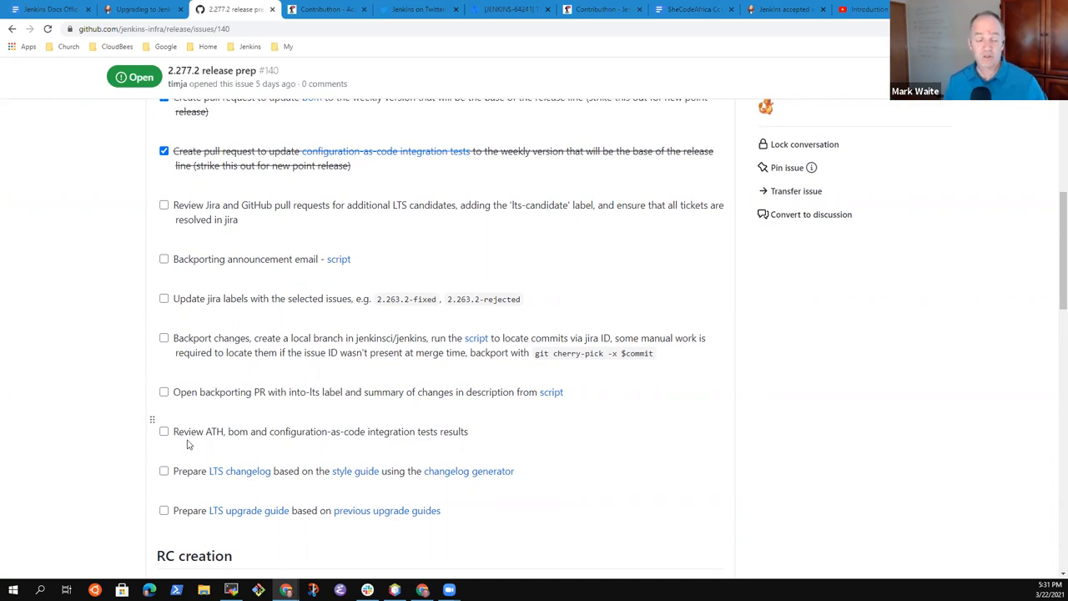
scroll(down, 3)
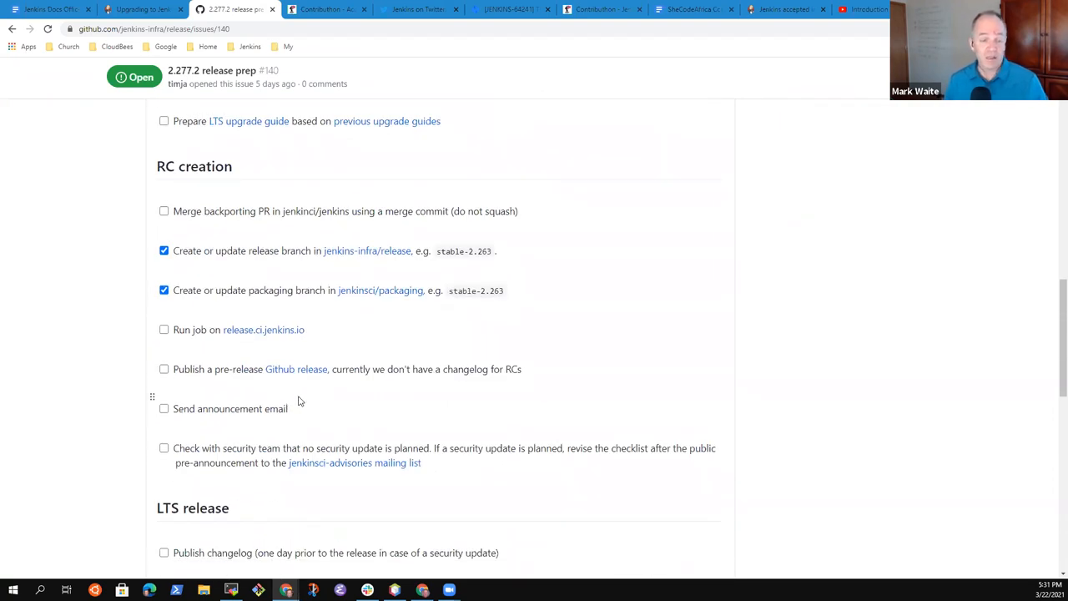
scroll(down, 3)
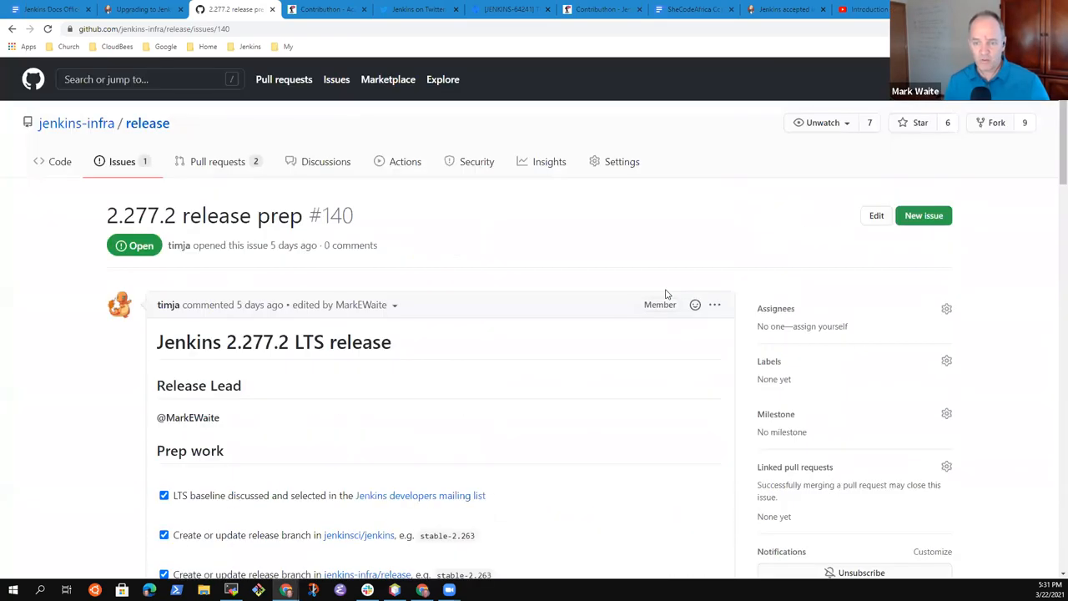
- Reopen the issue description for editing at the Run job step, dismissing a stray save dialog
click(714, 304)
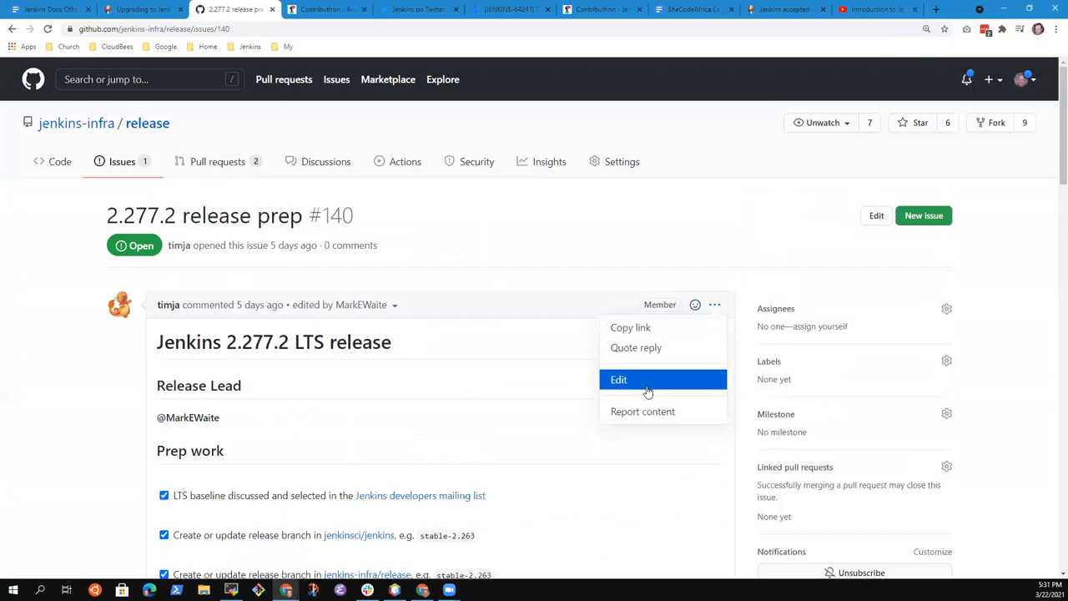
click(617, 379)
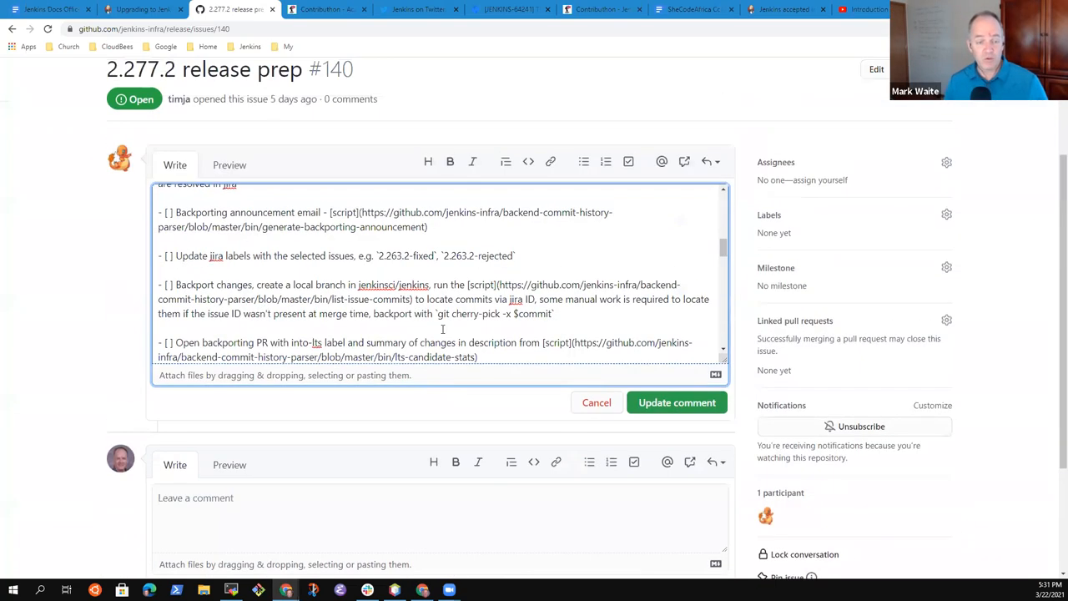
scroll(down, 3)
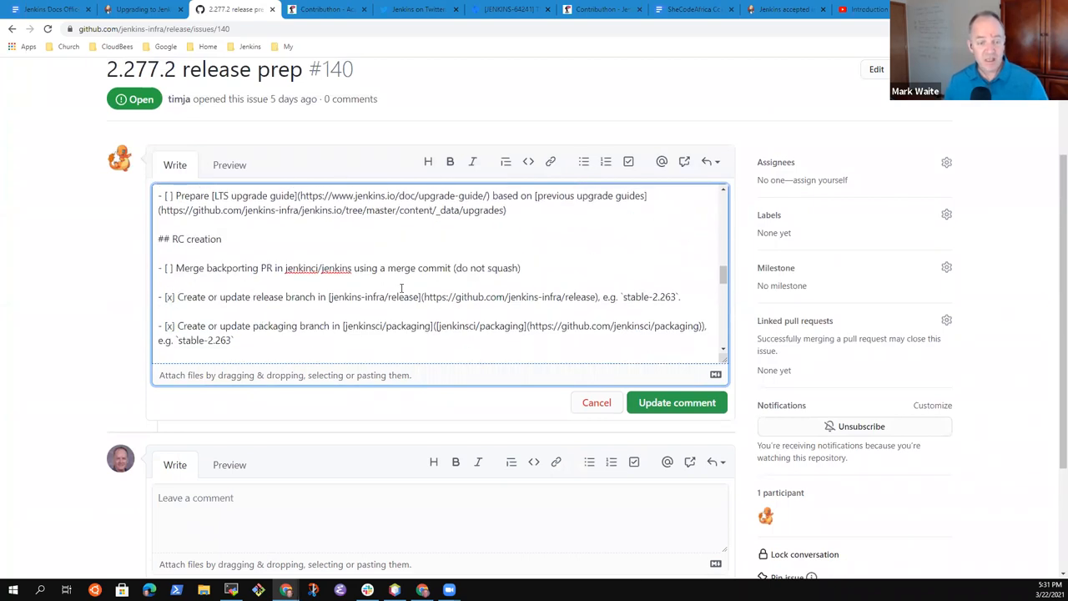
scroll(down, 3)
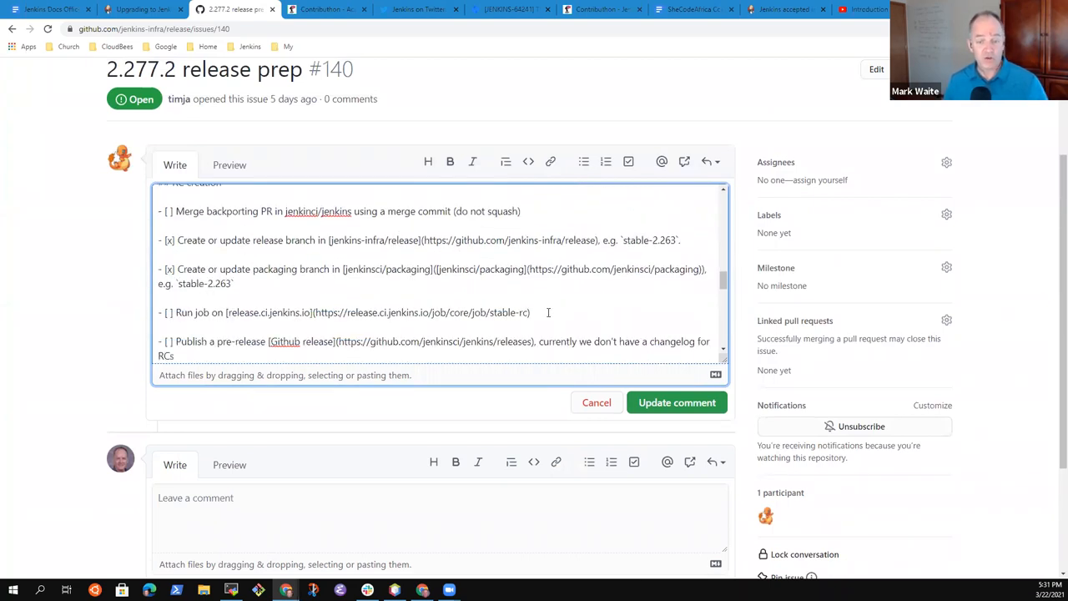
click(175, 313)
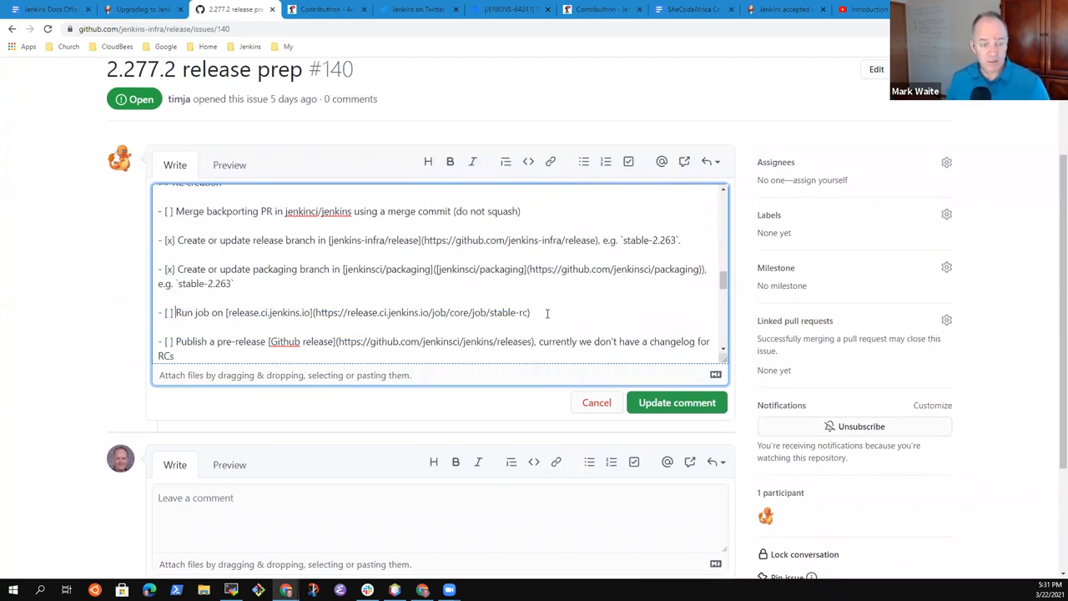
scroll(down, 3)
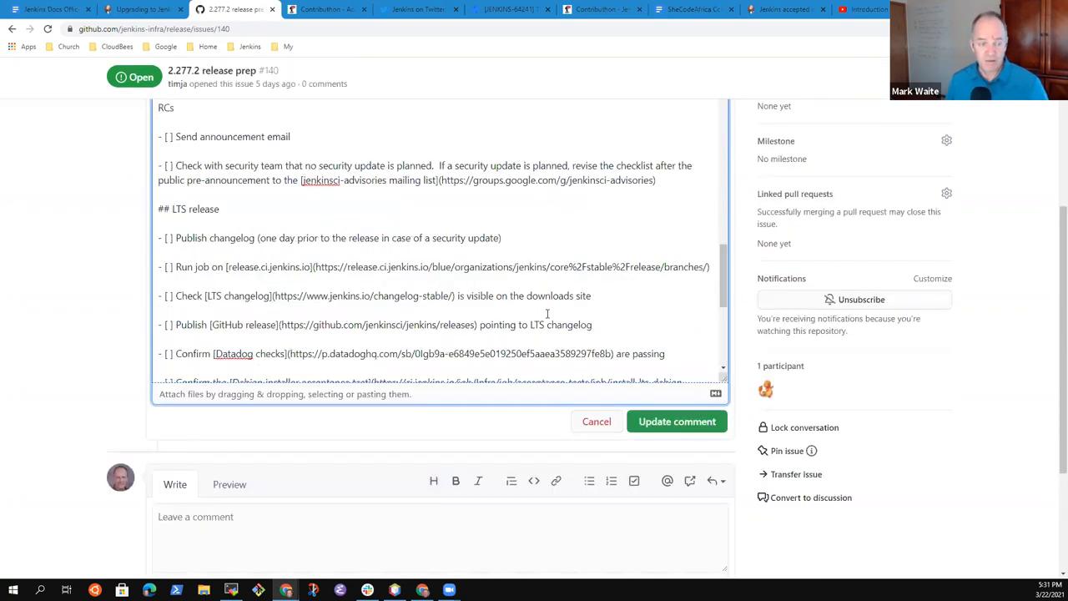
key(ctrl+s)
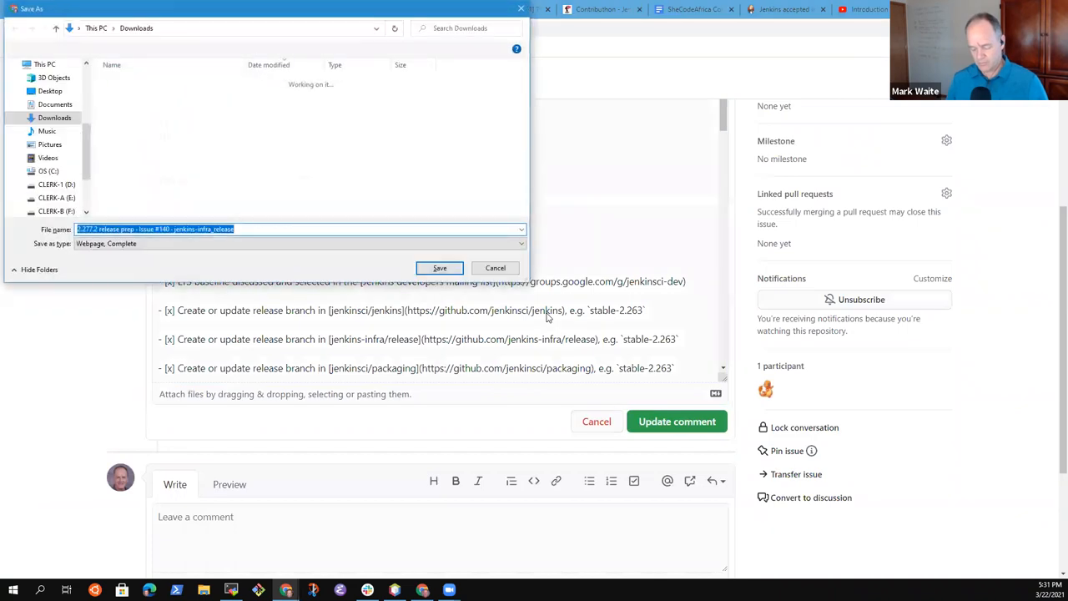
click(494, 268)
text(release.ci)
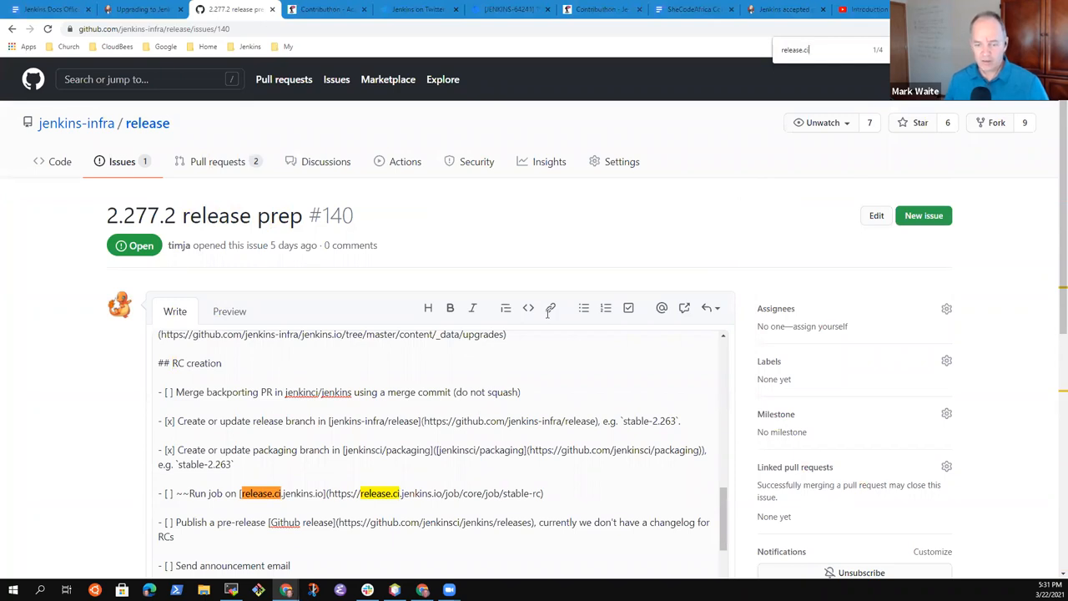
- Strike through the release.ci Run job step with ~~ and save the comment
click(565, 494)
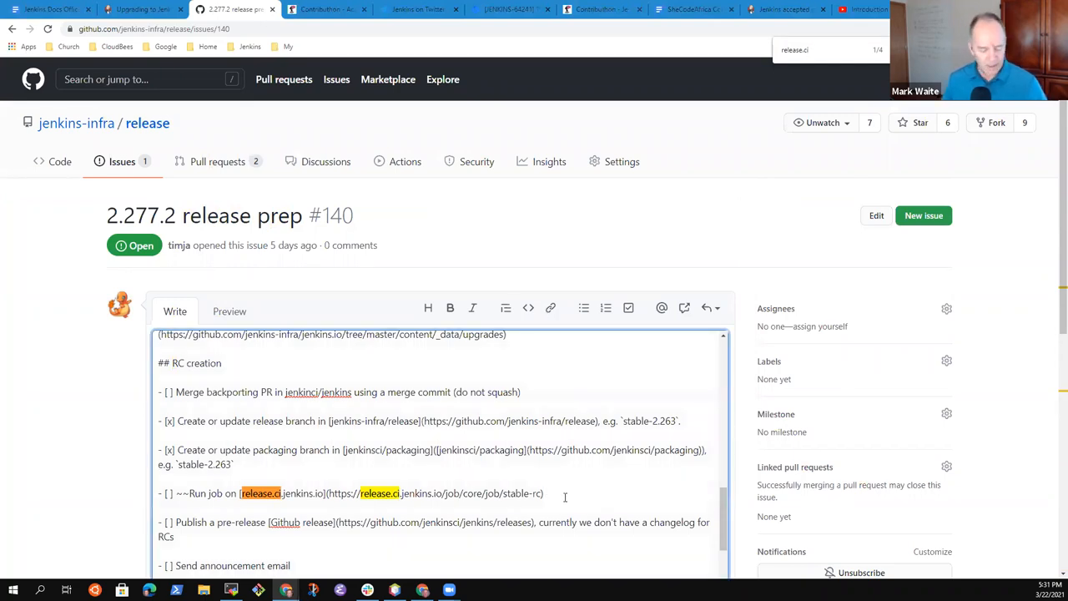
text(~~)
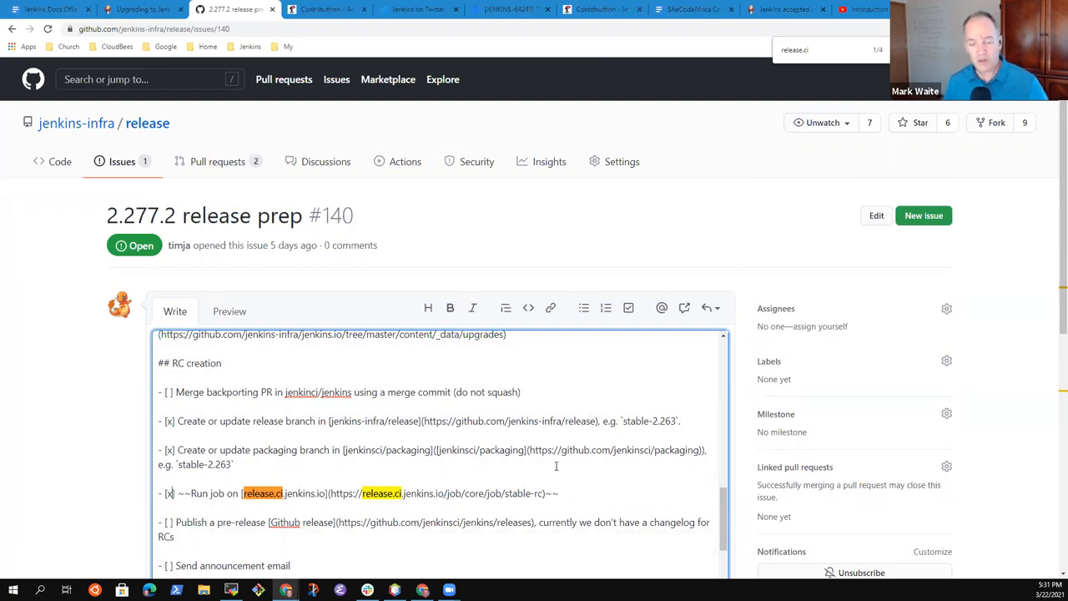
scroll(down, 3)
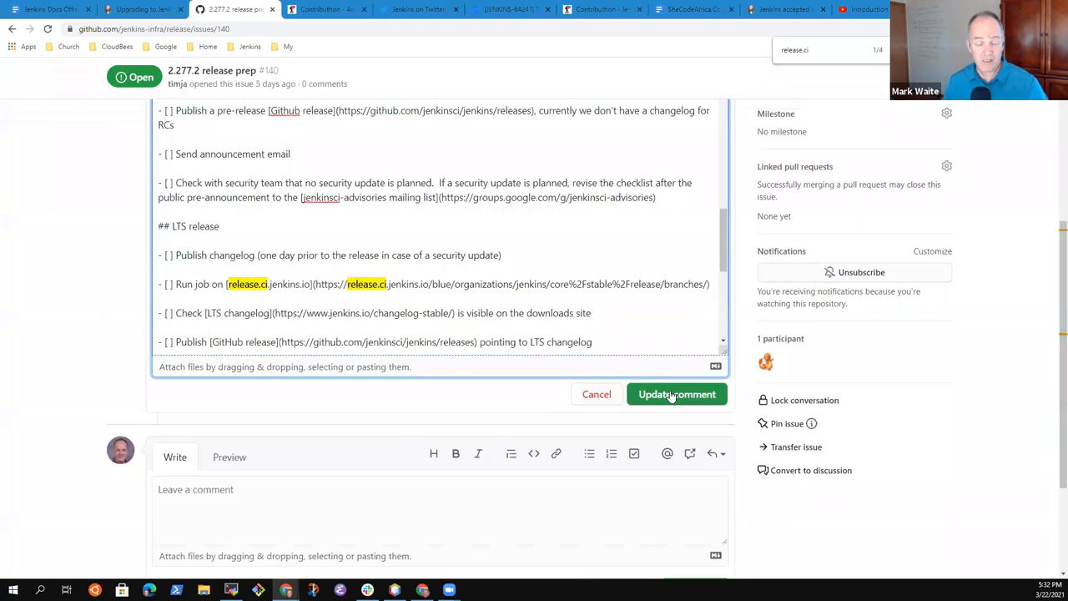
click(676, 394)
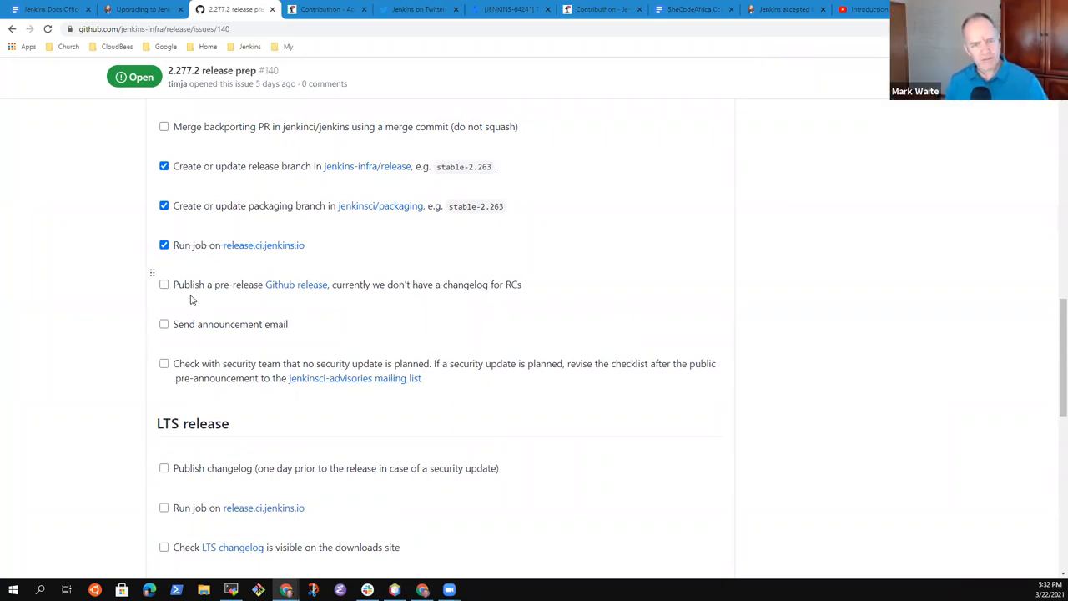
mouse_move(391, 285)
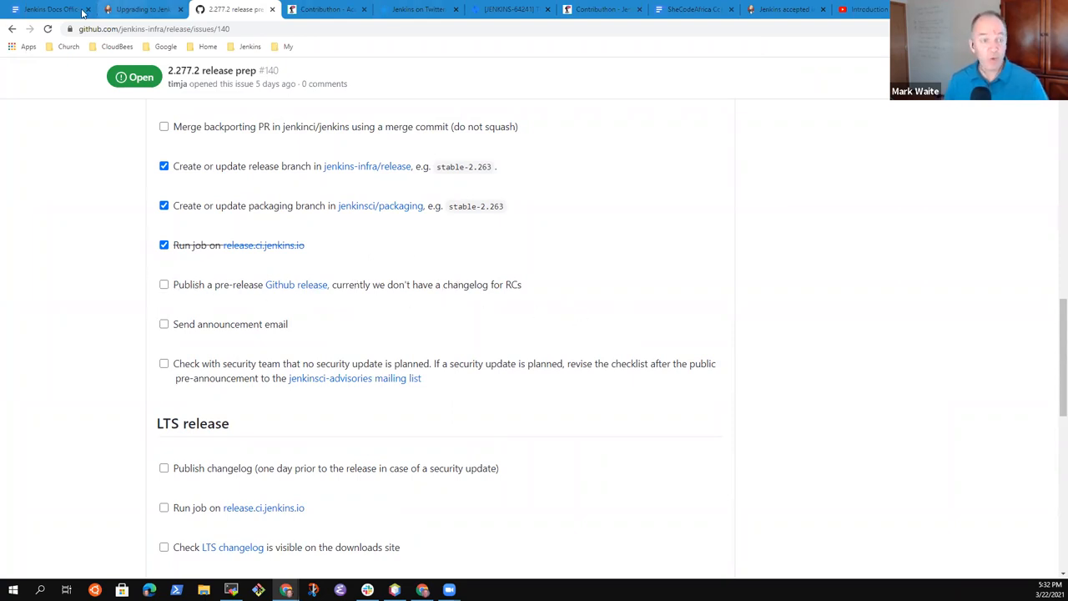
scroll(up, 3)
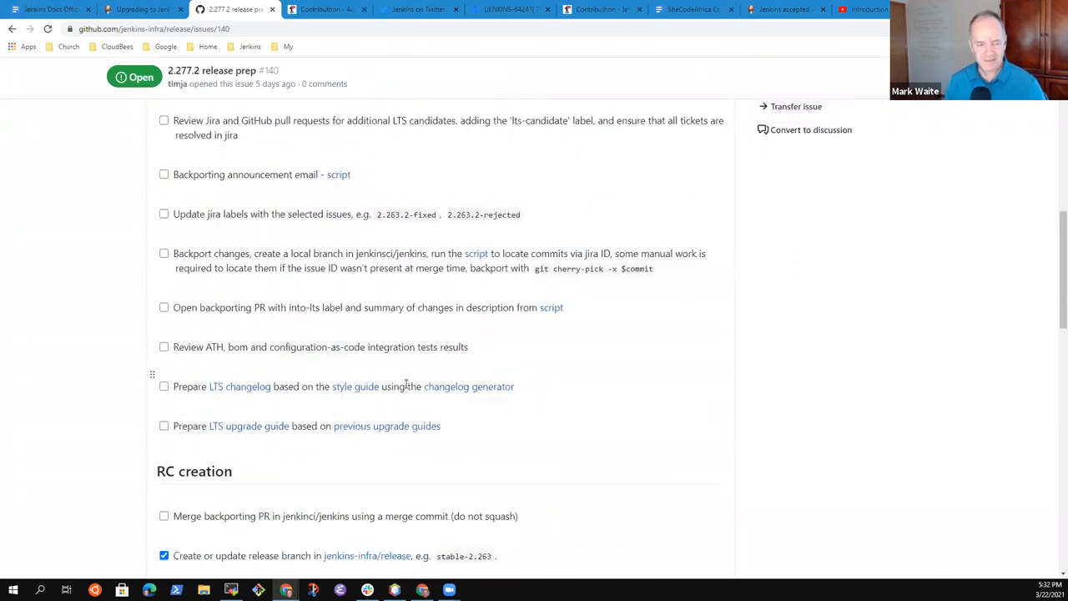
scroll(down, 3)
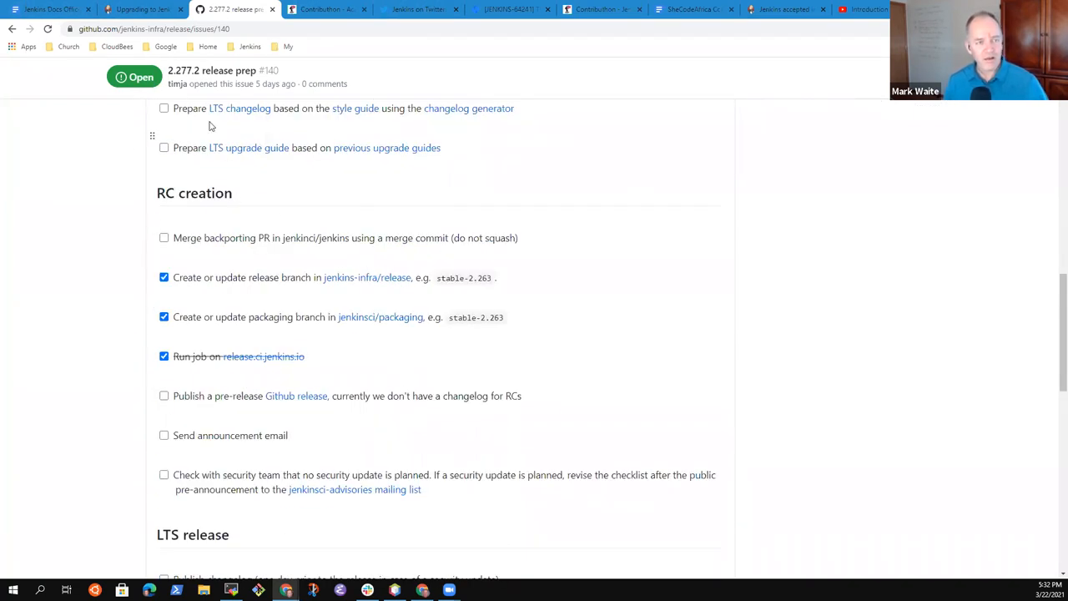
click(50, 13)
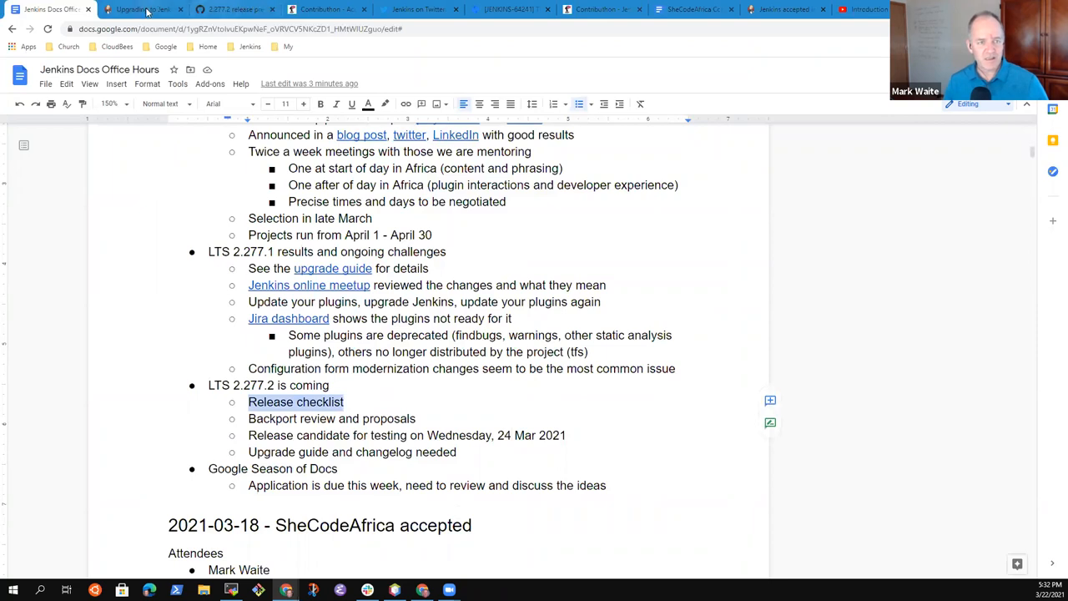
- Copy the 2.277.2 release prep issue's URL from the address bar
click(242, 10)
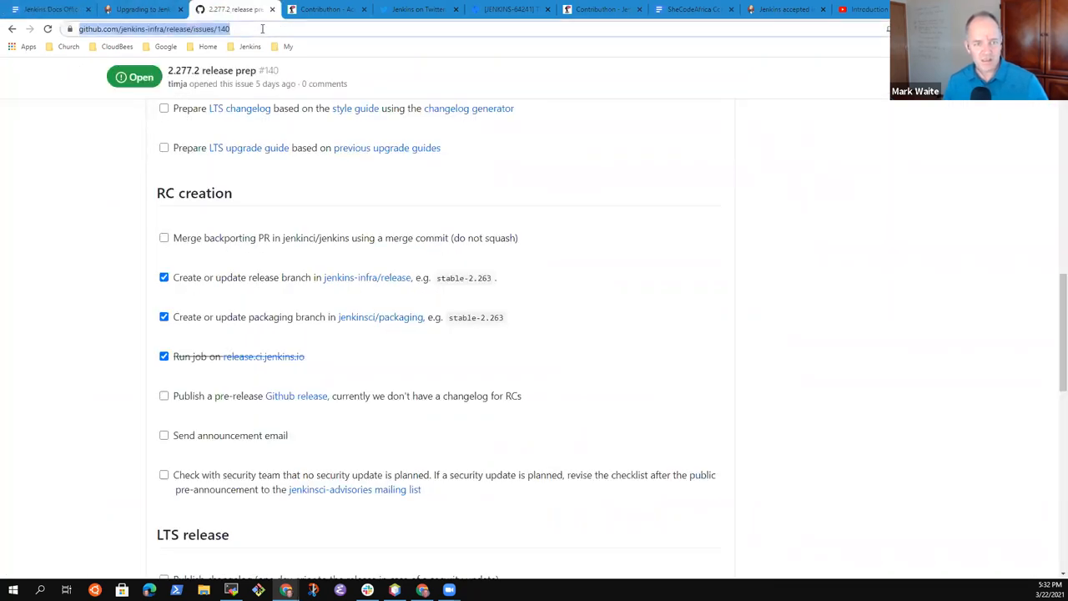
click(50, 14)
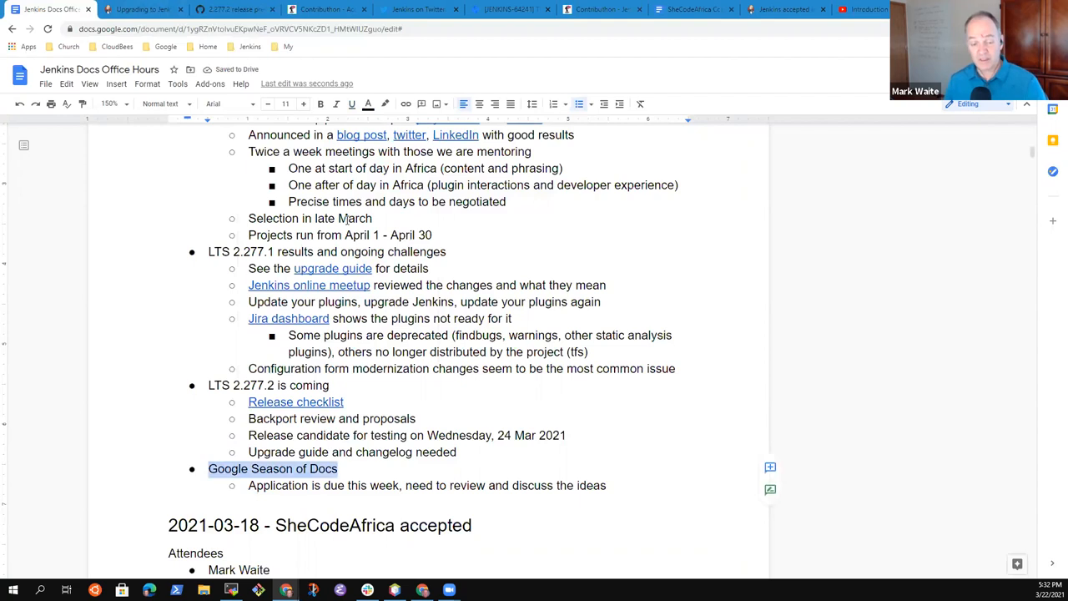
- Add sub-bullet 'Posted a draft application proposal and ideas to jenkins.io' under Google Season of Docs
click(452, 485)
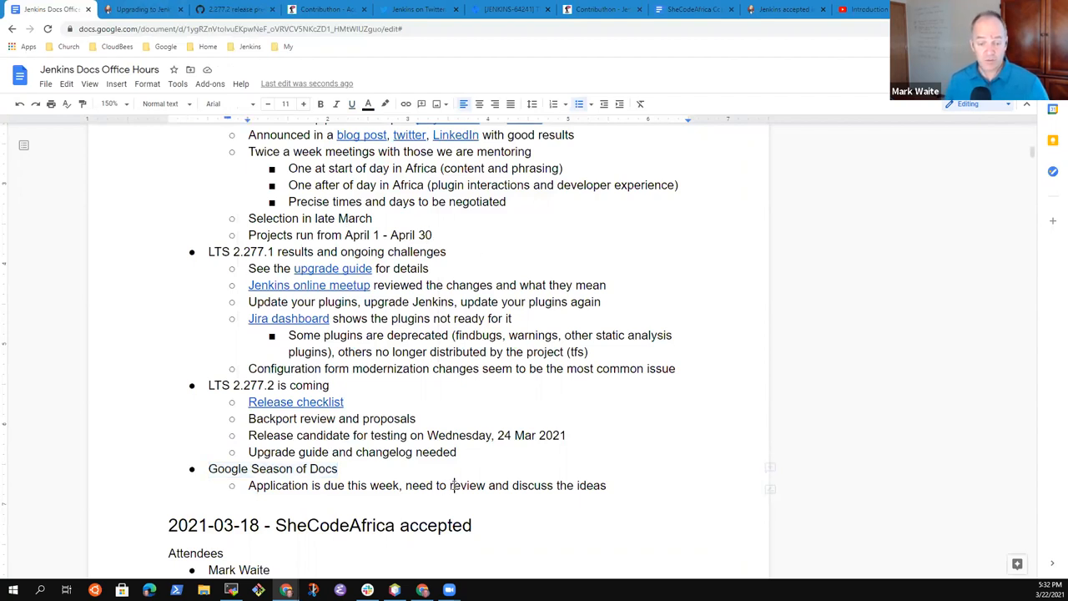
text(Posted a draft application p)
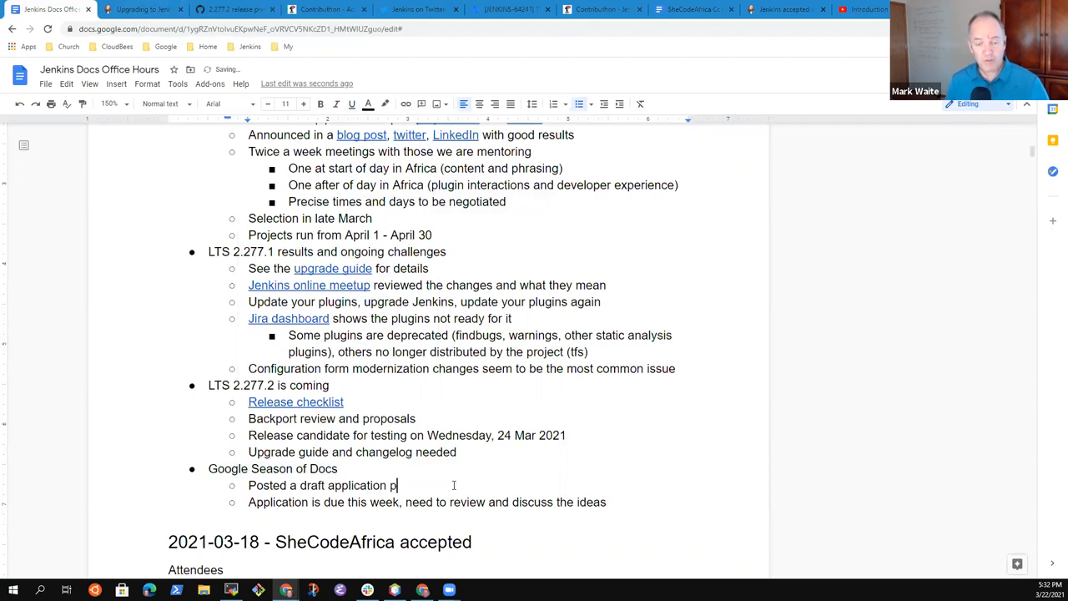
text(roposal and ideas to jenkins.io)
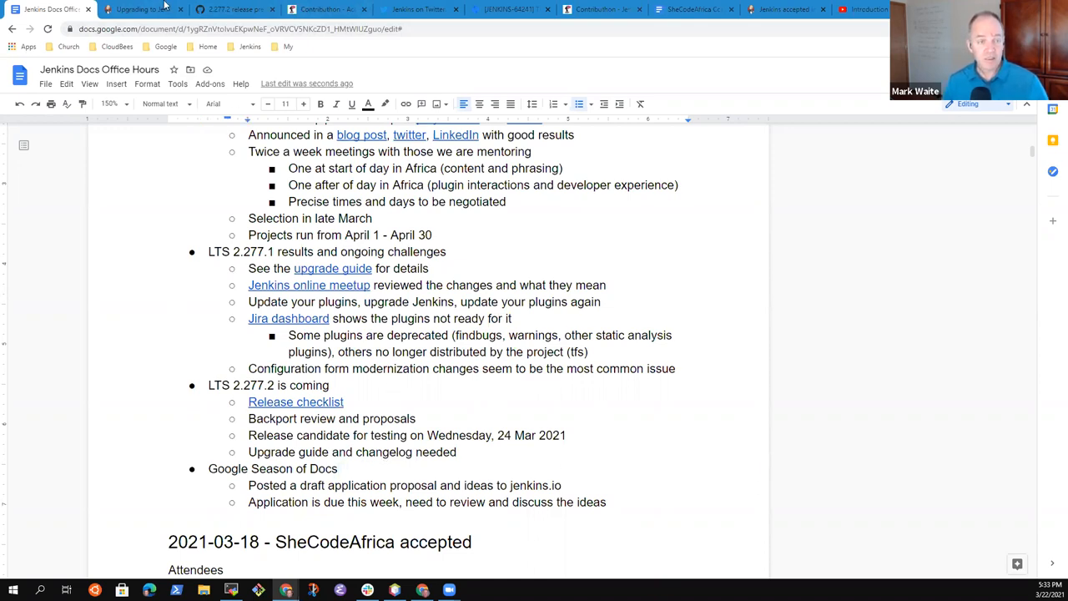
- Go from the Documentation SIG page to the Google Season of Docs status page
click(158, 5)
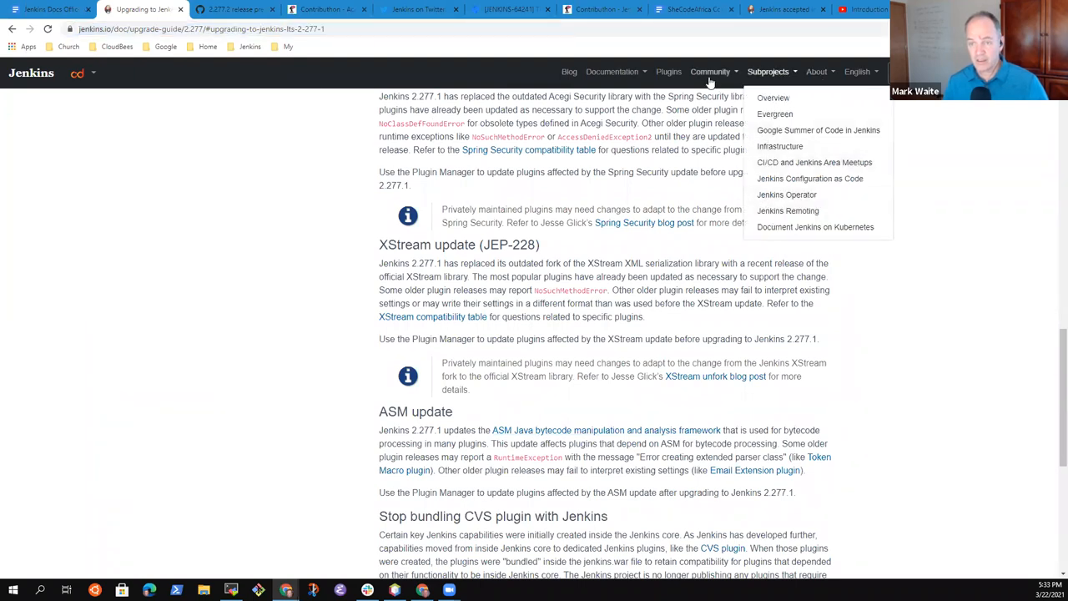
click(710, 71)
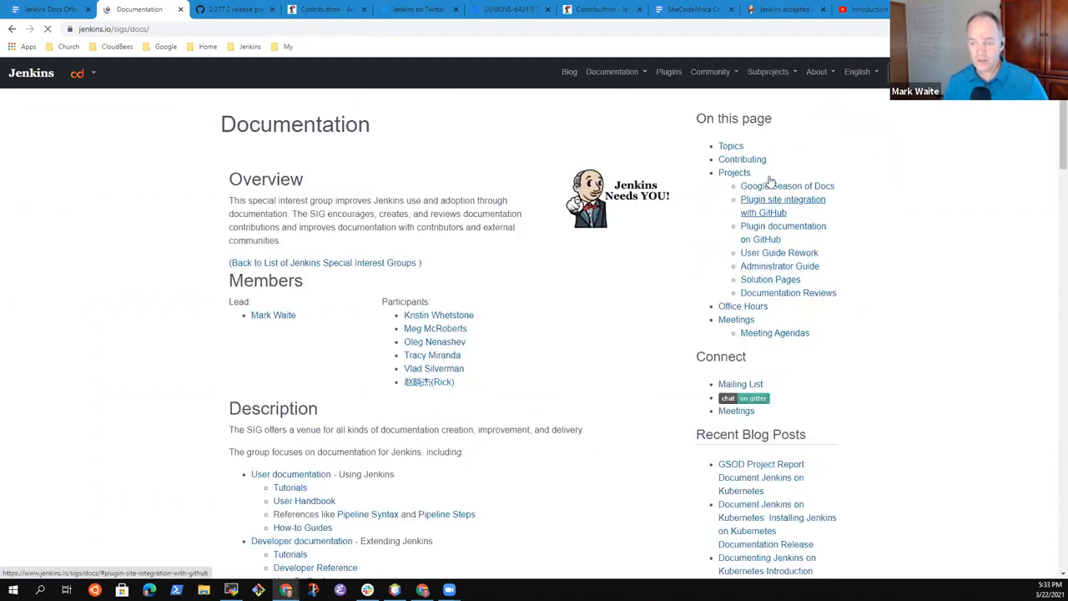
click(788, 185)
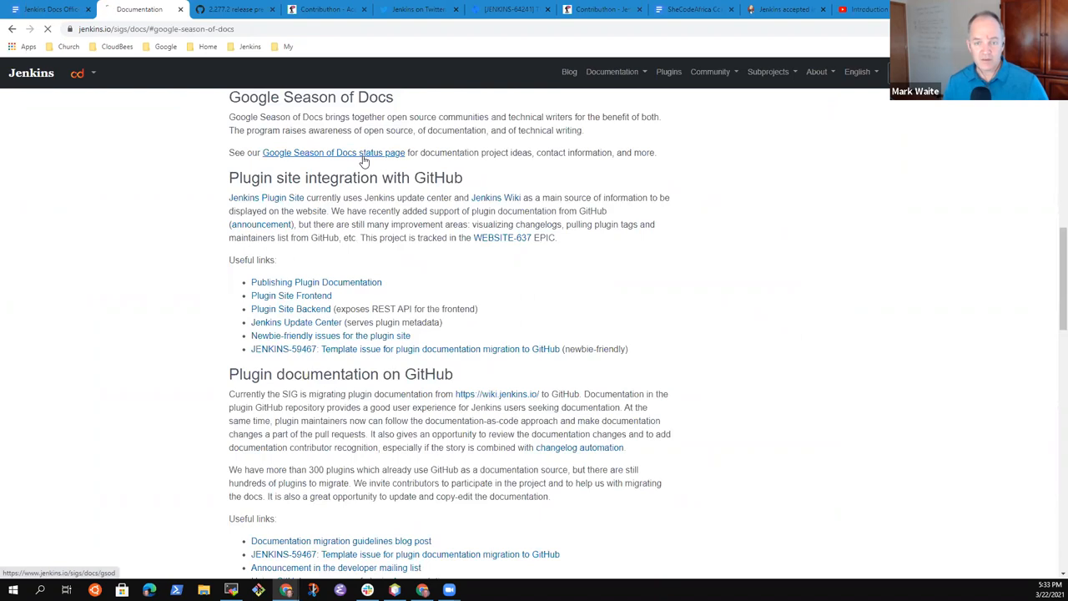
click(333, 153)
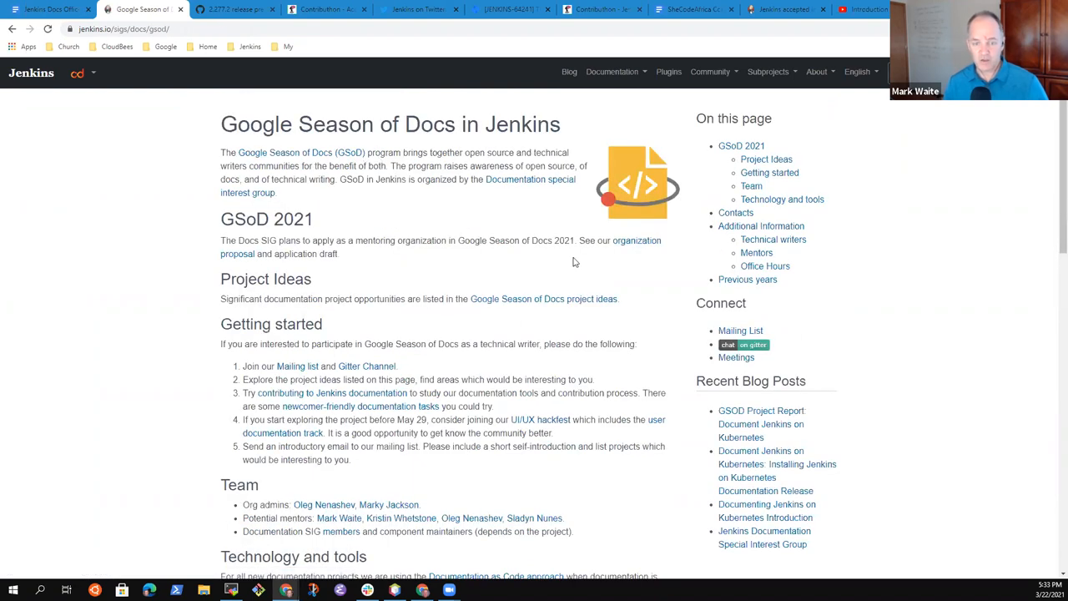
mouse_move(620, 259)
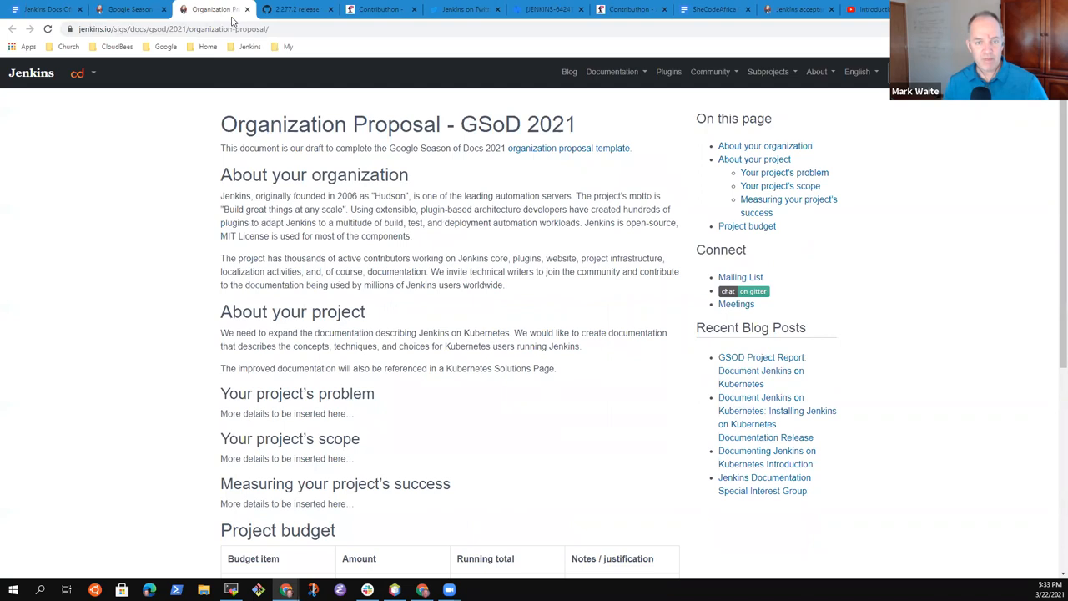
mouse_move(129, 9)
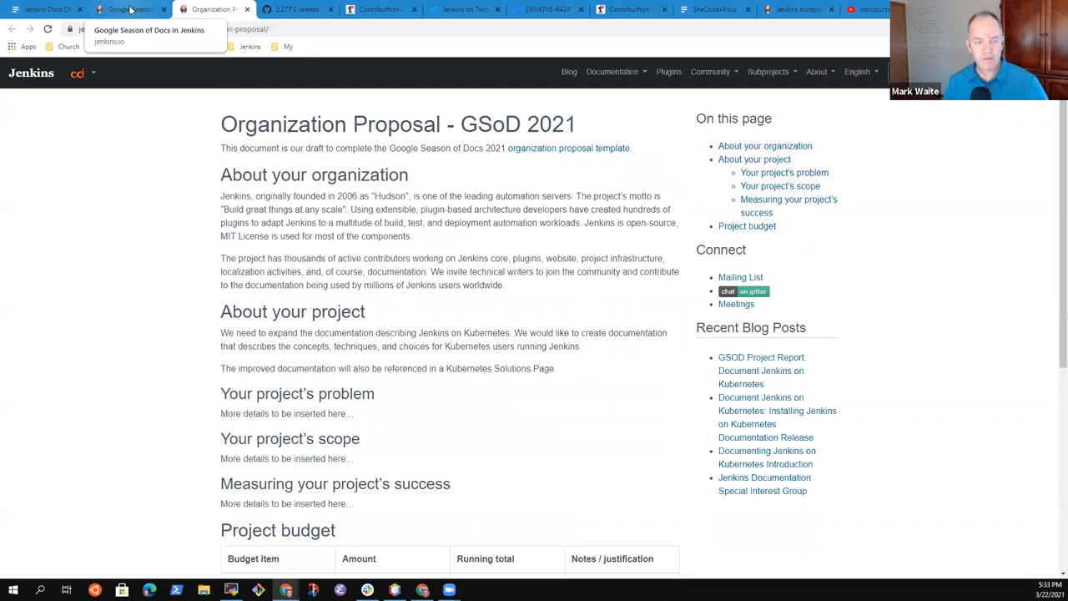
- Return to the Google Season of Docs in Jenkins page and bring up the project ideas link menu
click(129, 10)
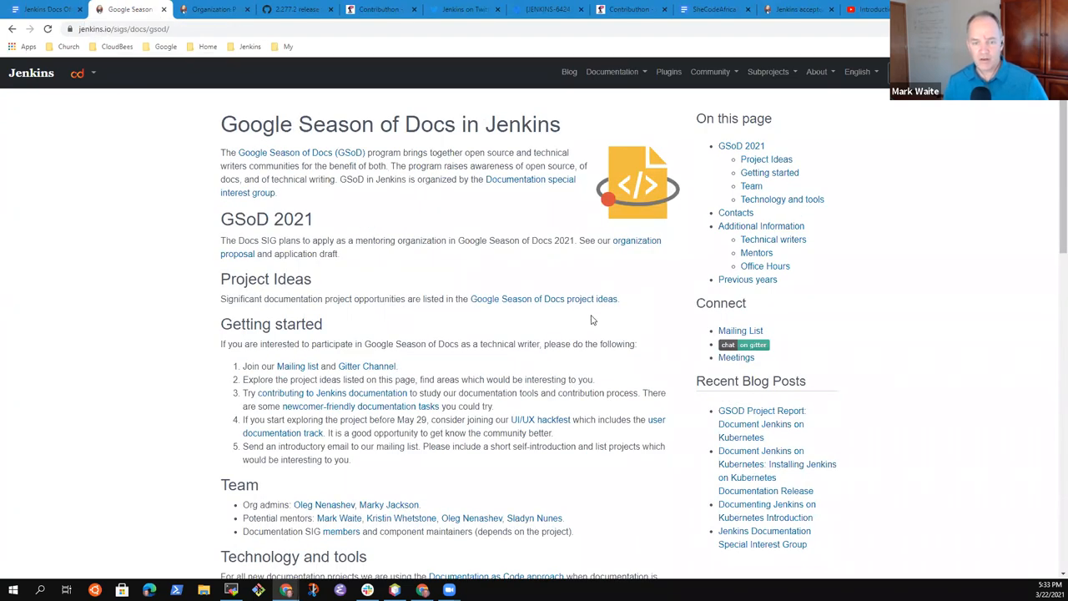
mouse_move(299, 254)
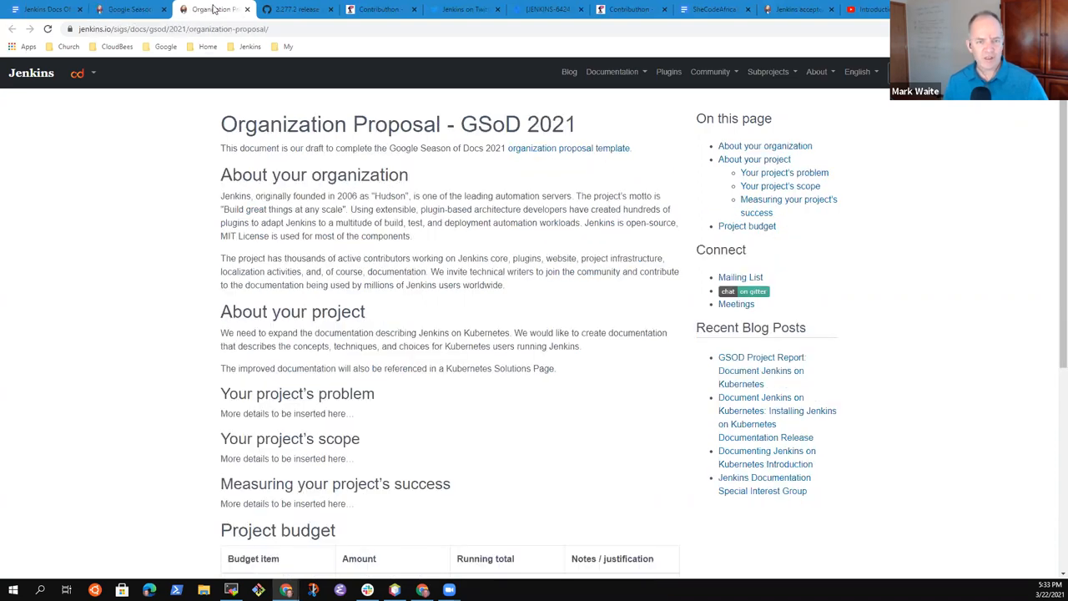
mouse_move(392, 393)
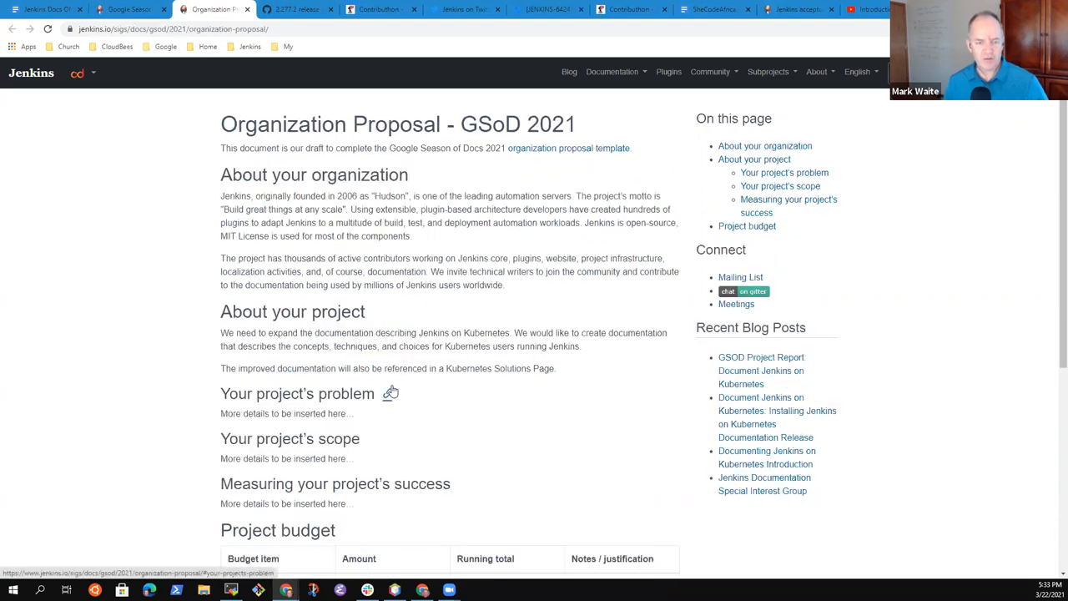
scroll(down, 3)
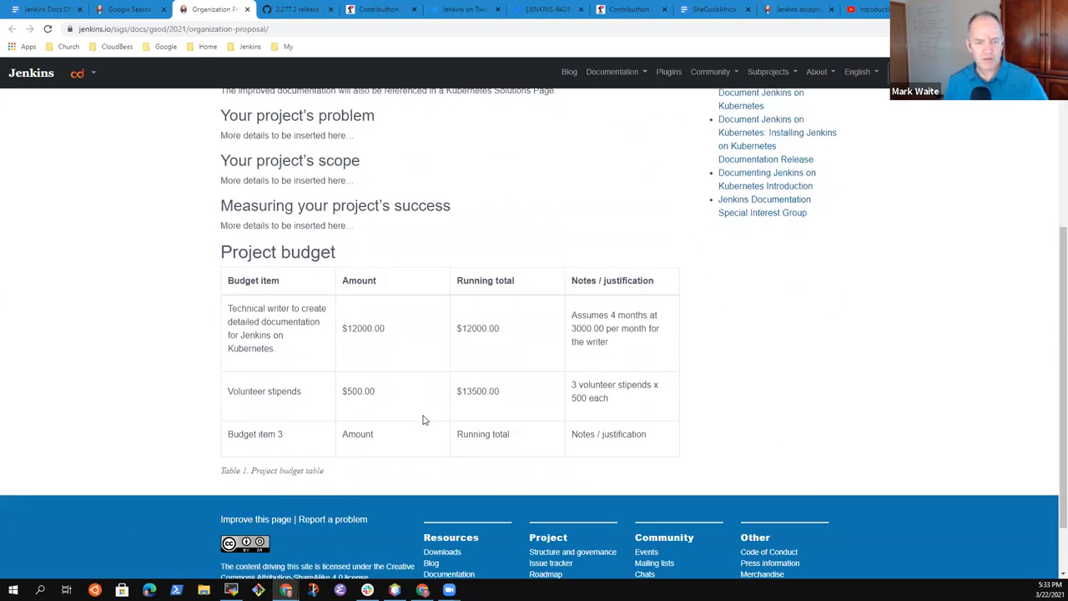
click(134, 9)
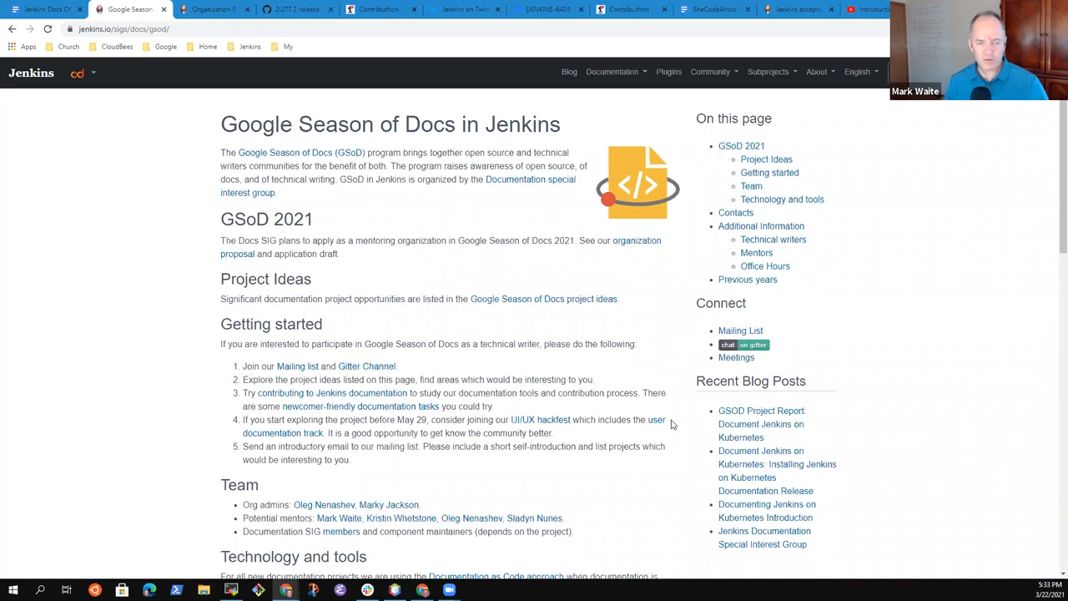
right_click(543, 299)
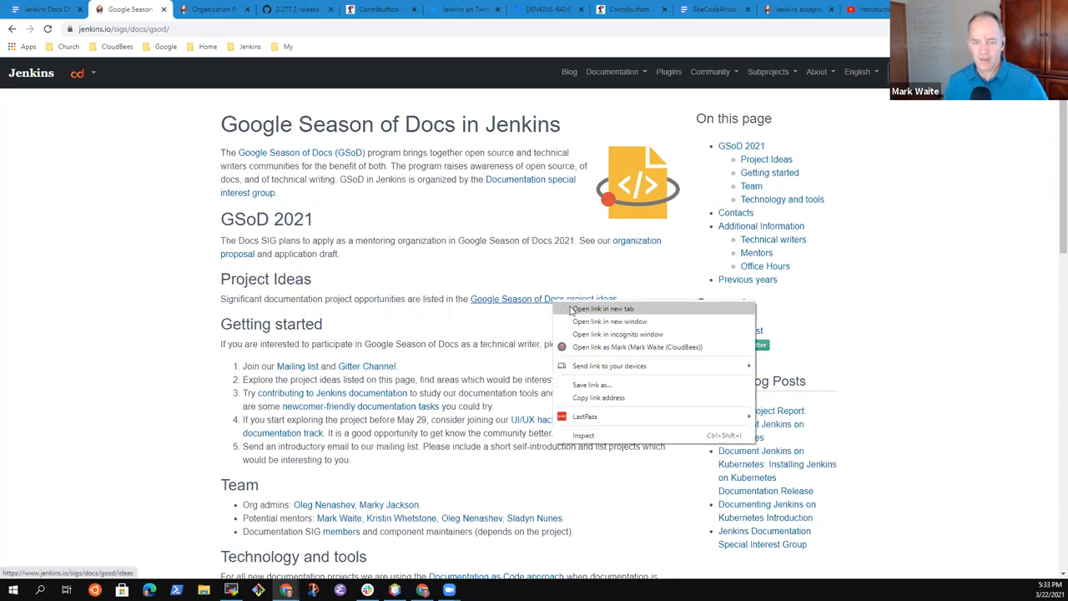
- Open the Google Season of Docs project ideas page in a new tab and zoom in
click(604, 308)
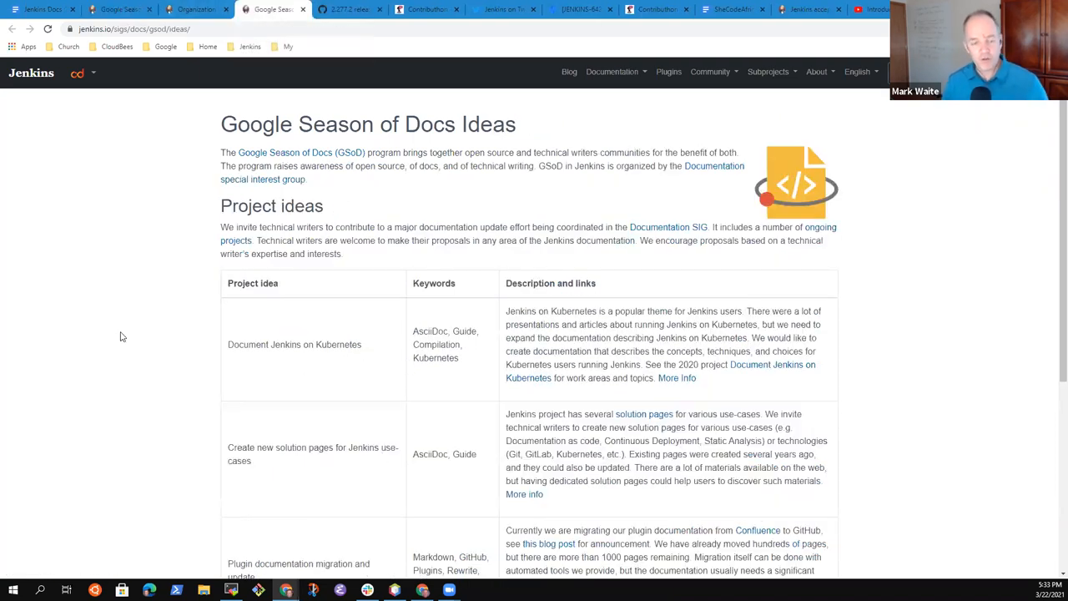
key(ctrl+plus)
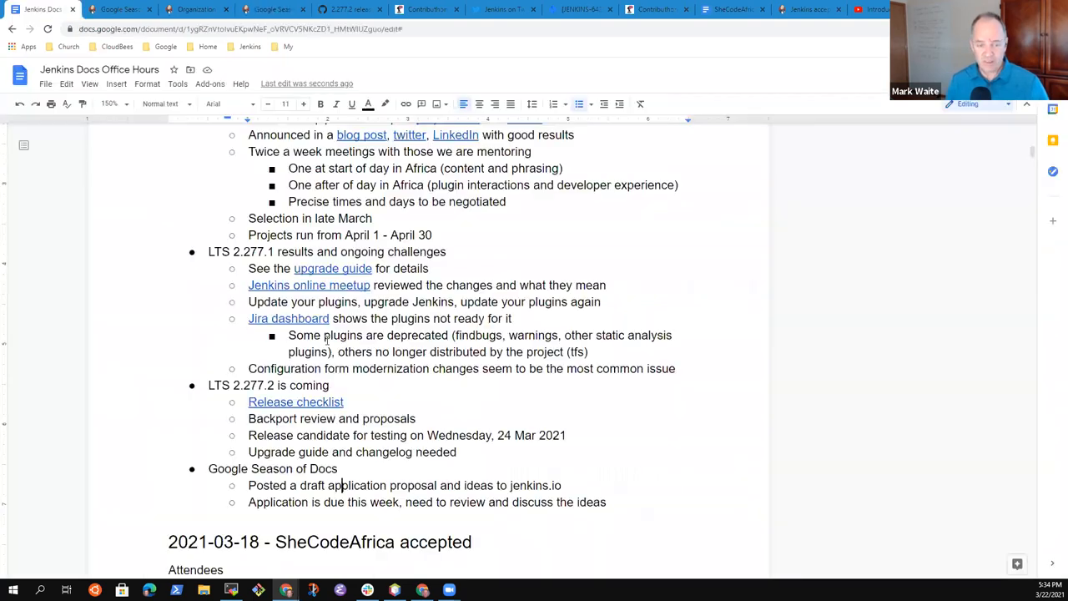
- Reword the bullet to 'project ideas' and link the notes to the ideas and proposal pages
click(267, 10)
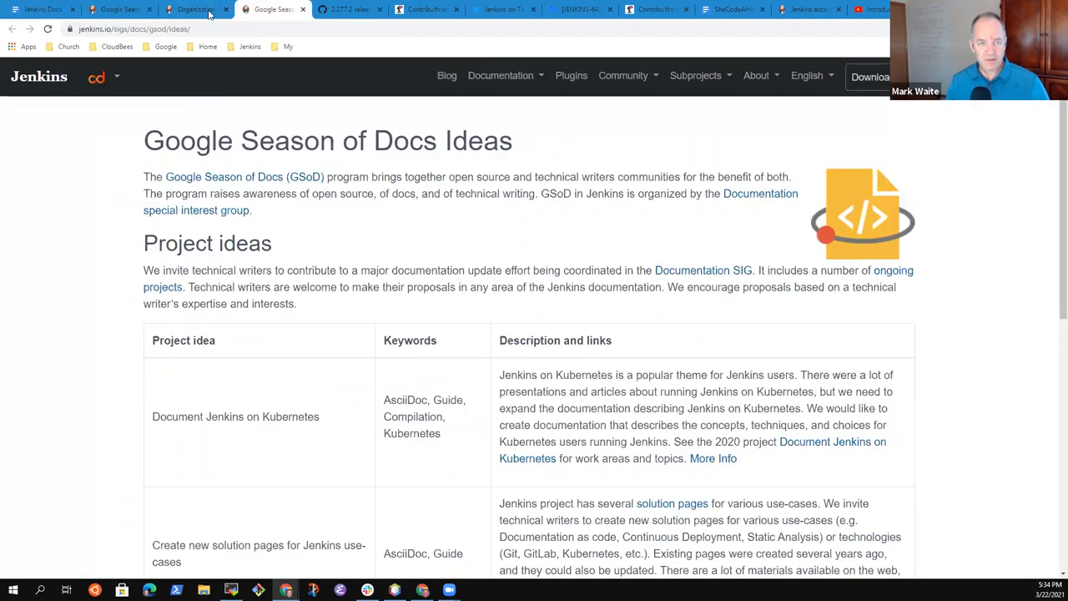
click(150, 28)
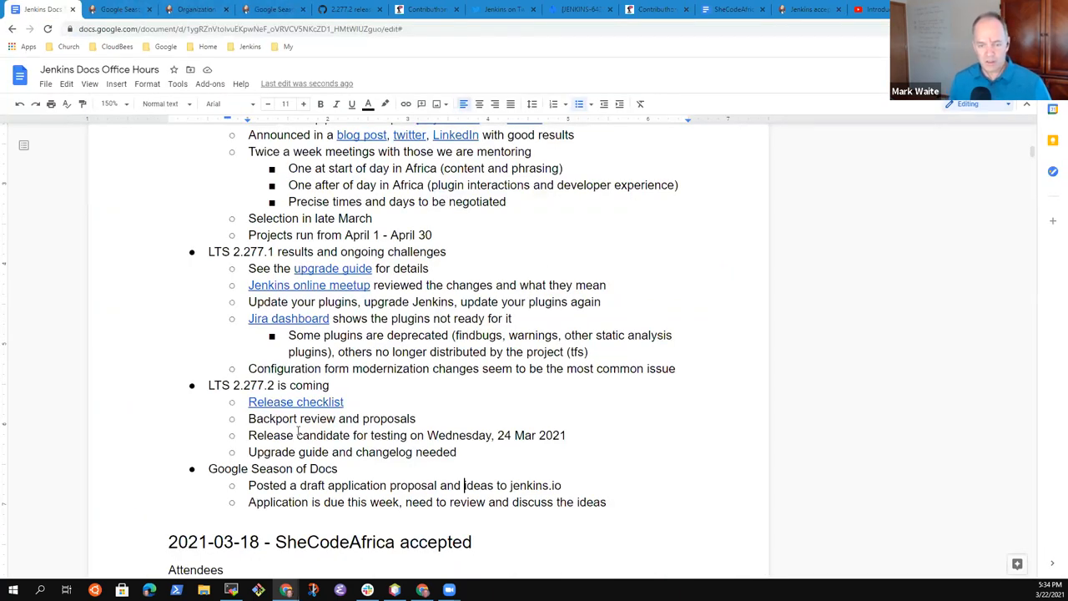
text(PRO)
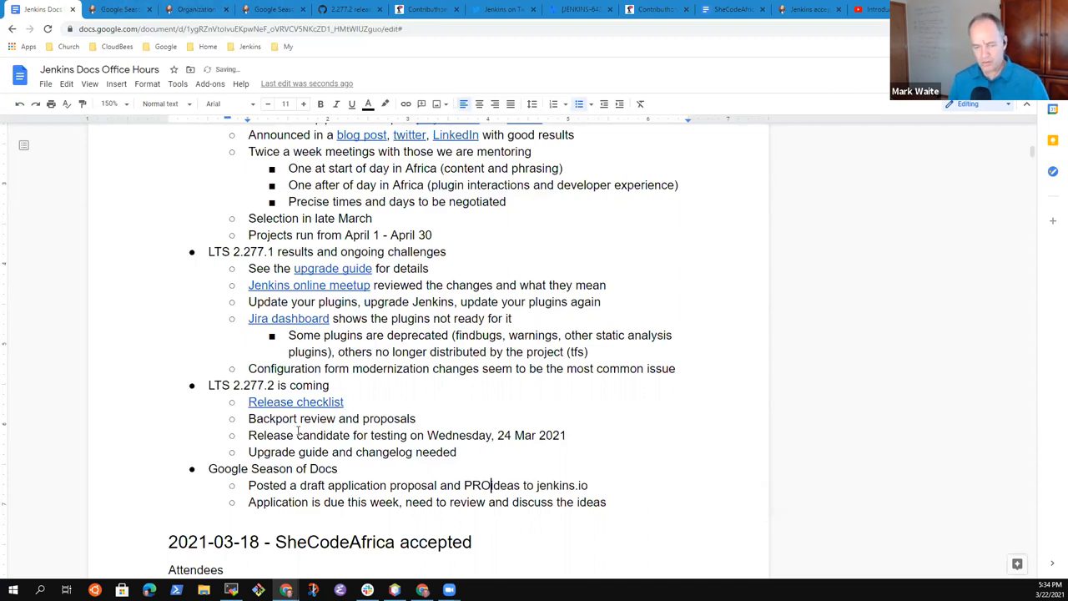
double_click(477, 485)
text(project )
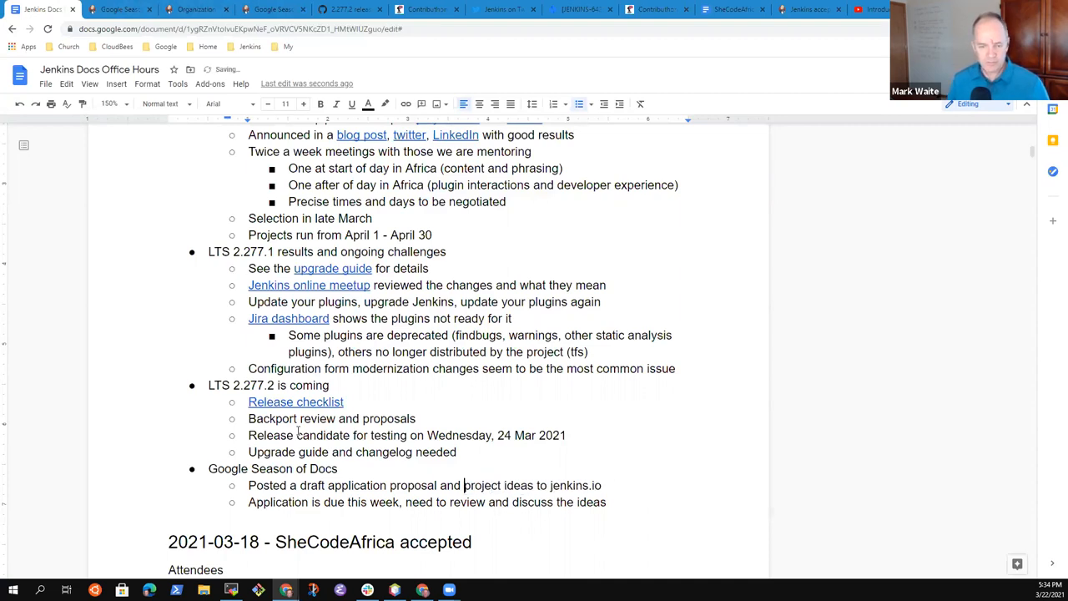
click(405, 104)
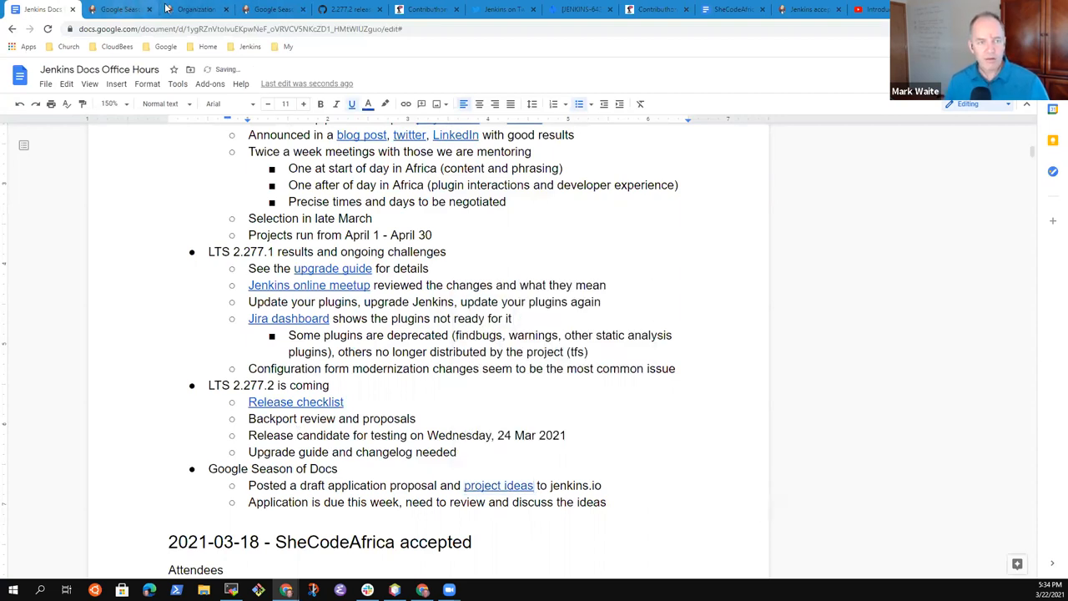
click(196, 10)
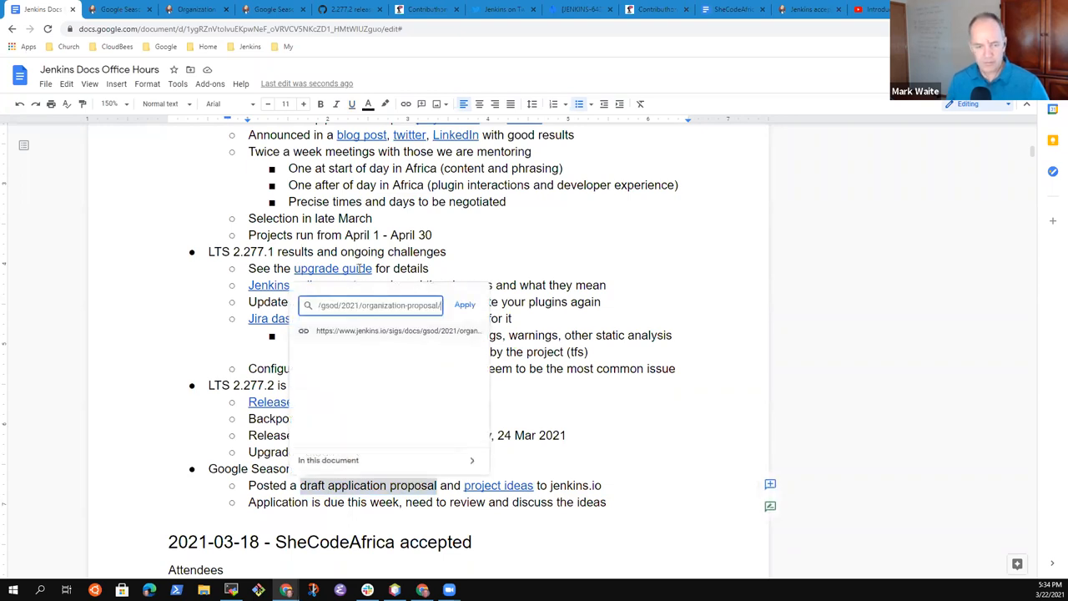
click(464, 305)
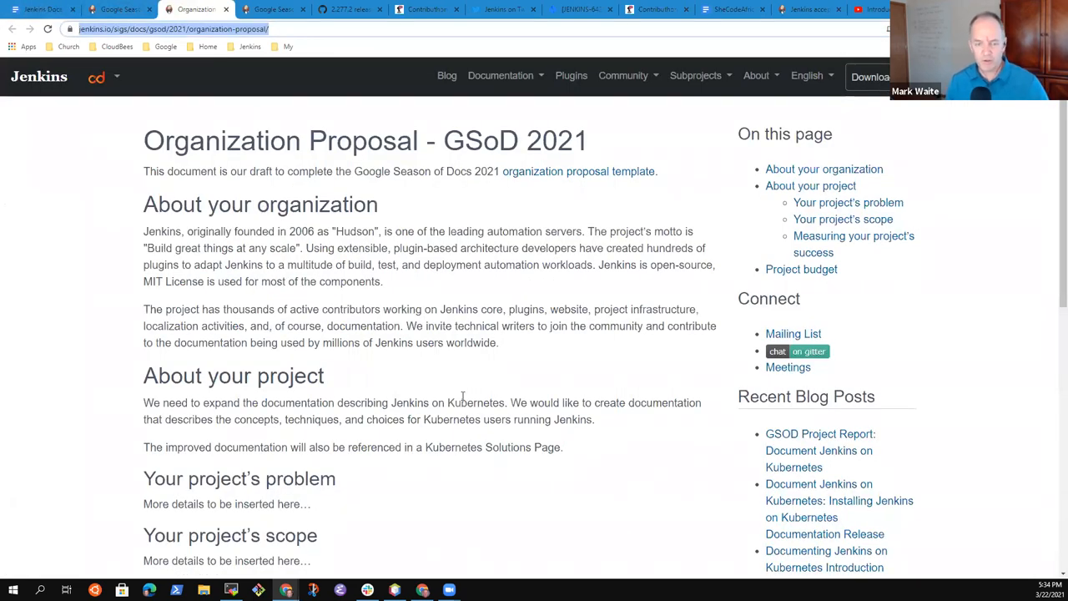
mouse_move(337, 403)
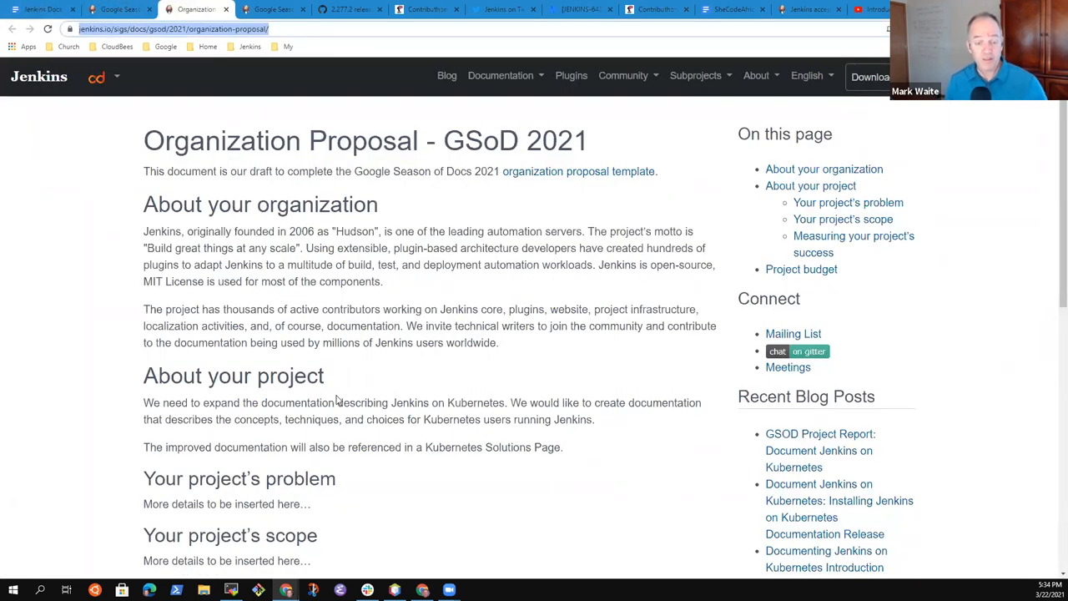
mouse_move(173, 461)
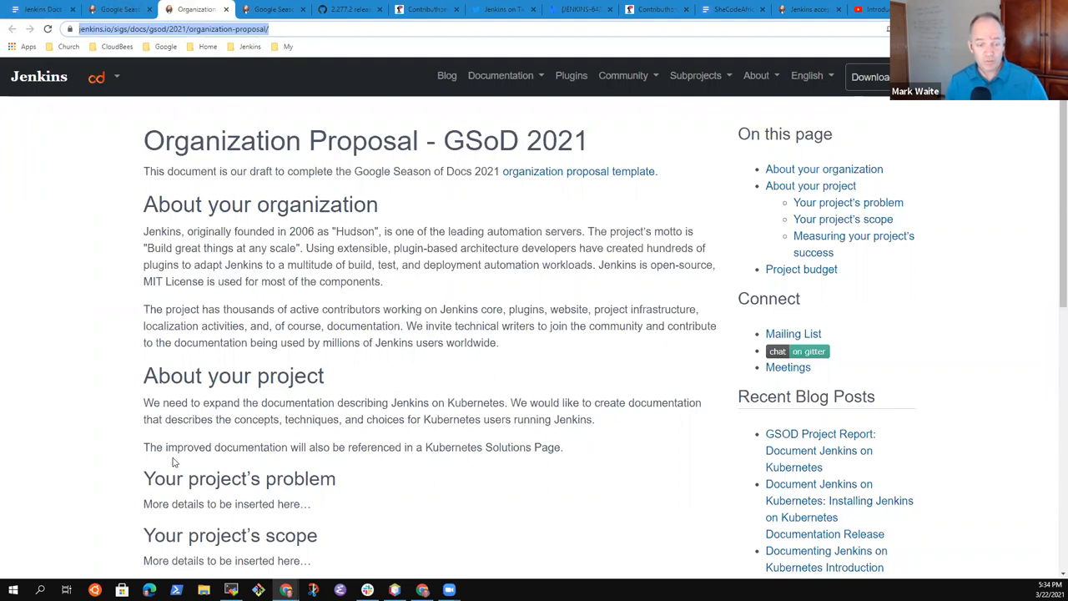
mouse_move(142, 415)
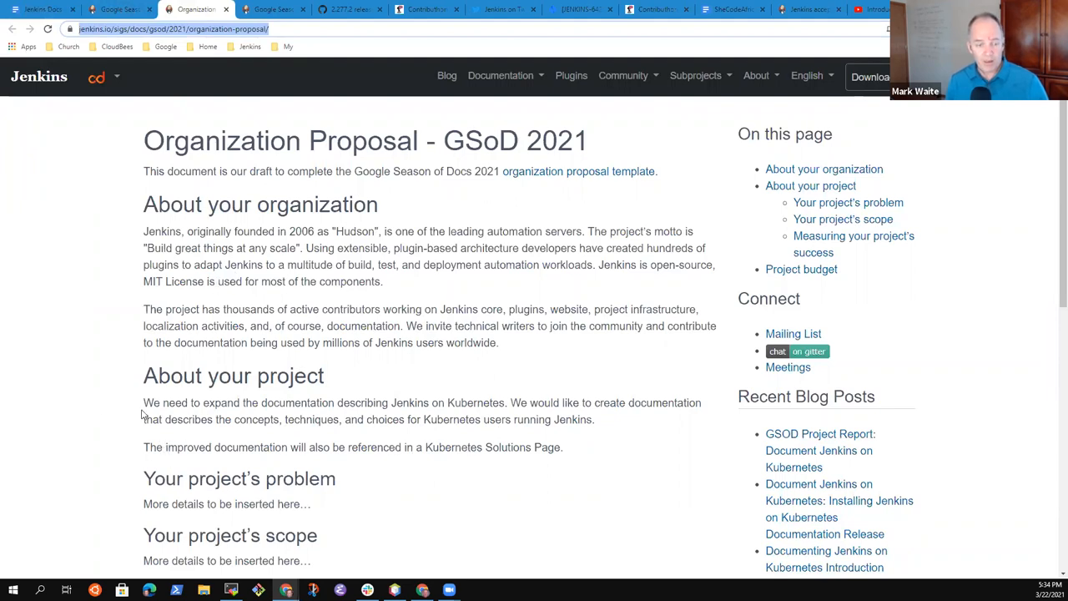
- Highlight text in the proposal's About your project section on Jenkins on Kubernetes documentation
drag(142, 402, 506, 402)
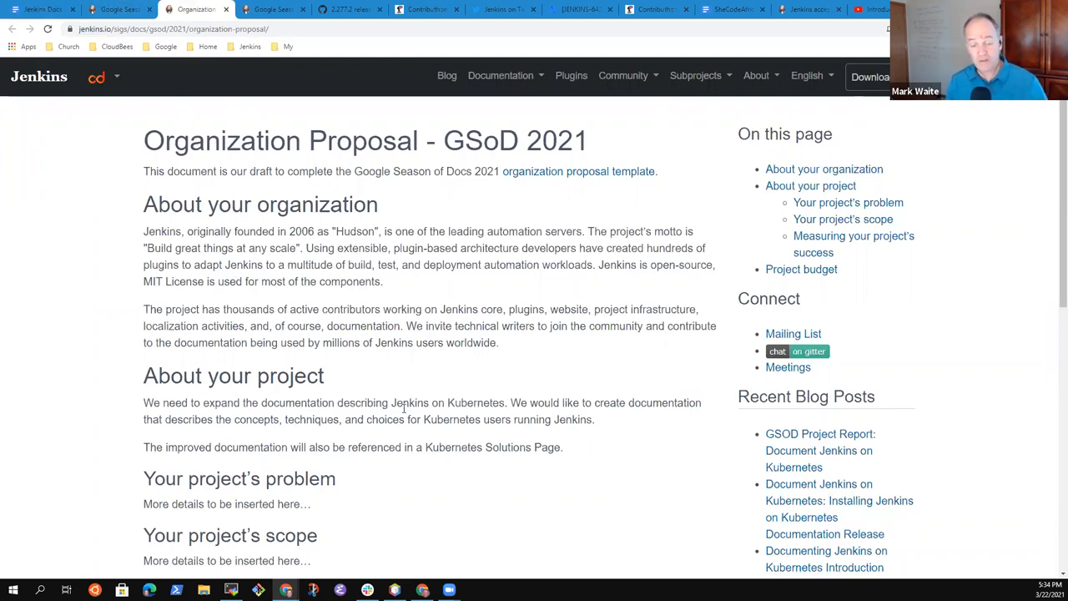
drag(391, 402, 505, 402)
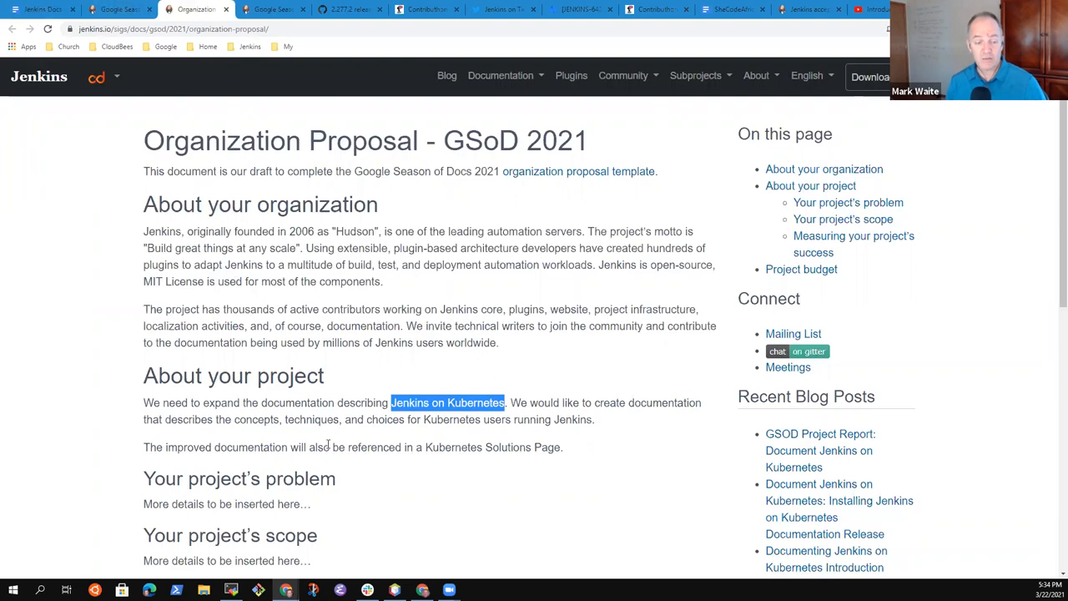
mouse_move(313, 456)
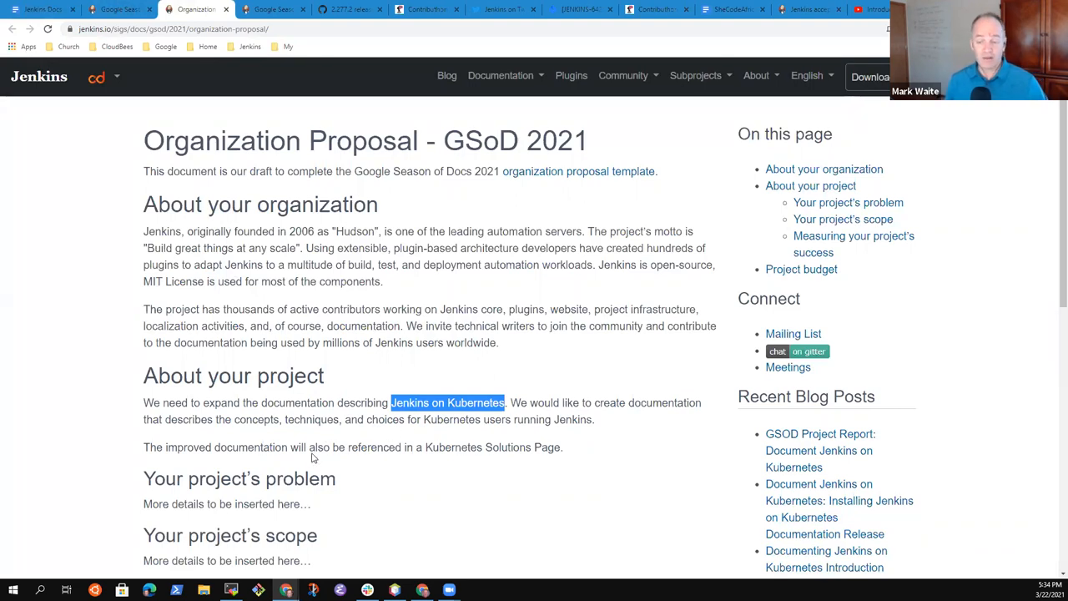
mouse_move(310, 472)
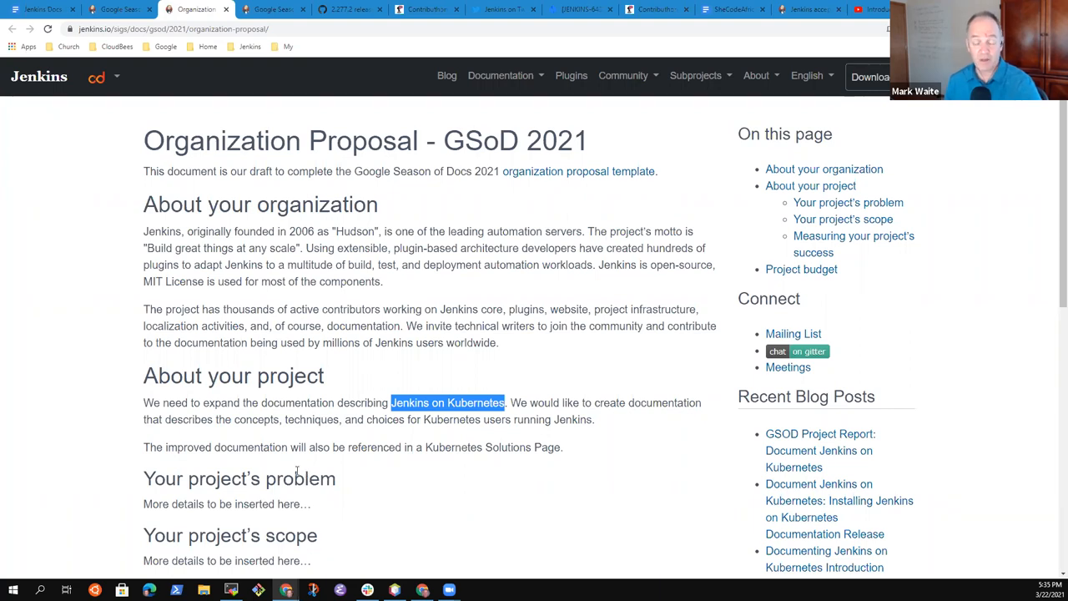
mouse_move(458, 479)
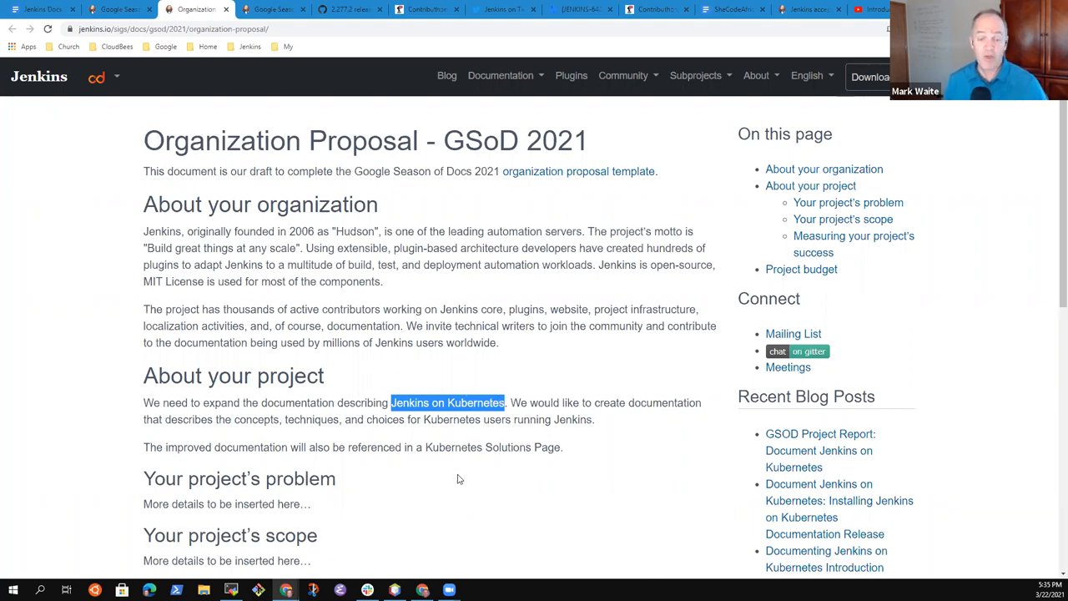
mouse_move(452, 455)
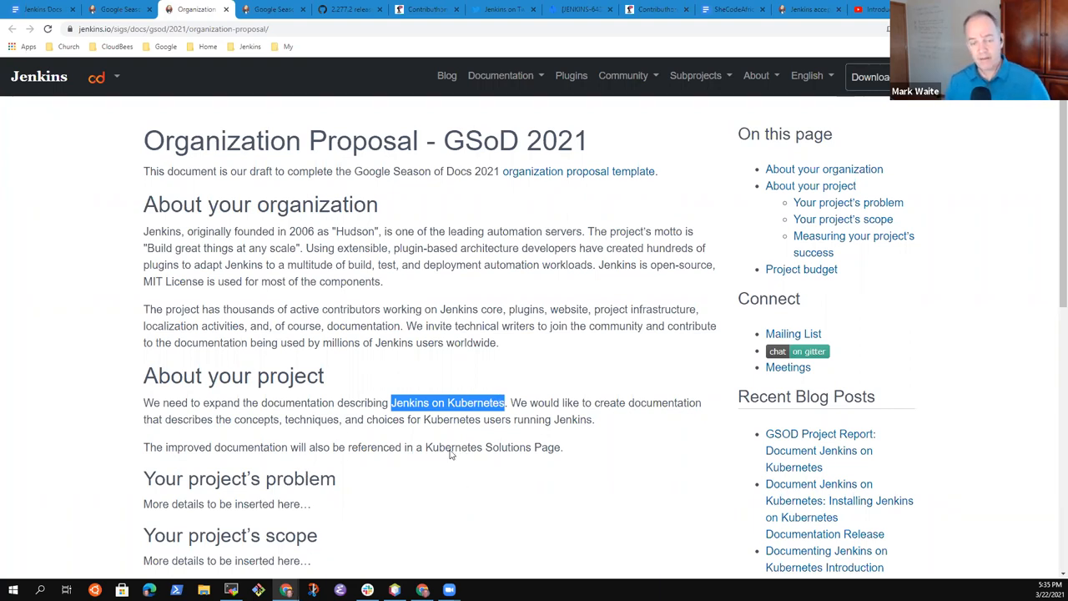
mouse_move(382, 342)
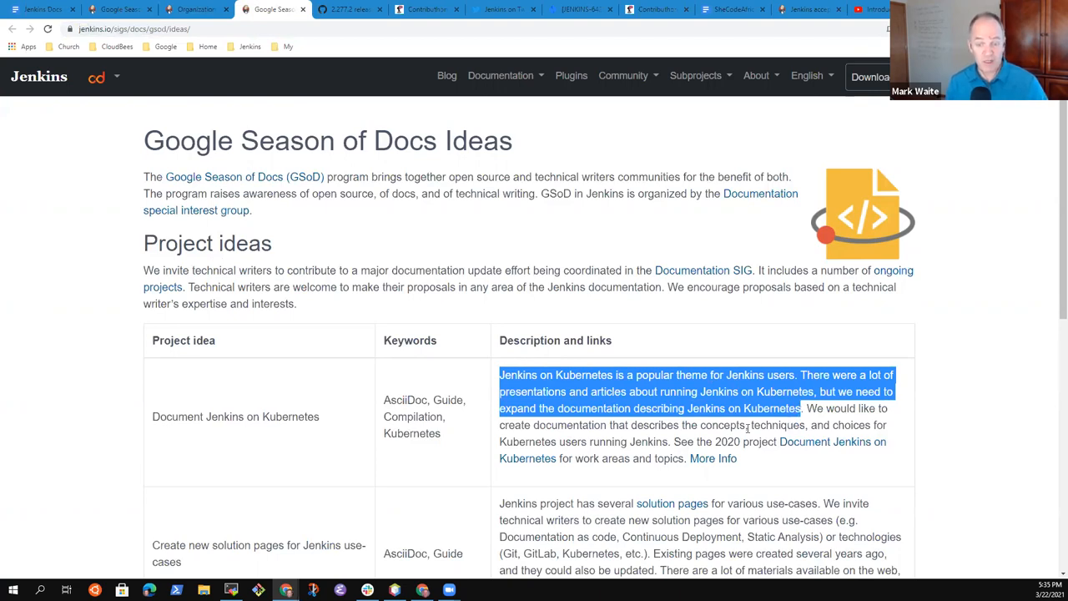
- Highlight the 'concepts, techniques, and choices' phrase, then open and skim the Document Jenkins on Kubernetes page
double_click(717, 425)
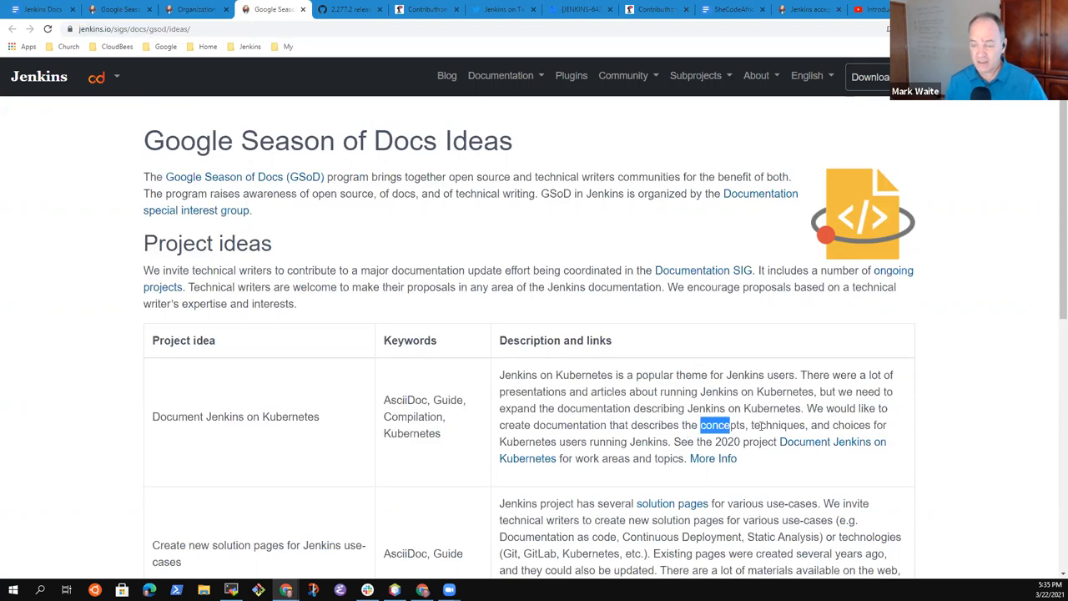
drag(700, 424, 571, 442)
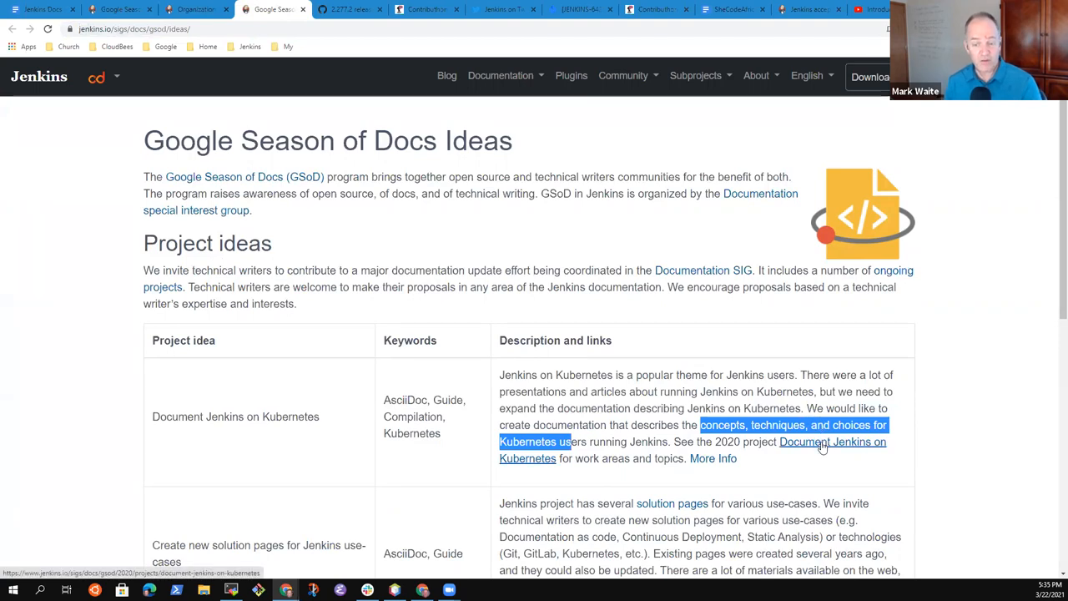
click(832, 443)
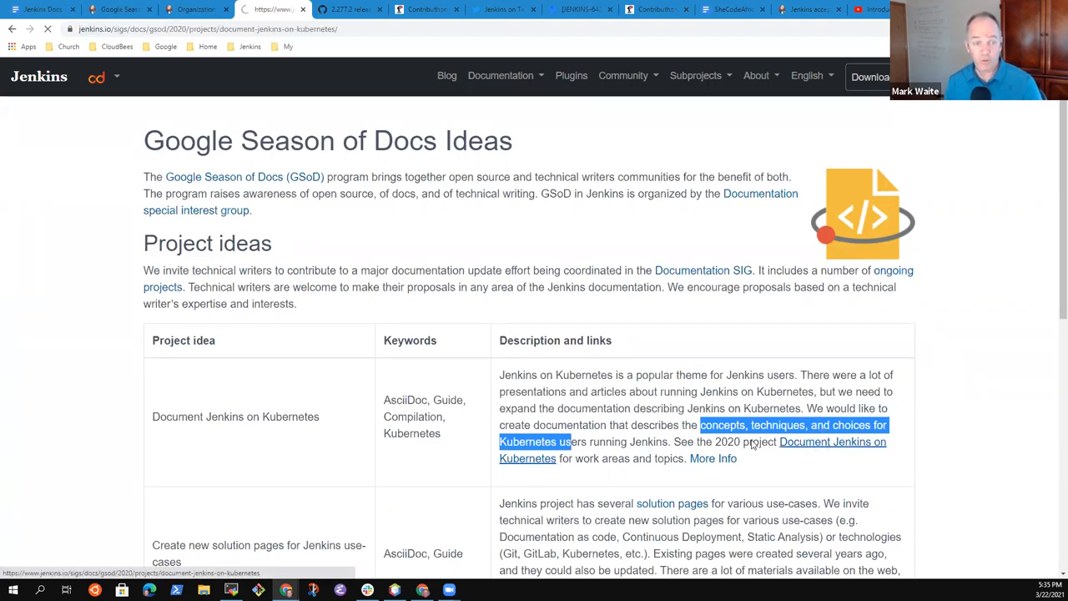
click(832, 442)
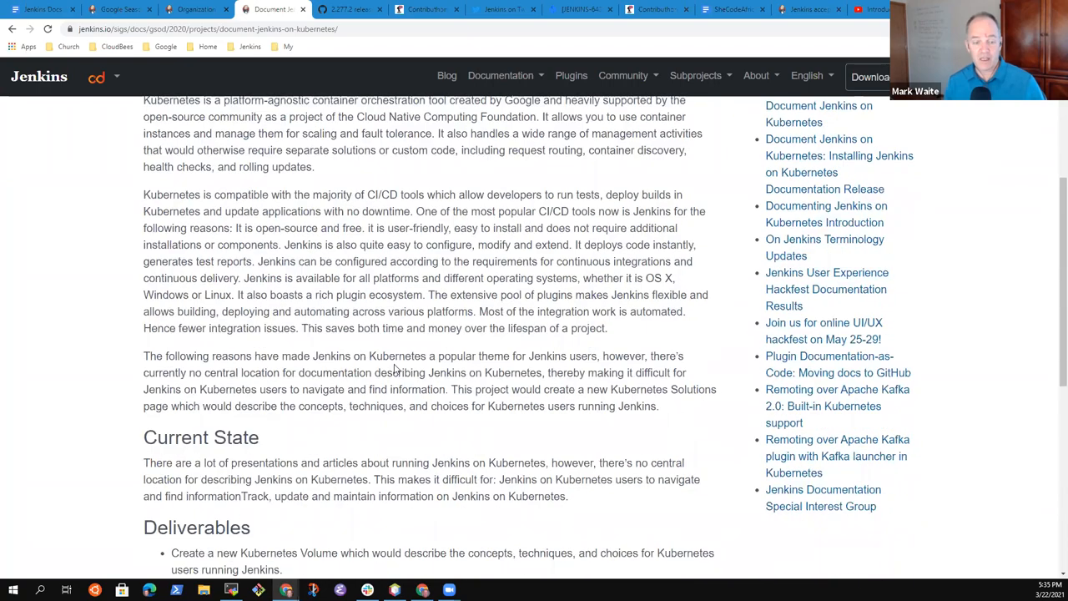
scroll(down, 3)
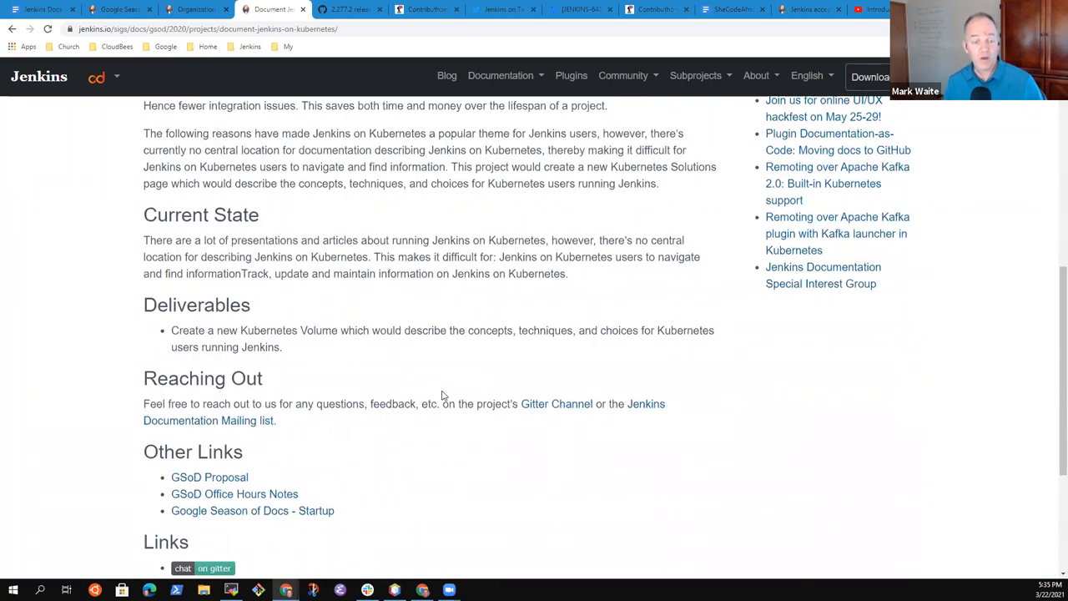
scroll(up, 3)
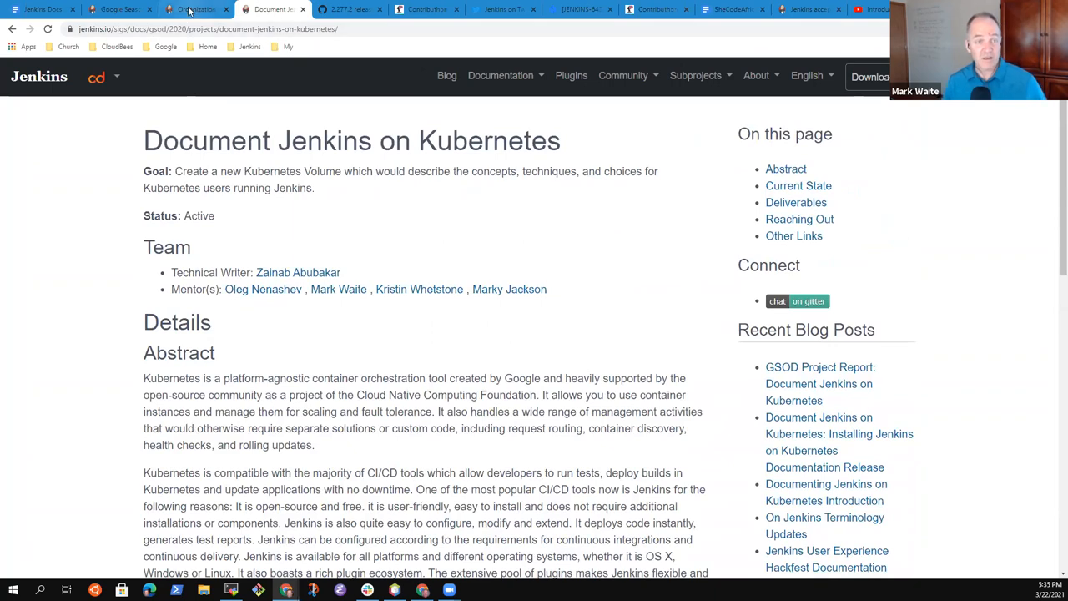
click(190, 9)
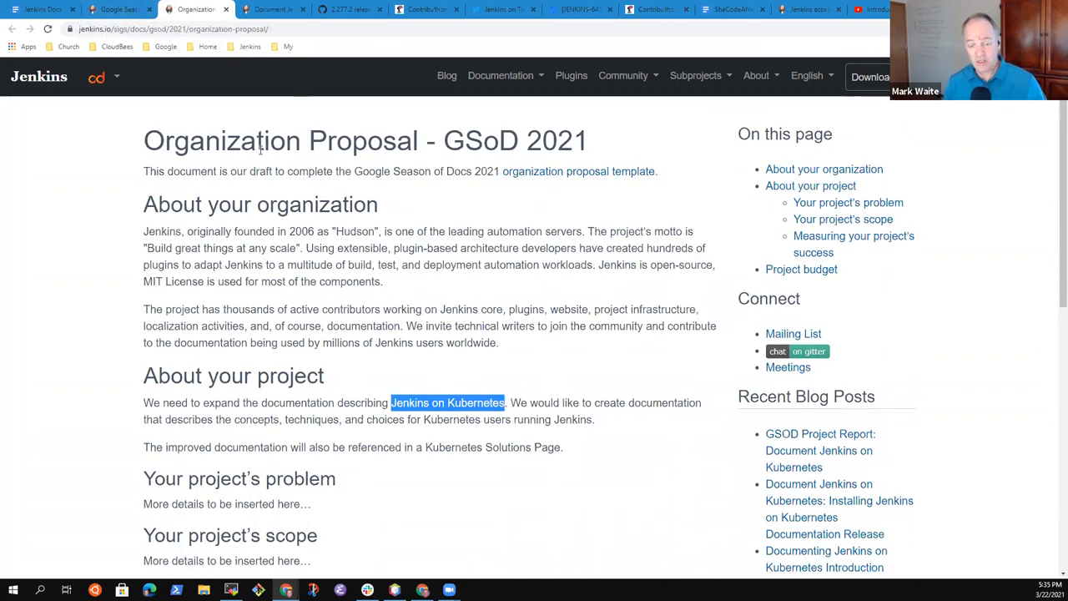
click(280, 9)
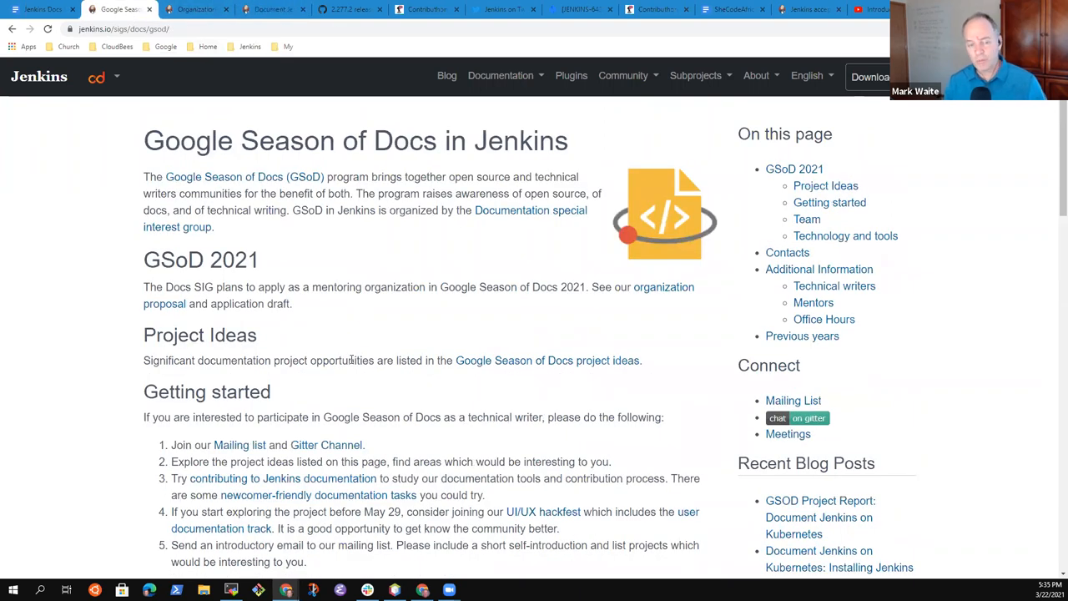
mouse_move(319, 331)
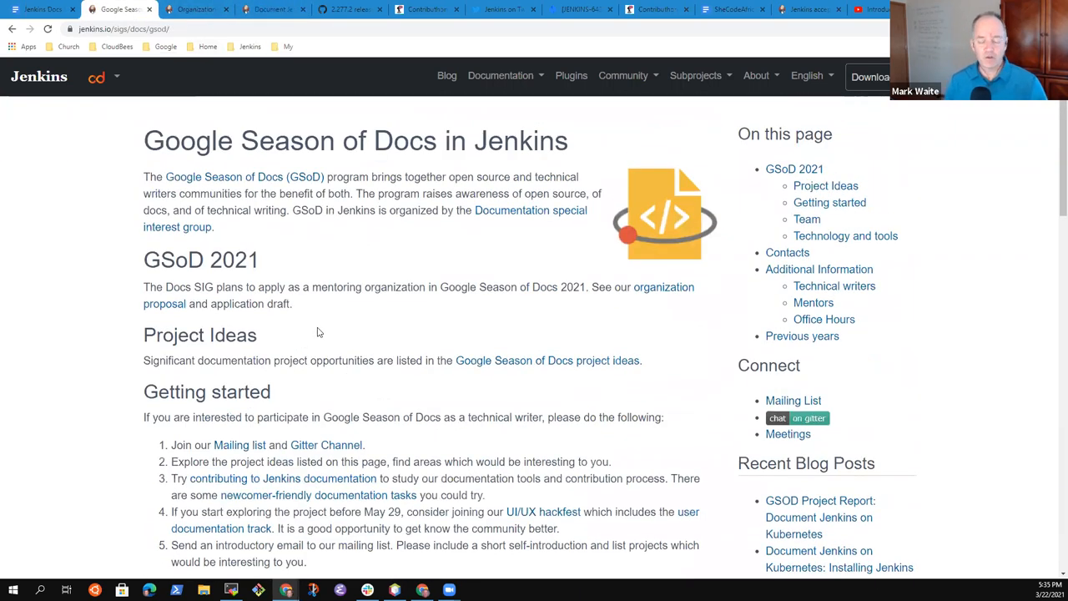
mouse_move(316, 327)
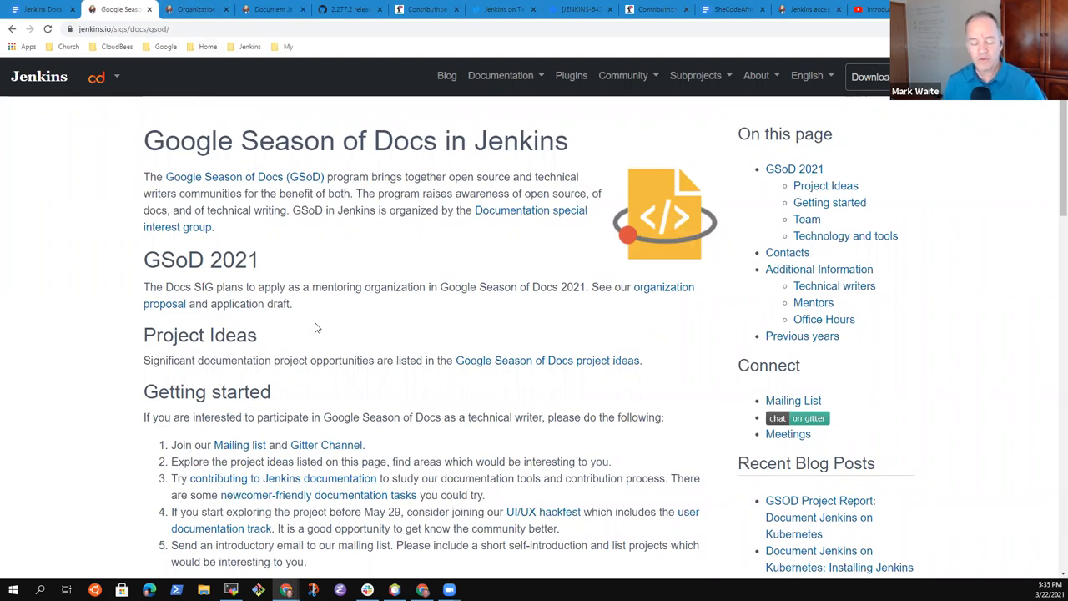
mouse_move(255, 327)
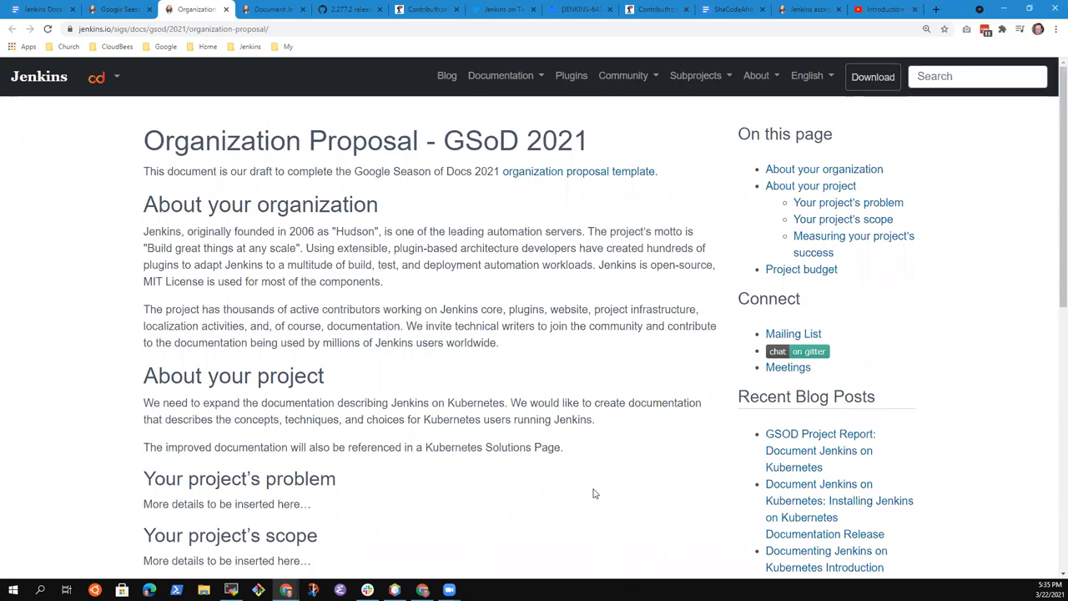
mouse_move(590, 491)
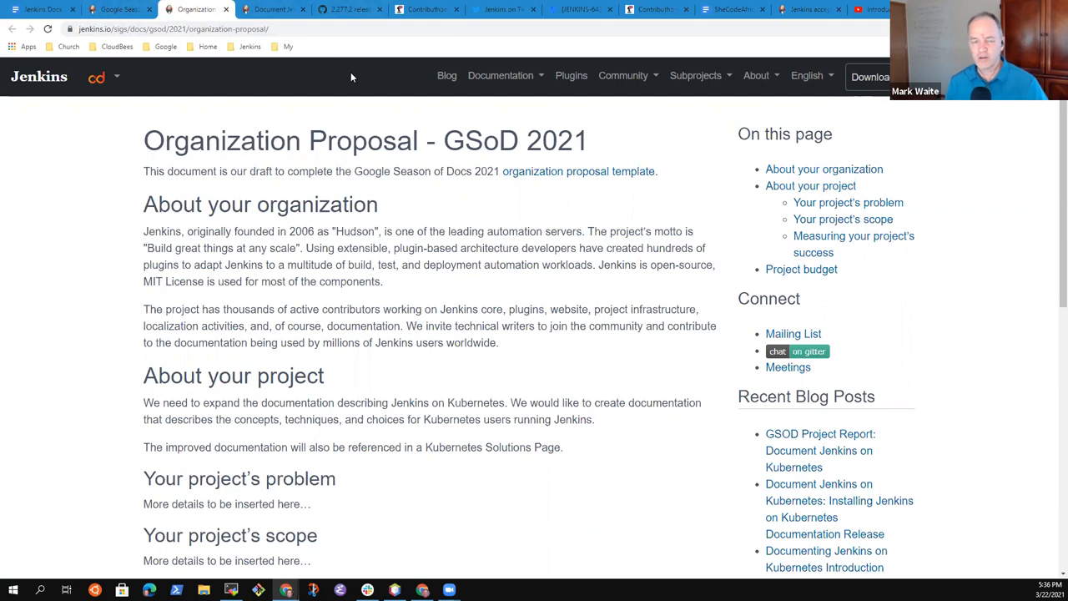
mouse_move(370, 109)
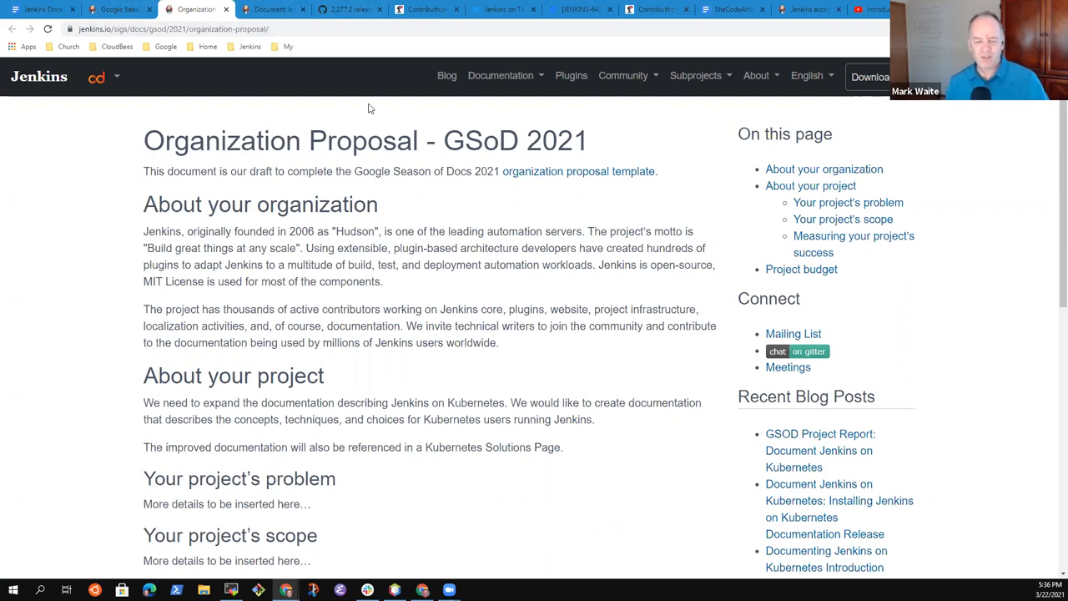
mouse_move(353, 115)
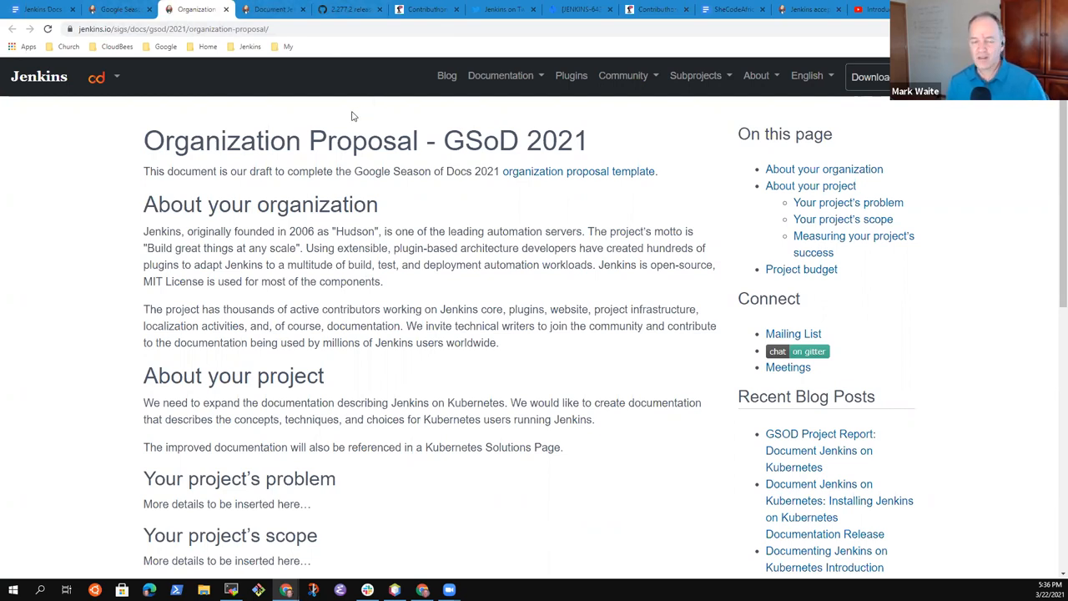
mouse_move(265, 94)
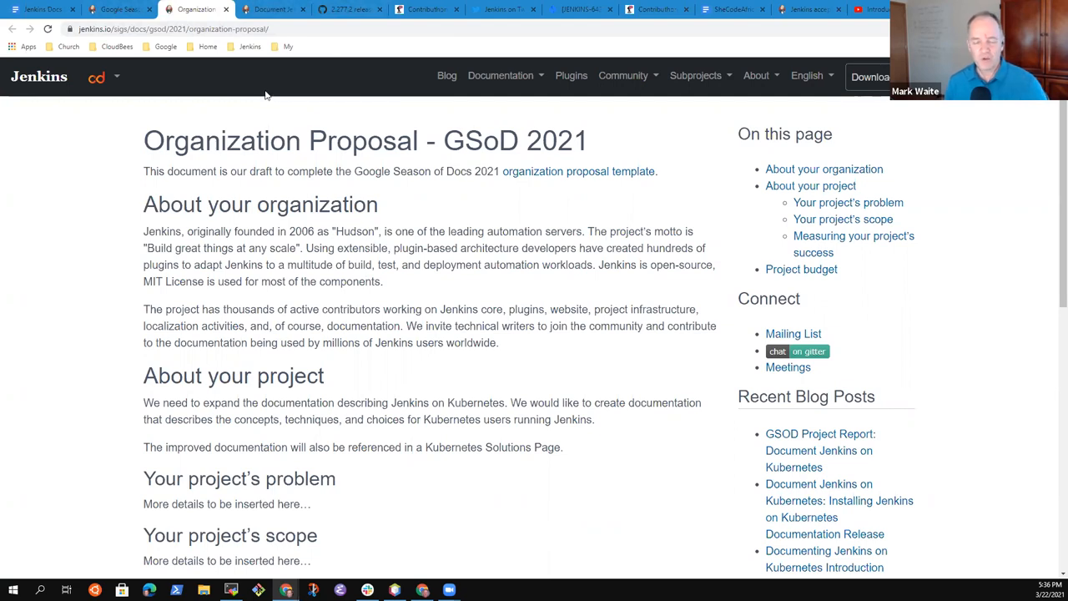
mouse_move(272, 96)
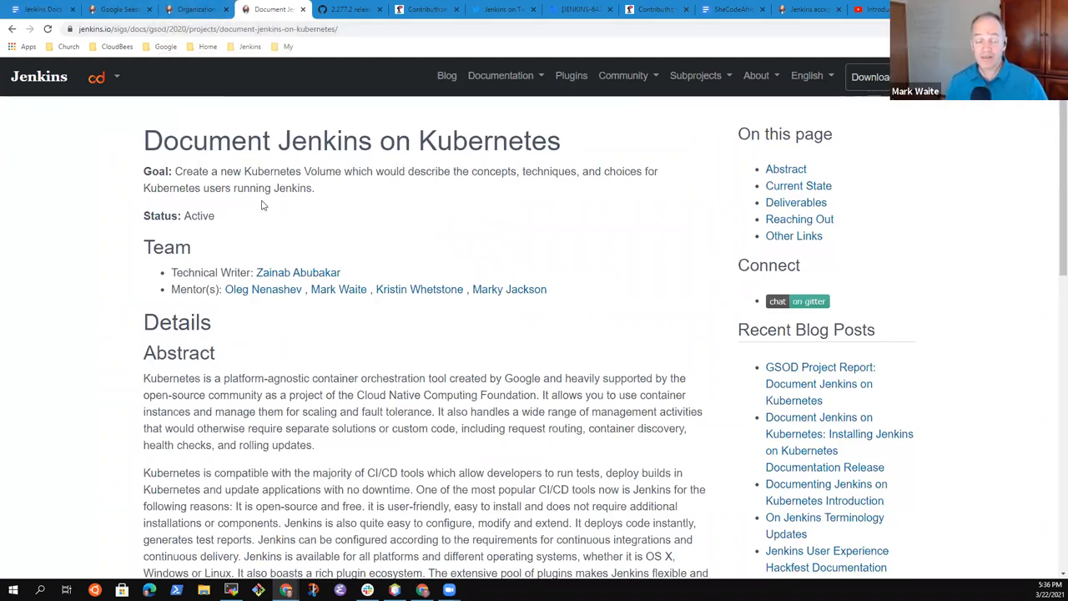
mouse_move(277, 221)
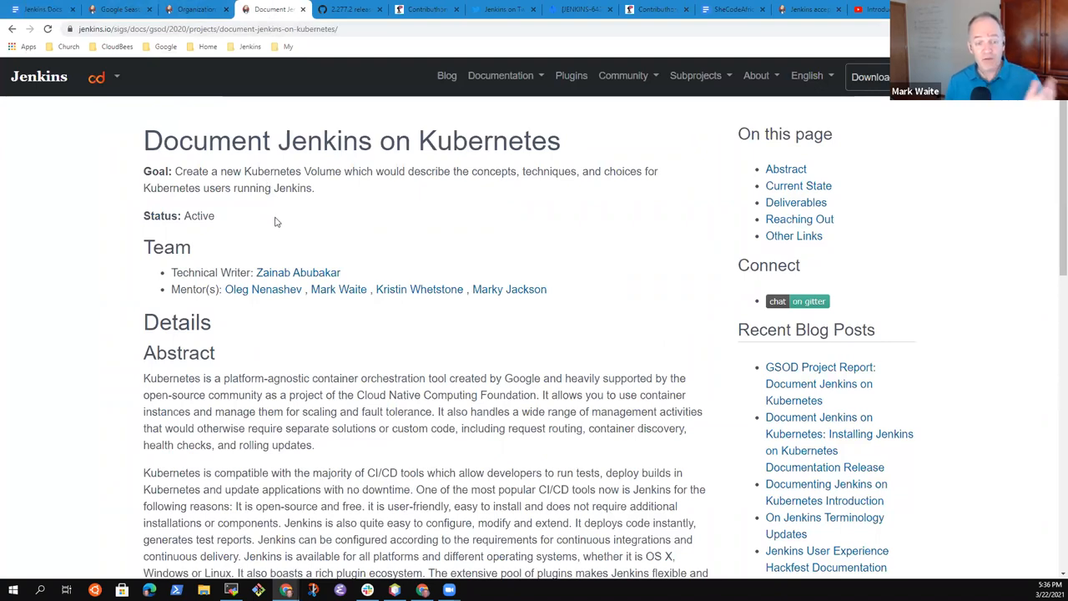
mouse_move(294, 230)
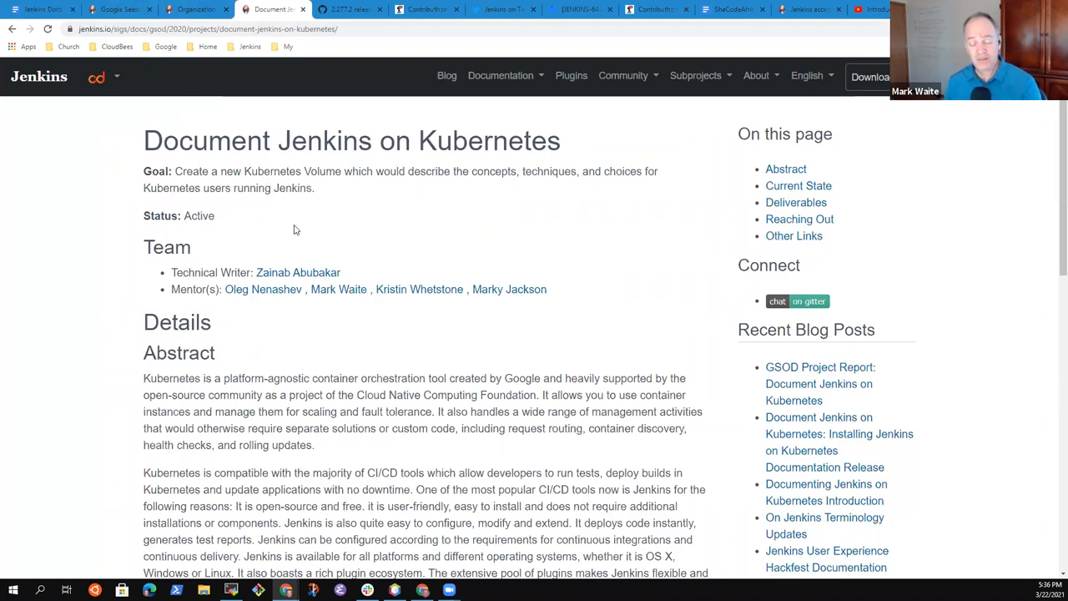
mouse_move(301, 232)
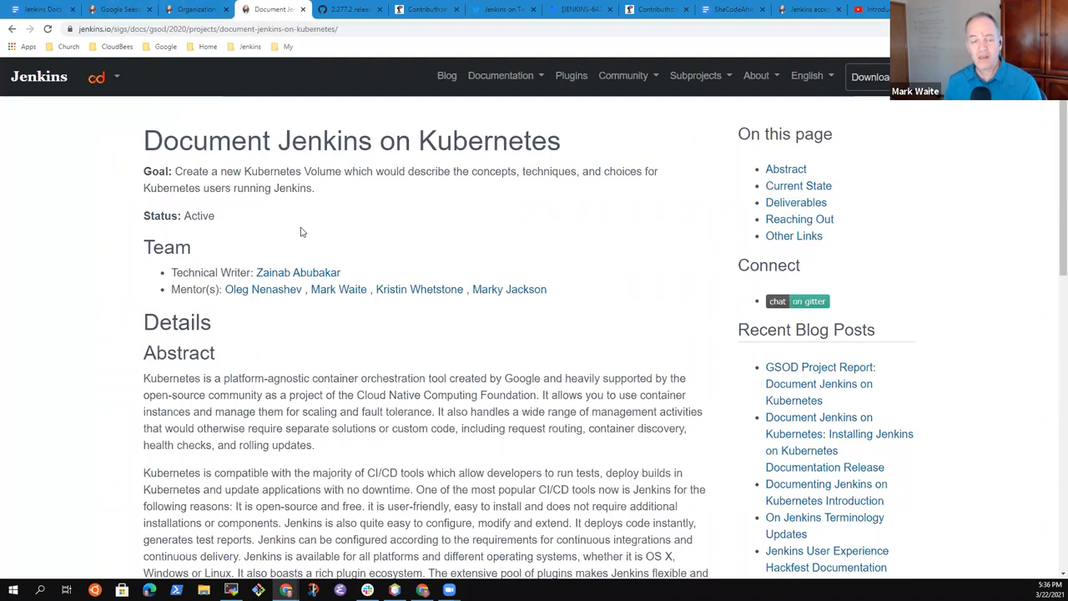
mouse_move(291, 234)
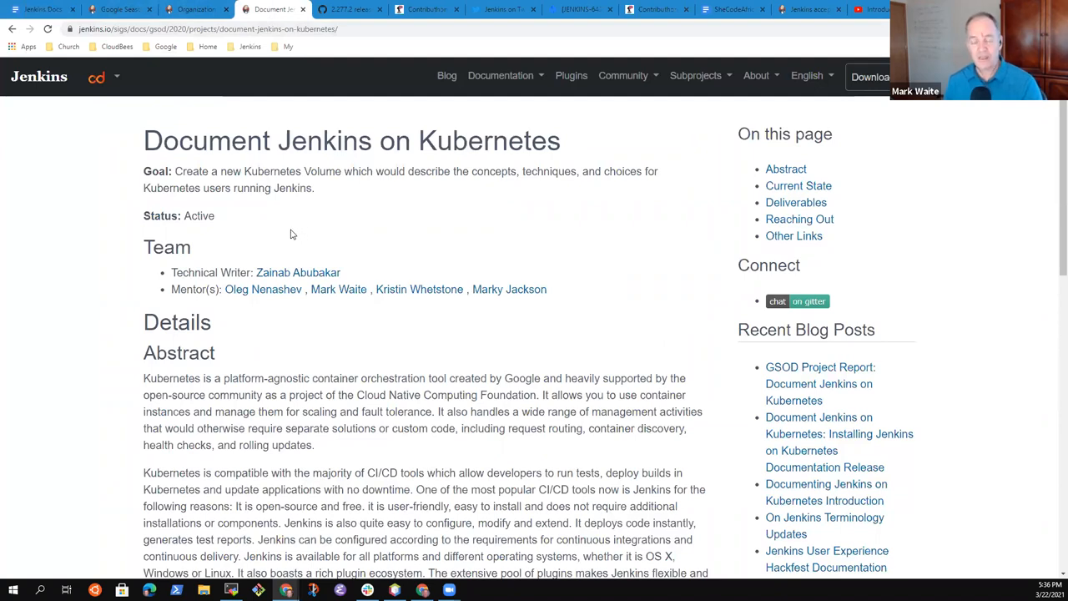
mouse_move(290, 237)
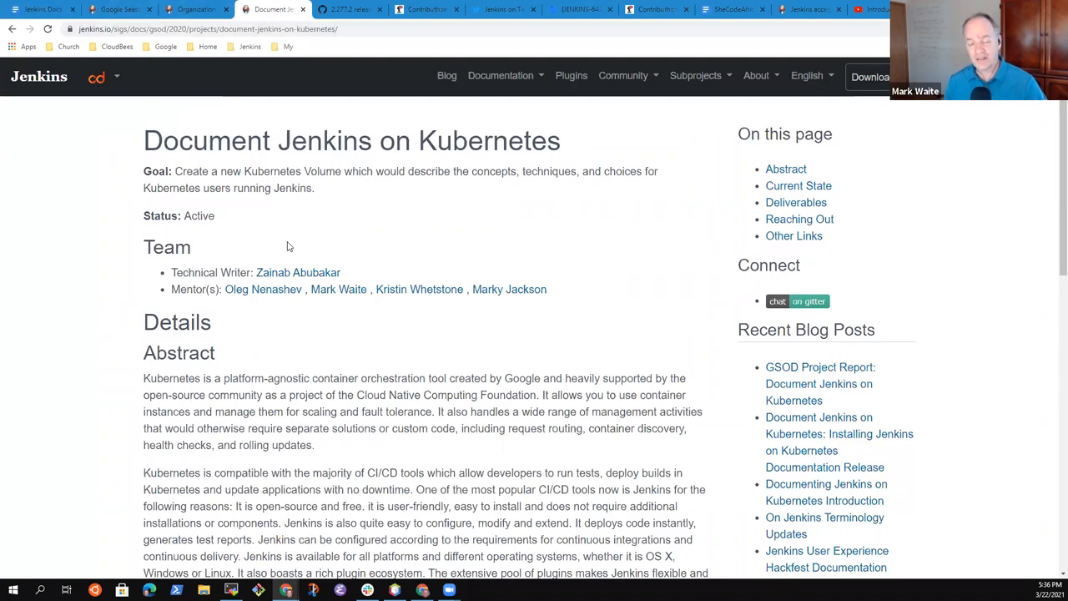
mouse_move(369, 320)
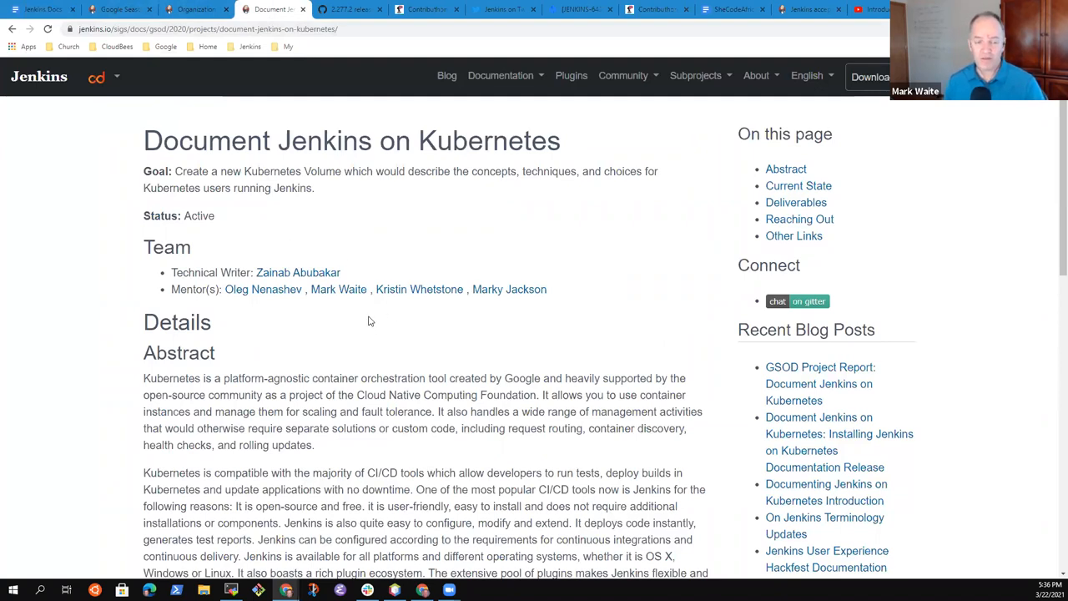
mouse_move(346, 307)
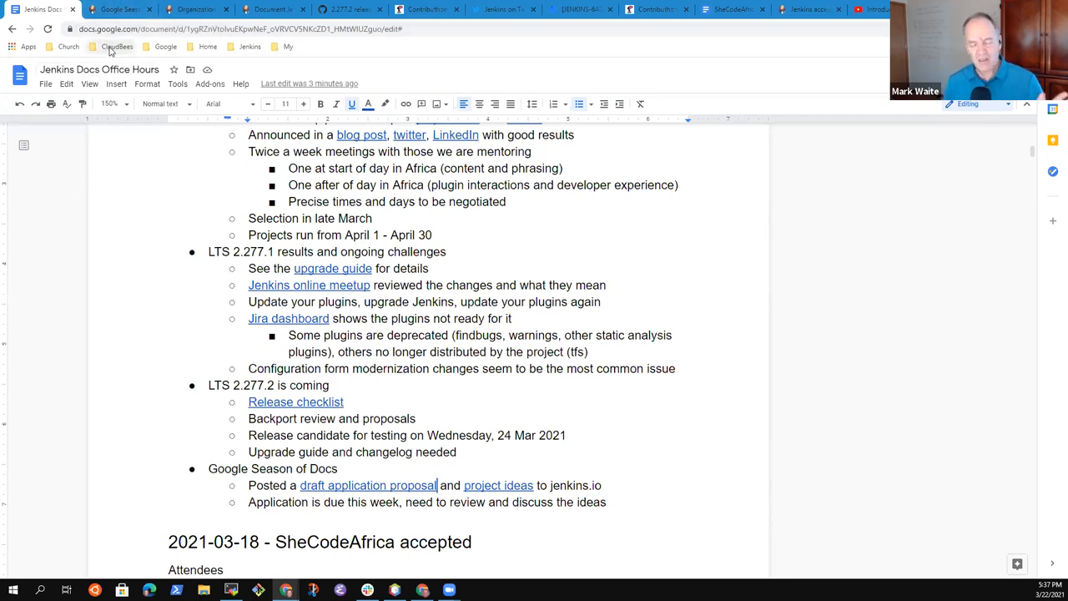
mouse_move(121, 69)
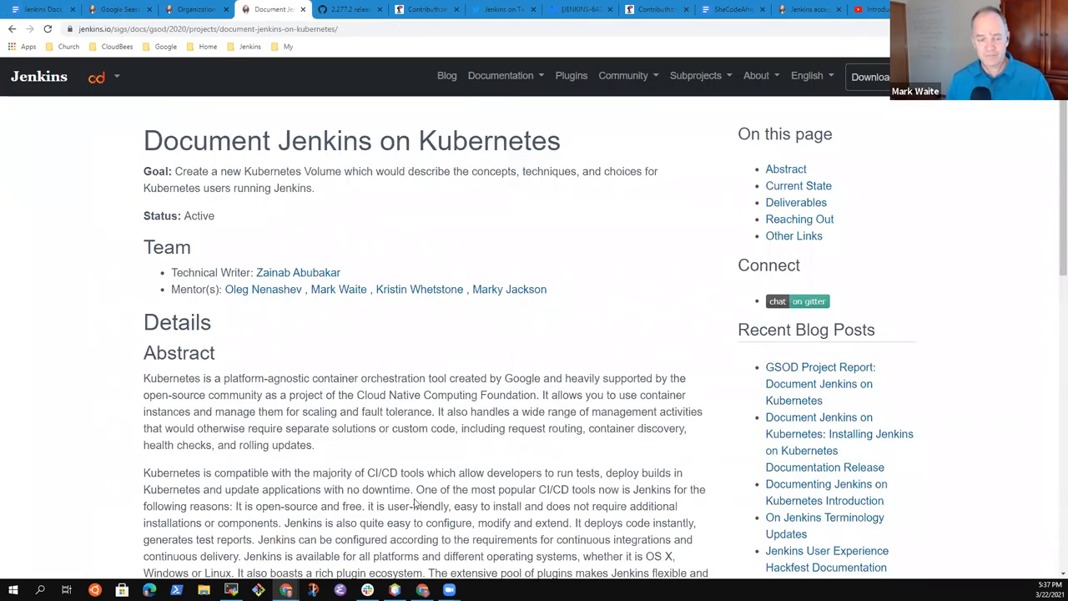
- Scroll through the Kubernetes project page and show the Documentation dropdown's sections
scroll(down, 3)
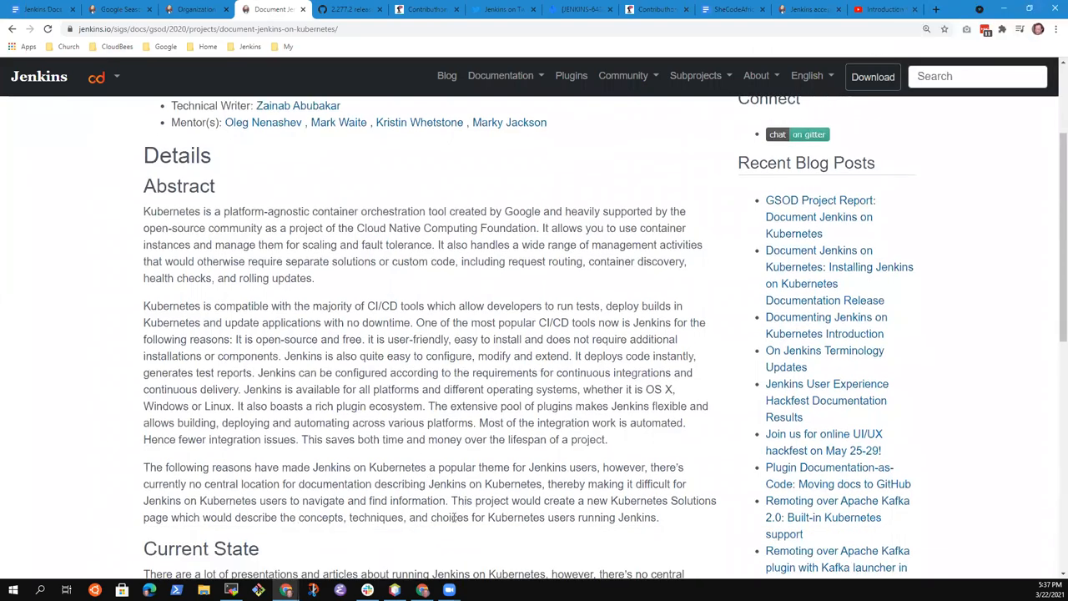
scroll(down, 3)
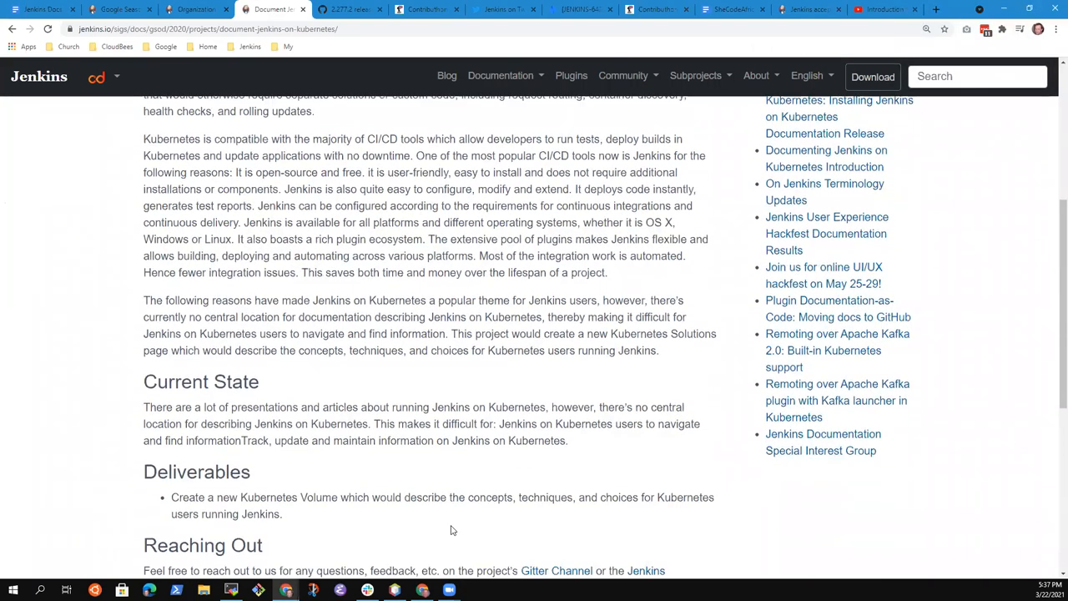
scroll(down, 3)
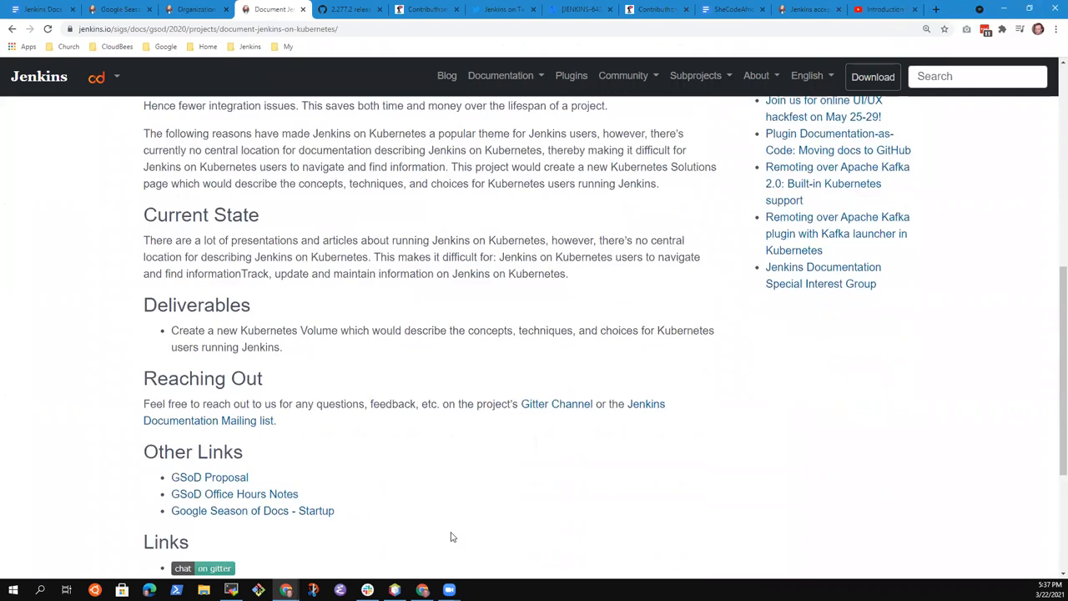
scroll(up, 3)
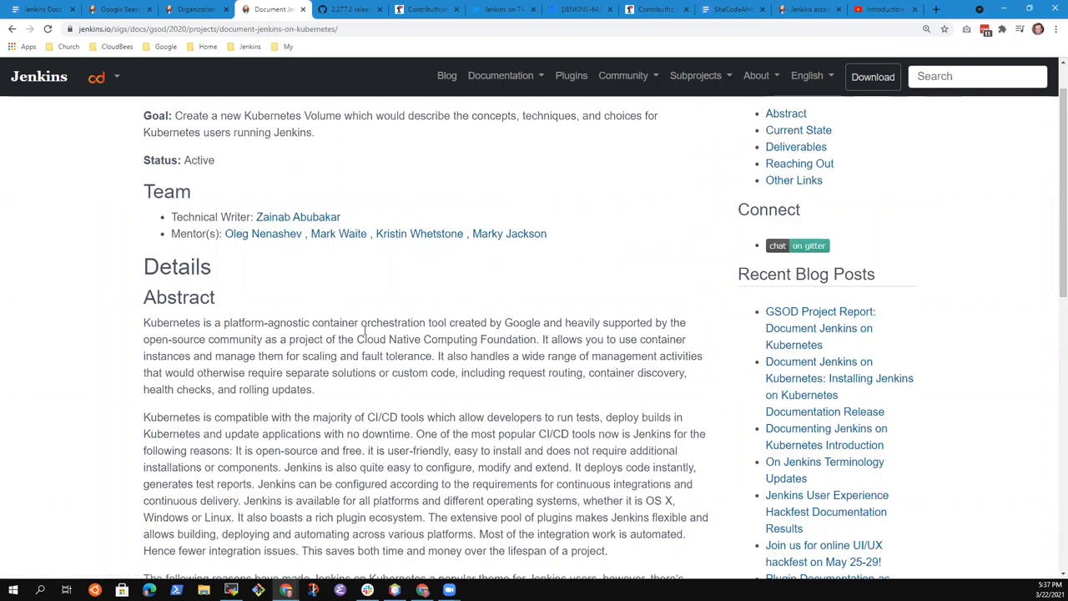
scroll(up, 3)
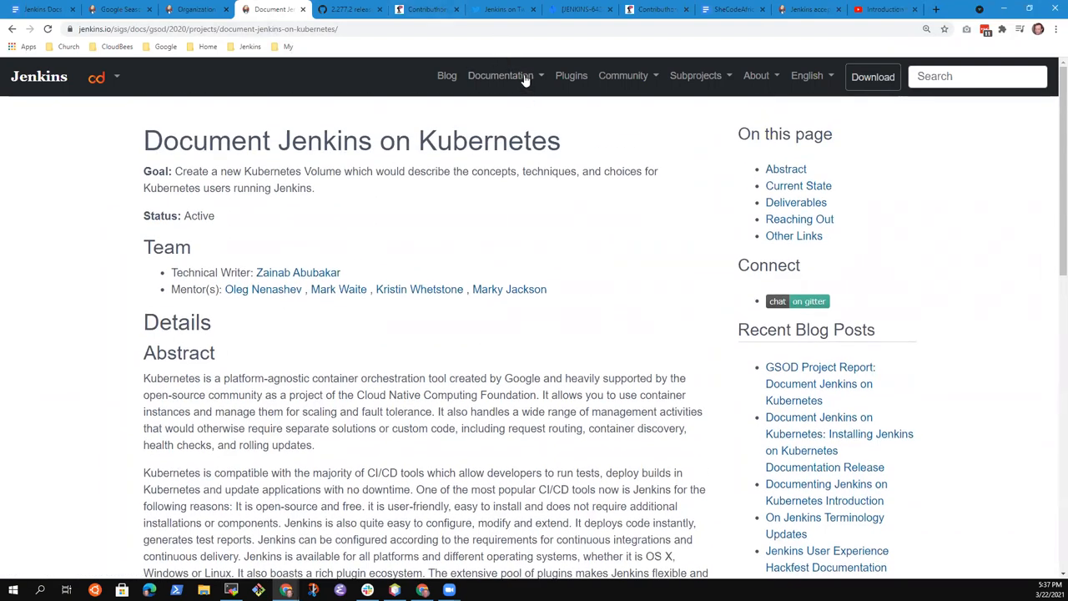
click(500, 76)
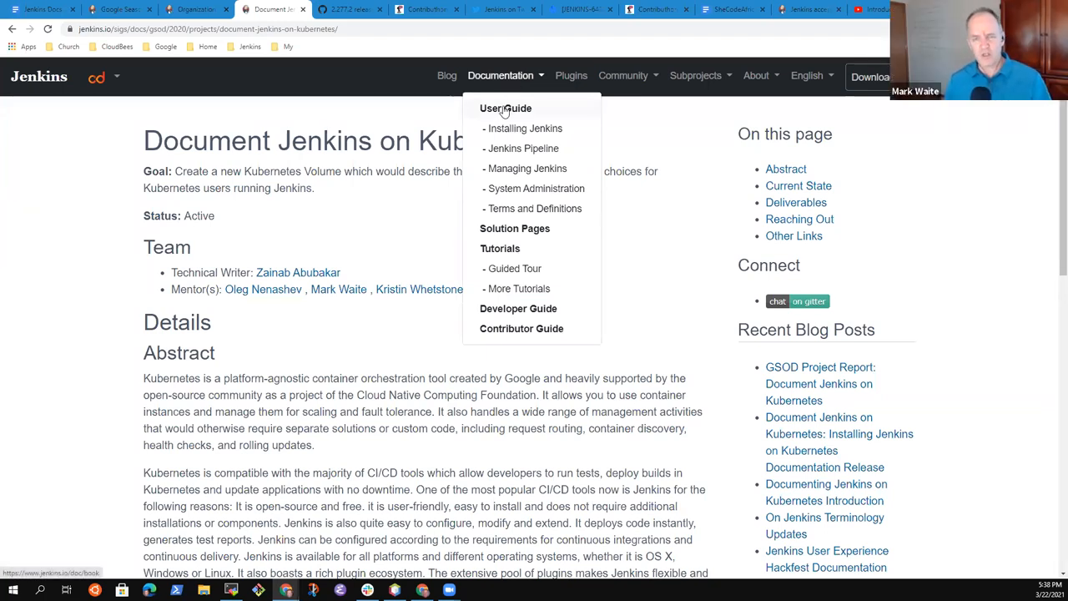
- Tour the Installing, Kubernetes, Using Jenkins, System Administration, Managing Jenkins and Pipeline handbook pages, then return to the notes
click(525, 128)
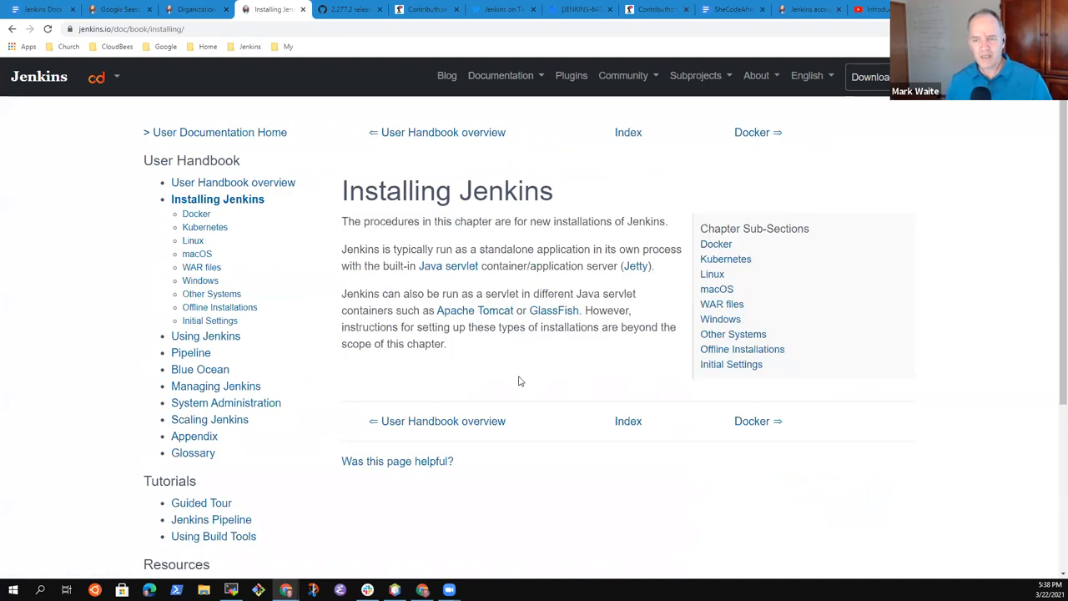
mouse_move(341, 384)
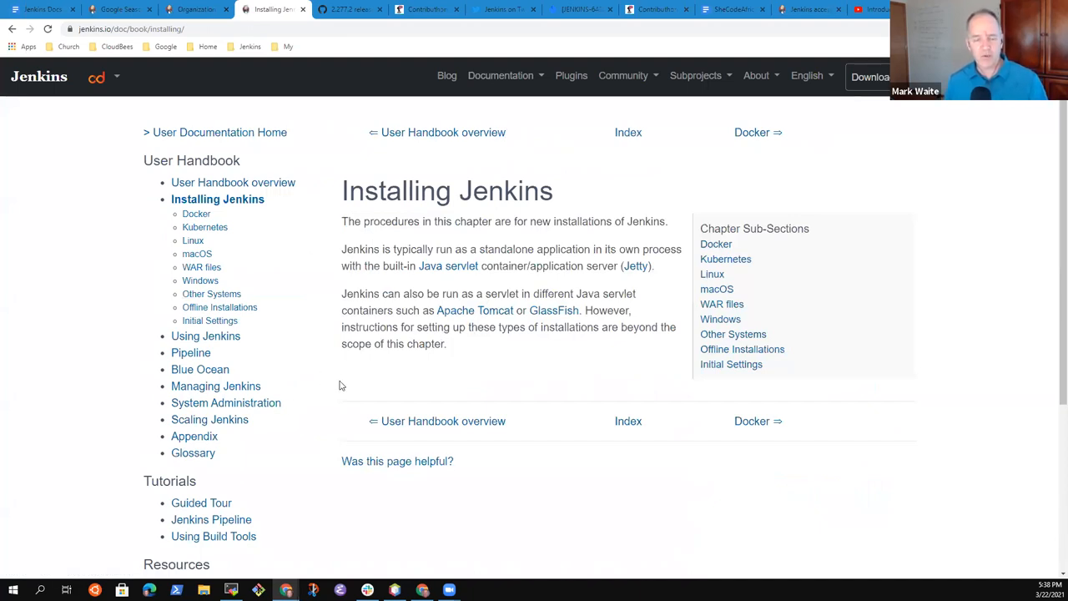
mouse_move(196, 339)
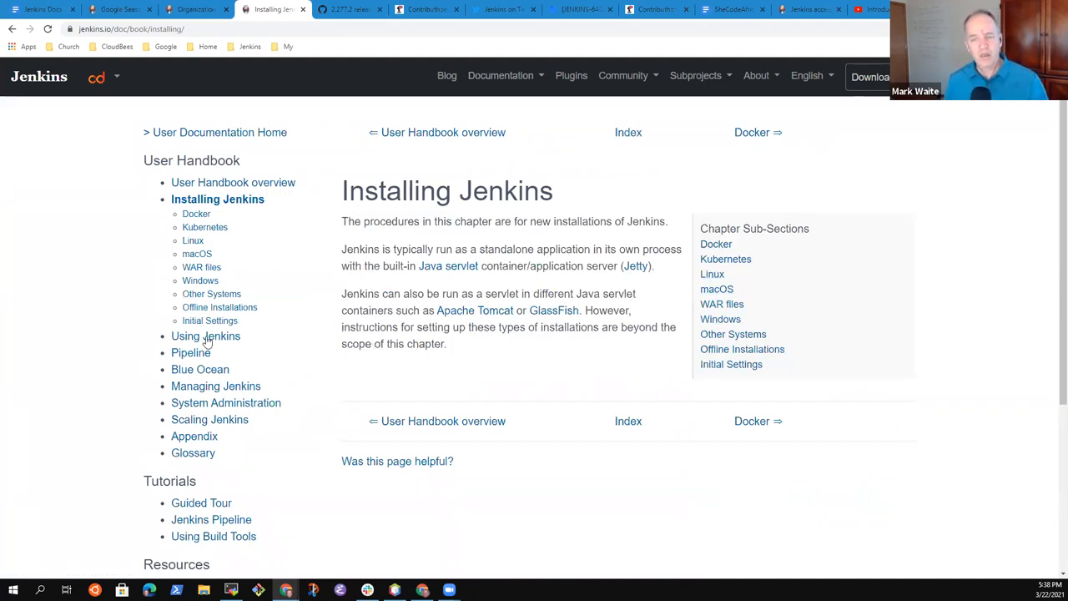
mouse_move(258, 241)
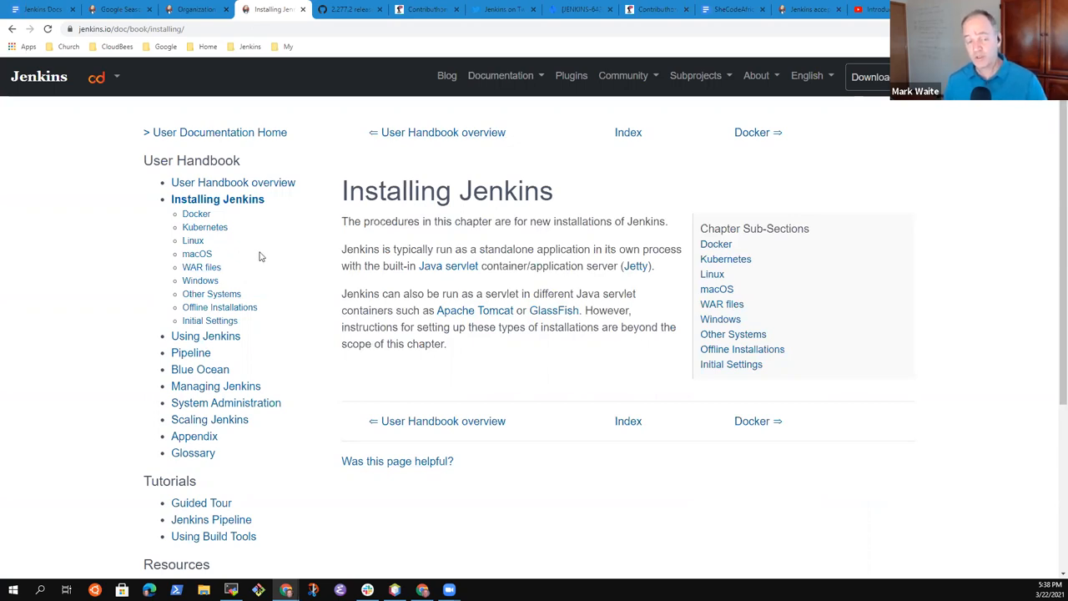
mouse_move(219, 216)
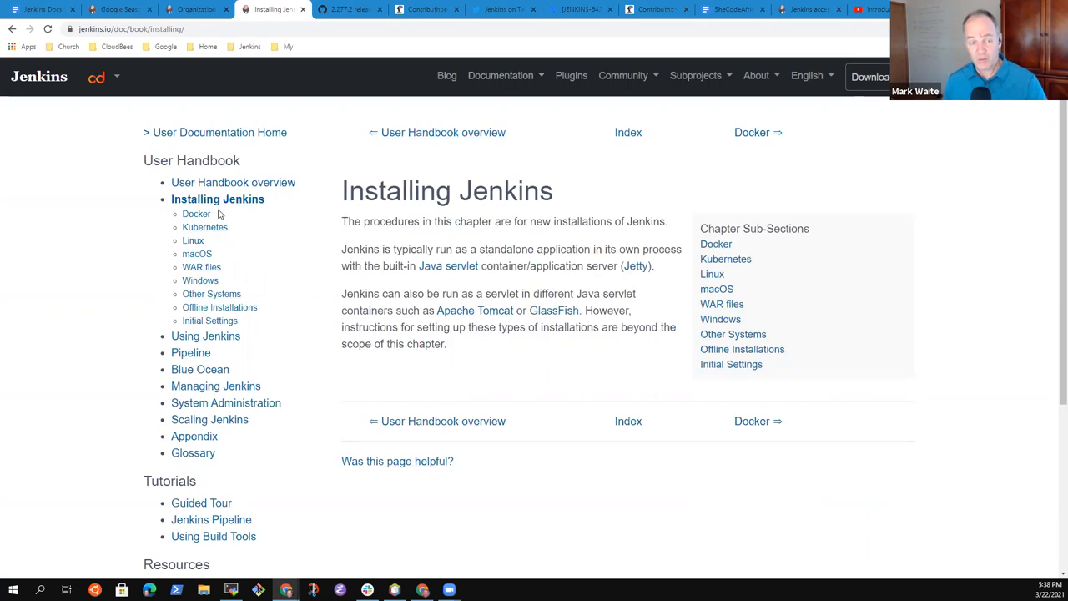
mouse_move(726, 258)
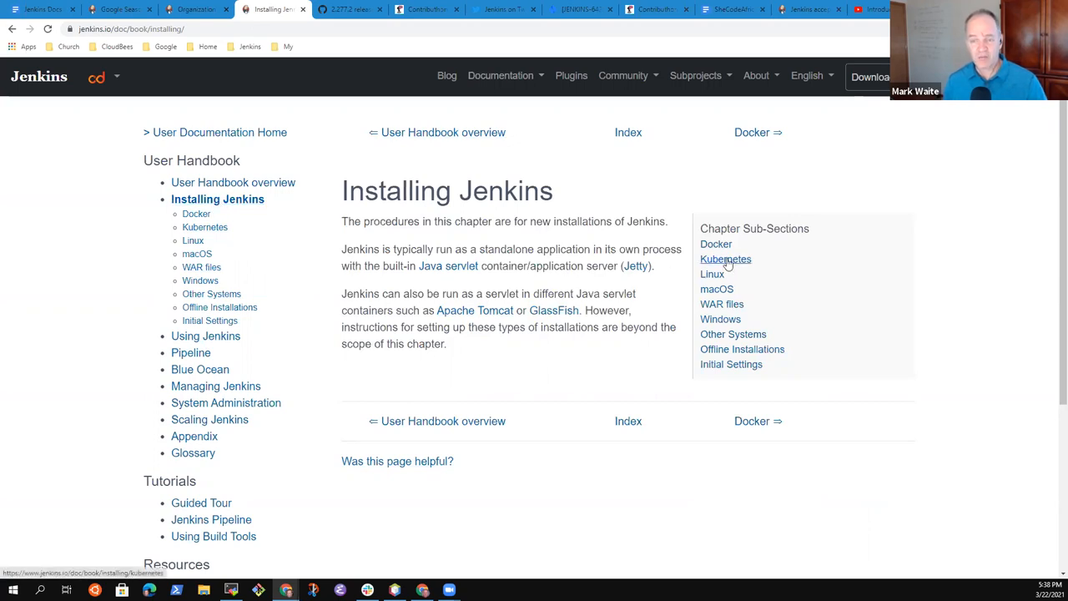
click(725, 259)
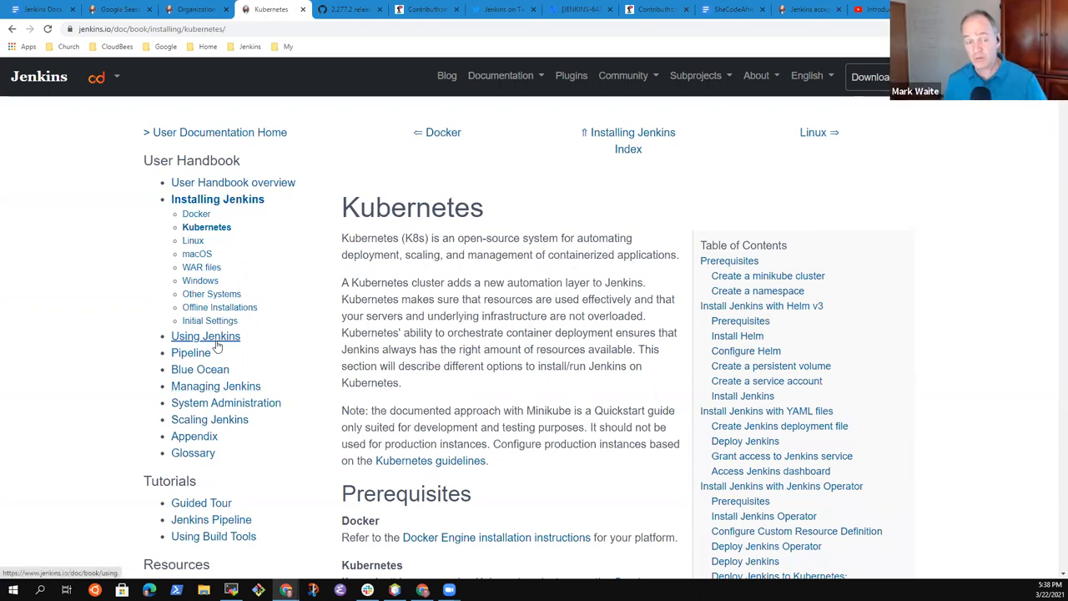
click(205, 337)
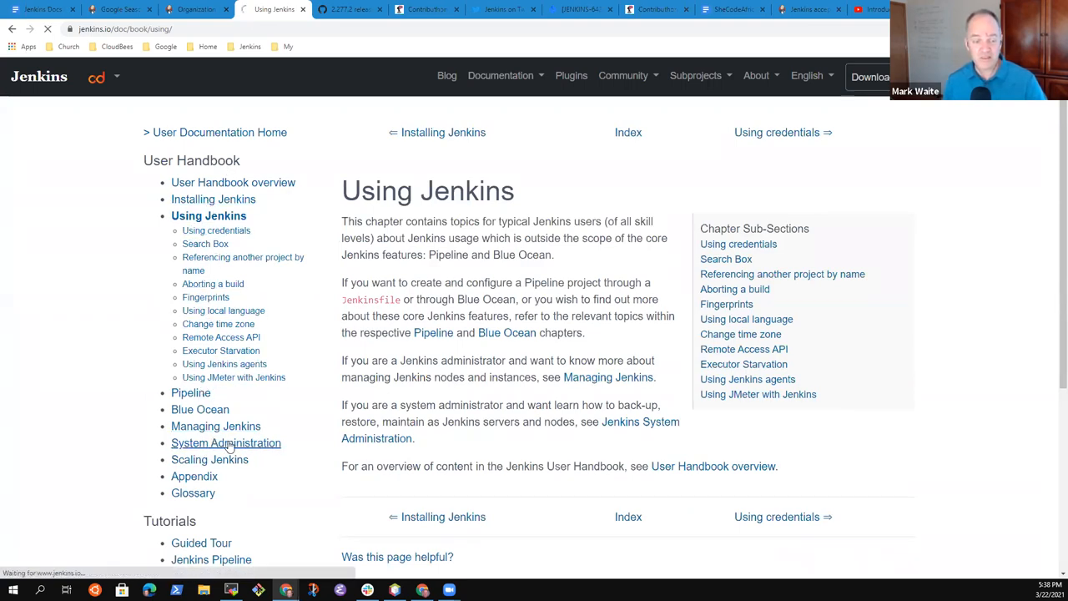
click(225, 443)
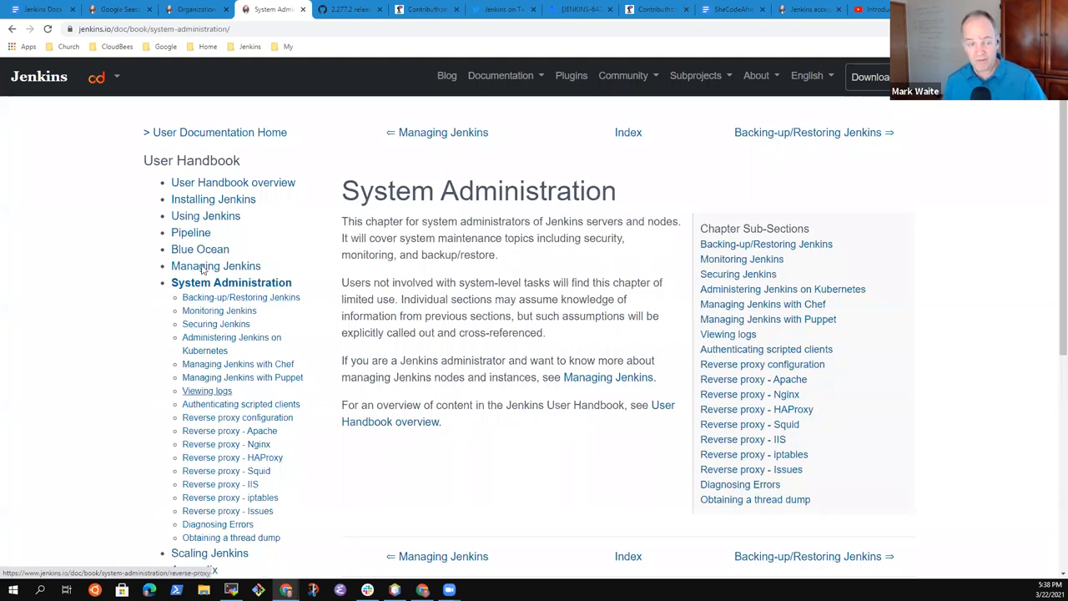
click(215, 265)
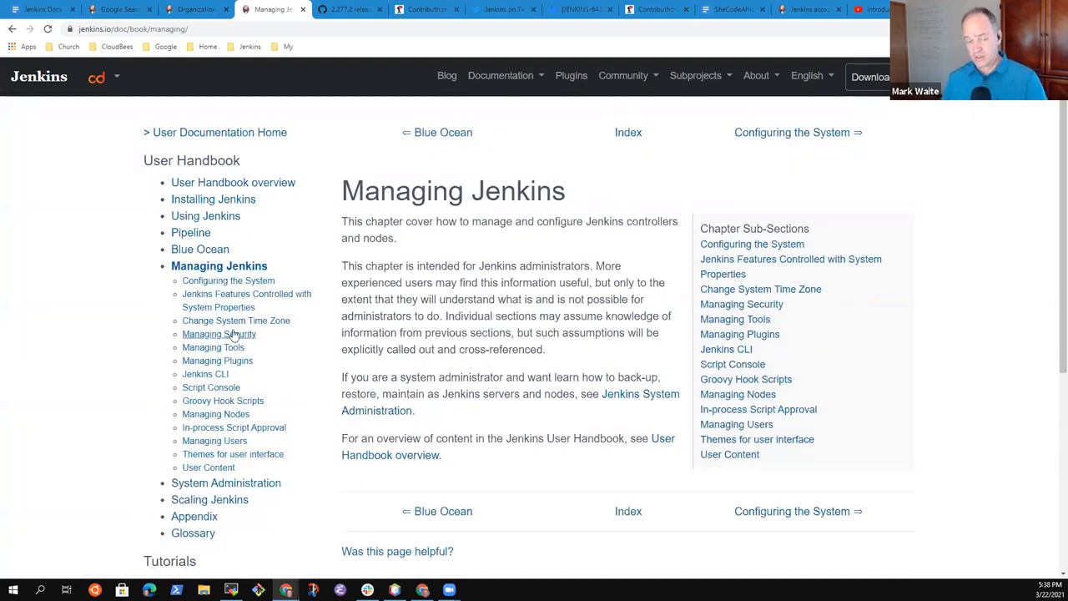
mouse_move(228, 280)
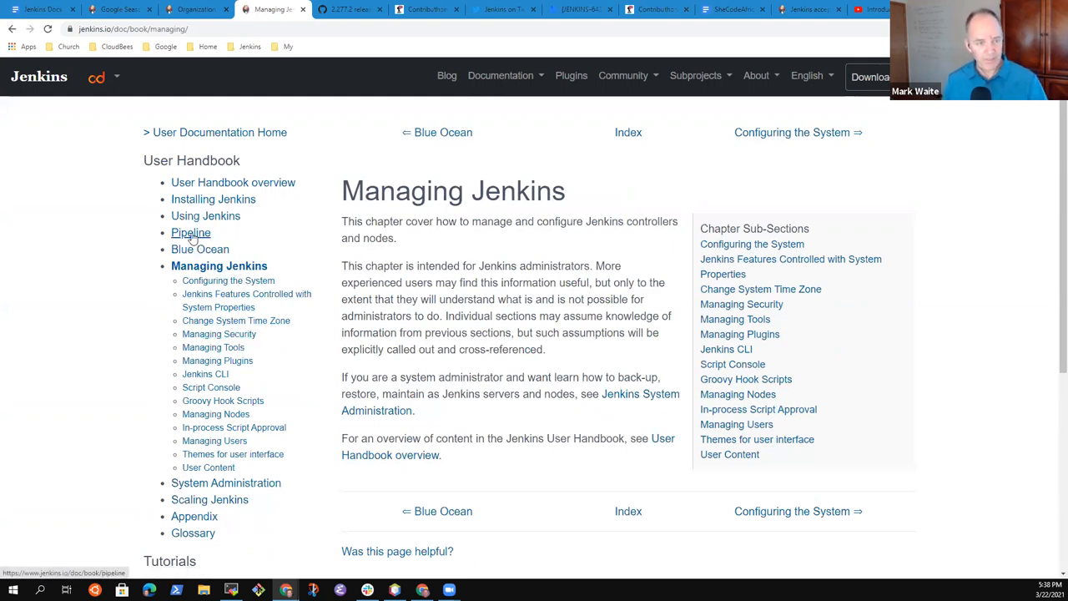
click(190, 232)
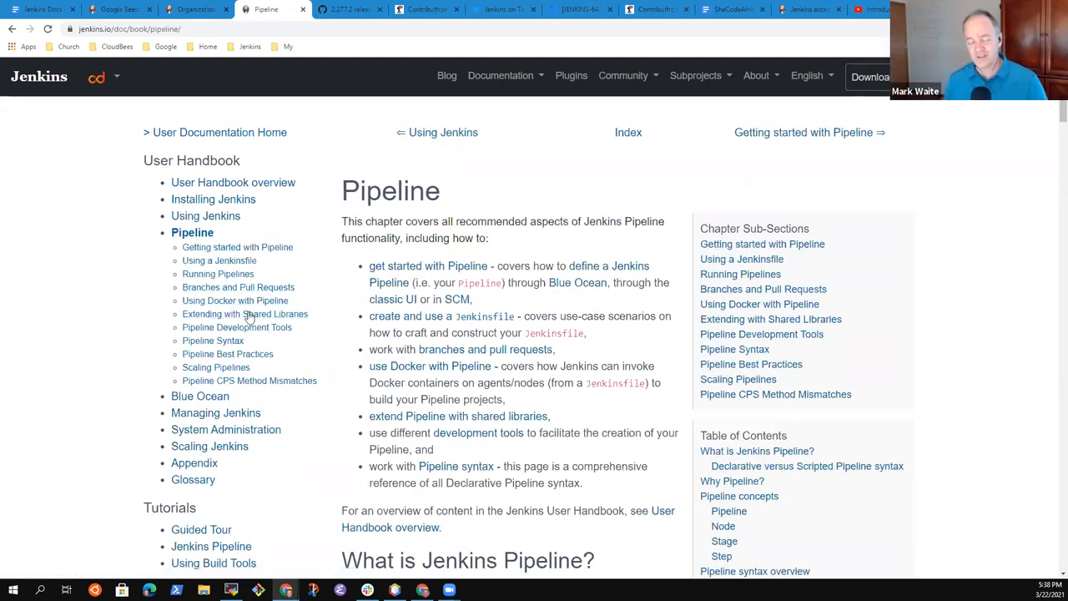
mouse_move(235, 301)
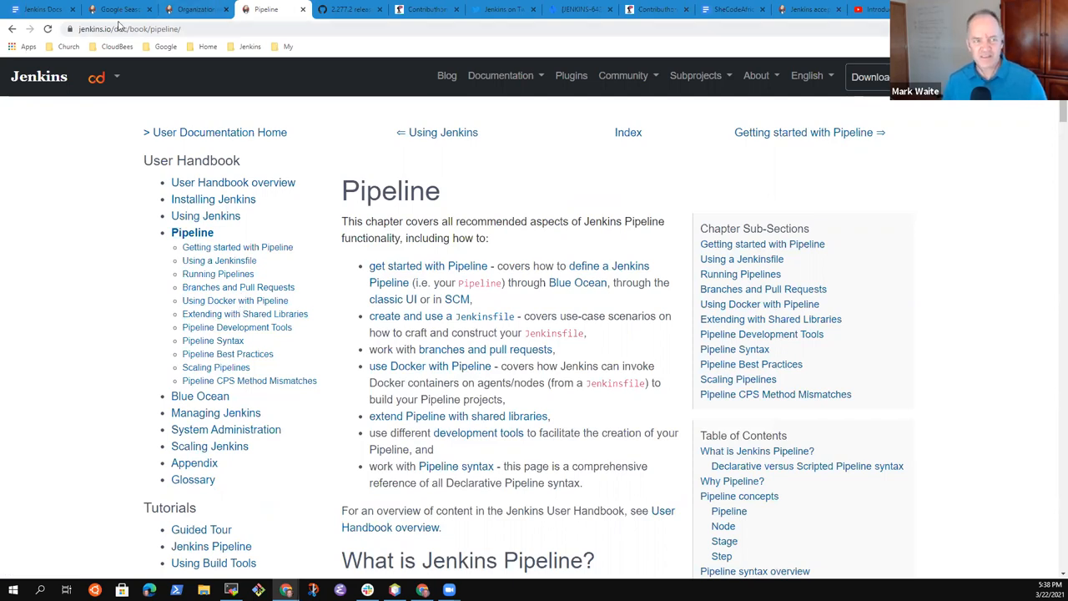
click(42, 9)
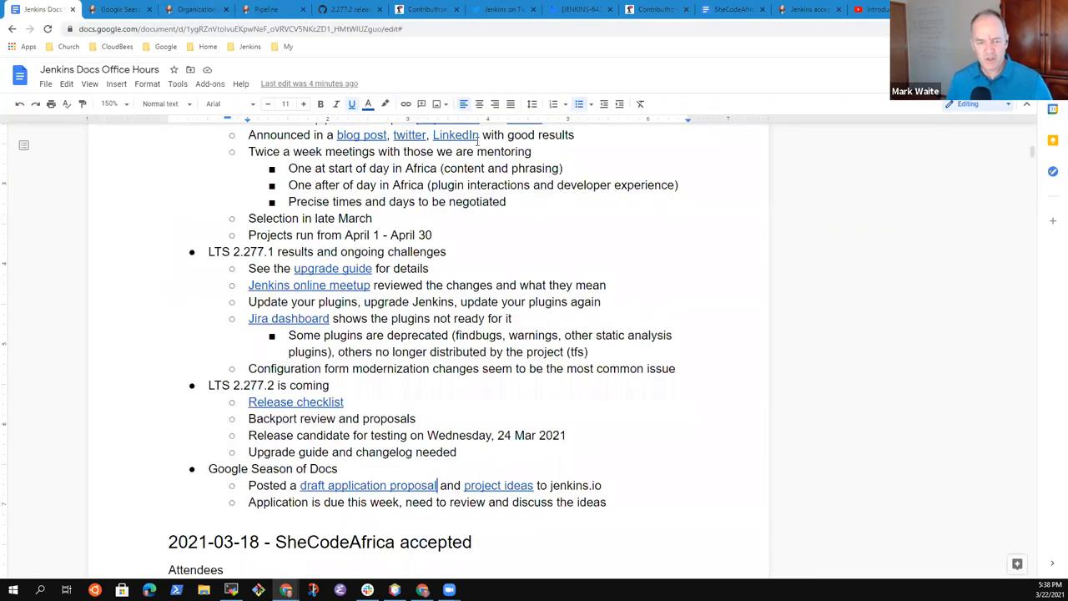
- Add Kubernetes topic bullets: installation methods (Helm, Operator), configuration as code, and JobDSL job definitions
key(Enter)
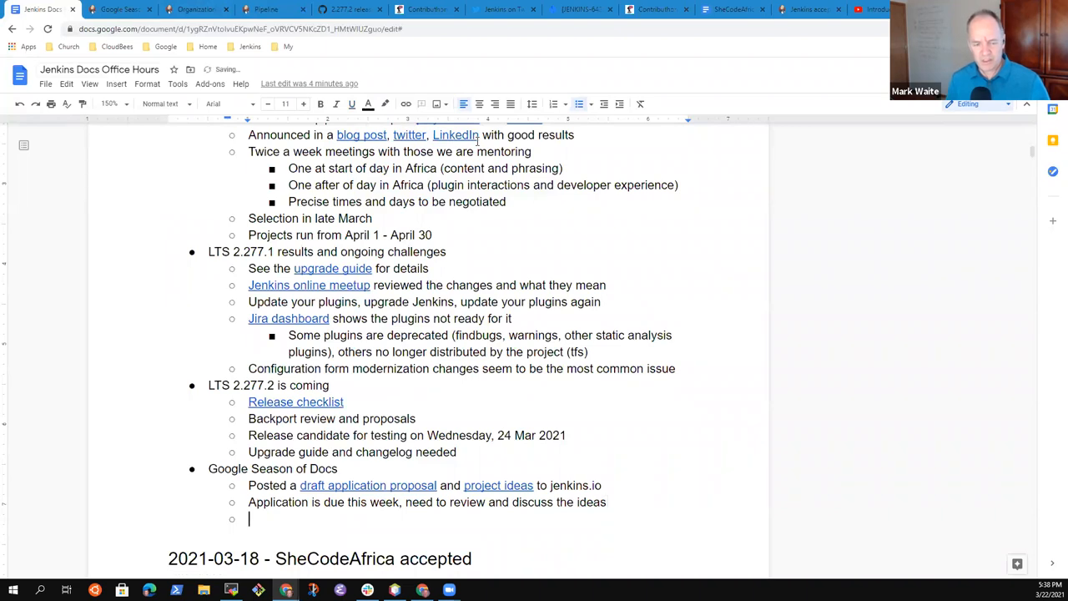
text(Kubernetes document)
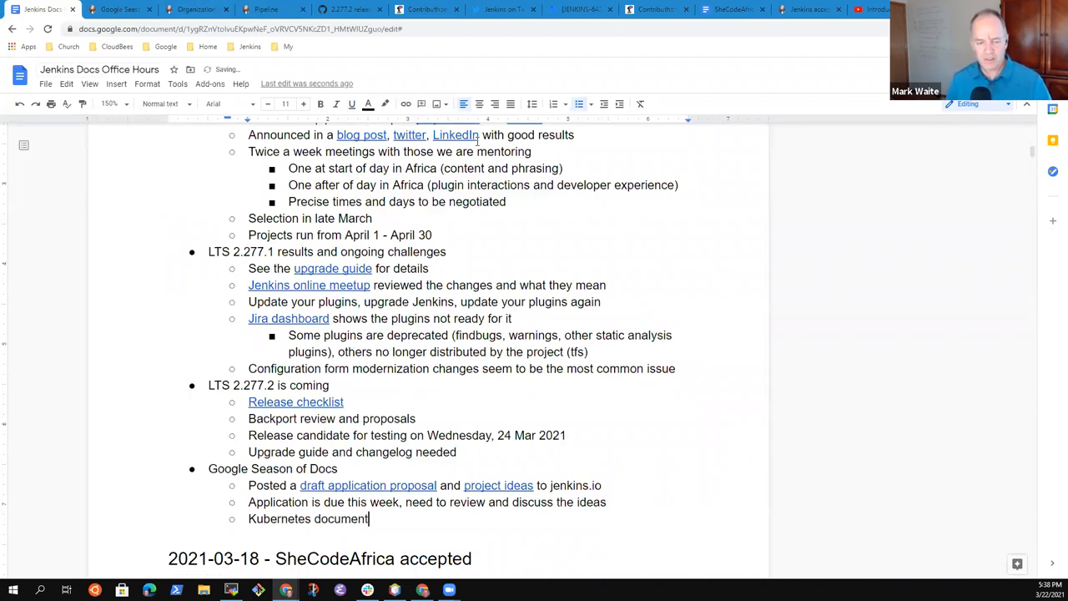
text(ation sections and topics)
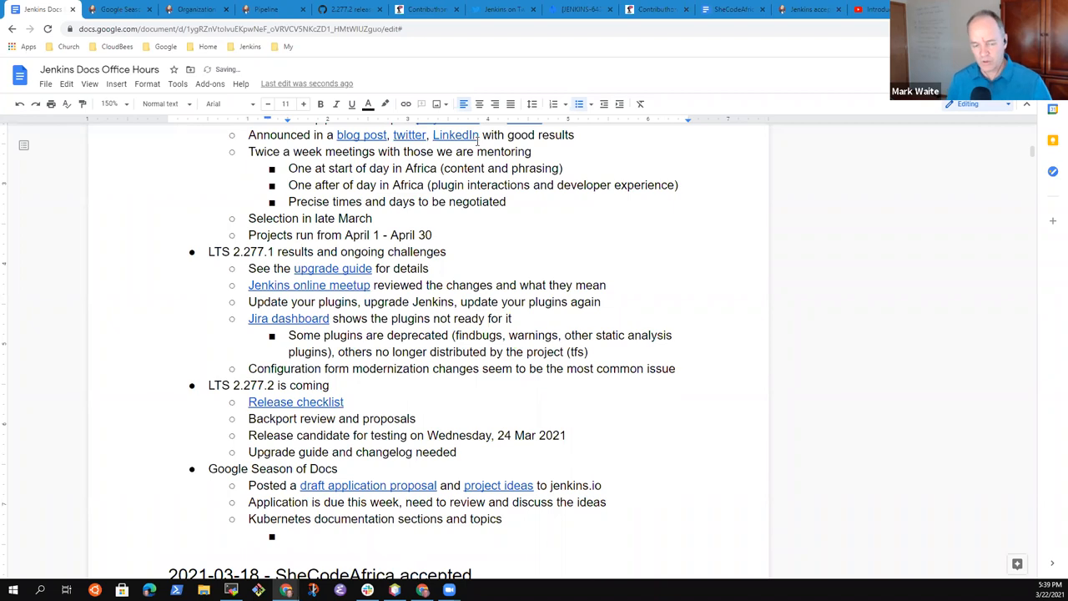
text(Installing)
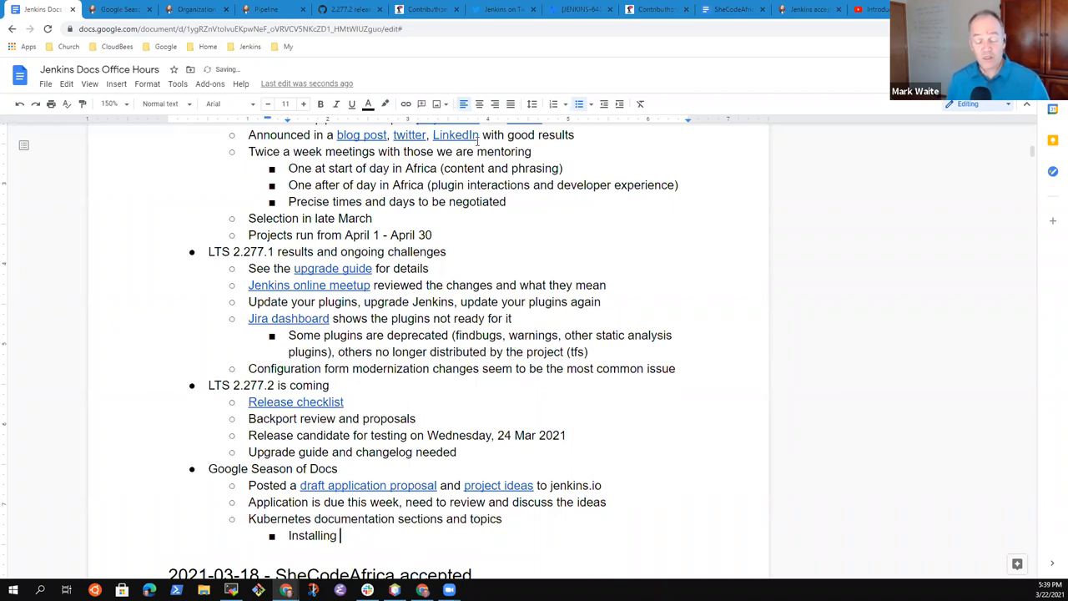
text(with)
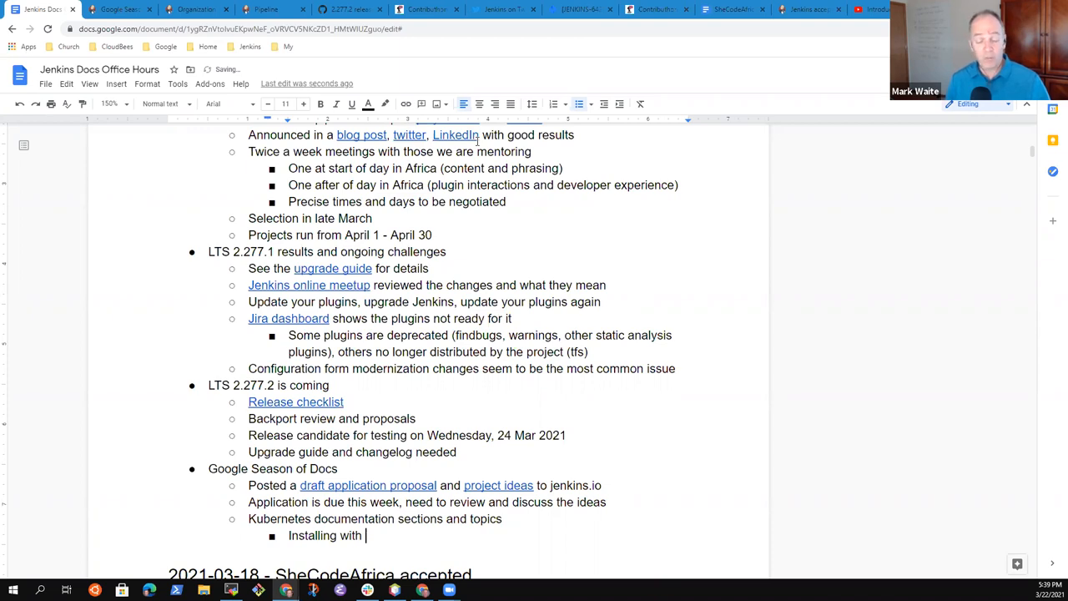
text(multiple)
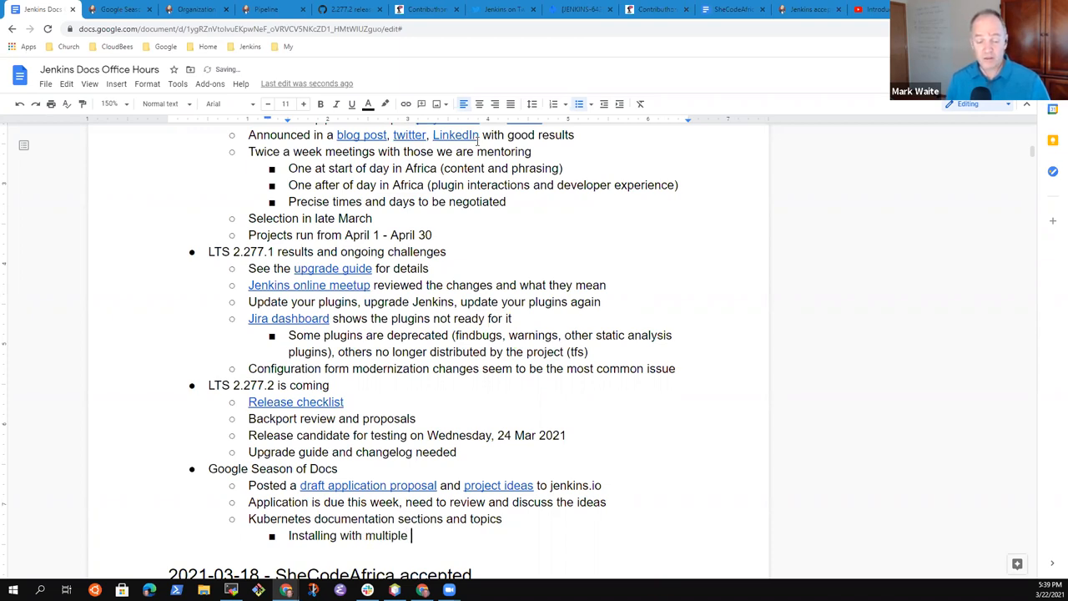
text(method)
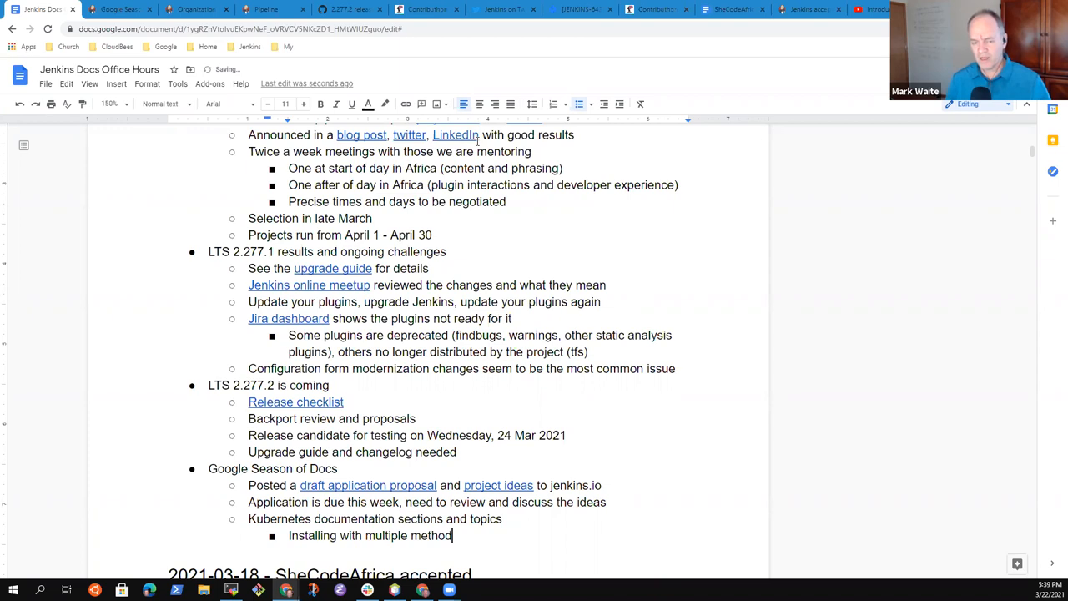
text(s ()
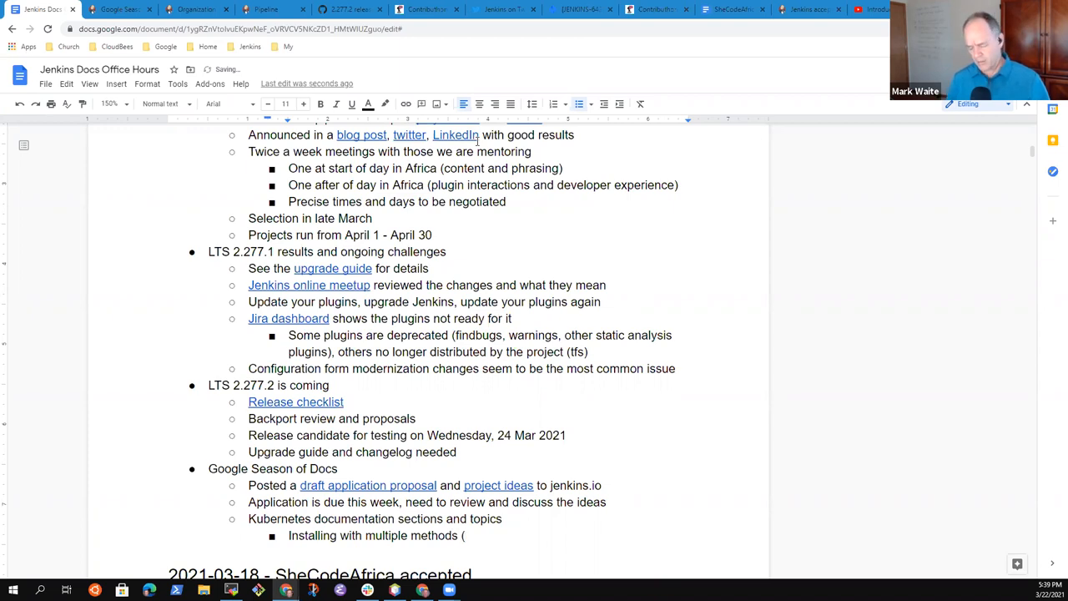
text(Helm, Operat)
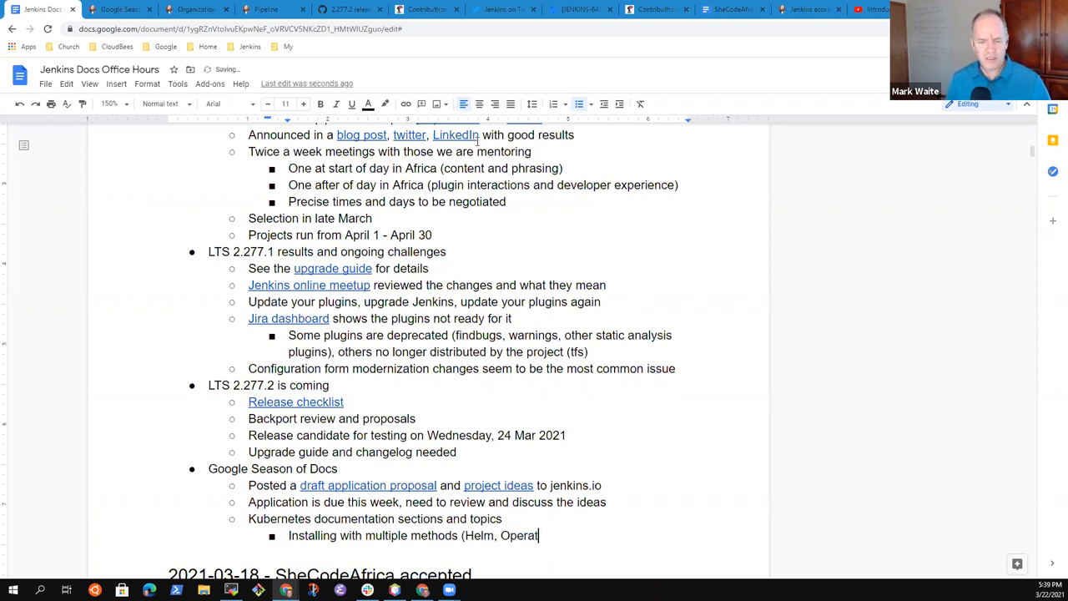
text(or, ...)
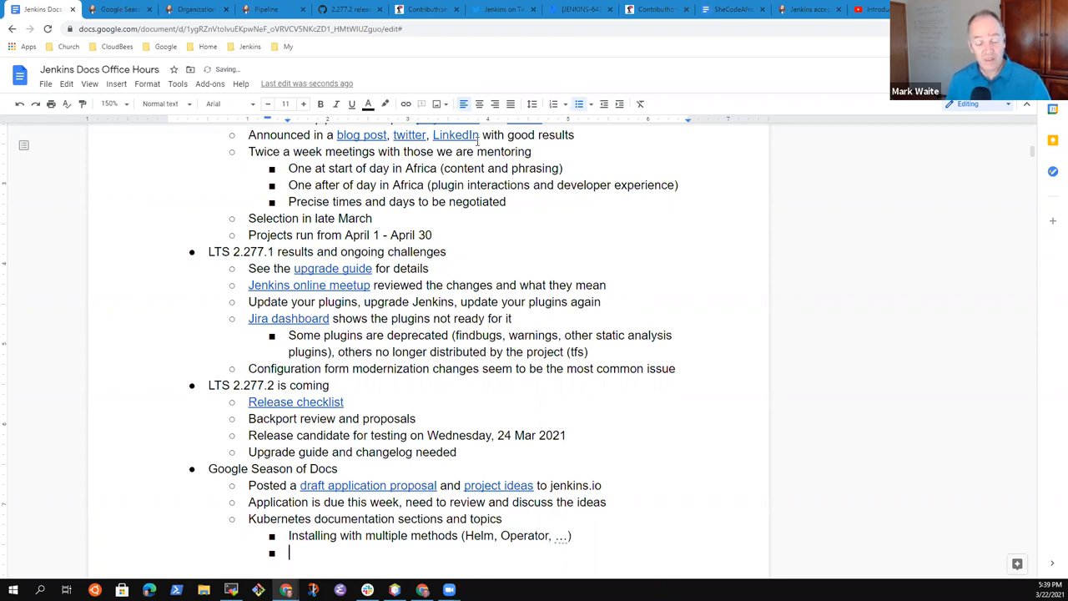
text(Maintain)
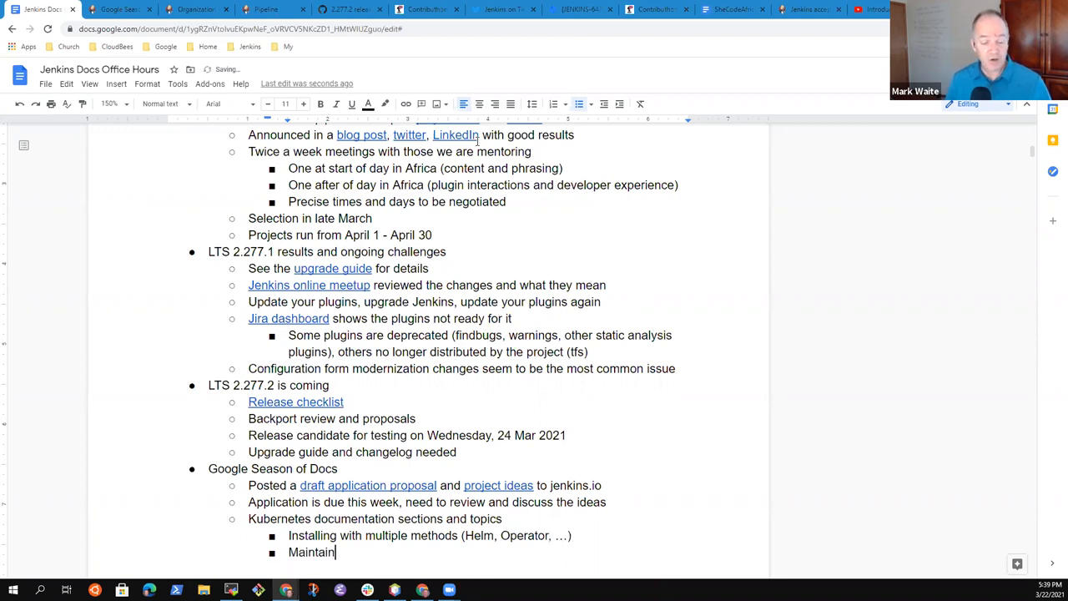
text(ing a configurat)
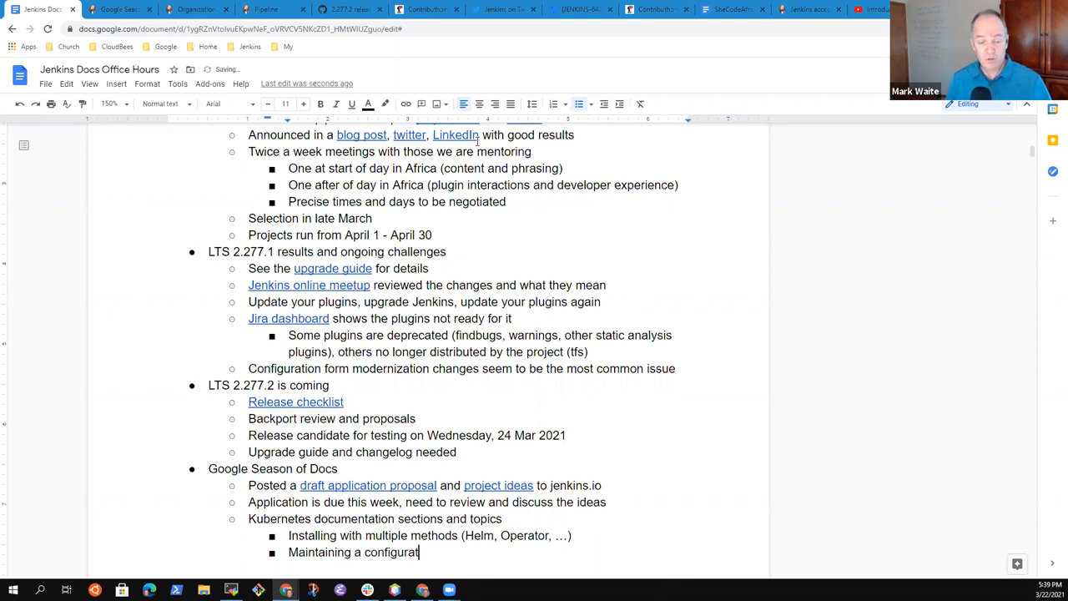
text(ion with)
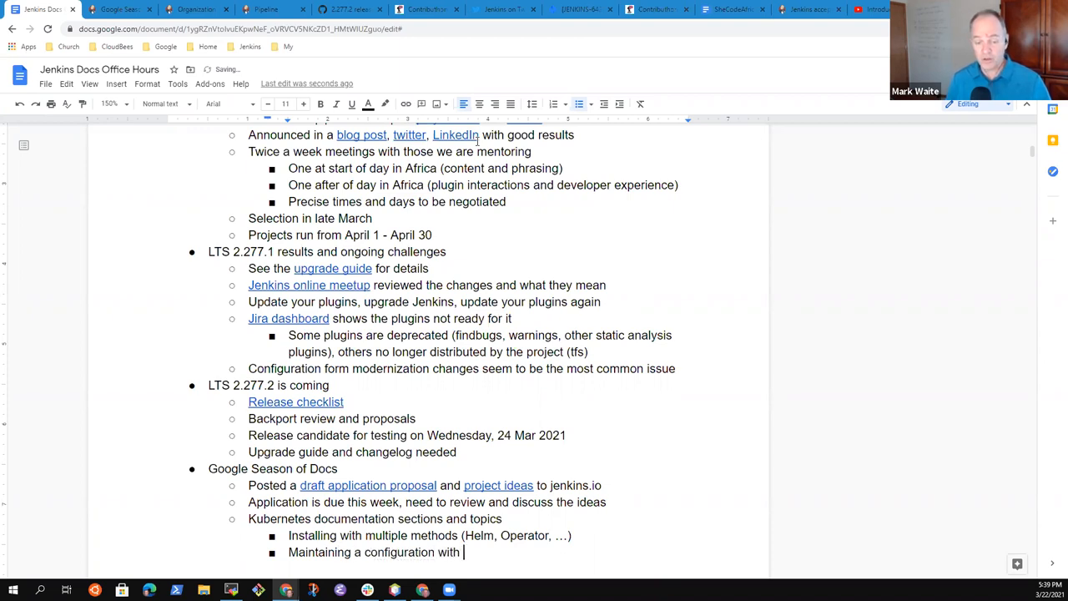
text(configuration as code)
text(Maintaini)
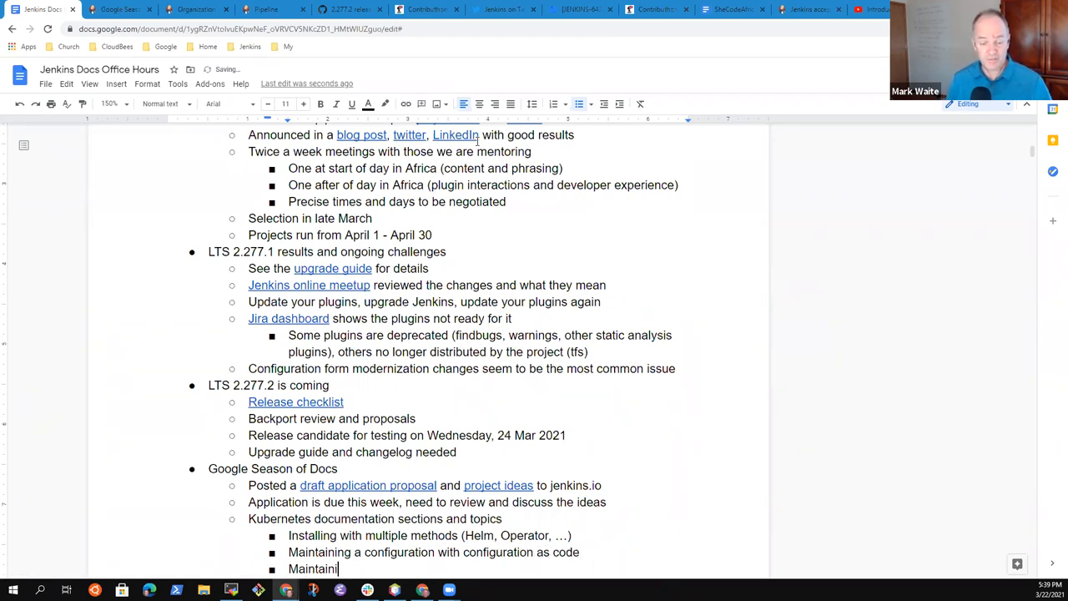
text(ng job definitions with J)
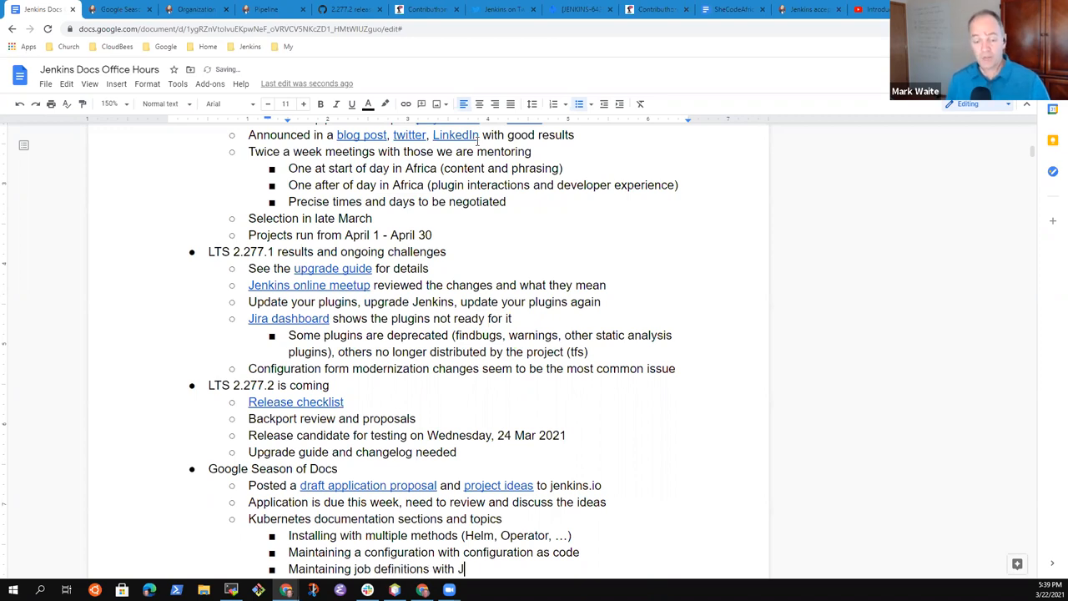
text(obDSL)
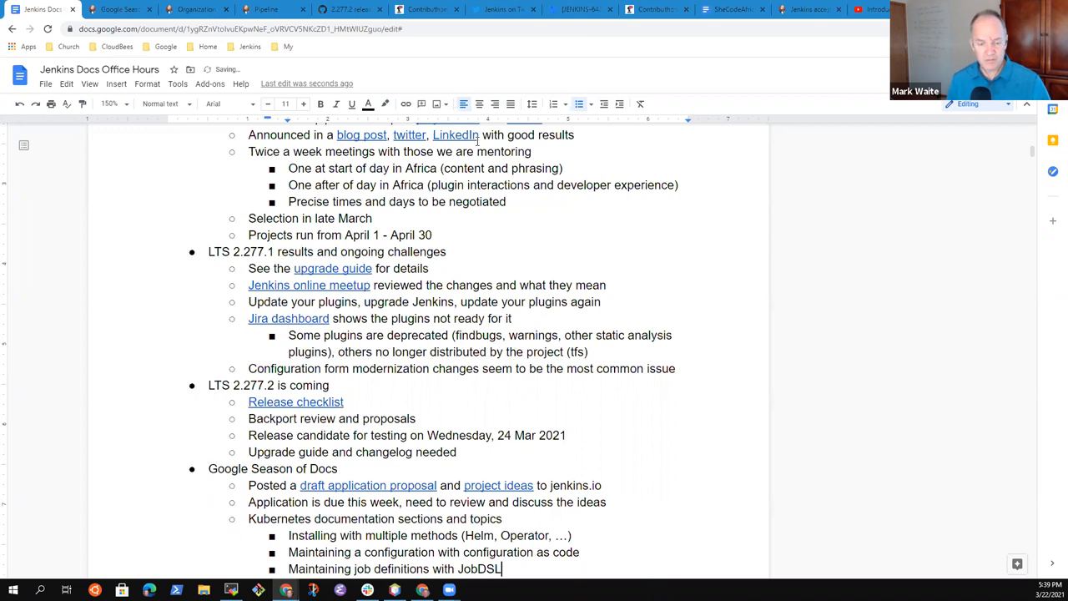
- Add the bullet 'Maintaining job definitions in a Docker image'
scroll(down, 3)
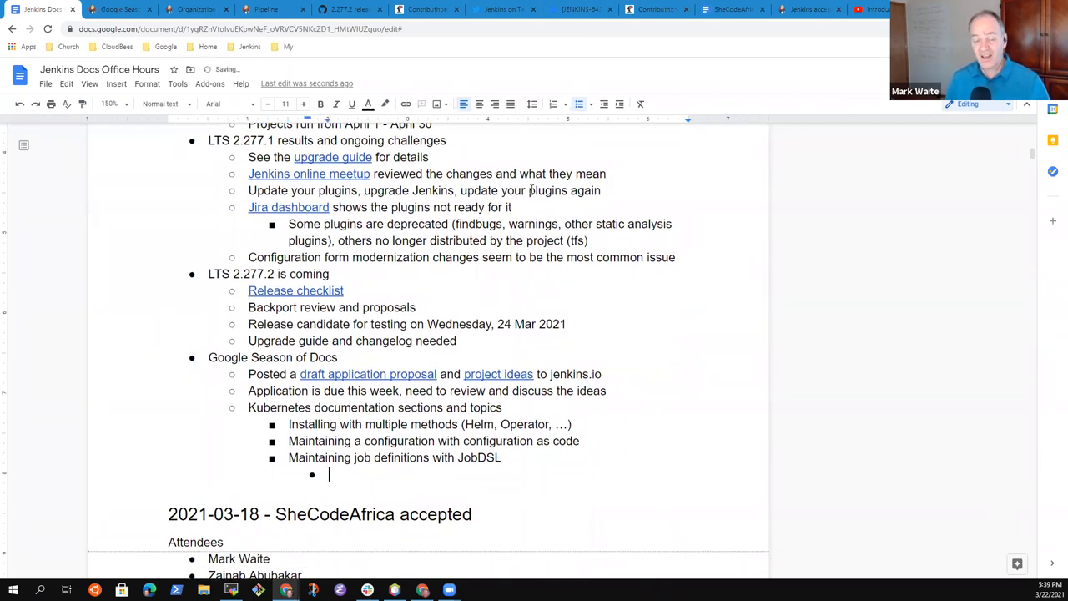
text(M)
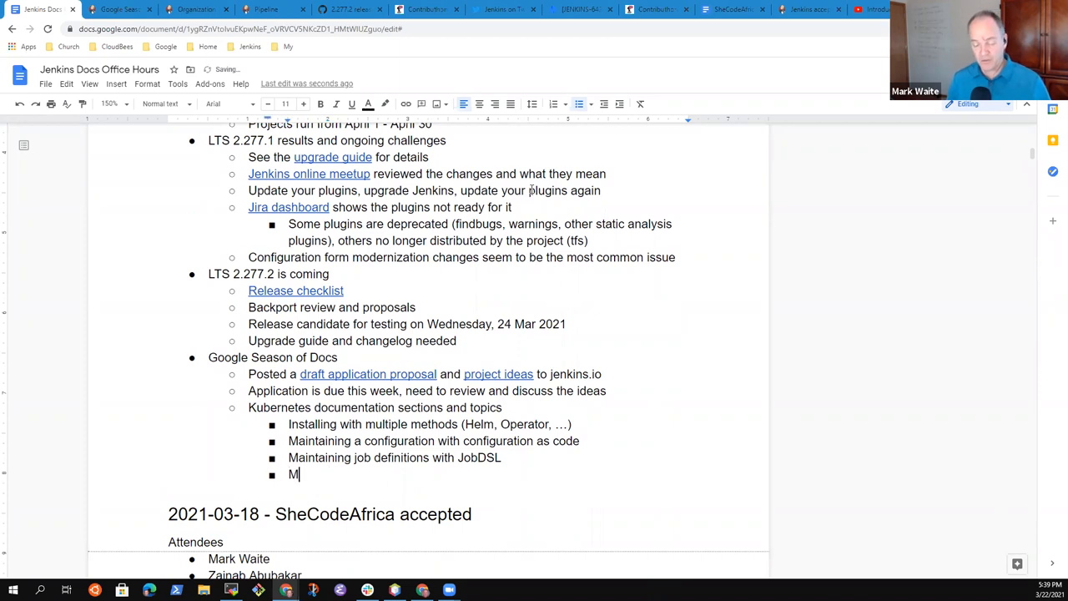
text(aintaini)
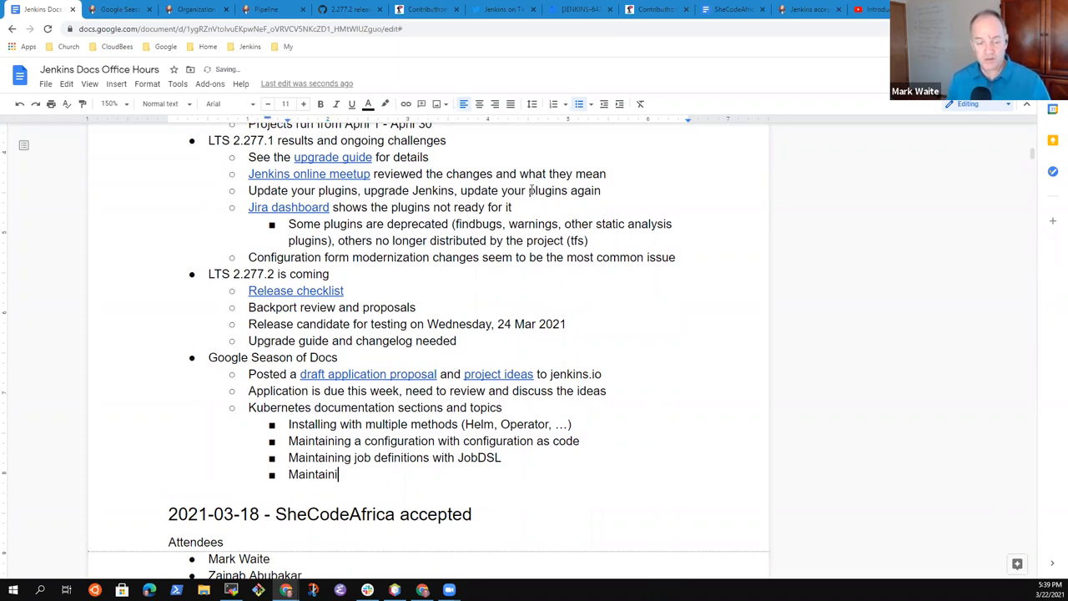
text(ng job defini)
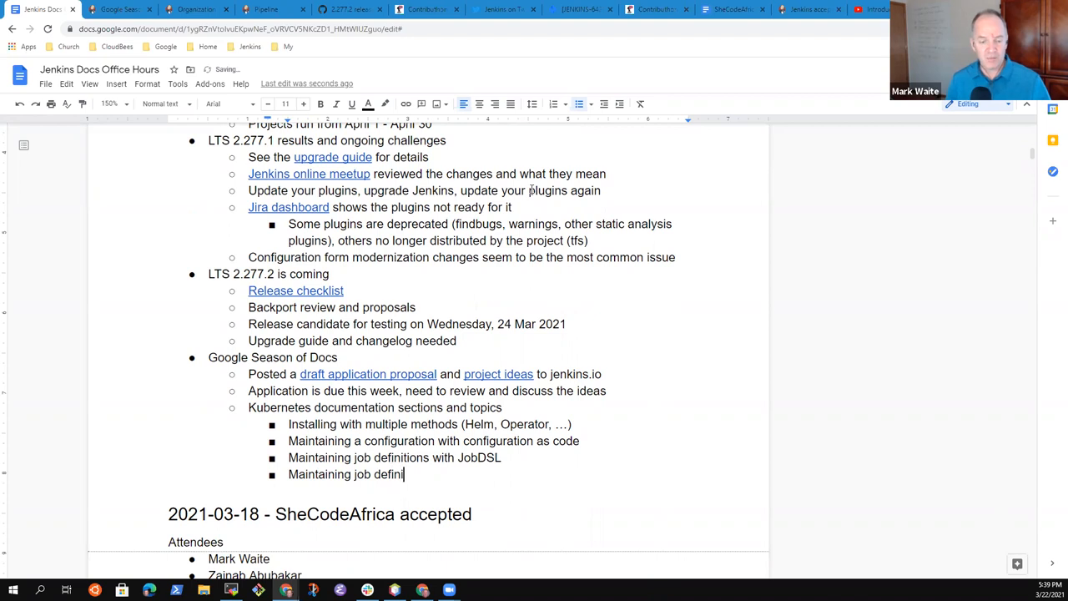
text(tions in a D)
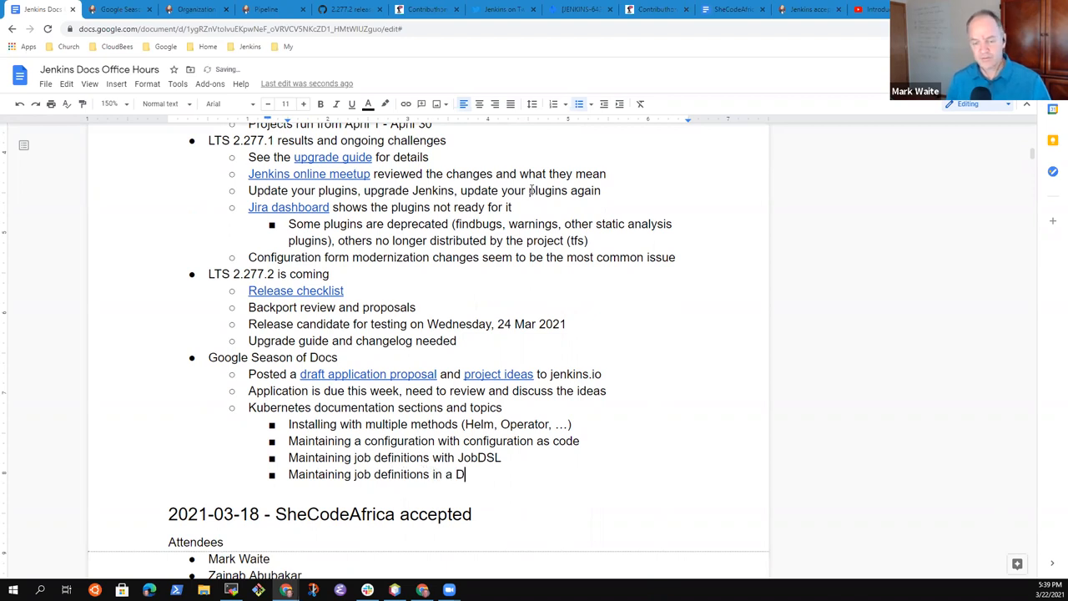
text(ocker image)
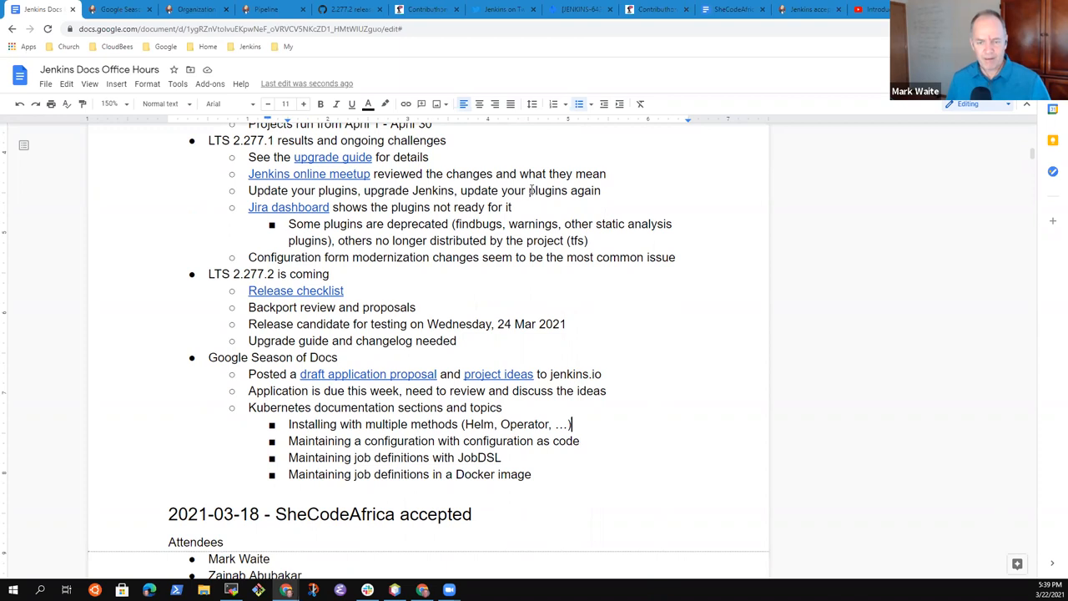
- Insert a bullet below Installing about maintaining a Docker image of the Jenkins controller
key(Enter)
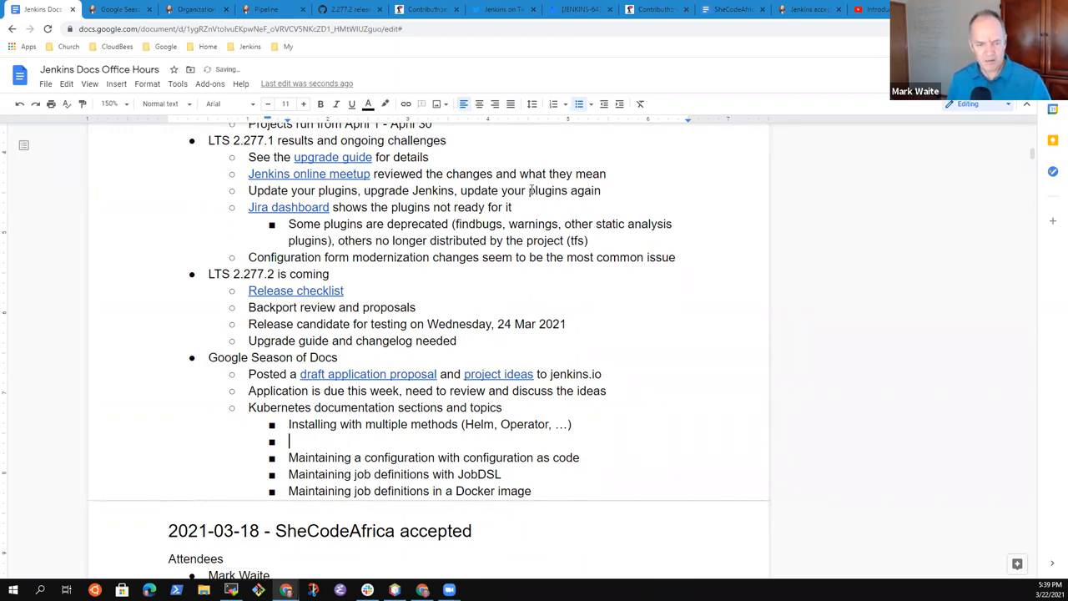
text(Maintaining)
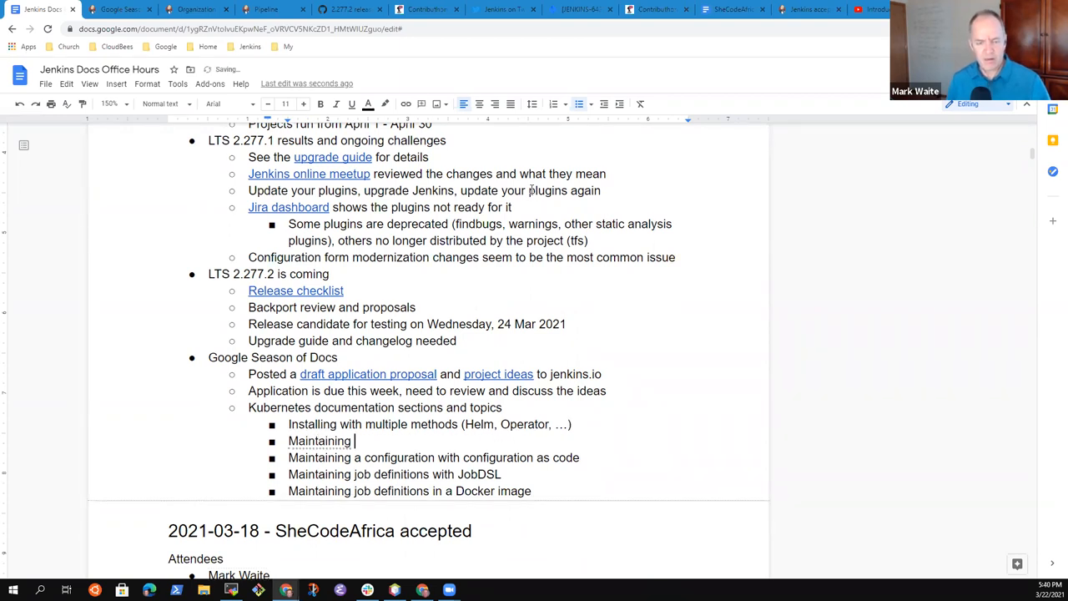
text(a Docker)
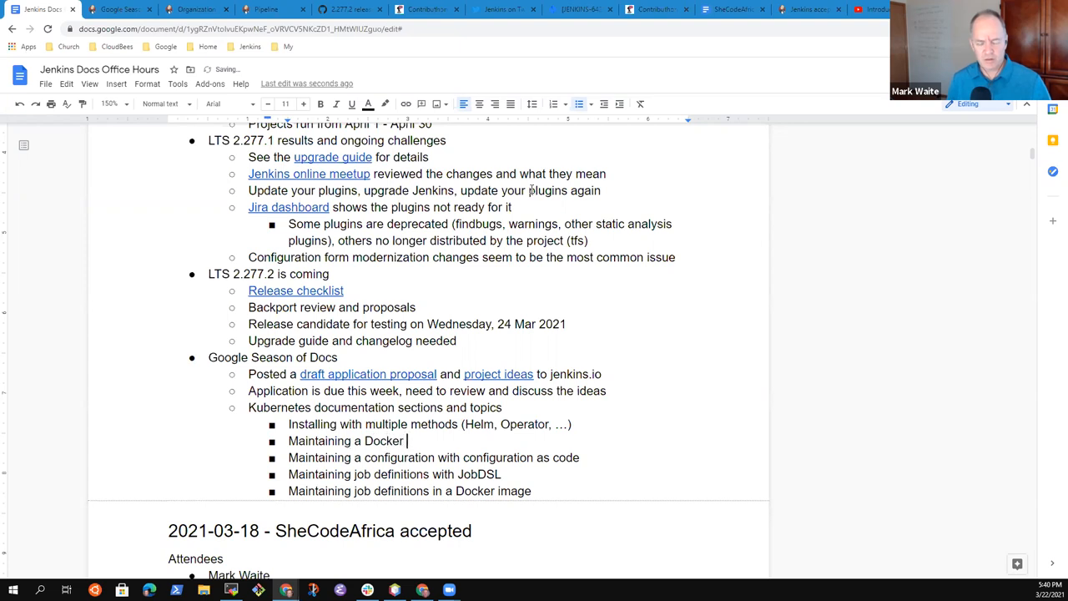
text(image of your)
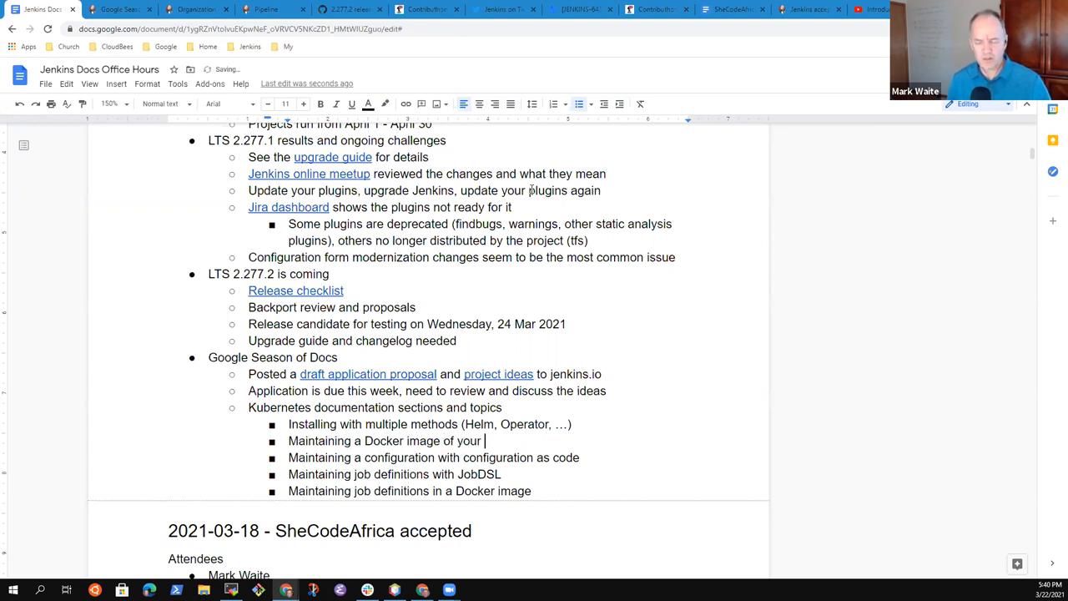
text(the Jenkins controller with plugins)
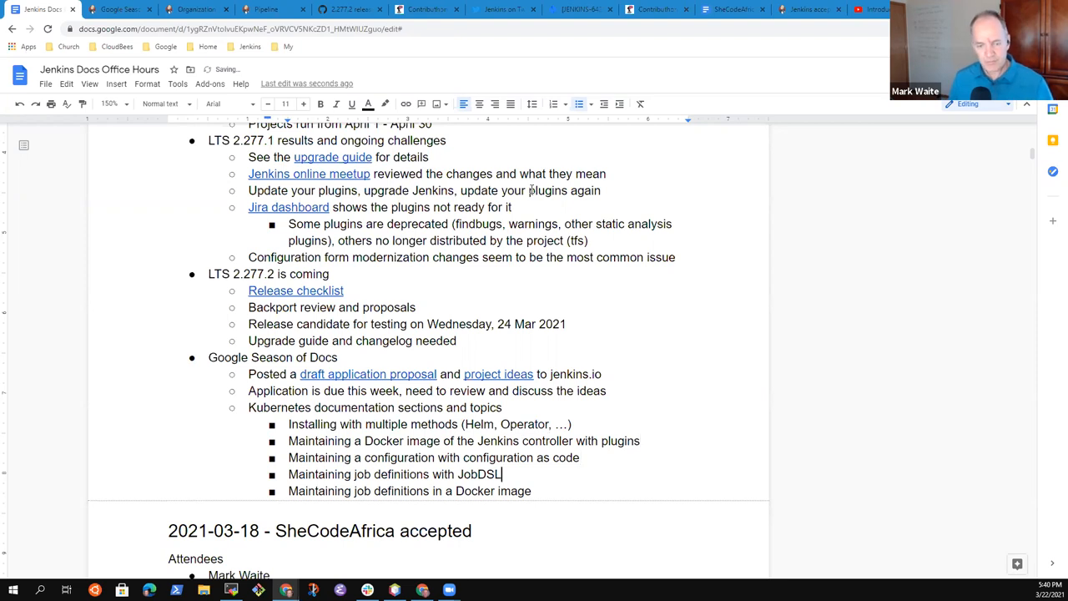
- Add the bullet 'Ephemeral agents in a Kubernetes cluster' at the list's end
key(Enter)
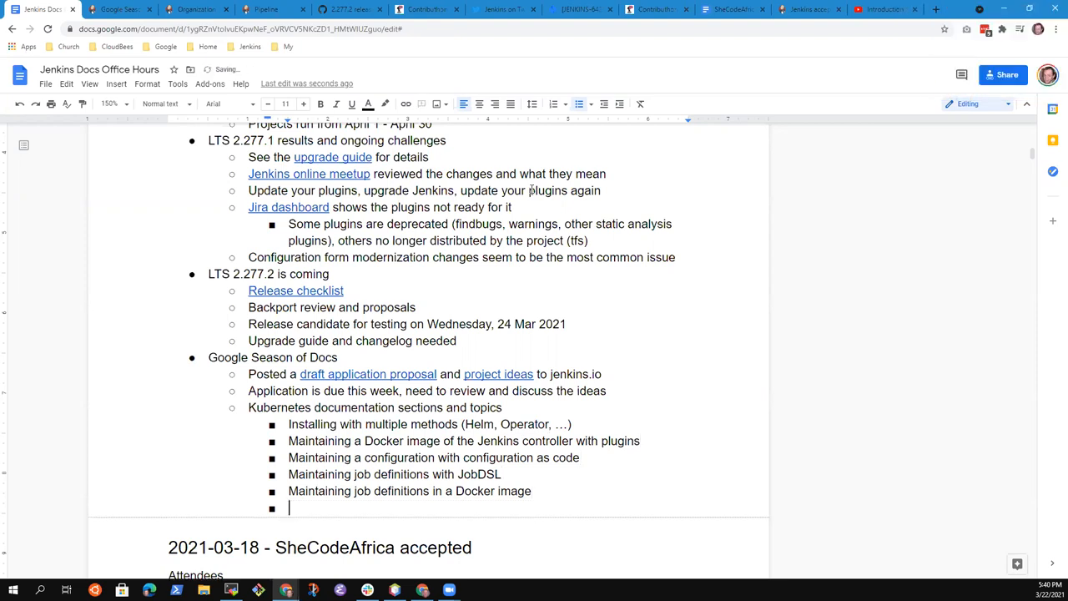
text(Using Kuber)
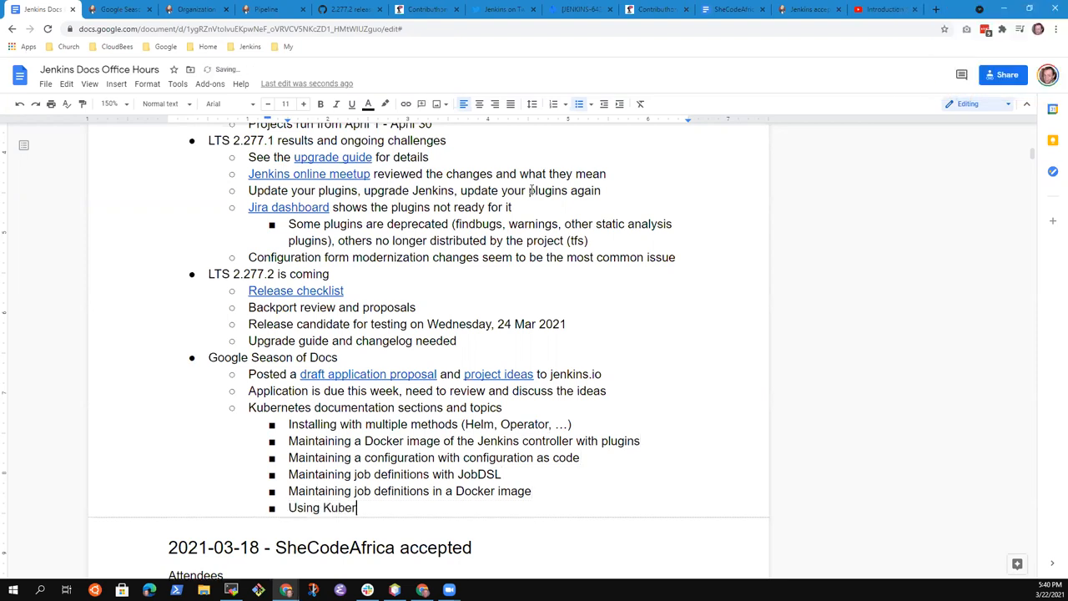
text(netes agents)
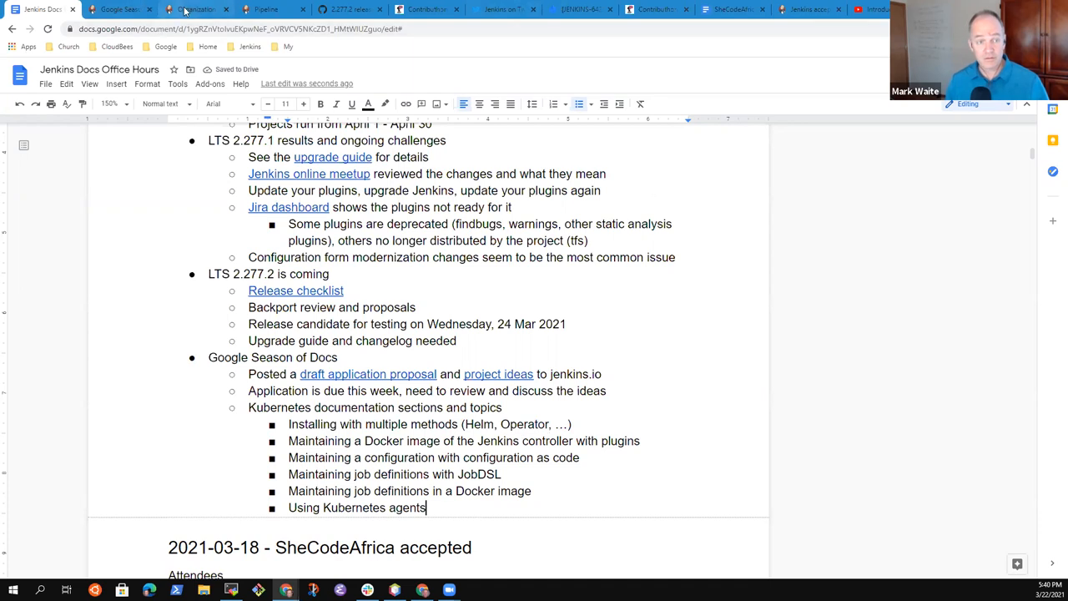
mouse_move(204, 9)
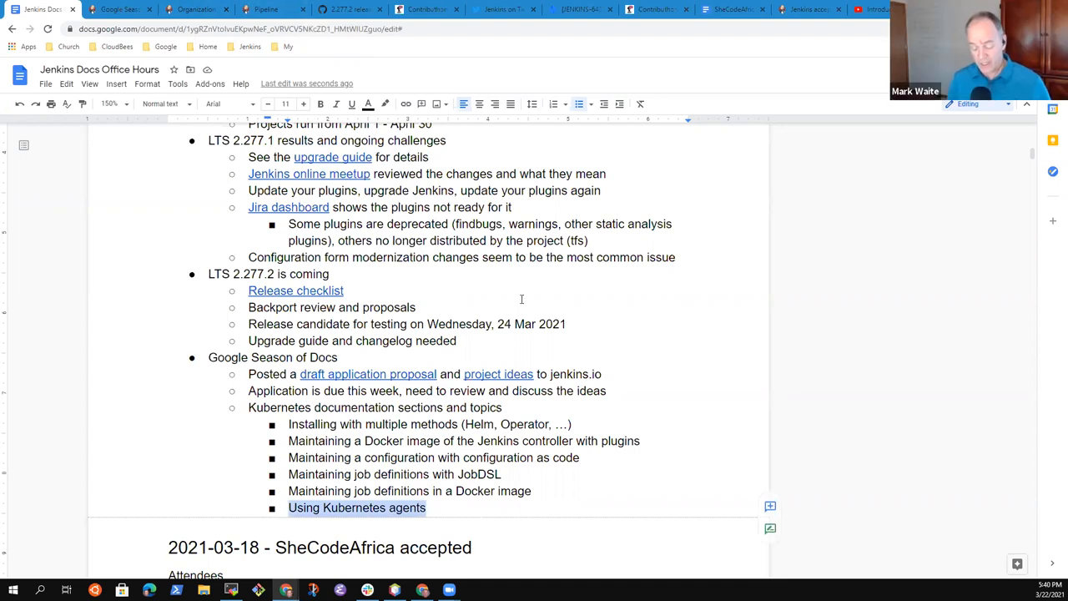
text(Agents in a)
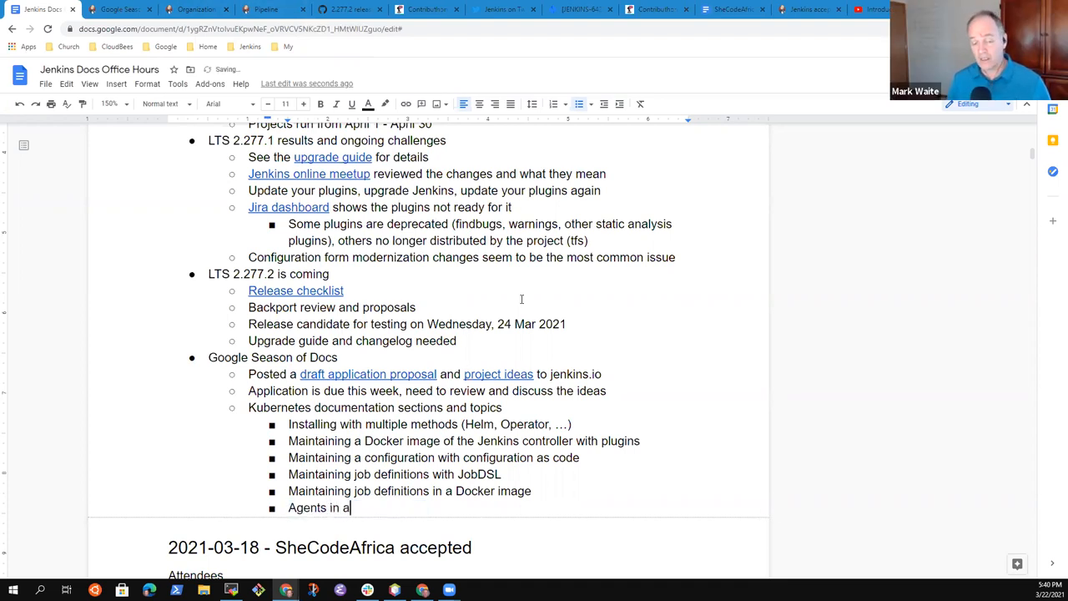
text(Kubernetes)
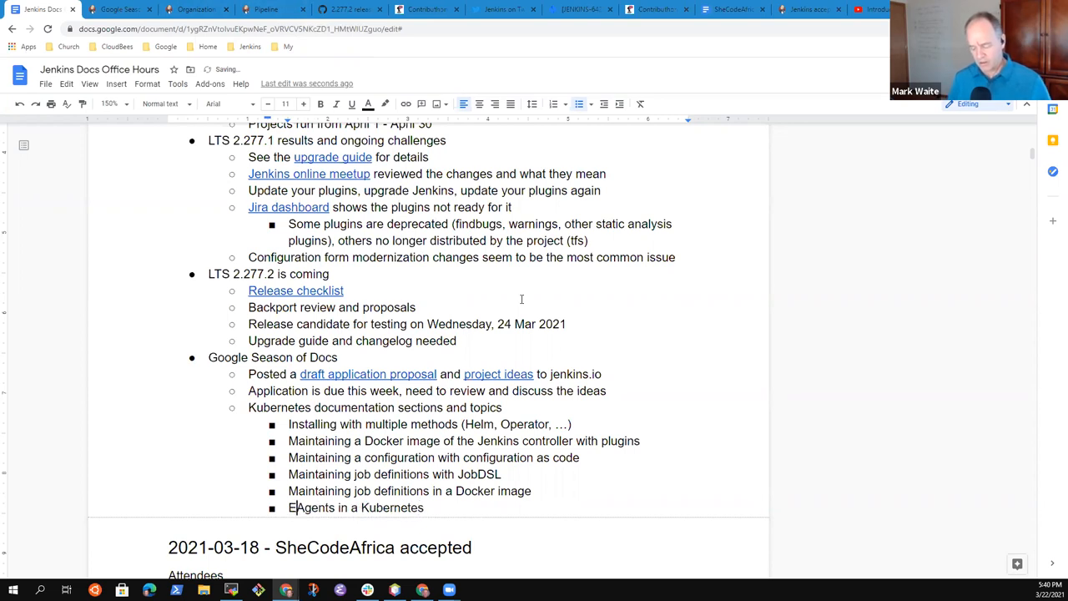
text(phemeral a)
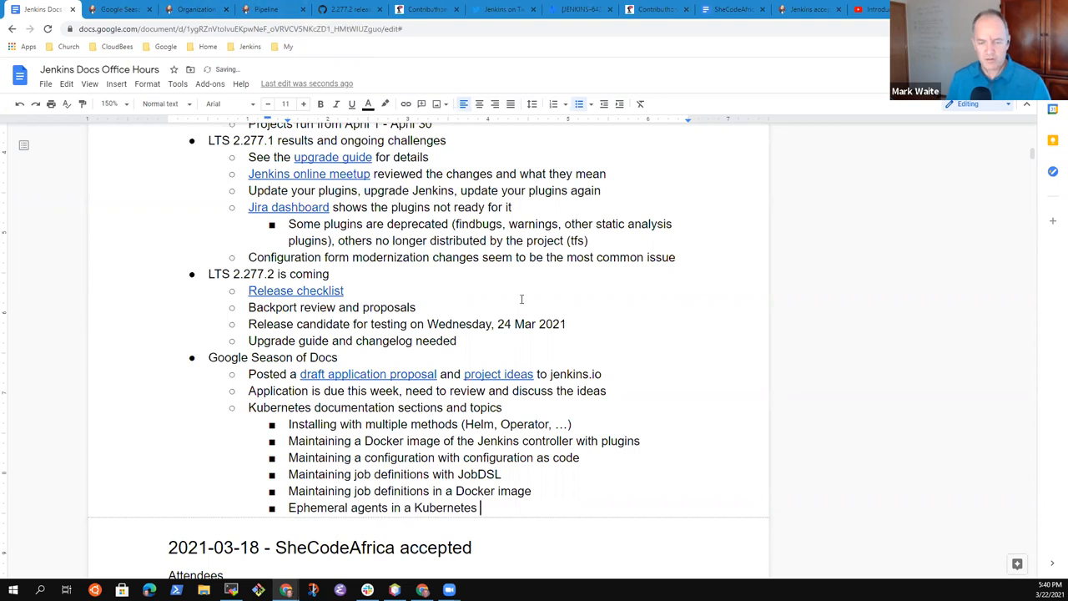
text(clister)
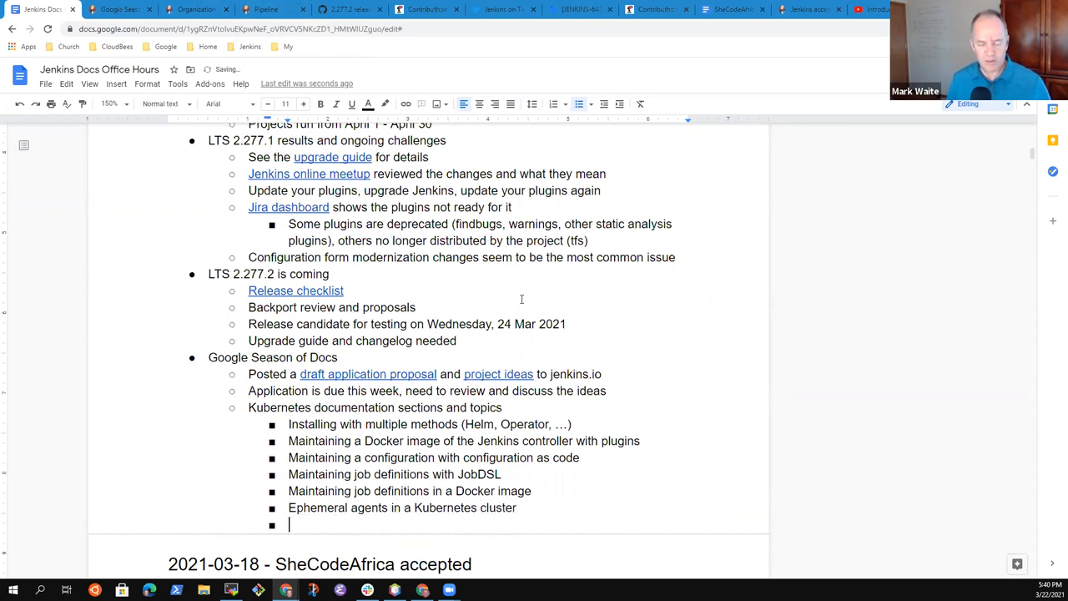
- Add the 'Static agents in a Kubernetes cluster' bullet, correcting the Kubernetes typo
text(Static)
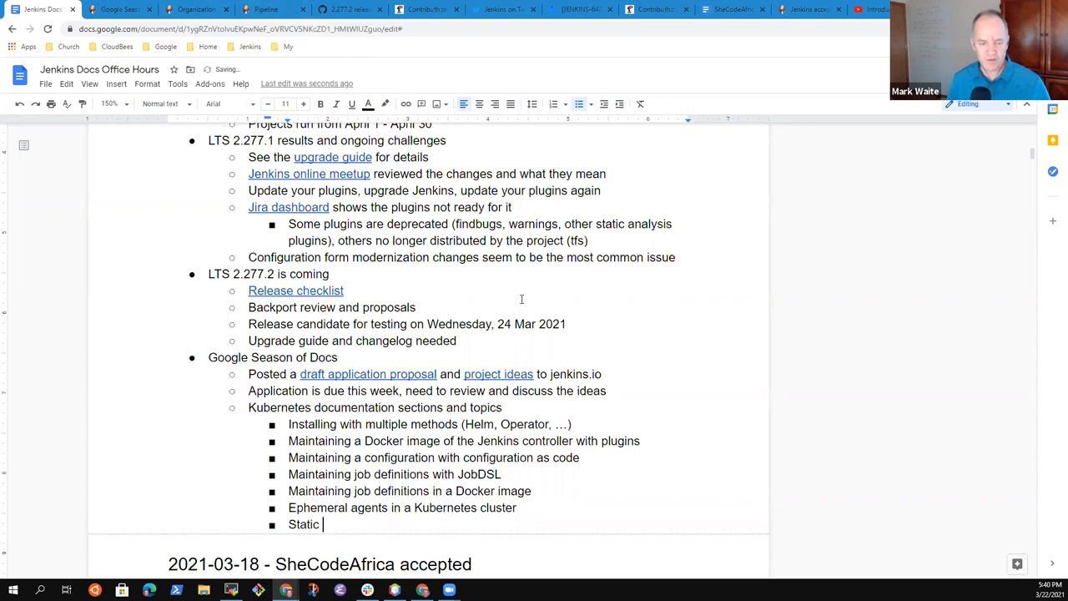
text(agents)
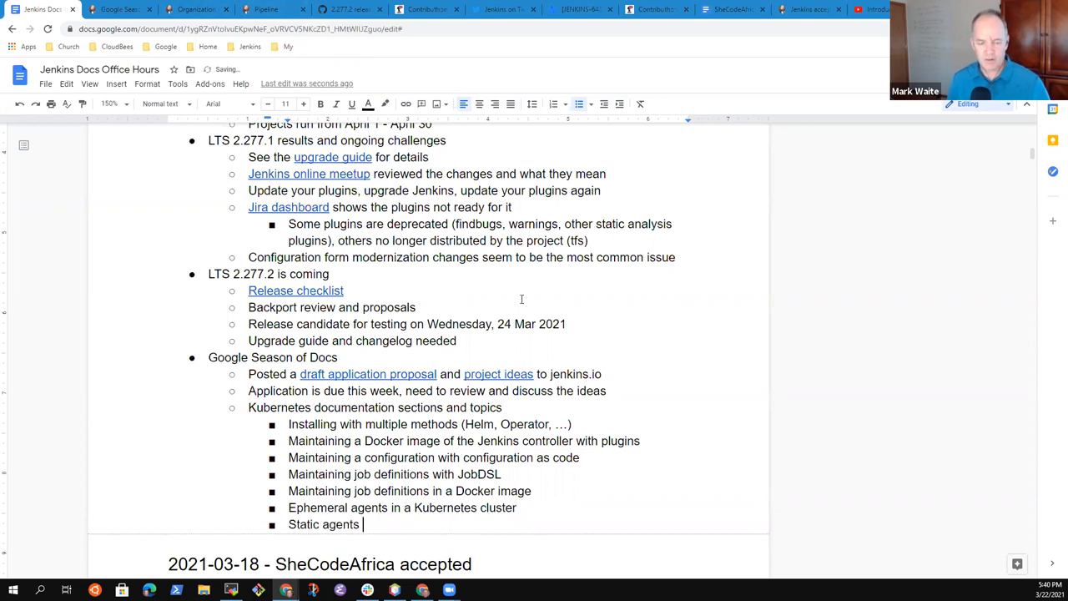
text(in a Kuerben)
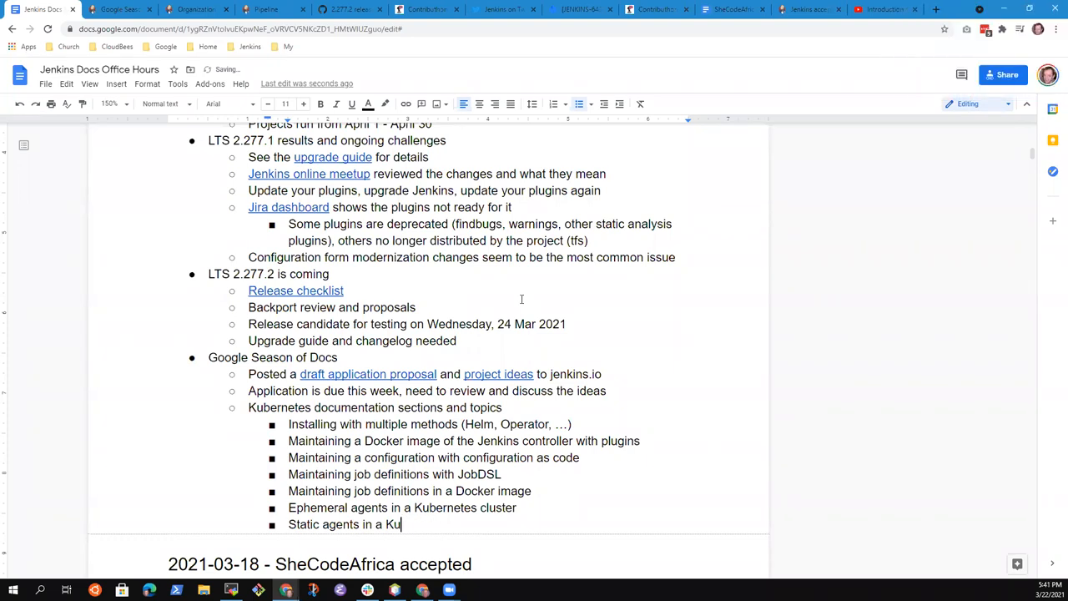
text(bernet)
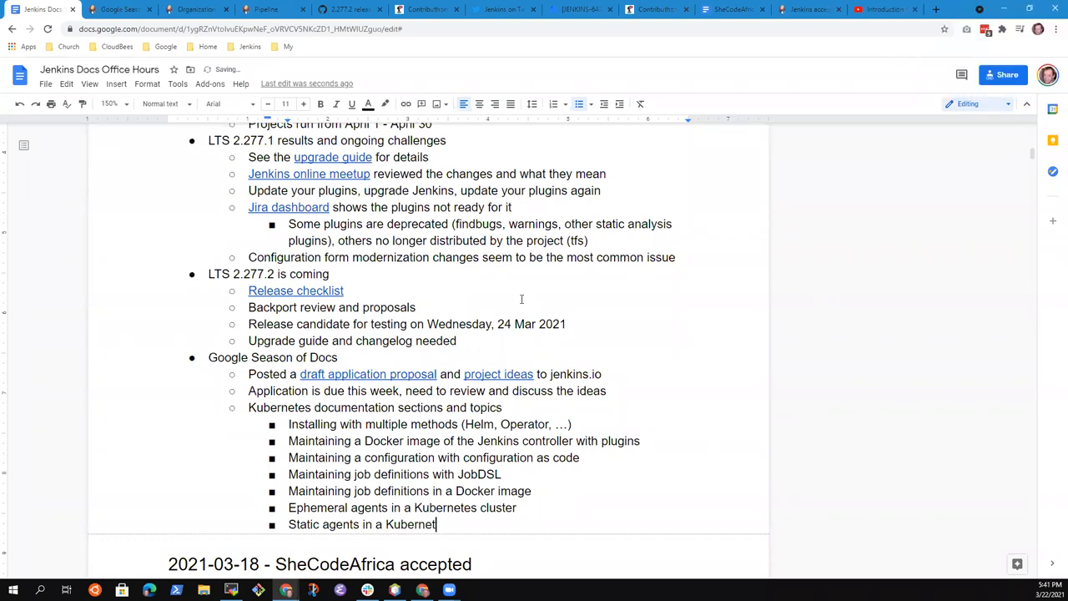
text(es cluster)
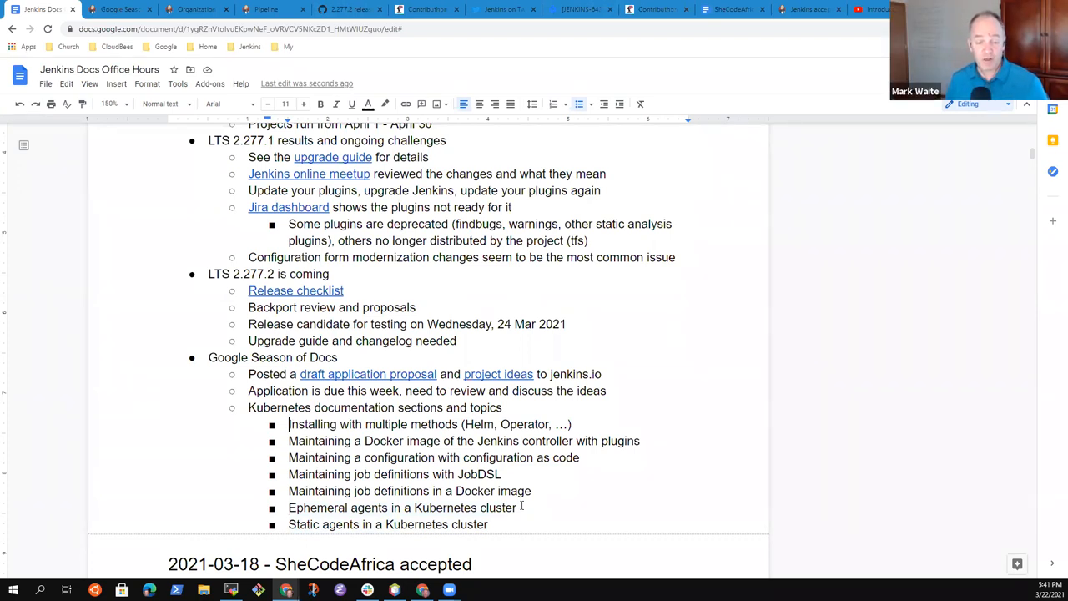
- Move the cursor to the end of 'Static agents in a Kubernetes cluster' and add an empty bullet
triple_click(463, 441)
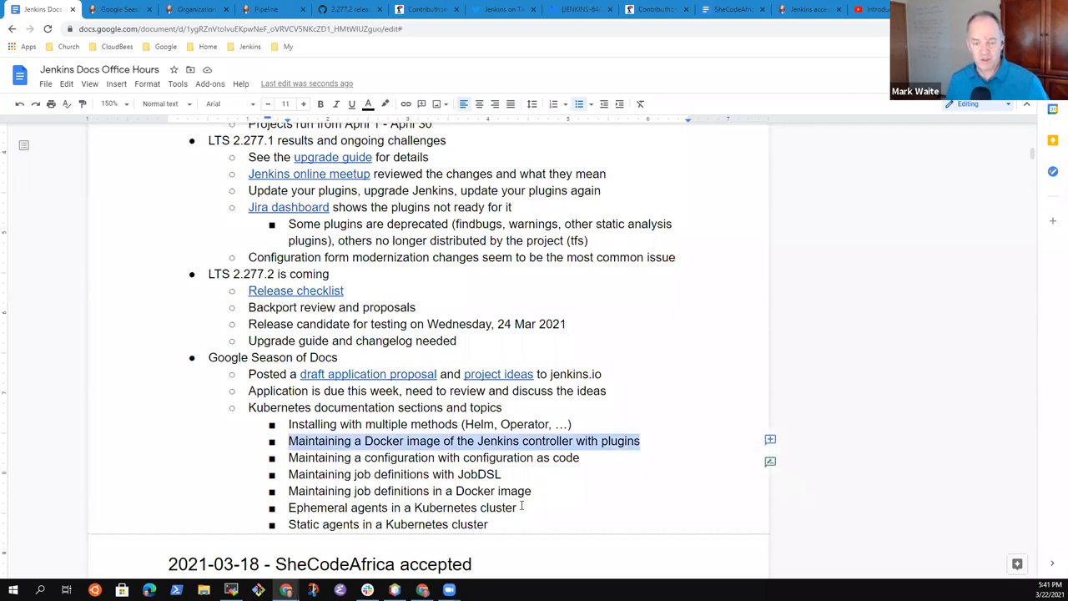
click(289, 473)
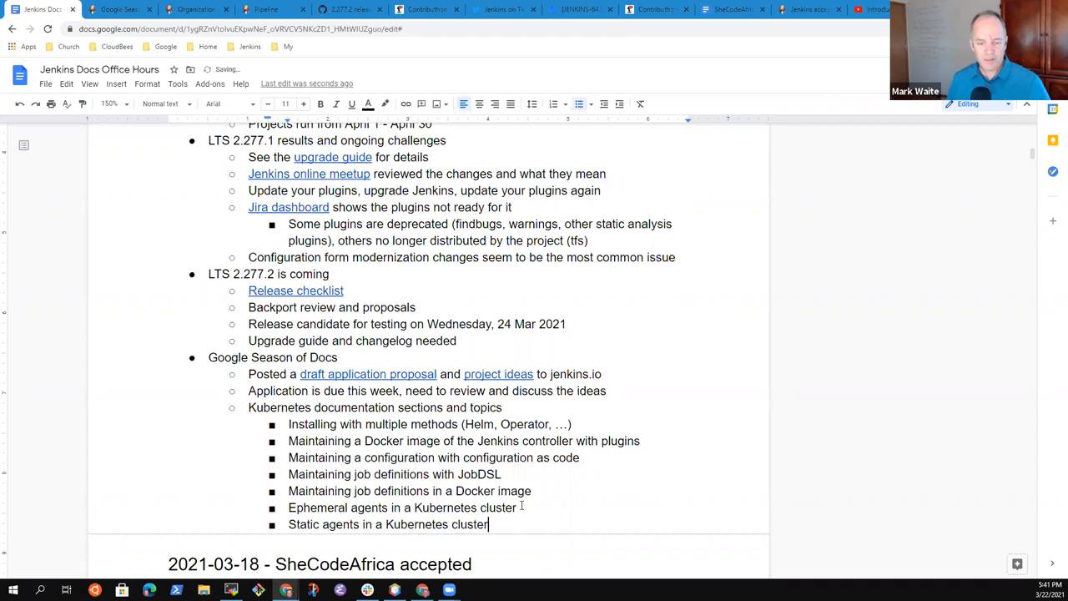
key(Enter)
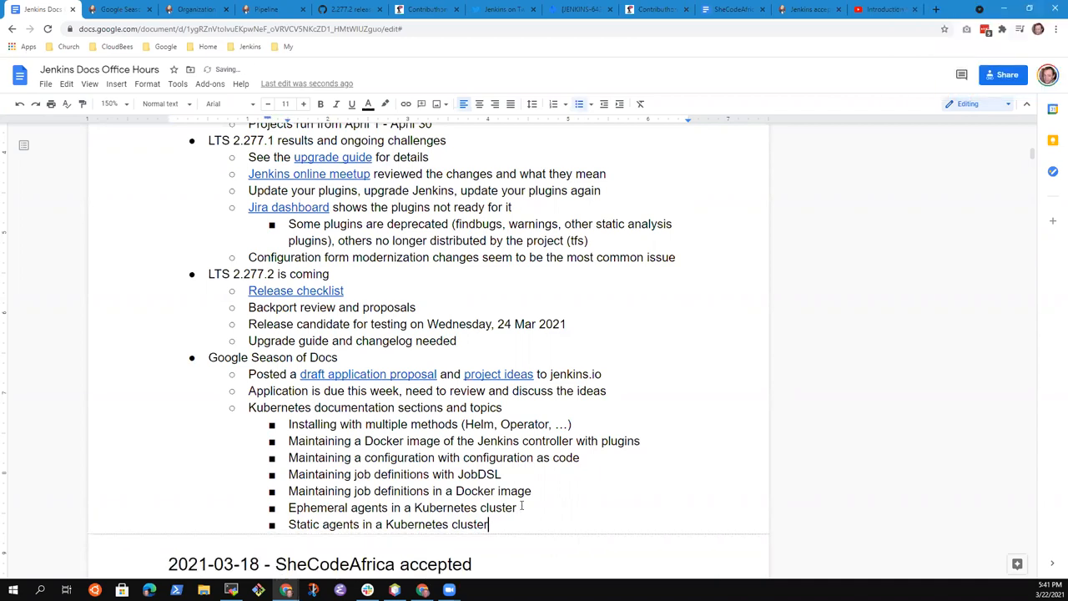
key(enter)
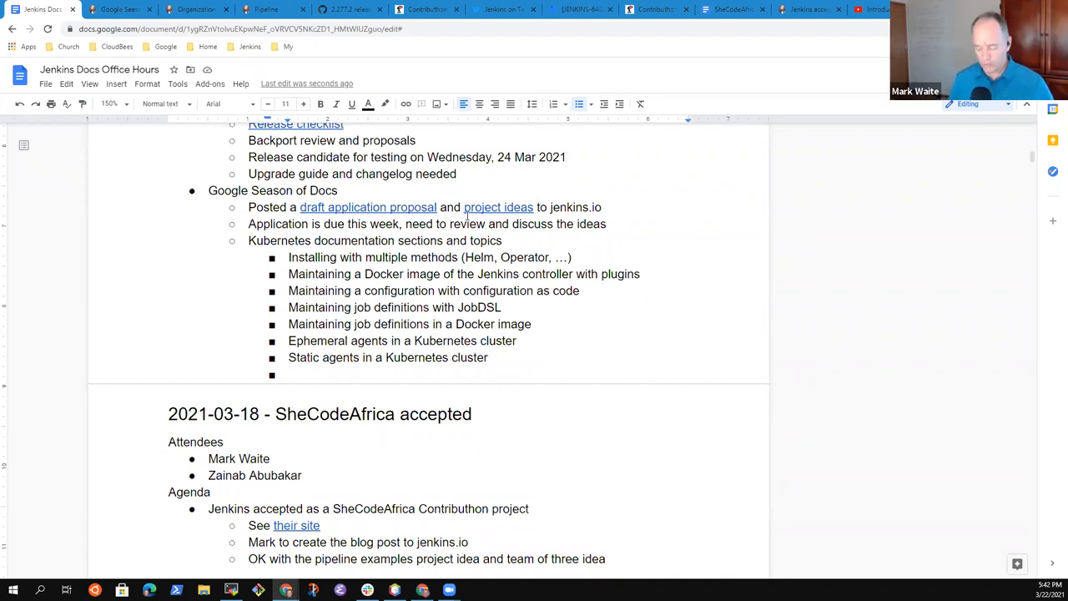
- End the Kubernetes topic list with 'Availability improvement' and start a new line beneath it
text(Data)
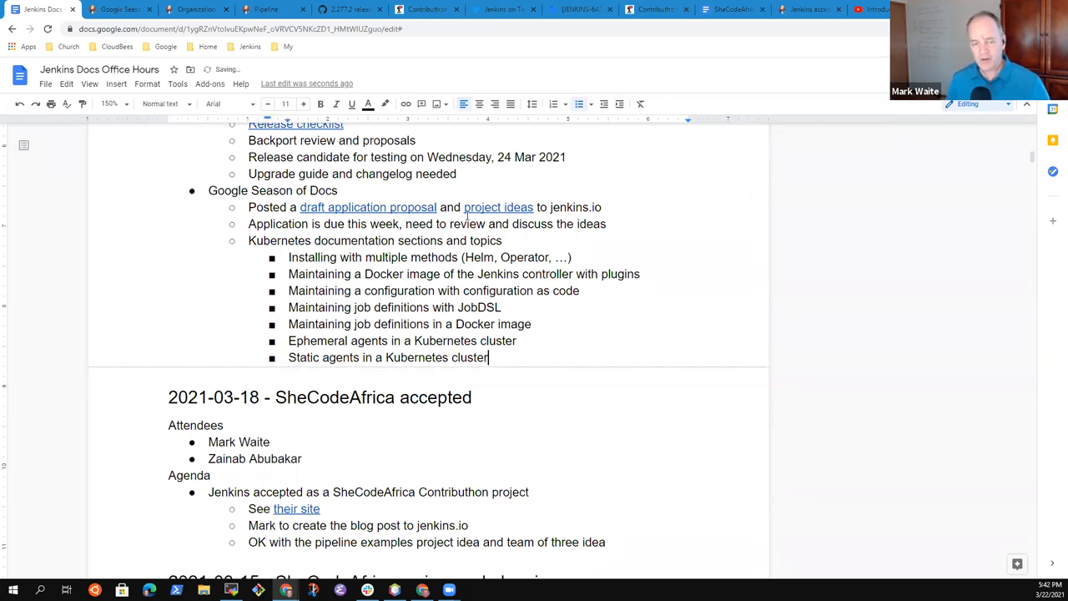
text(Web)
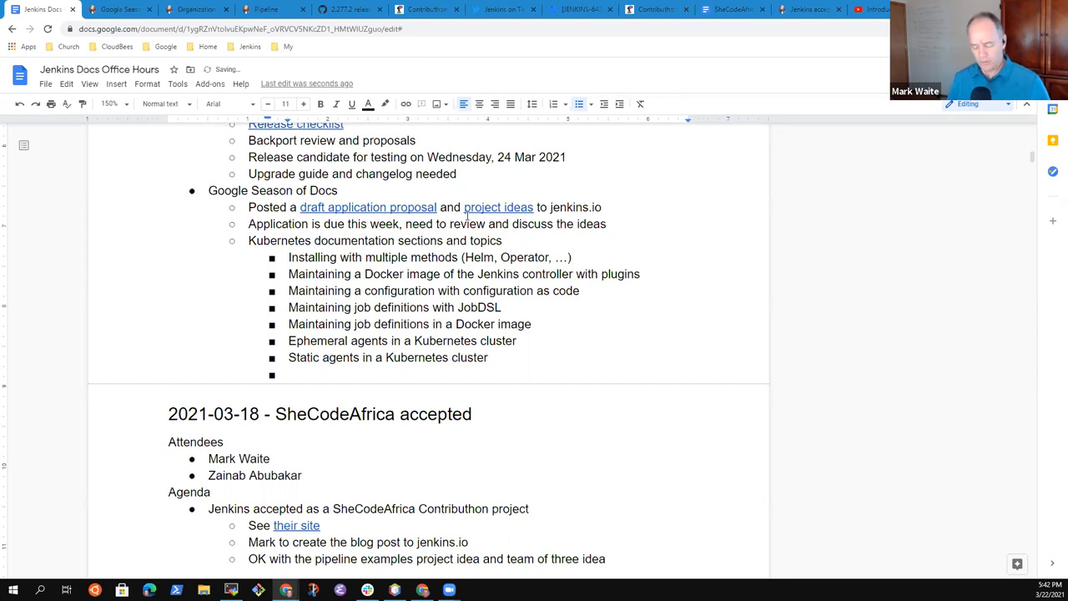
text(Managing startup)
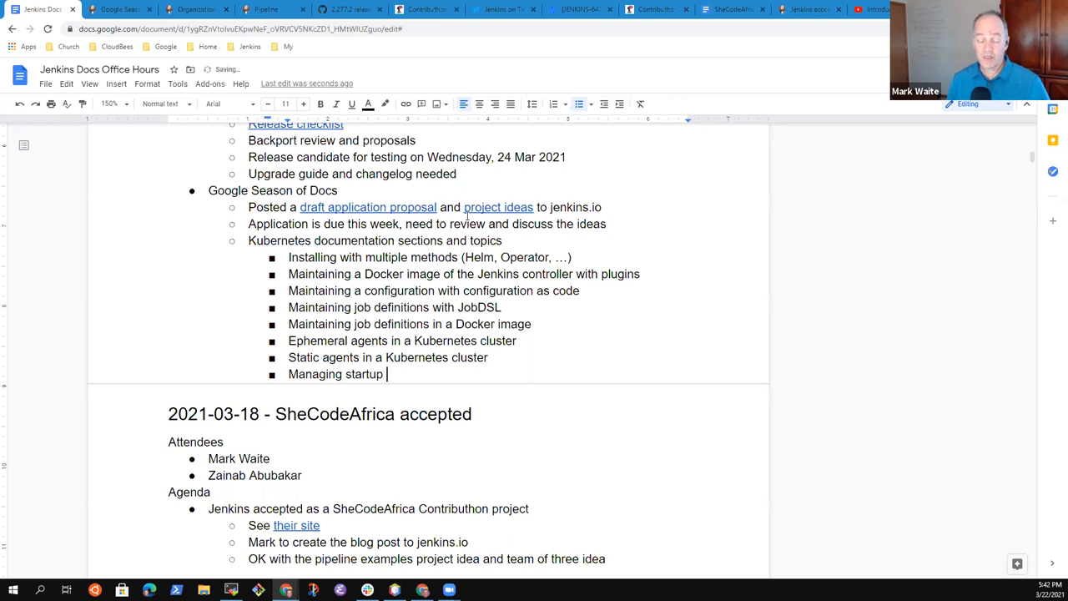
text(time)
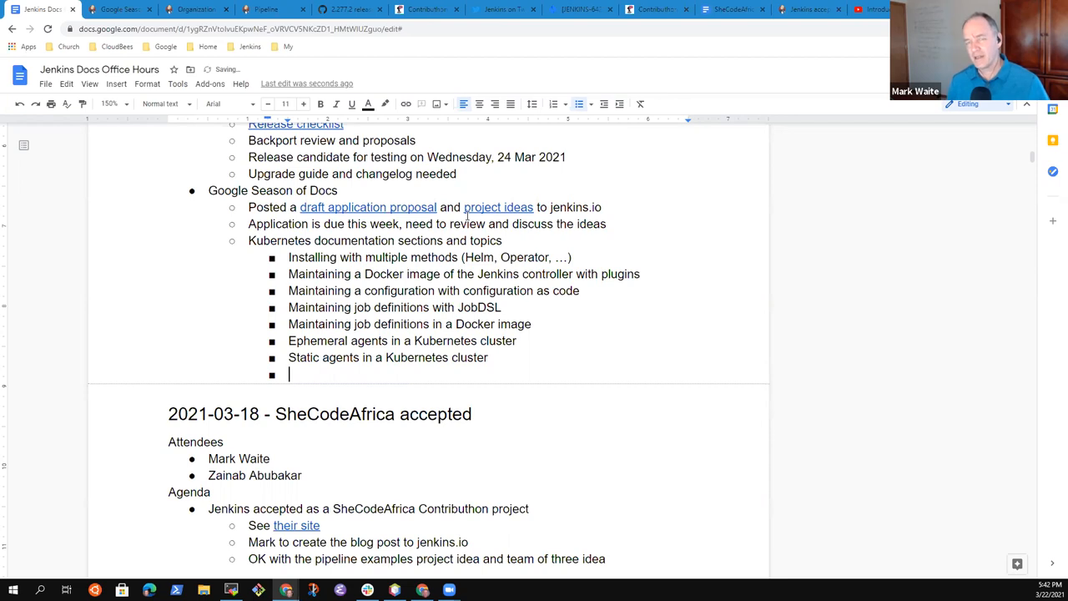
text(Imp)
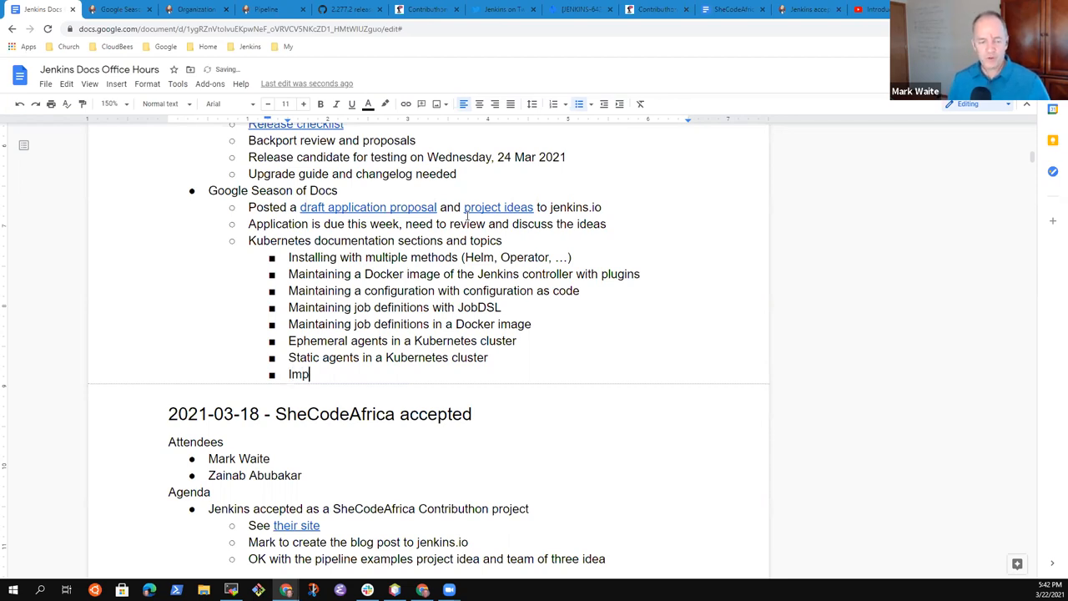
text(rovi)
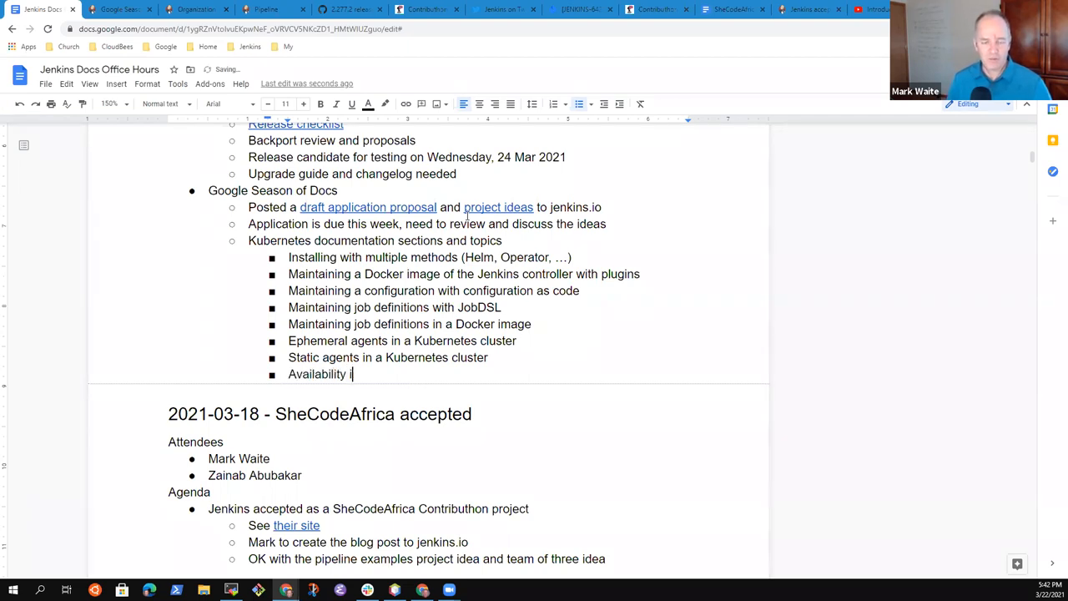
text(mprovement)
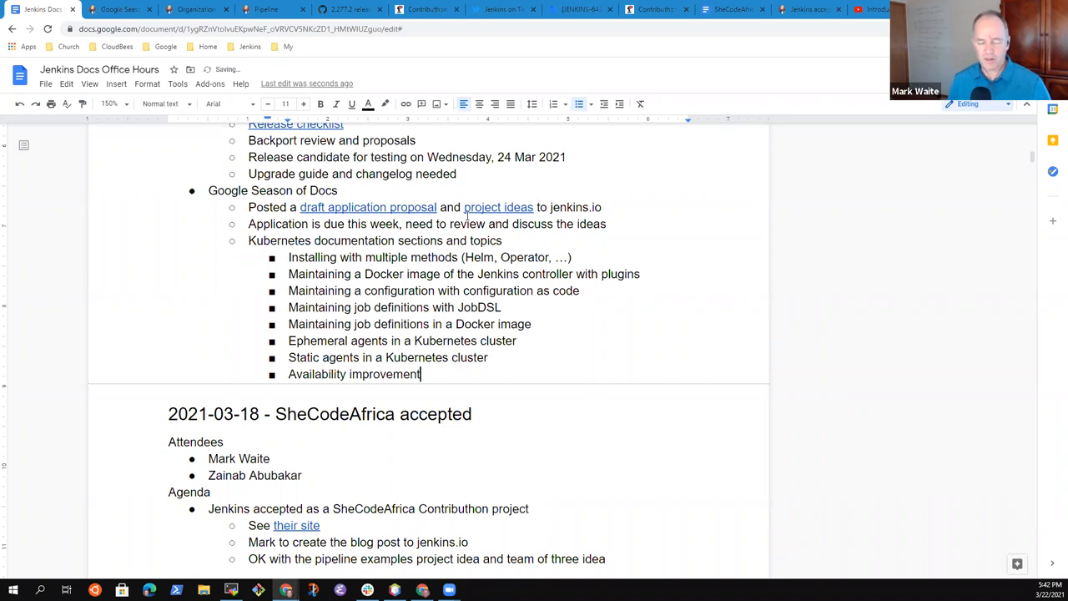
key(Enter)
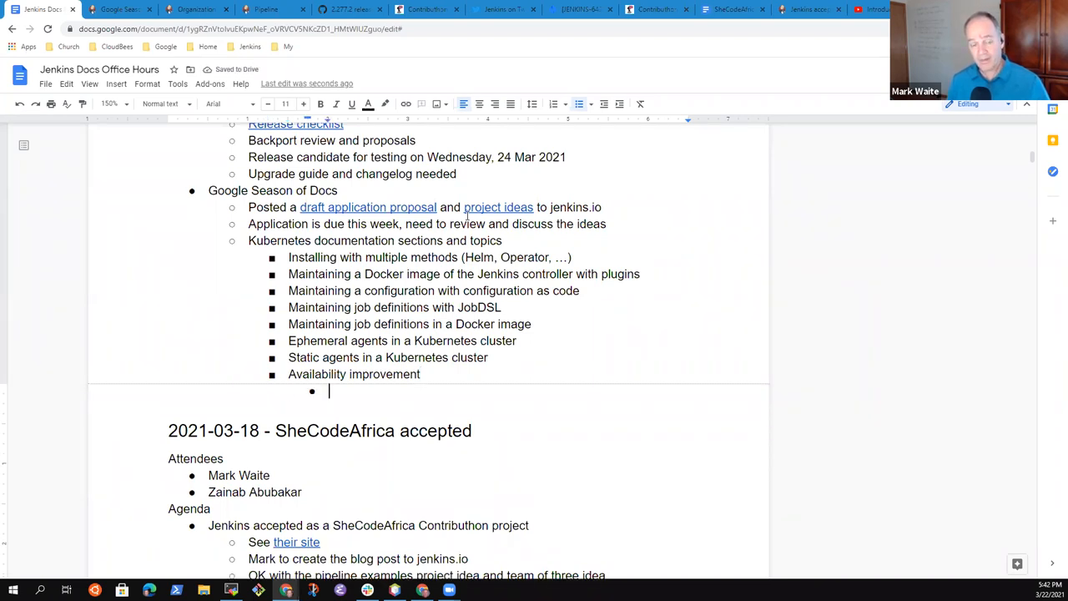
- Type sub-items 'Handling pod failures' and 'Webhook relays while Jenkins is restarting'
text(Hand)
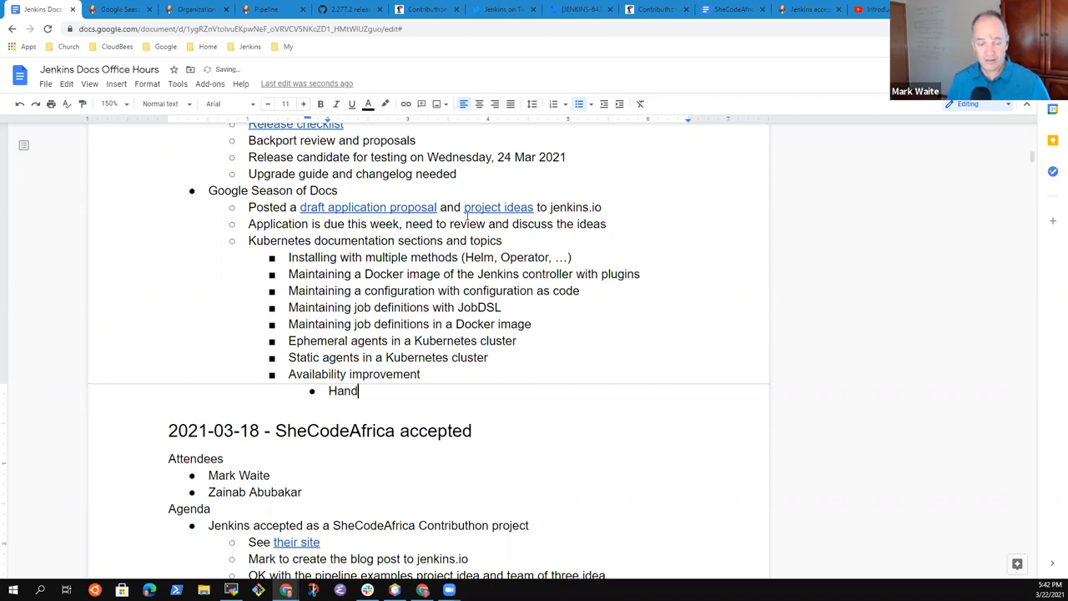
text(ling)
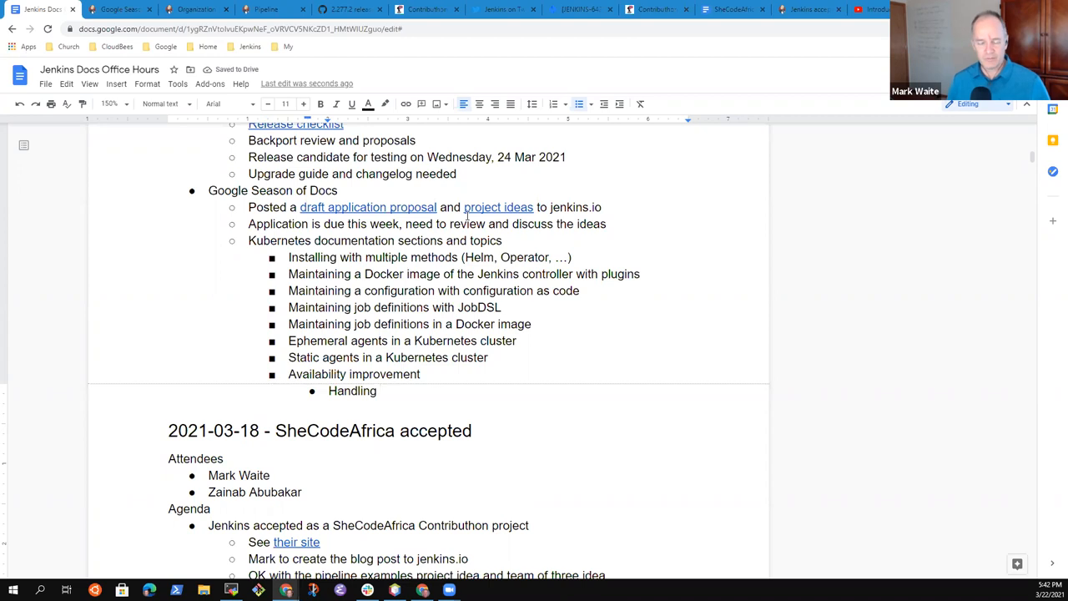
text(pod failures)
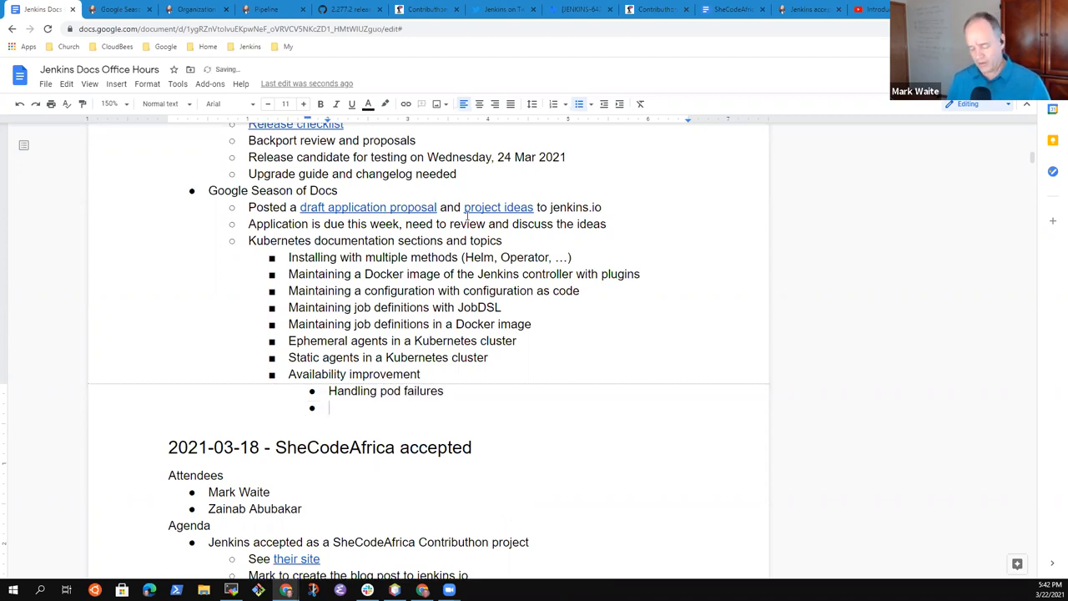
text(Web)
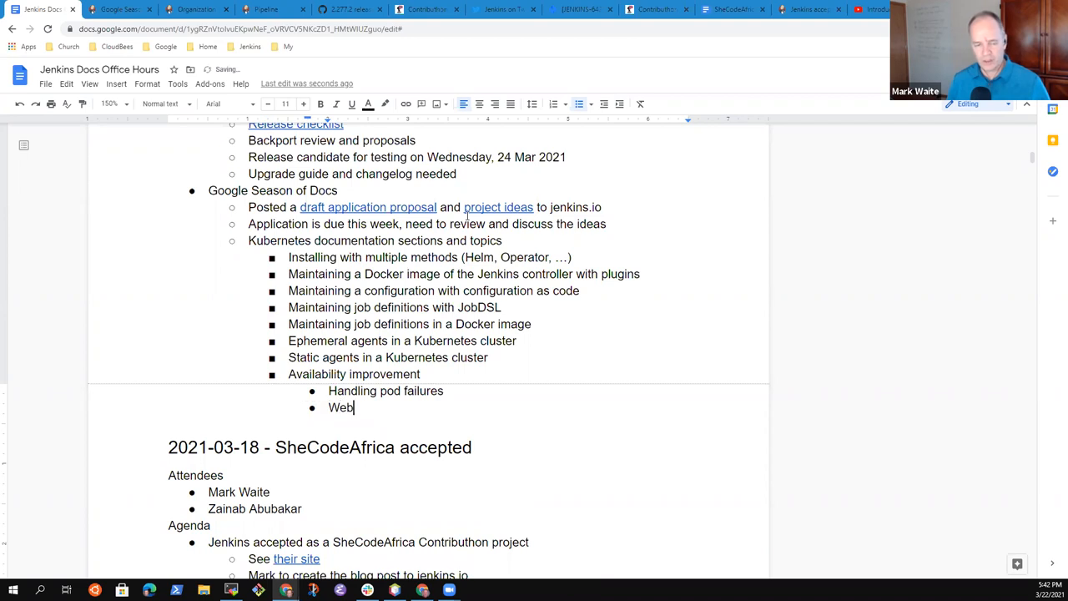
text(hook relay)
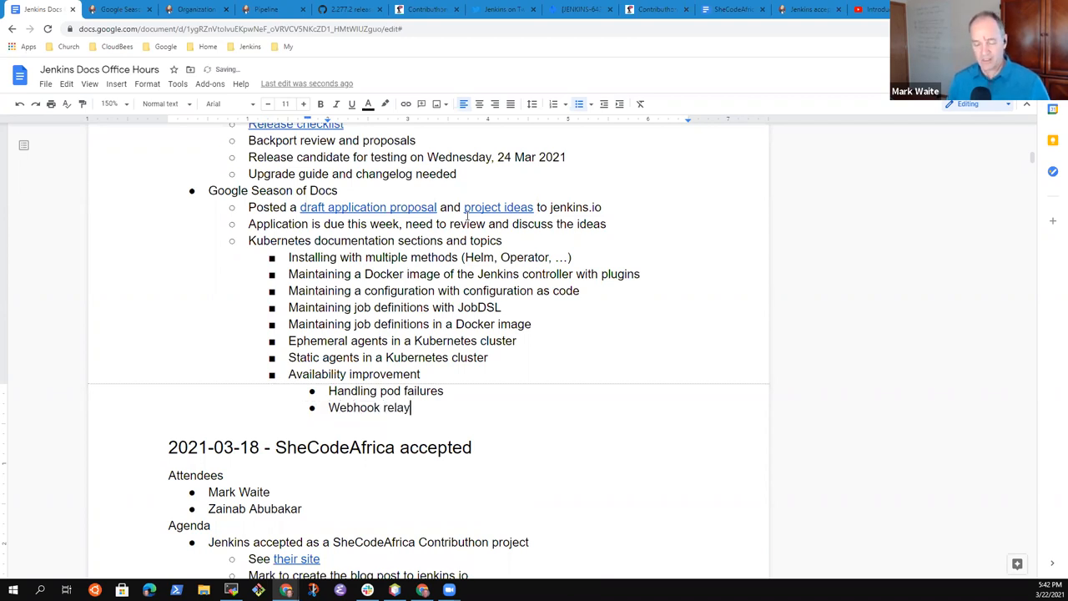
text(s)
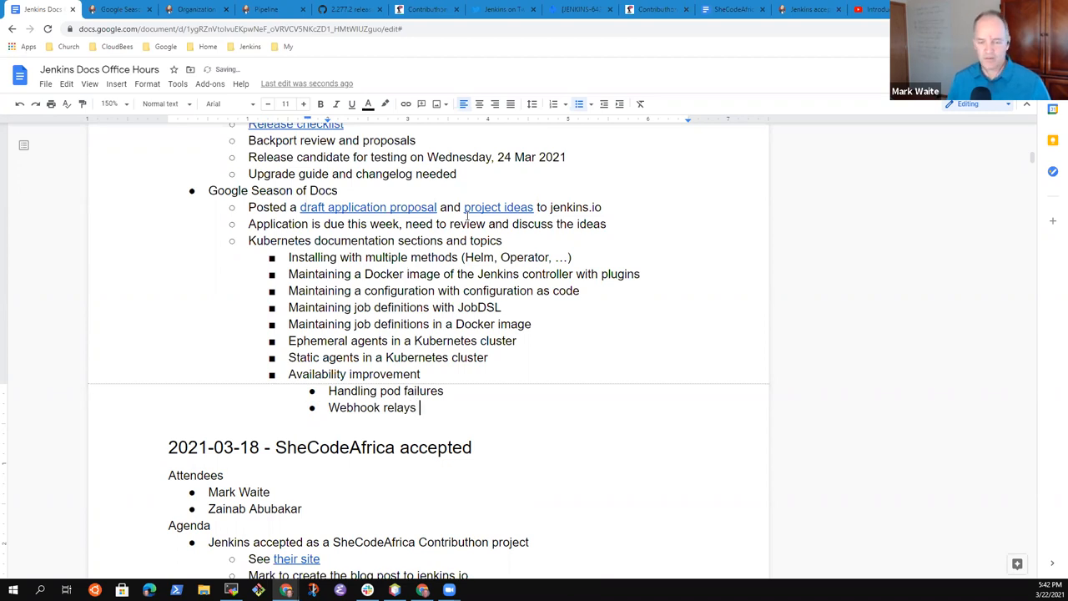
text(for)
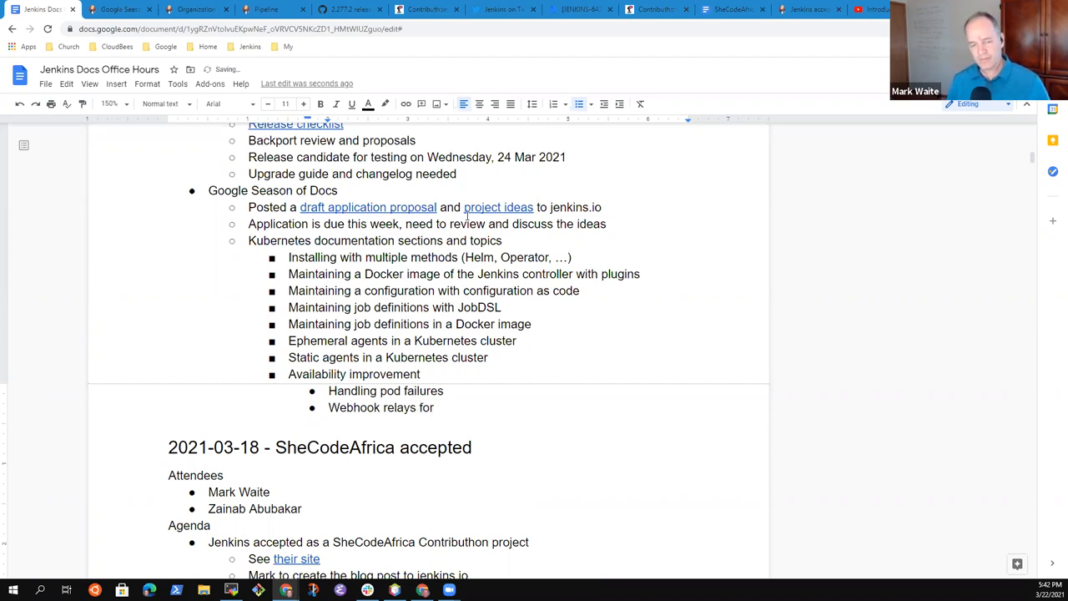
text(while Jenkins is rest)
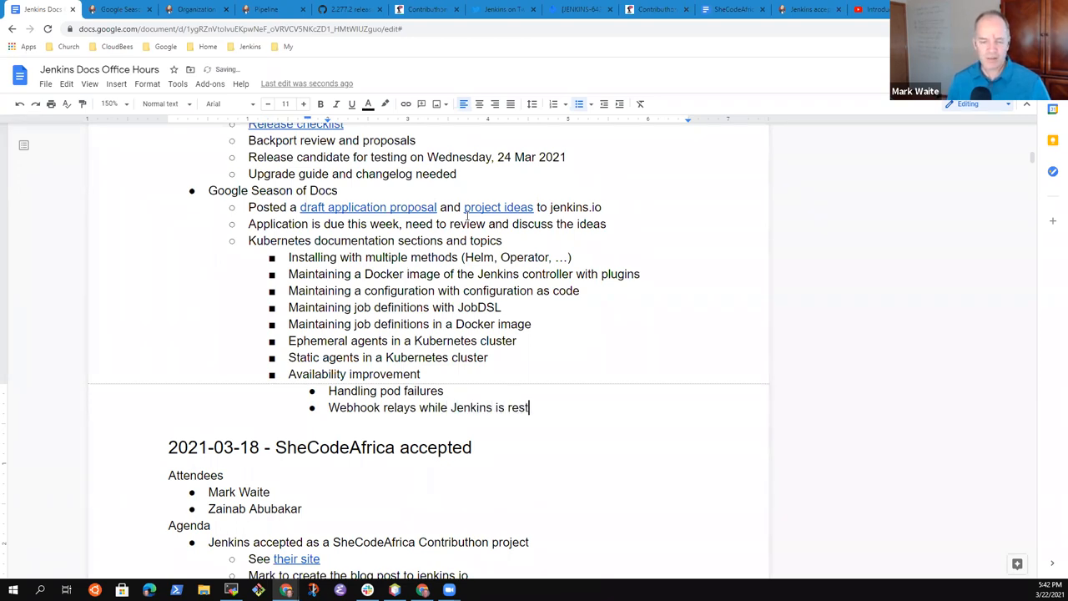
text(arting)
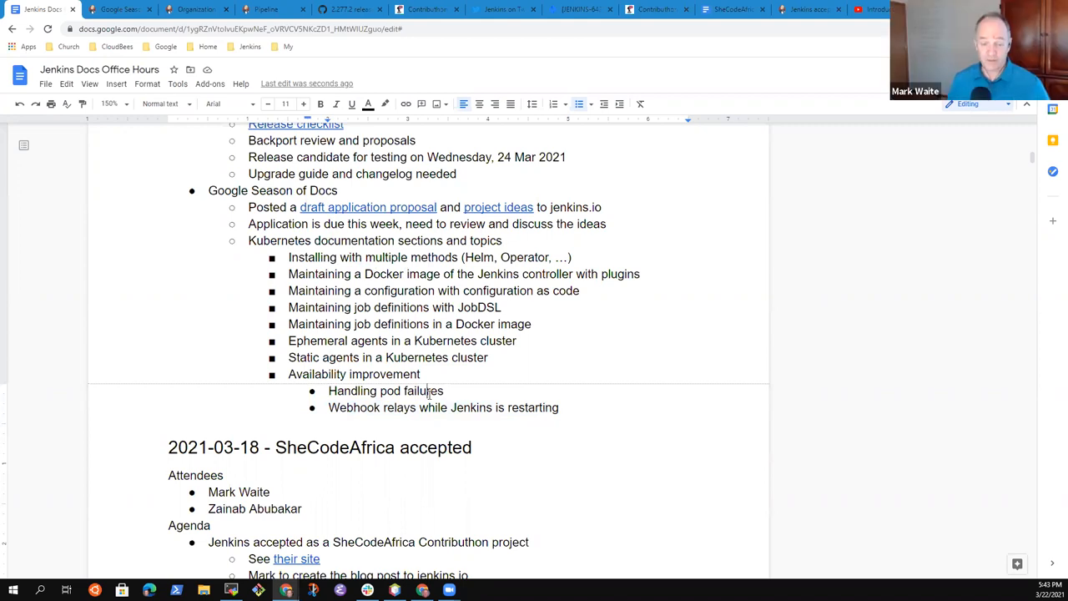
- Insert 'Recovering from a failure' and add 'Artifact management (where to store artifacts and why)'
key(Enter)
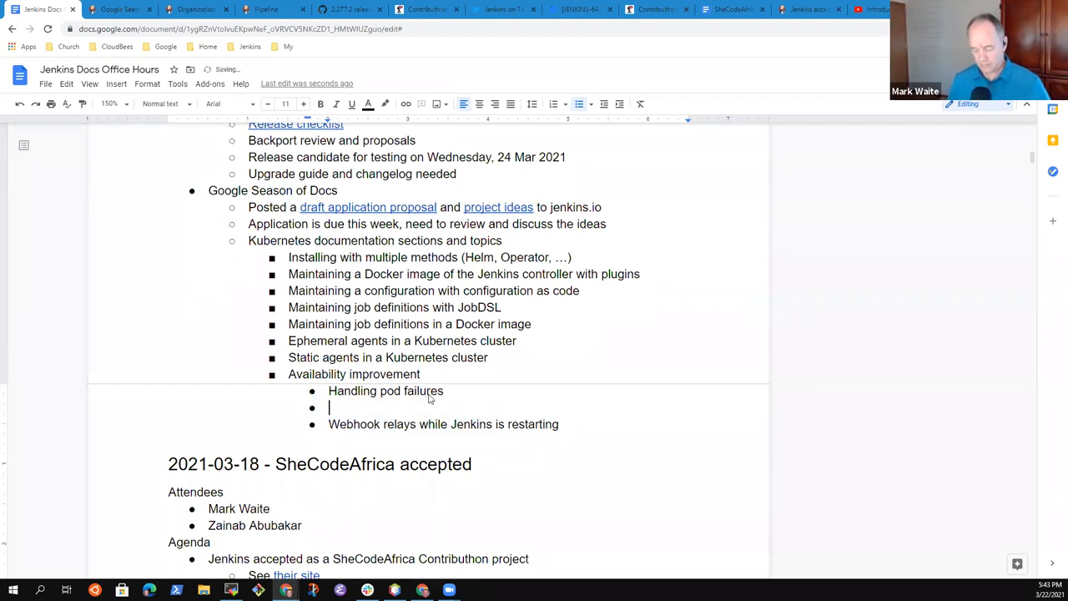
text(Recovering f)
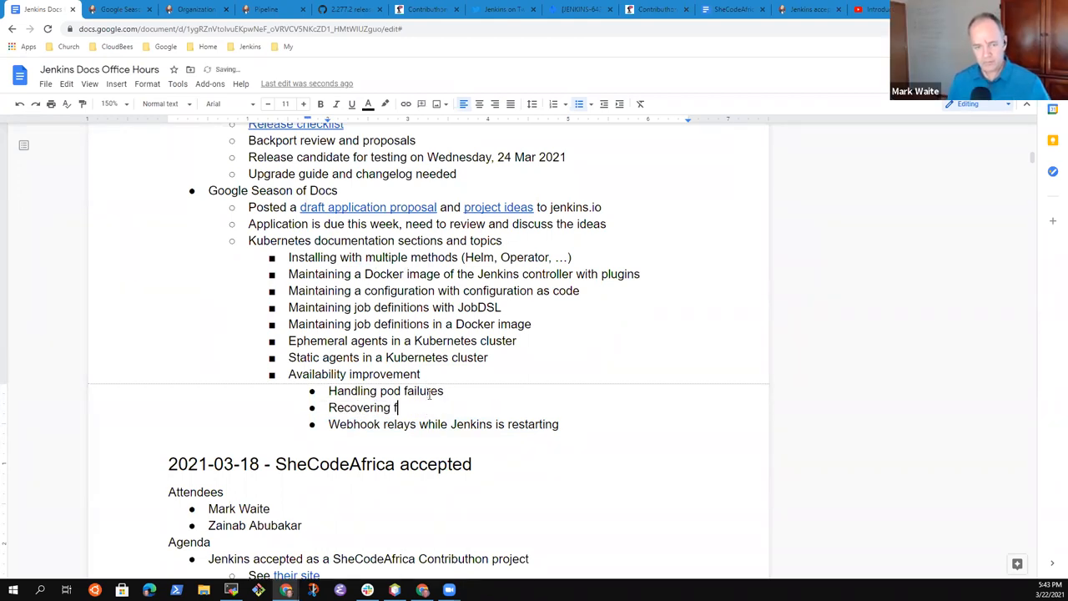
text(rom a failure)
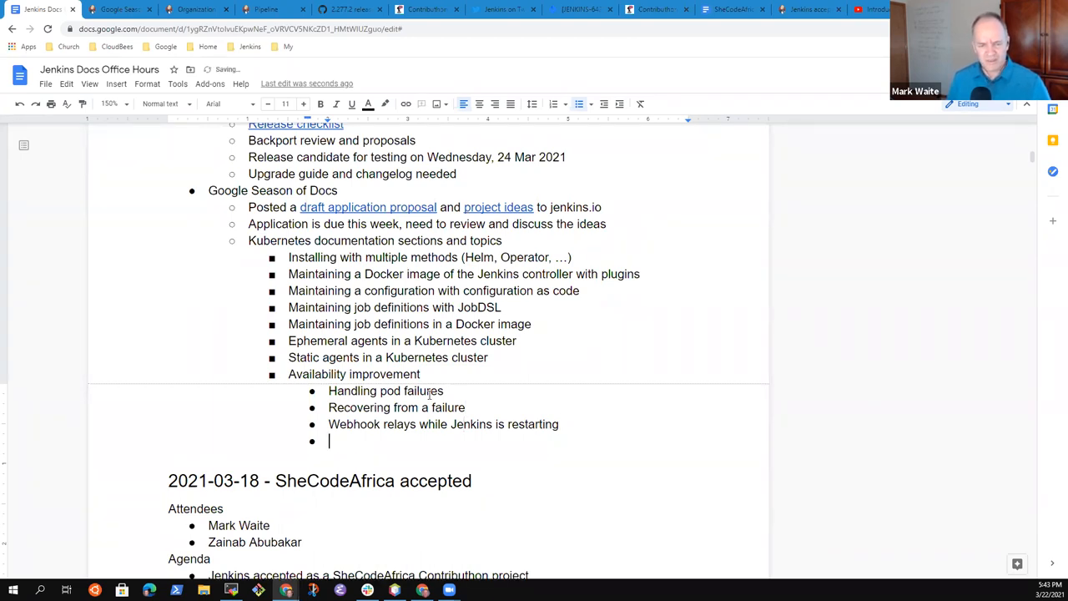
text(Artifact)
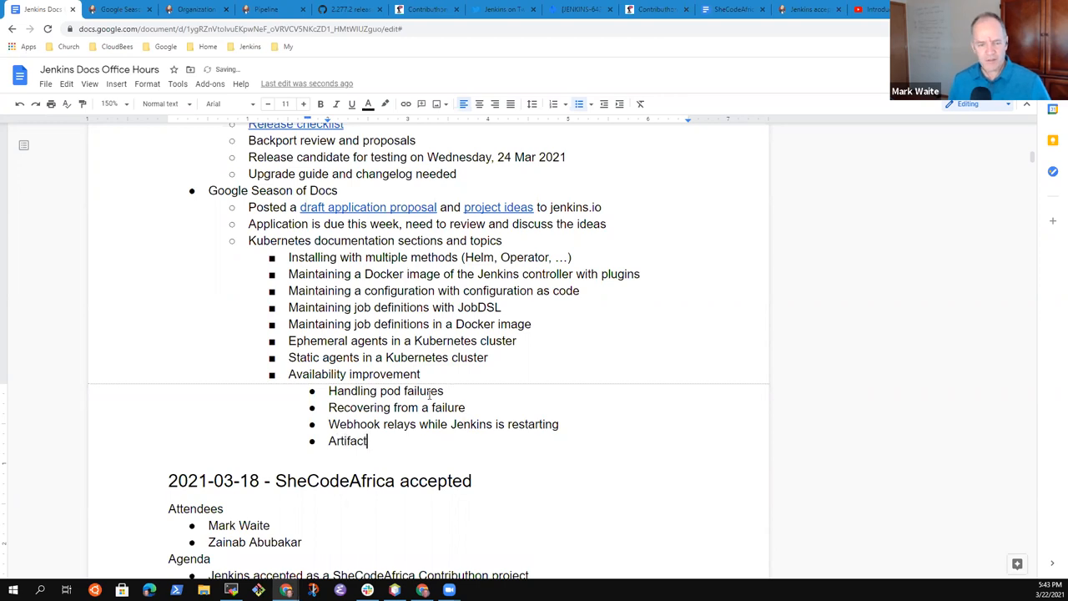
text(management)
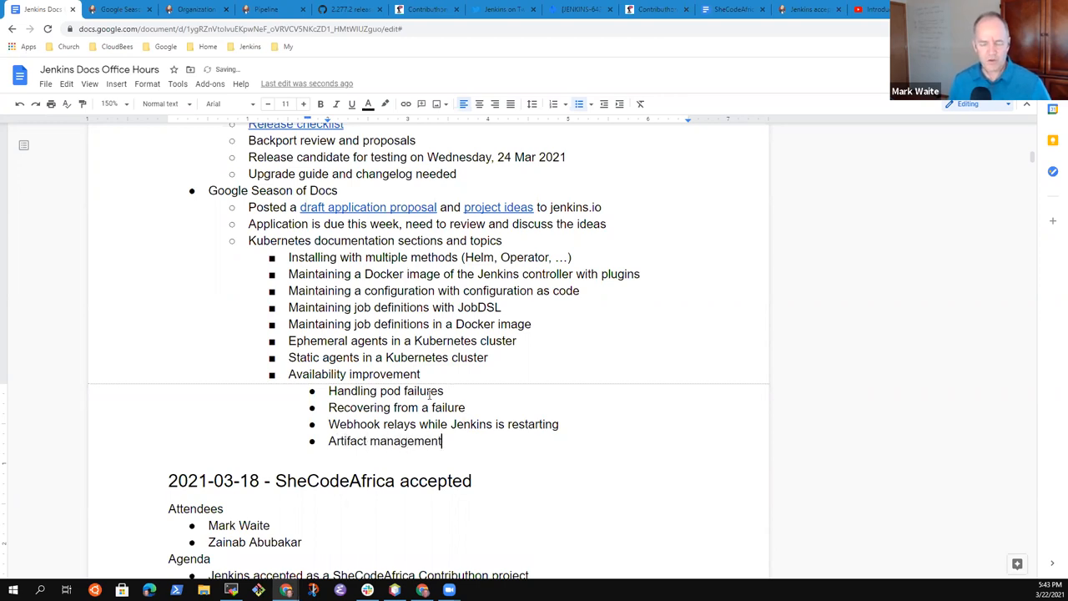
text((where to store)
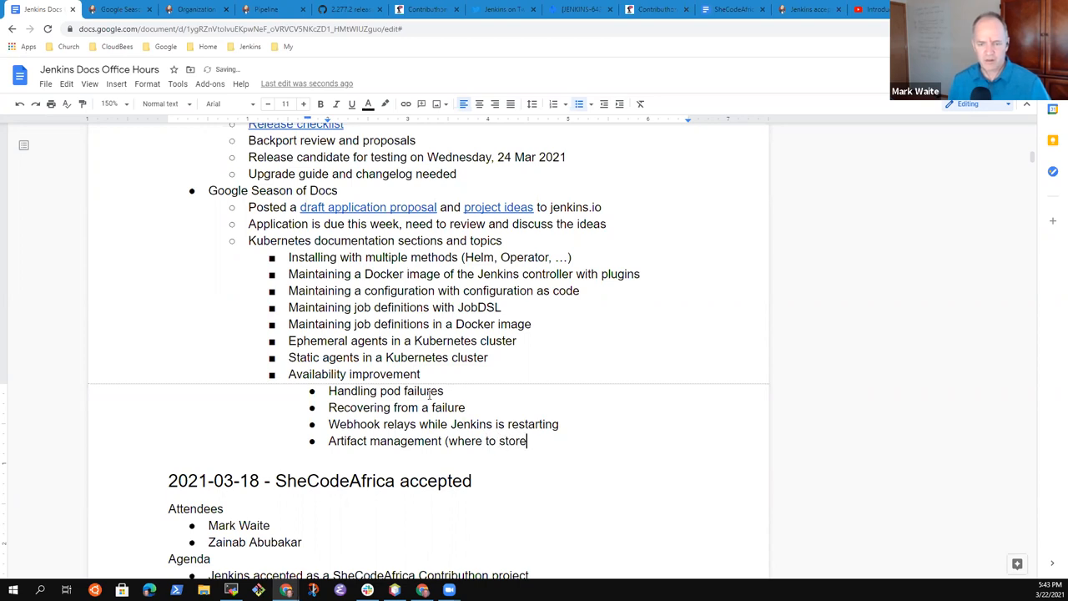
text(artifacts and why)
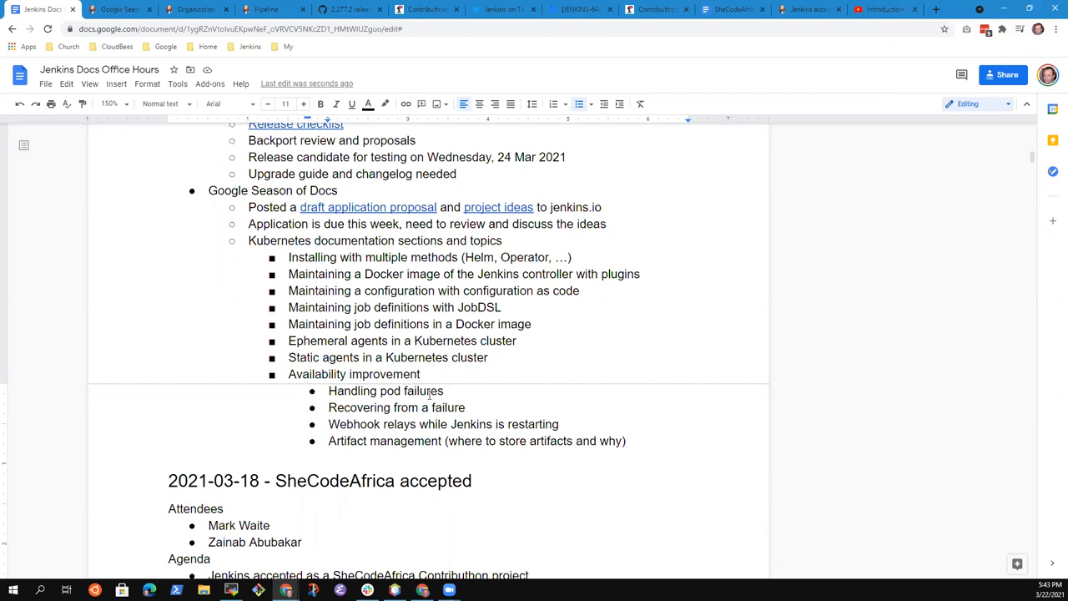
- Add 'Multiple applications on a Kubernetes cluster' with sub-item 'Jenkins + Artifactory + Gitea on a single cluster'
text(M)
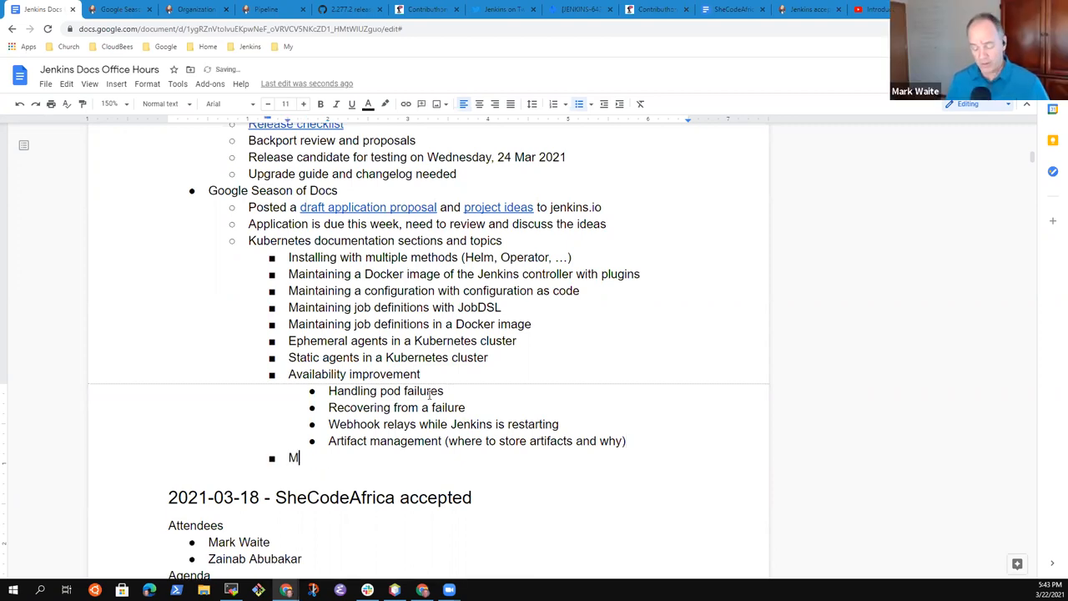
text(ultiple applications)
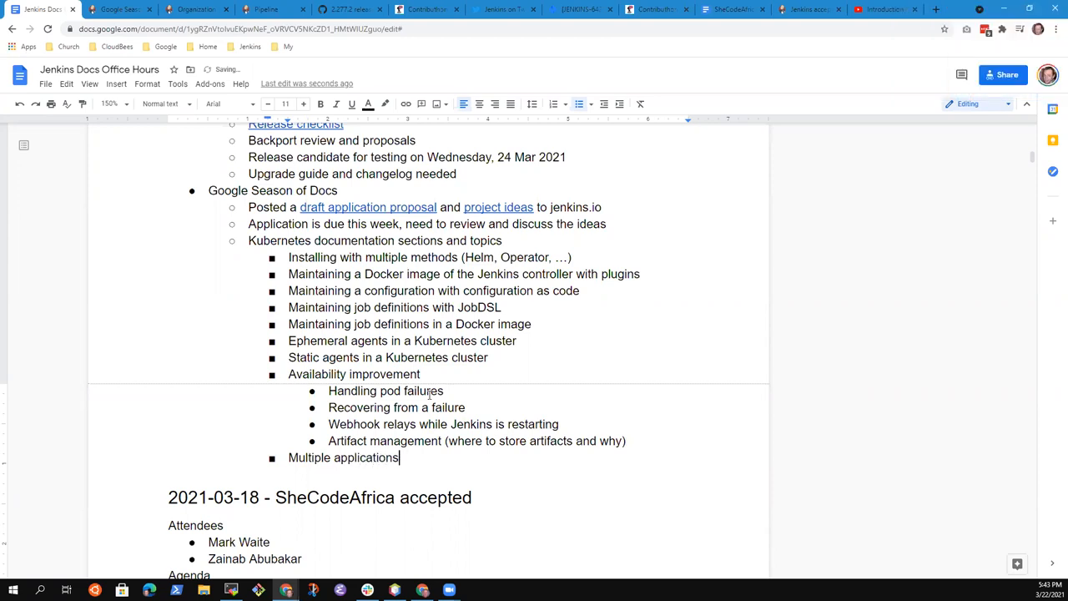
text(on a Kubernetes)
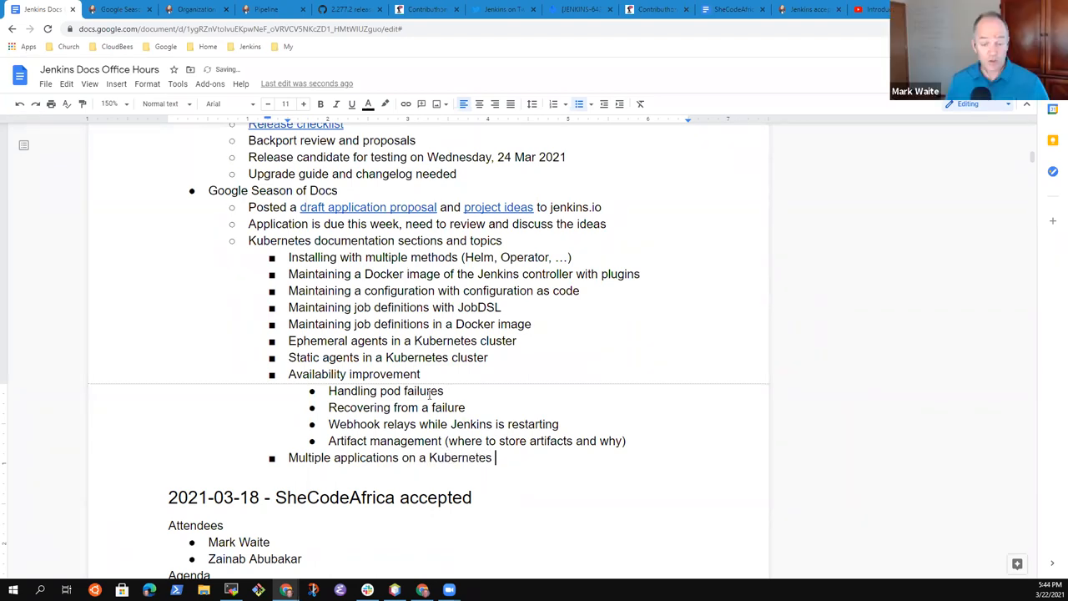
text(cluster)
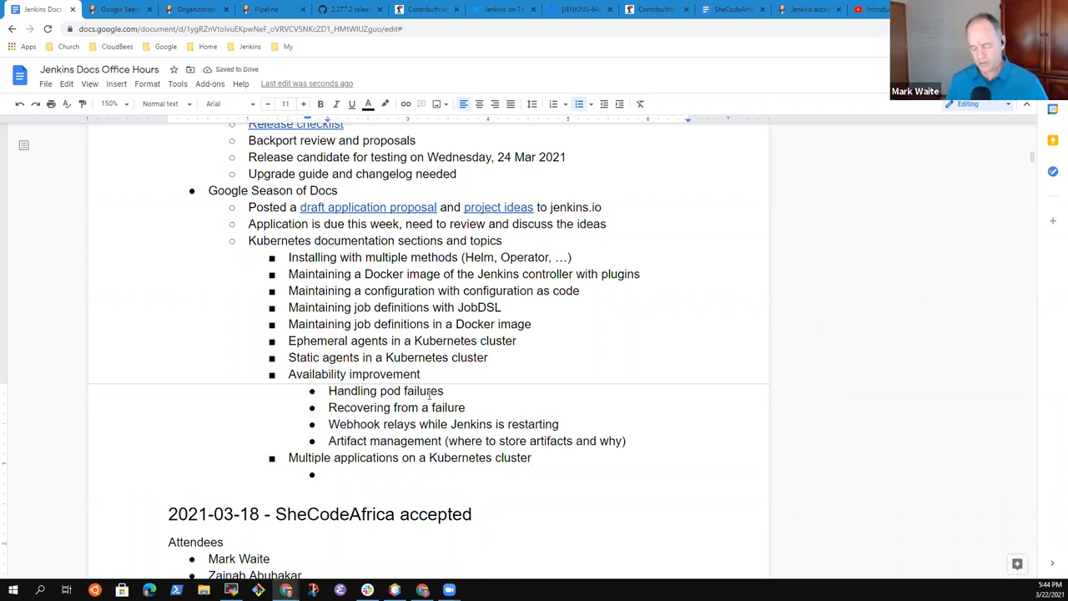
text(Jenkins +)
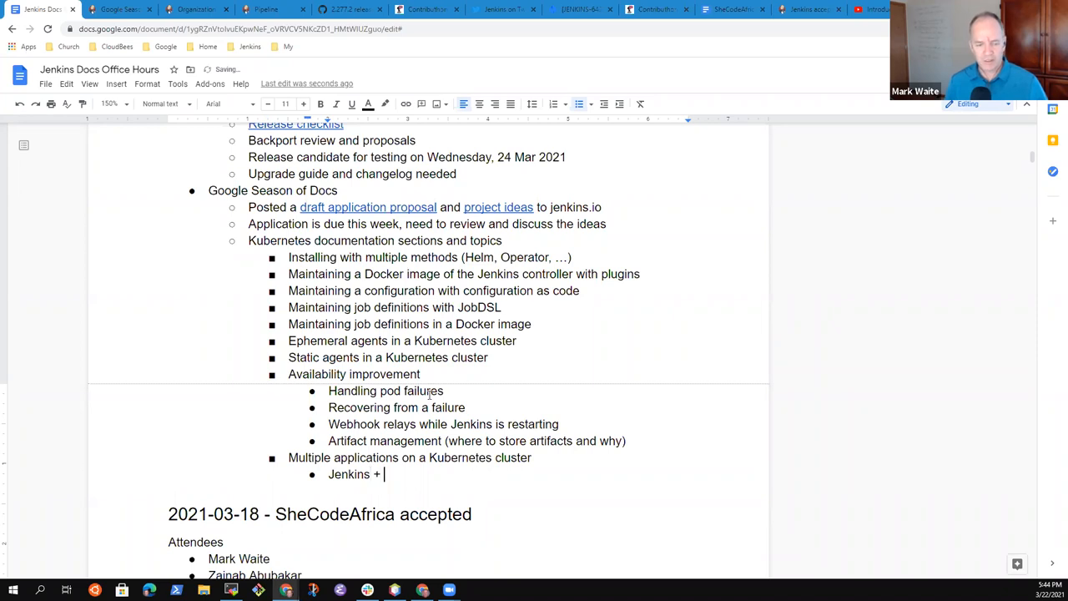
text(Artifactory _)
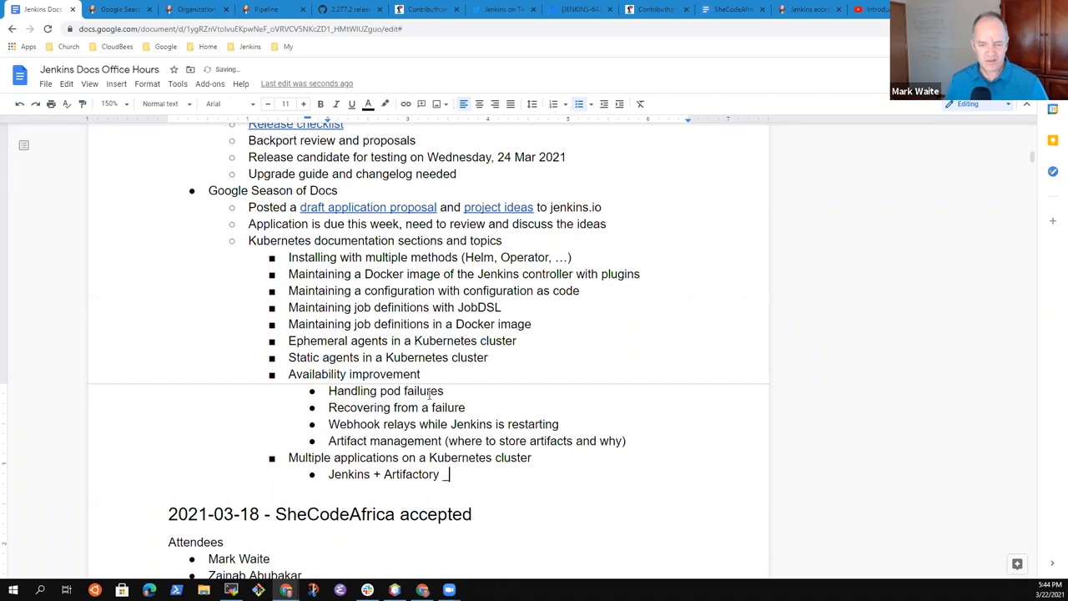
text(+ Gitea on a)
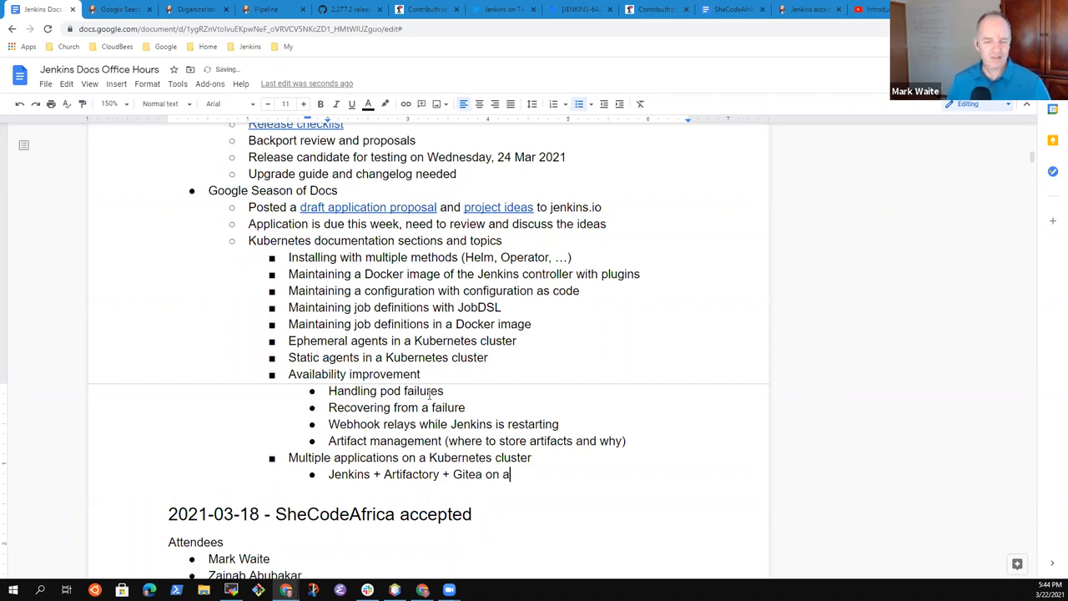
text(single)
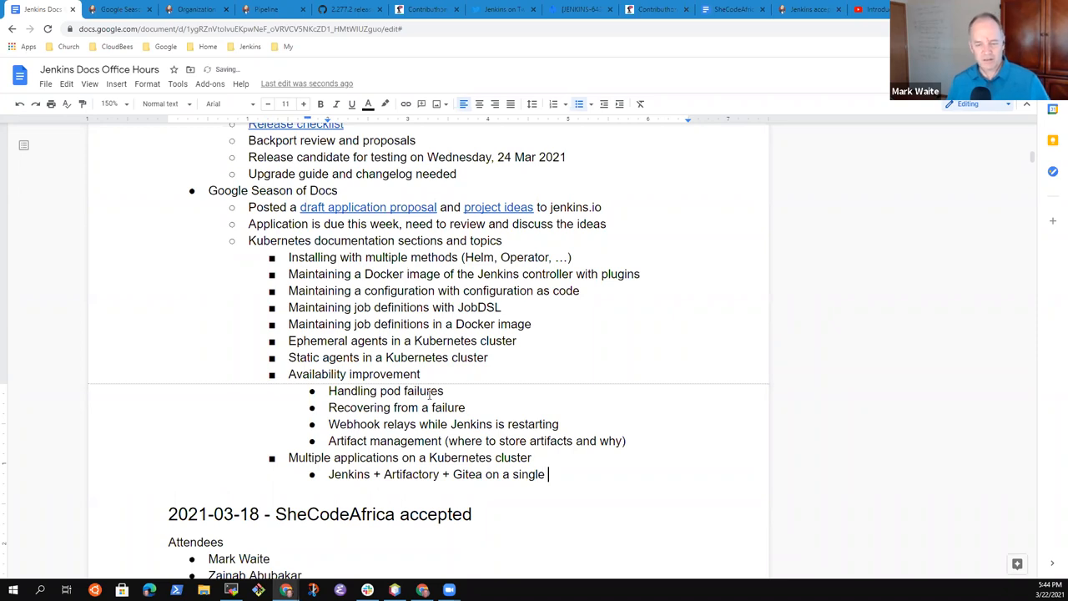
text(cluster)
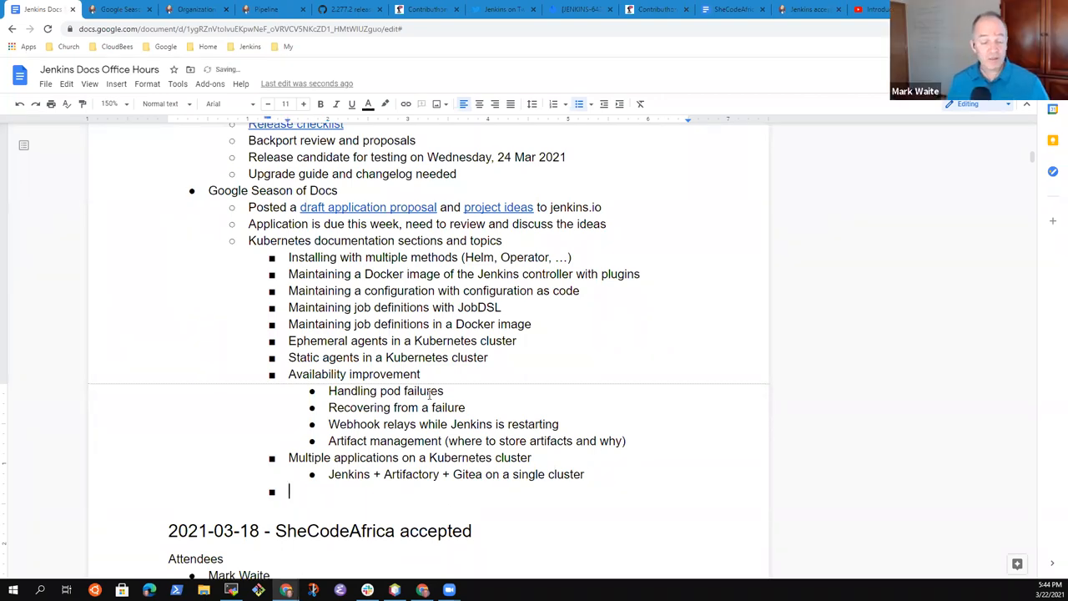
- Outdent a new topic and draft wording like 'Jenkins on an…' and 'Transitioning…'
key(Shift+Tab)
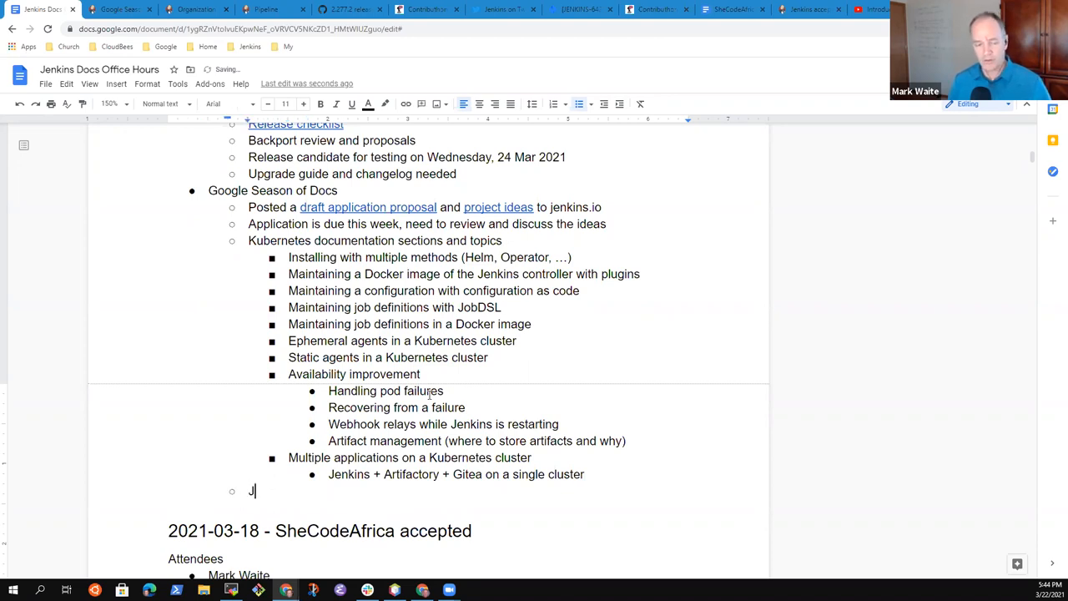
text(enkins on an)
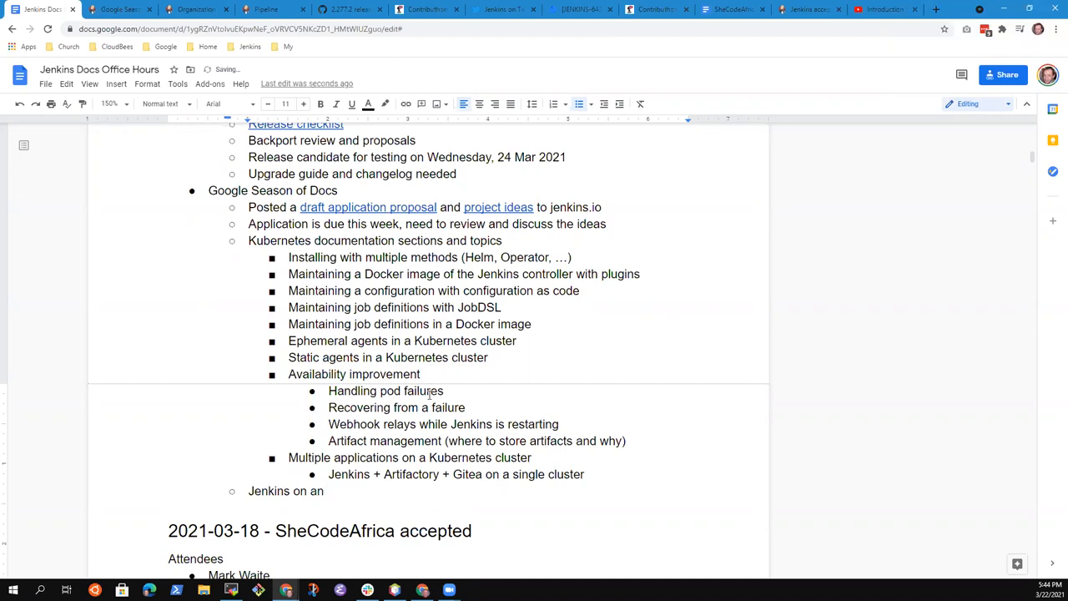
text(de)
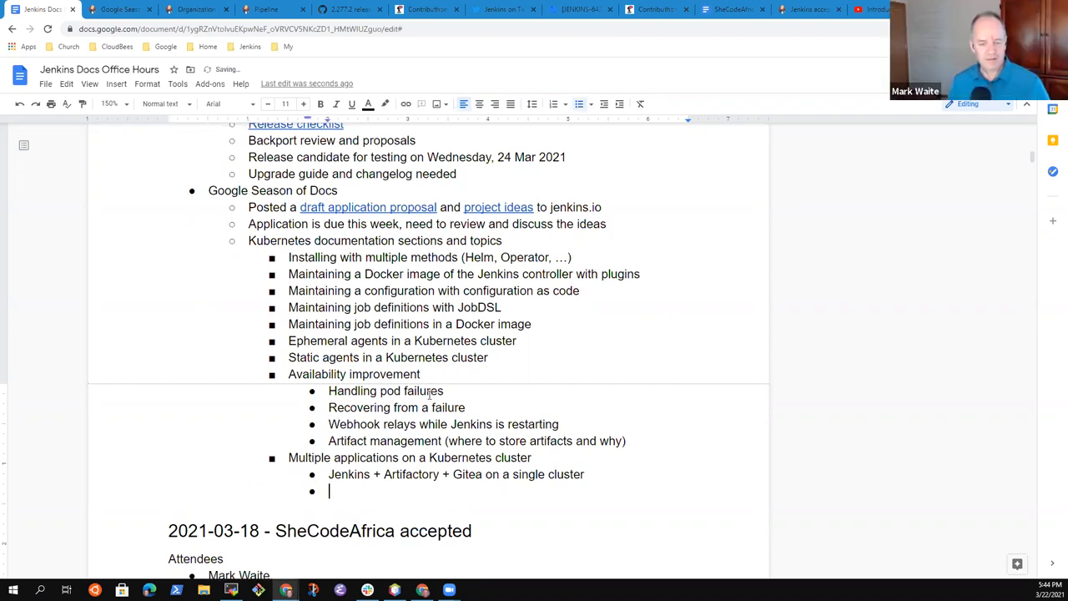
text(Transi)
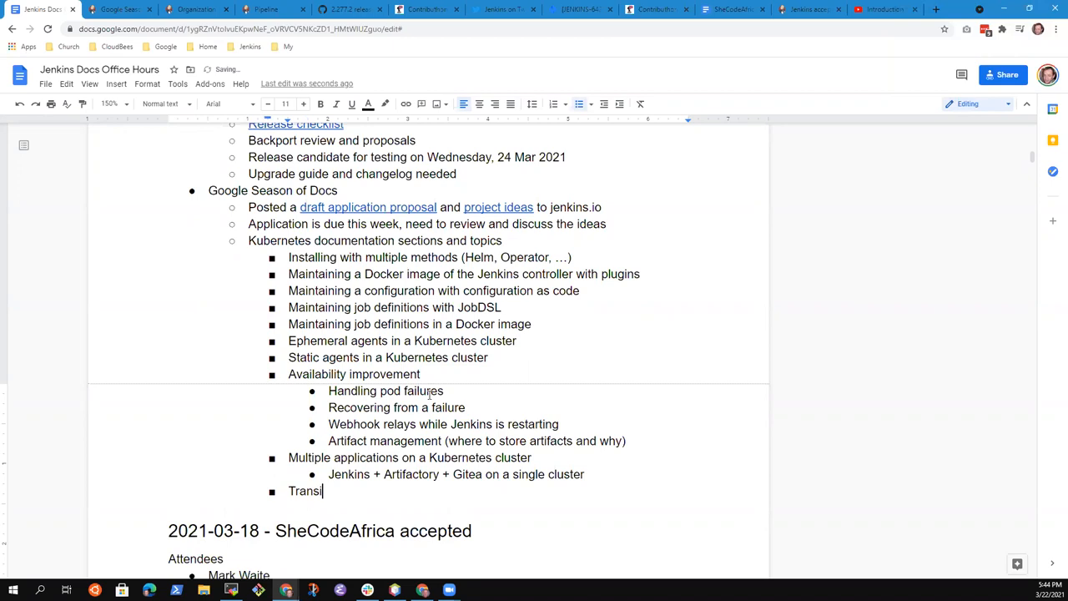
text(tioning to Jenkins on K)
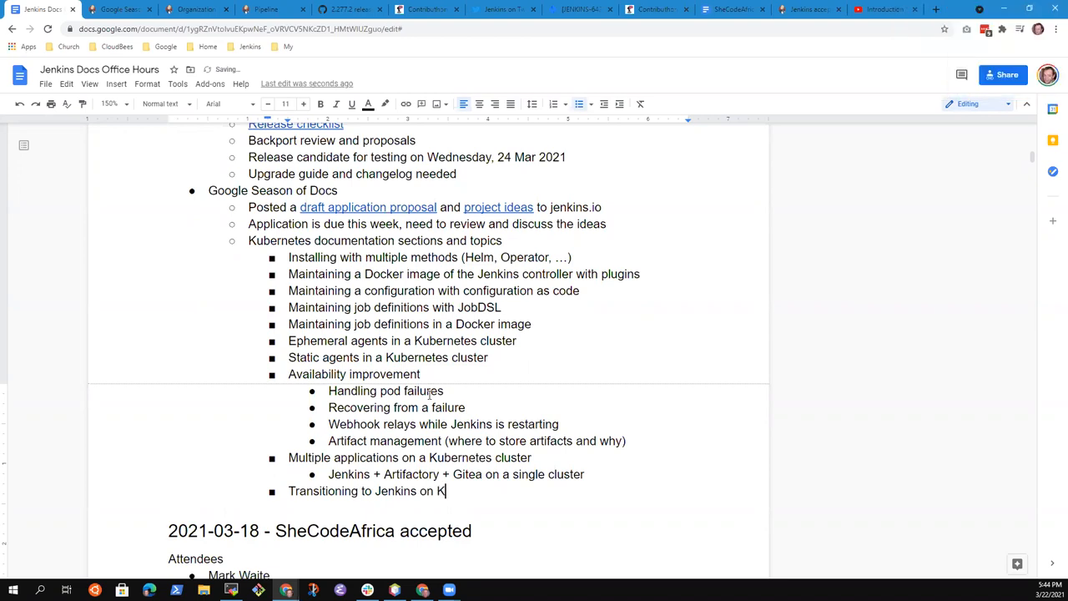
text(ubernetes)
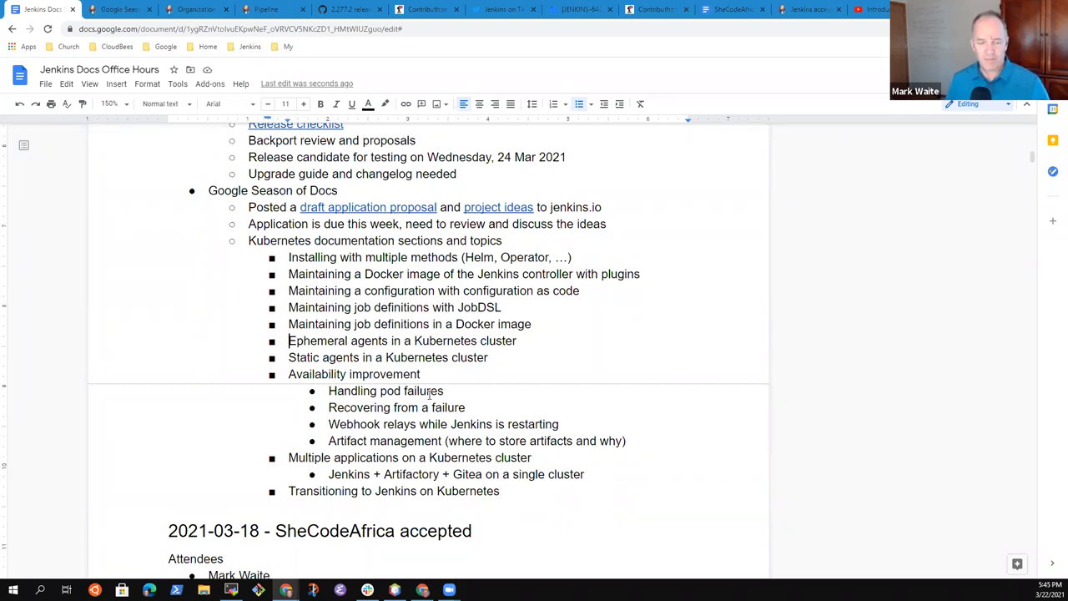
- Rewrite the topic to begin 'Kubernetes agents to a non-K'
key(Enter)
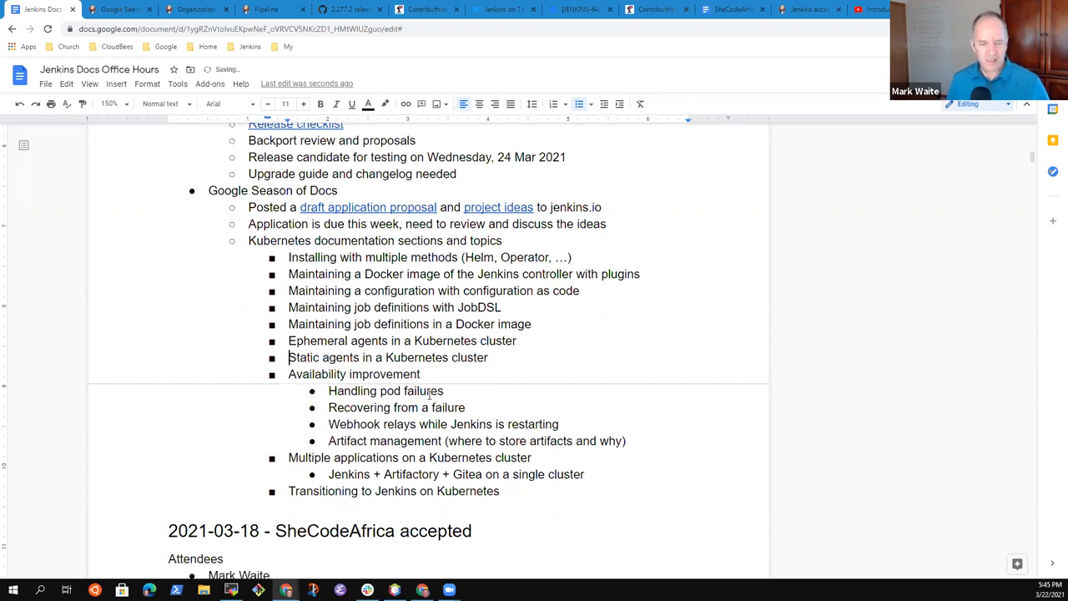
text(K)
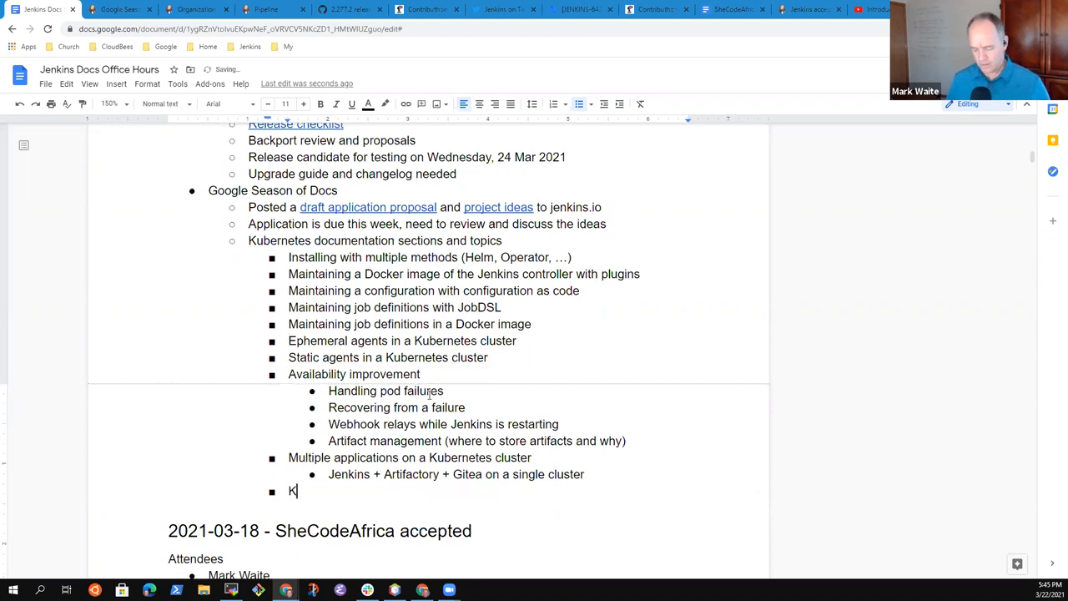
text(ubernetes agents)
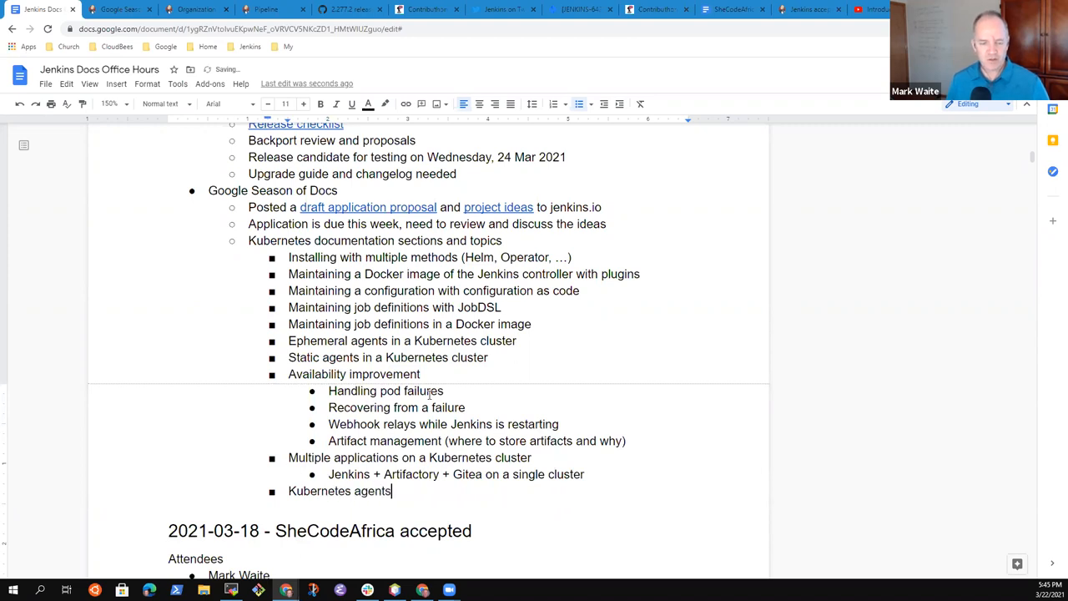
text(to a non-K)
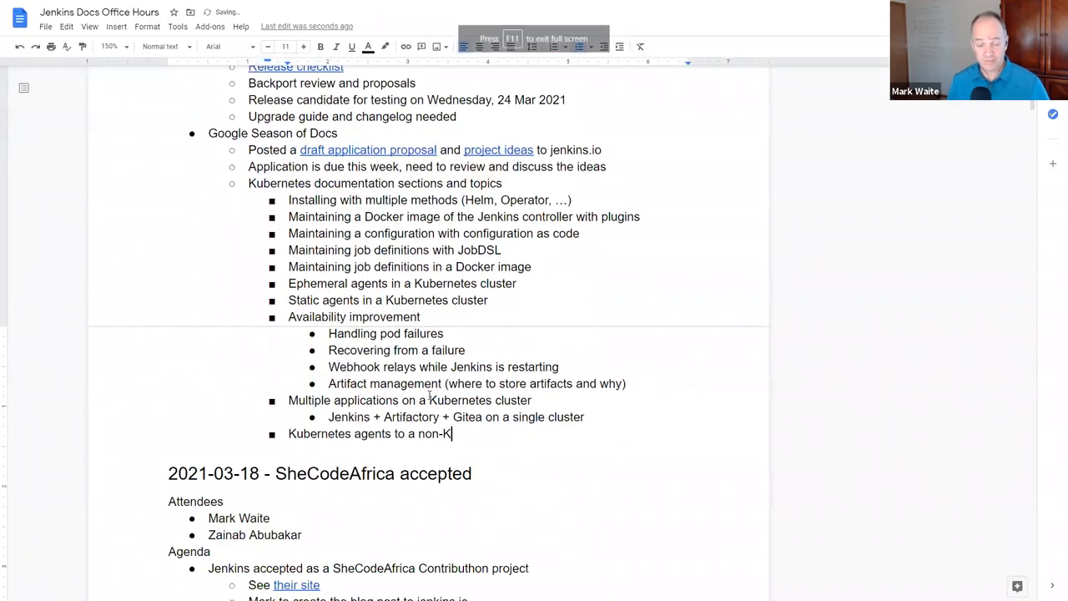
- Finish 'Kubernetes agents to a non-Kubernetes controller' and add the sub-point on using Kubernetes for capacity
key(F11)
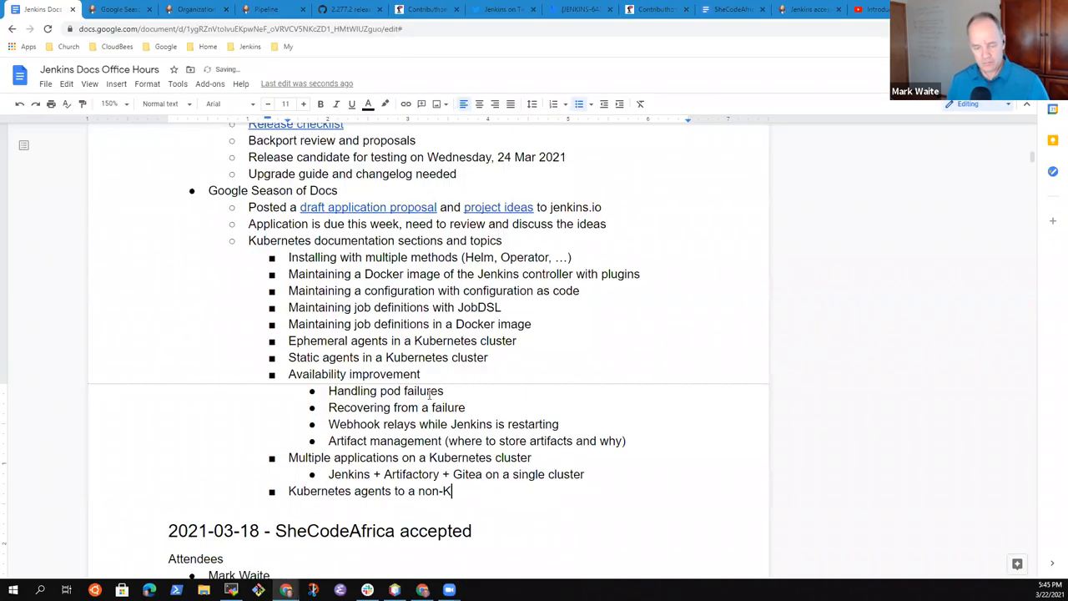
text(uber)
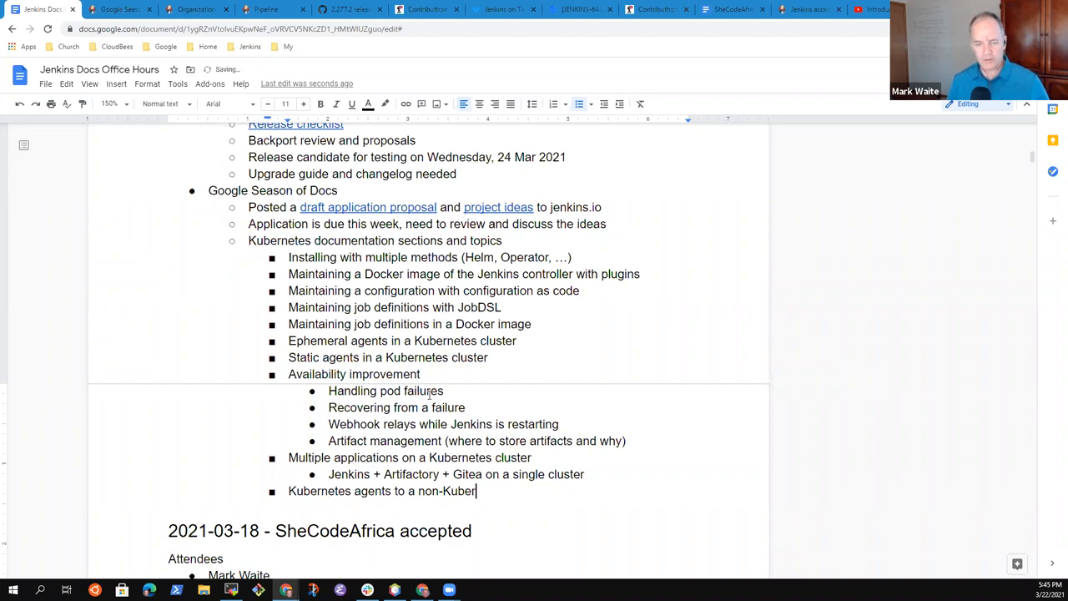
text(netes controller)
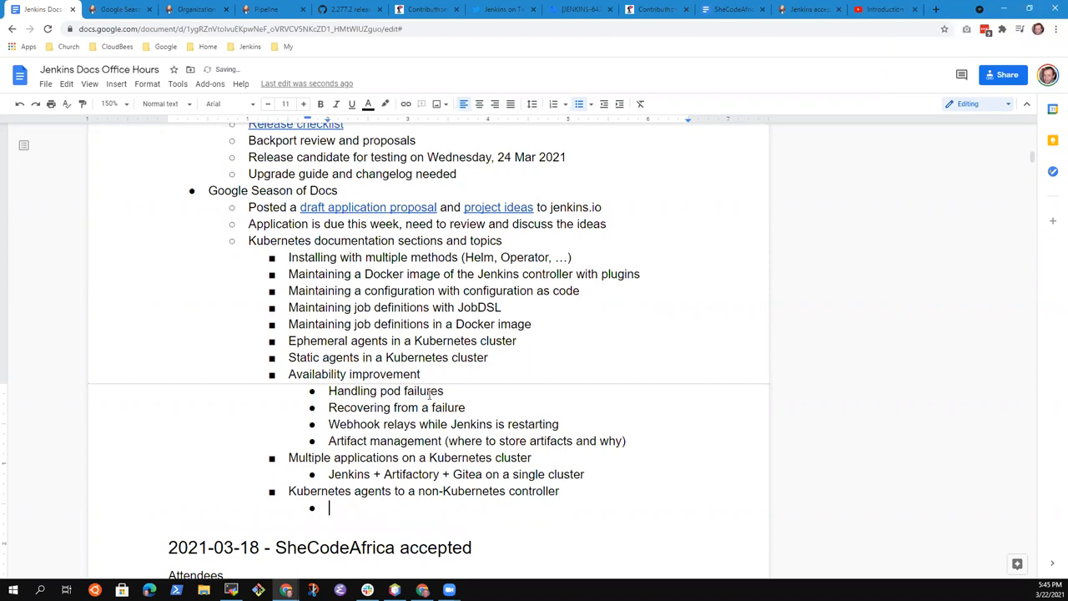
text(Using)
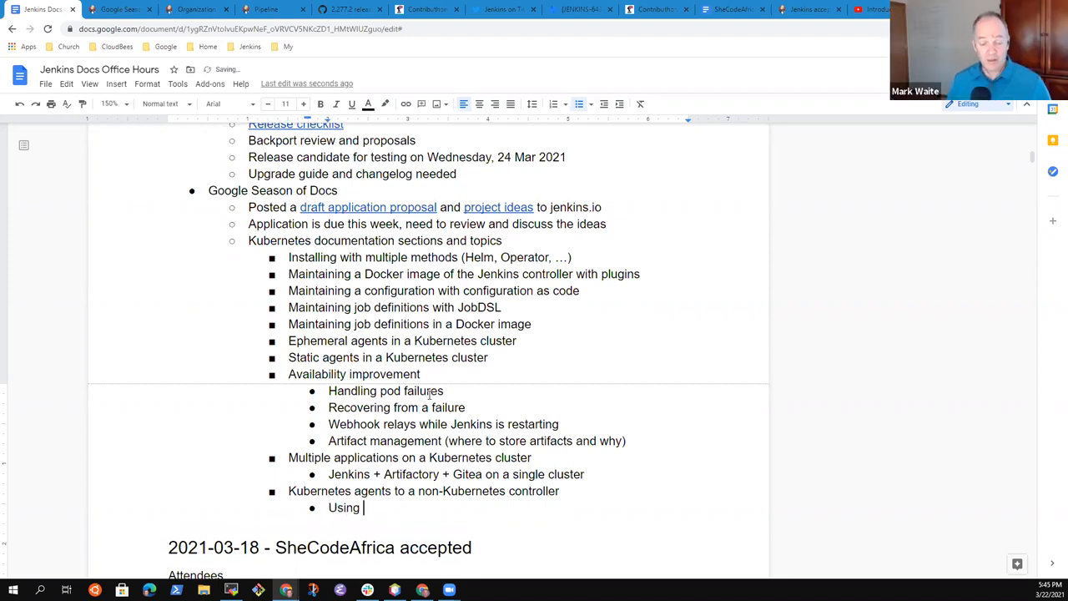
text(Kubernetes)
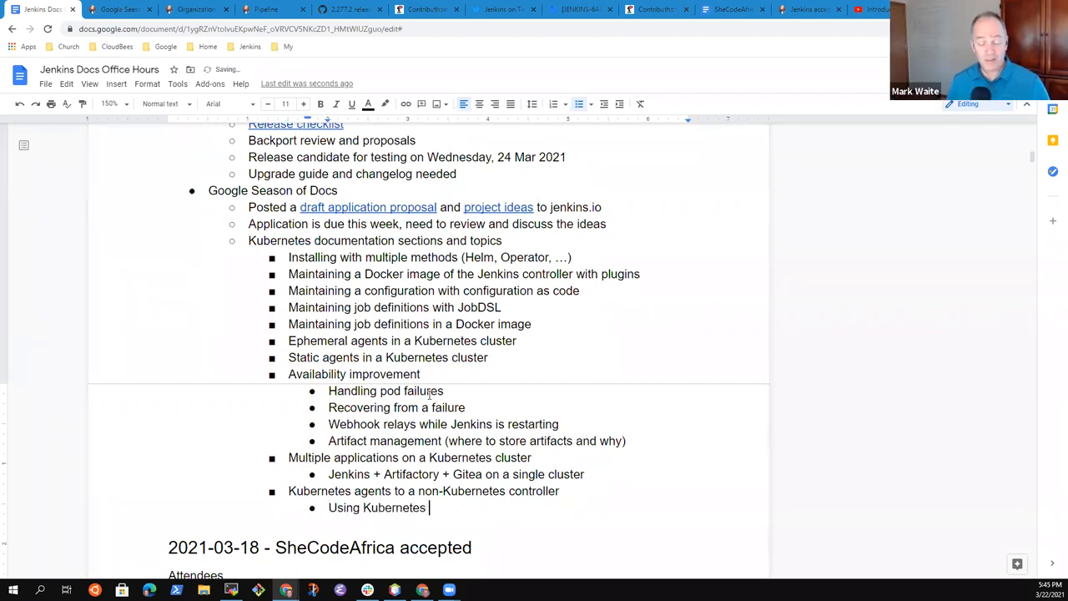
text(for capa)
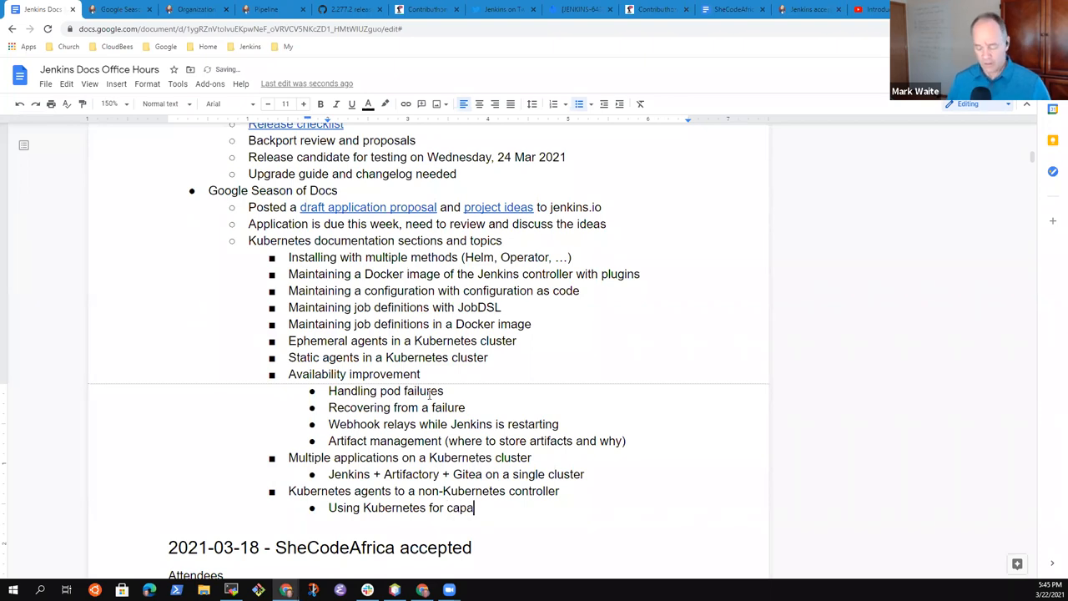
text(city even)
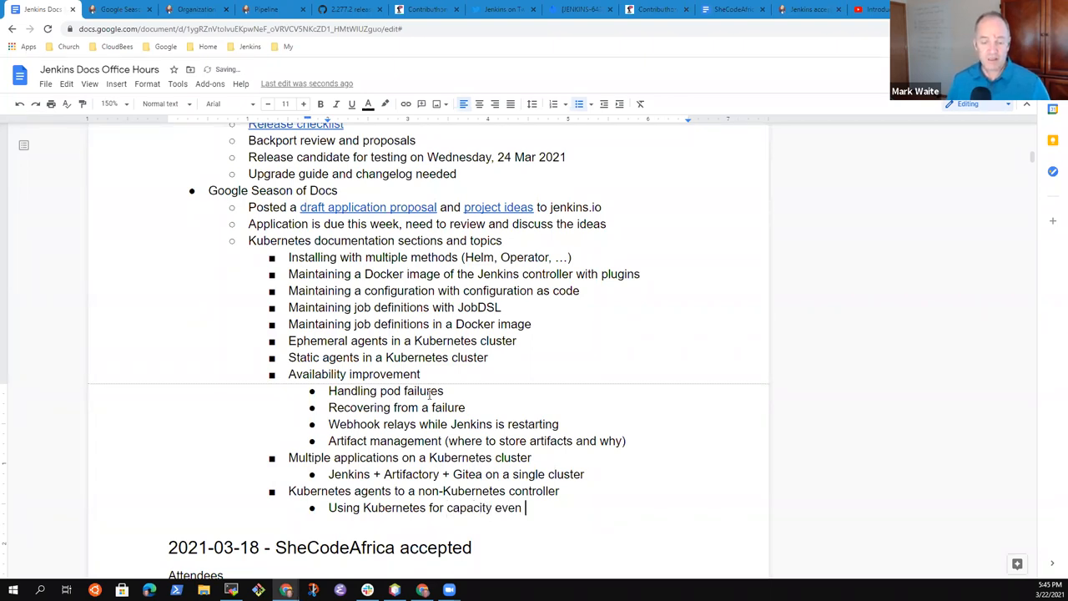
text(if the coin)
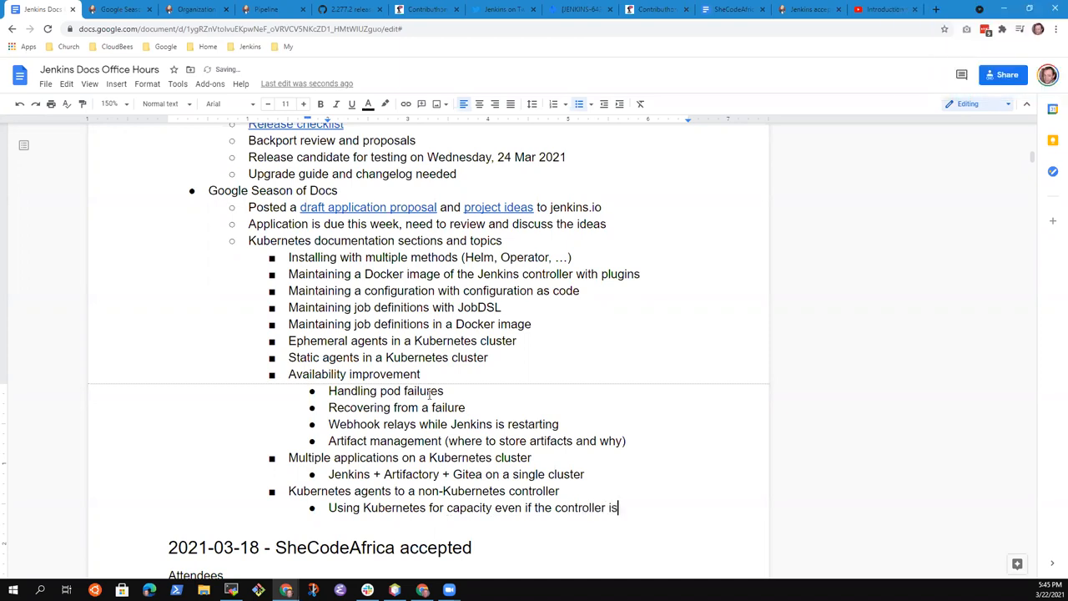
text(not)
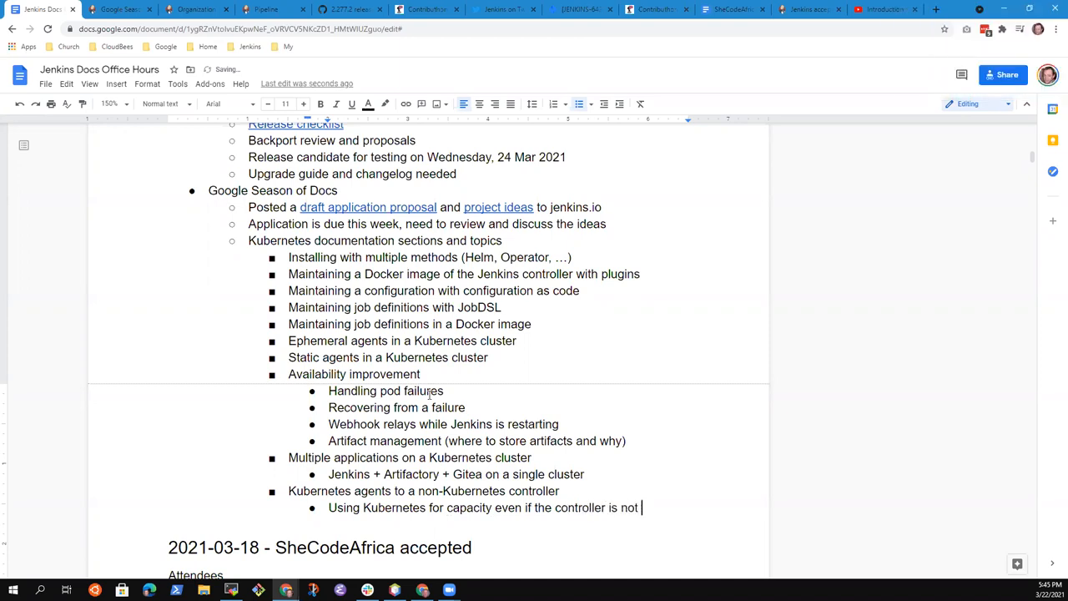
text(yet)
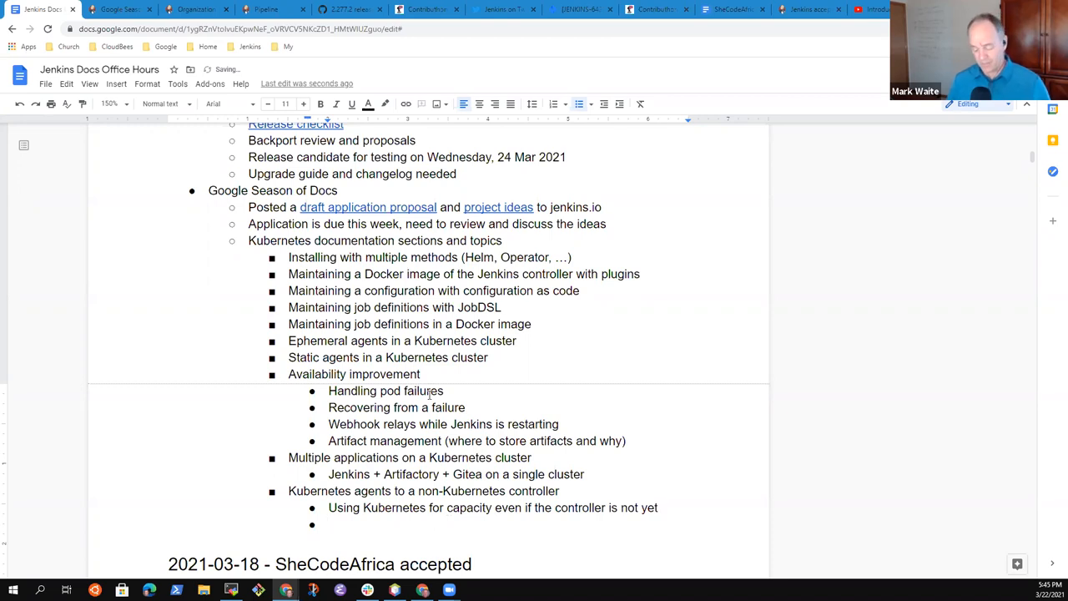
- Start the next sub-point: 'We're moving that direction with ci'
text(We're mo)
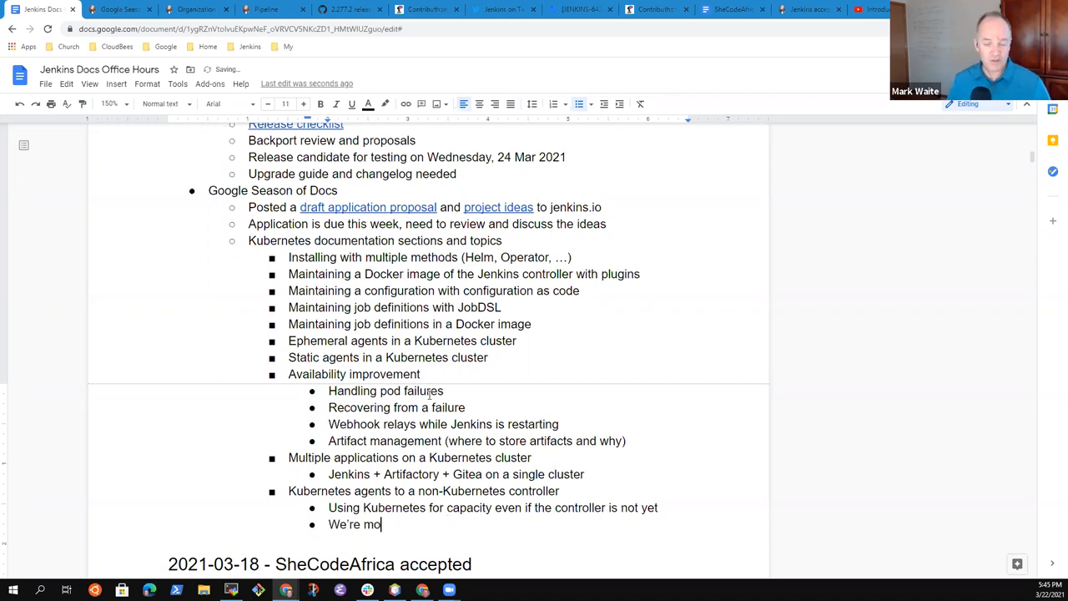
text(v)
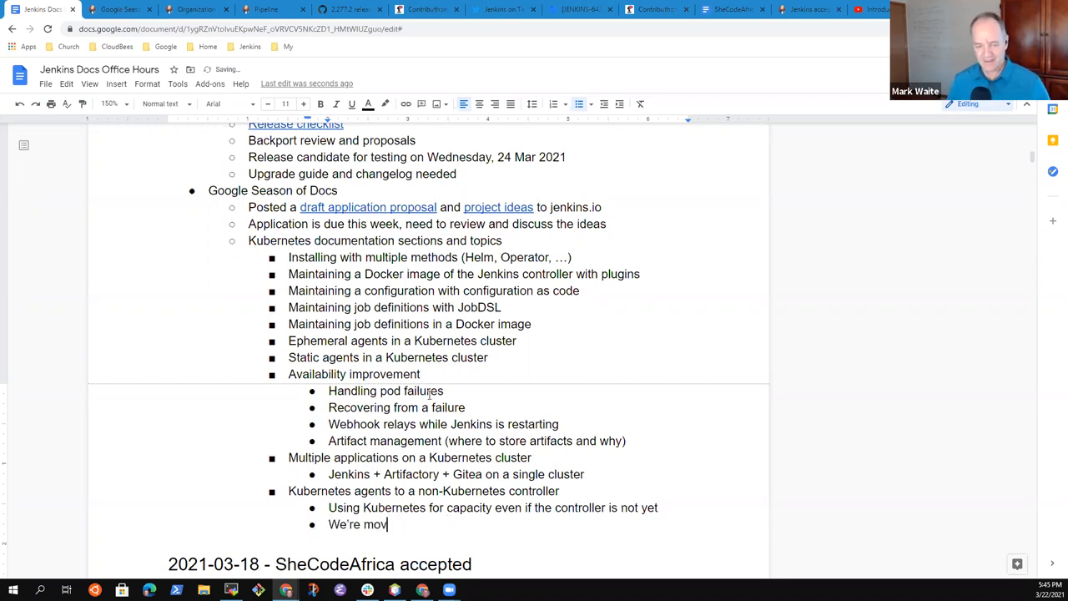
text(ing that)
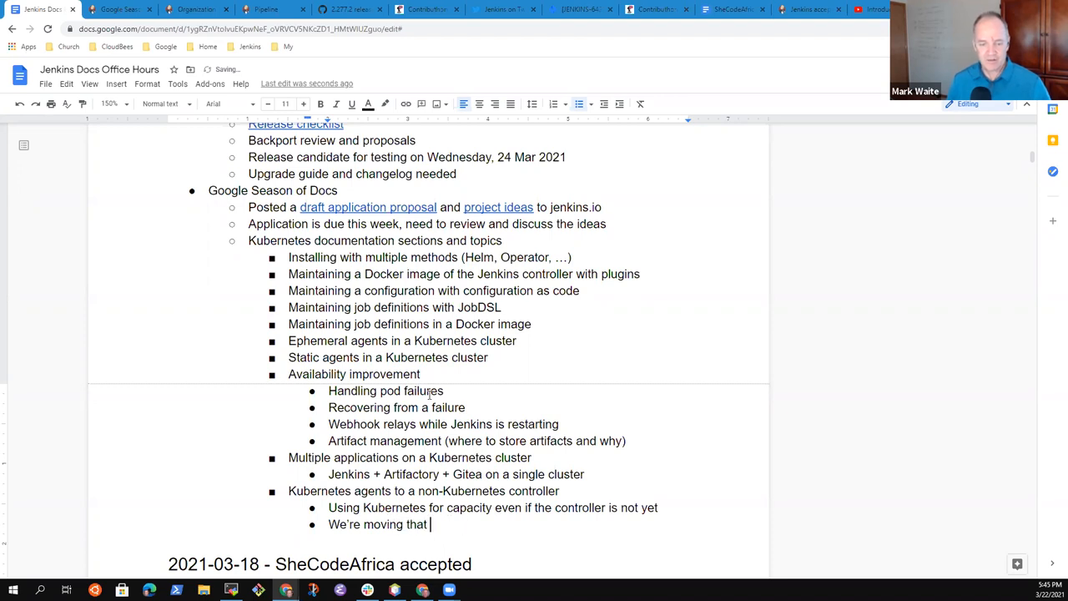
text(direction with ci)
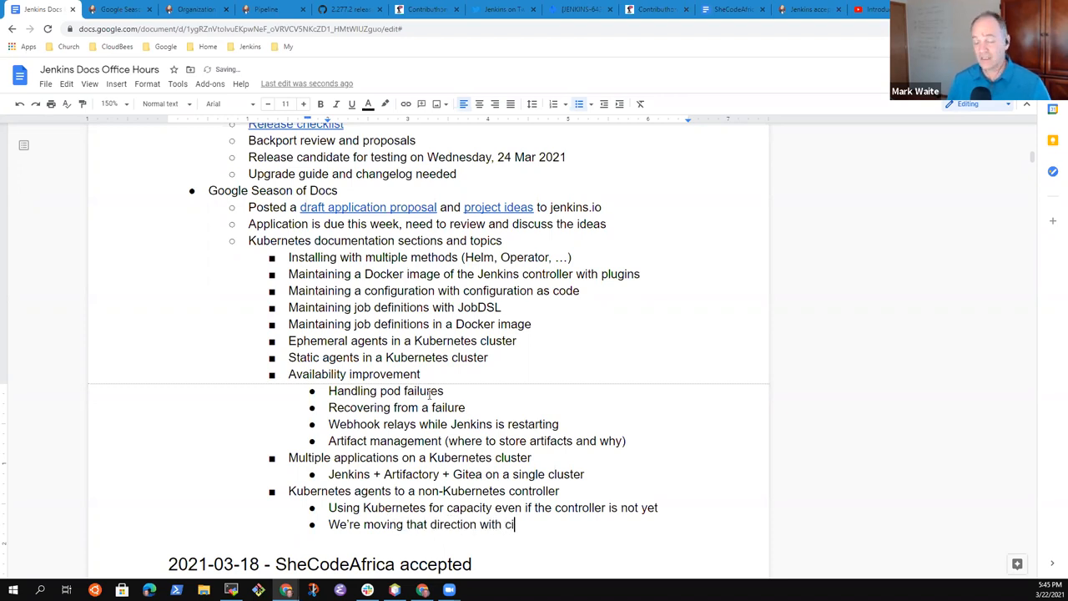
- Complete the ci.jenkins.io sub-point and add 'Progressive transition from VM hosted to Kubernetes hosted'
text(.jenkins.io)
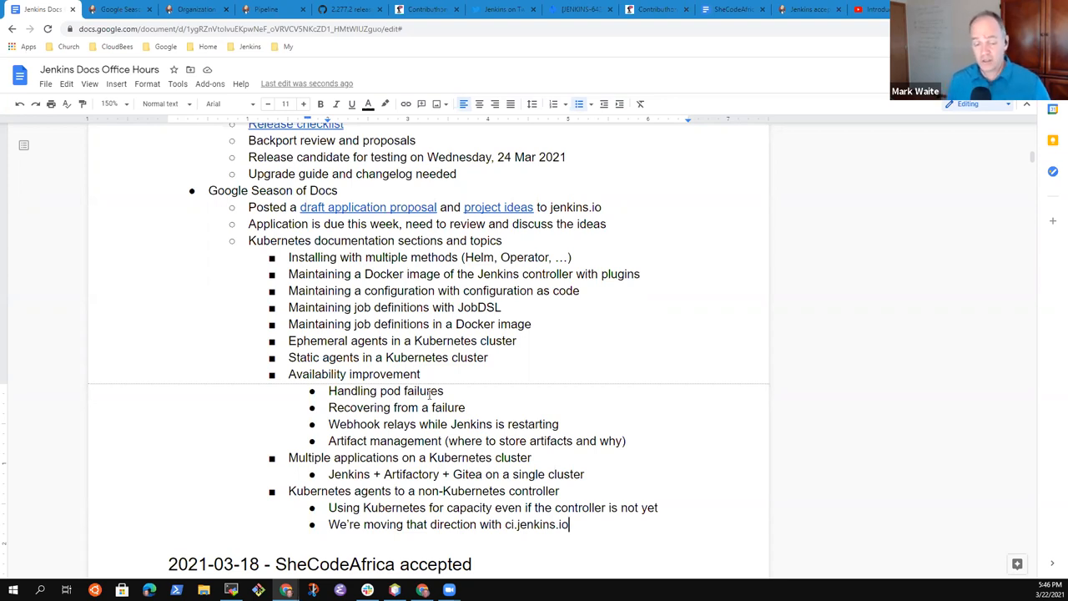
key(Enter)
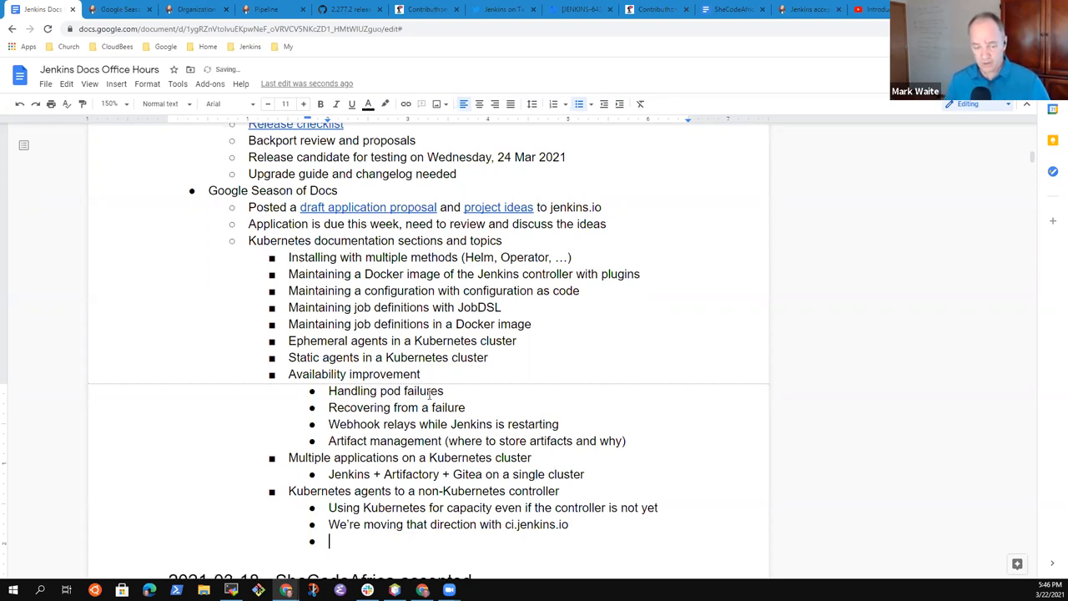
text(P)
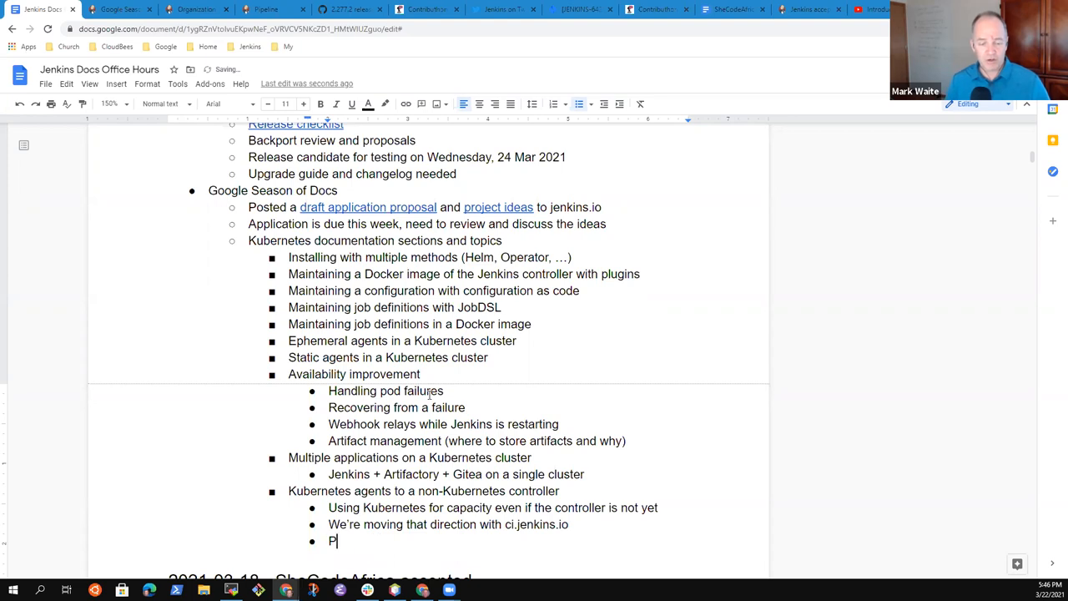
text(rogressive transition from locall)
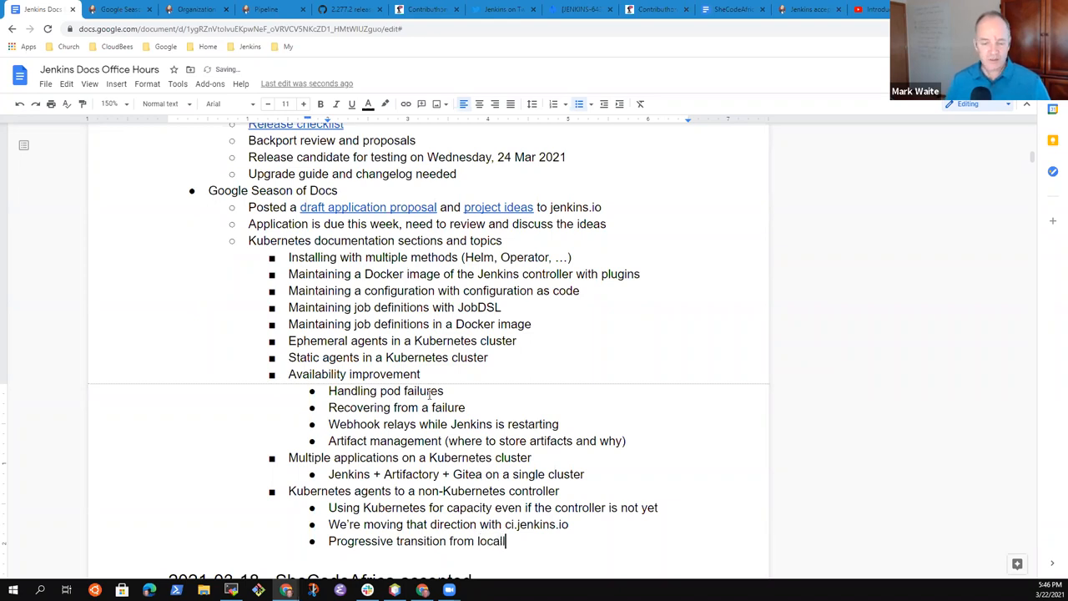
key(BackSpace)
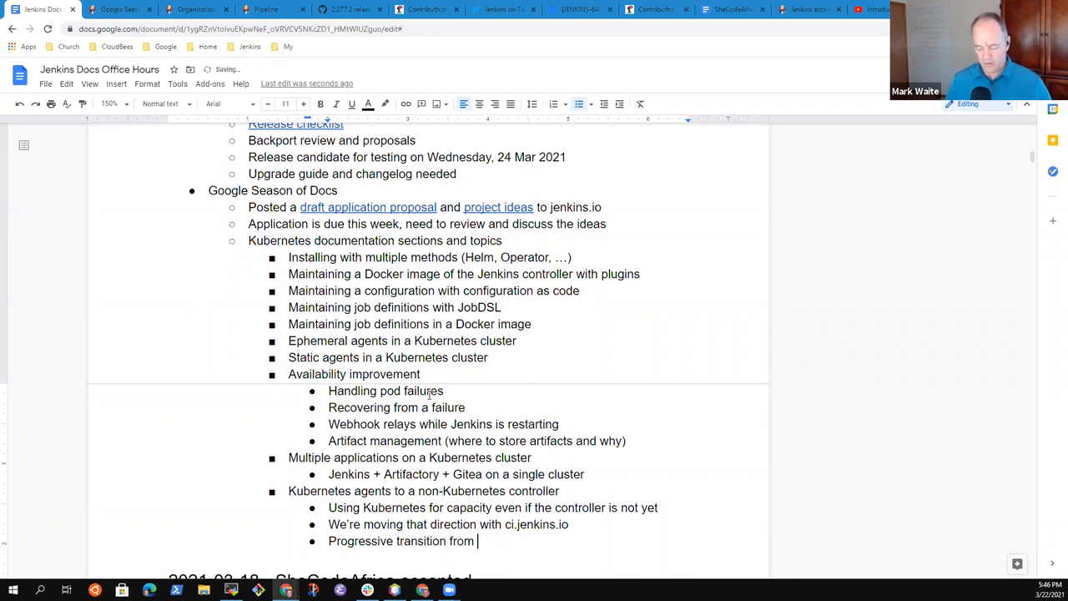
text(VM hosted to)
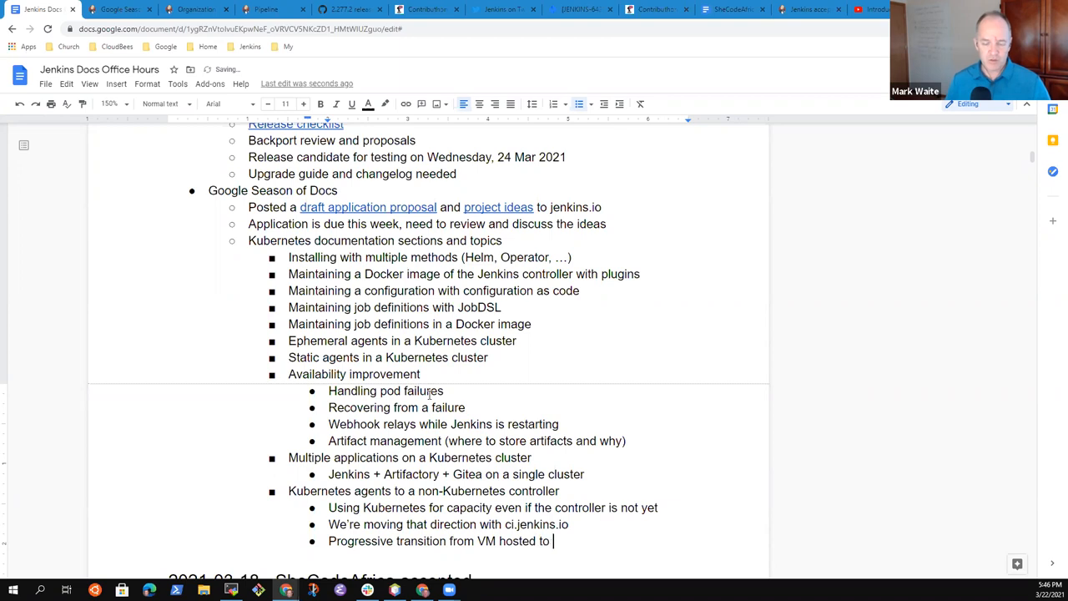
text(Kunbernetes)
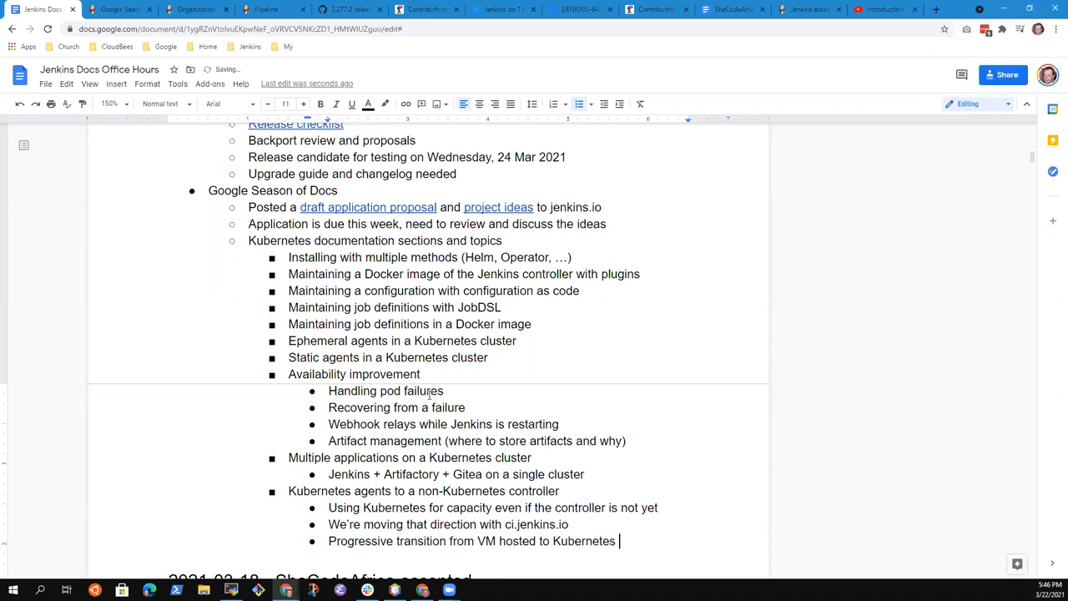
text(hosted)
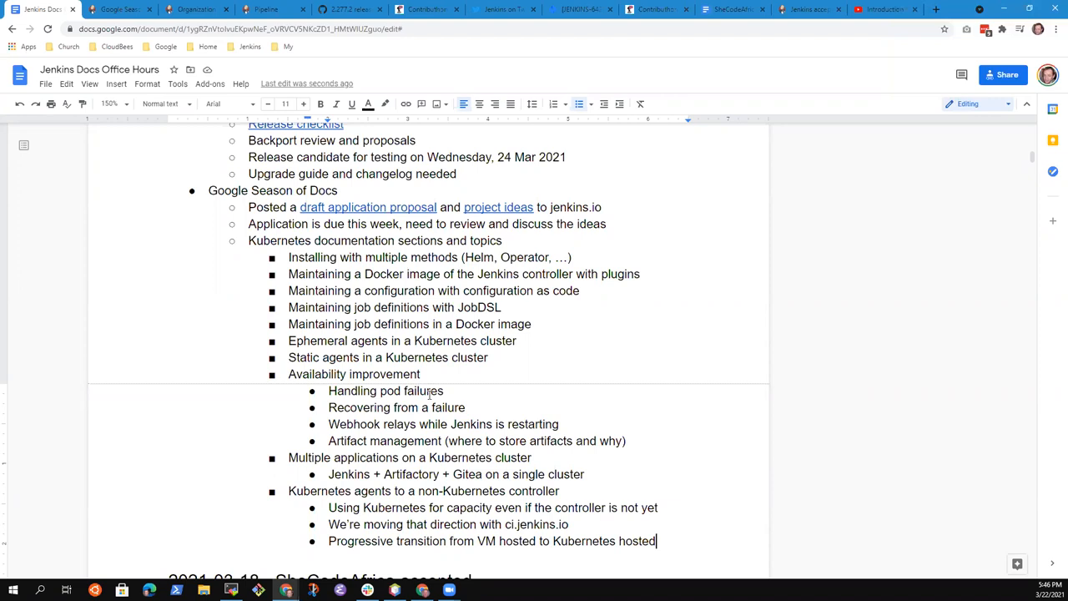
- Add 'Securing Jenkins in Kubernetes' with sub-items 'Common mistakes' and 'Sensitive areas'
text(Securing Je)
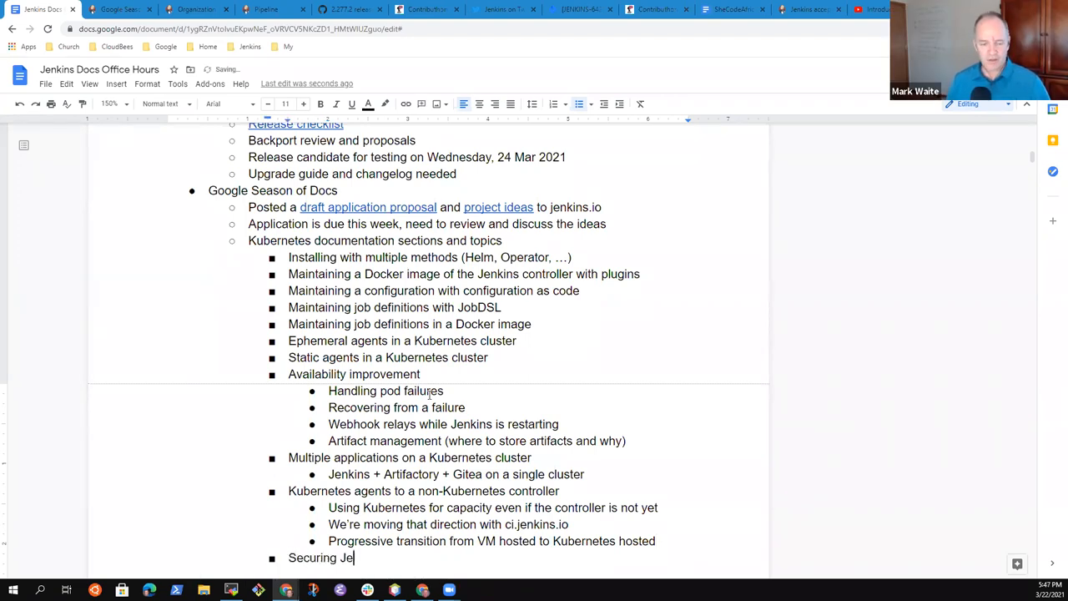
text(nkins in Keru)
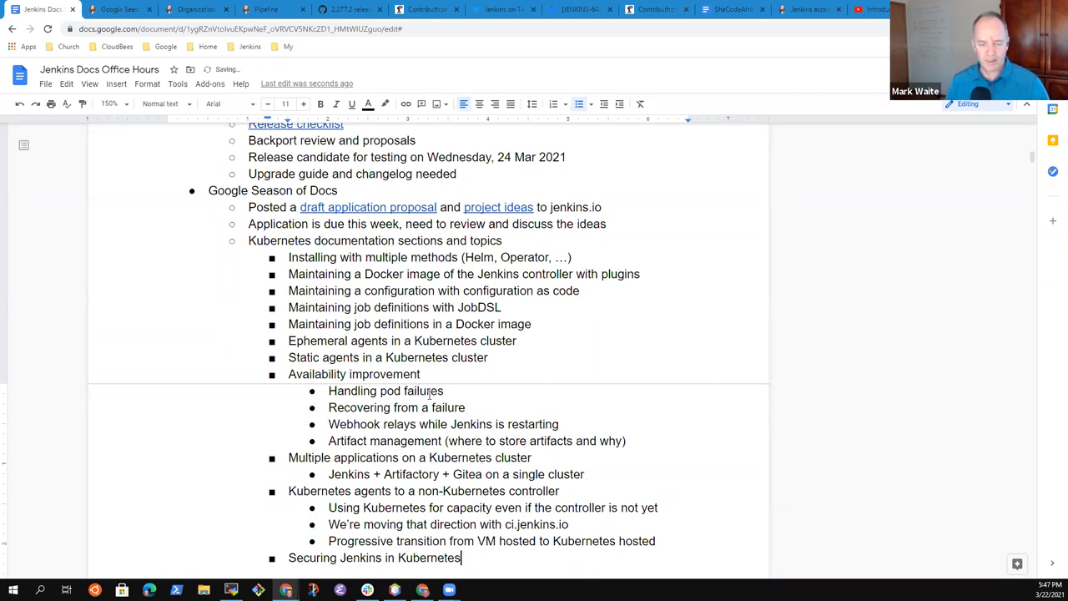
text(Co)
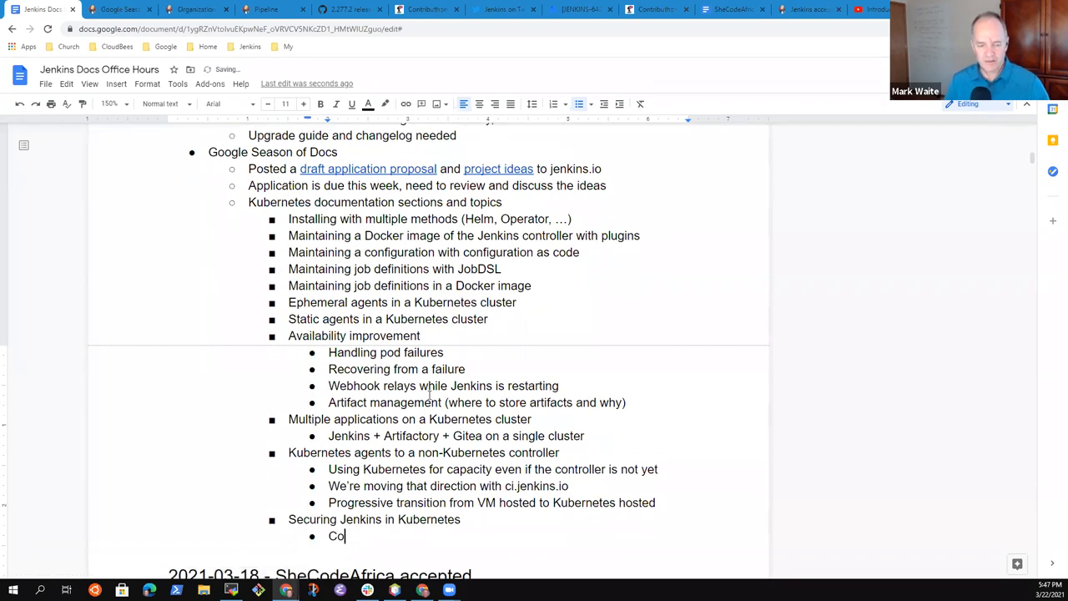
text(mmon mistakes)
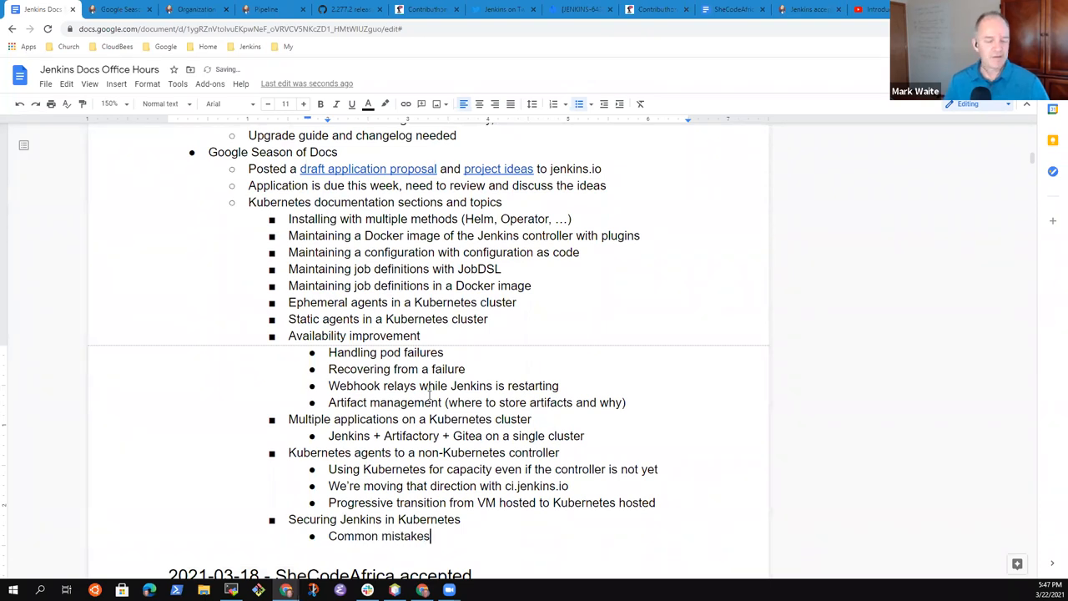
text(Se)
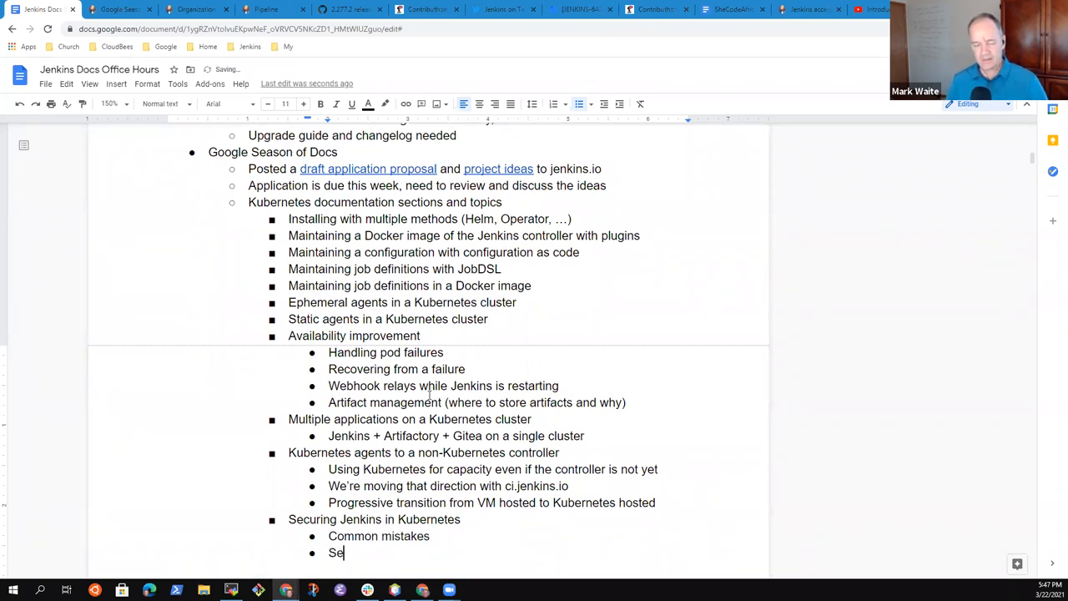
text(nsitive arwe)
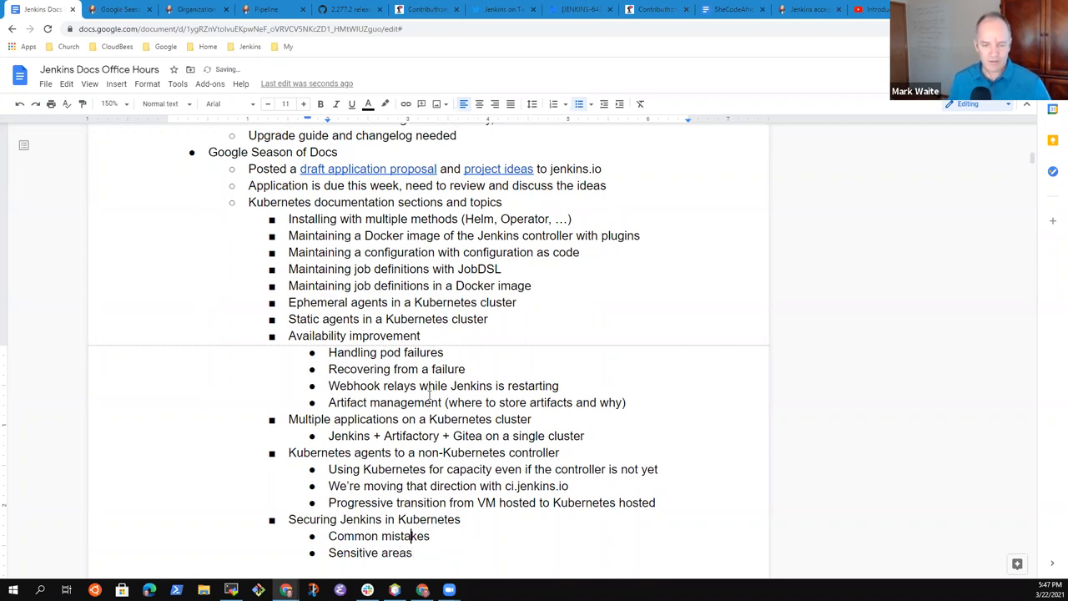
- Insert 'Managing secrets (credentials, etc.)' above those sub-items
text(Mana)
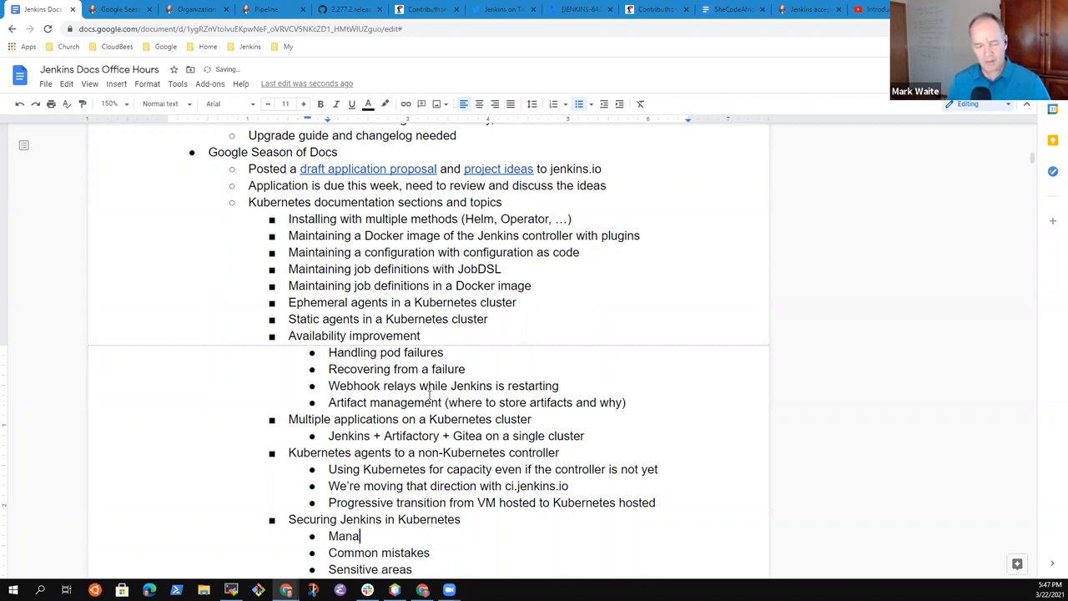
text(ging credential)
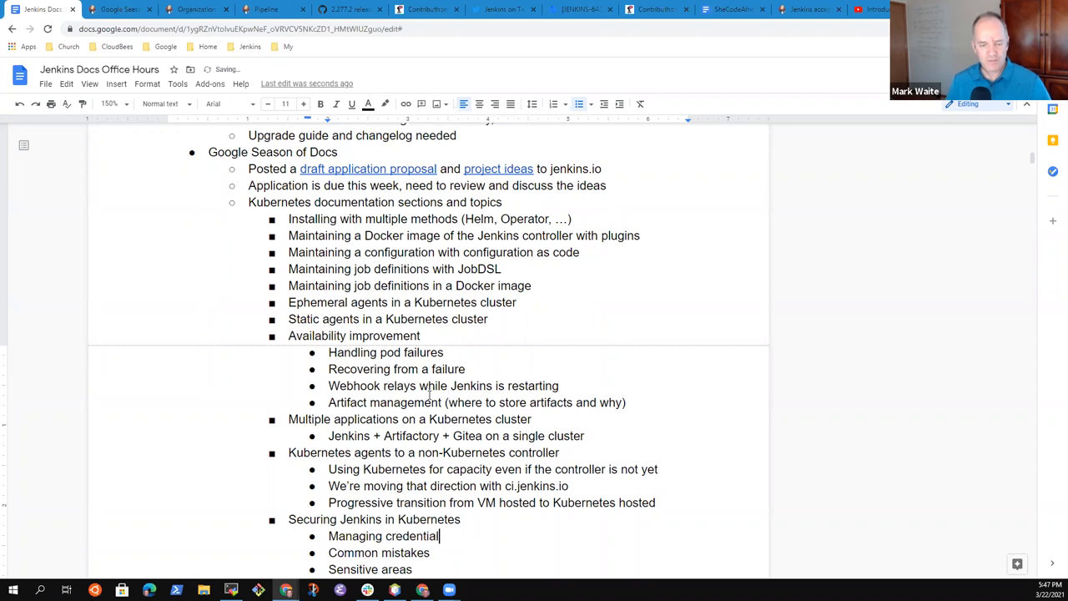
key(Backspace)
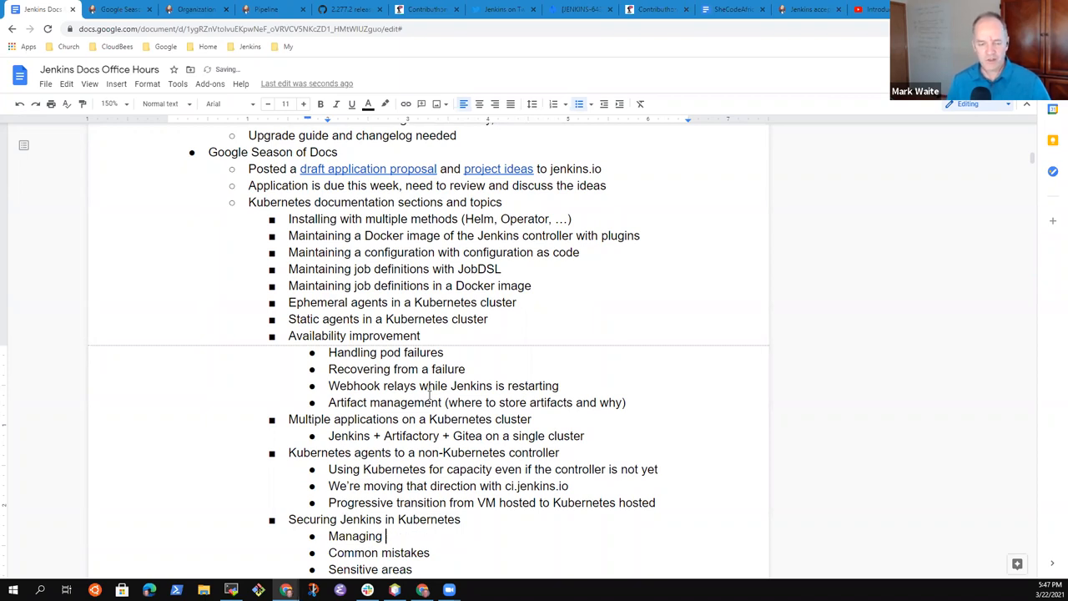
text(secret)
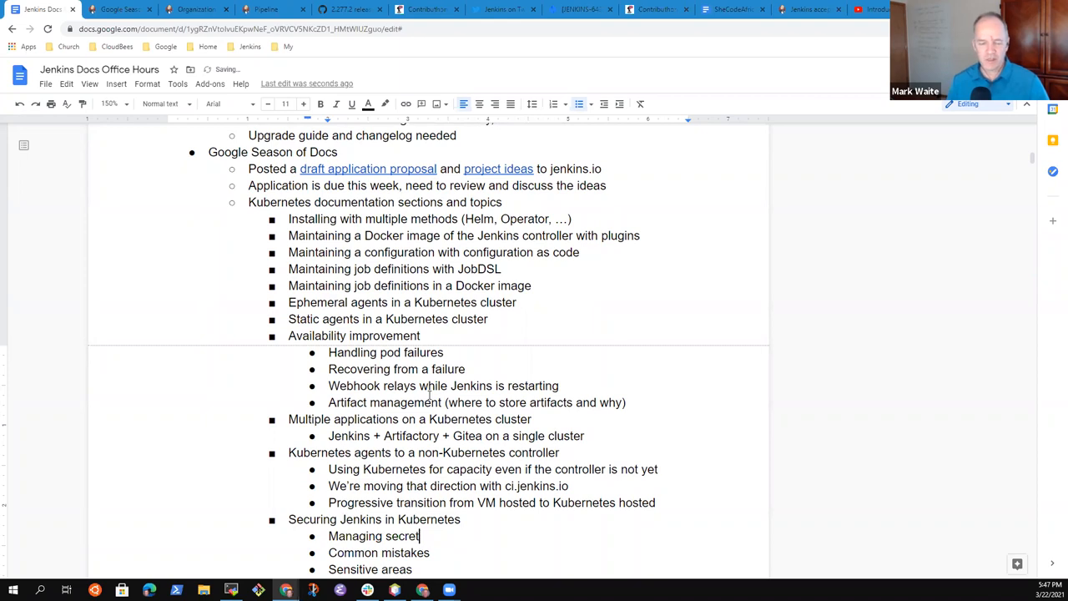
text(s (credentia)
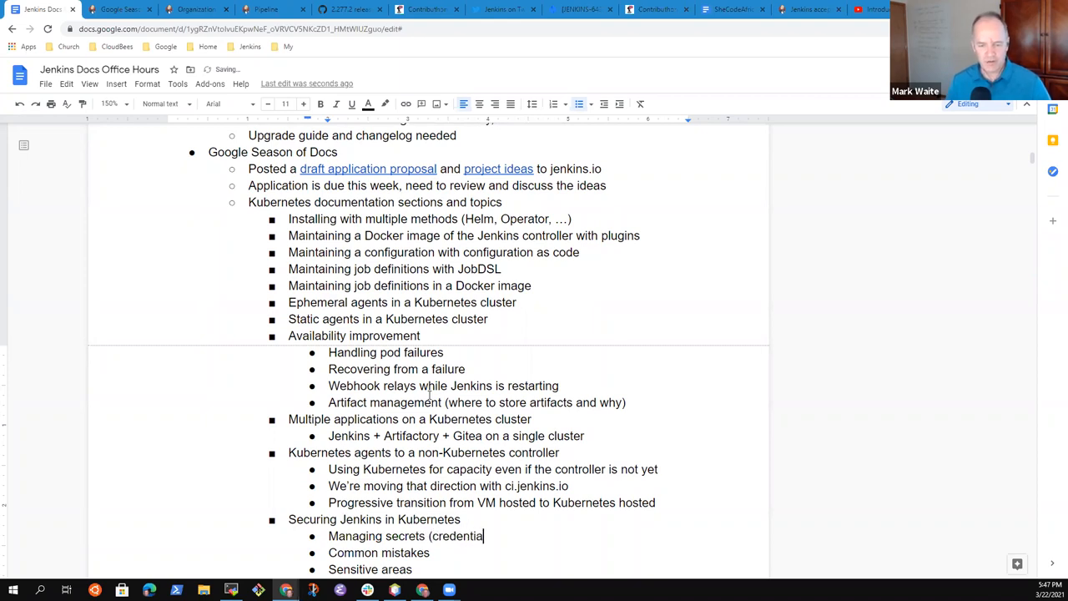
text(s, etc.))
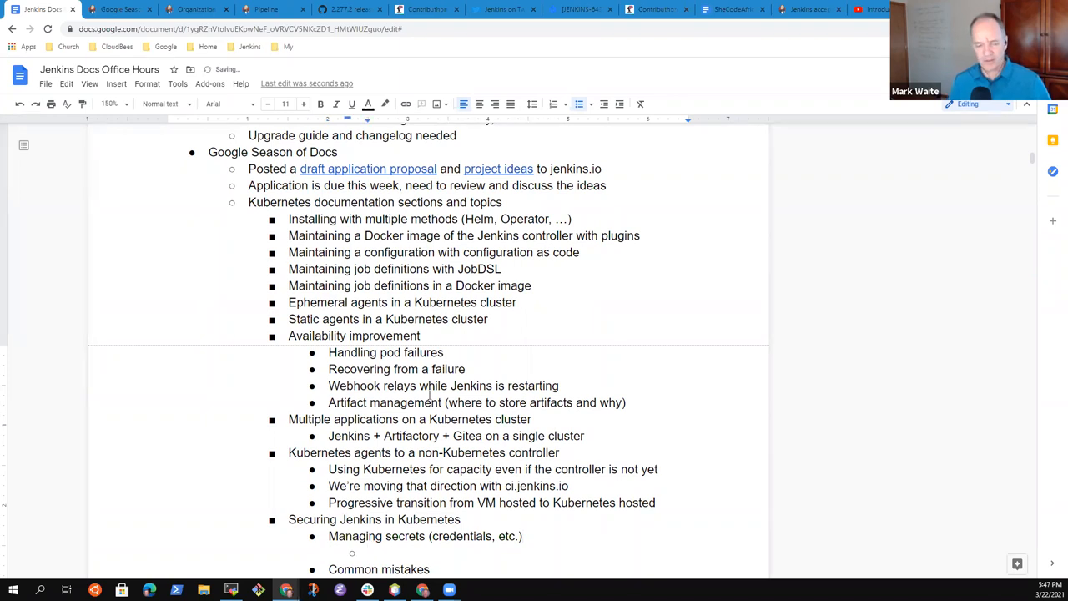
- Add 'Kubernetes secrets' and 'Separate credential repositories (CyberArk, Vault, Azure, AWS, Google)' under Managing secrets
text(K)
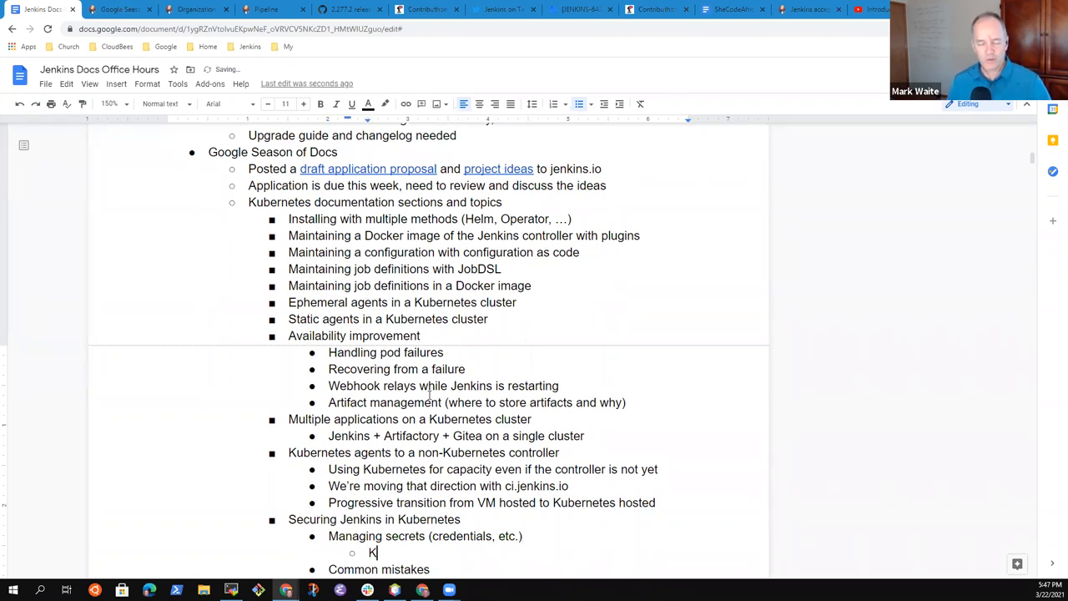
text(ubernetes sec)
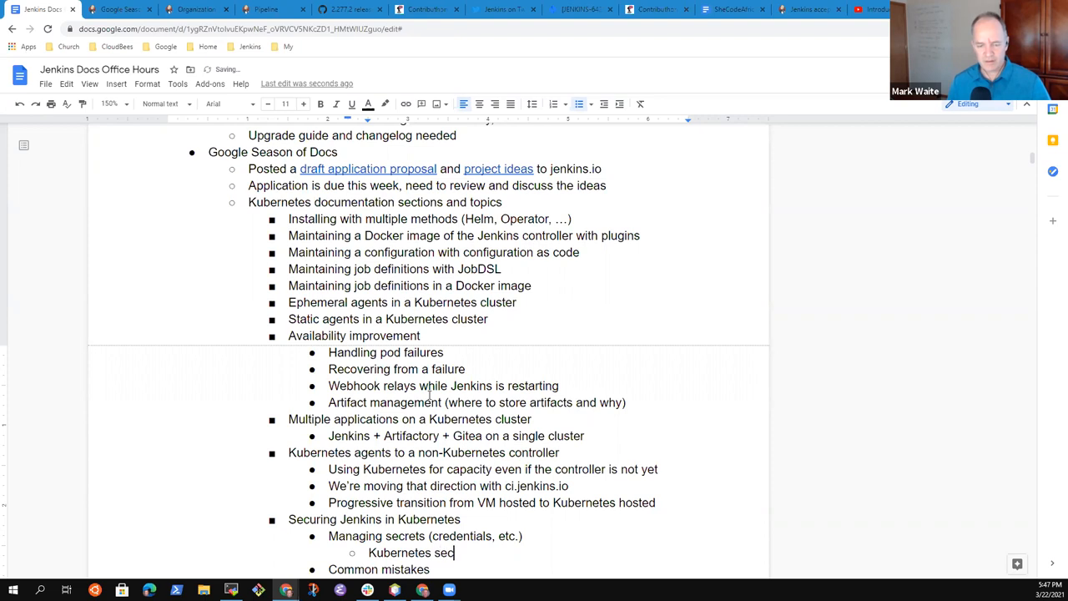
text(rets)
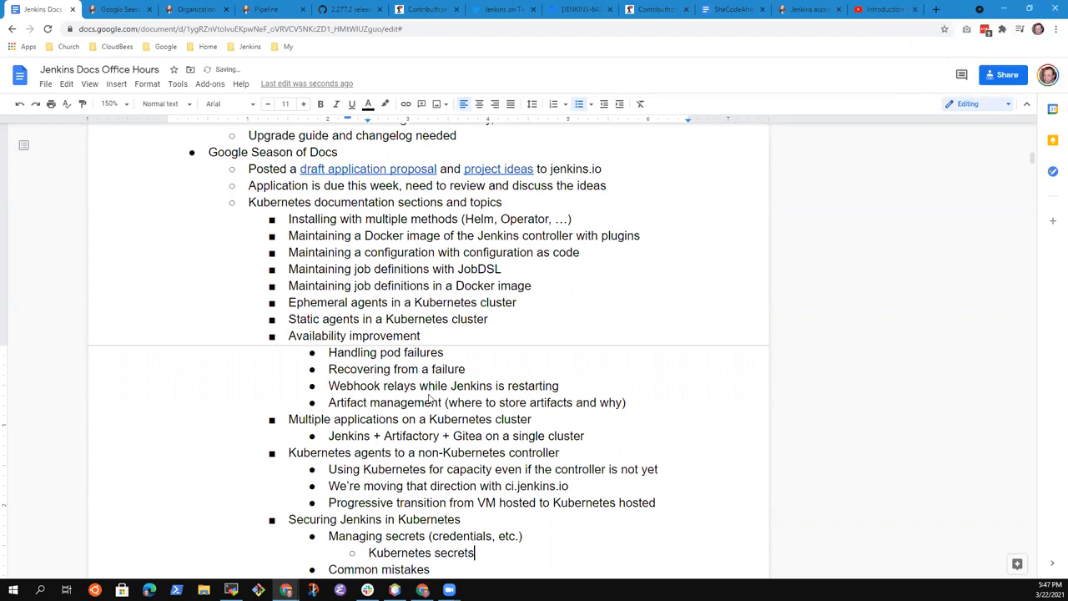
text(Separa)
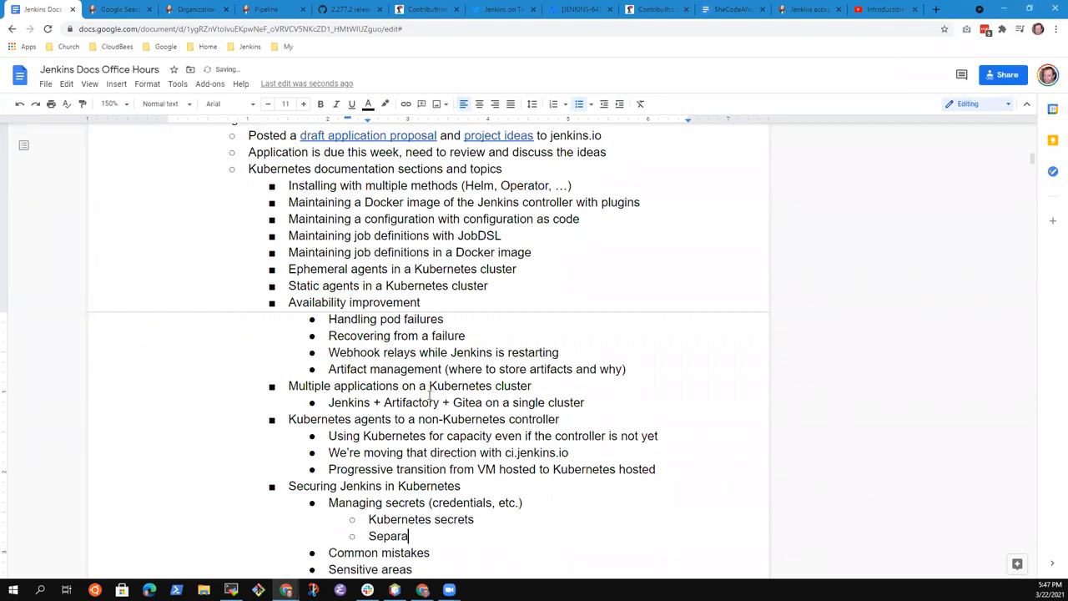
text(te c)
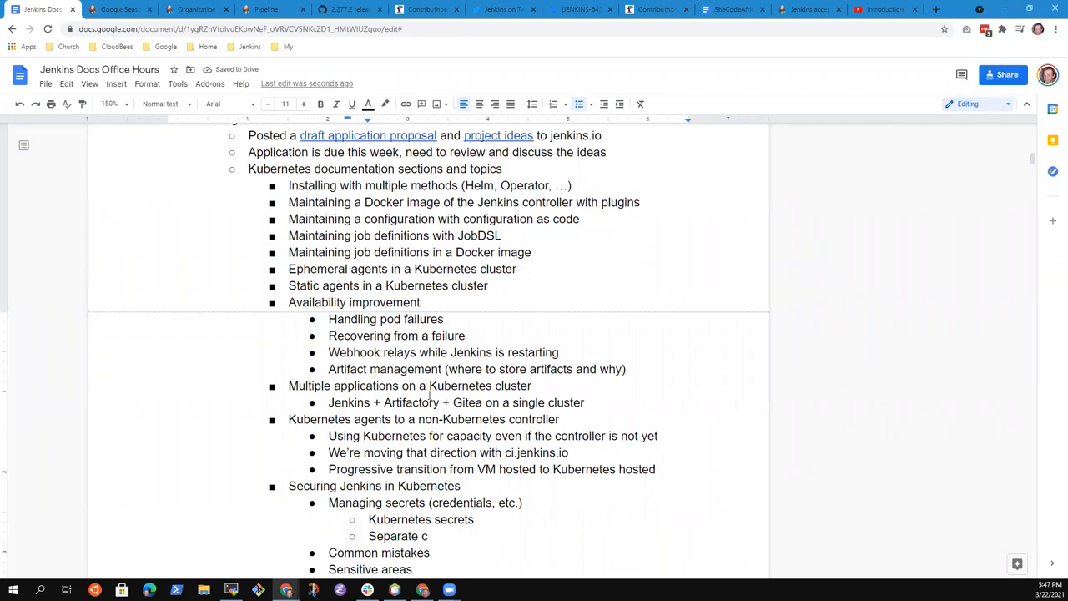
text(red)
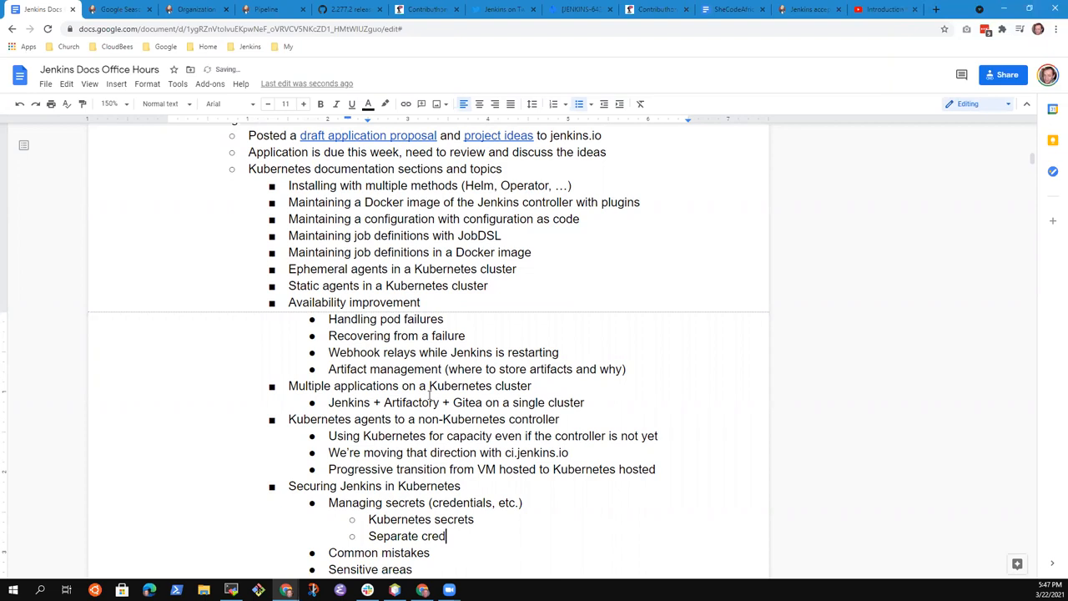
text(ential rep)
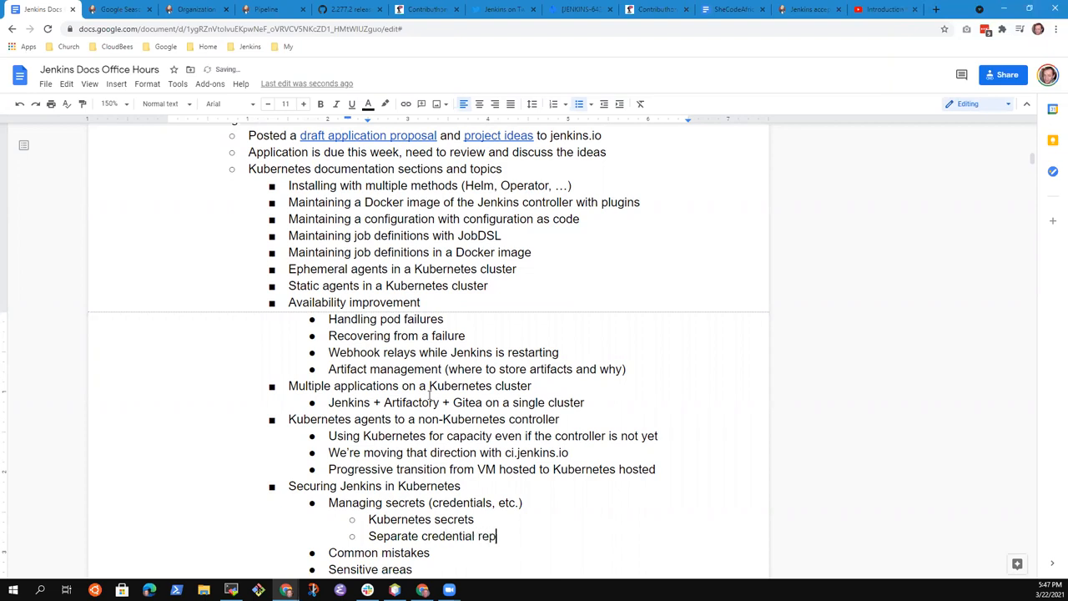
text(ositories ()
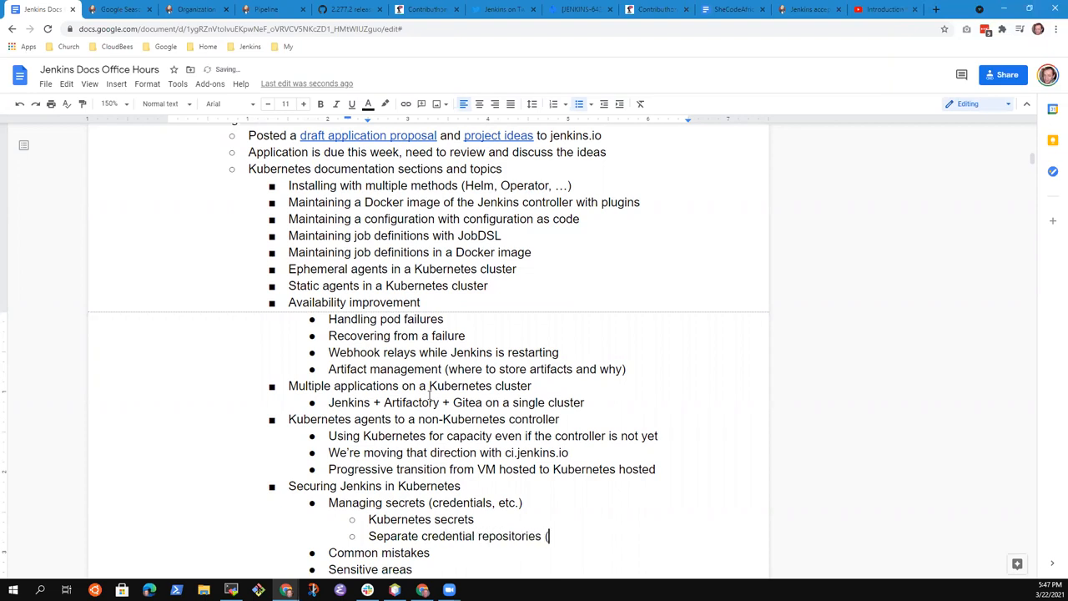
text(CyberArk,)
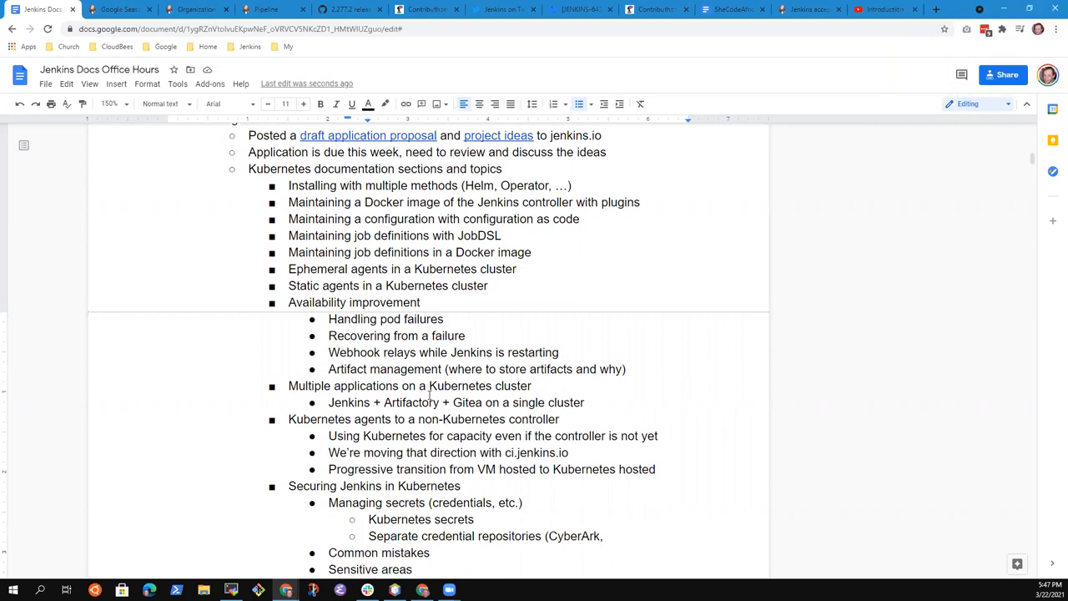
text(Vault,)
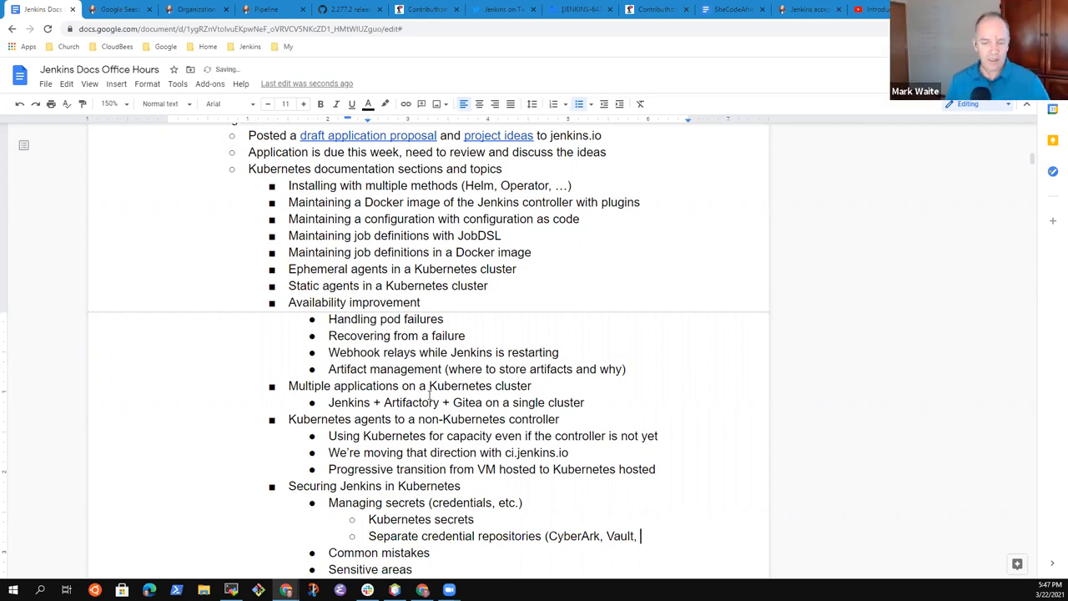
text(Azure, AWS)
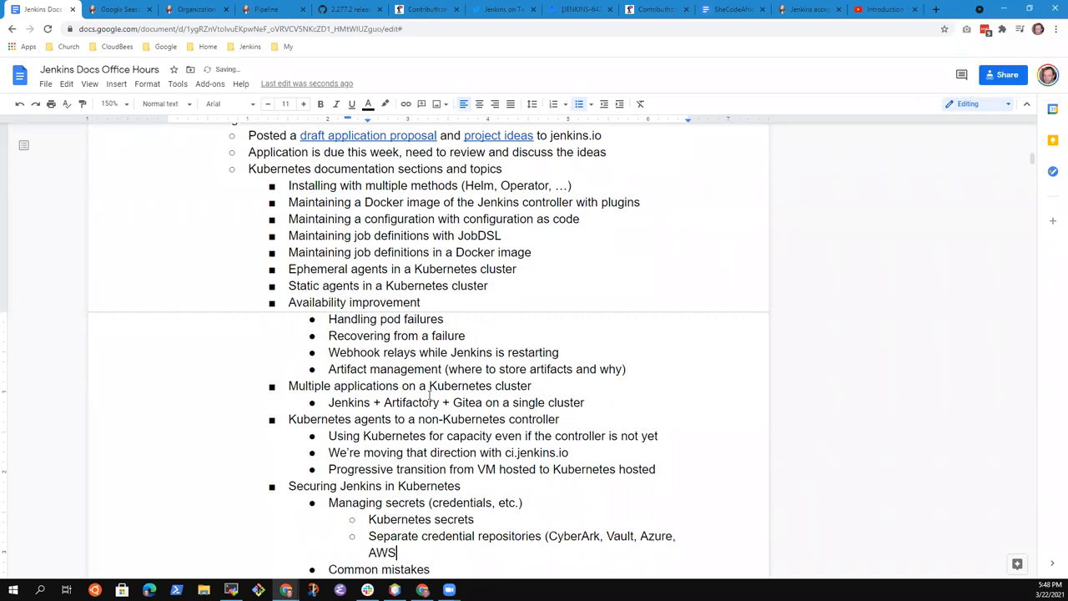
text(G)
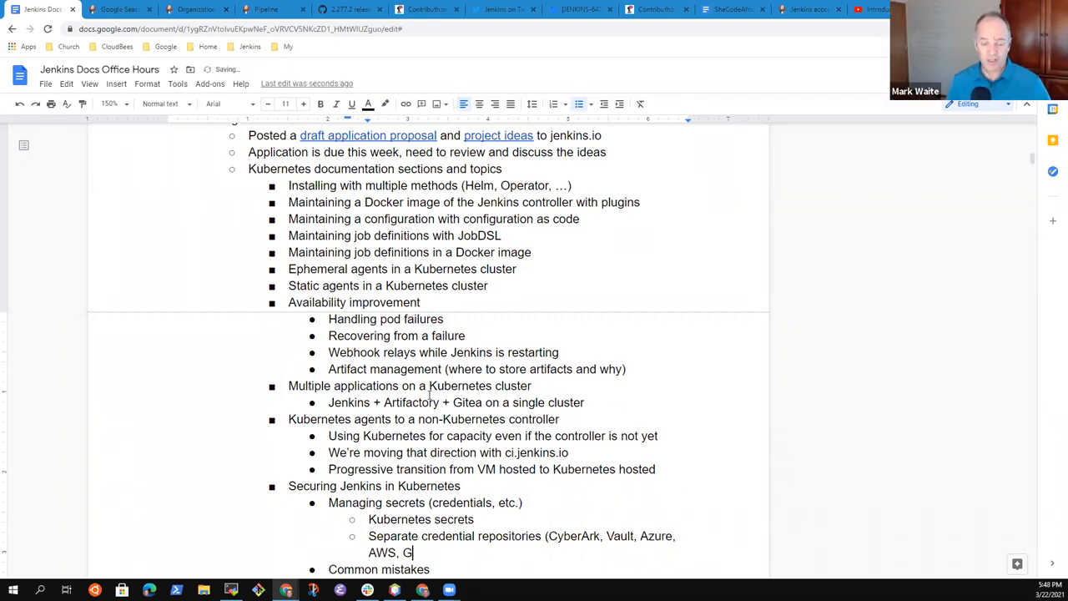
text(oogle))
text(Sensitive areas)
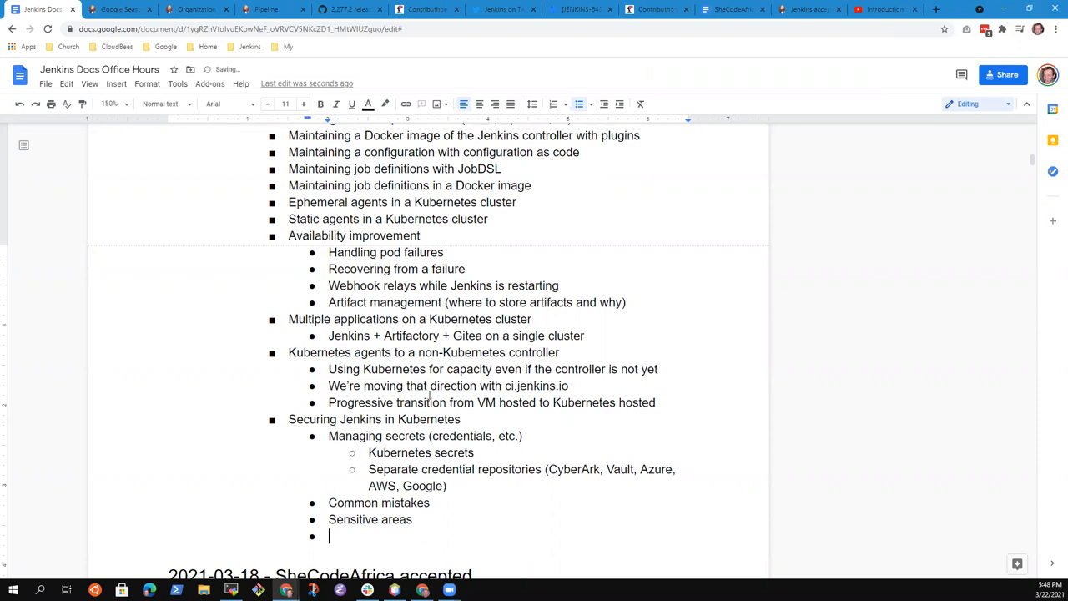
- Type the security topic 'Authorization - common techniques'
text(Authori)
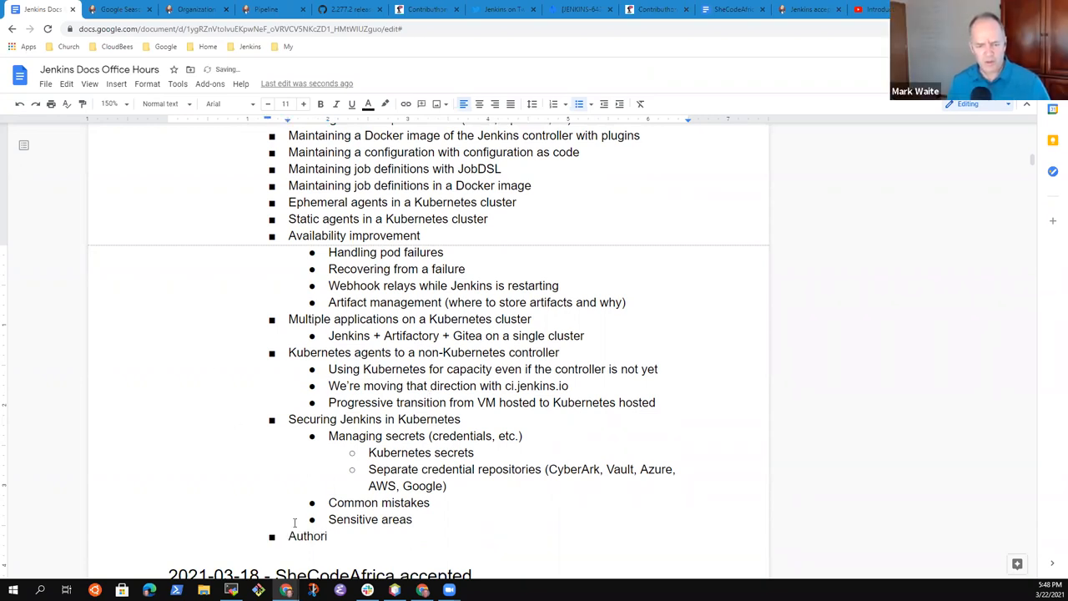
text(zation)
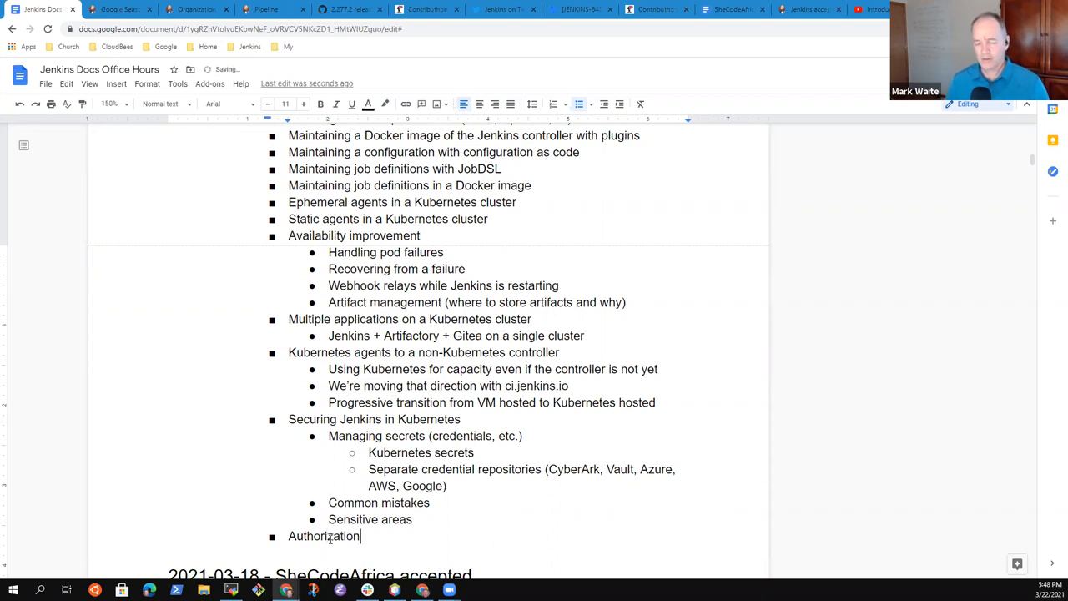
text(-)
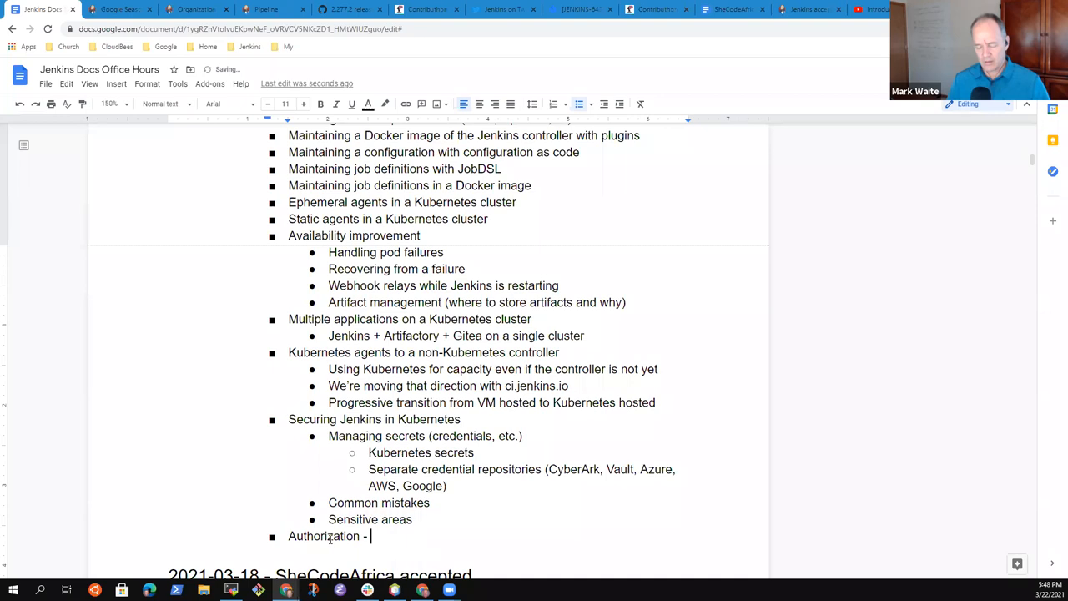
text(common techniques)
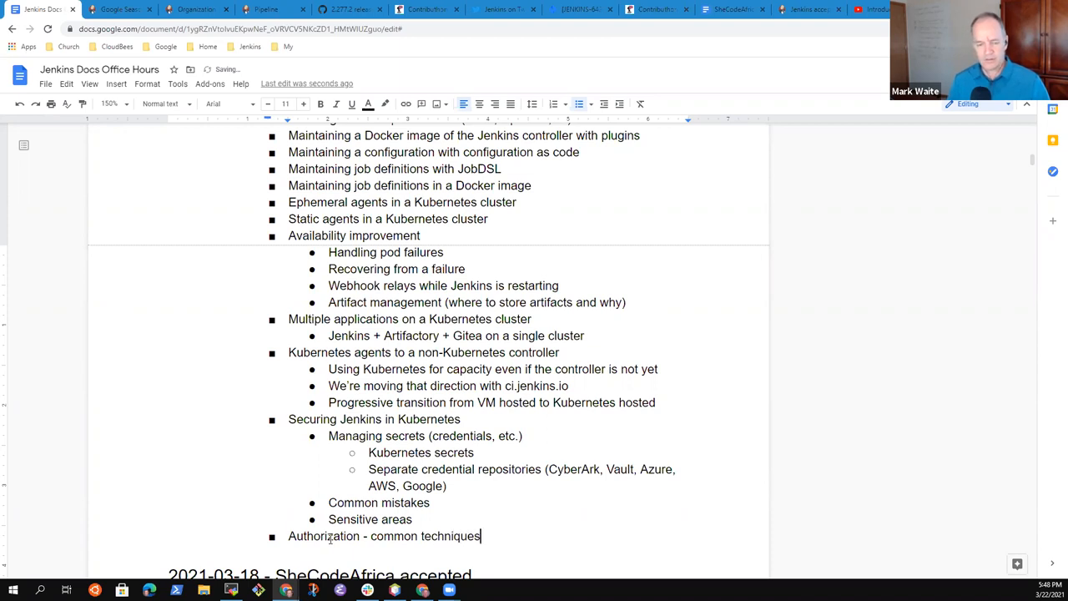
- Add the sub-item 'LDAP, Google OAuth, Active Directory, etc.', dropping a partial AWS entry
text(LDAP)
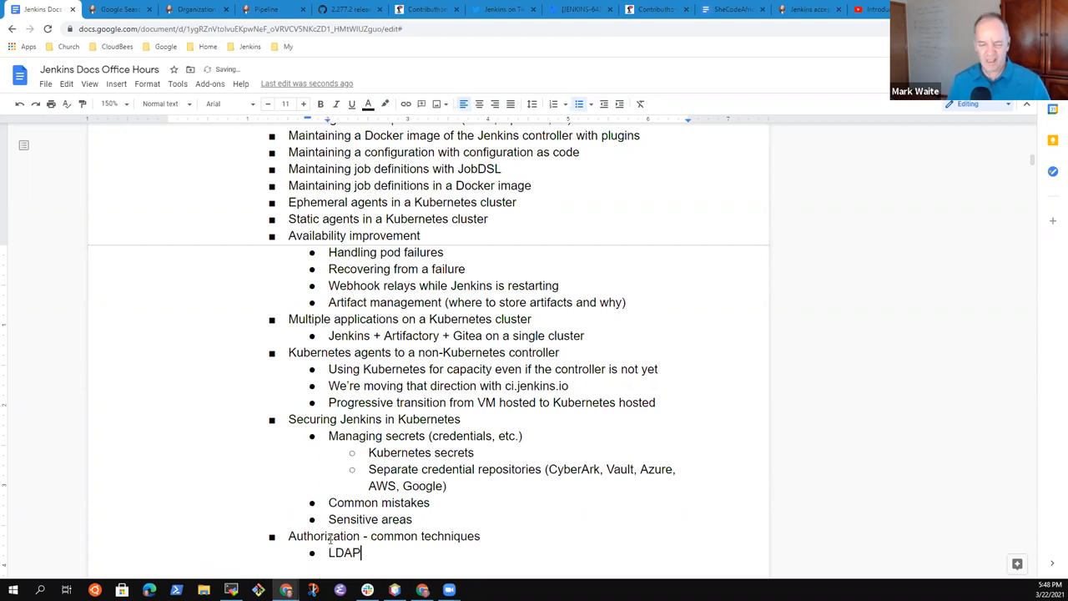
text(, G)
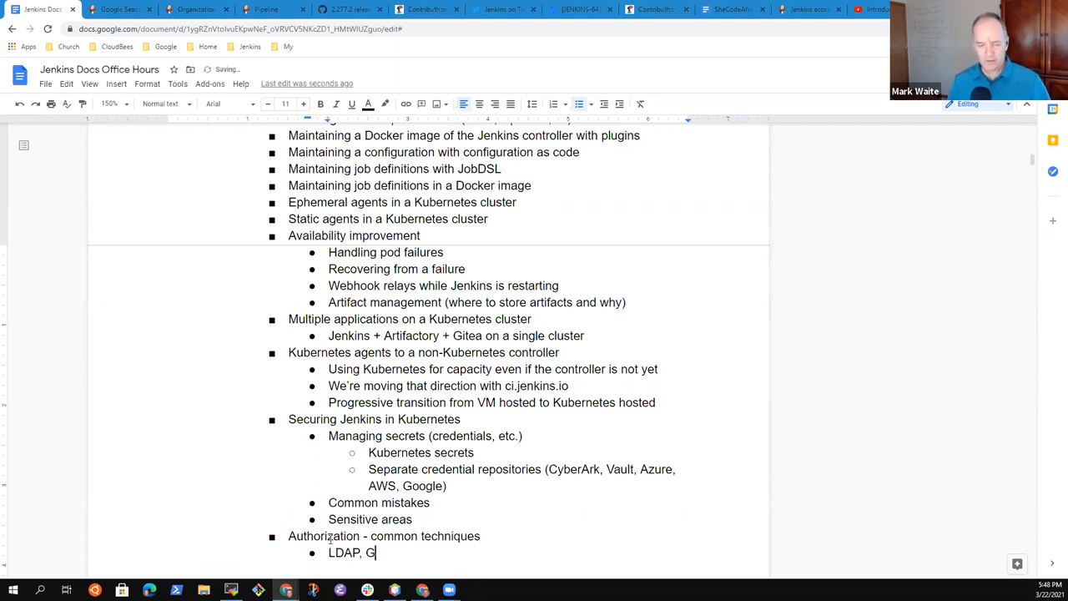
text(oogle OA)
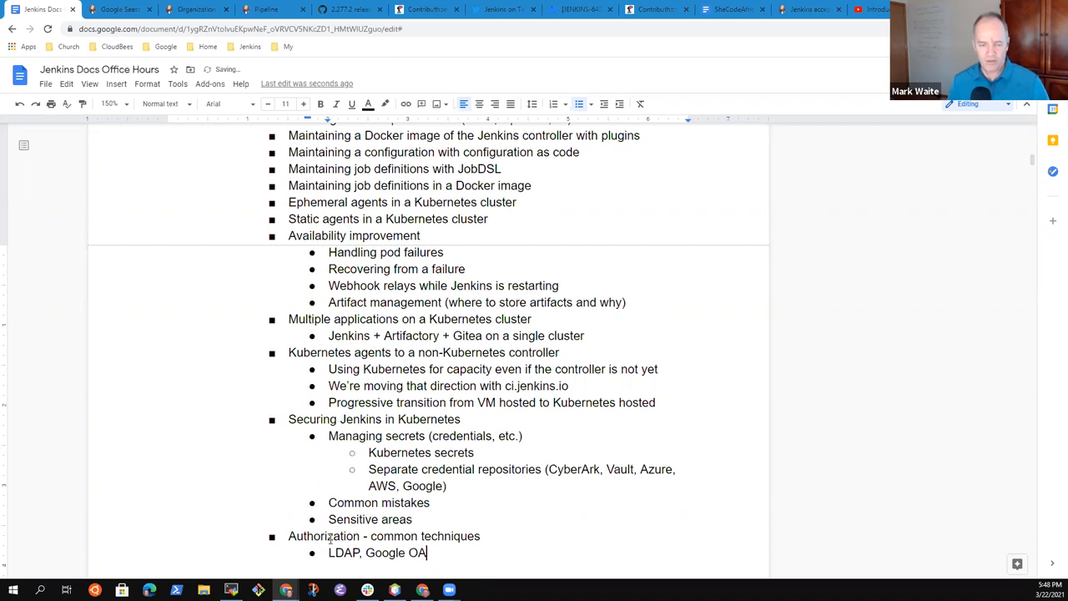
text(uth, A)
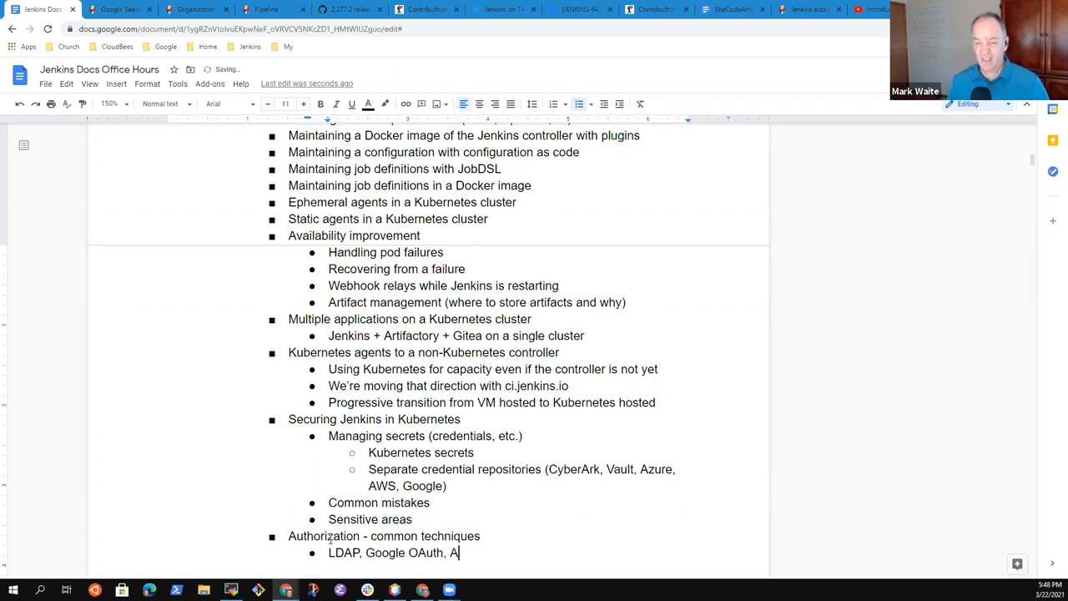
text(WS)
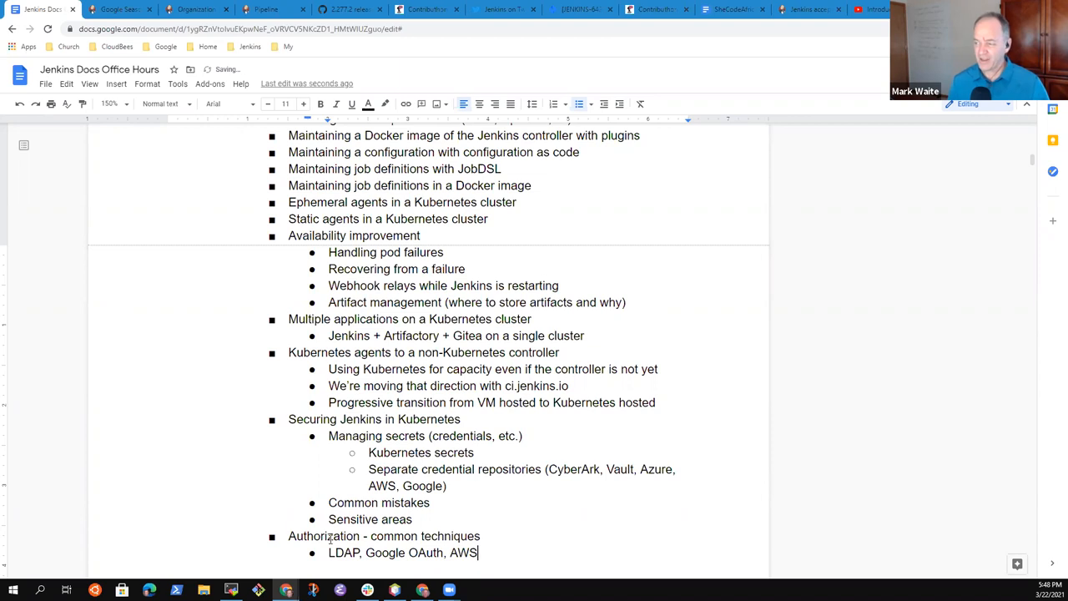
text(O)
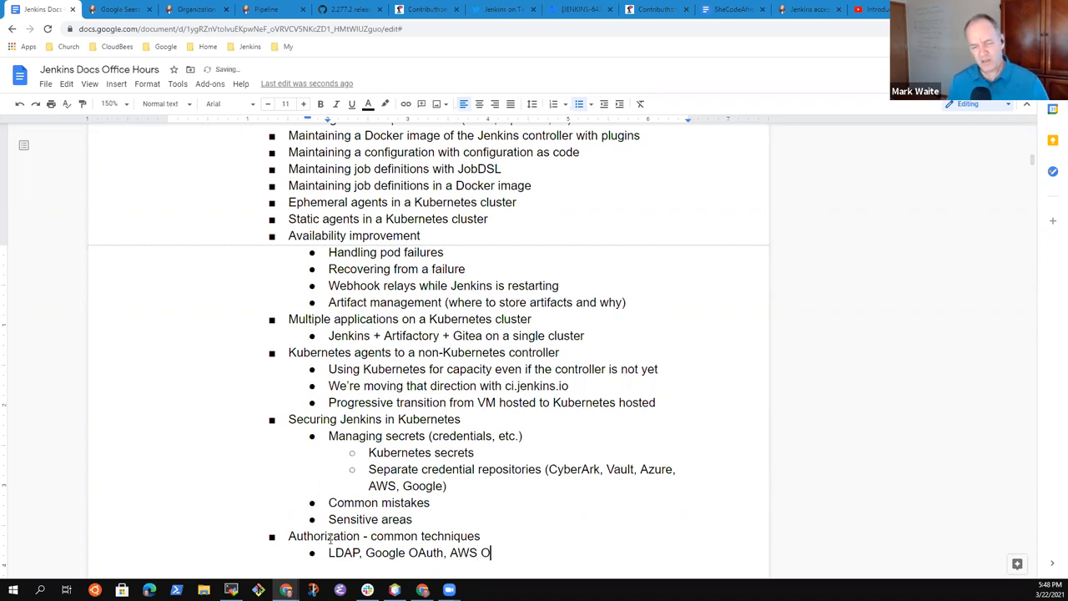
key(Backspace)
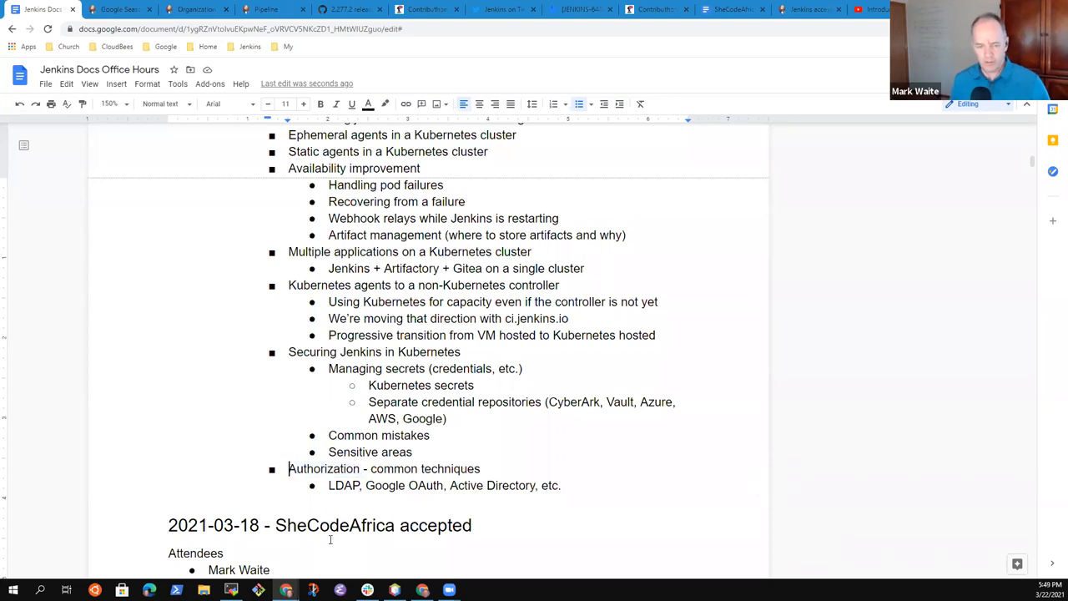
- Rename the heading to Authentication and draft a new Authorization item, removing 'RBAC, Project'
text(Authentic)
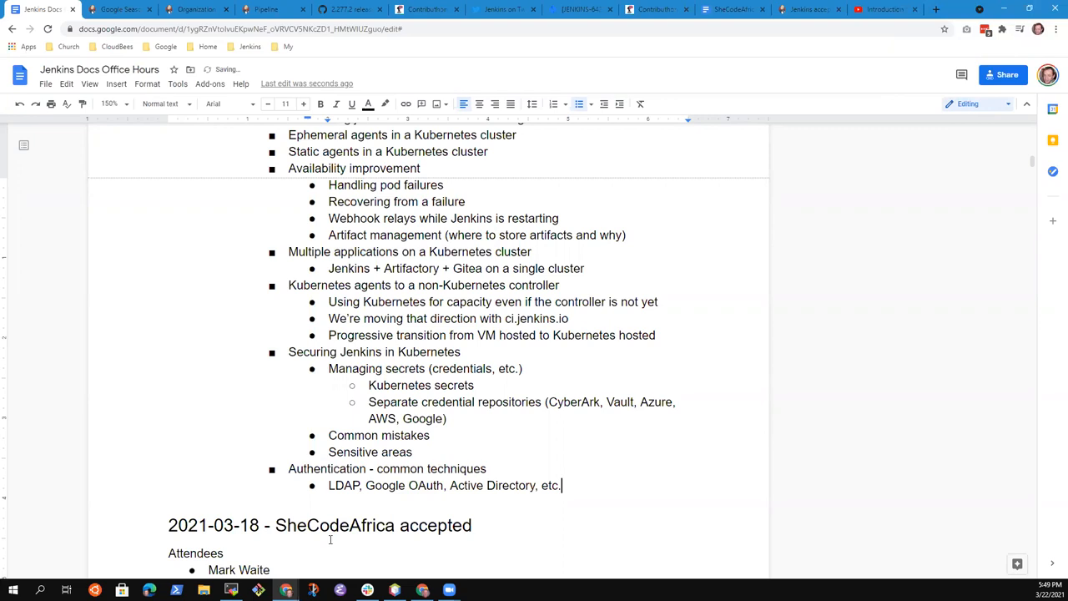
text(Authent)
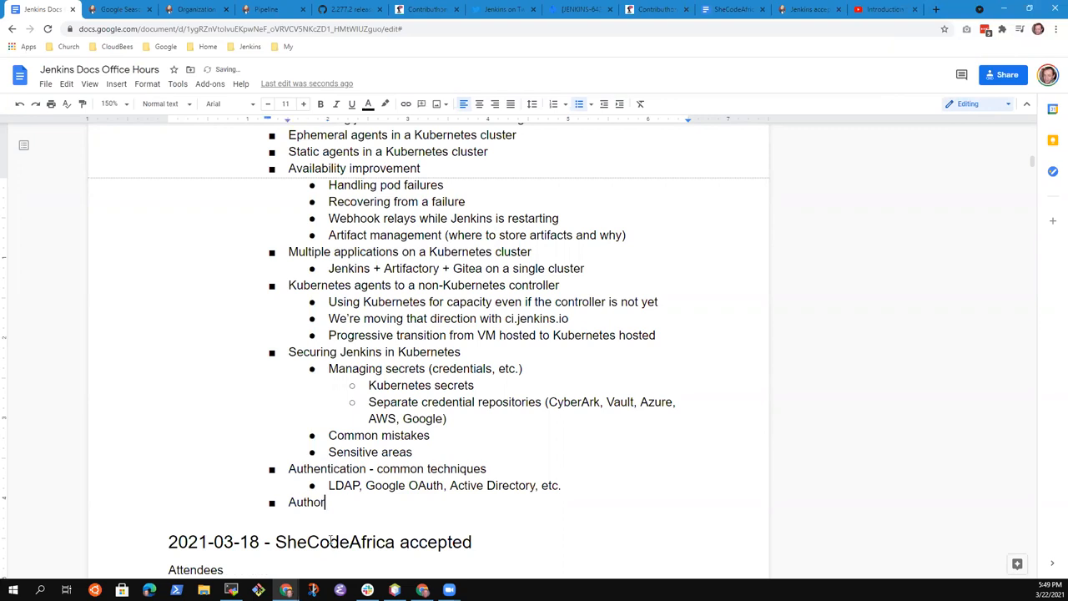
text(ization)
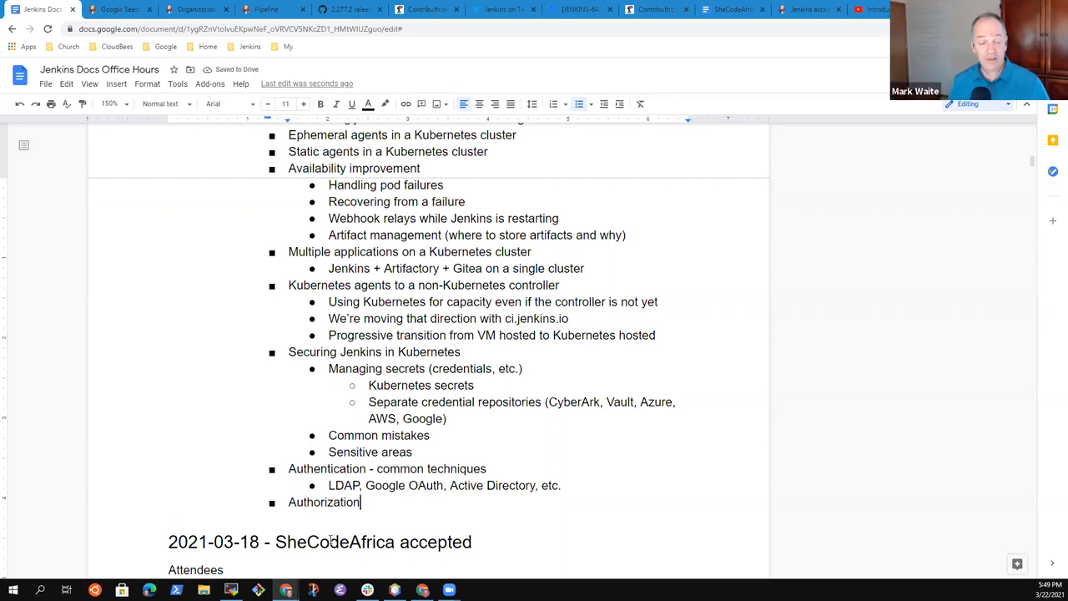
text(RBA)
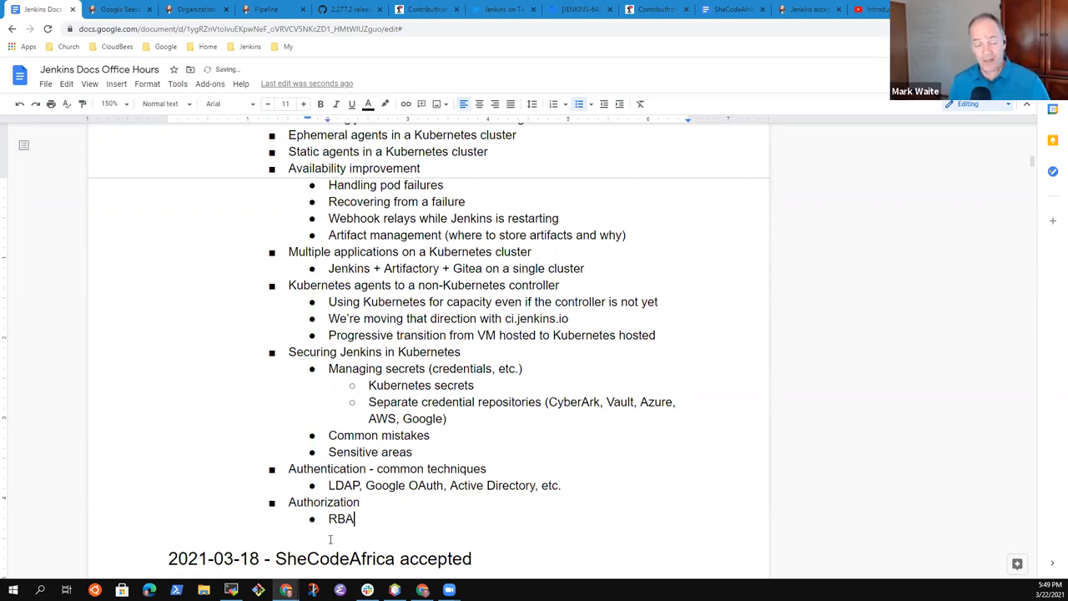
text(C, Prop)
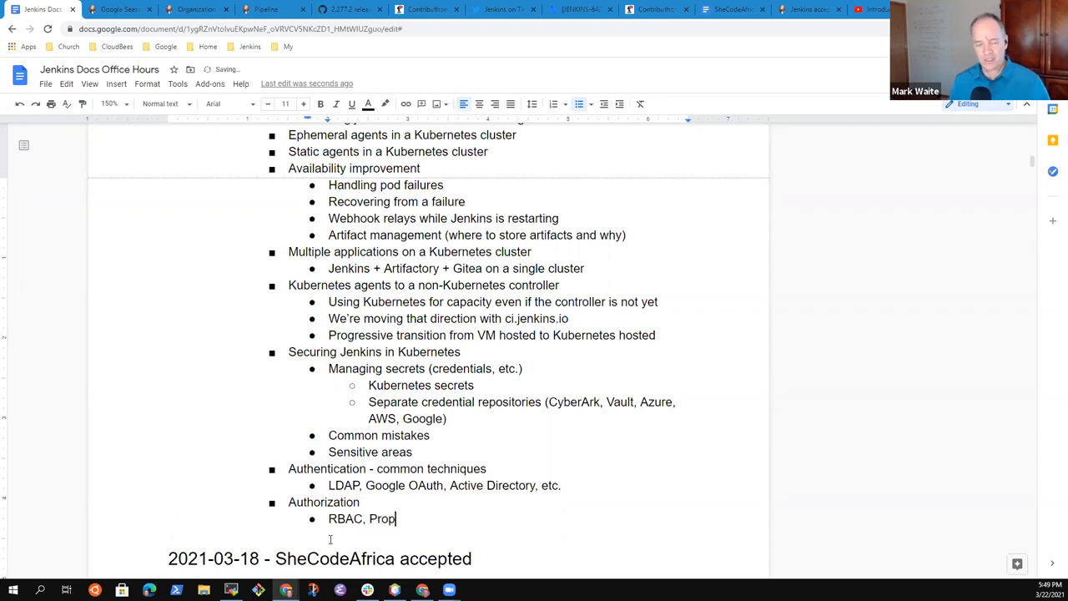
text(ject)
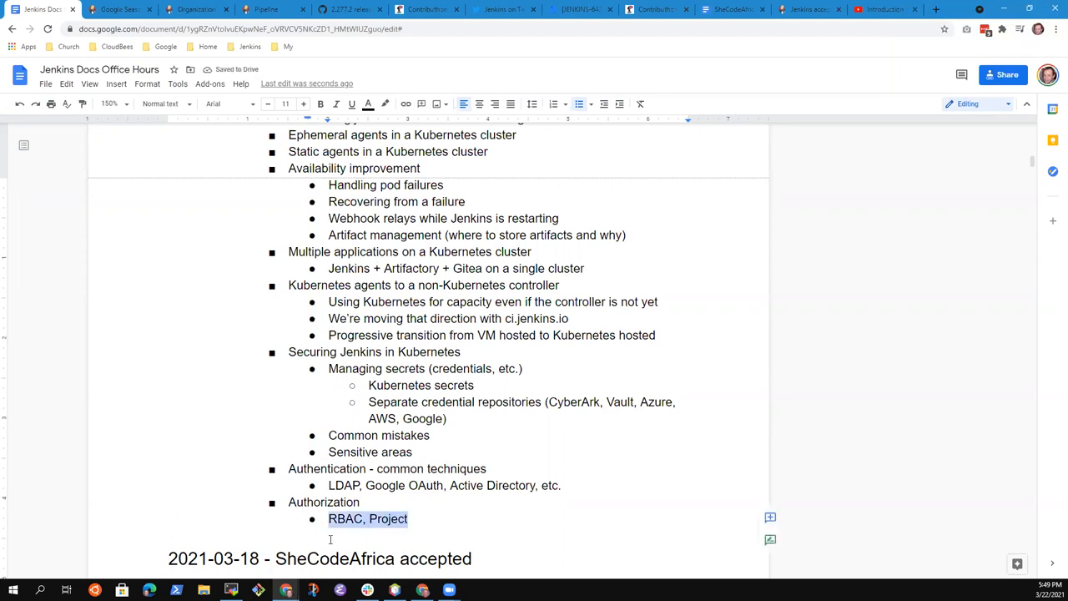
key(Delete)
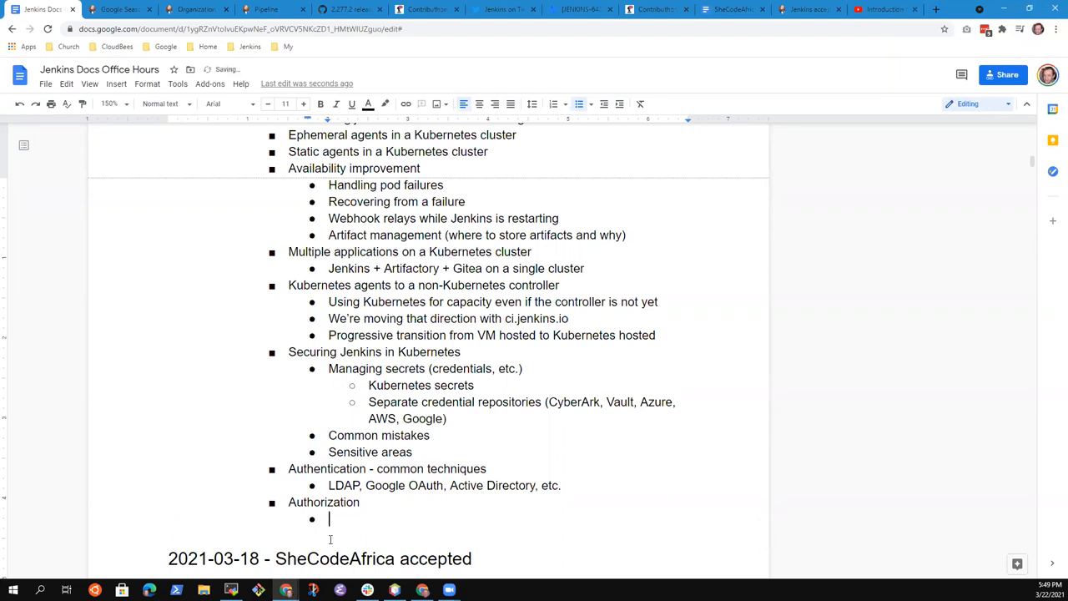
- Write sub-item 'Role strategy, Project strategy, others' and complete 'Authorization - common techniques'
text(Role)
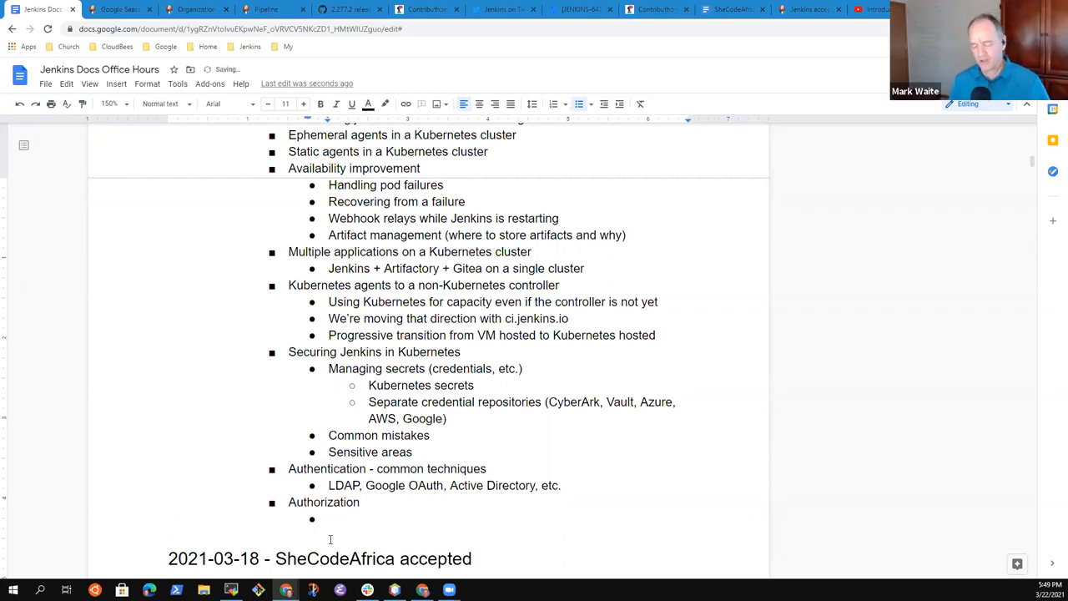
text(Role)
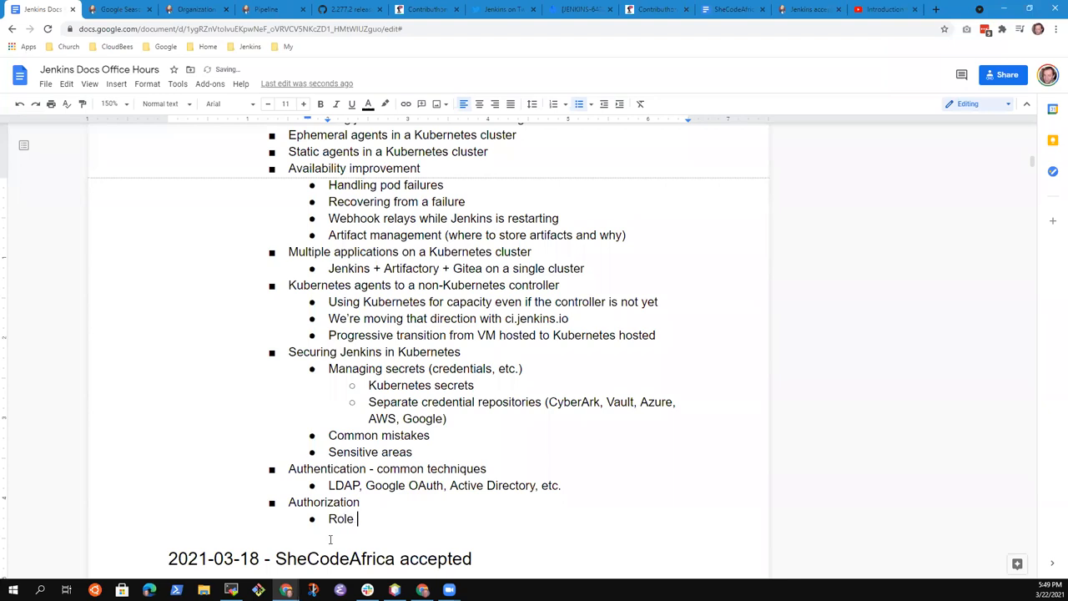
text(strategy,)
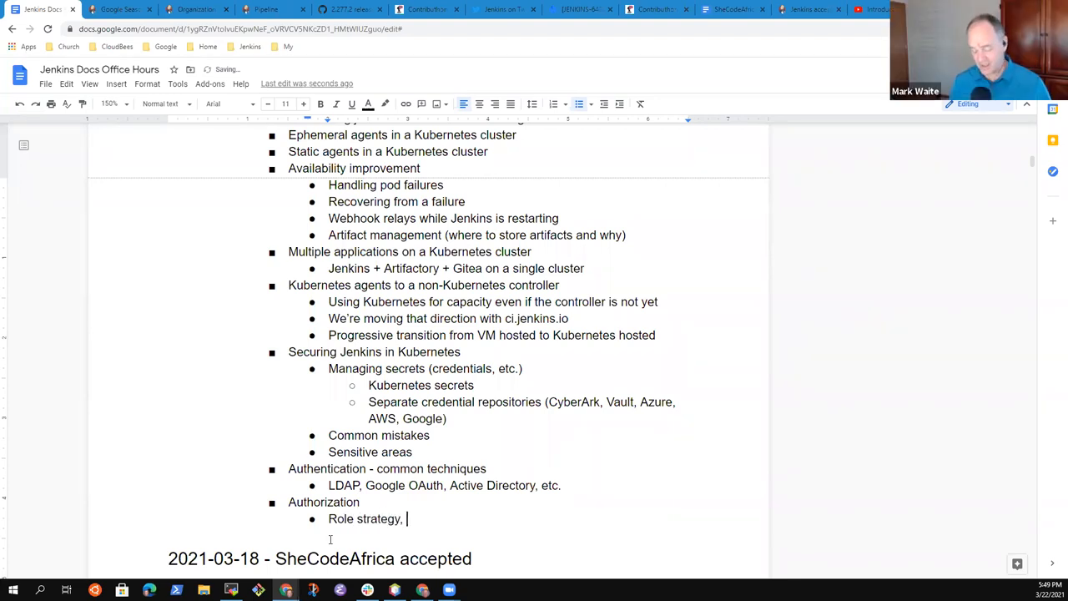
text(Project)
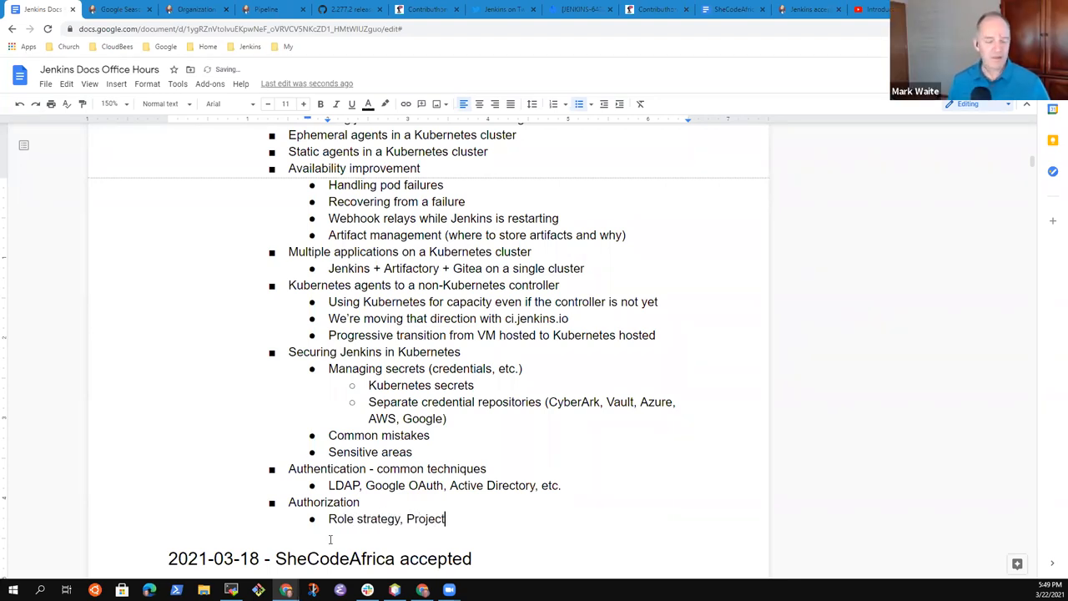
text(r)
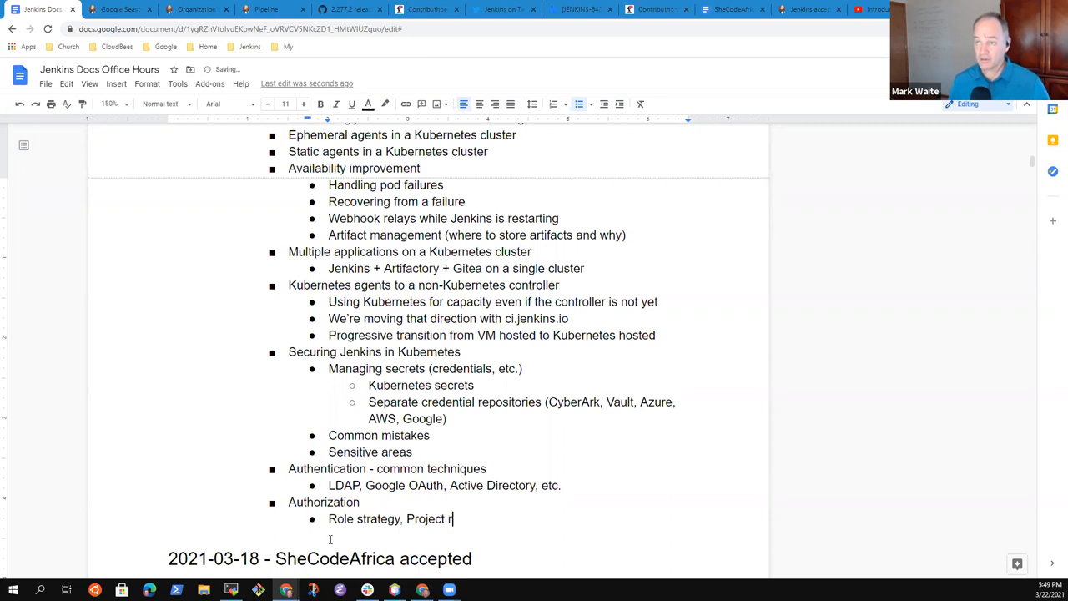
key(Backspace)
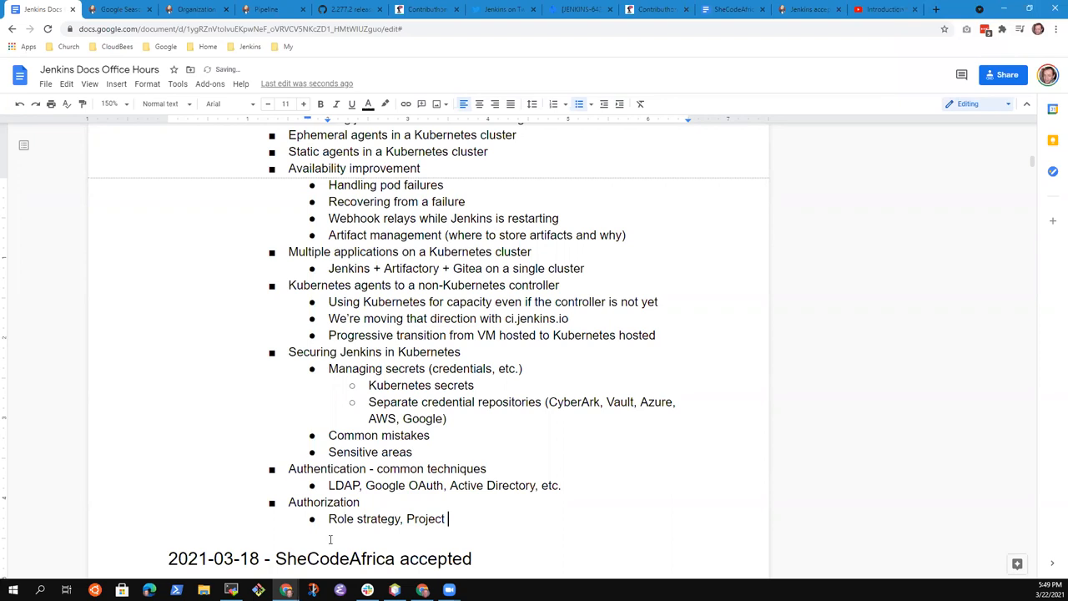
text(strateg)
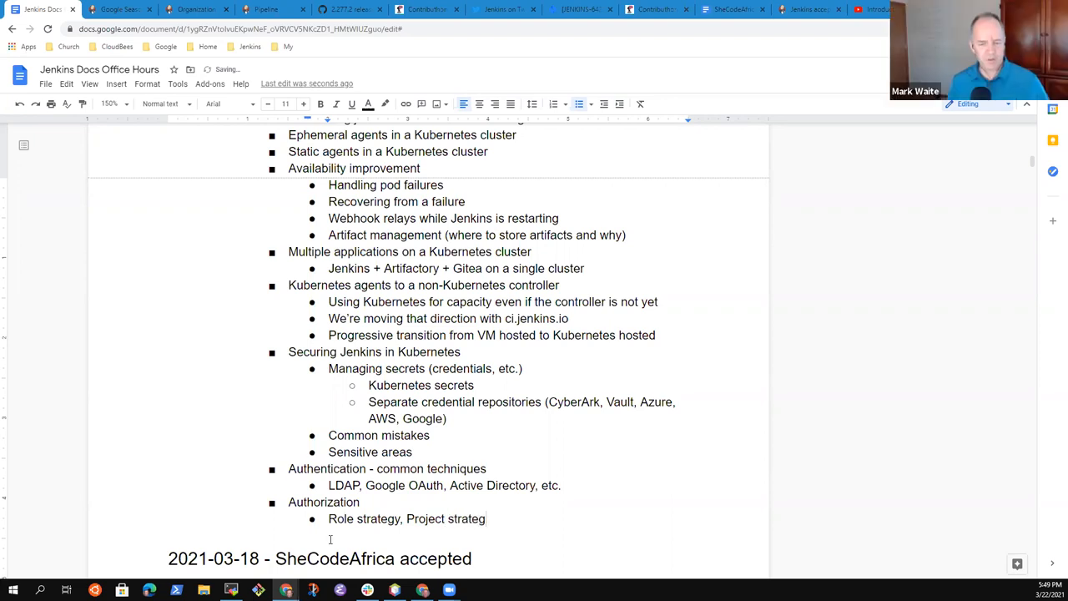
text(y,)
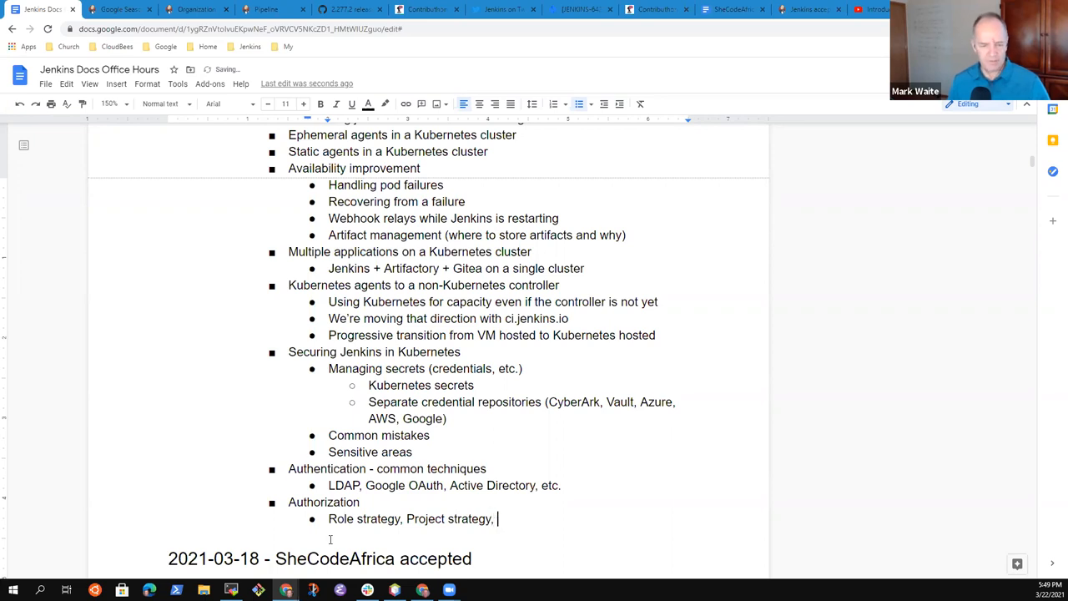
text(others)
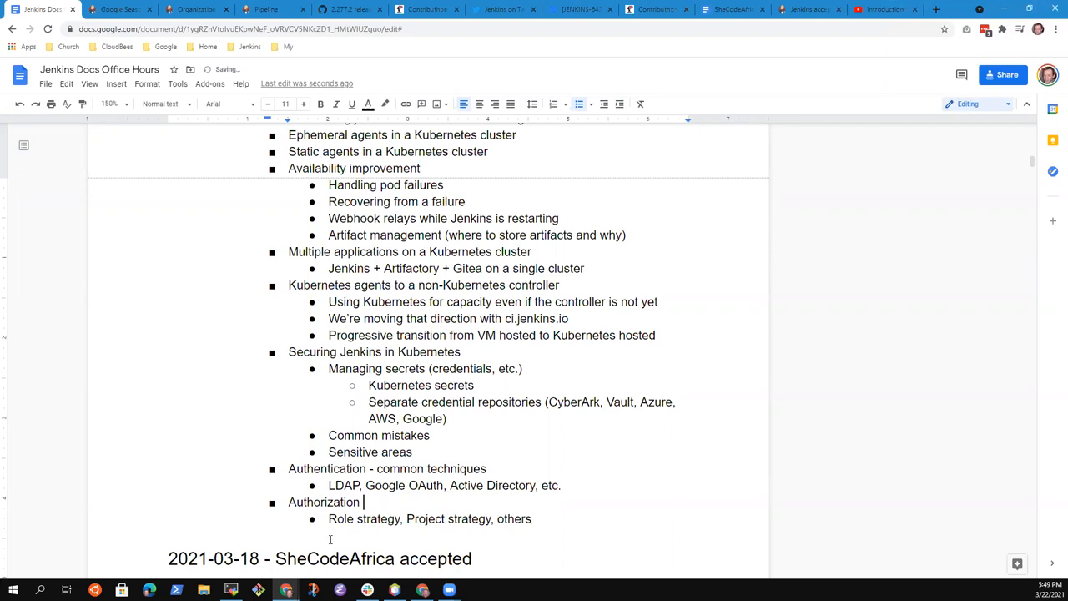
text(- com)
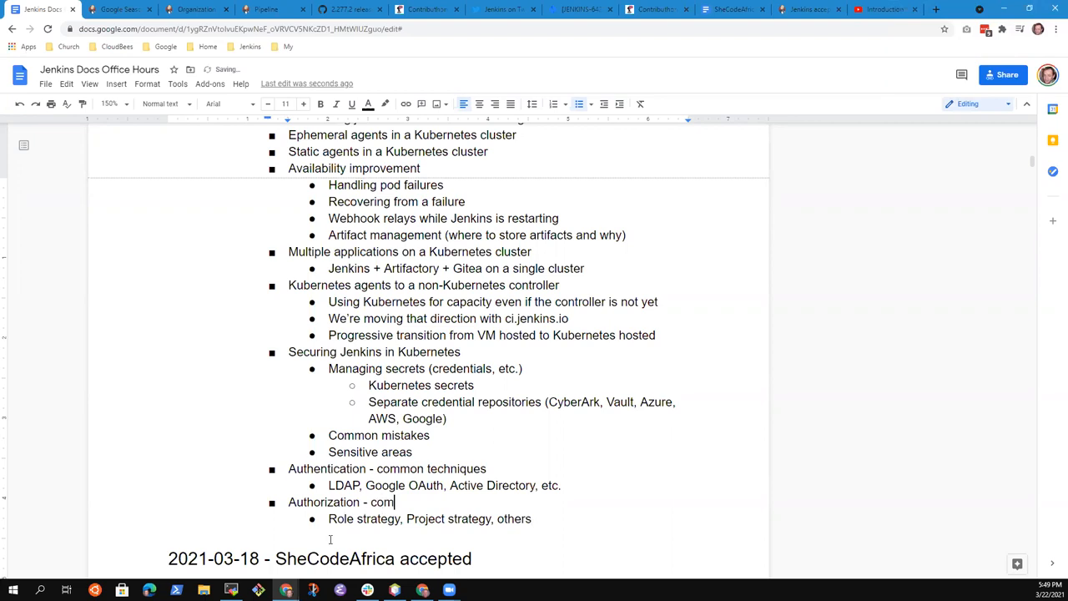
text(m)
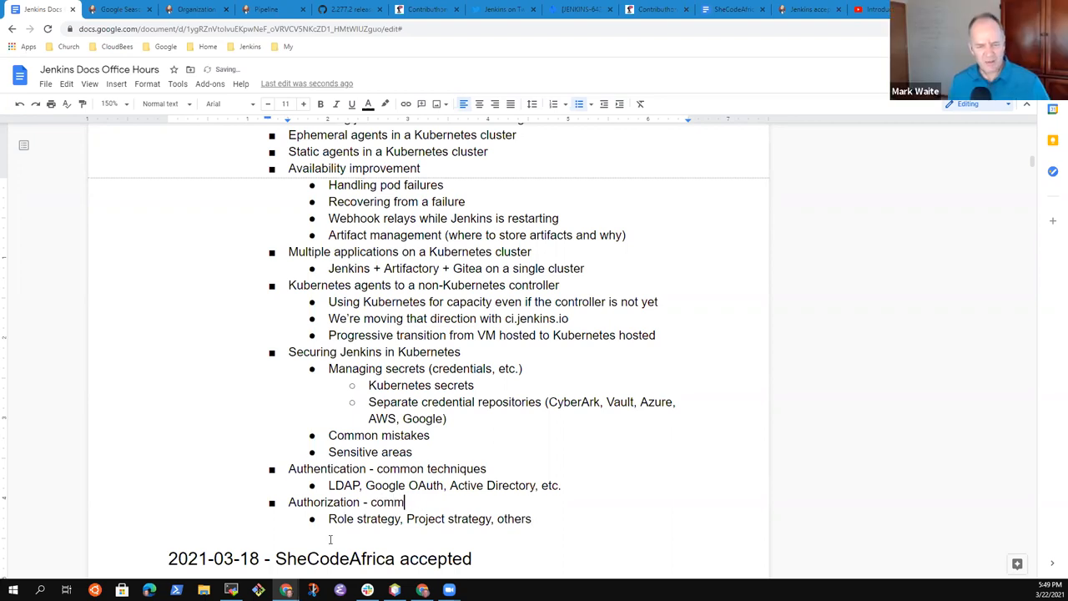
text(on techniques)
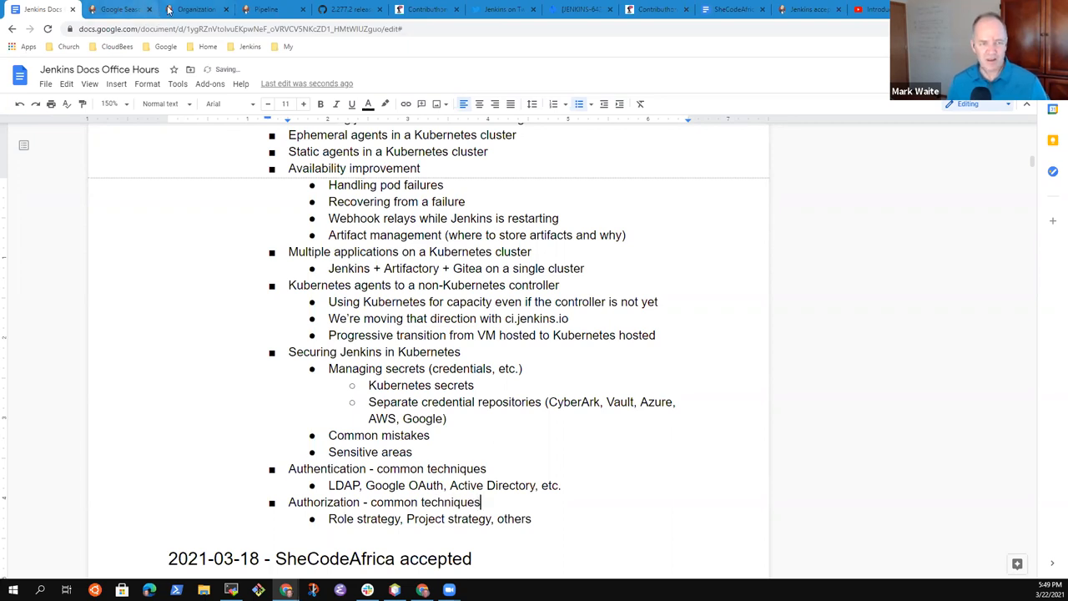
click(192, 10)
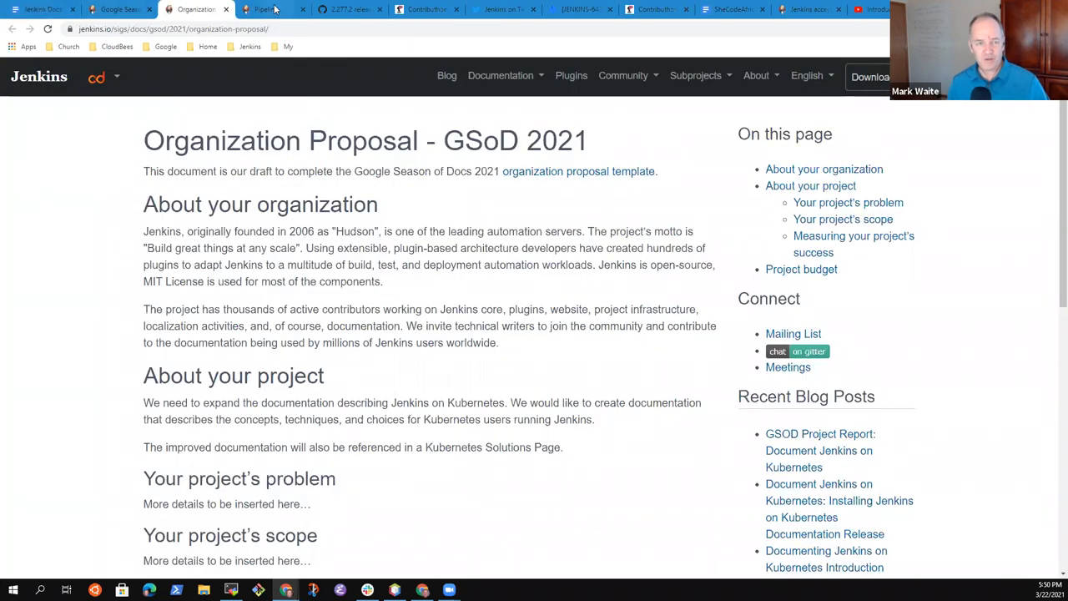
click(269, 10)
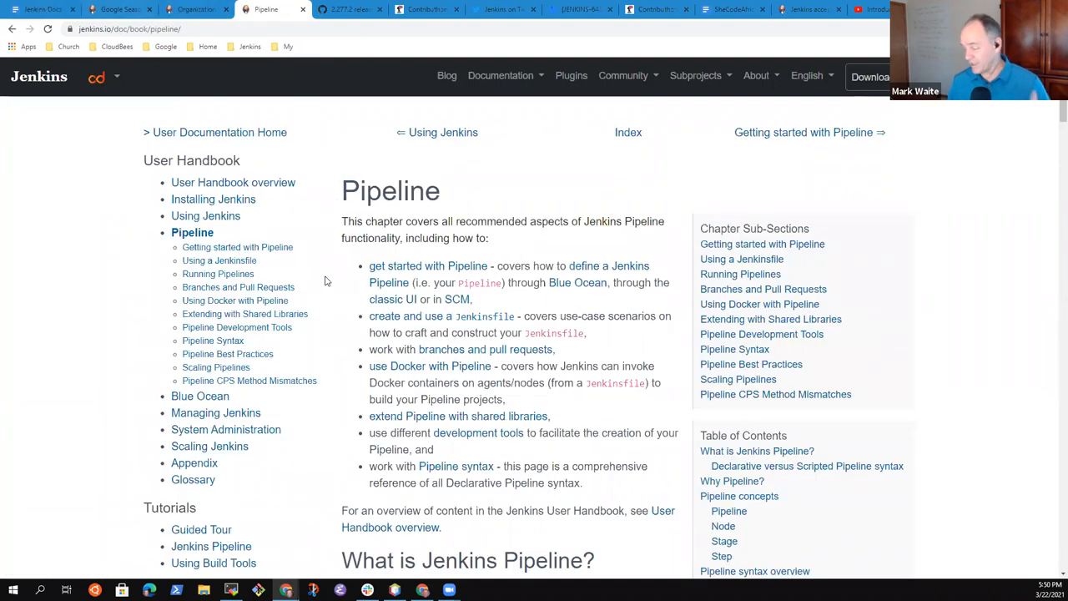
click(42, 9)
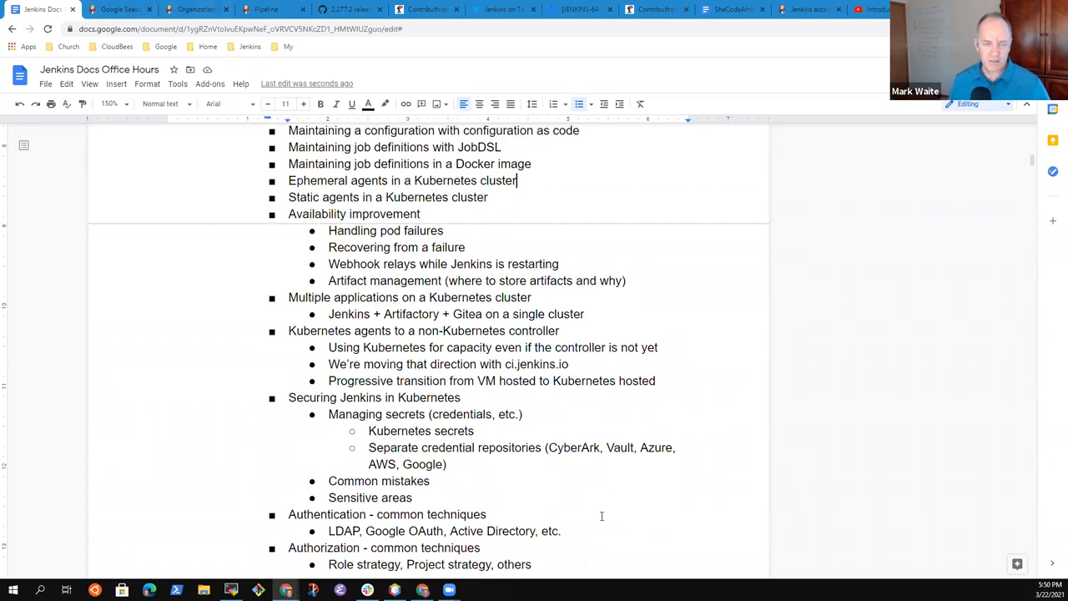
- Add the indented sub-bullet 'Pipelines on Kubernetes agents and how to use them well' under Ephemeral agents
text(Pipelines on)
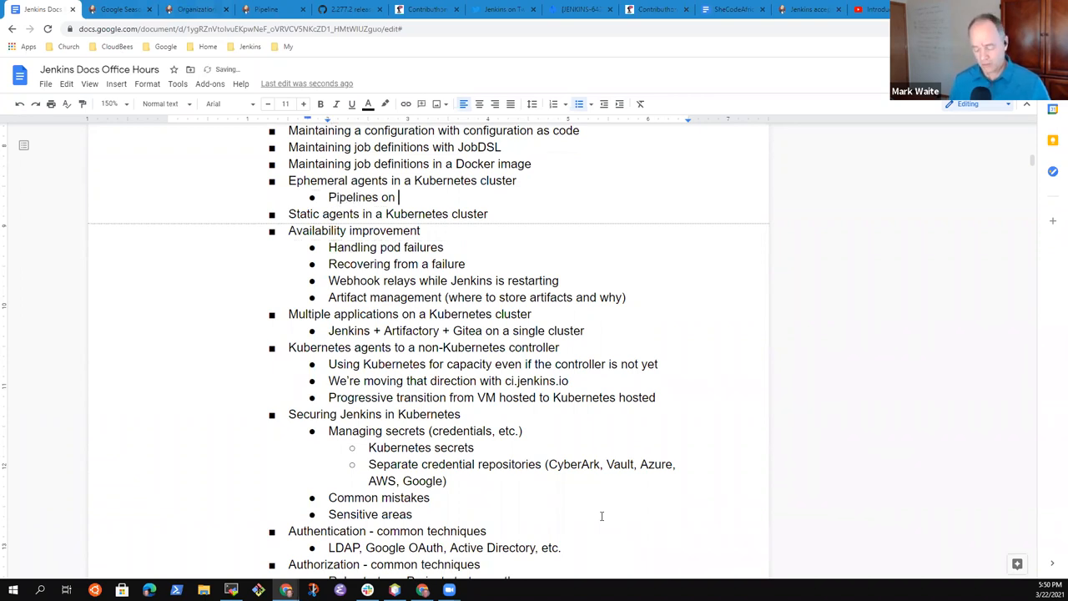
text(Kubernetes agents)
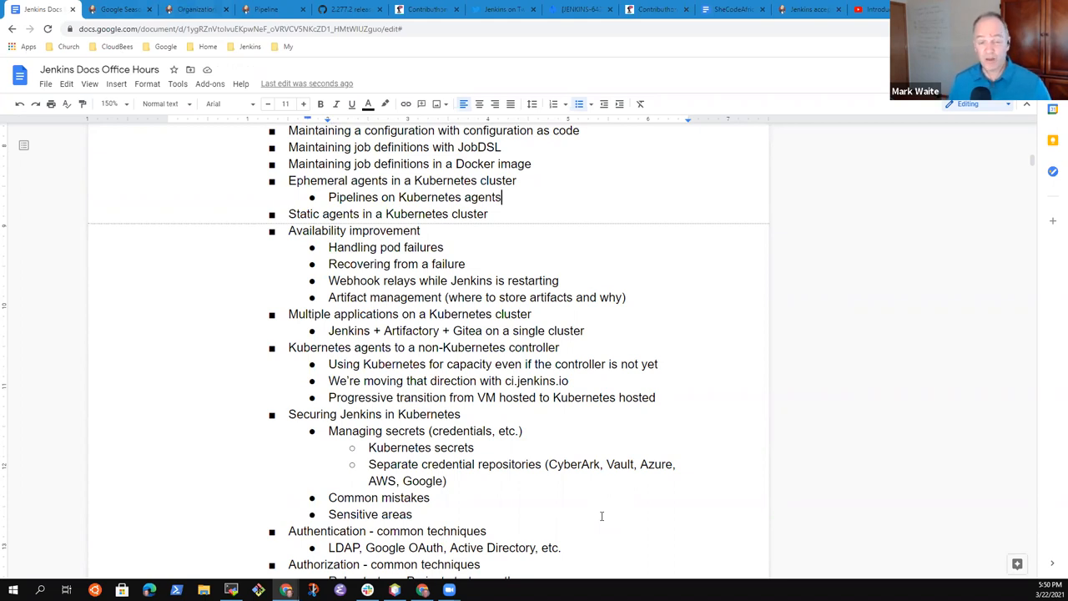
text(and)
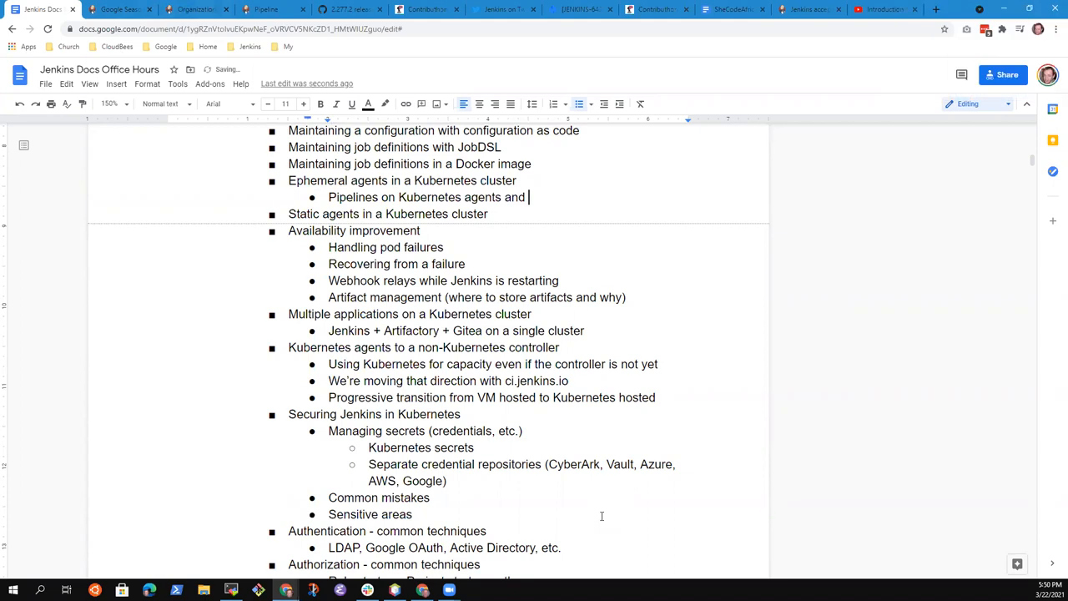
text(how to)
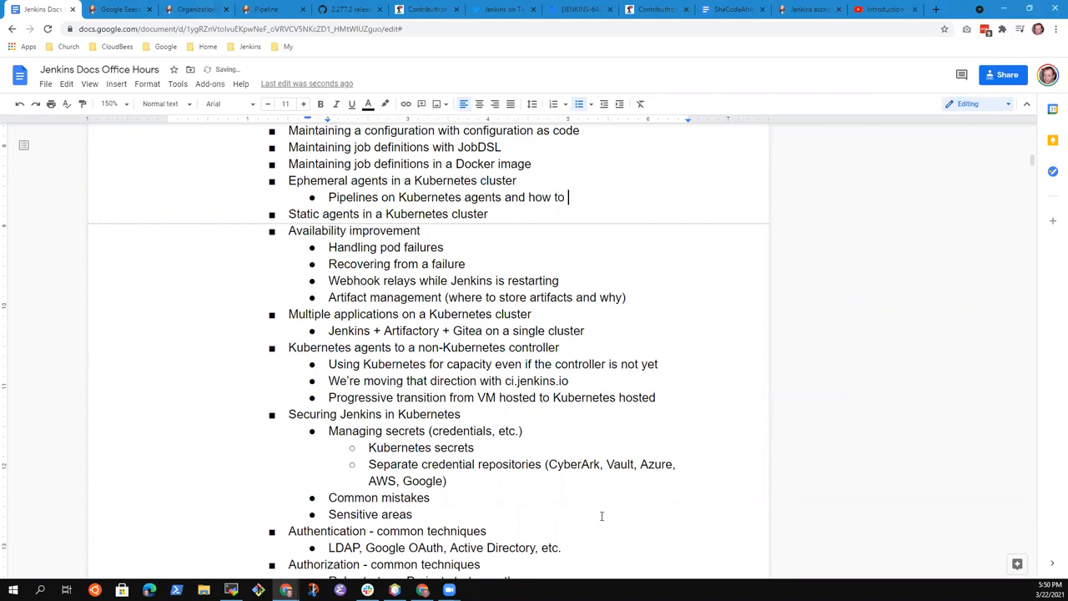
text(use them well)
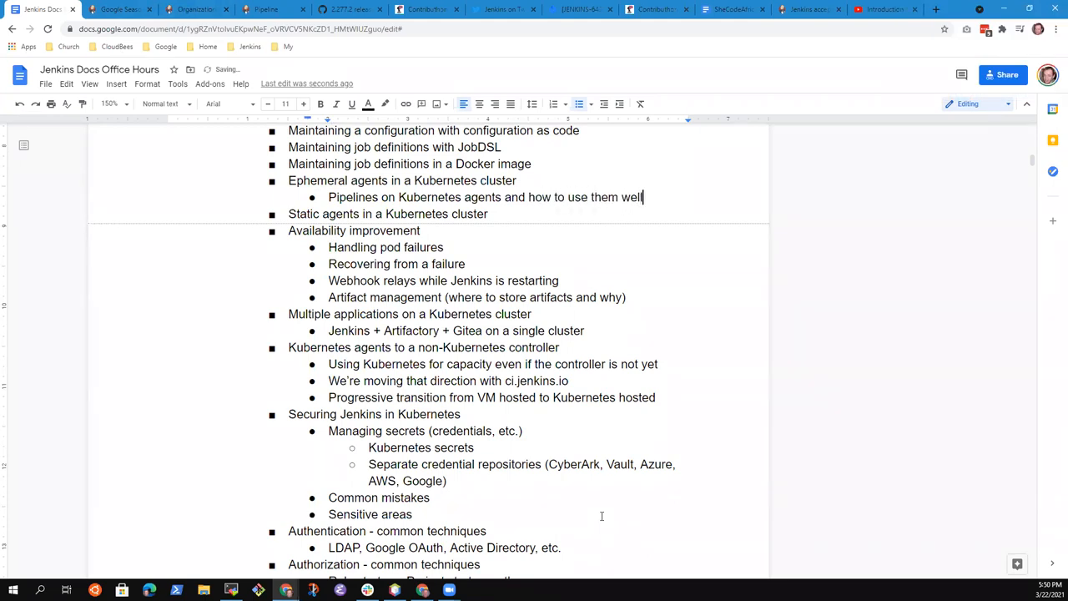
click(114, 9)
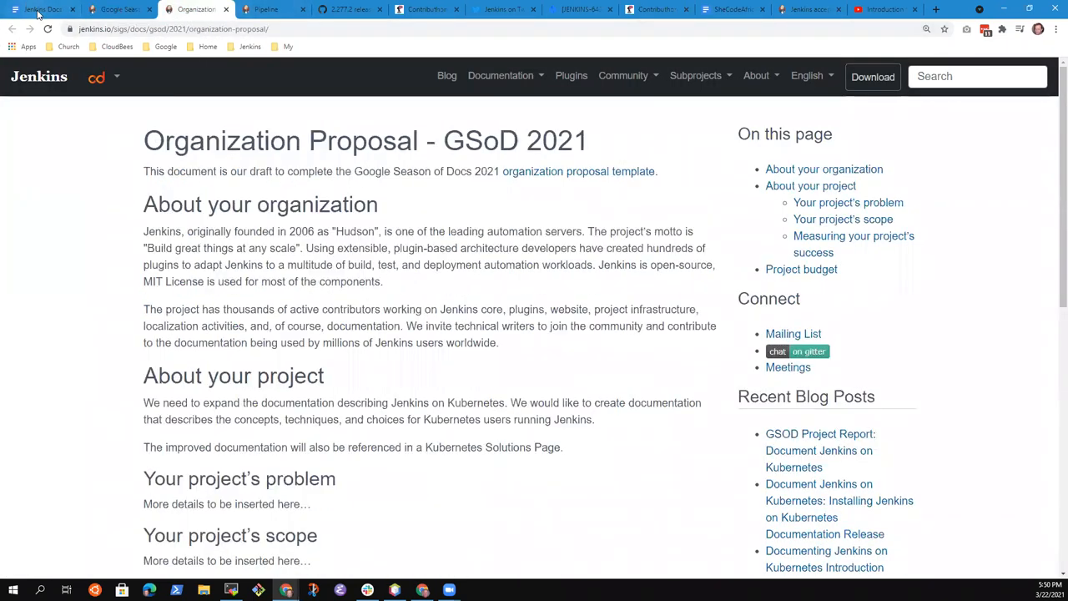
click(42, 9)
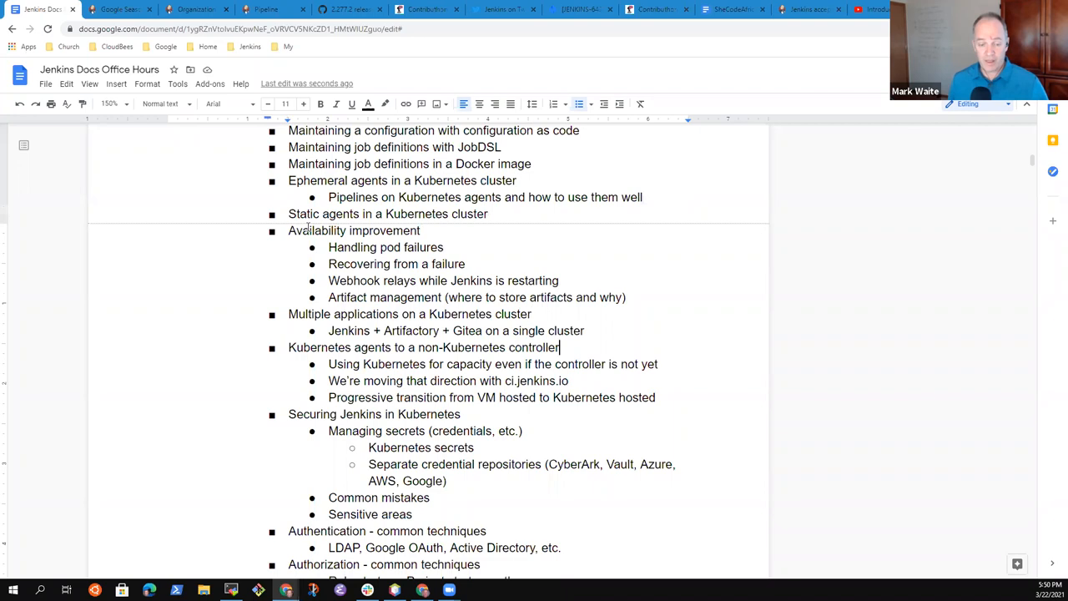
- Append a 'Backup' topic with the indented item 'Using cloud vendor storage backup techniques'
scroll(down, 3)
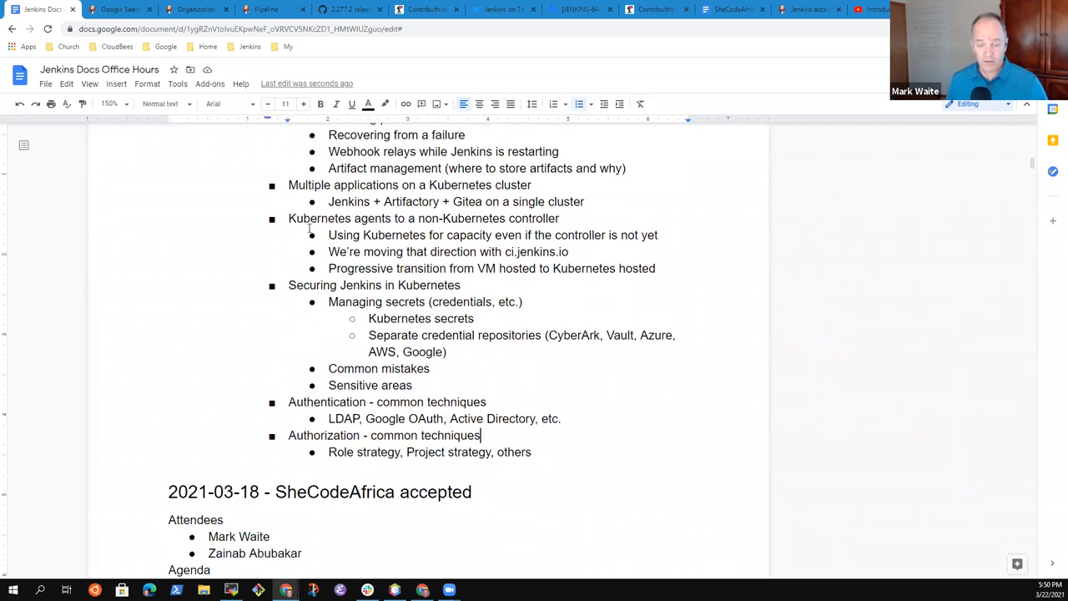
text(Backup)
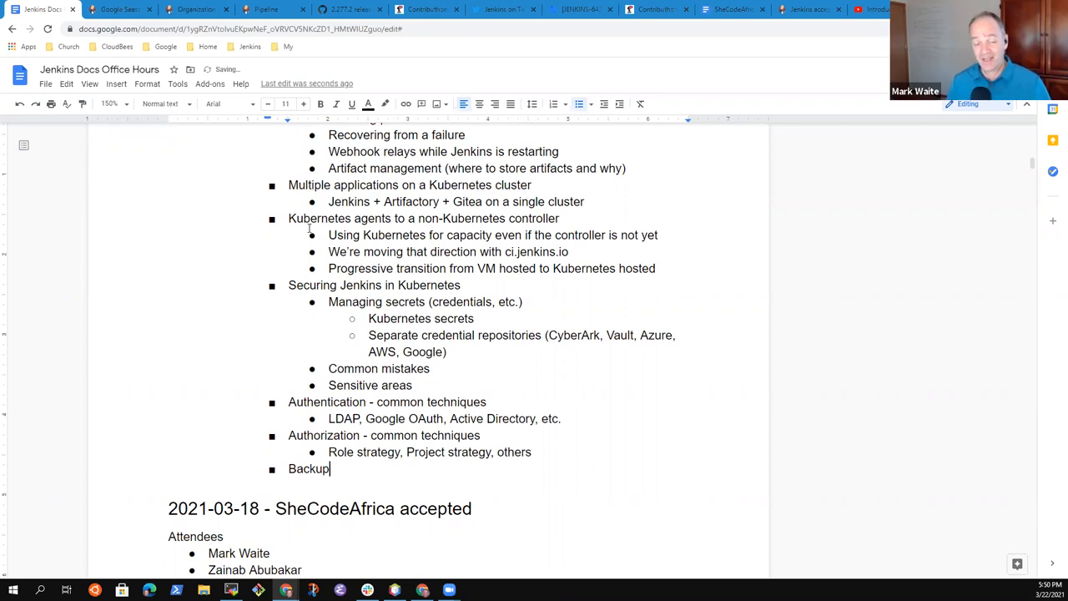
text(Ua)
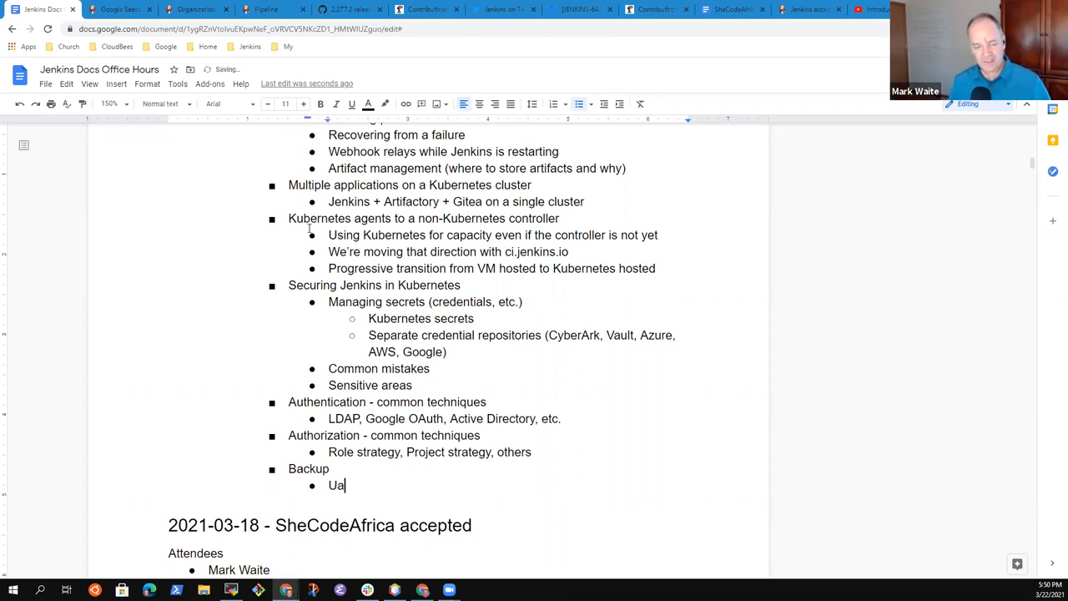
text(sing)
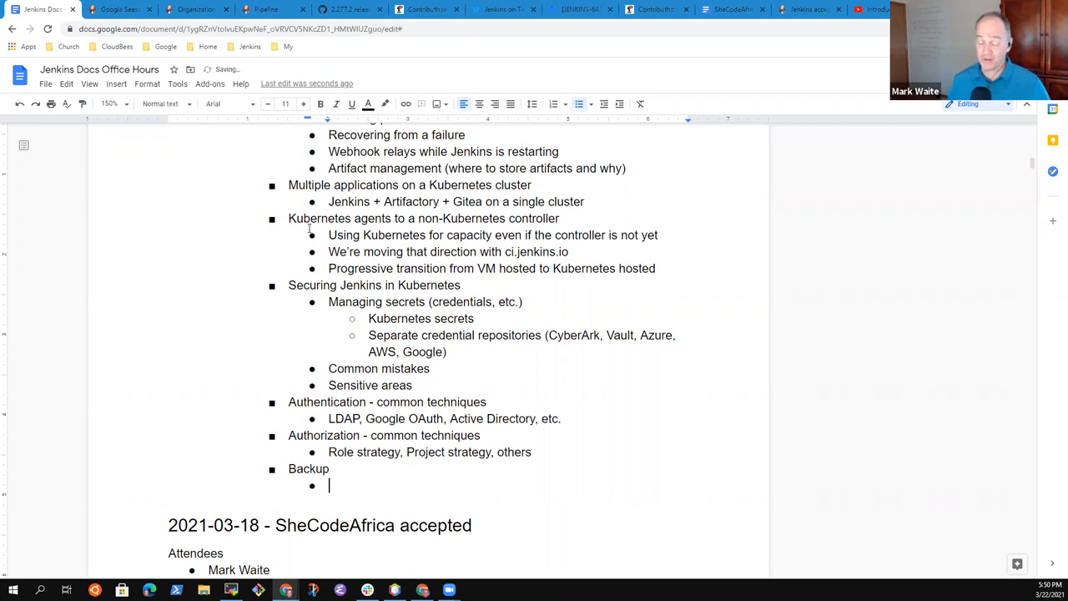
text(Using)
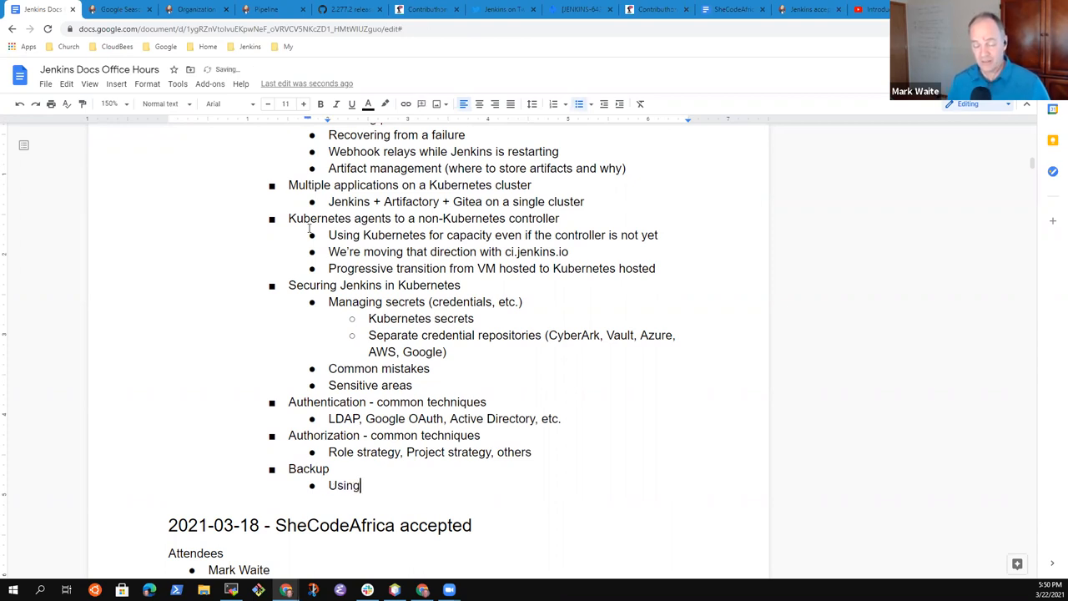
text(Prefe)
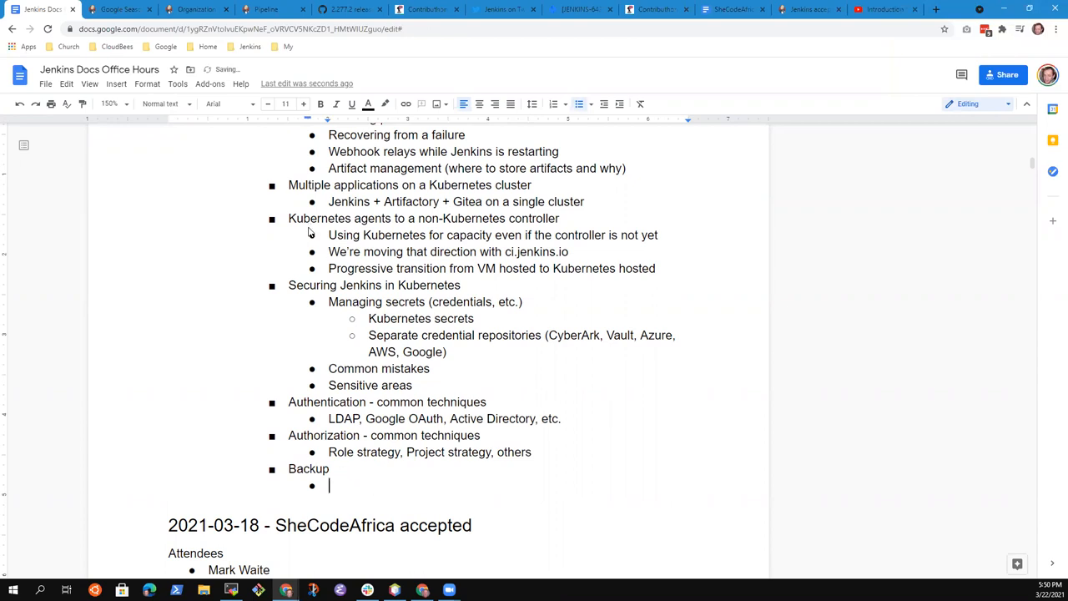
text(Using cloud)
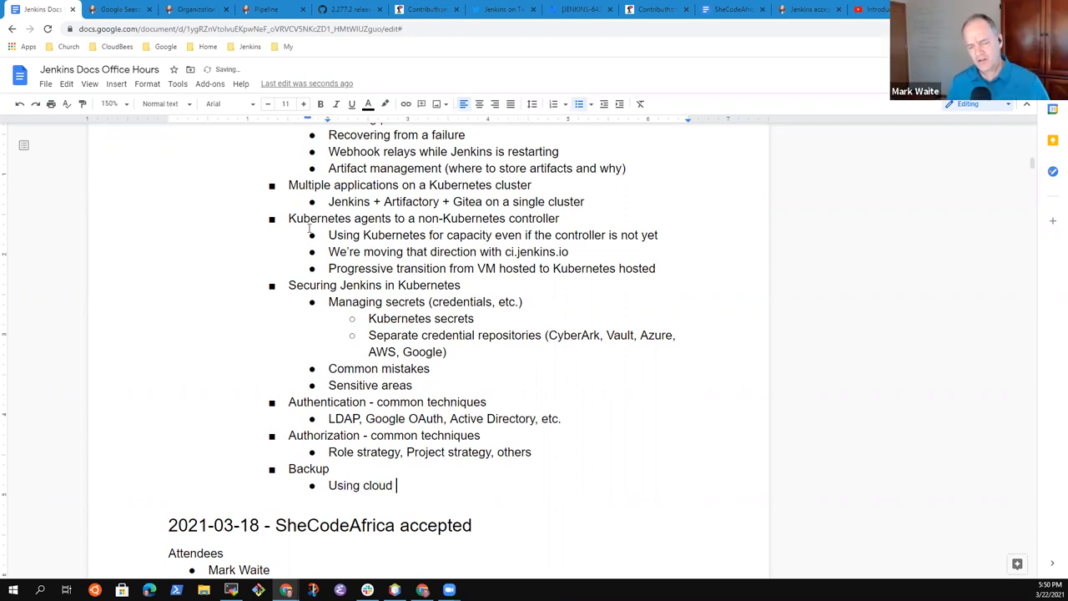
text(vendor stora)
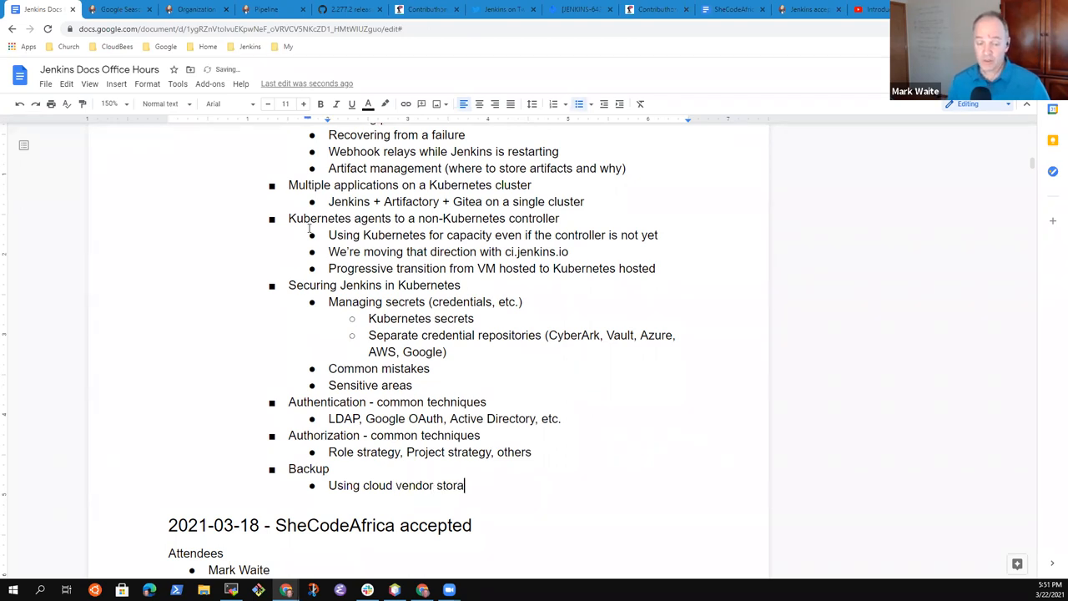
text(ge backup)
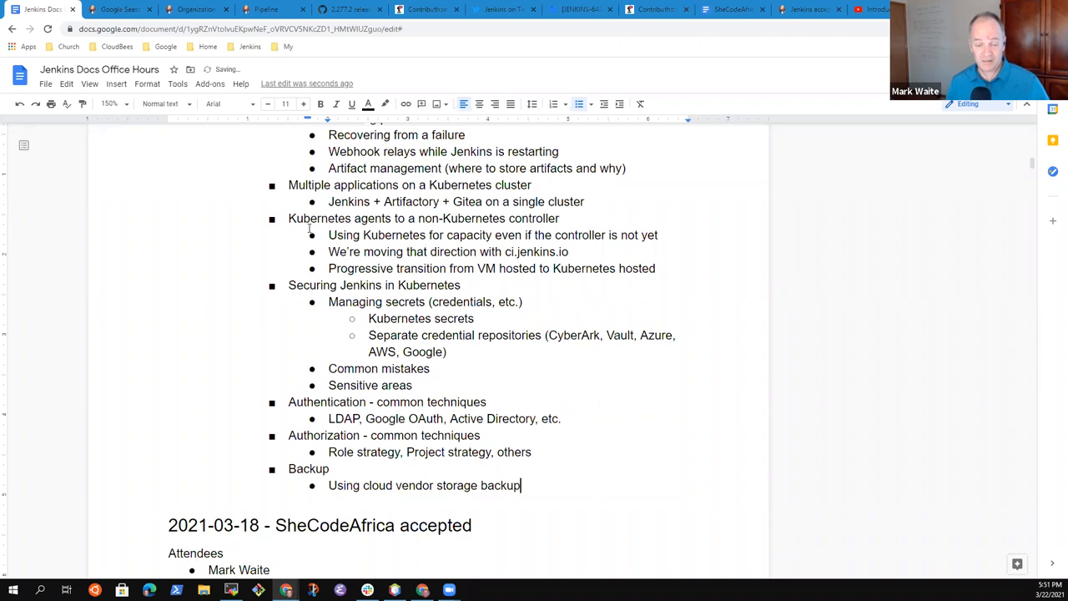
text(techniques)
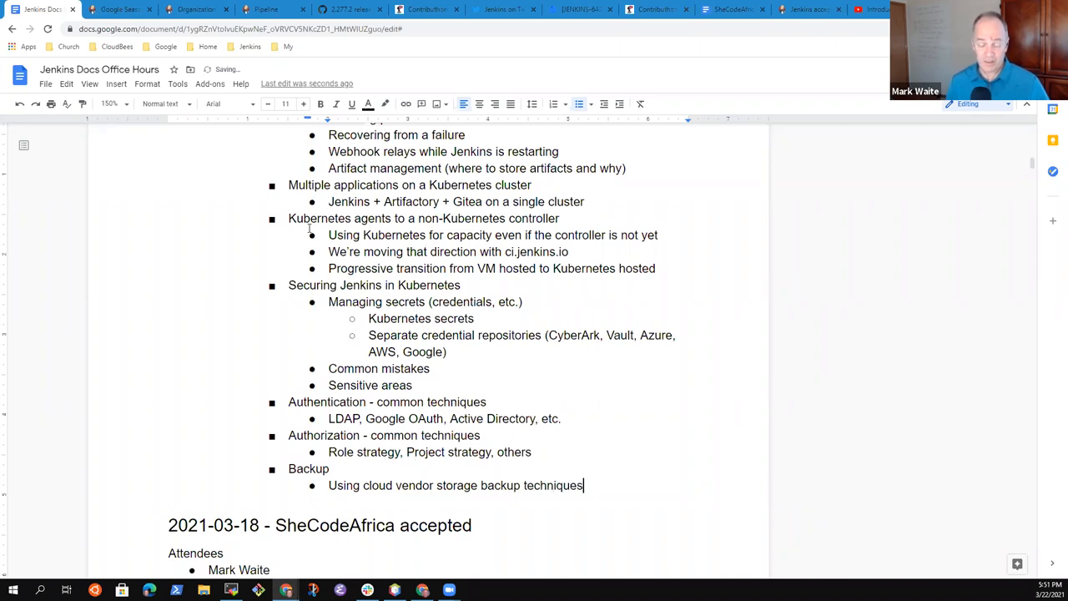
text(()
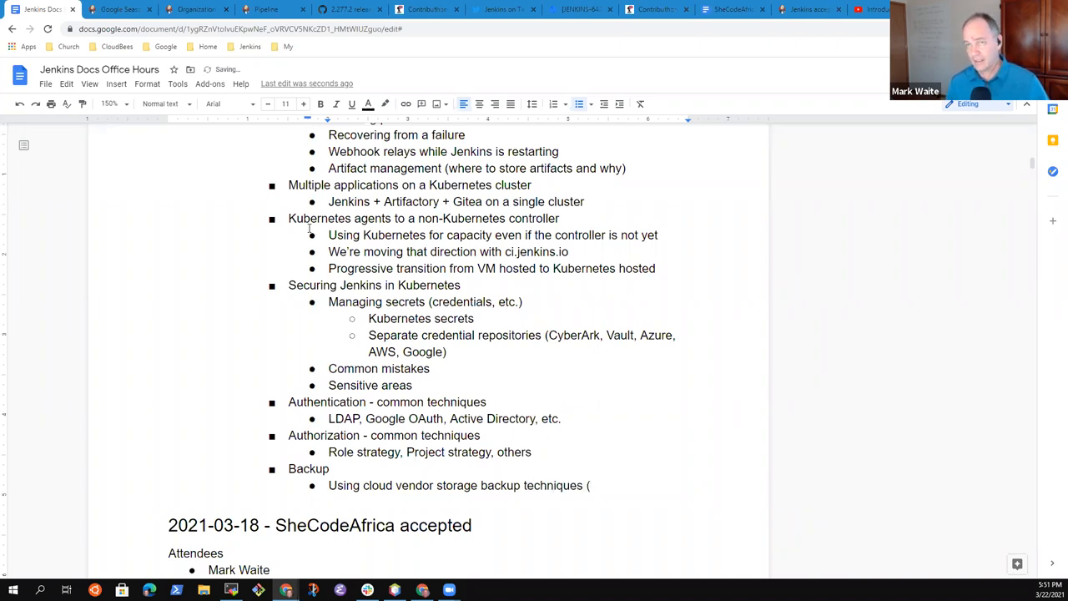
key(BackSpace)
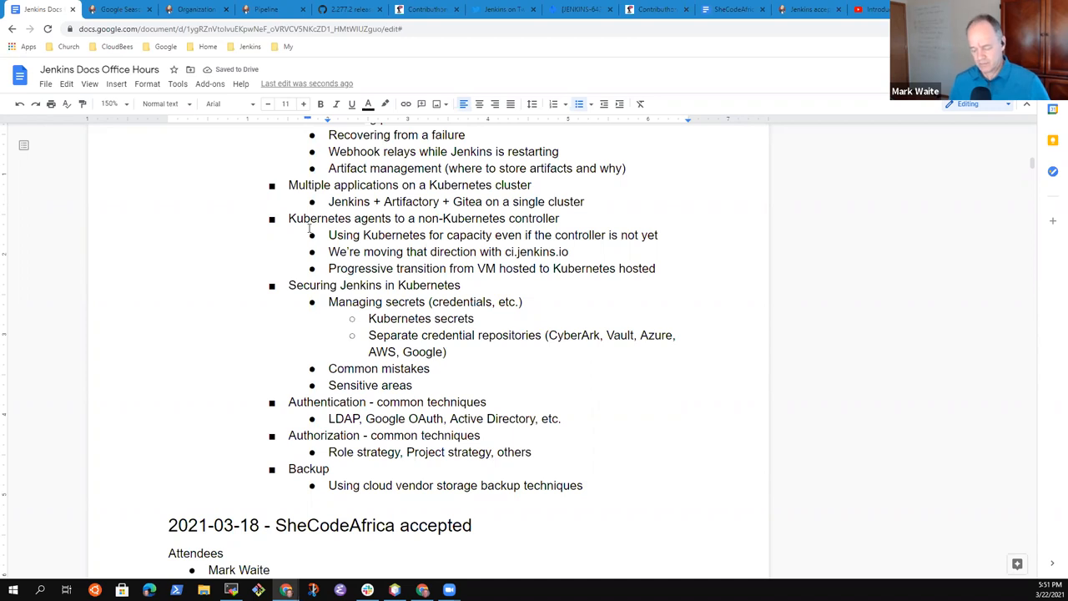
- Append '(snapshots)' to the end of the cloud vendor storage backup sub-item
text((snapshos)
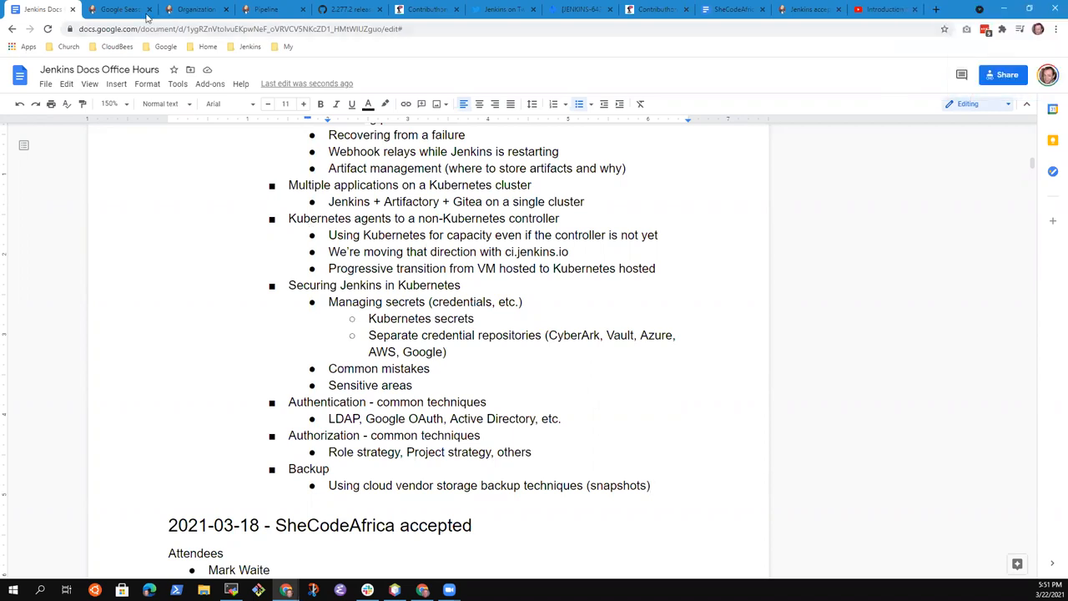
mouse_move(121, 9)
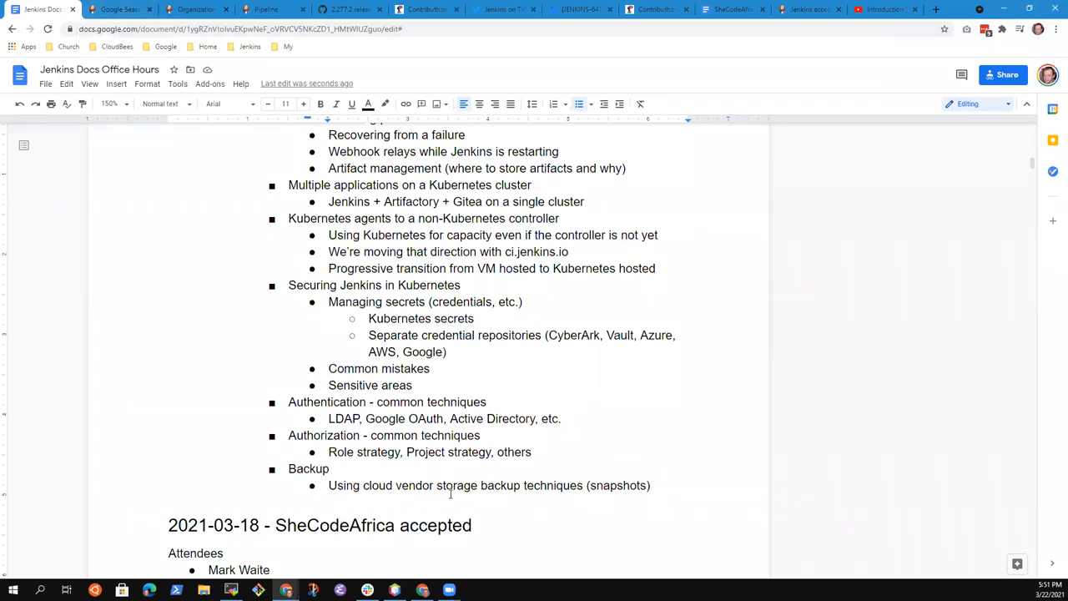
mouse_move(451, 496)
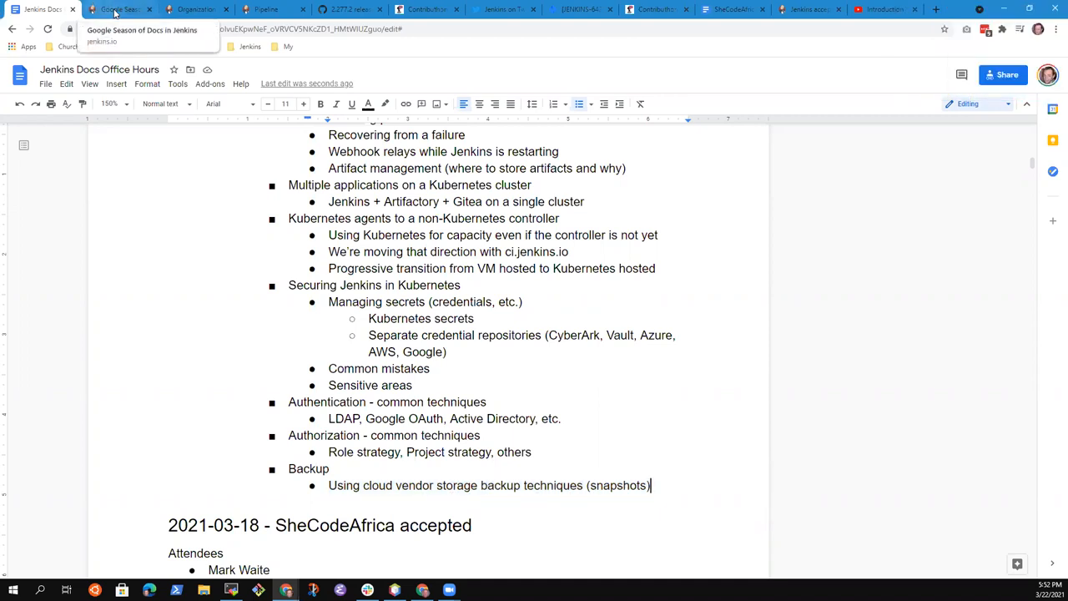
click(117, 10)
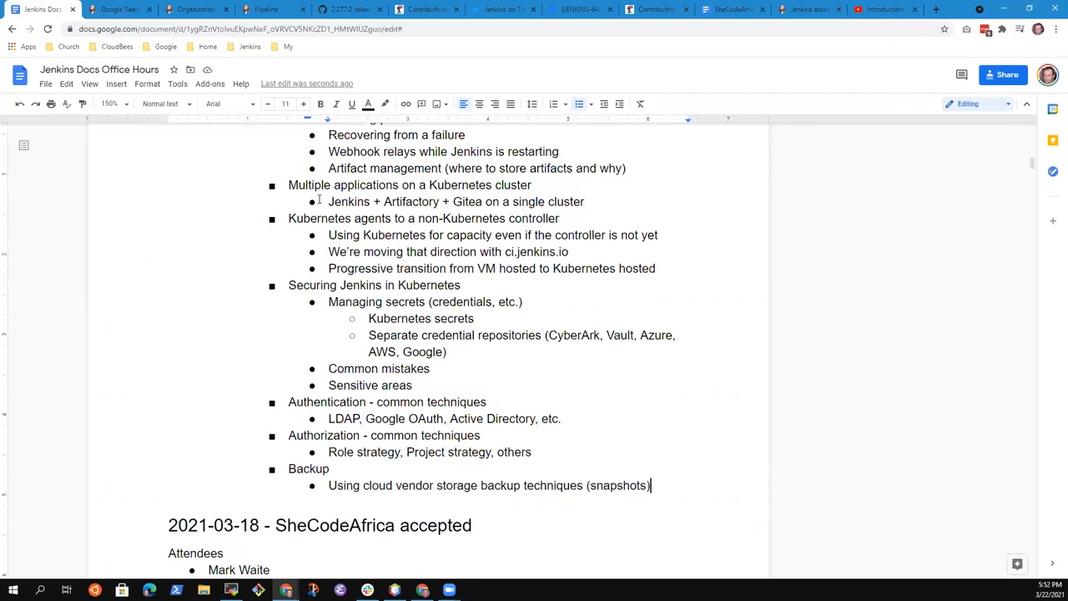
- Add 'Other backup techniques' below the snapshots item after glancing at the Pipeline docs
text(Other)
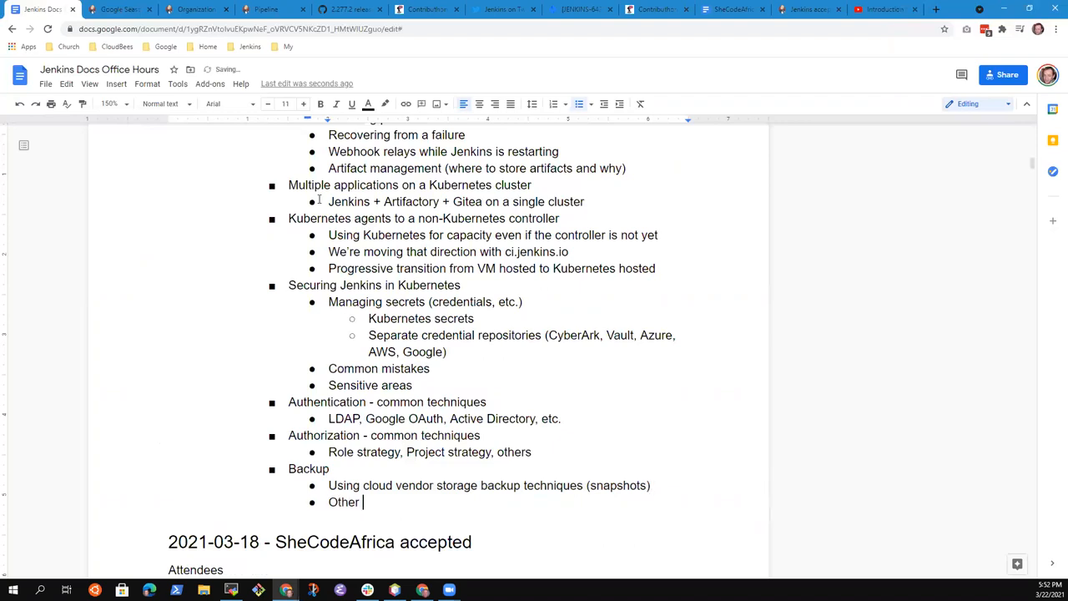
text(backup techni)
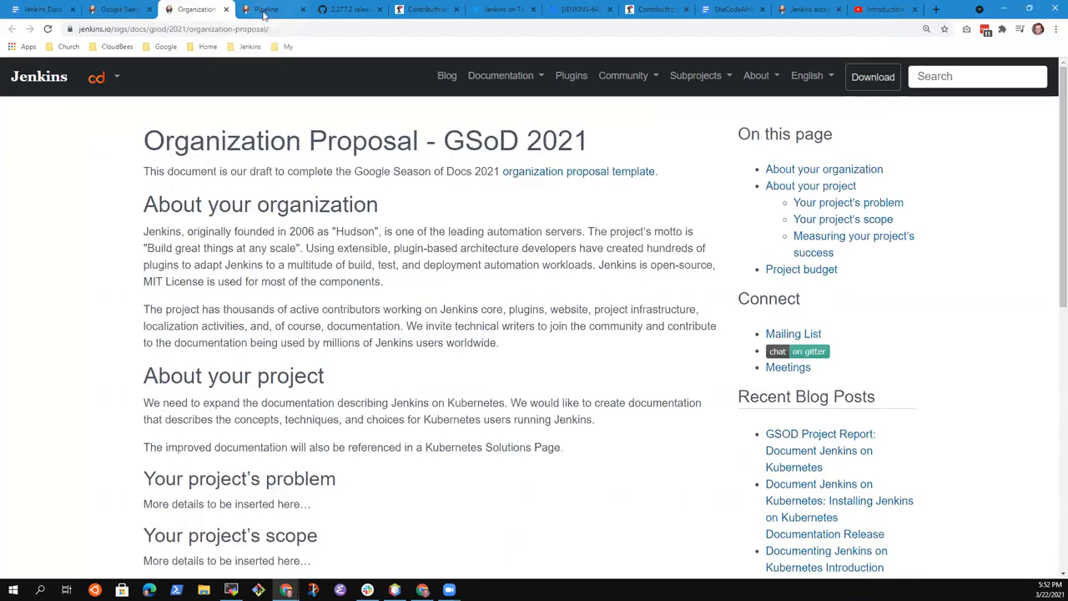
click(267, 9)
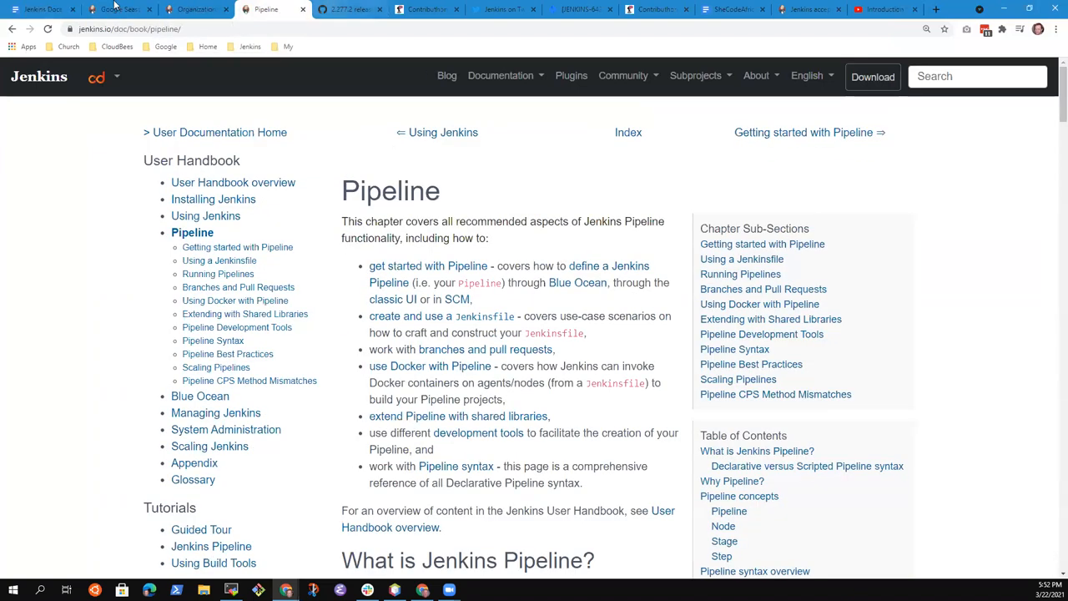
click(42, 9)
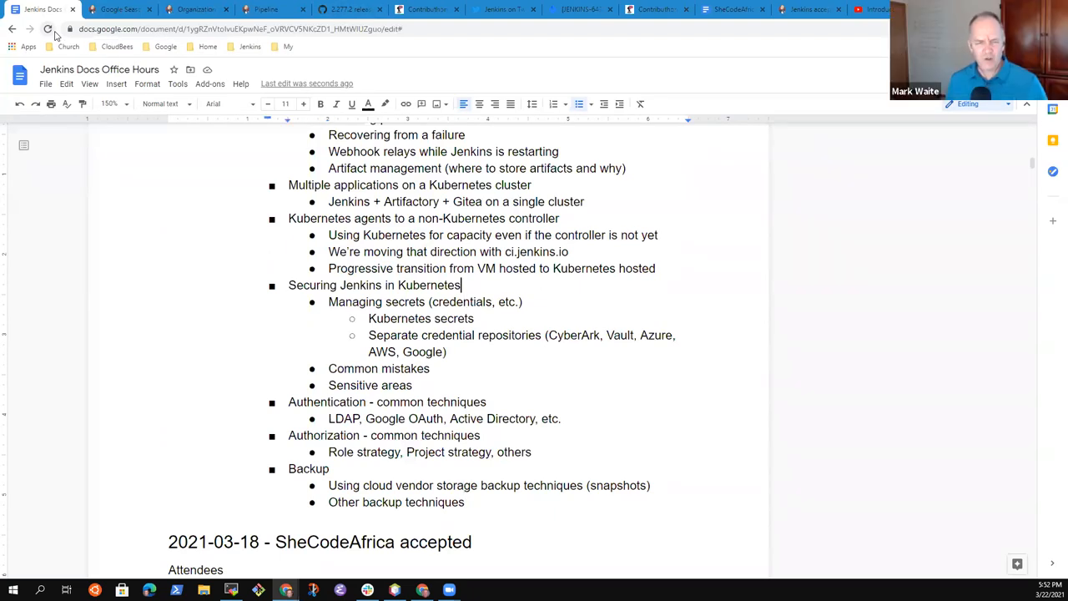
scroll(up, 3)
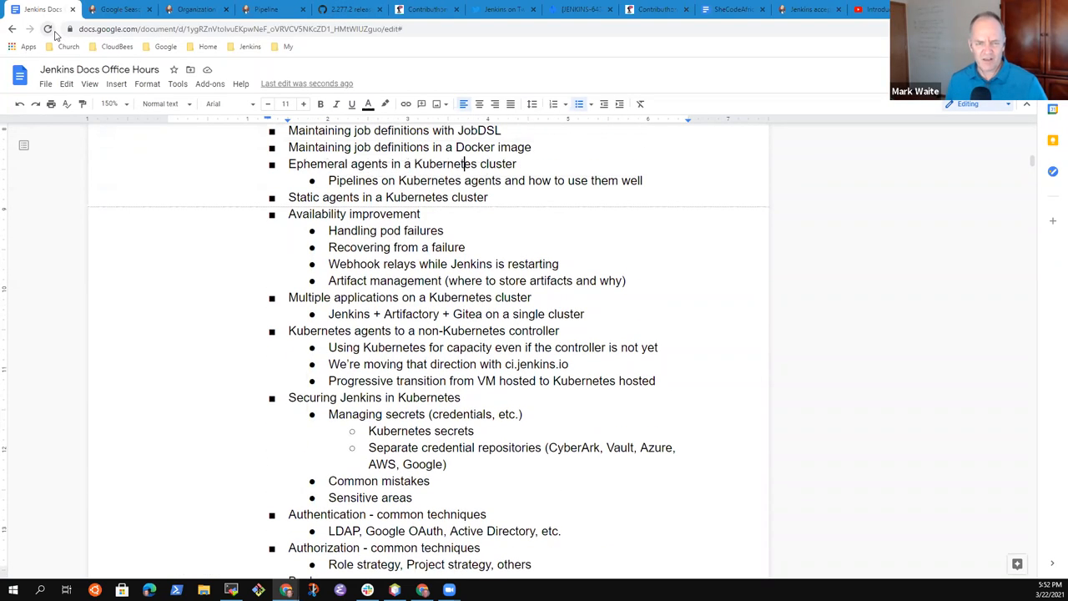
scroll(up, 3)
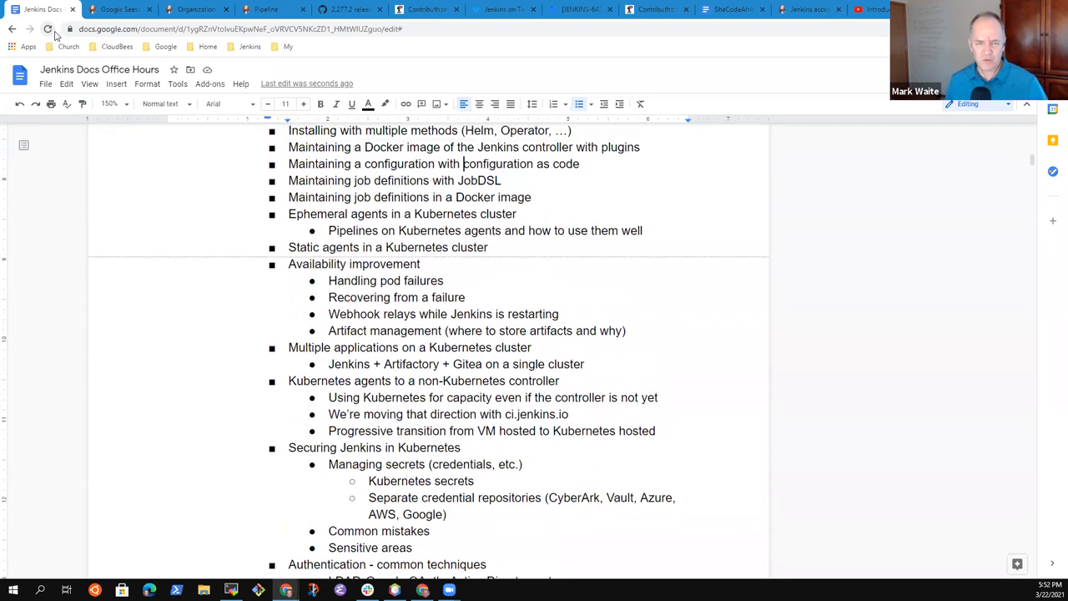
scroll(up, 3)
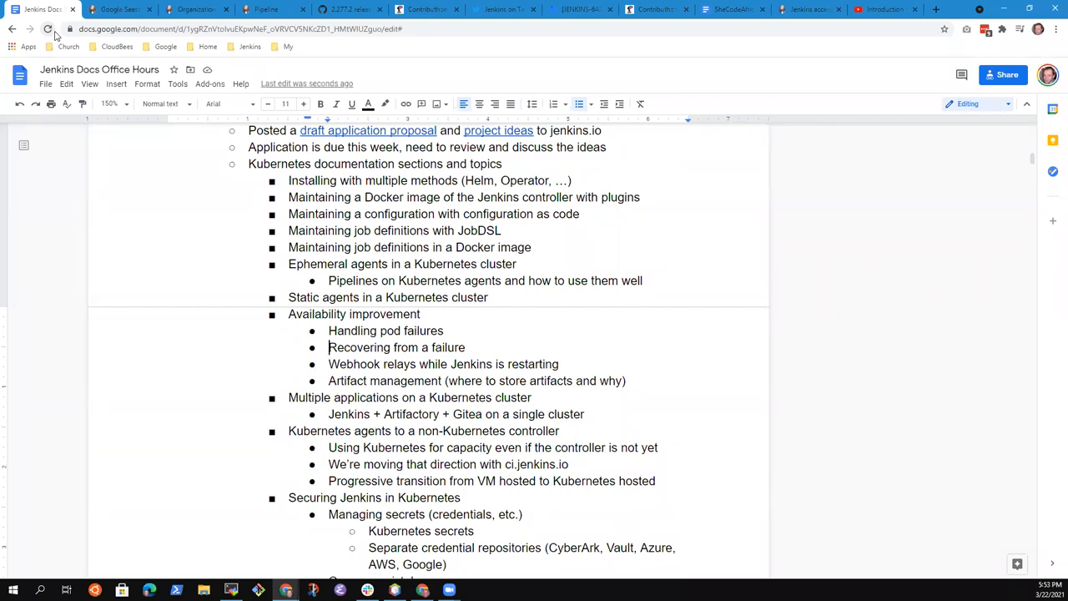
- Reword 'Availability improvement' to 'Improving availability' and end the capacity item with 'not yet on Kubernetes'
double_click(353, 313)
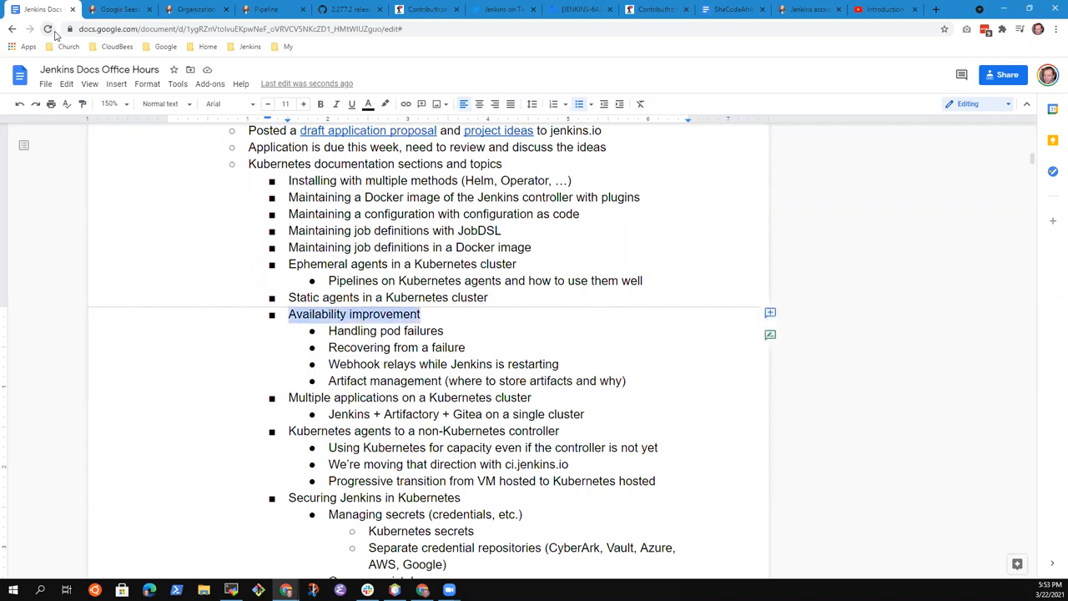
text(Improving availability)
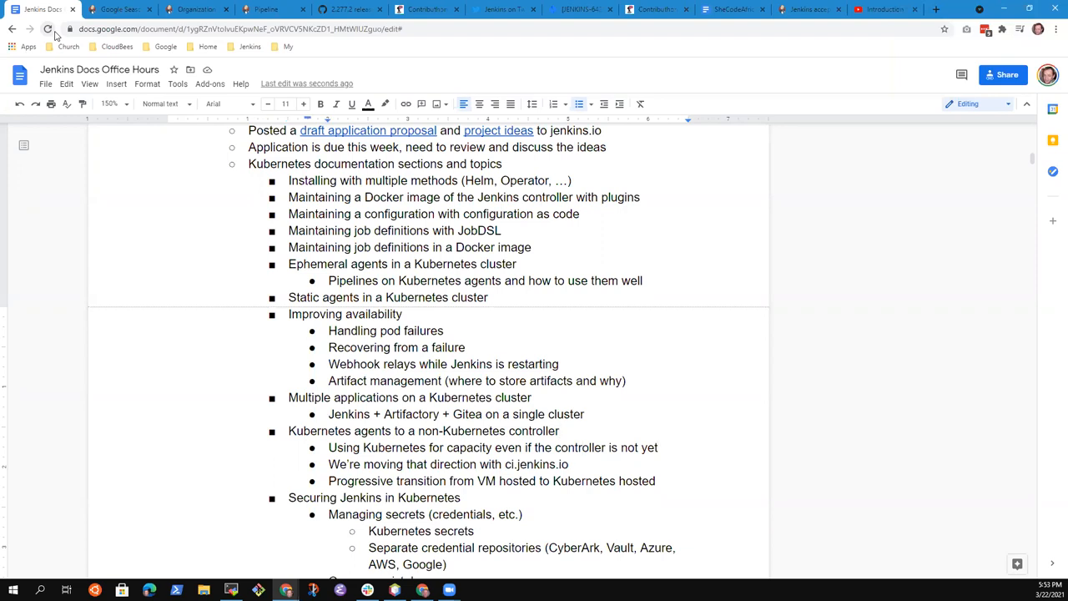
text(o)
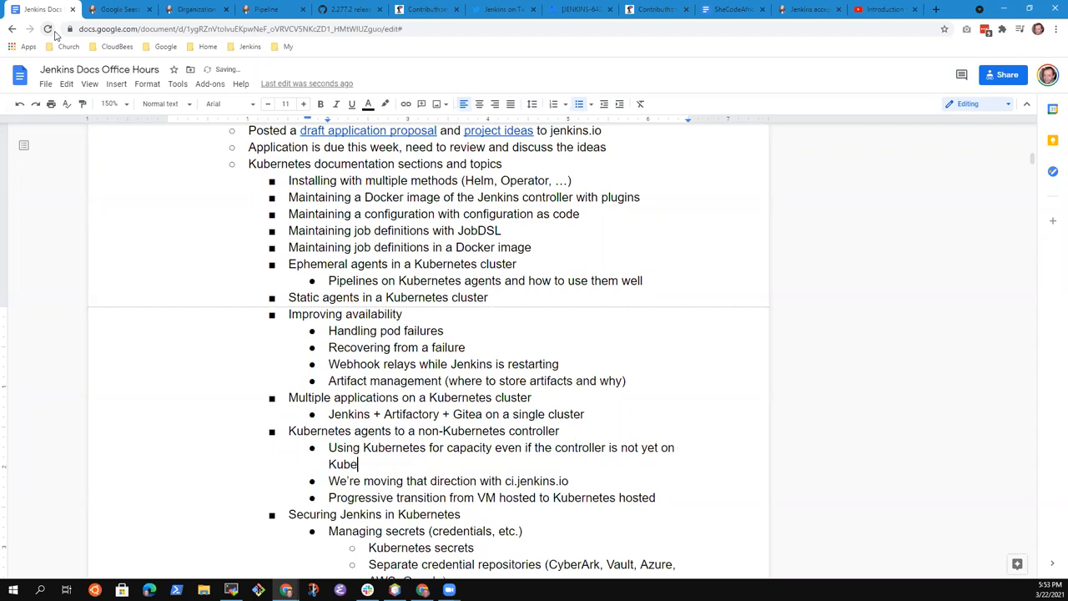
text(r)
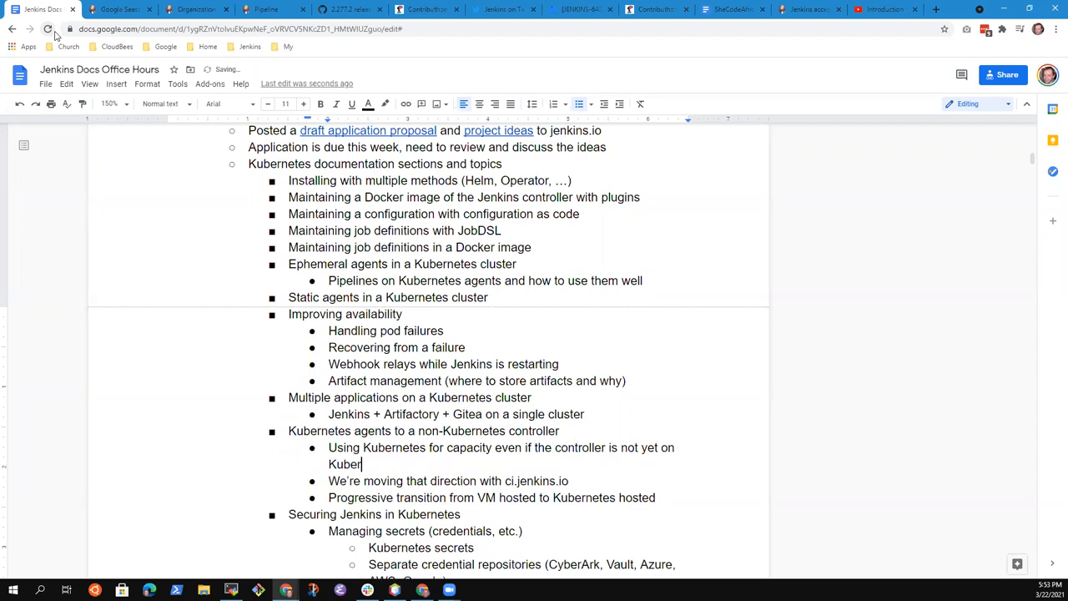
text(netes)
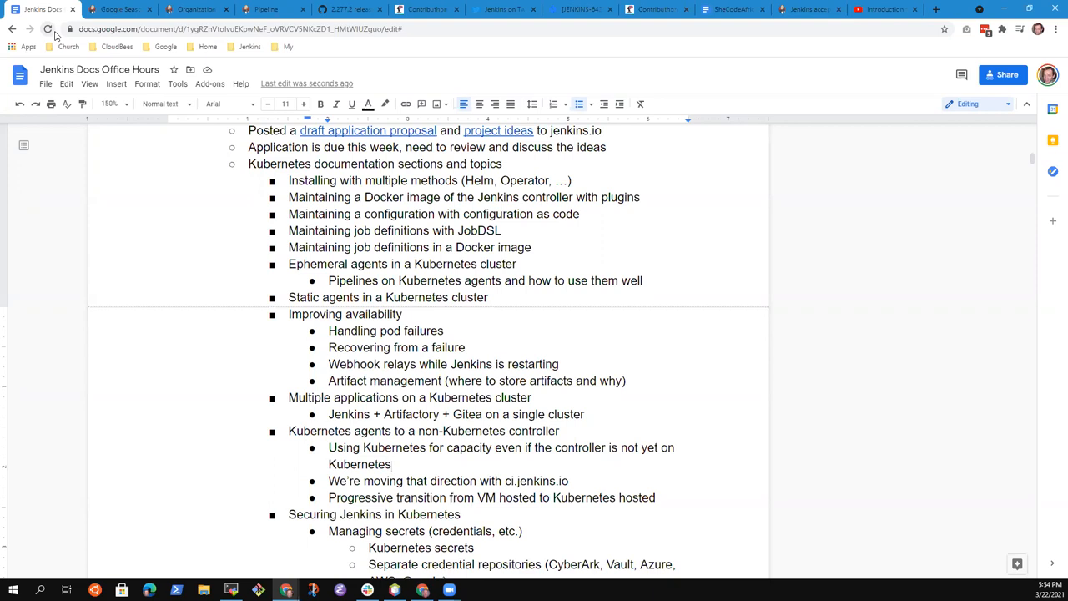
click(381, 513)
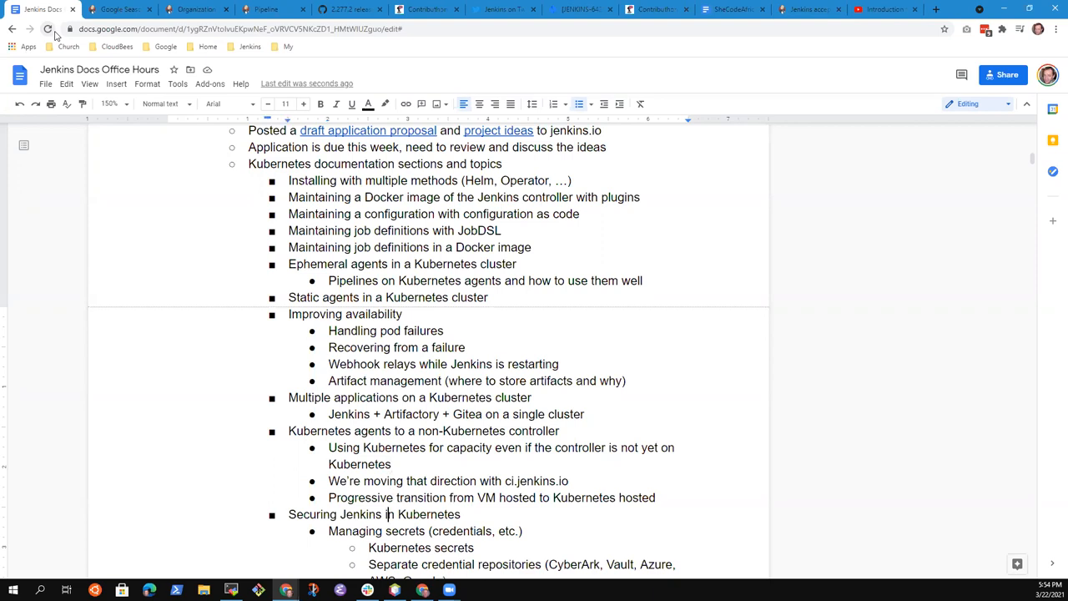
scroll(down, 3)
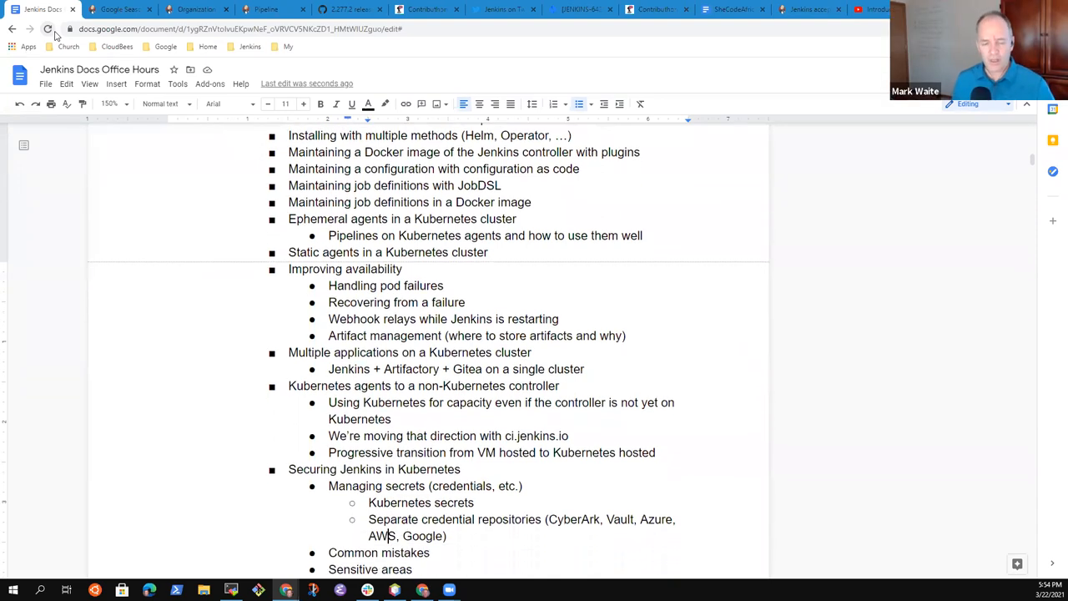
scroll(down, 3)
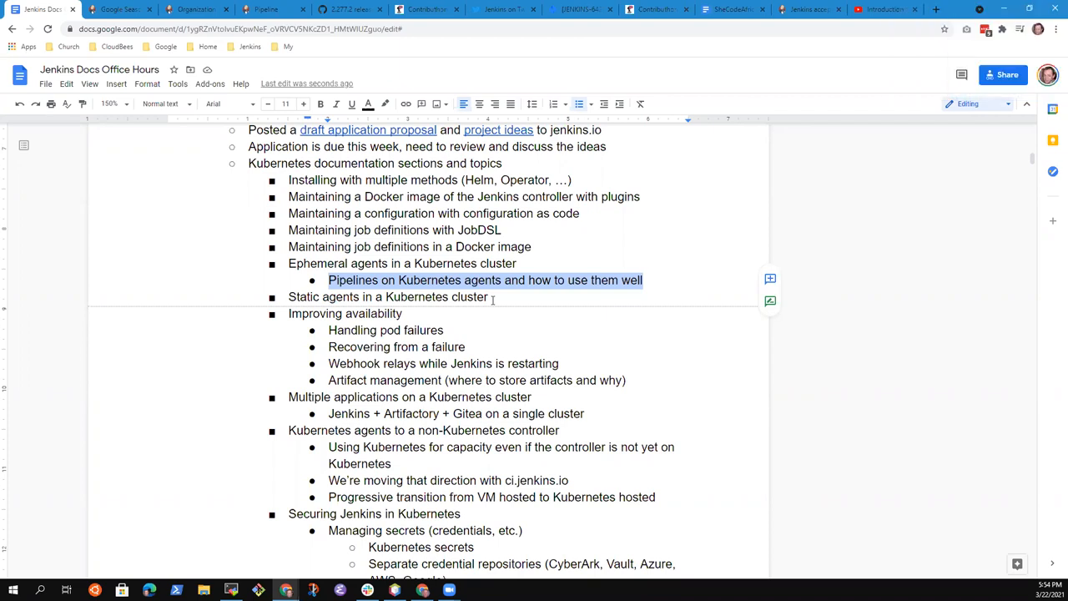
click(328, 196)
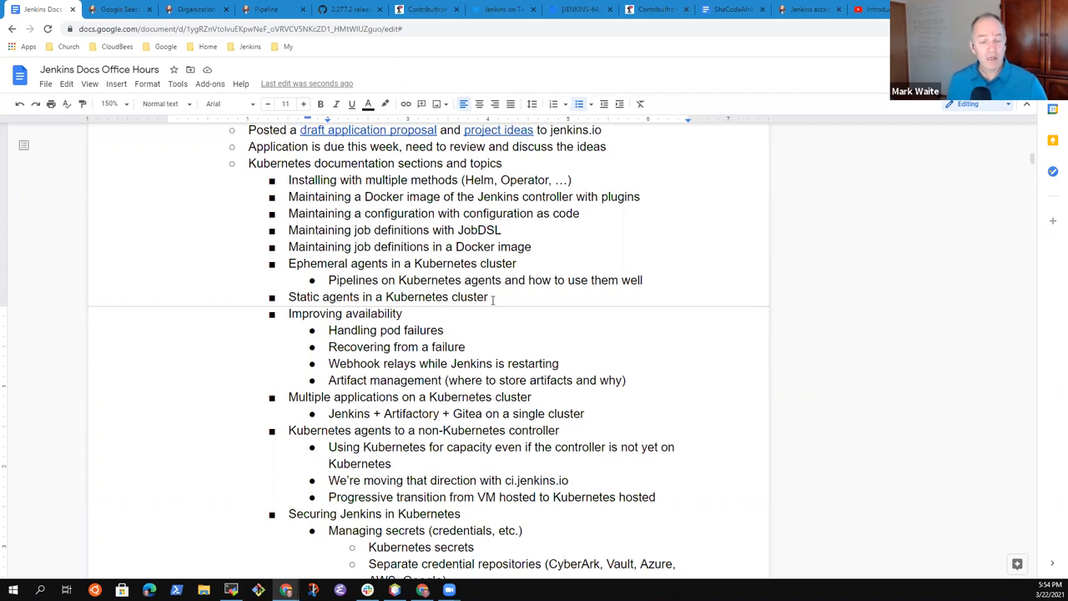
- Add an outdented 'Solutions' topic after the Backup sub-items
scroll(down, 3)
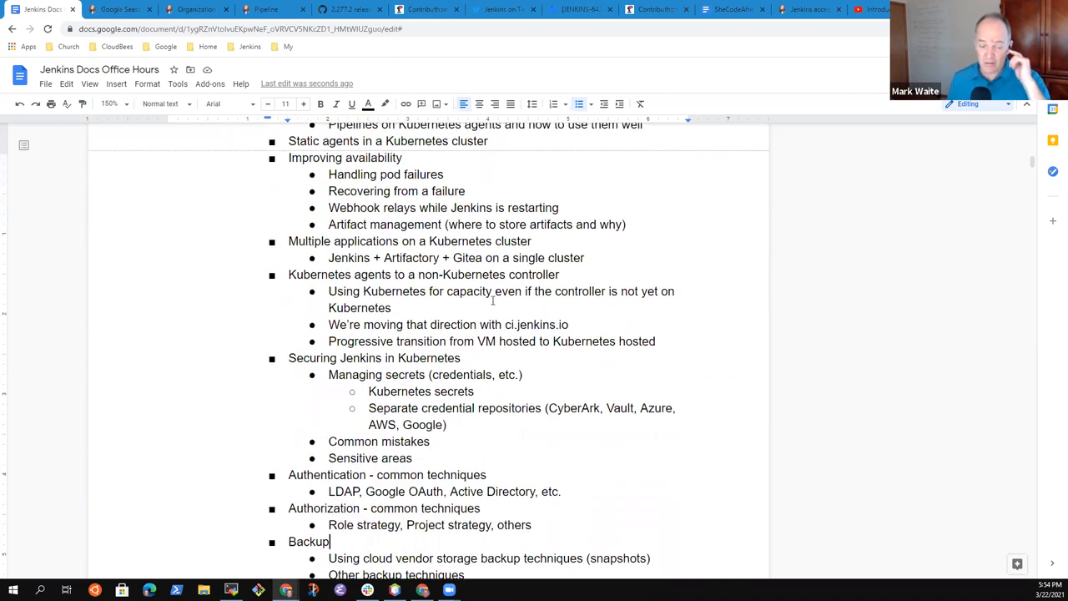
scroll(down, 3)
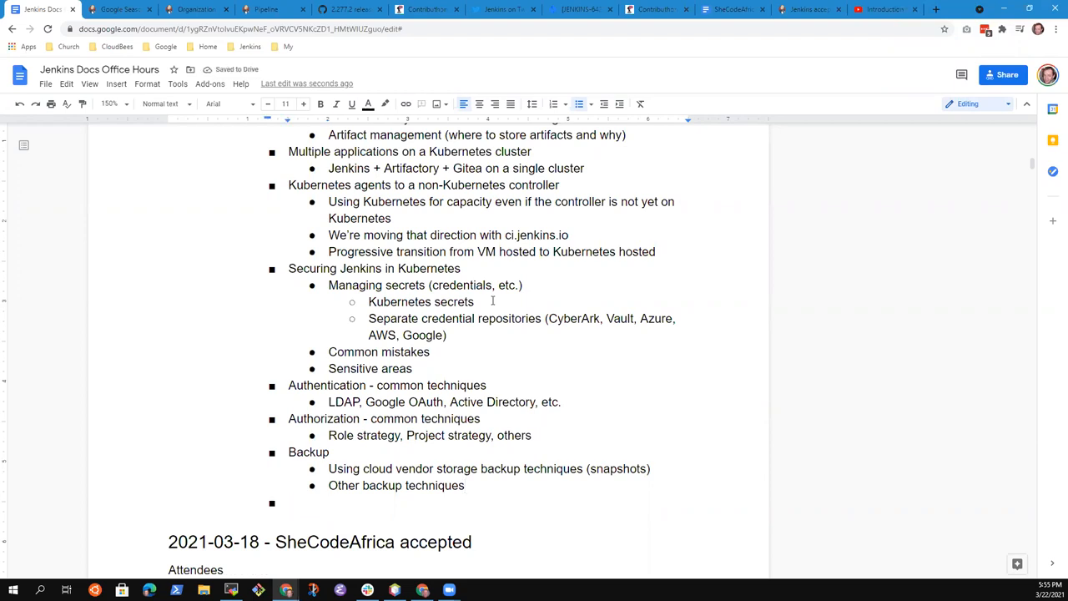
text(S)
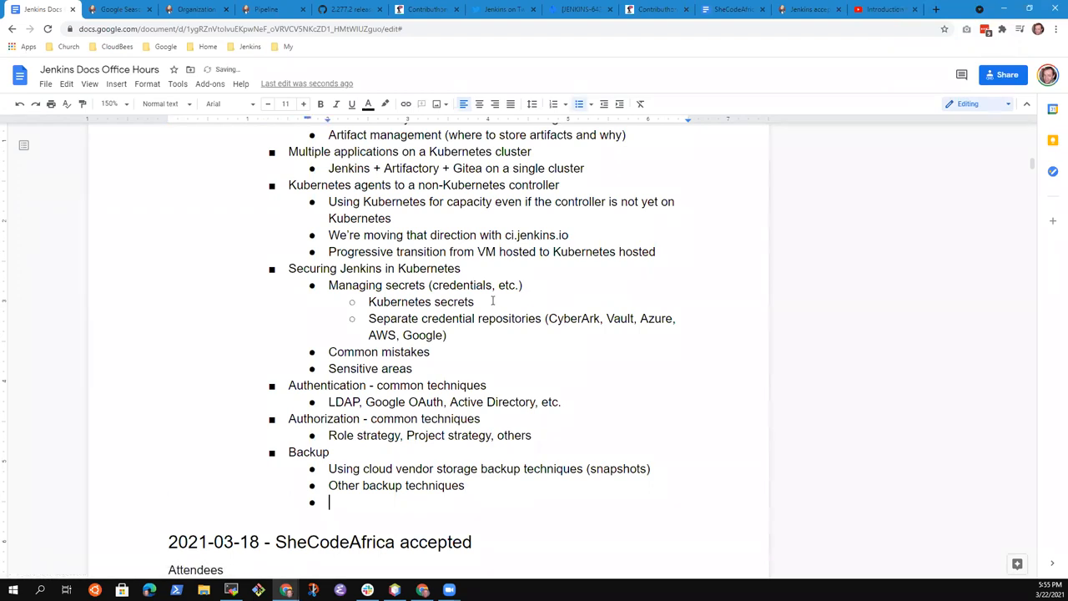
text(SOI)
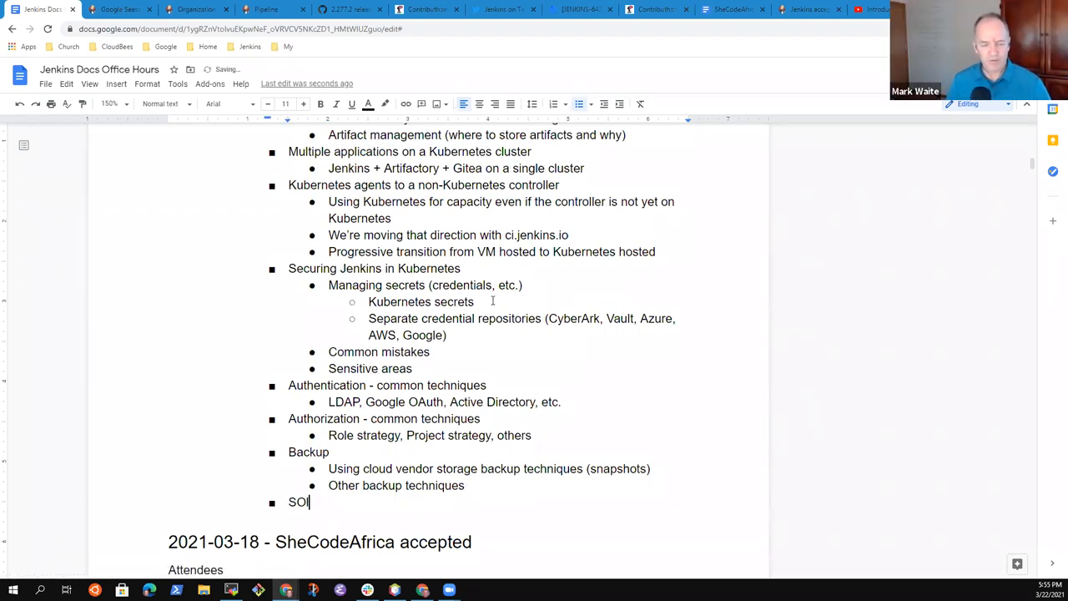
text(utions)
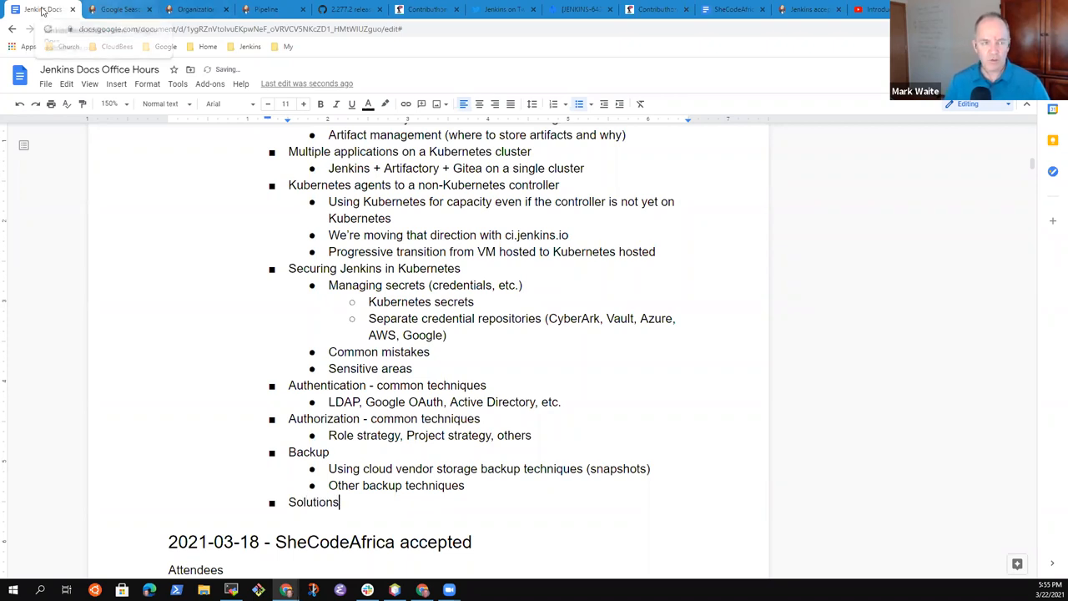
- Open the Jenkins and Docker solution page from jenkins.io/solutions and scroll through it
click(100, 11)
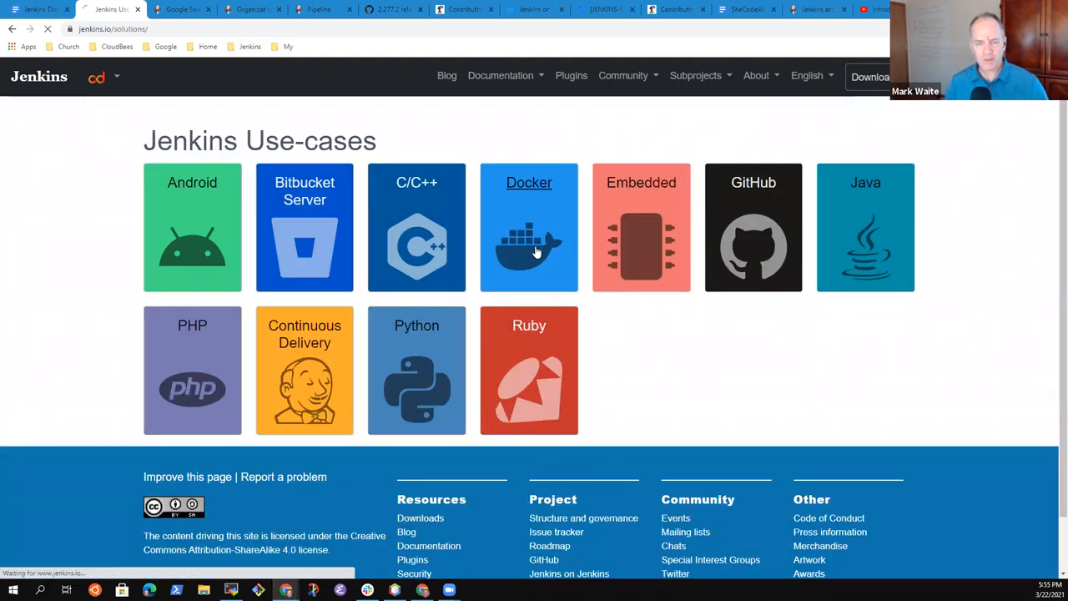
click(529, 227)
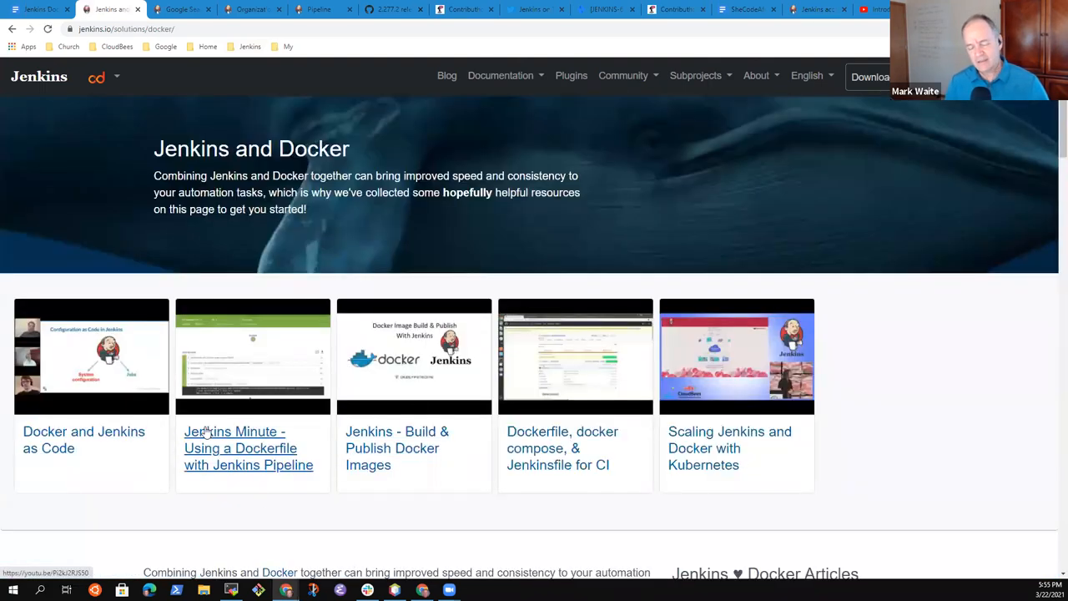
mouse_move(701, 440)
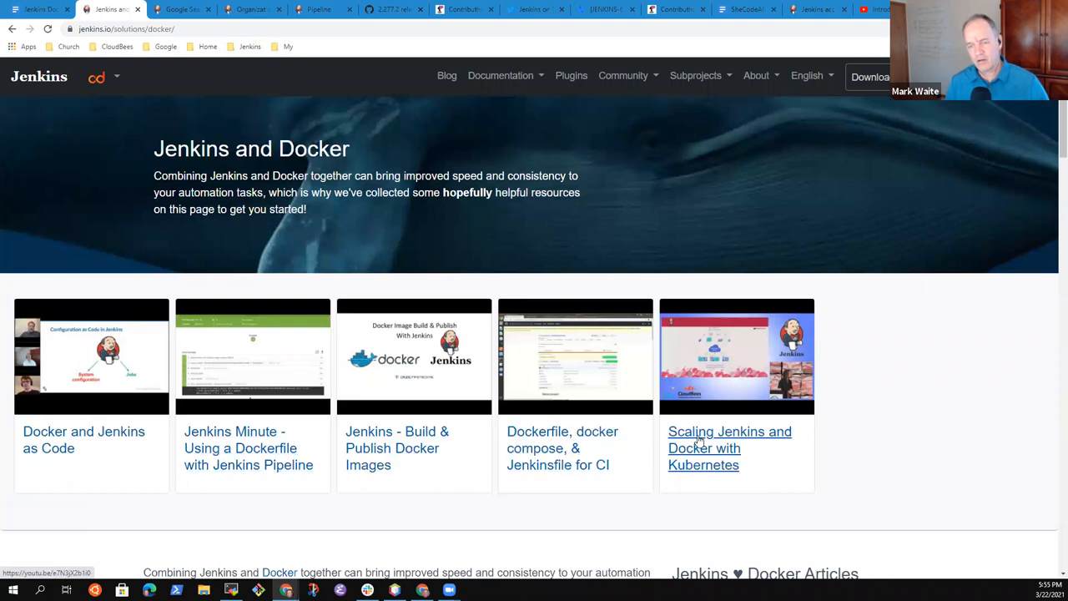
mouse_move(828, 427)
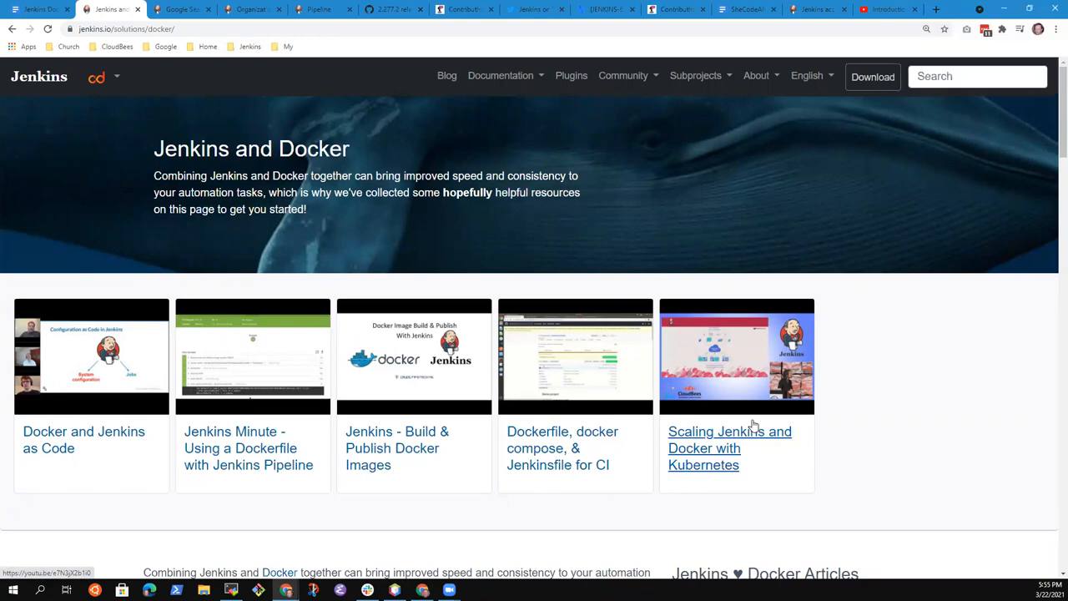
scroll(down, 3)
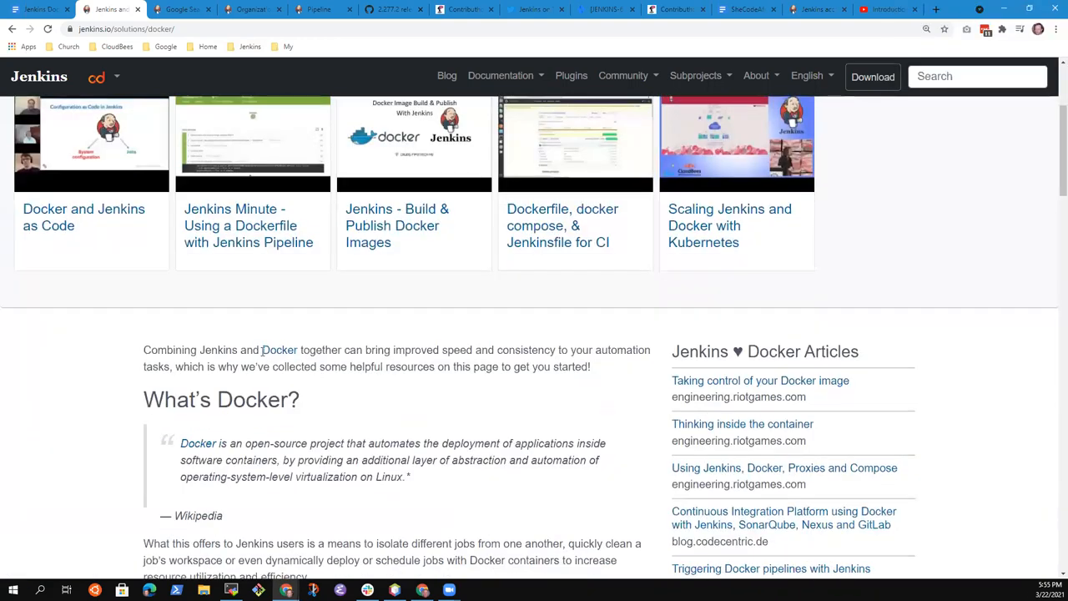
scroll(down, 3)
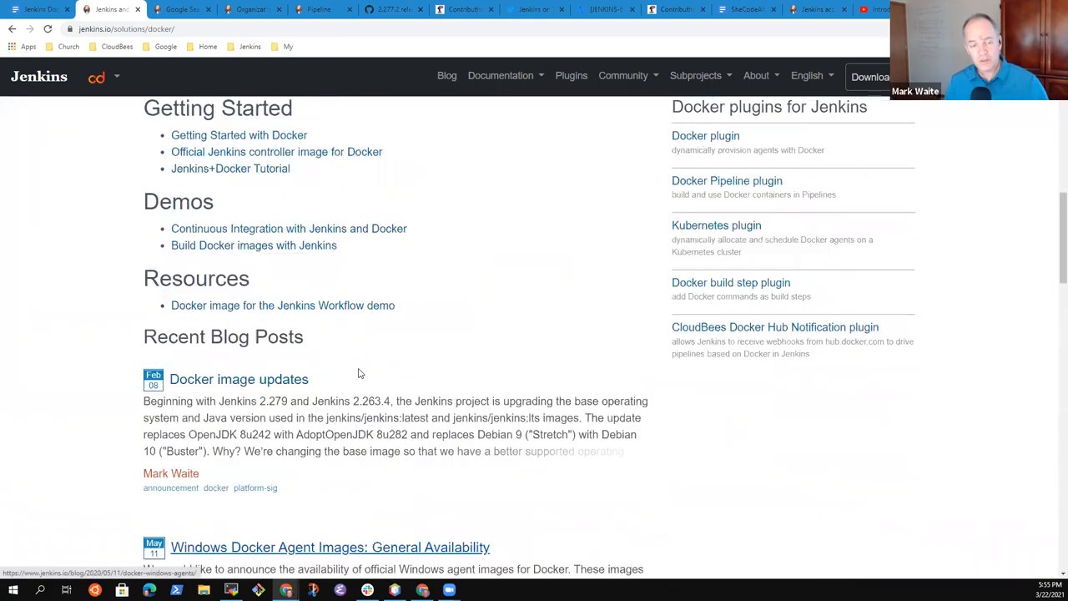
scroll(down, 3)
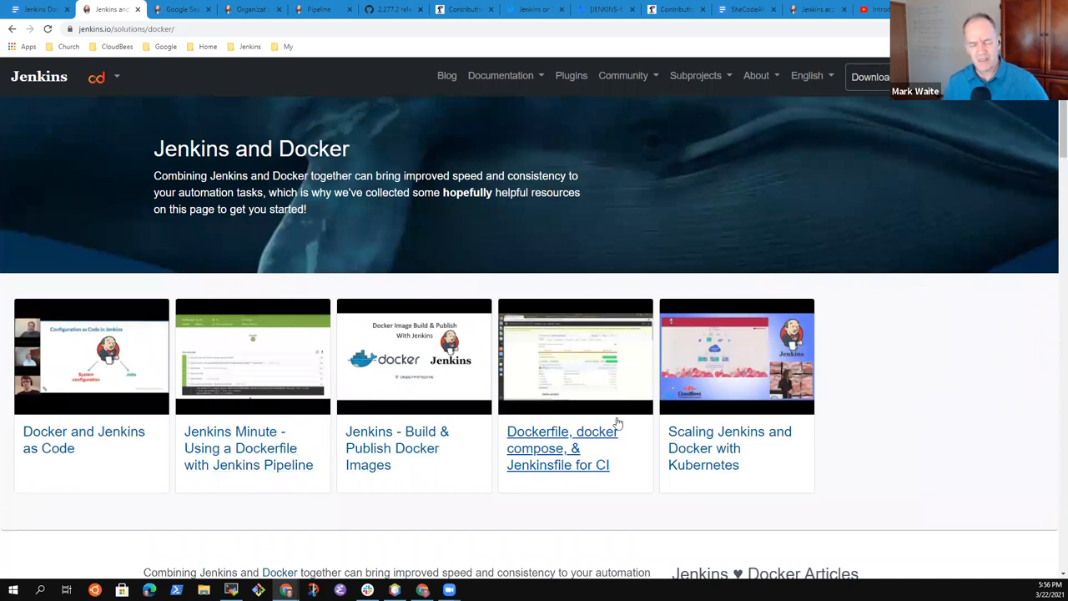
mouse_move(770, 472)
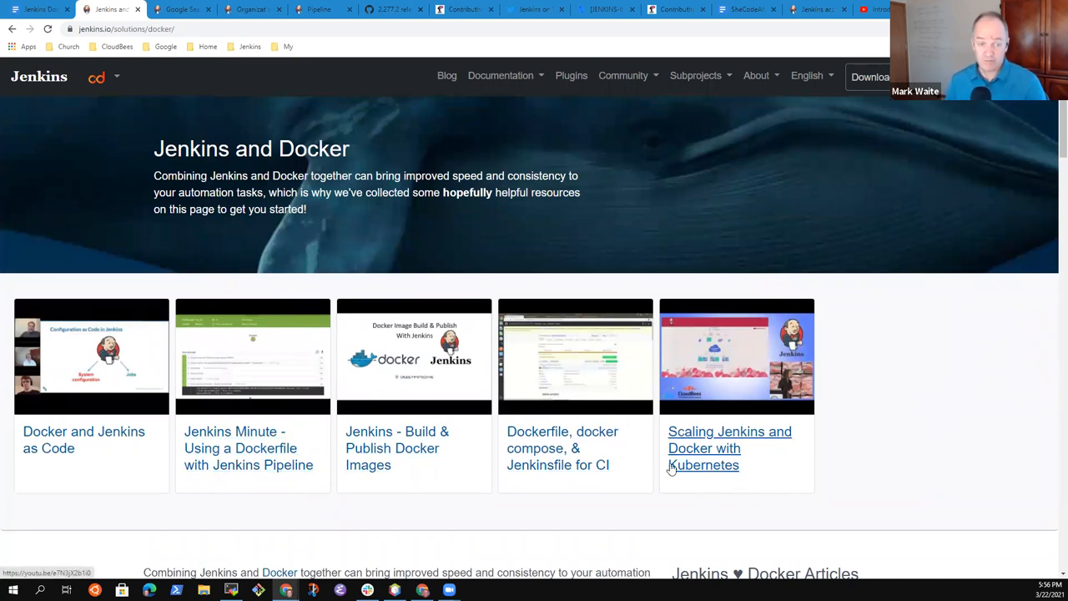
mouse_move(454, 286)
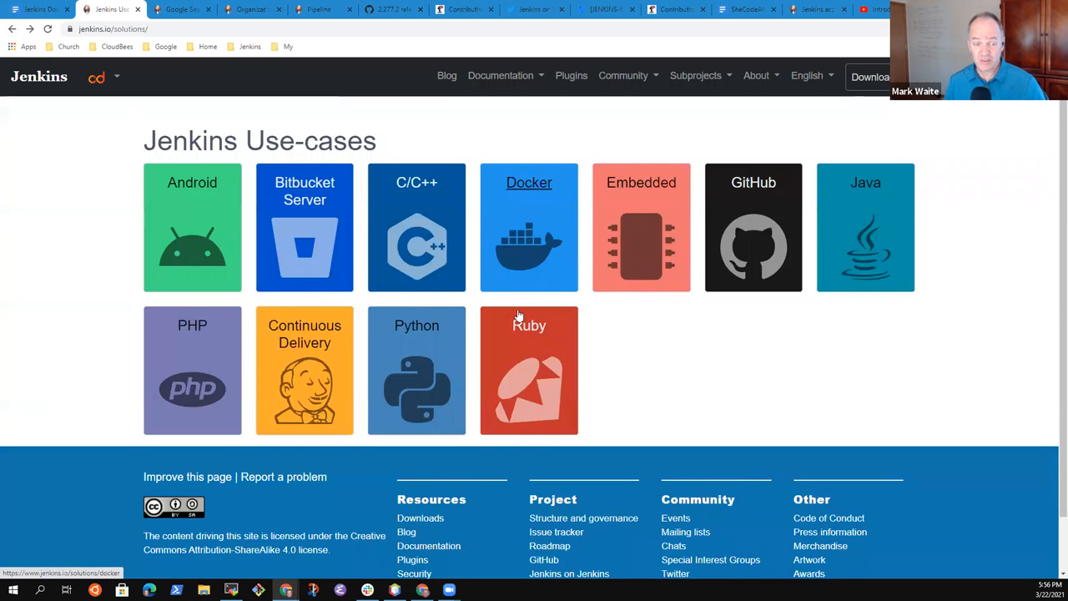
mouse_move(634, 248)
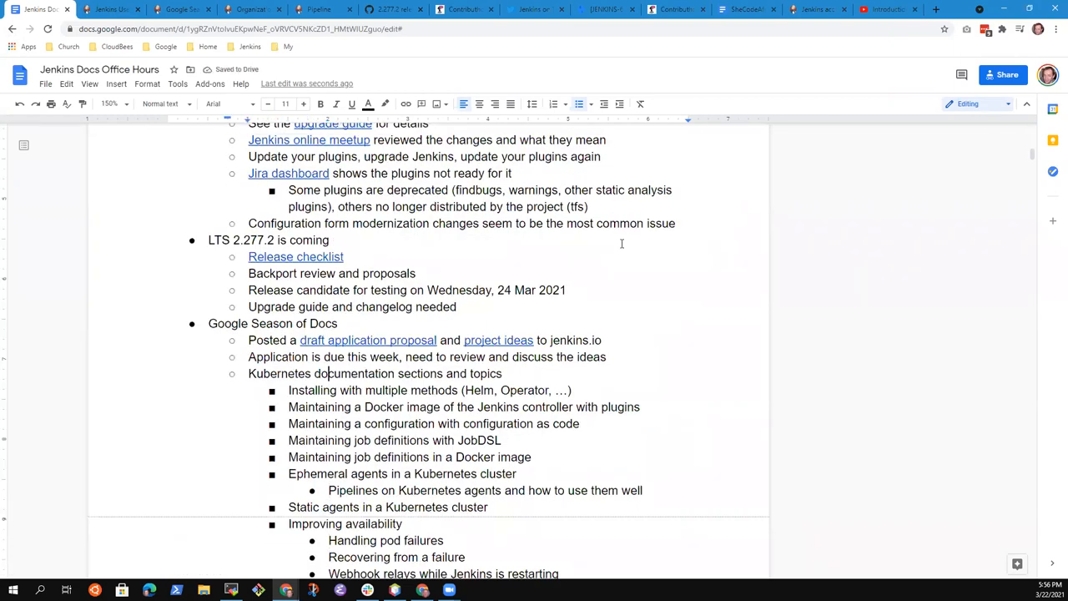
- Insert 'Kubernetes Solutions Page' with sub-bullets Introductions, Good practices and User experiences videos
text(Kubernetes Solutions Page)
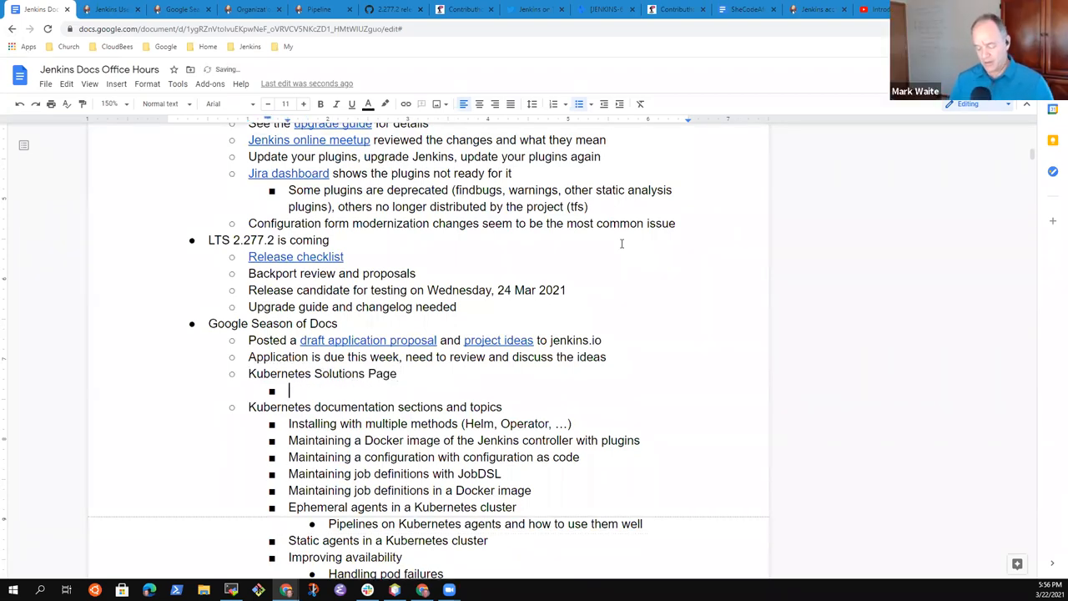
text(Introductionm)
text(Good practices)
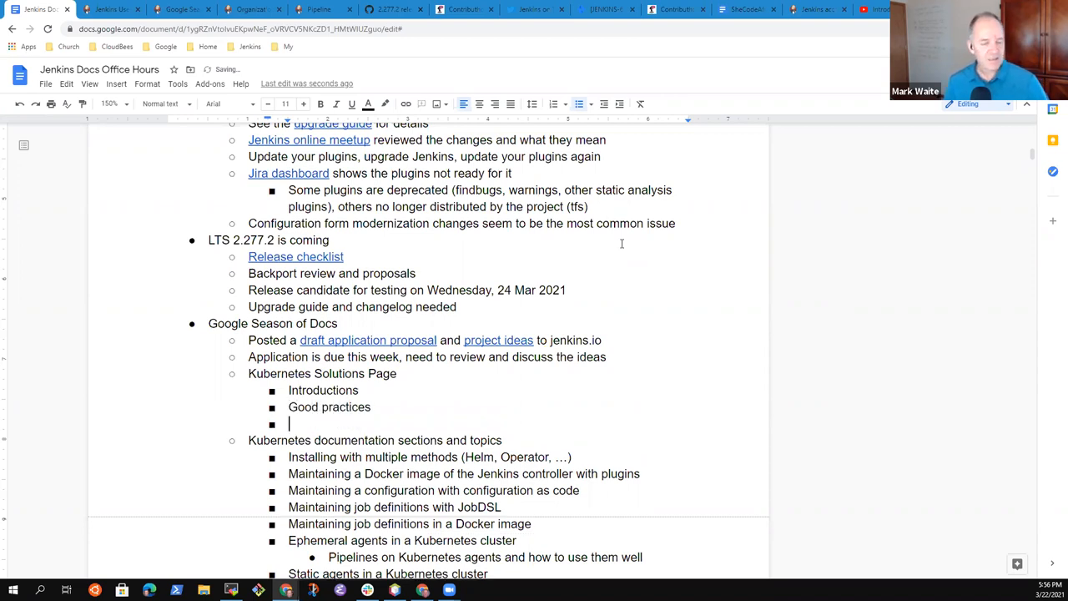
text(M)
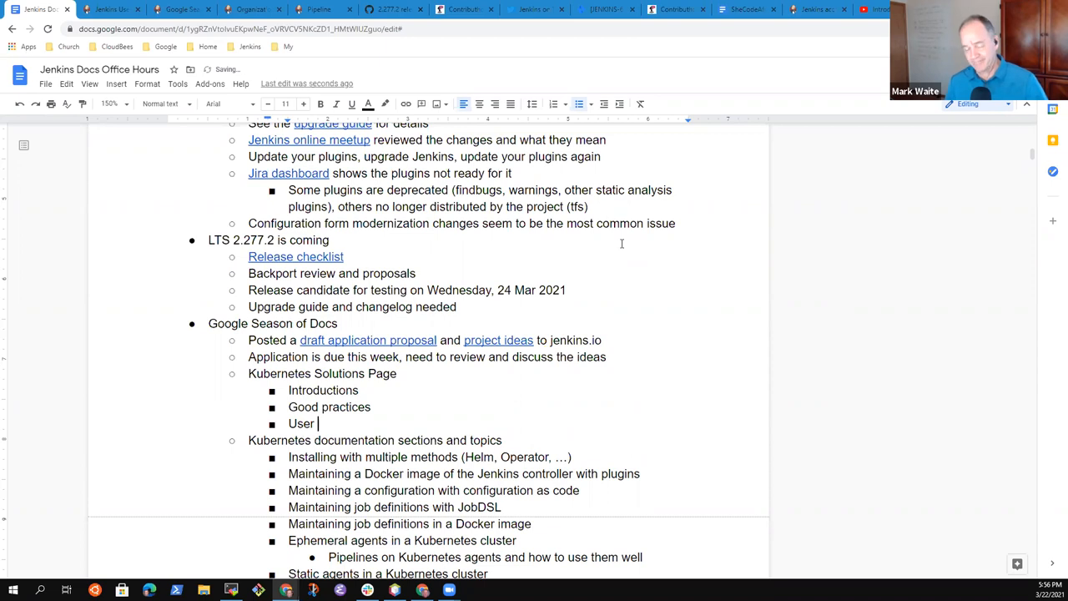
text(experience)
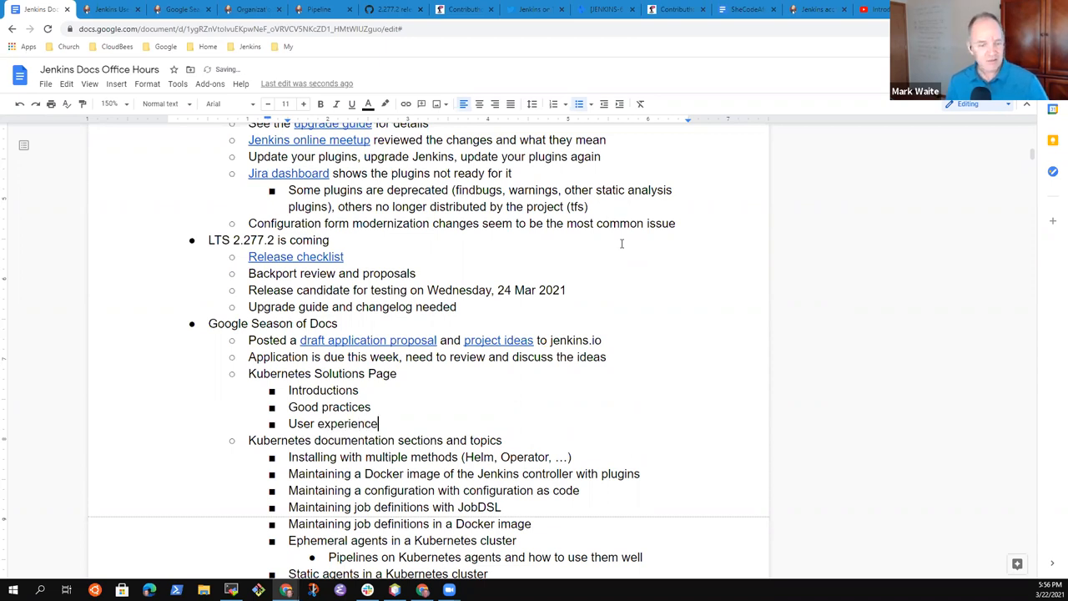
text(s)
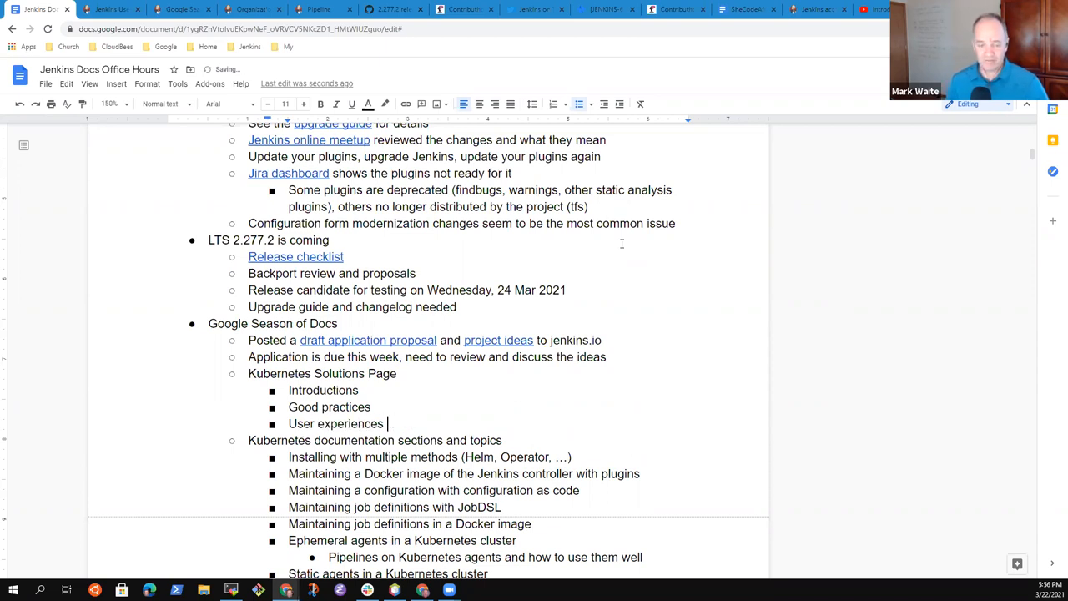
text(videos)
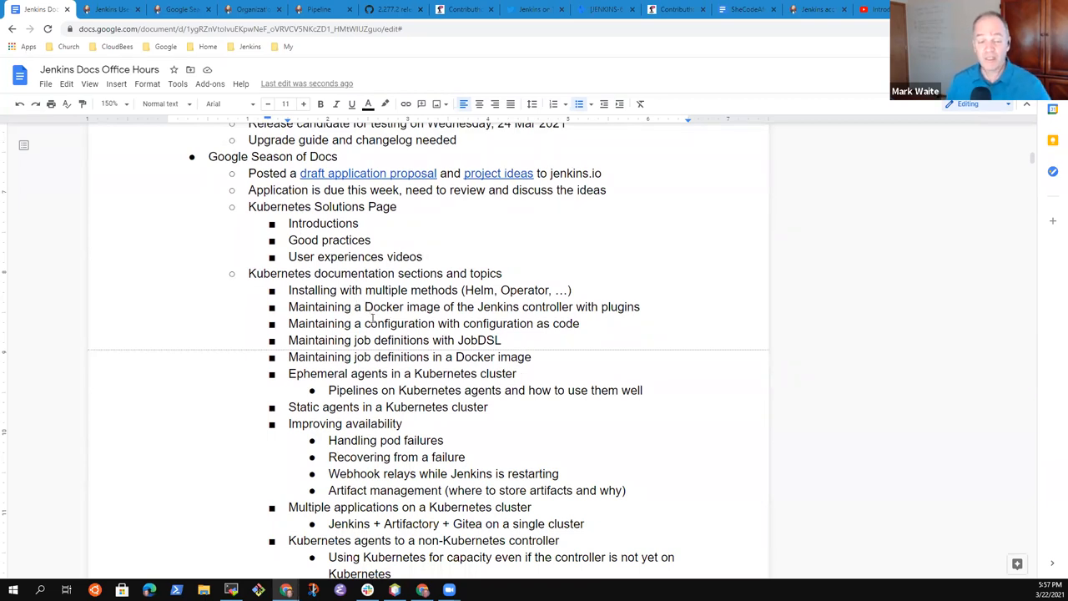
click(108, 9)
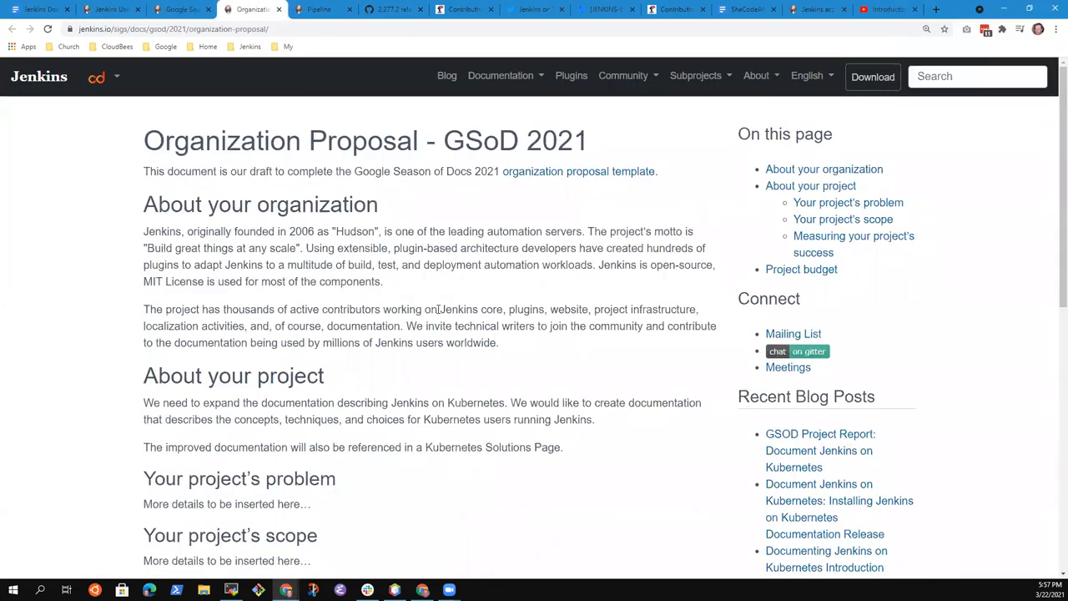
scroll(down, 3)
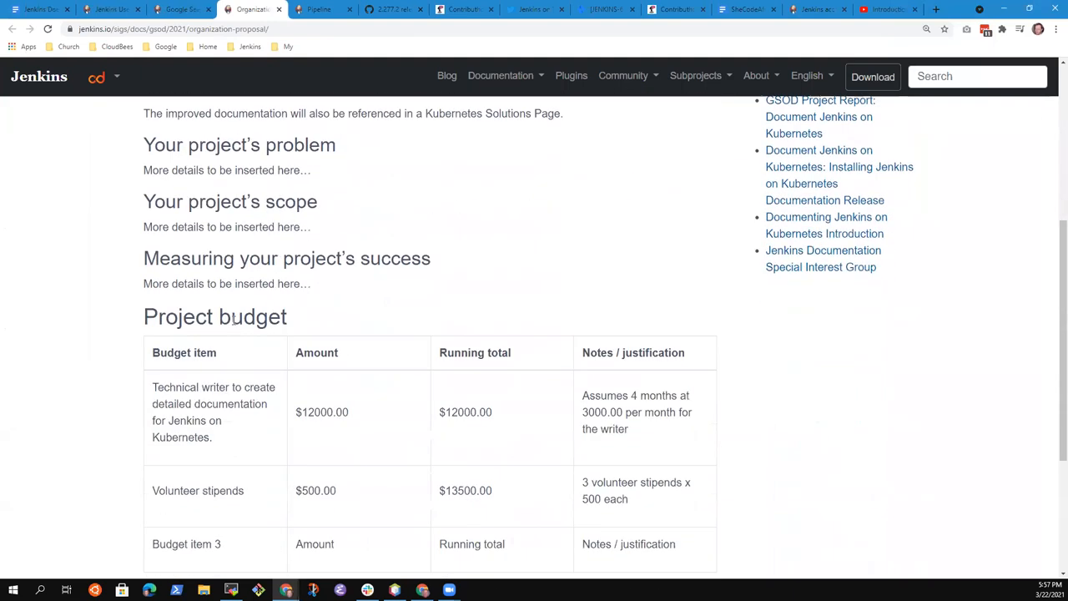
scroll(down, 3)
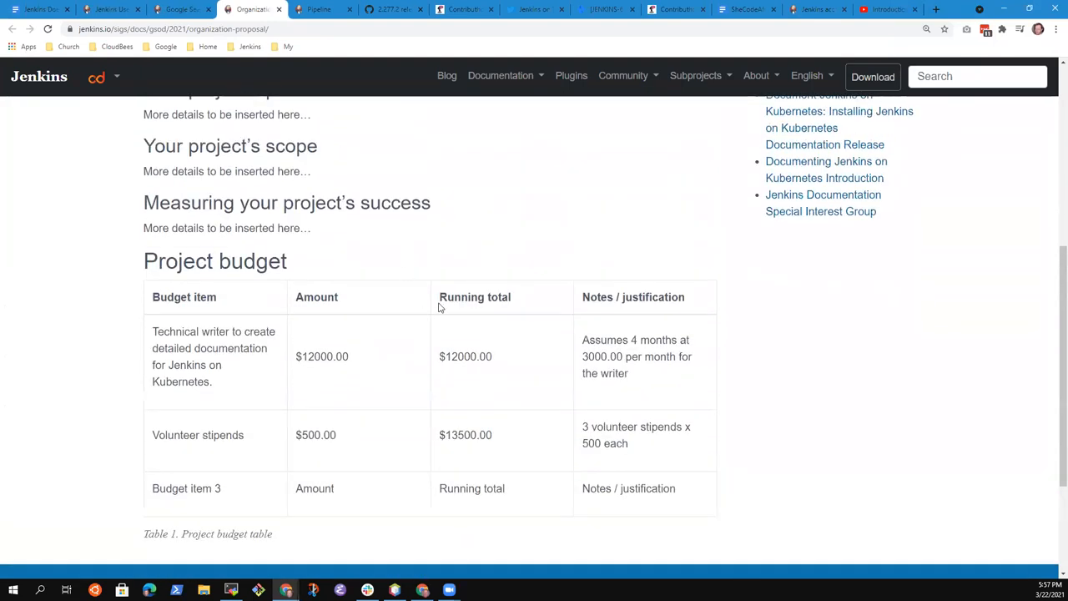
mouse_move(492, 322)
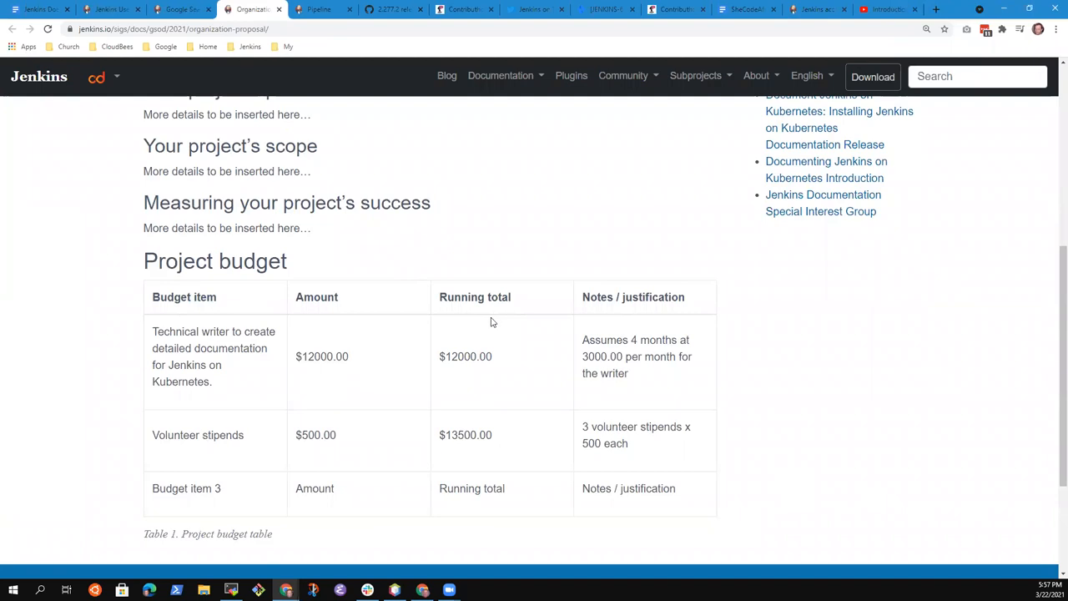
mouse_move(568, 360)
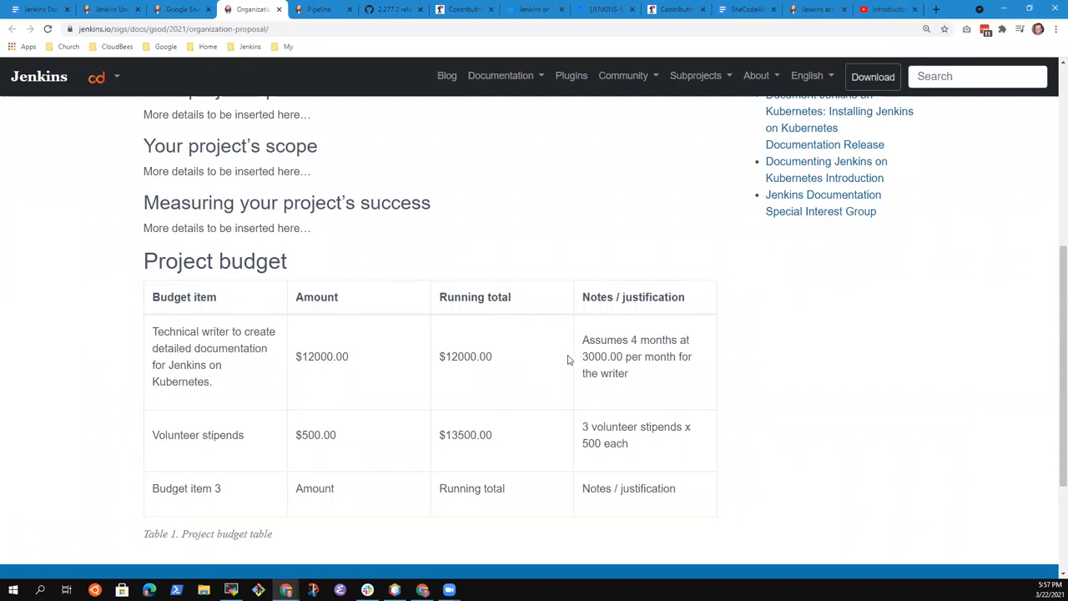
mouse_move(569, 360)
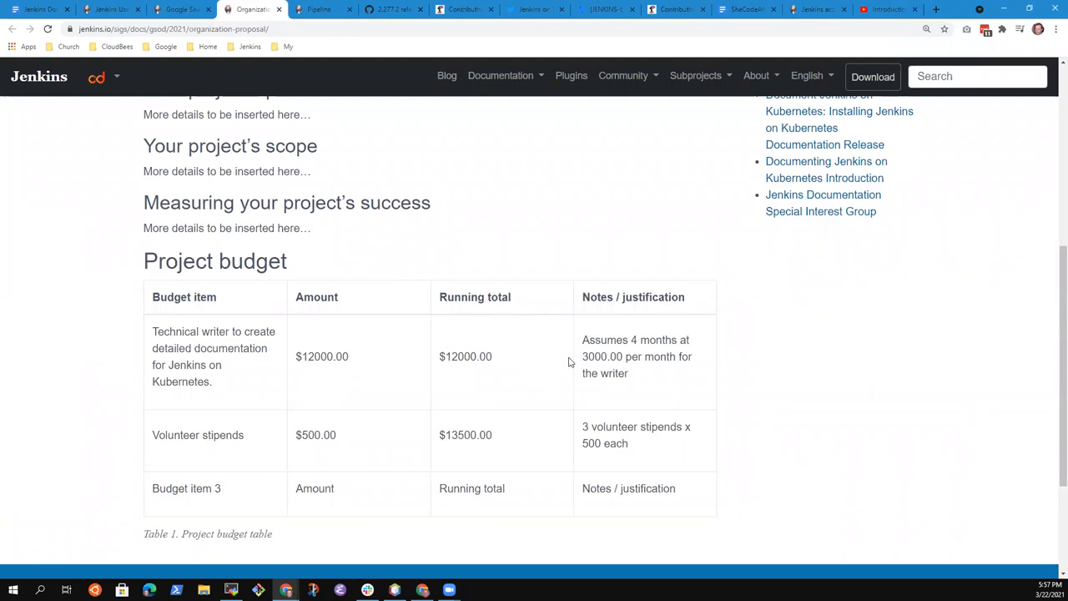
scroll(up, 3)
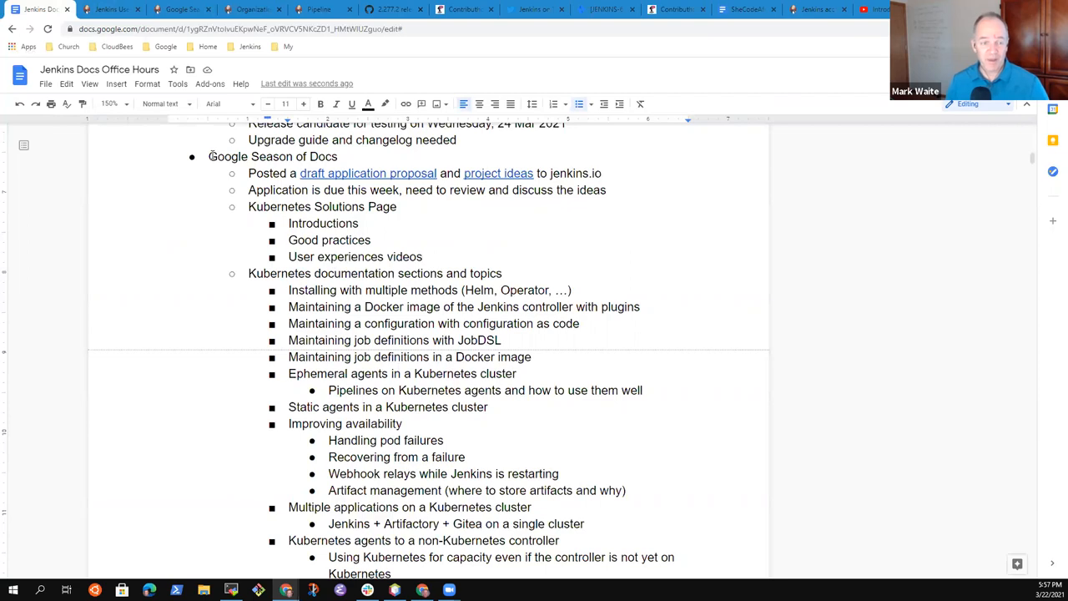
double_click(272, 156)
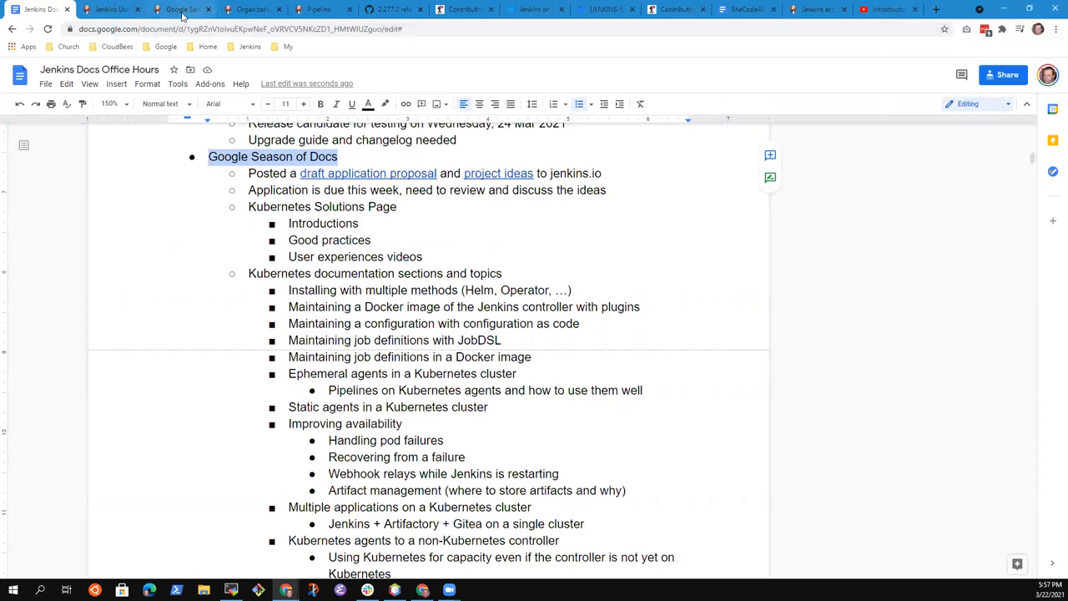
click(195, 10)
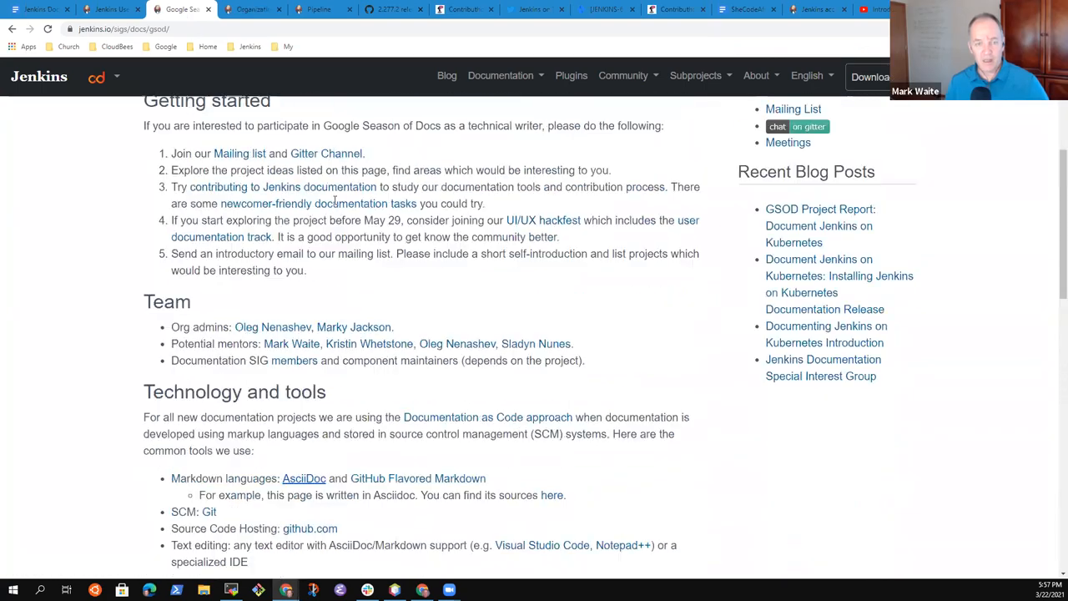
scroll(up, 3)
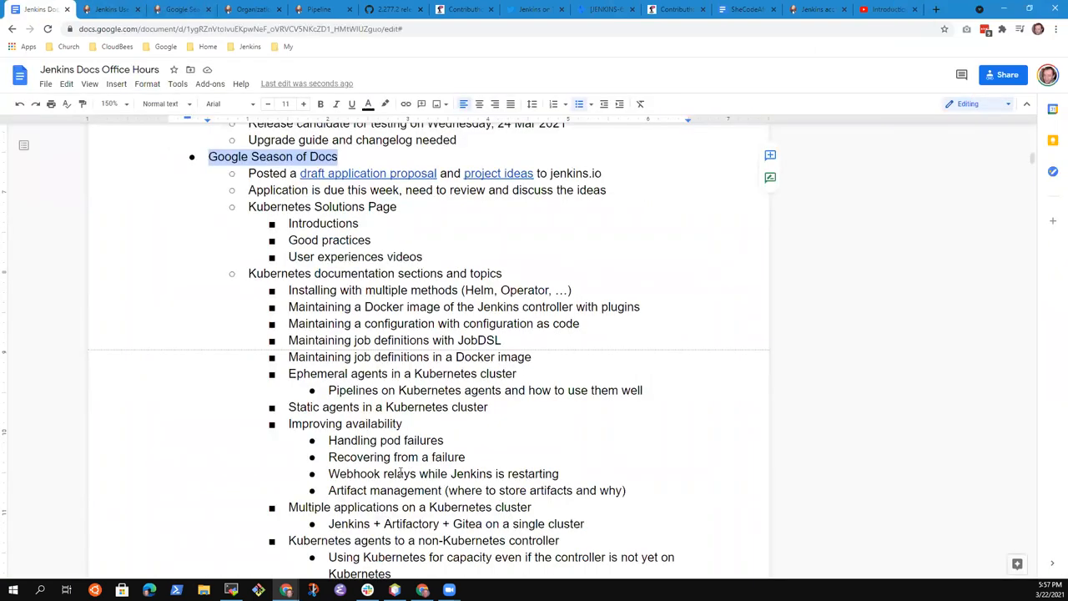
mouse_move(975, 477)
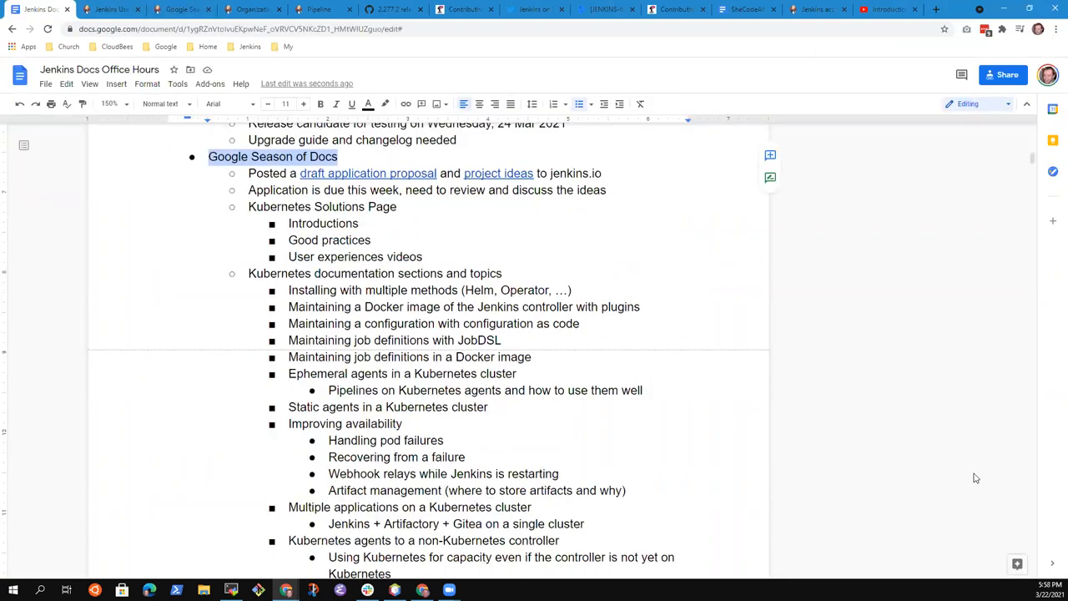